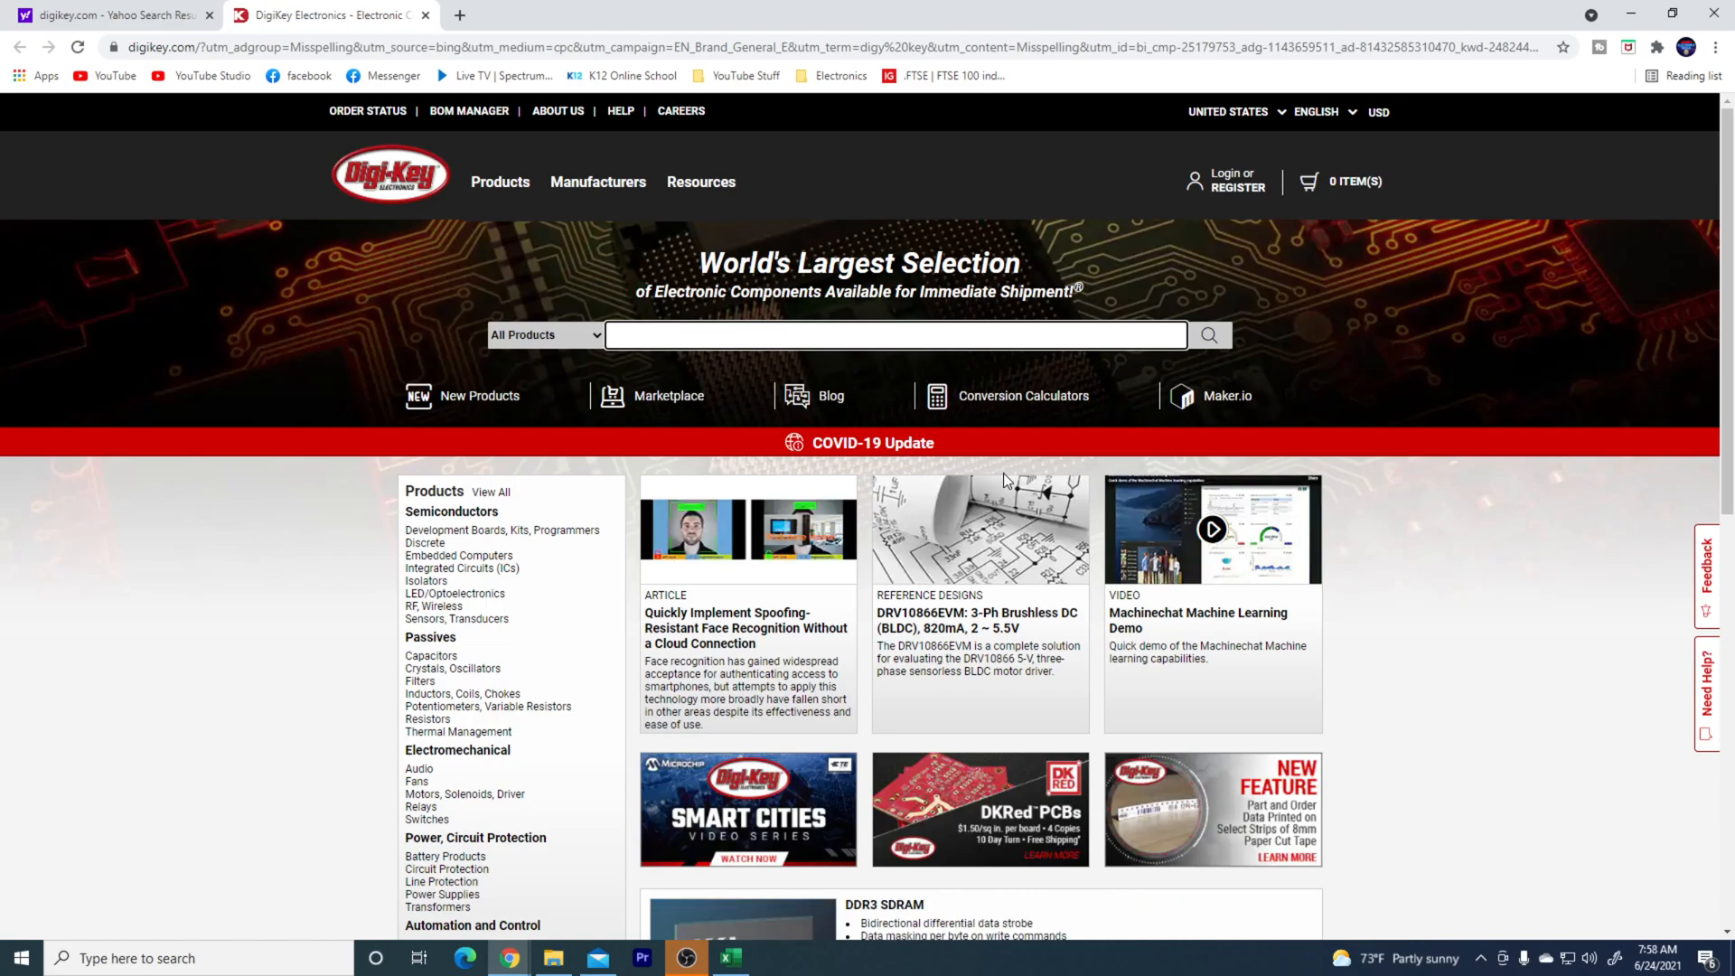
- Search the DigiKey catalogue for "0402 capacitors" to list matching results and categories
left_click(893, 336)
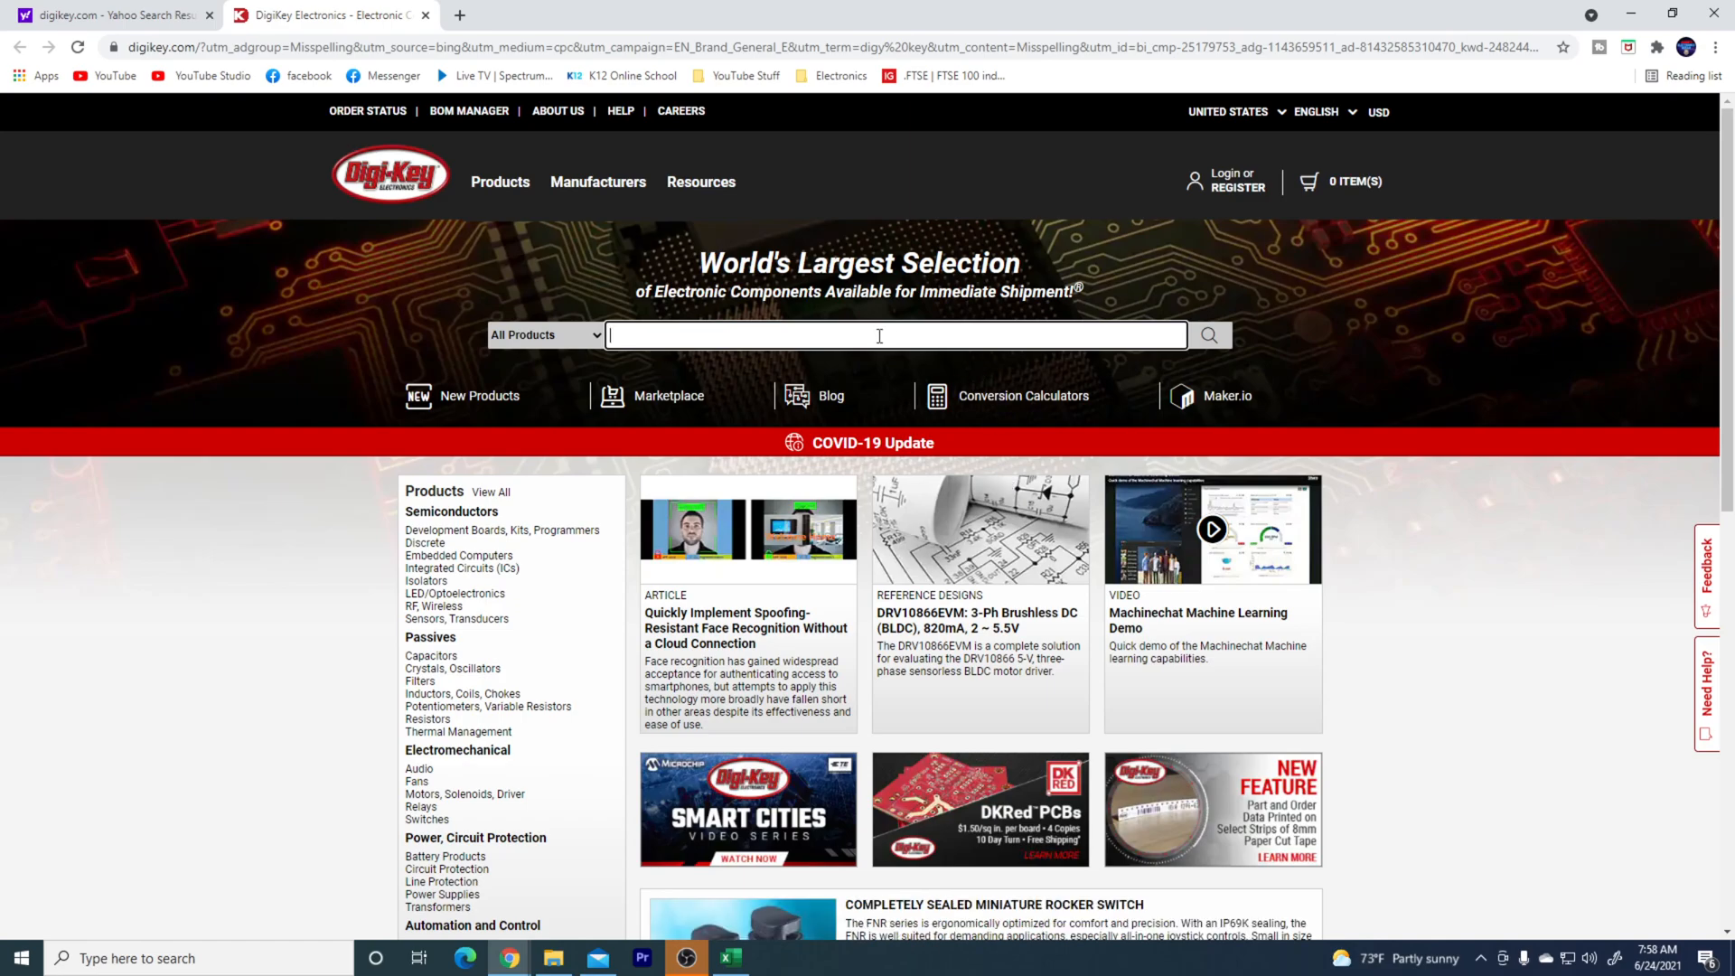
type("0402")
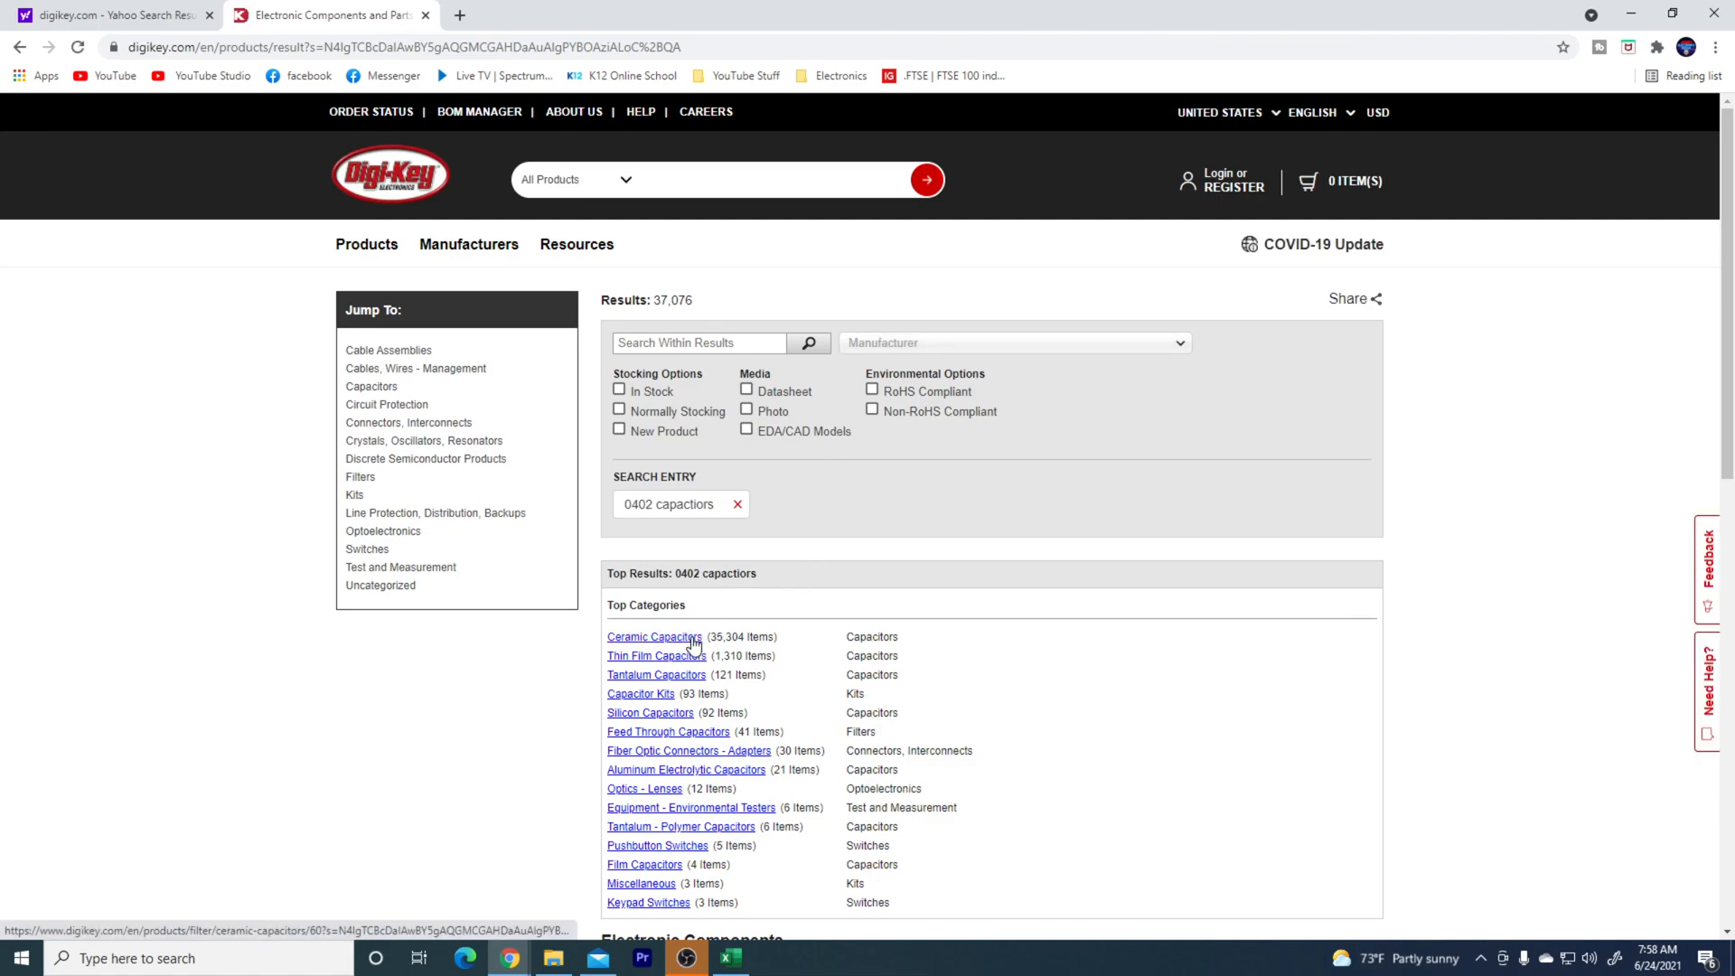
- Within Ceramic Capacitors, select capacitances 1 µF, 2.2 µF and 4.7 µF
left_click(652, 636)
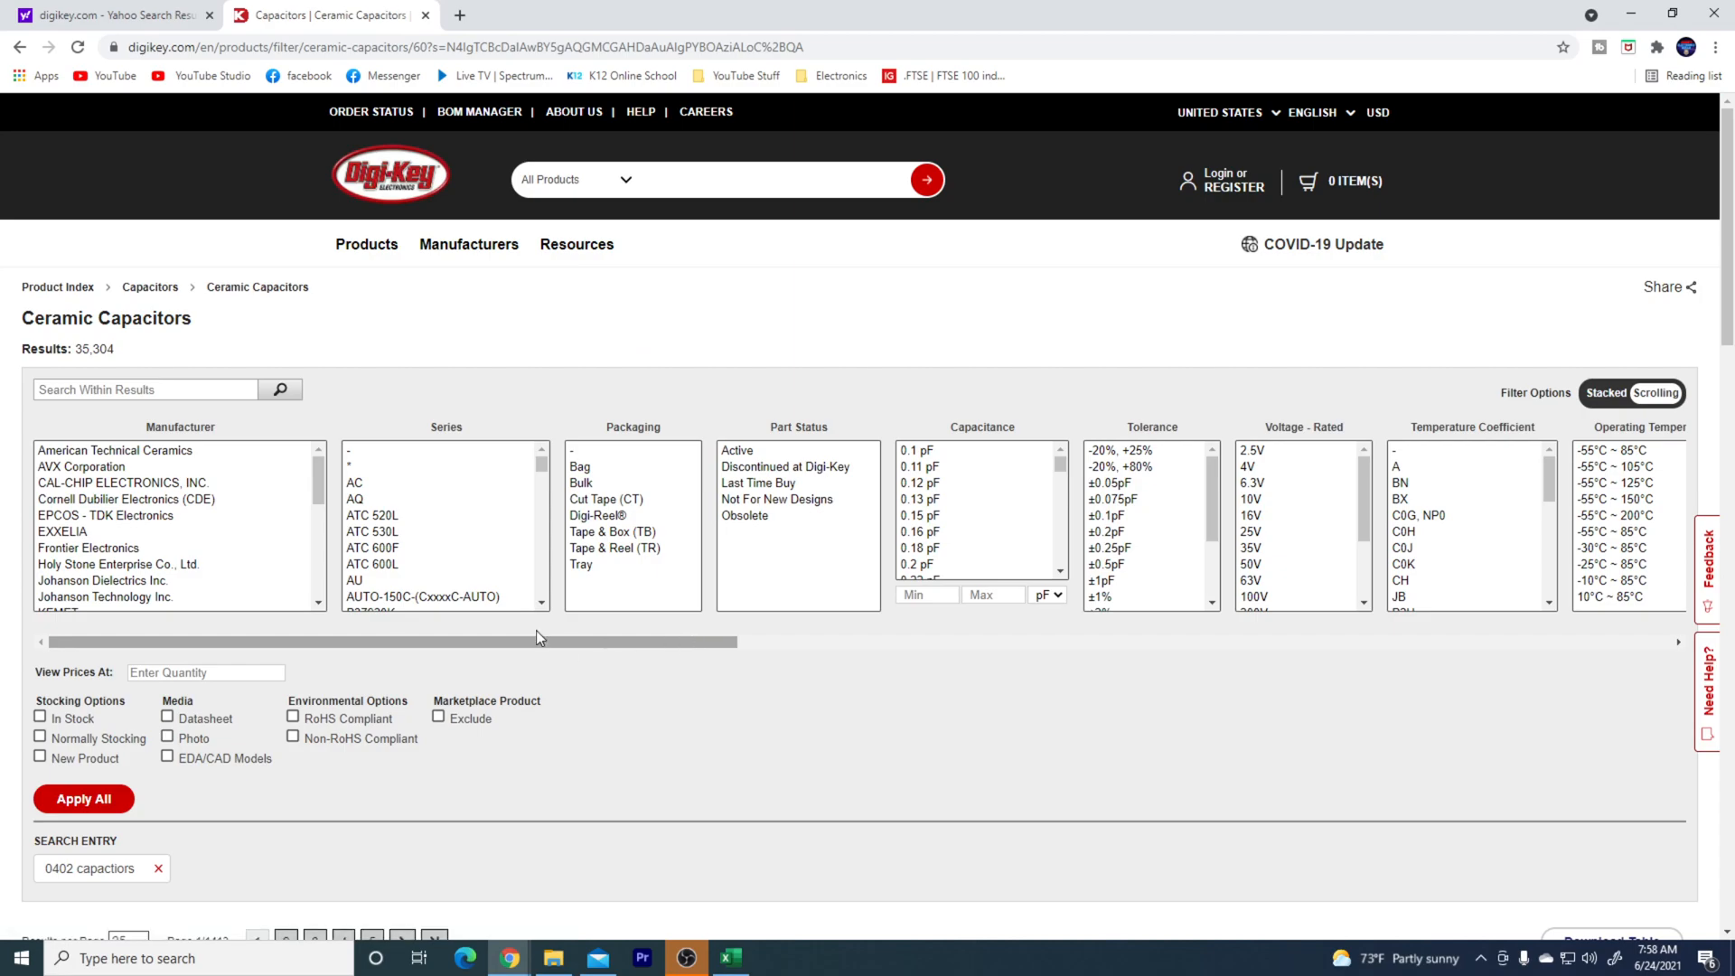
scroll("down", 3)
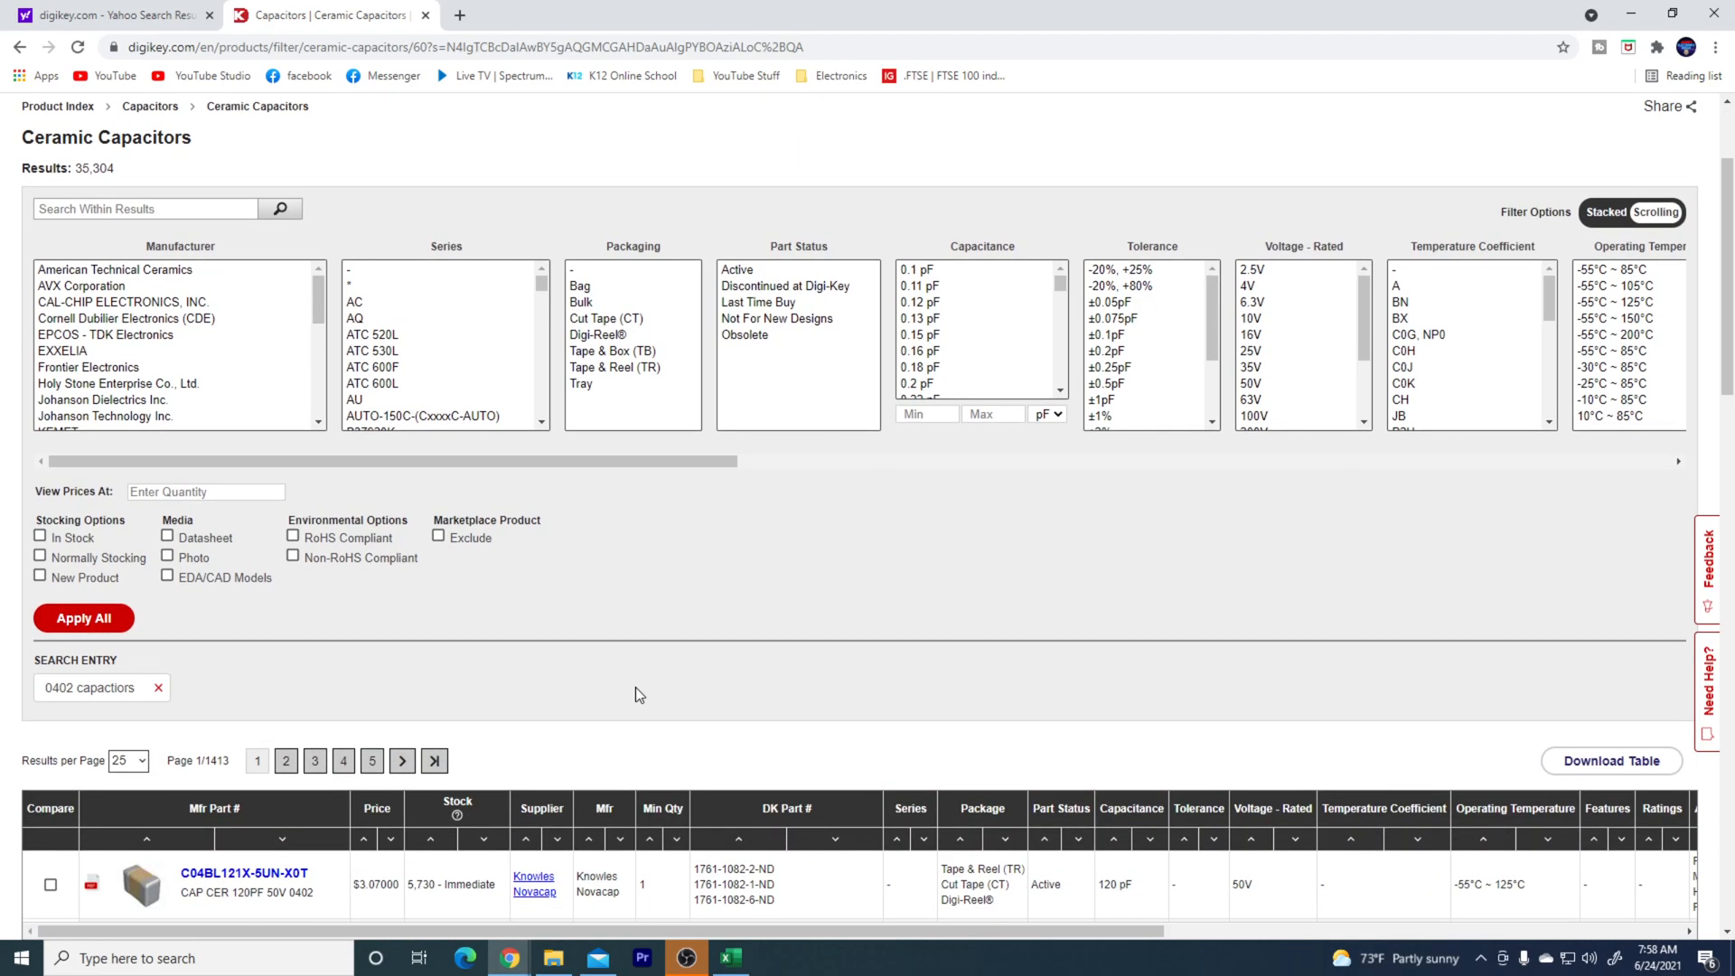
scroll("down", 3)
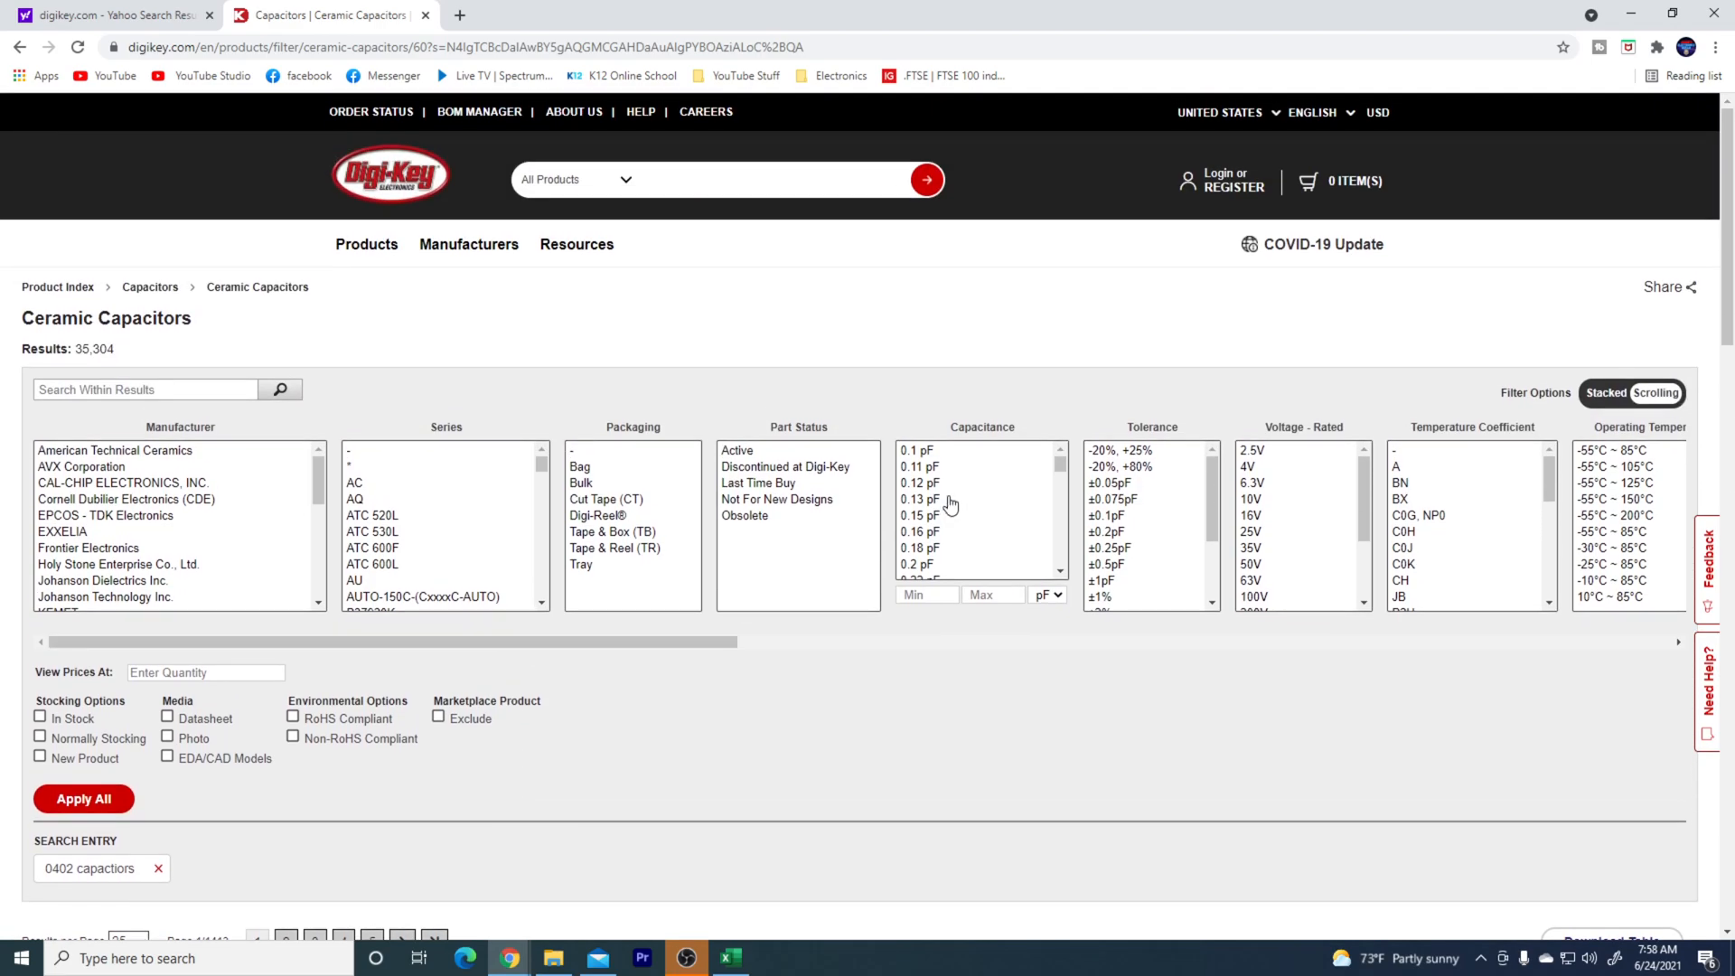
mouse_move(1017, 499)
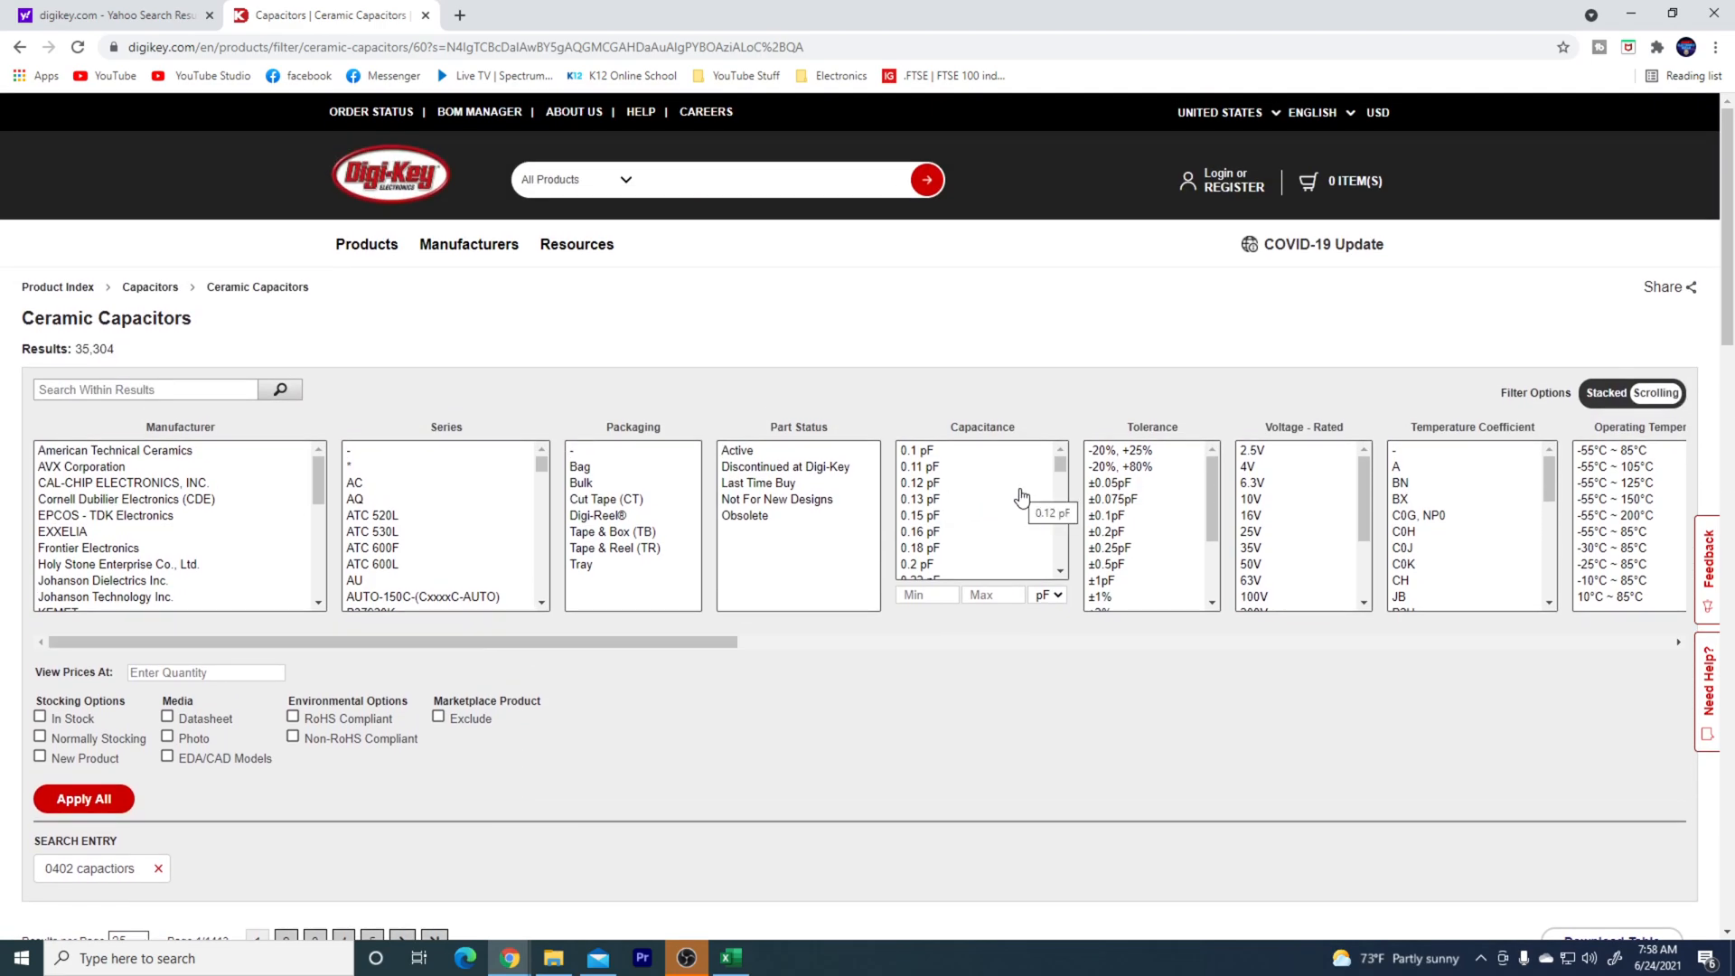
scroll("down", 3)
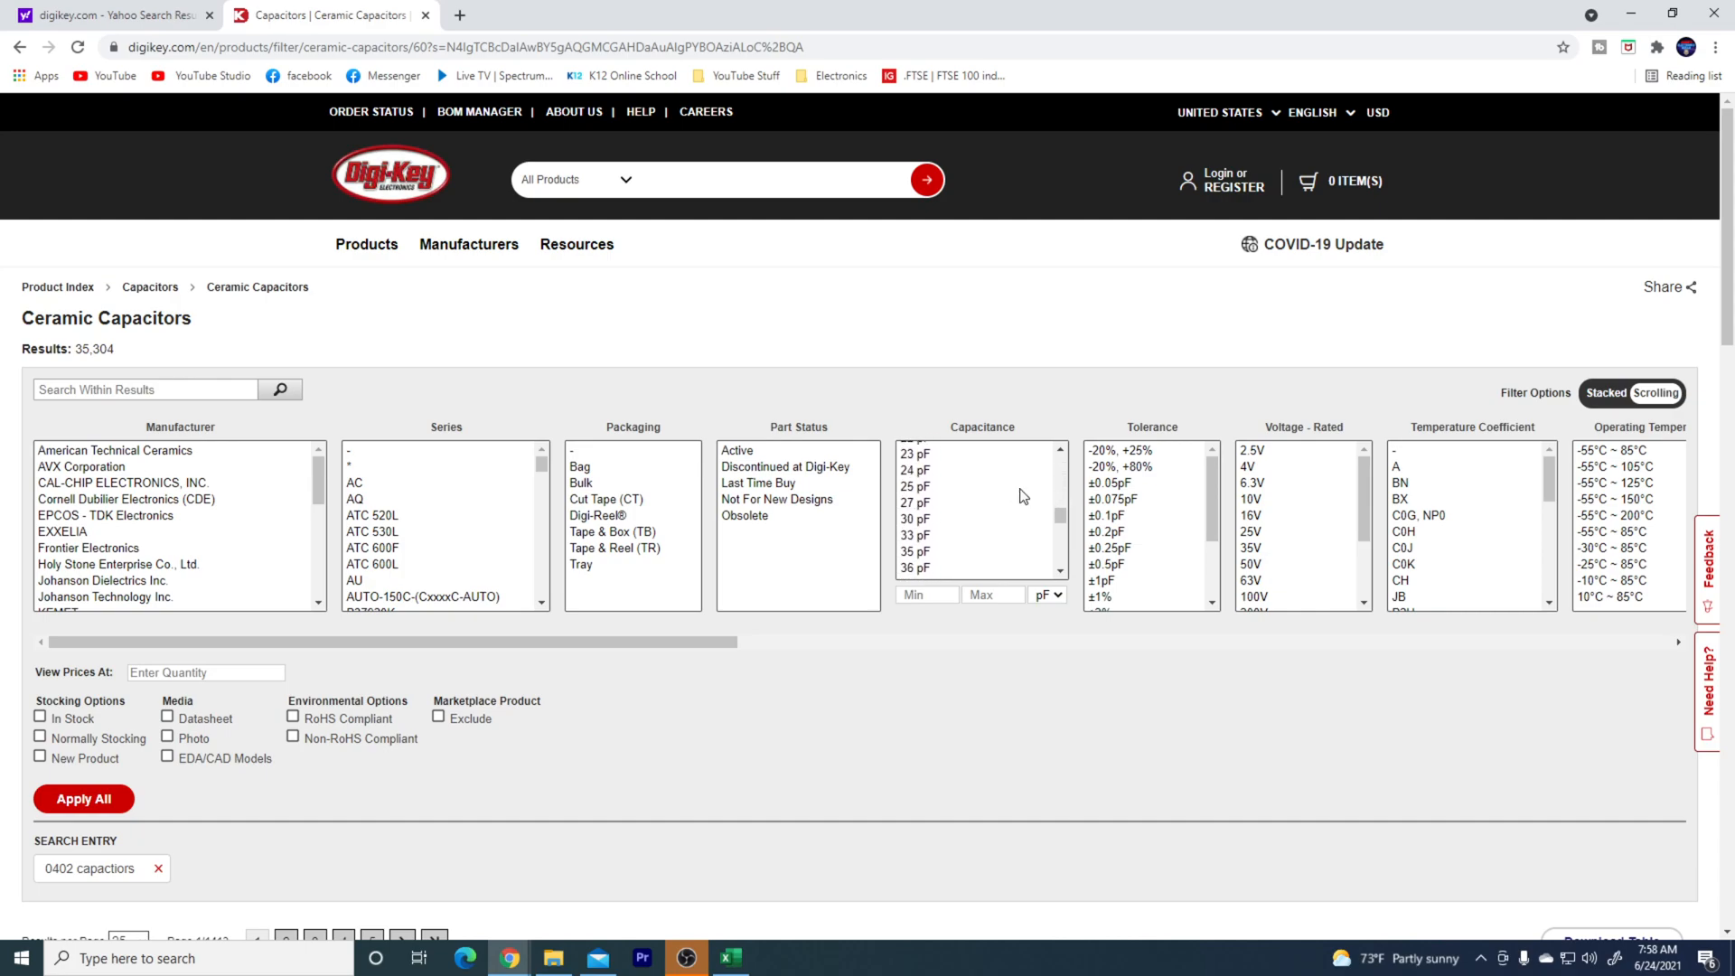
scroll("down", 3)
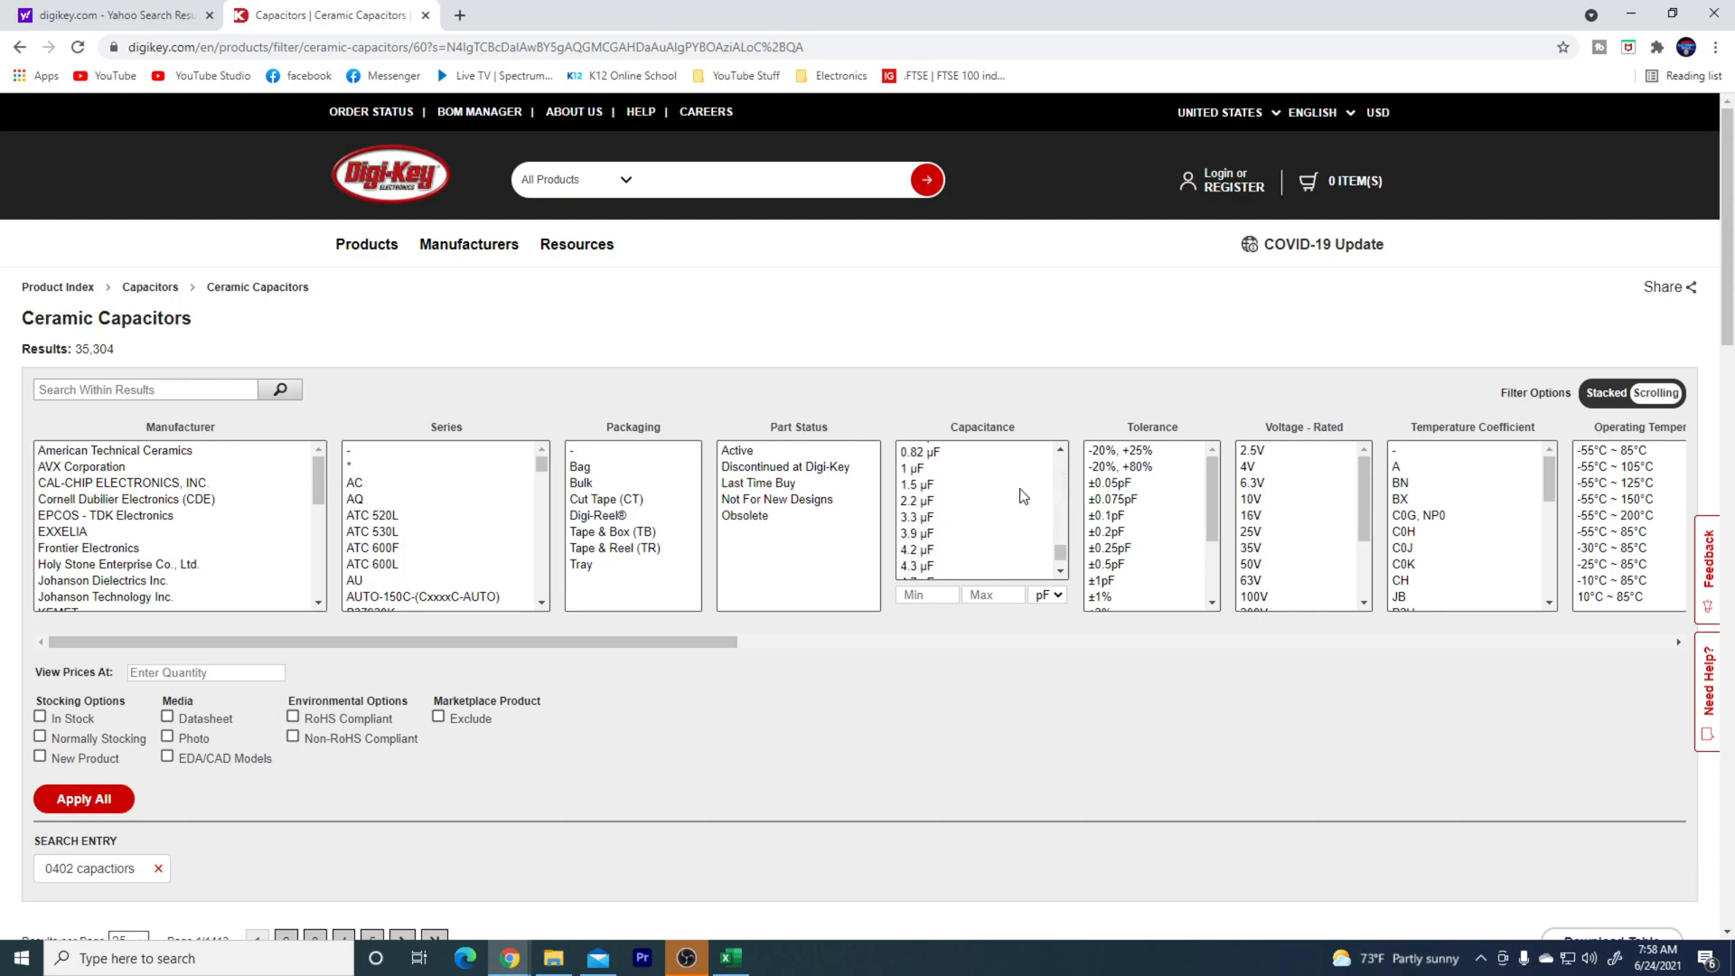
mouse_move(920, 470)
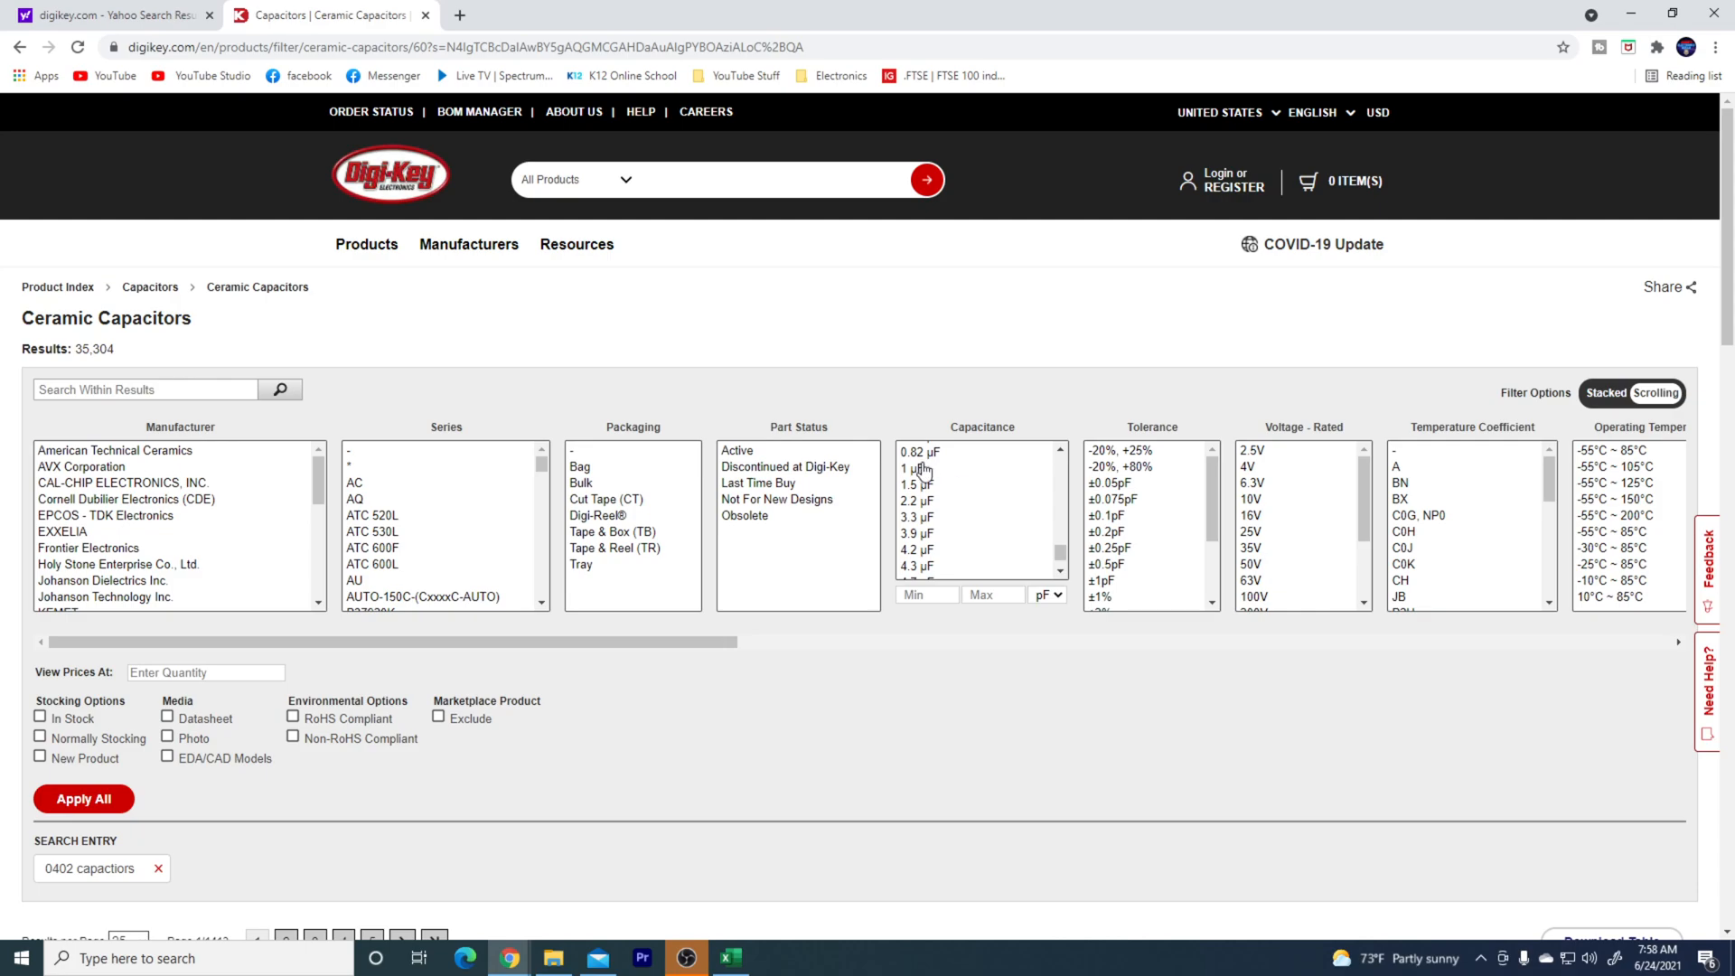
left_click(913, 466)
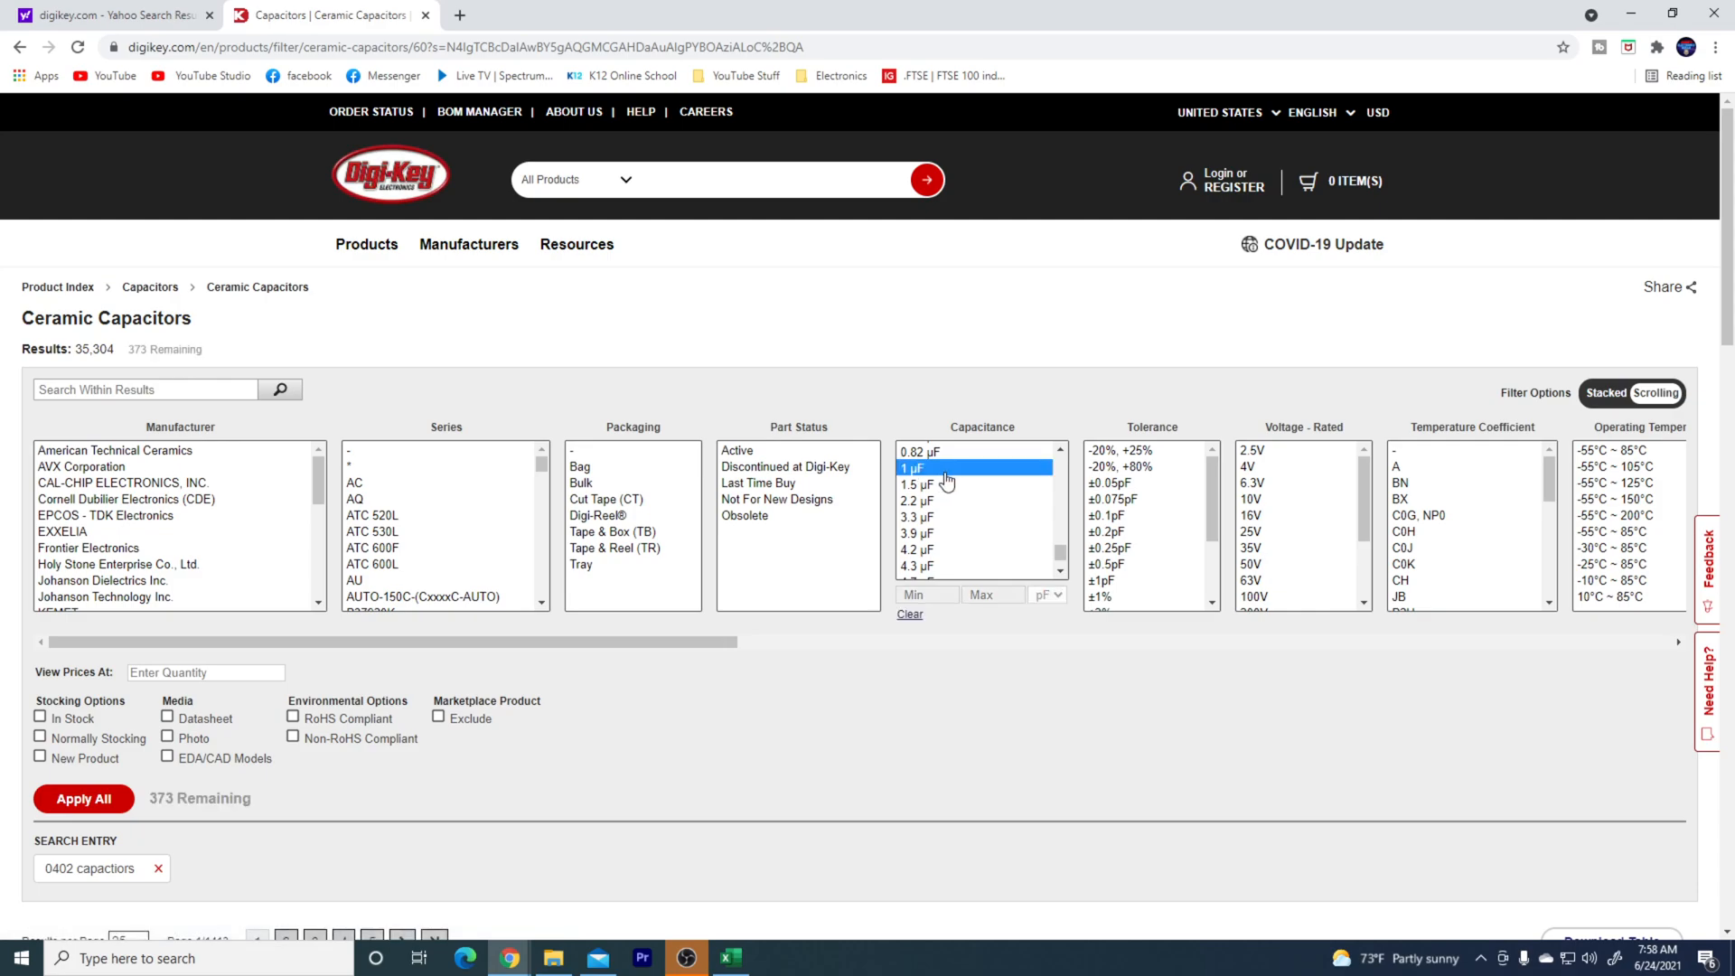
mouse_move(949, 506)
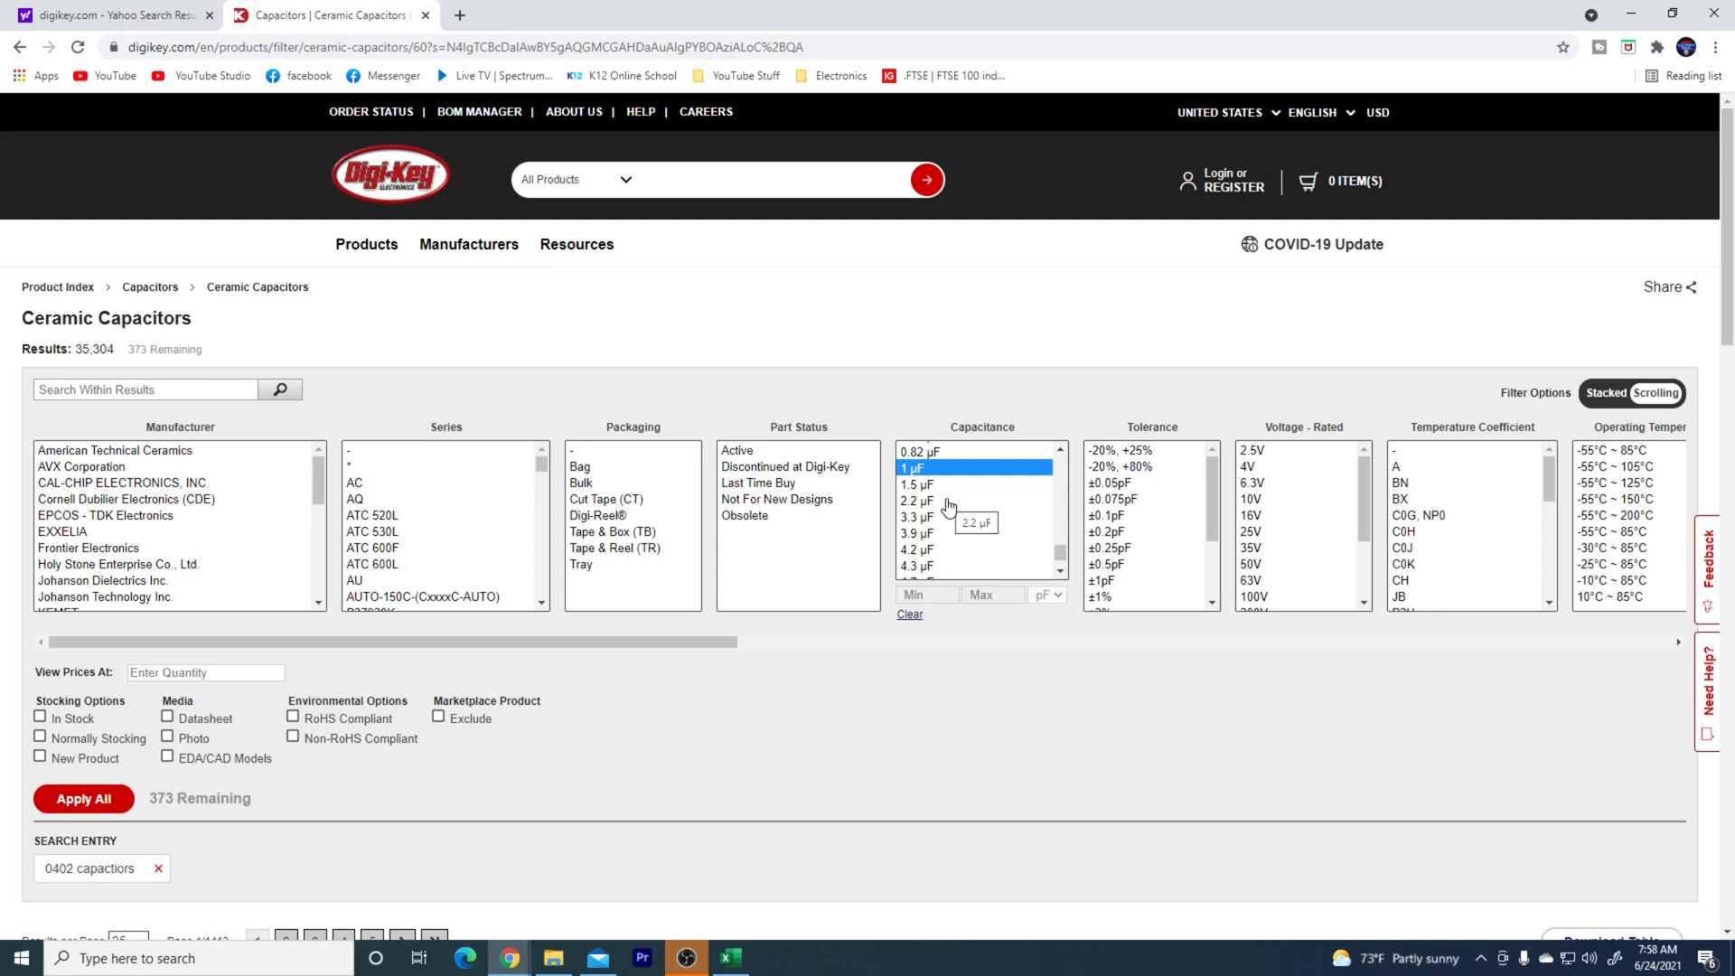
mouse_move(949, 521)
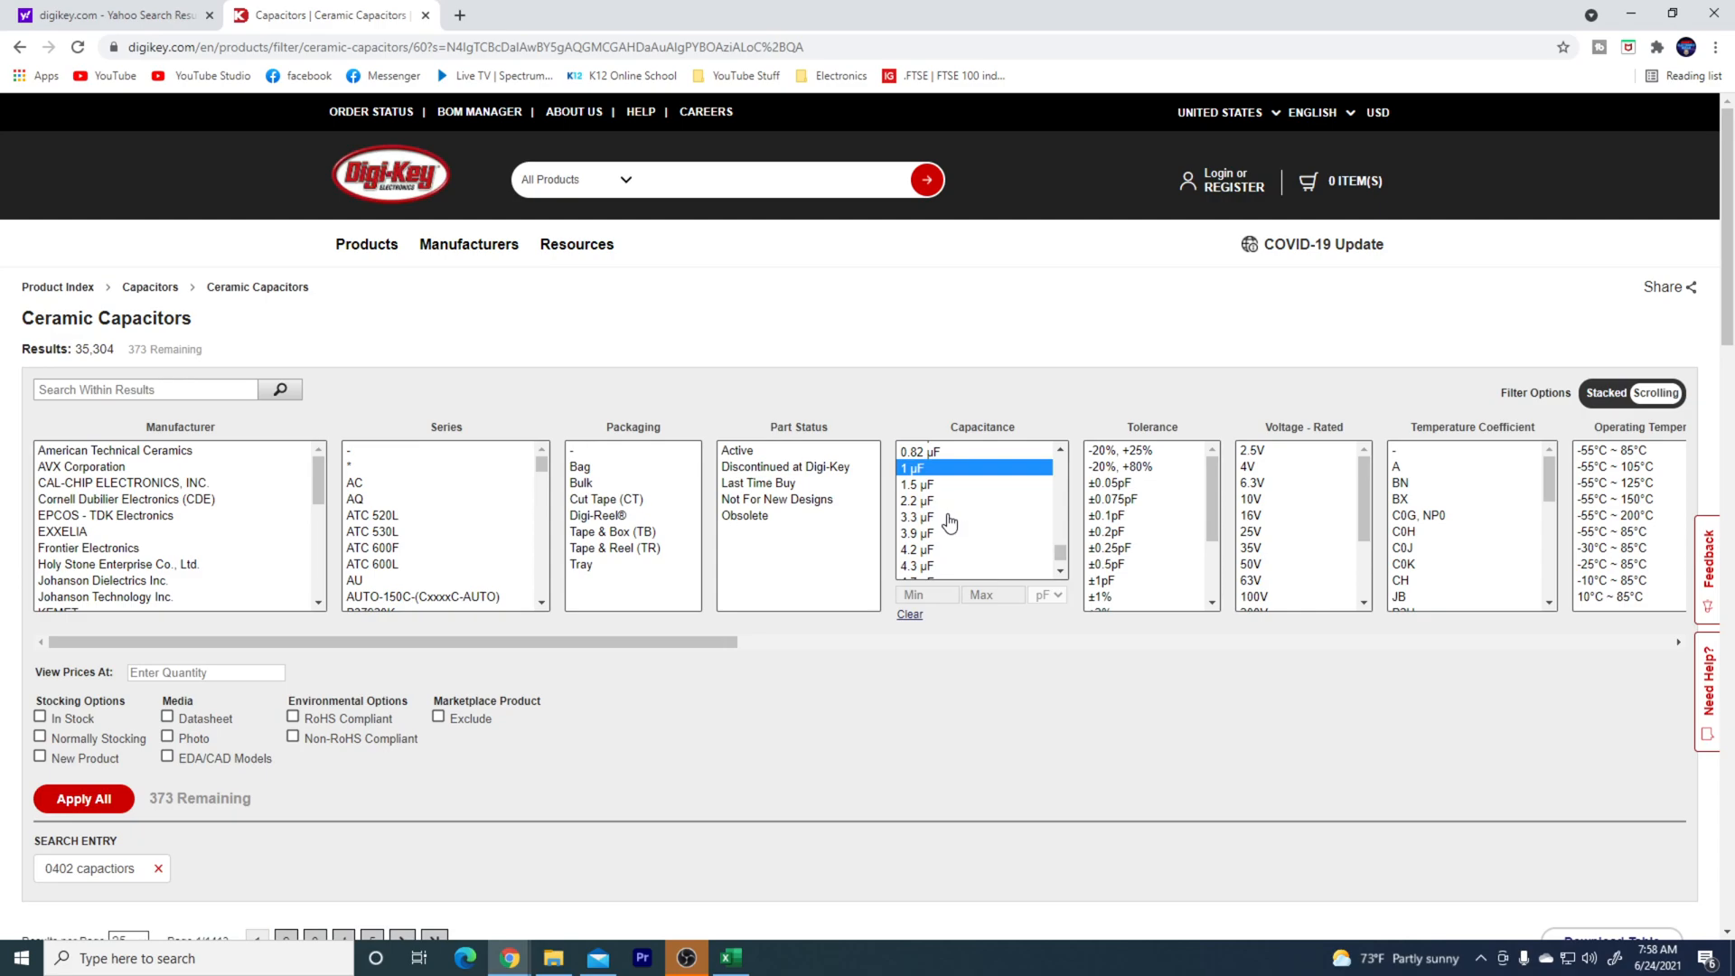
left_click(919, 500)
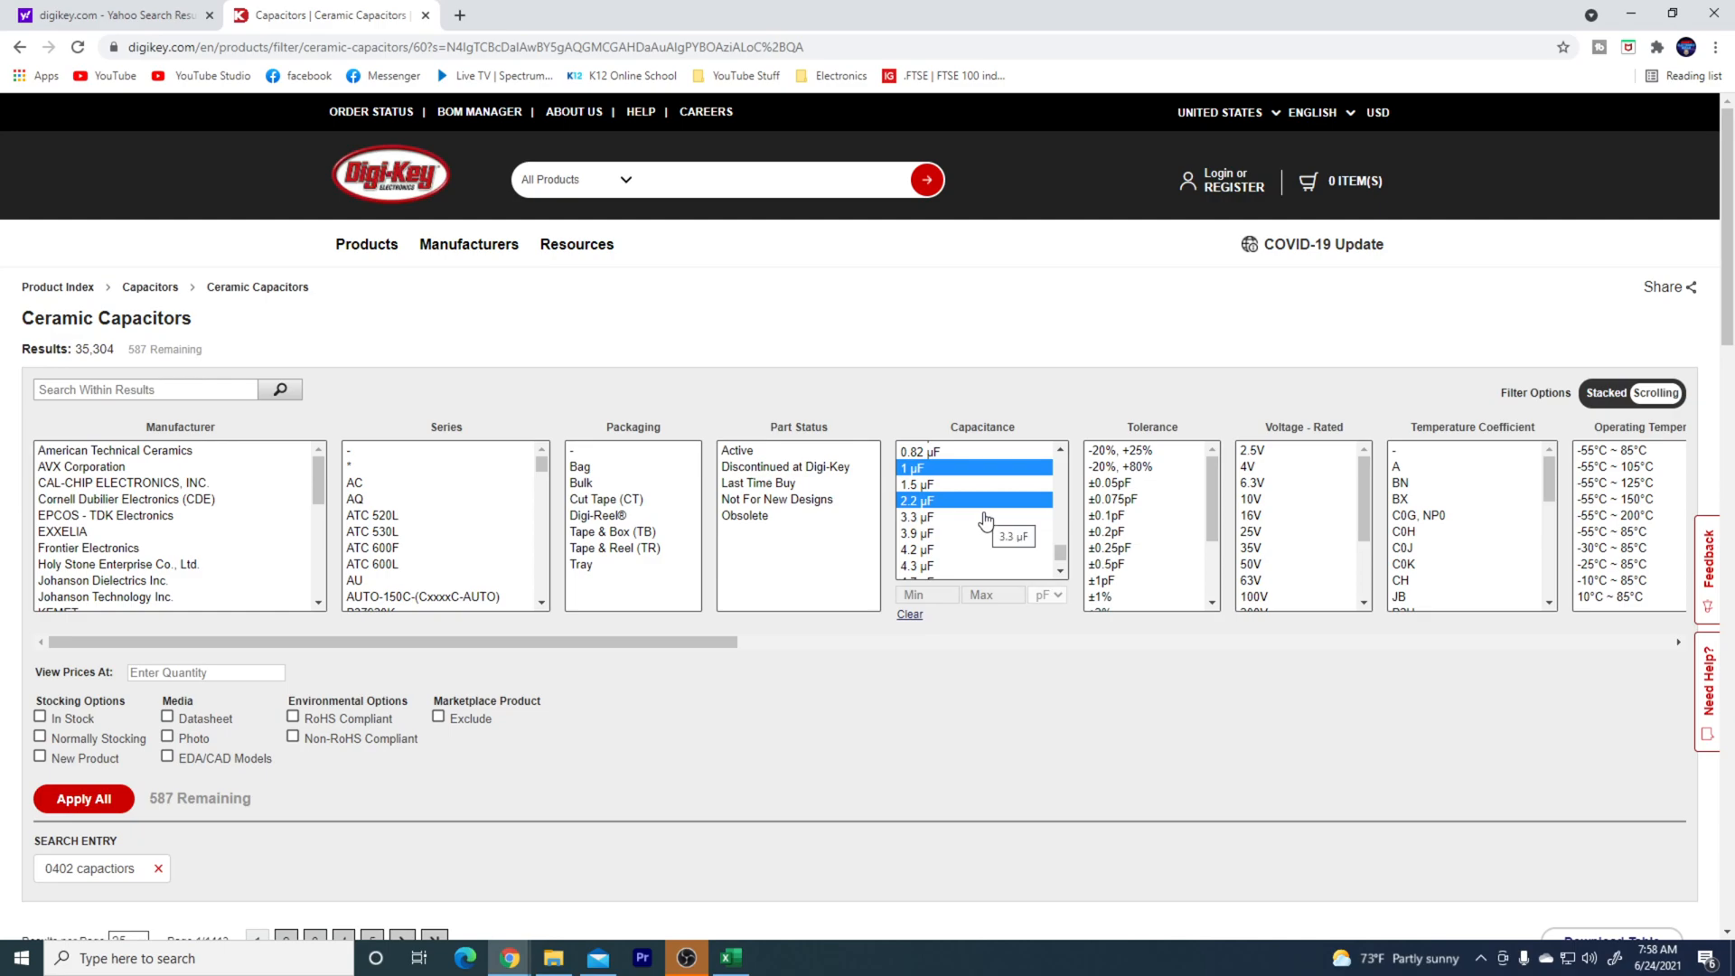
scroll("down", 3)
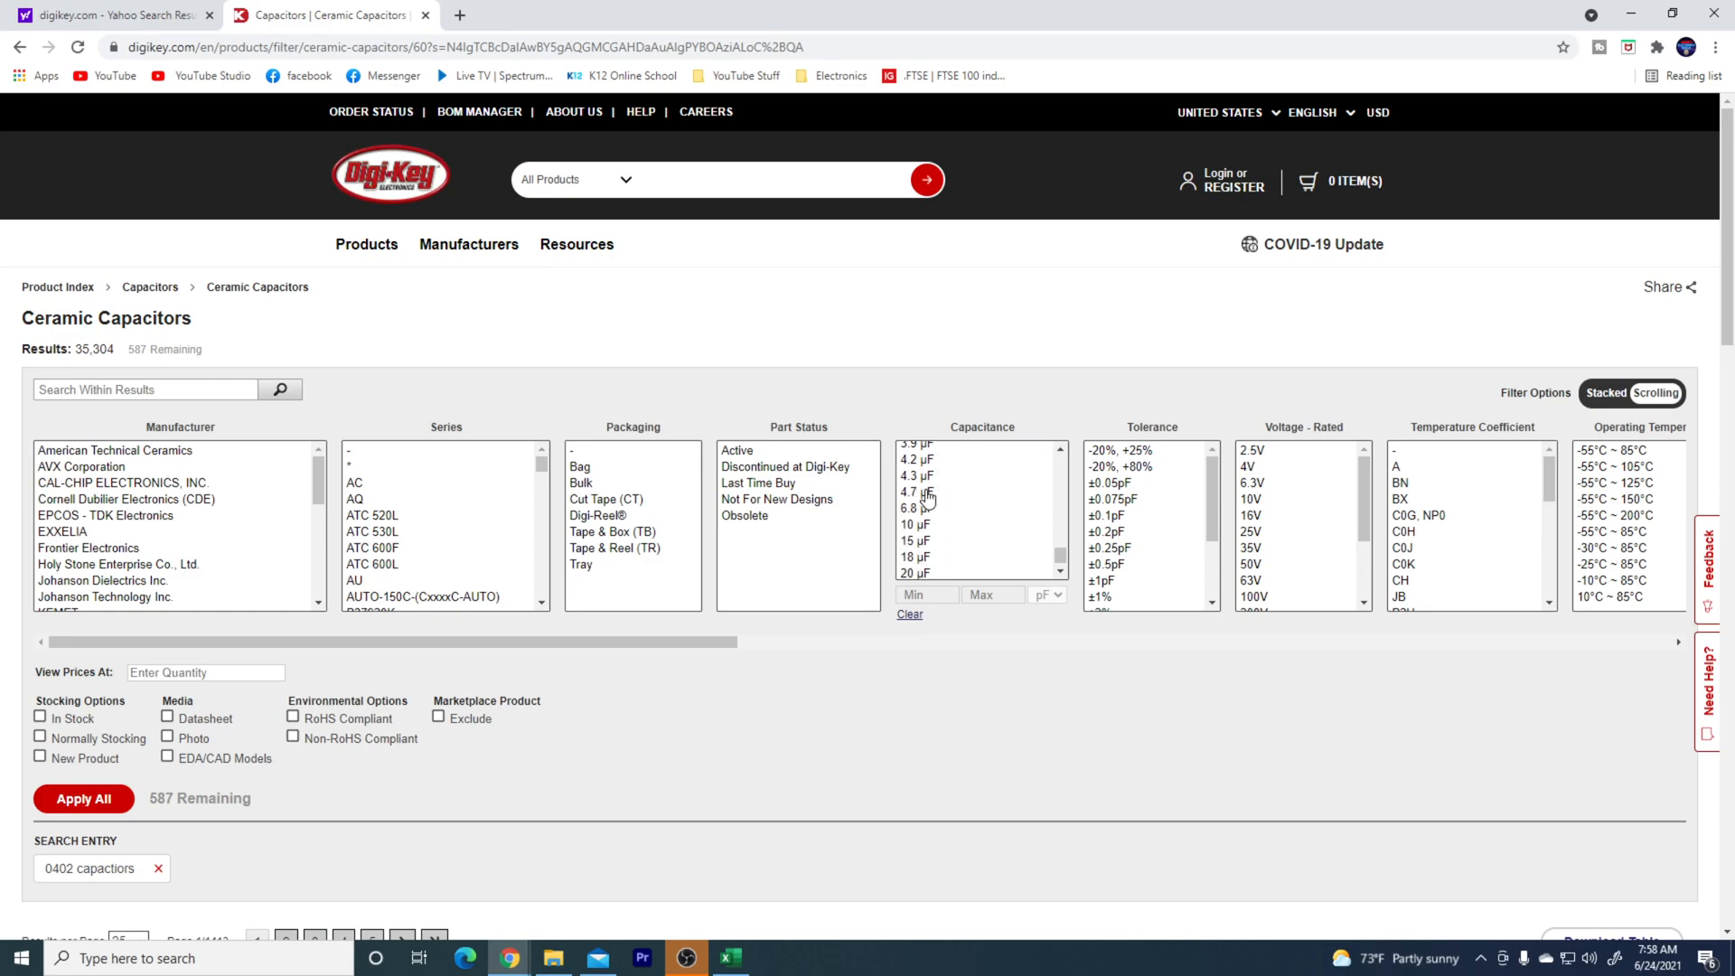
left_click(917, 491)
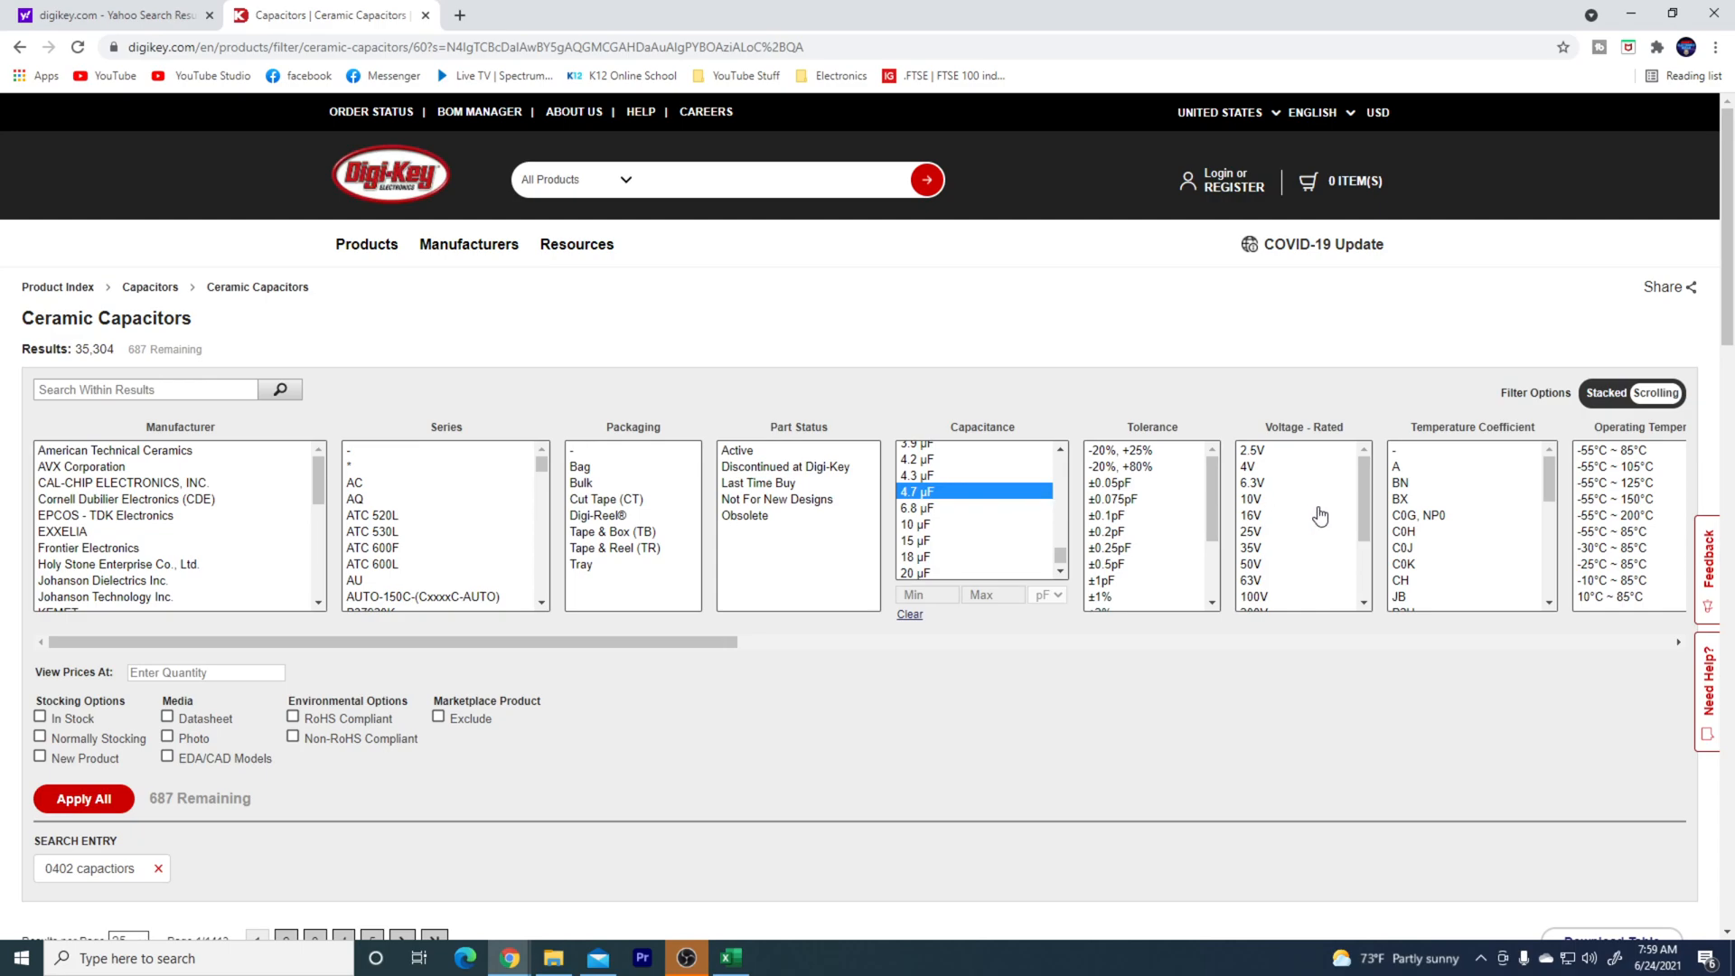
mouse_move(1319, 515)
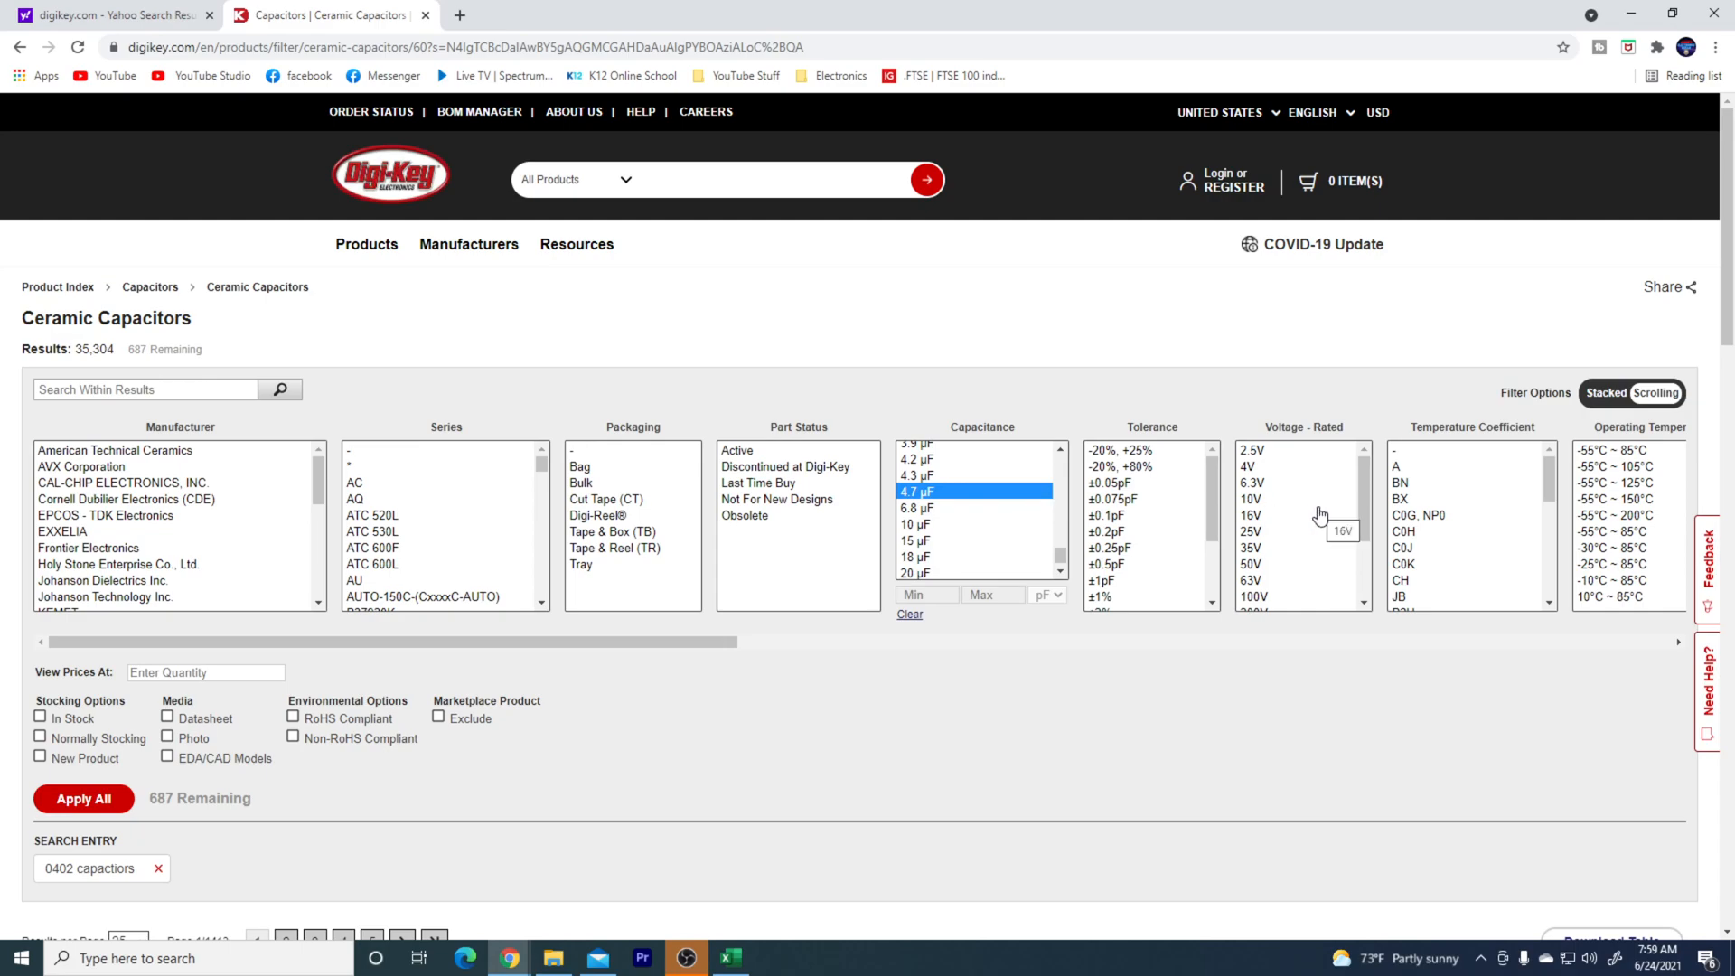
mouse_move(1298, 530)
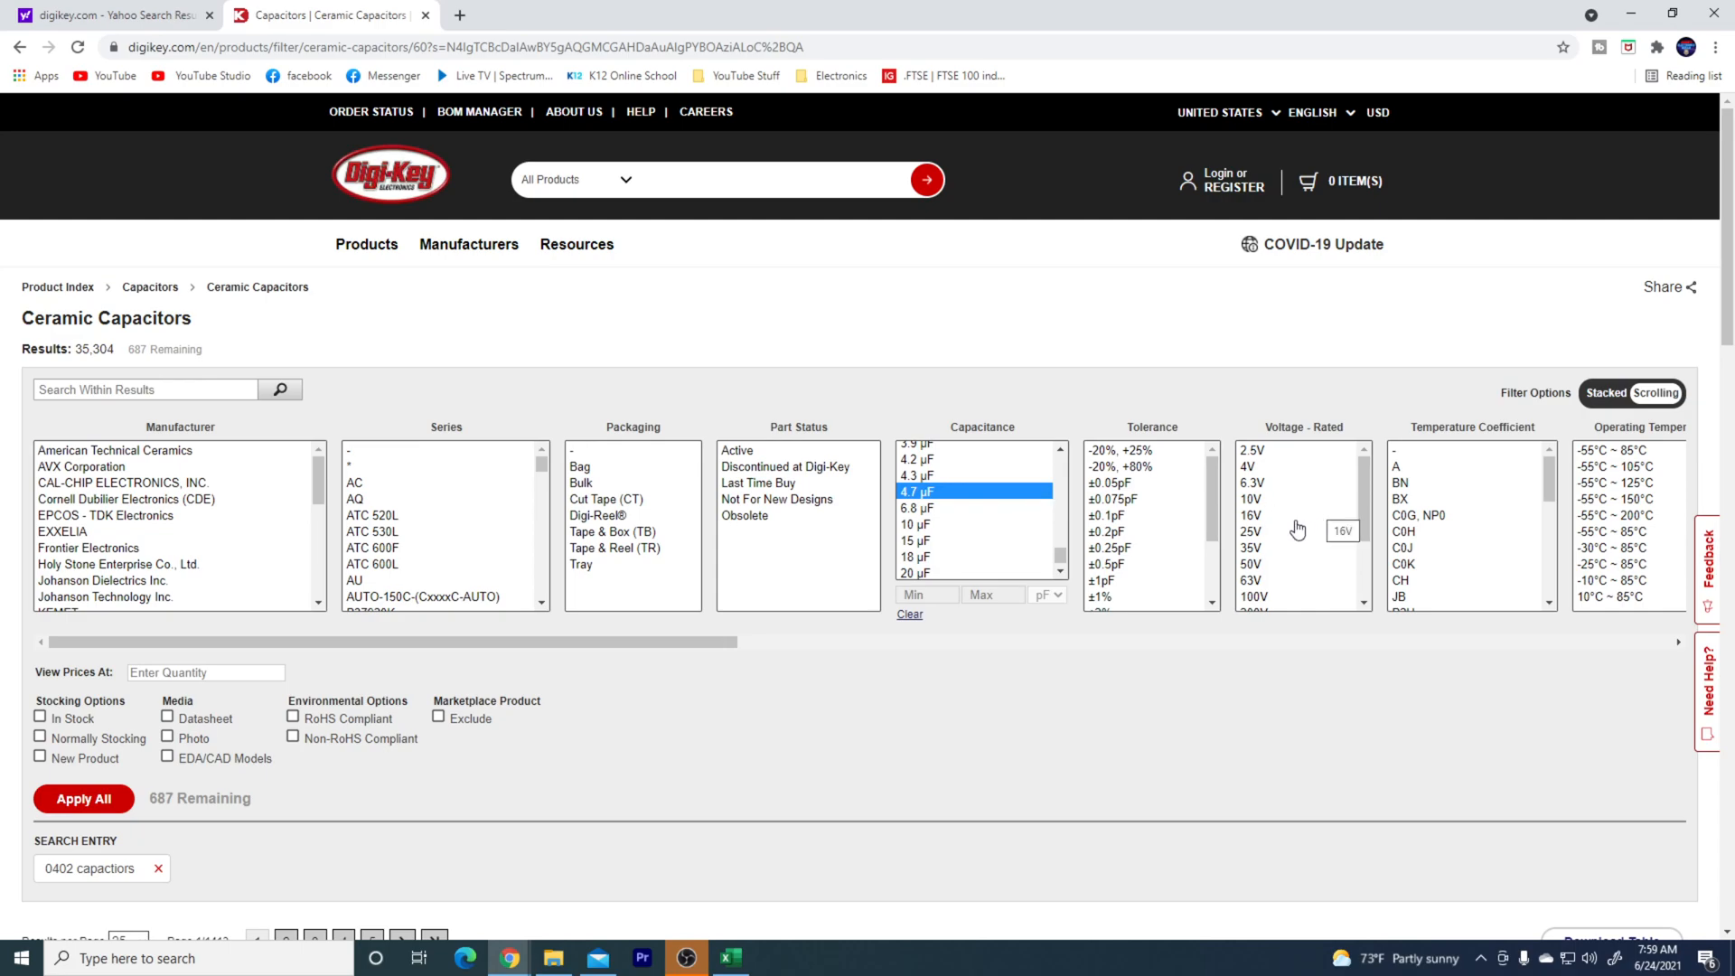
- Restrict results to 25 V rated parts that are in stock
left_click(1250, 532)
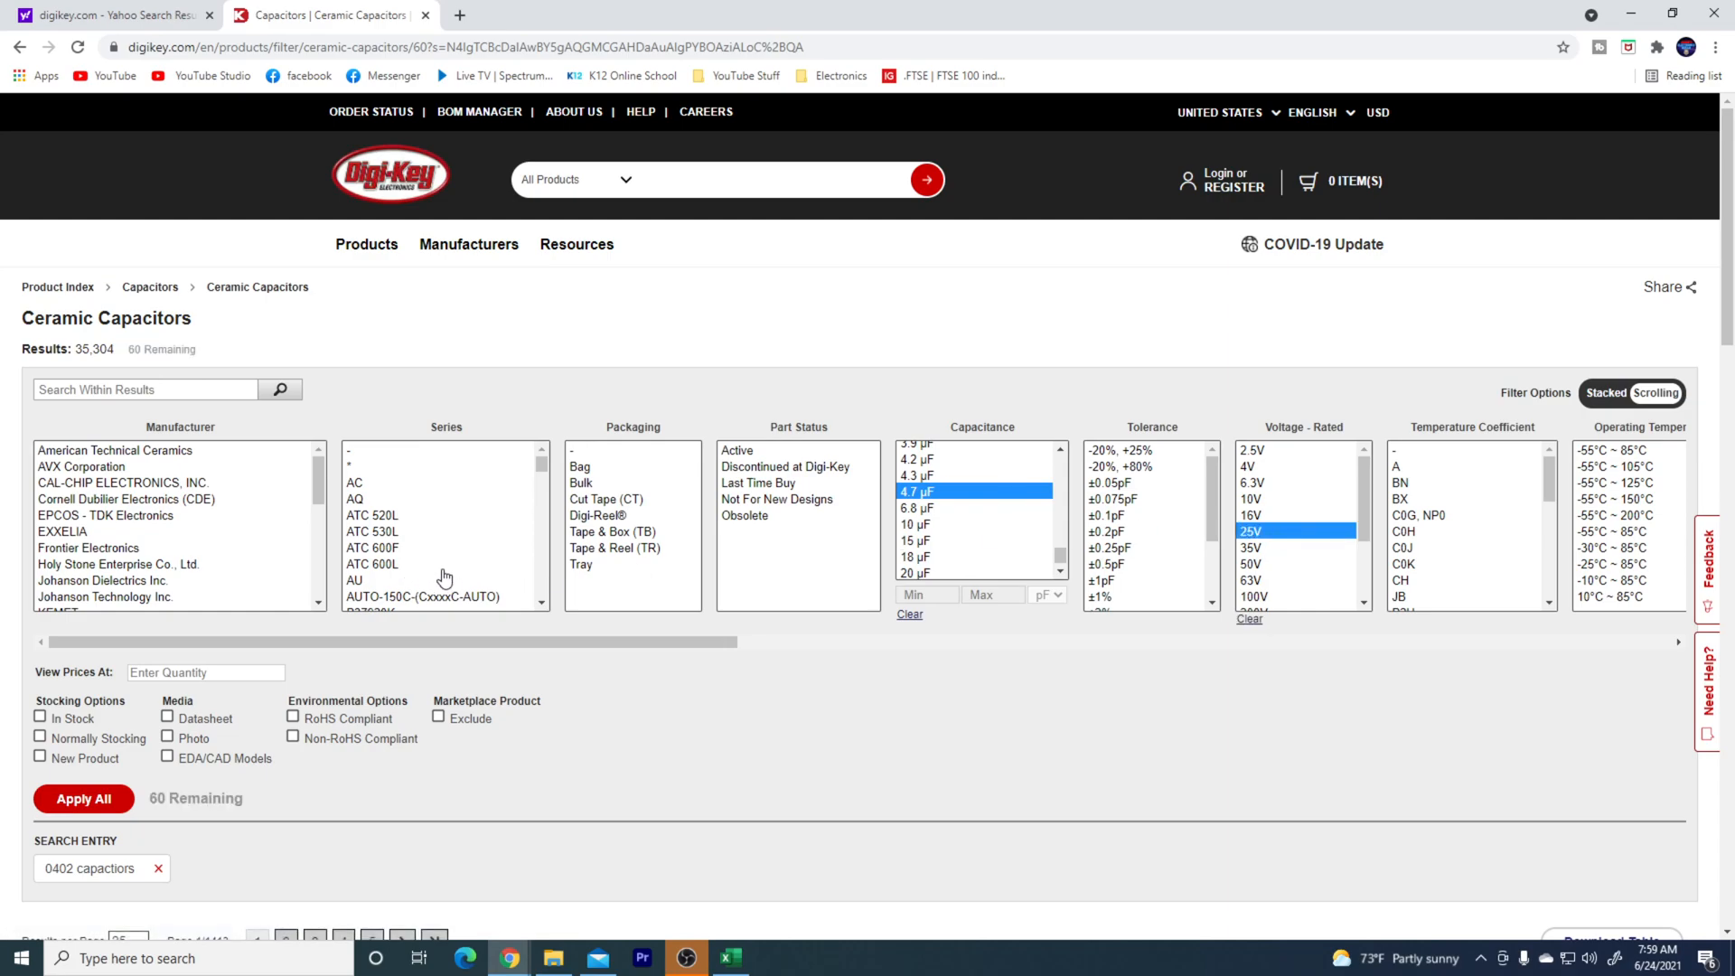
mouse_move(98, 730)
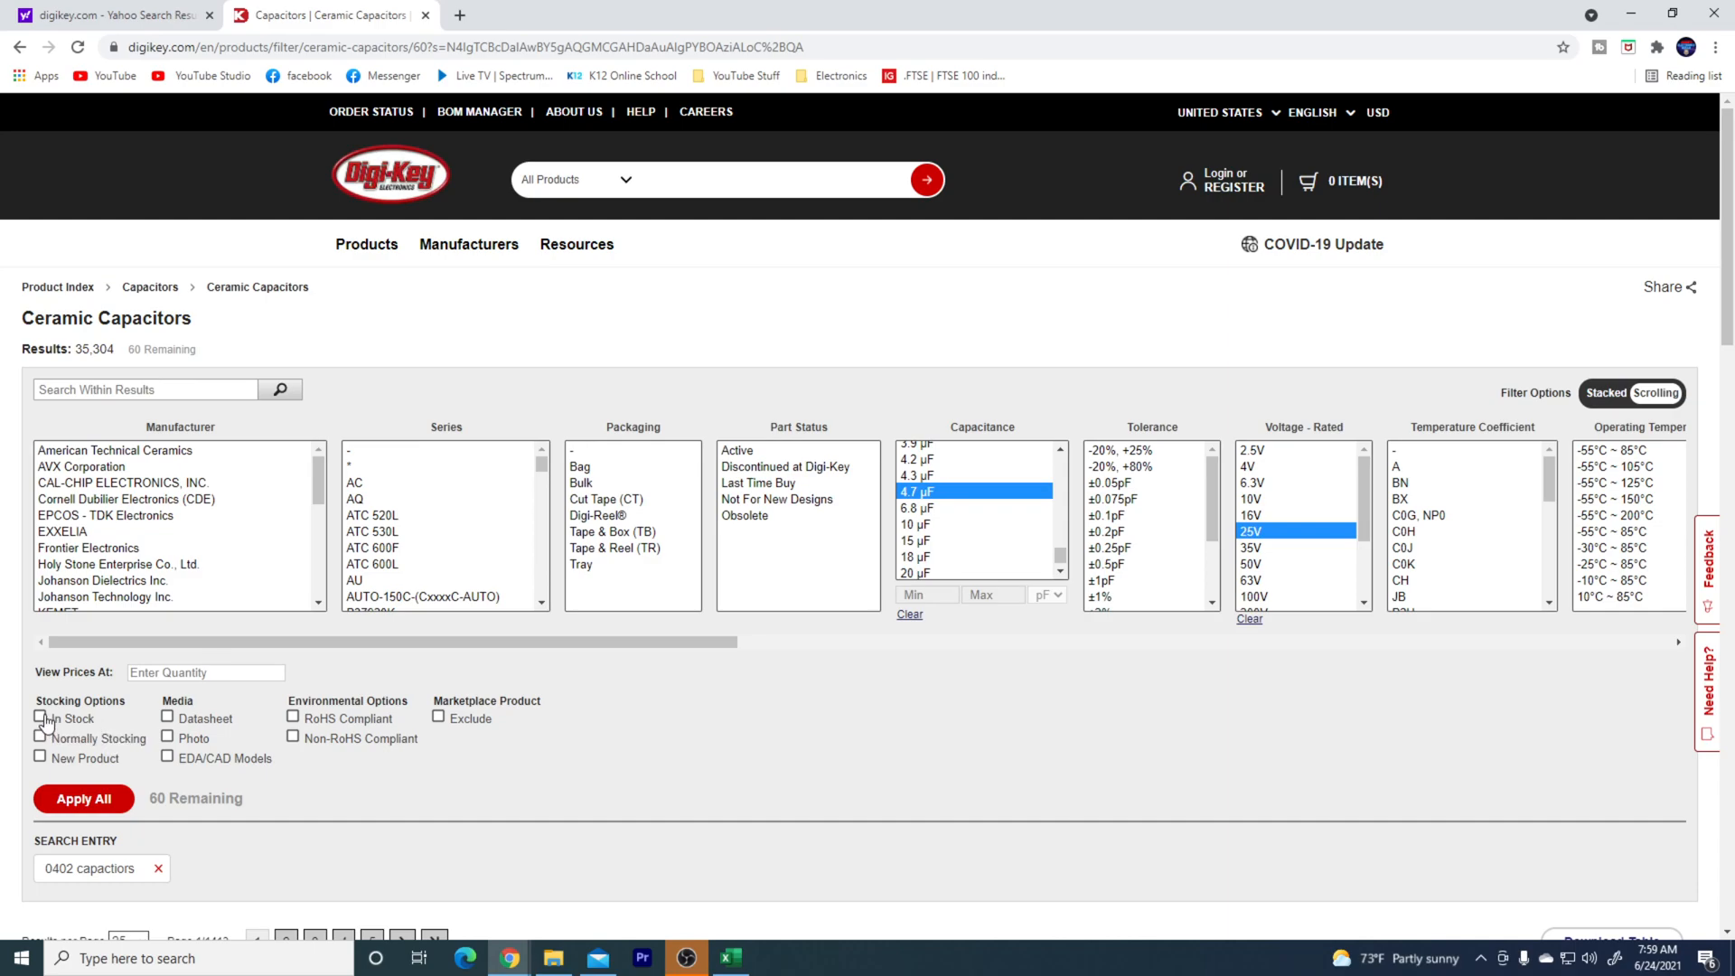
left_click(38, 718)
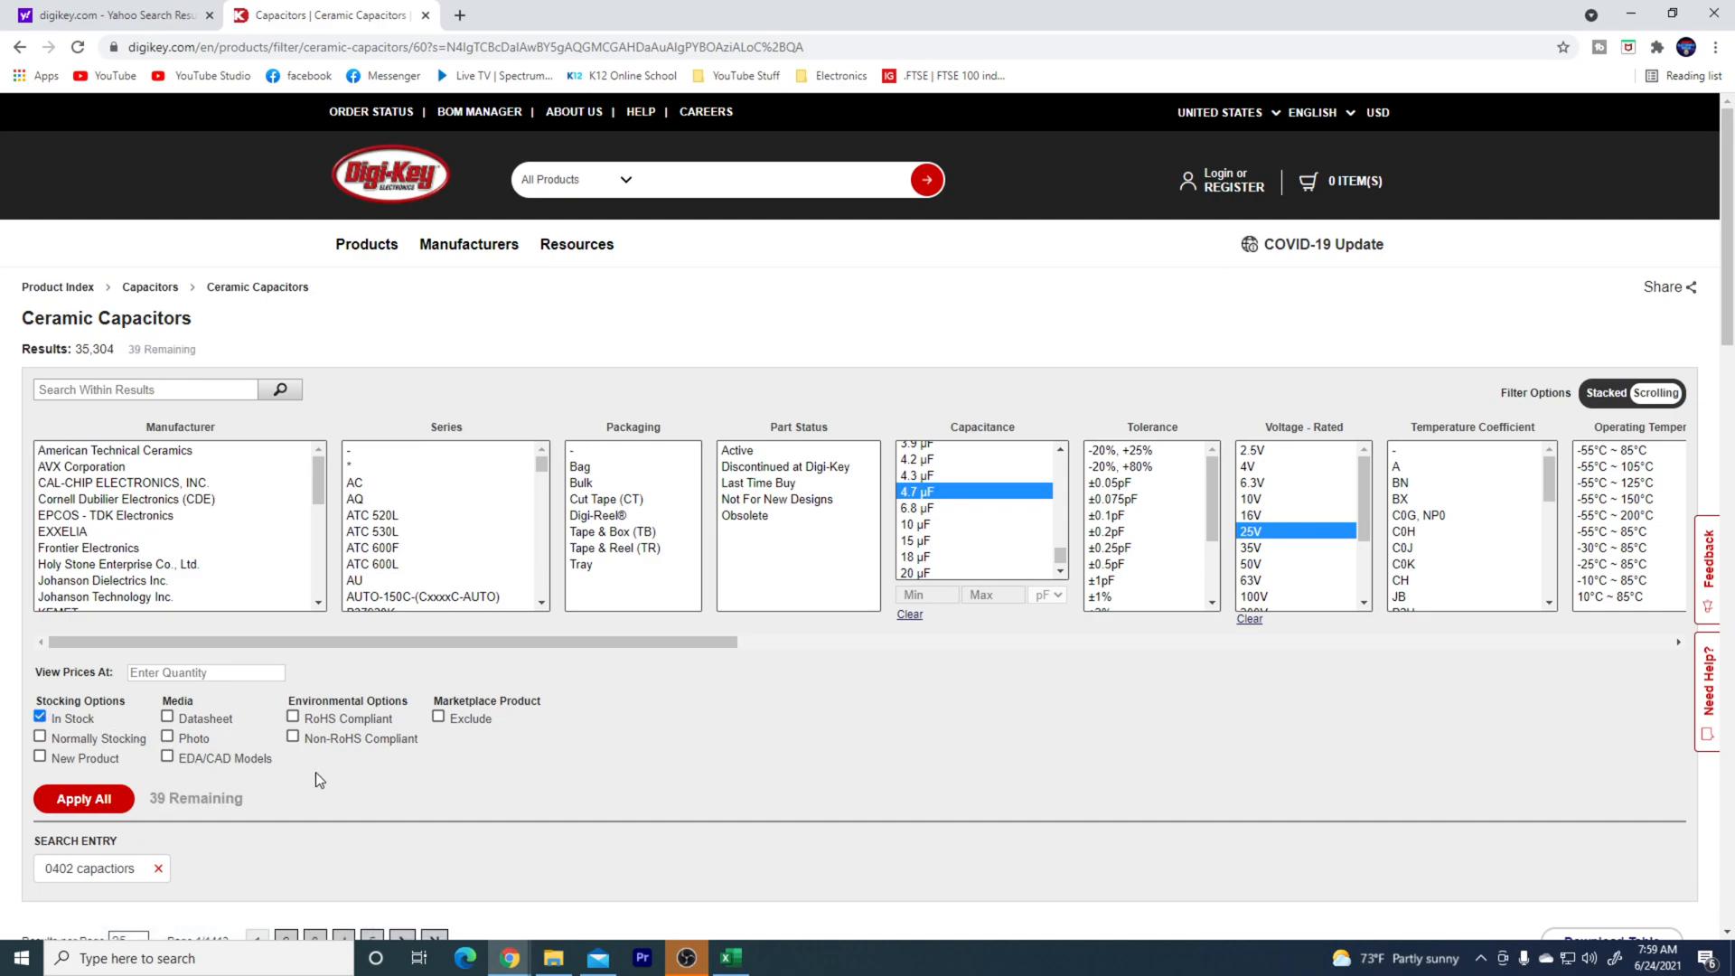
mouse_move(188, 771)
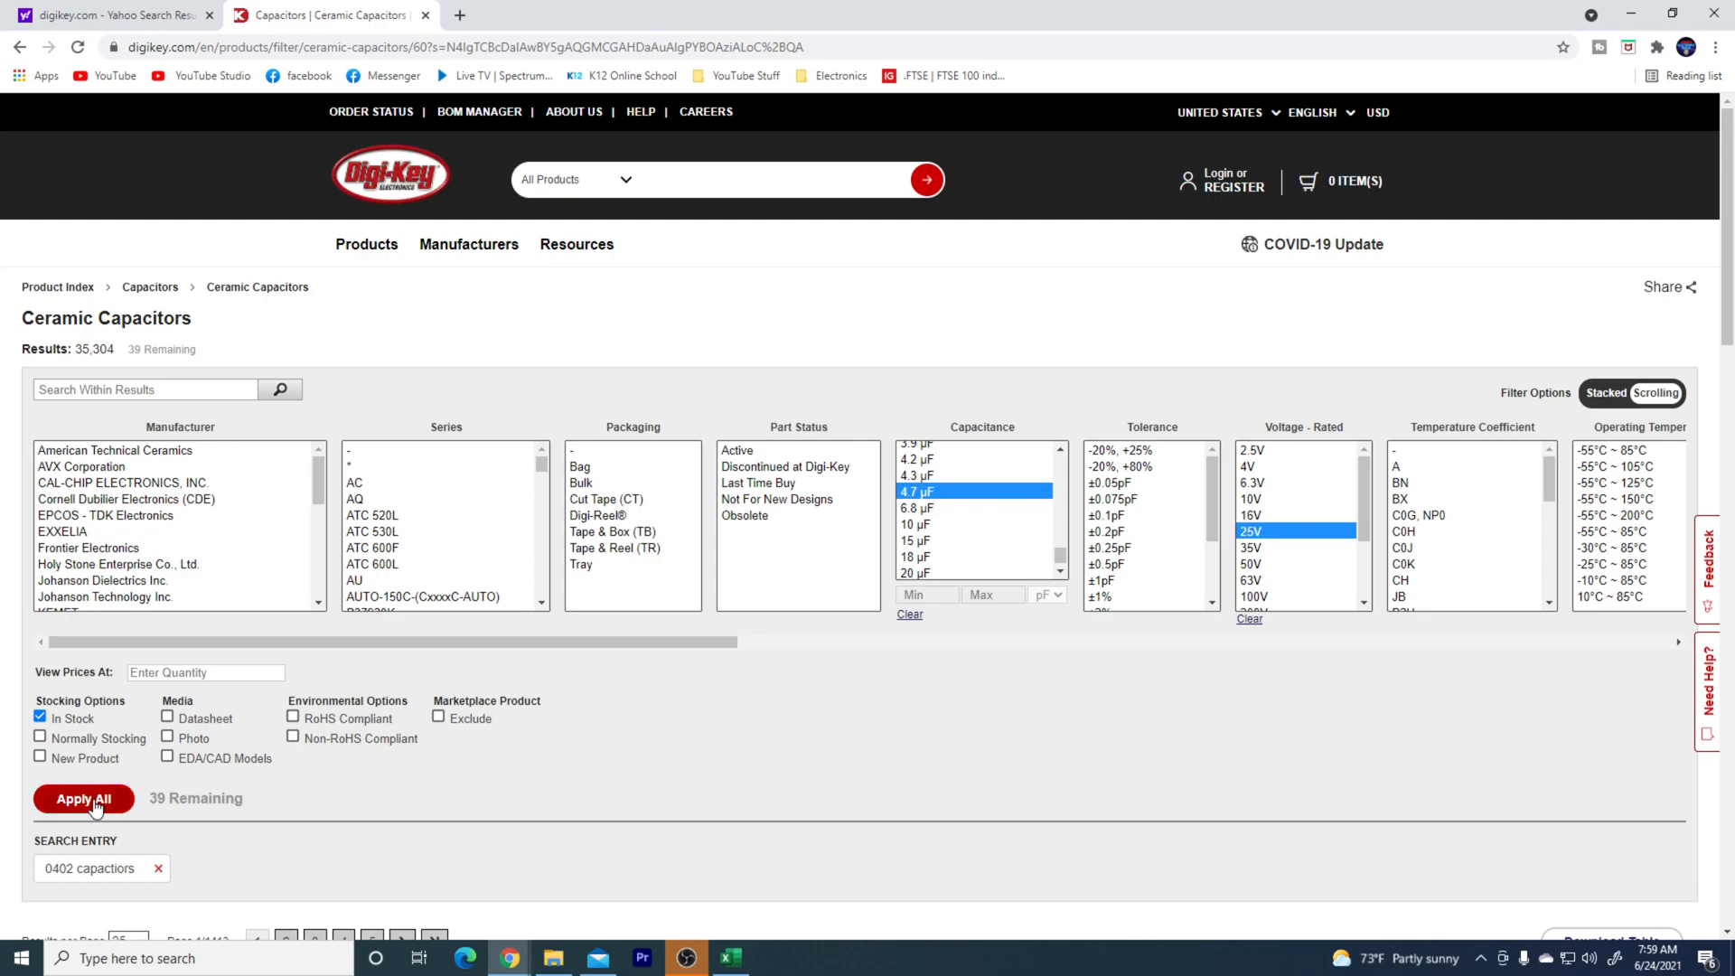
- Apply the chosen filters and open the TDK 1 µF 25 V 0402 capacitor's page
left_click(83, 797)
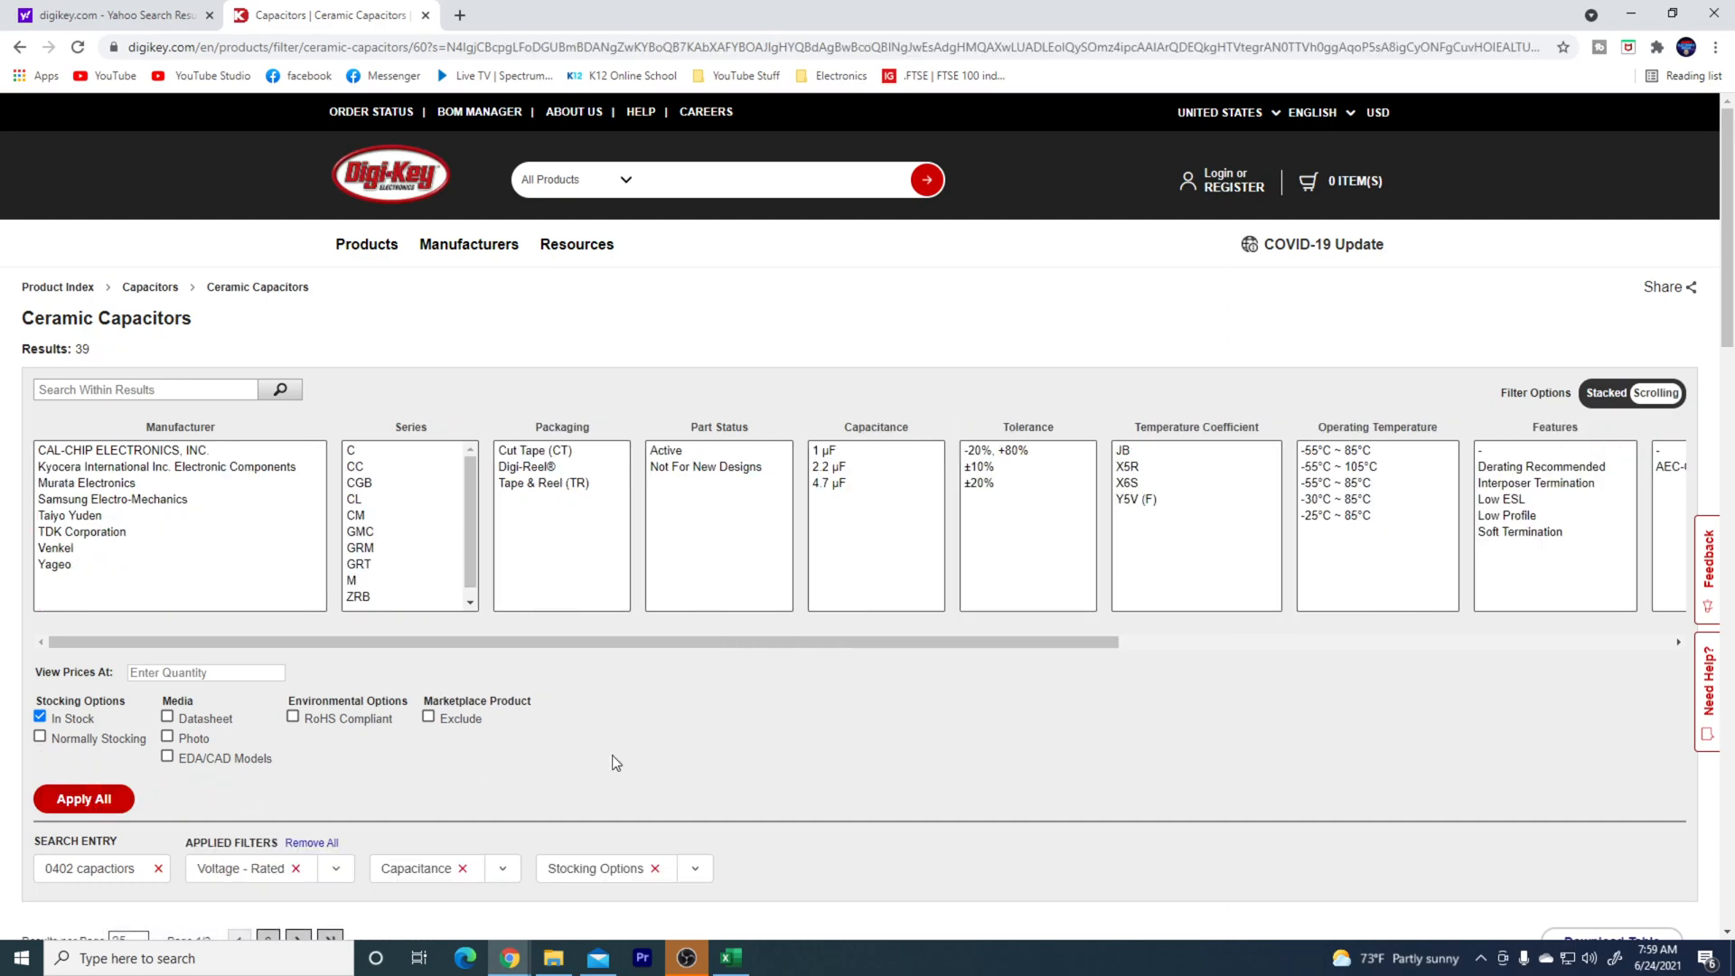
scroll("down", 3)
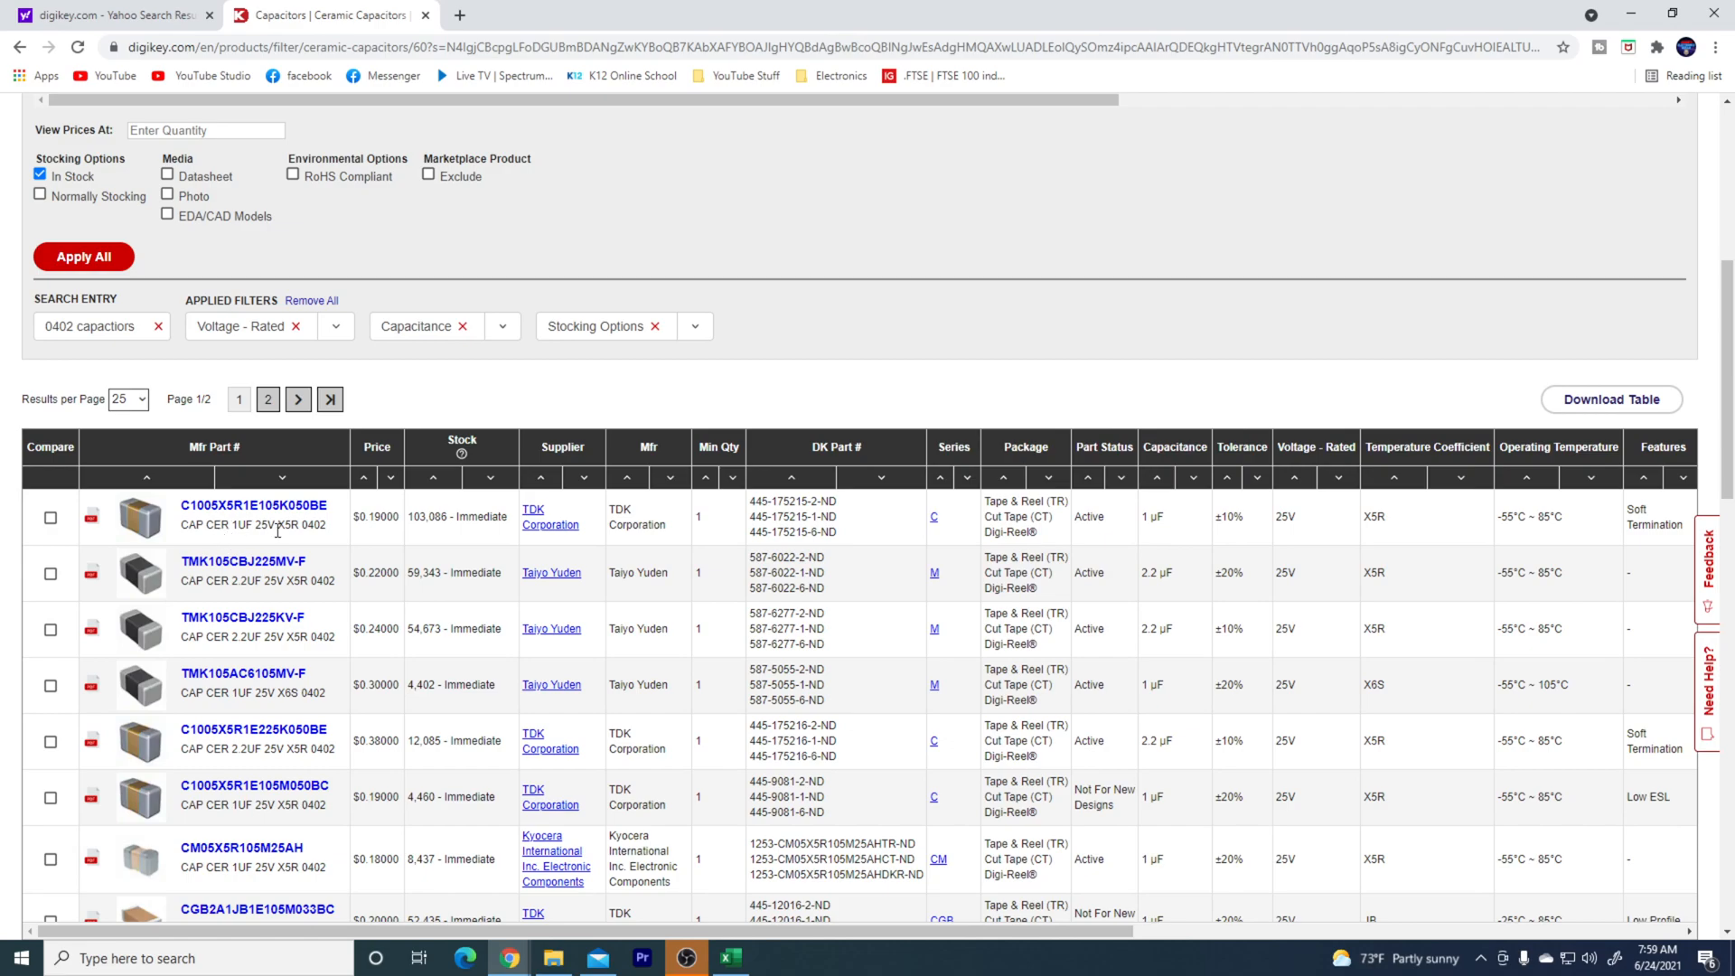
mouse_move(378, 540)
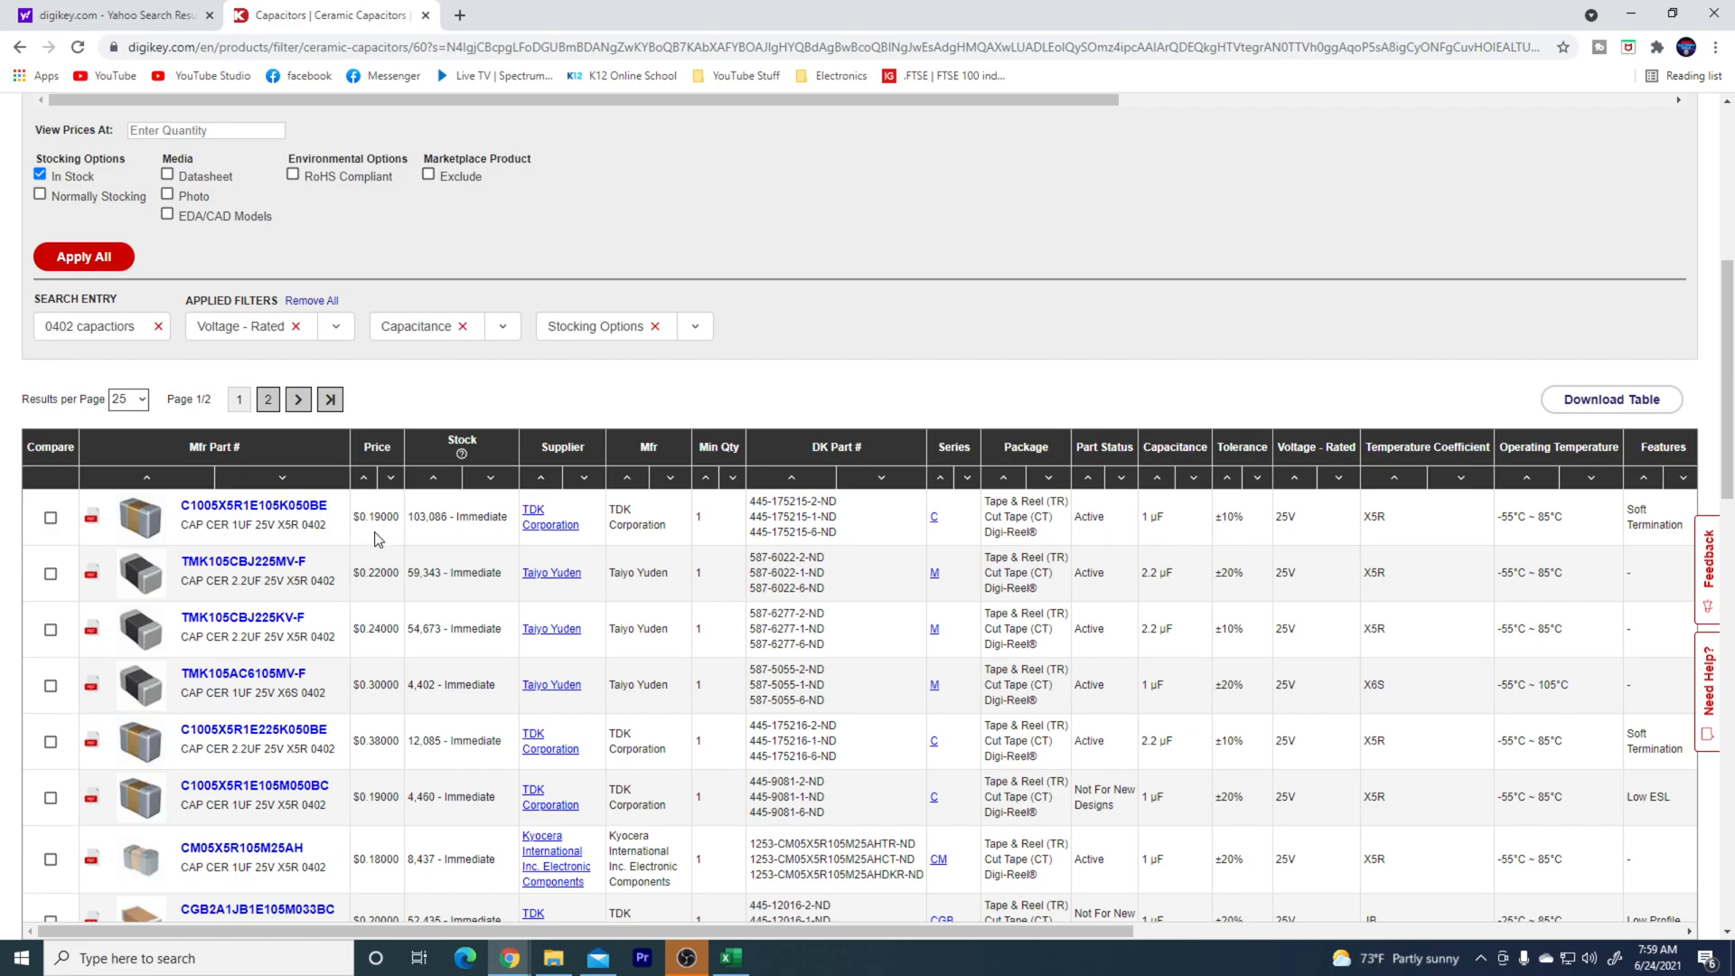
mouse_move(235, 521)
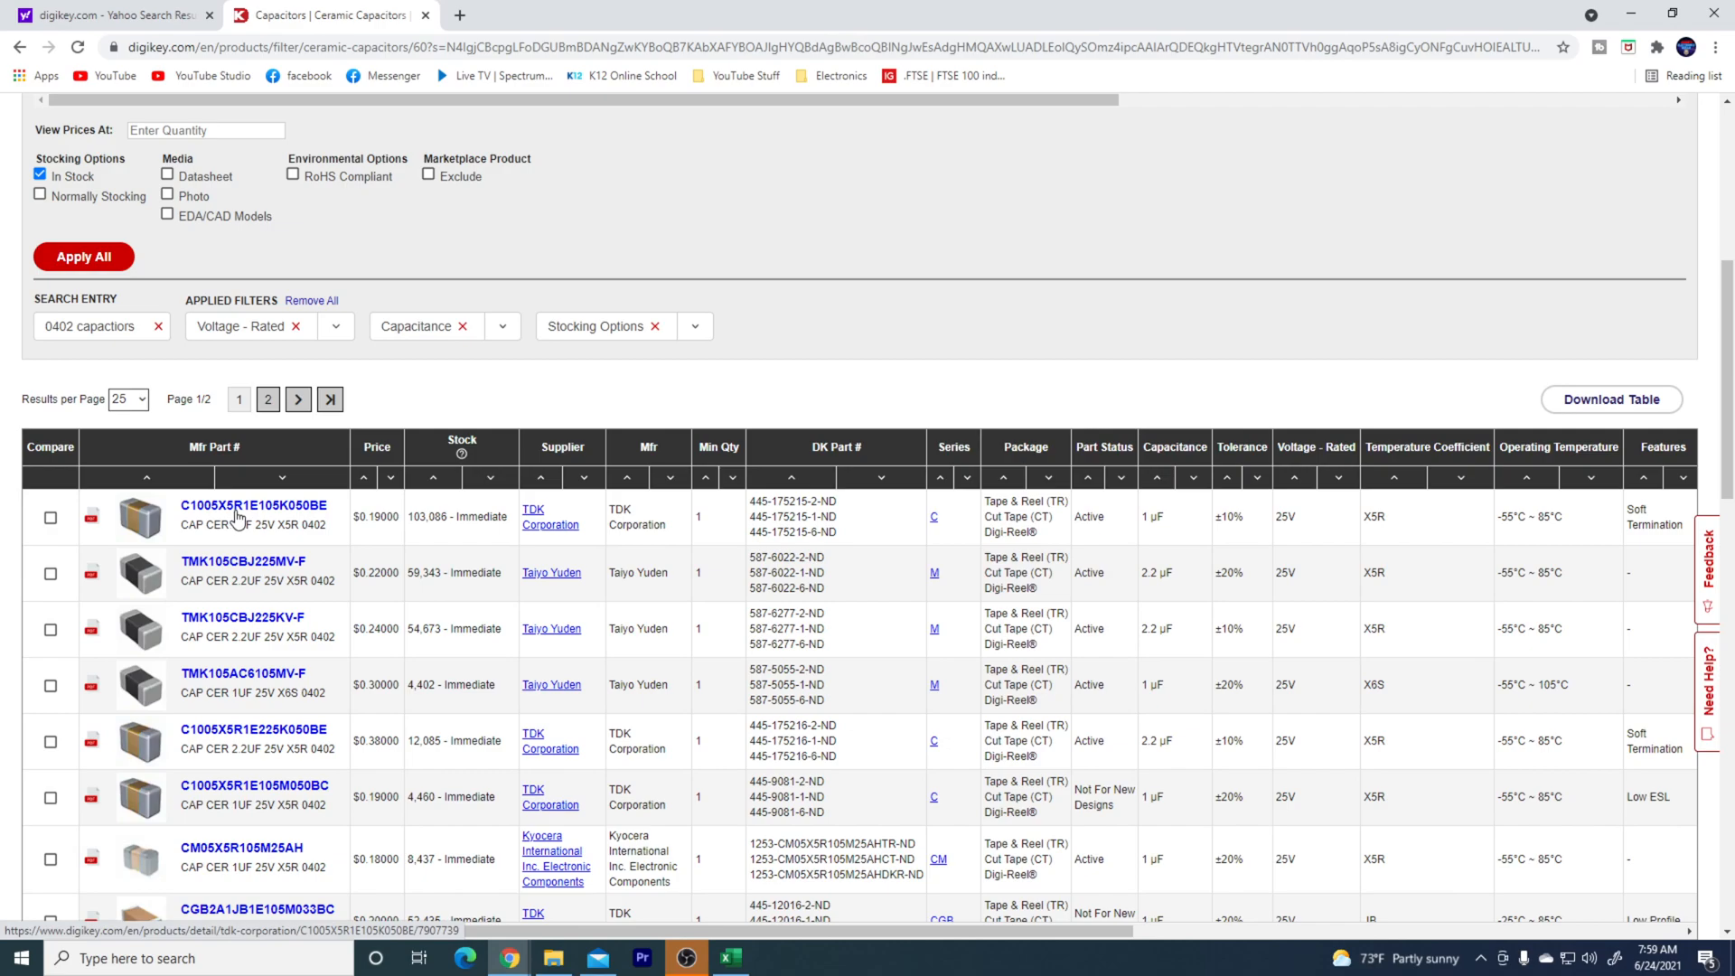
mouse_move(249, 540)
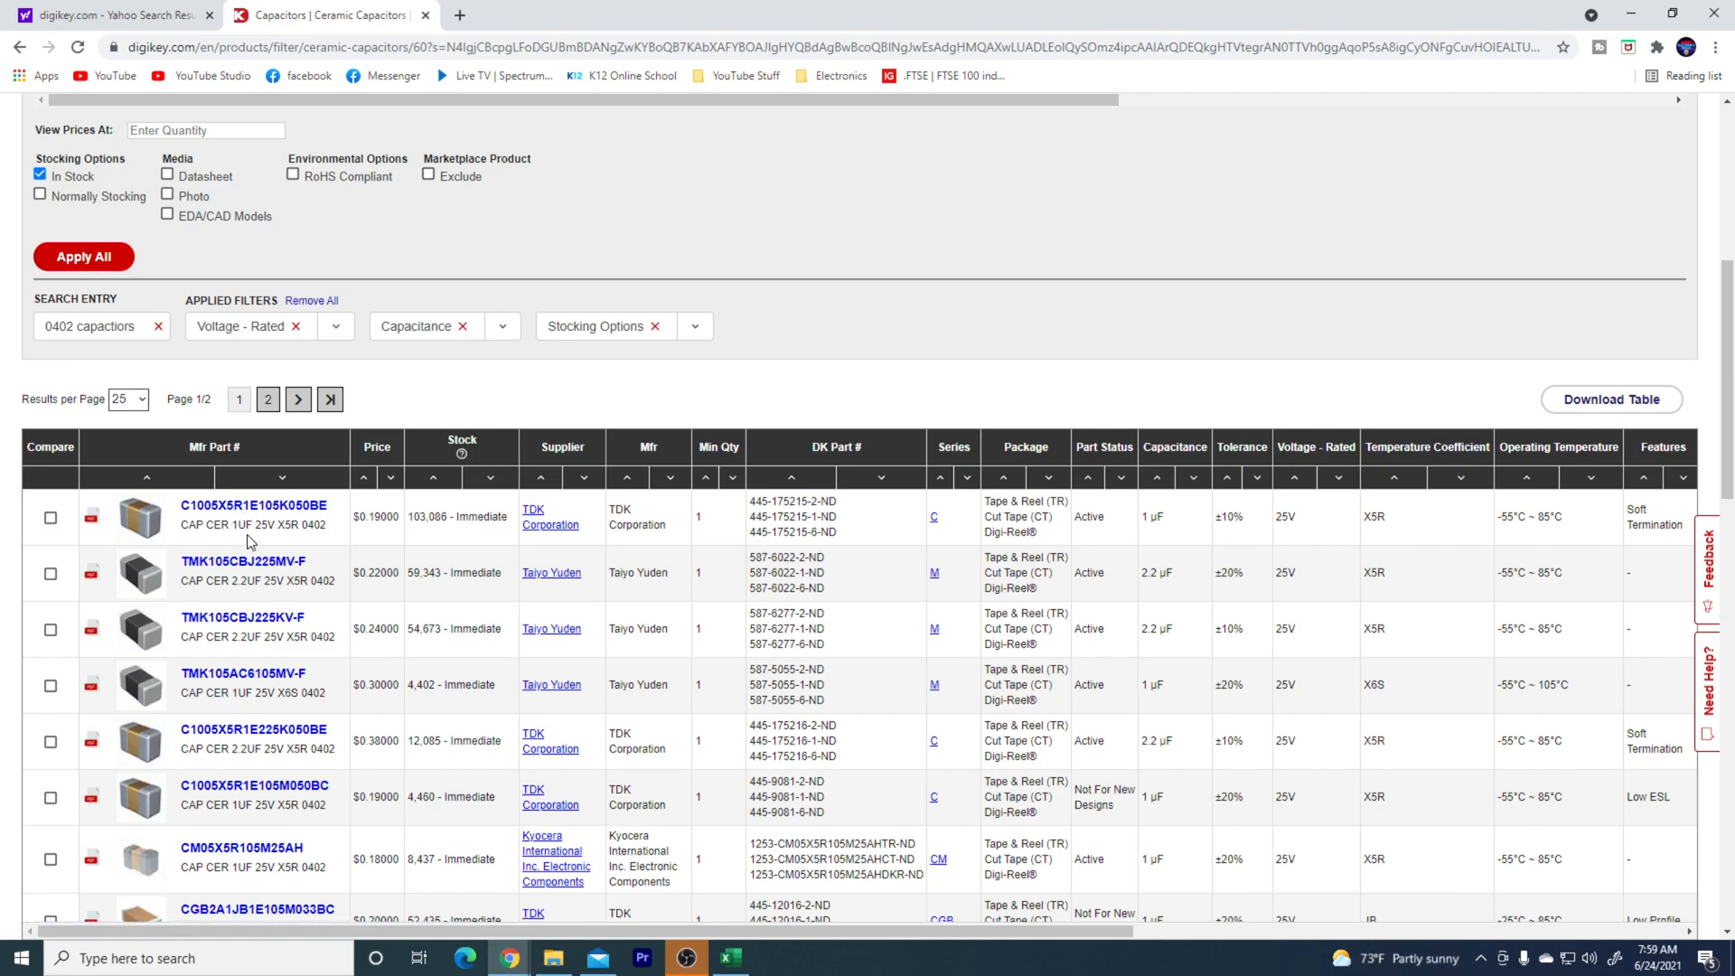
mouse_move(253, 506)
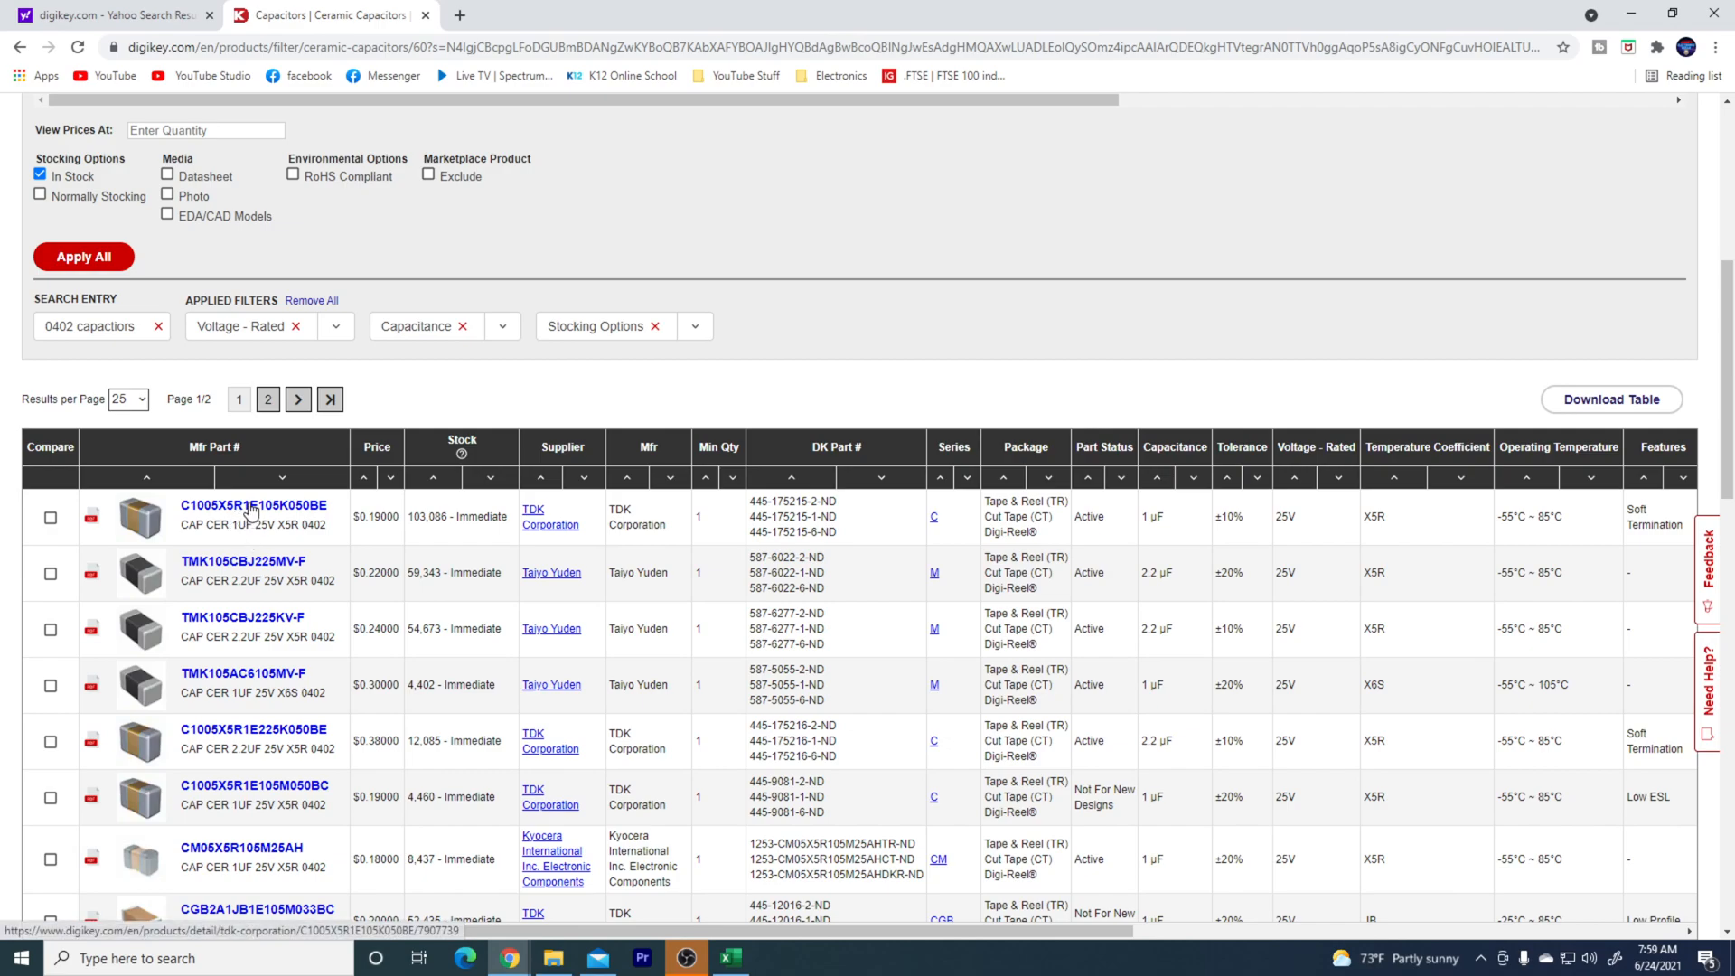
left_click(253, 504)
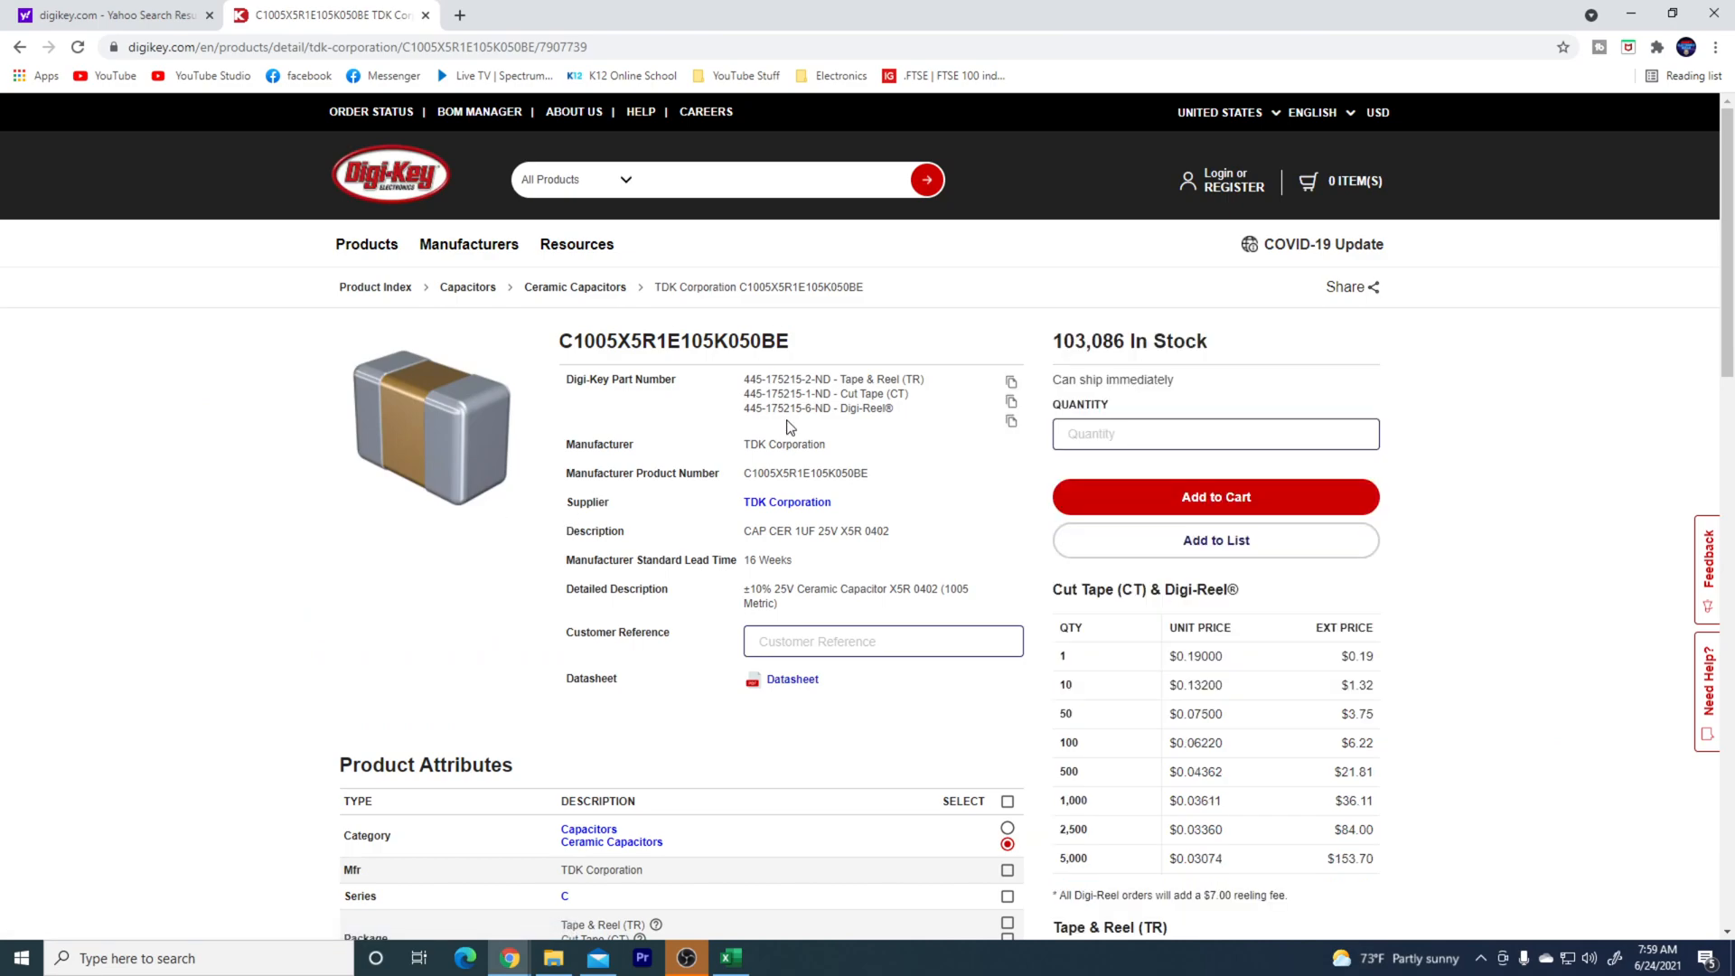
- Add 50 of the TDK C1005X5R1E105K050BE to the cart and return to the results
scroll("down", 3)
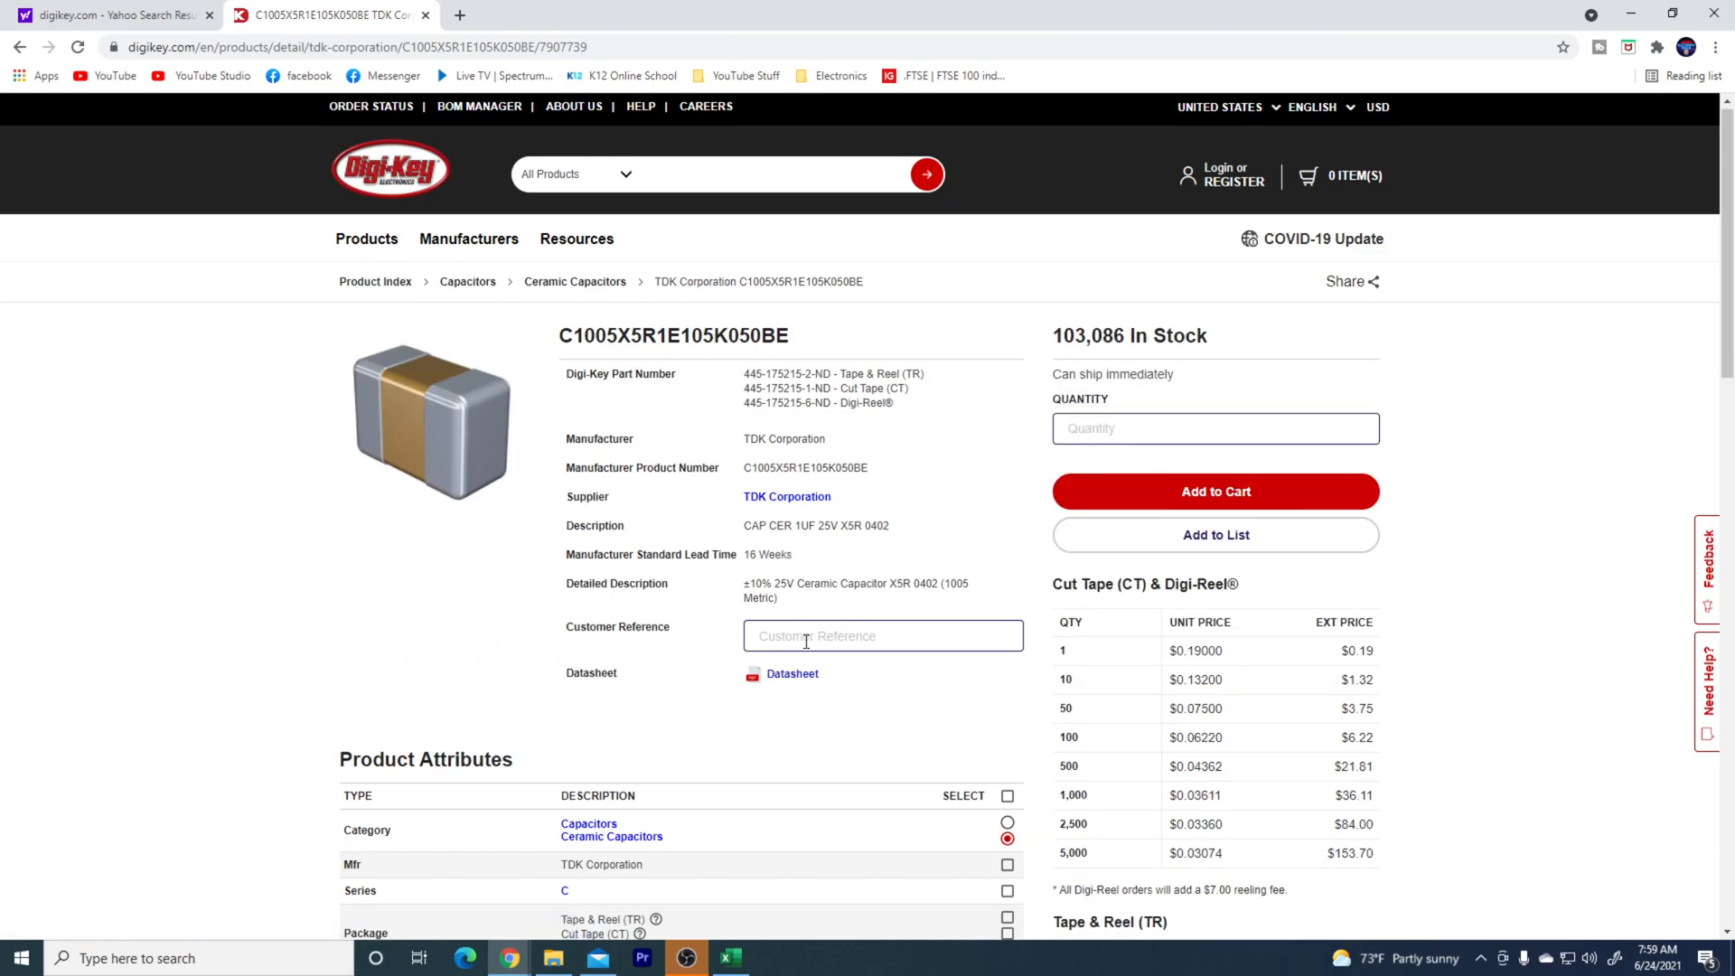
scroll("down", 3)
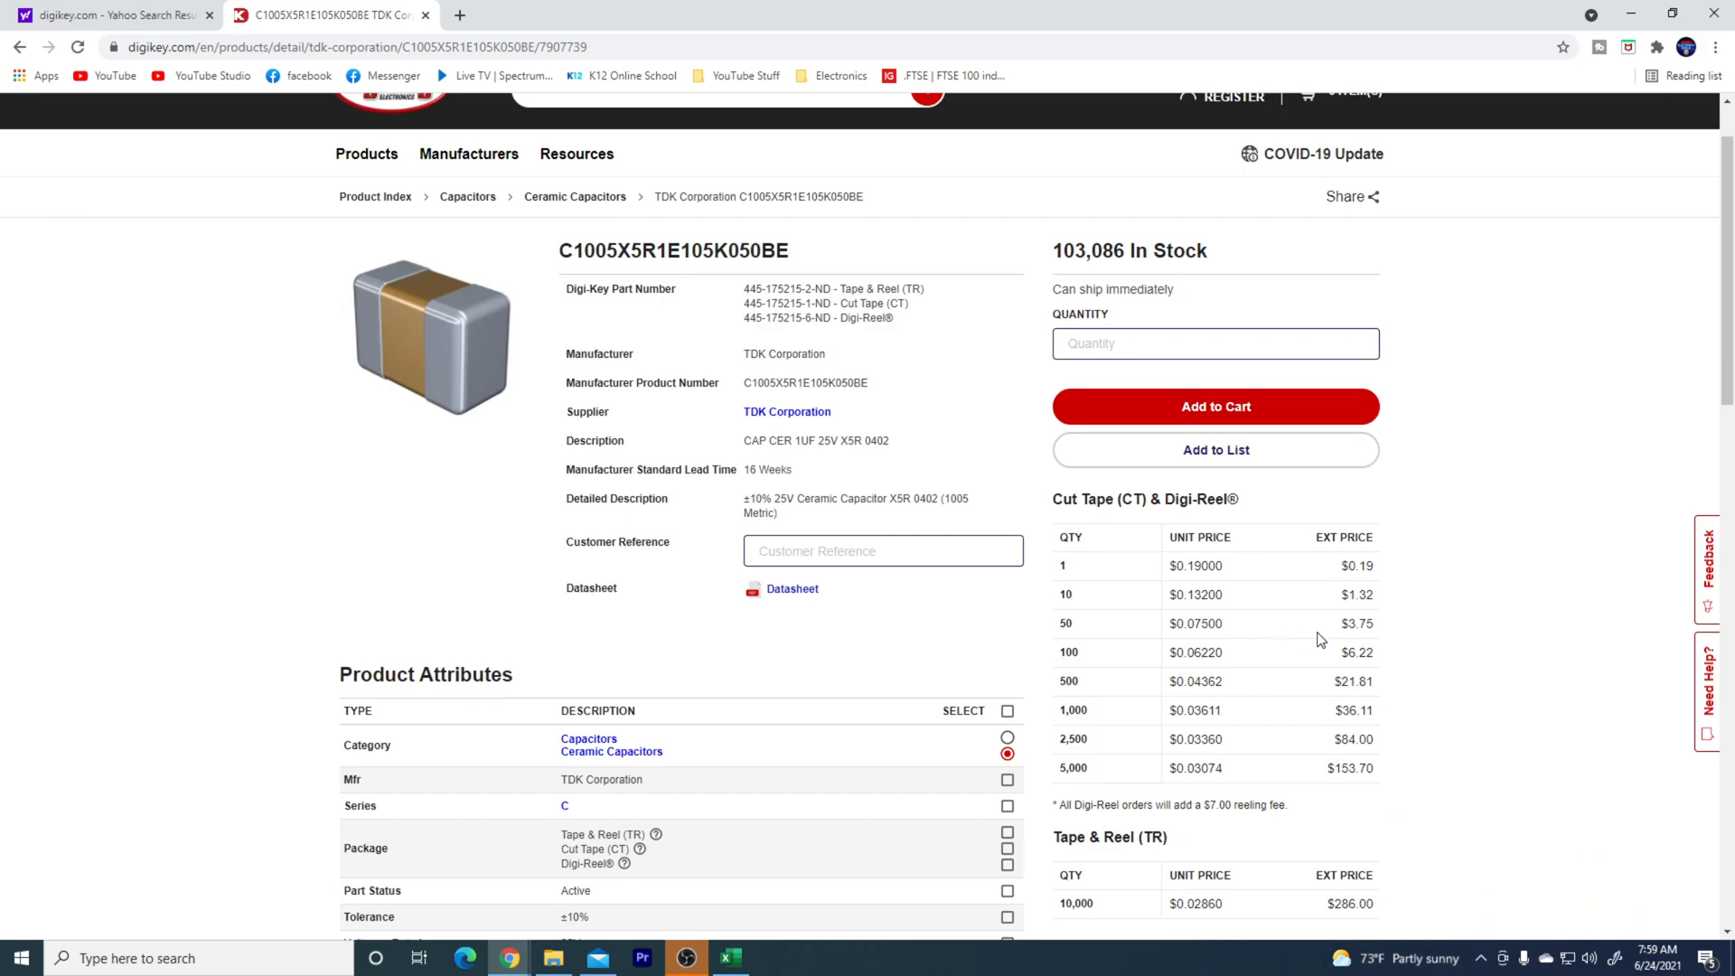
mouse_move(1106, 640)
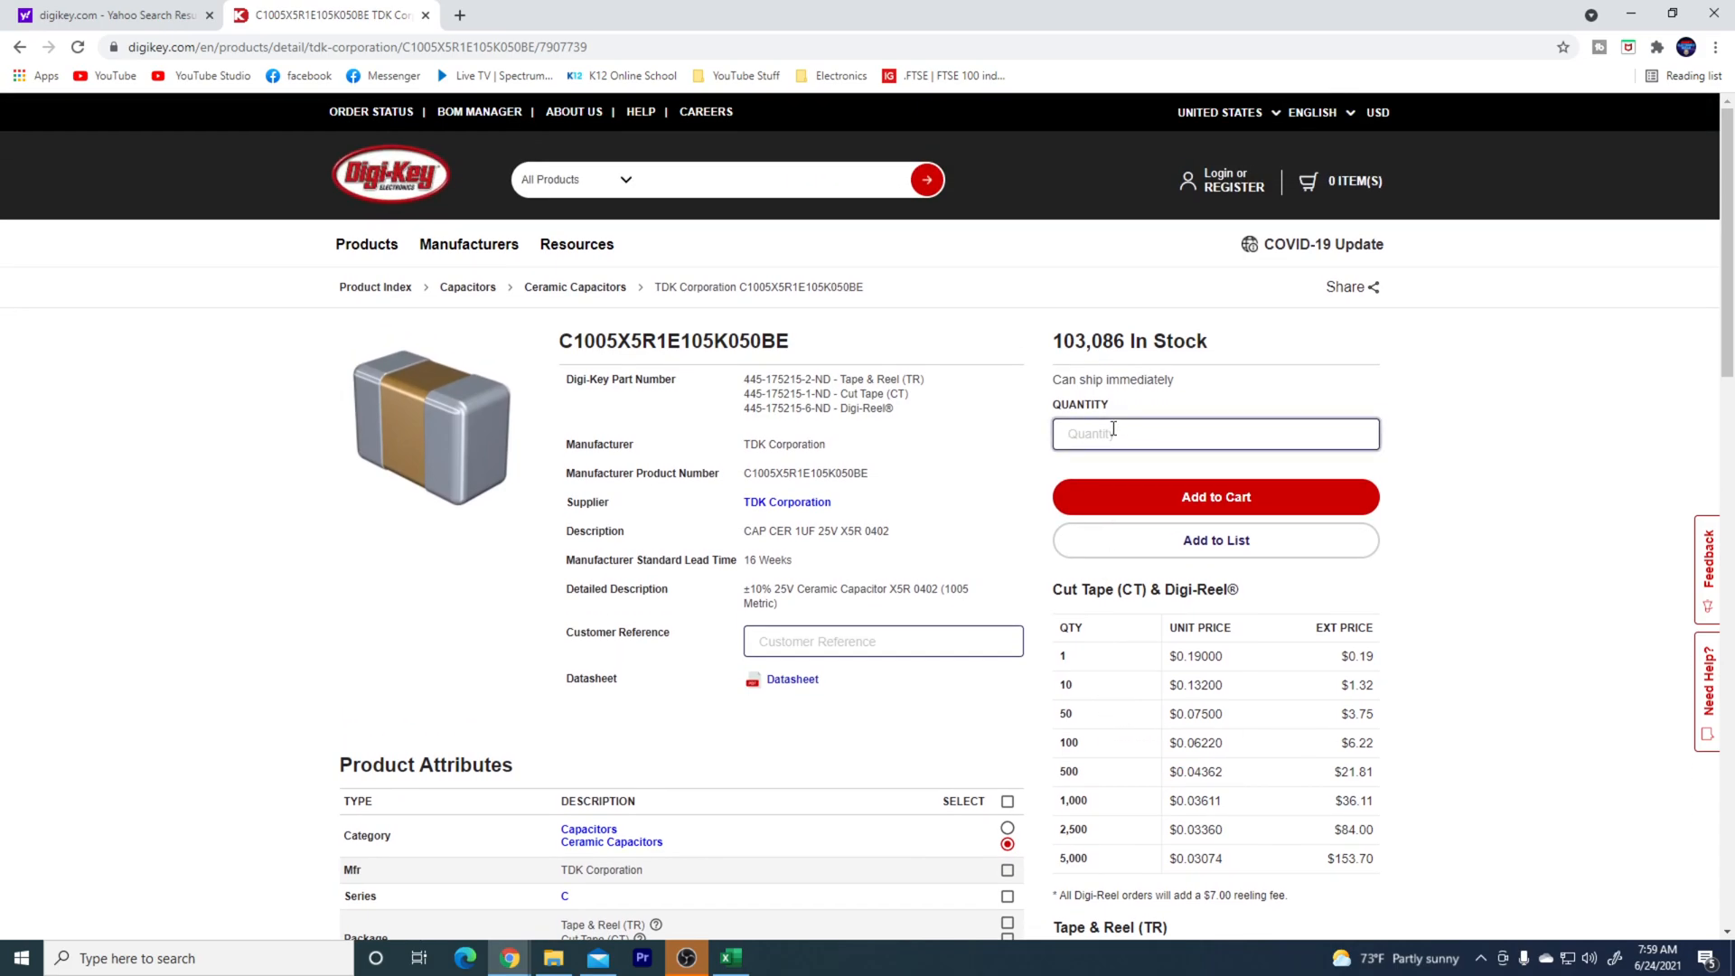
type("50")
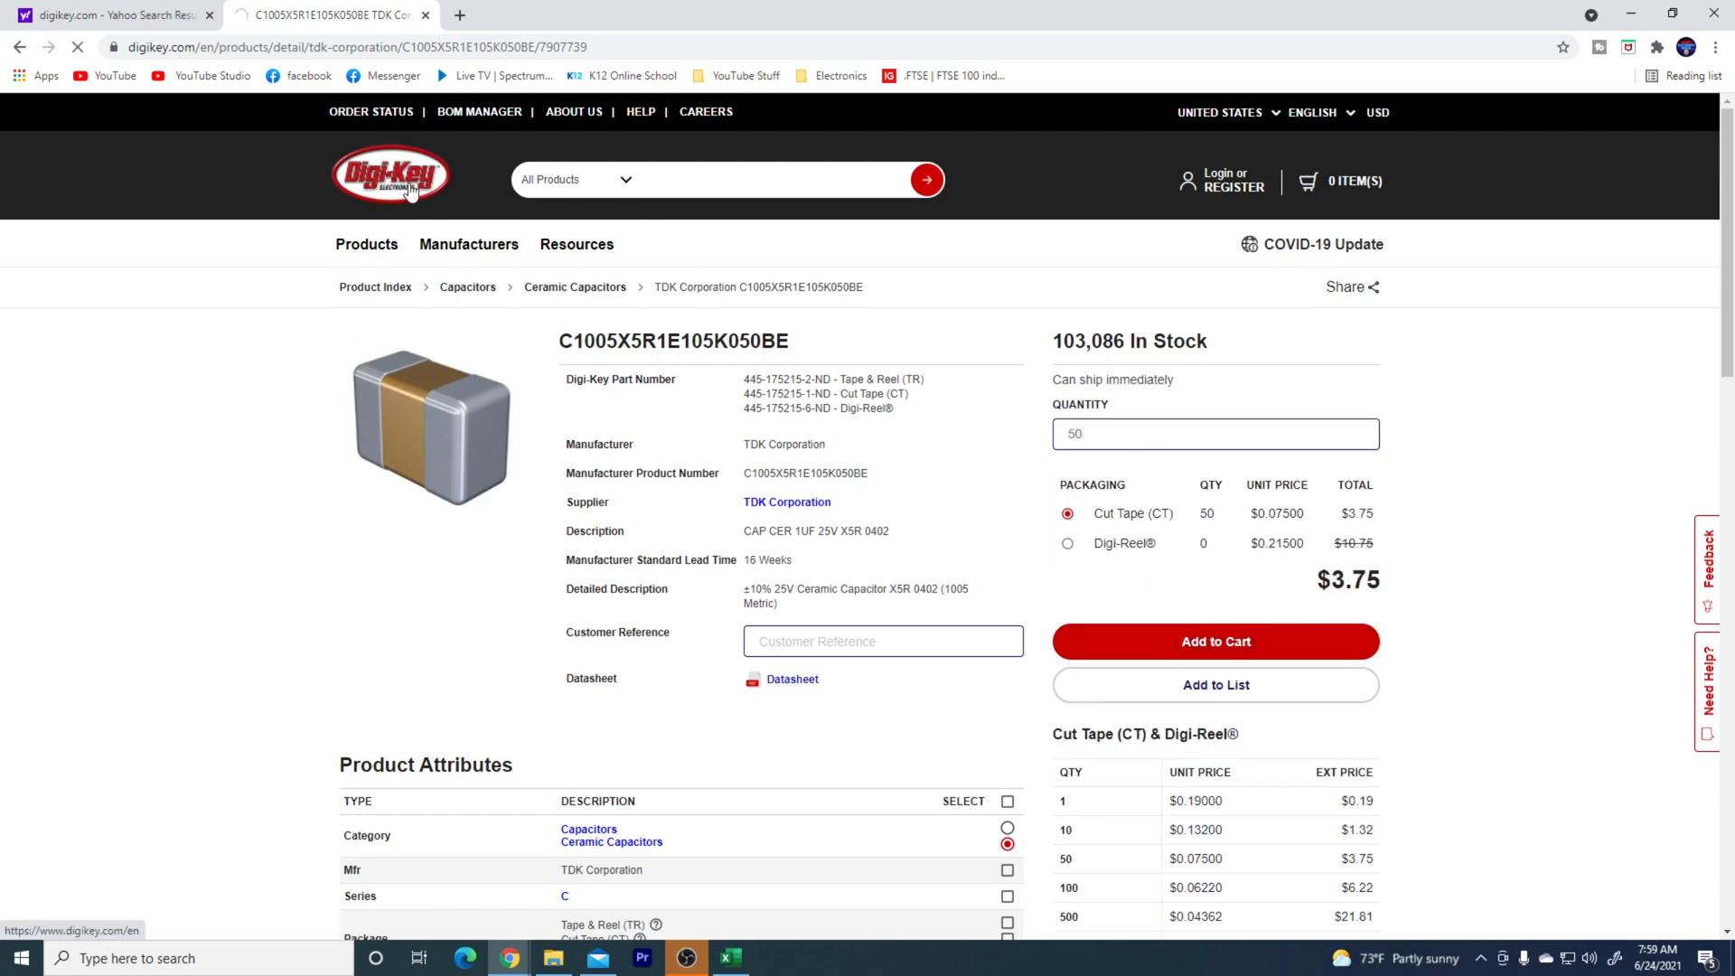
left_click(1215, 639)
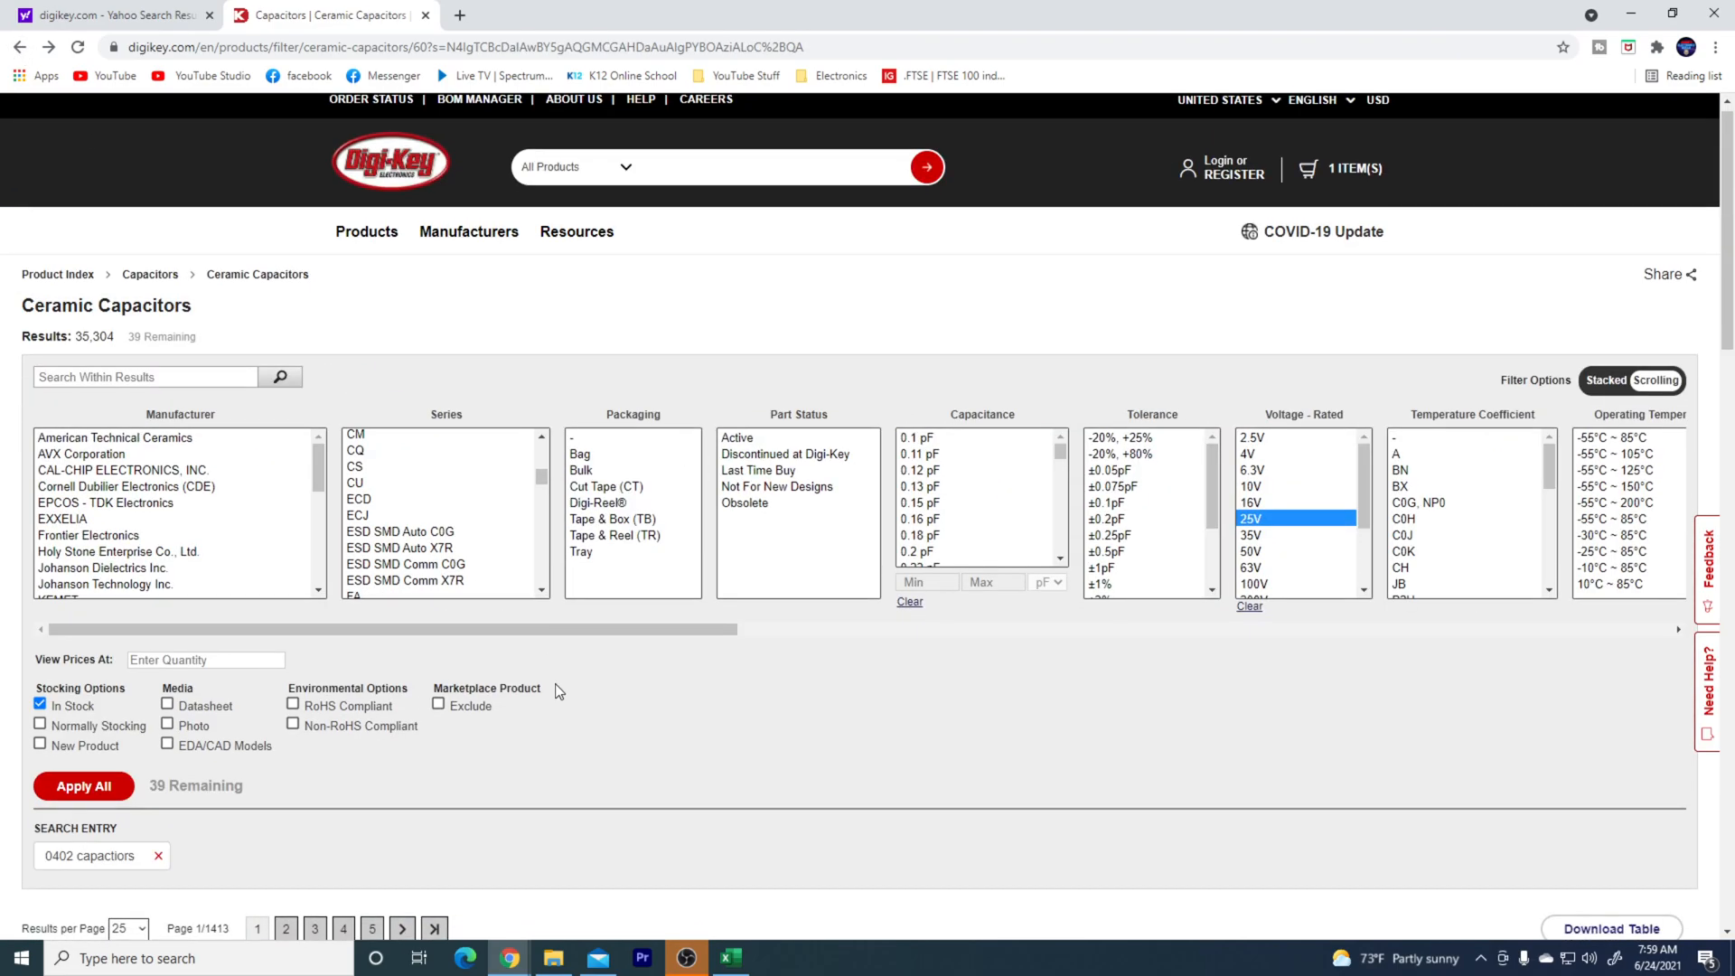
- Reapply the filters and open the TDK 2.2 µF C1005X5R1E225K050BE product page
scroll("down", 3)
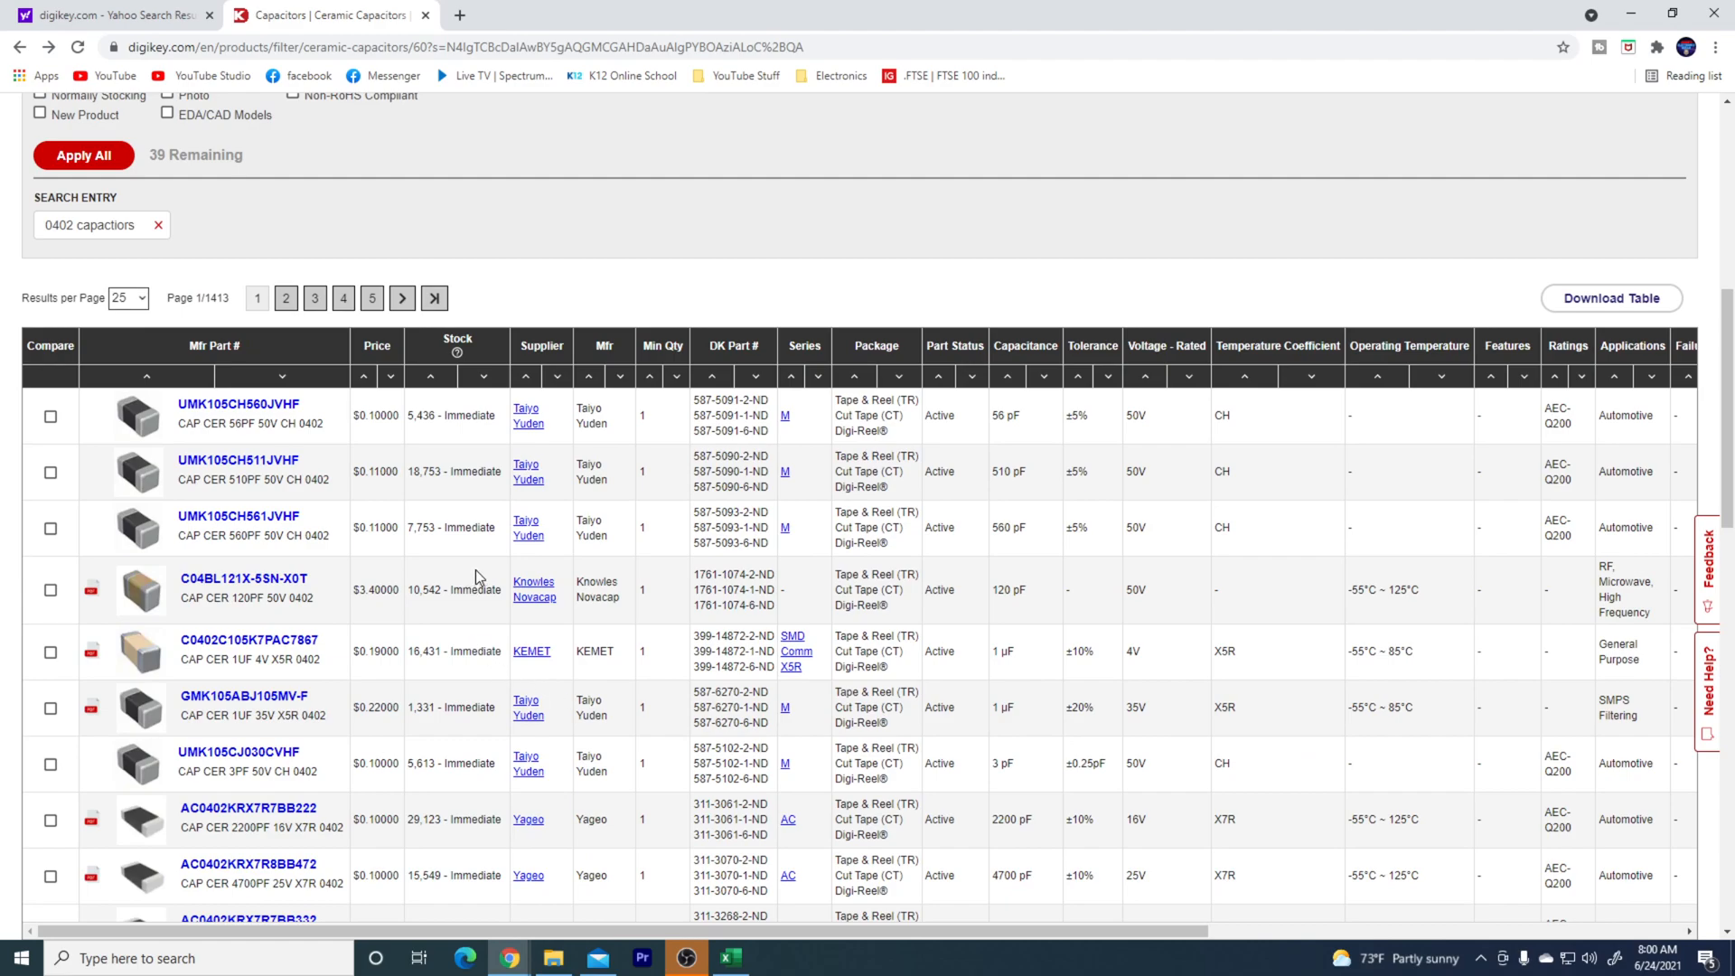
mouse_move(124, 179)
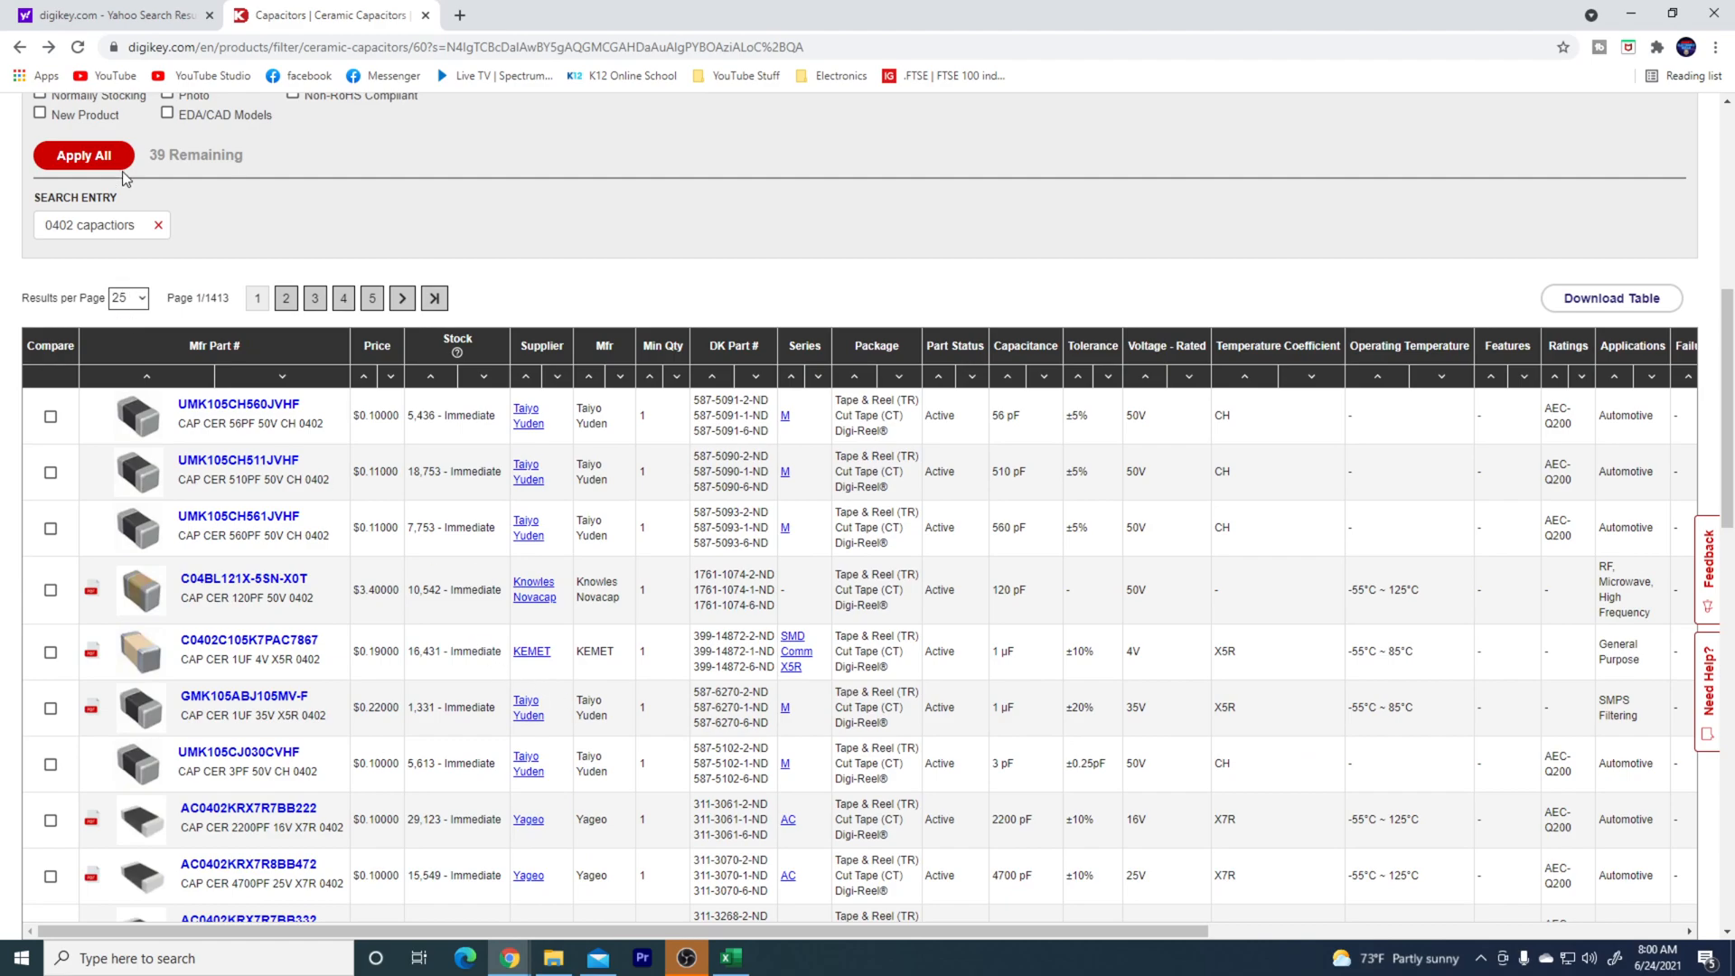
left_click(83, 156)
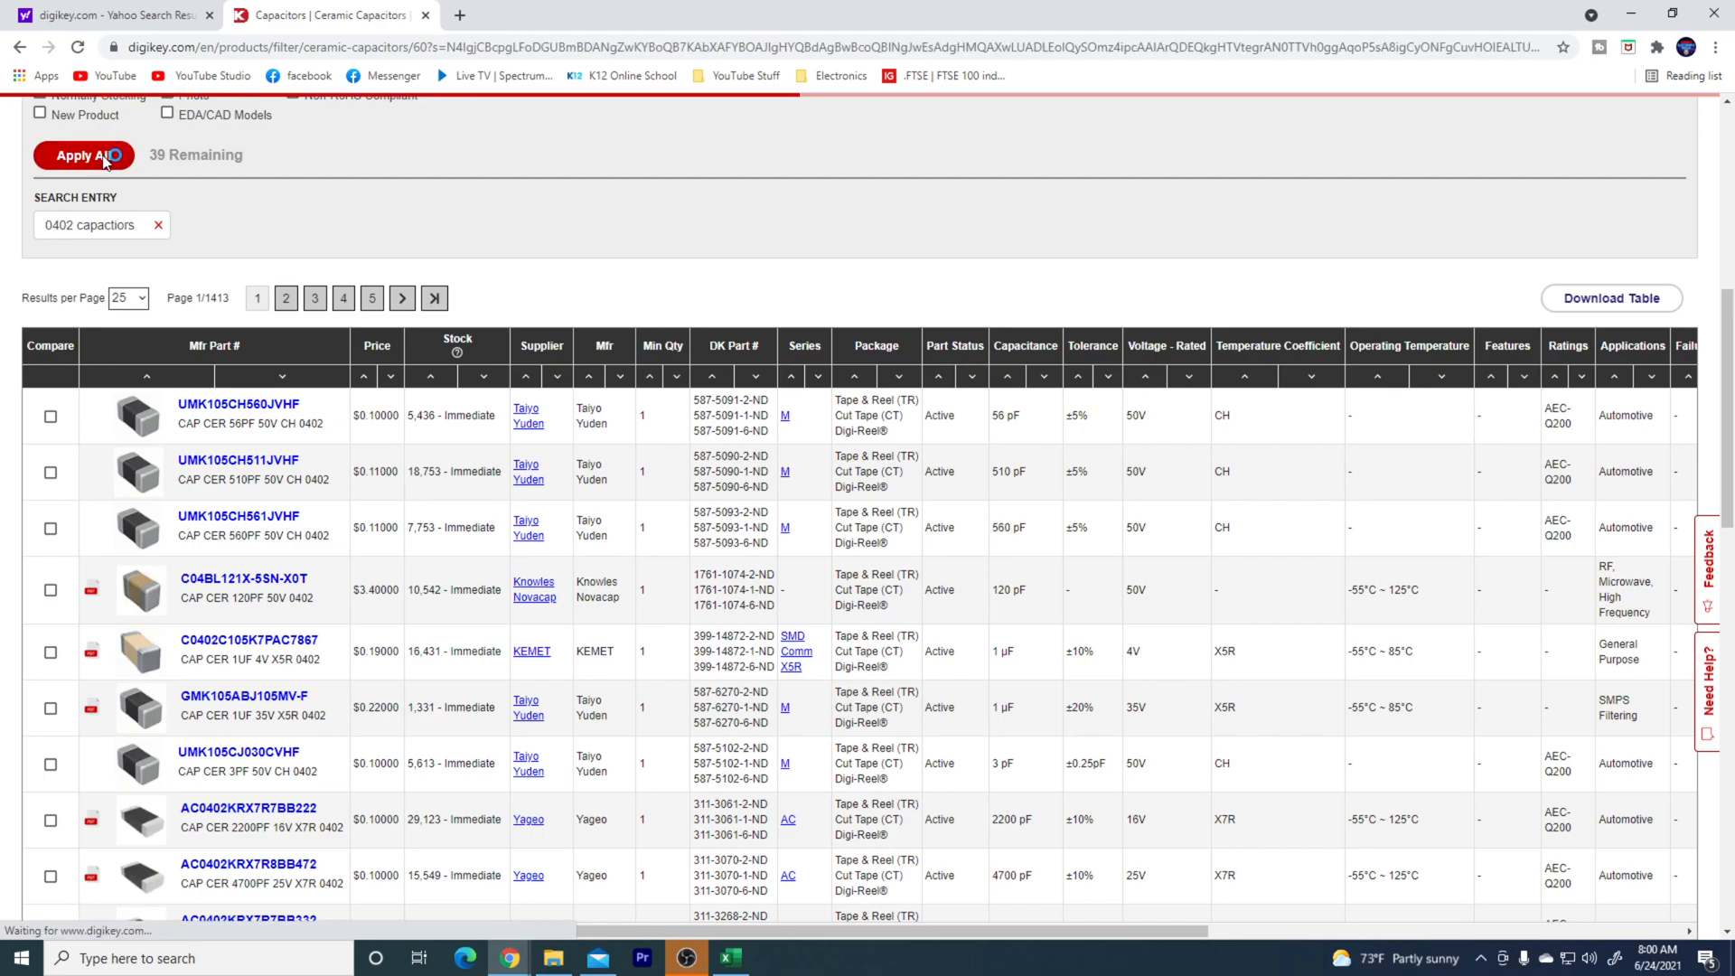
left_click(83, 155)
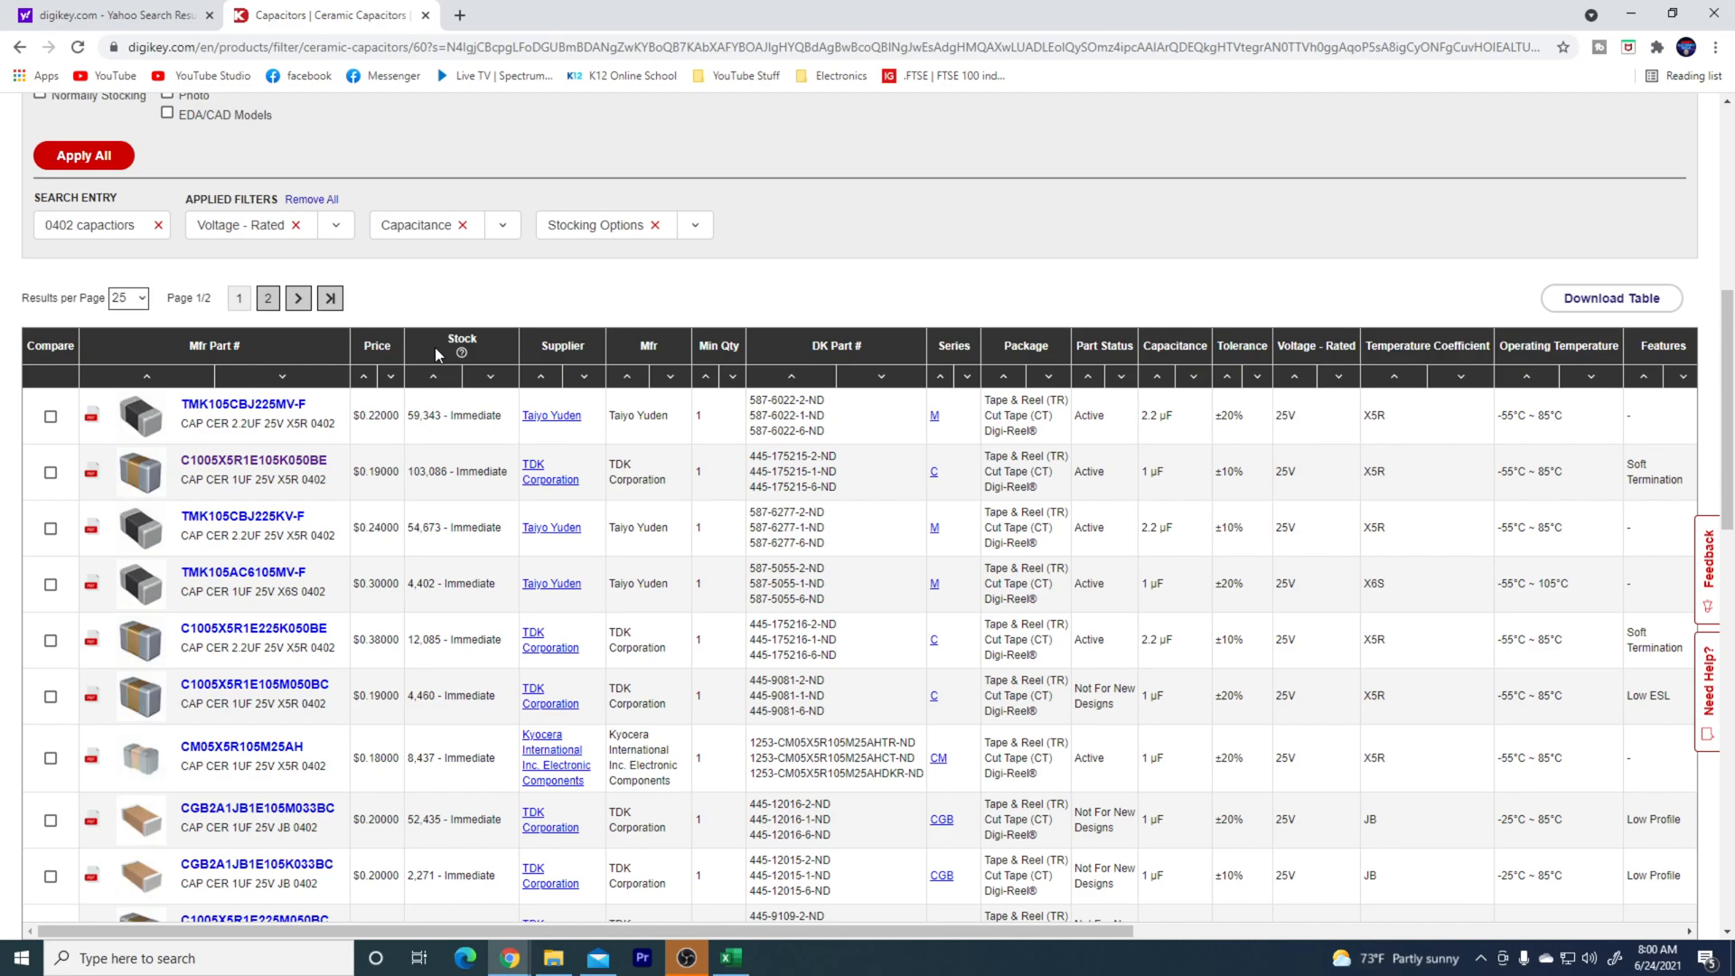
mouse_move(287, 412)
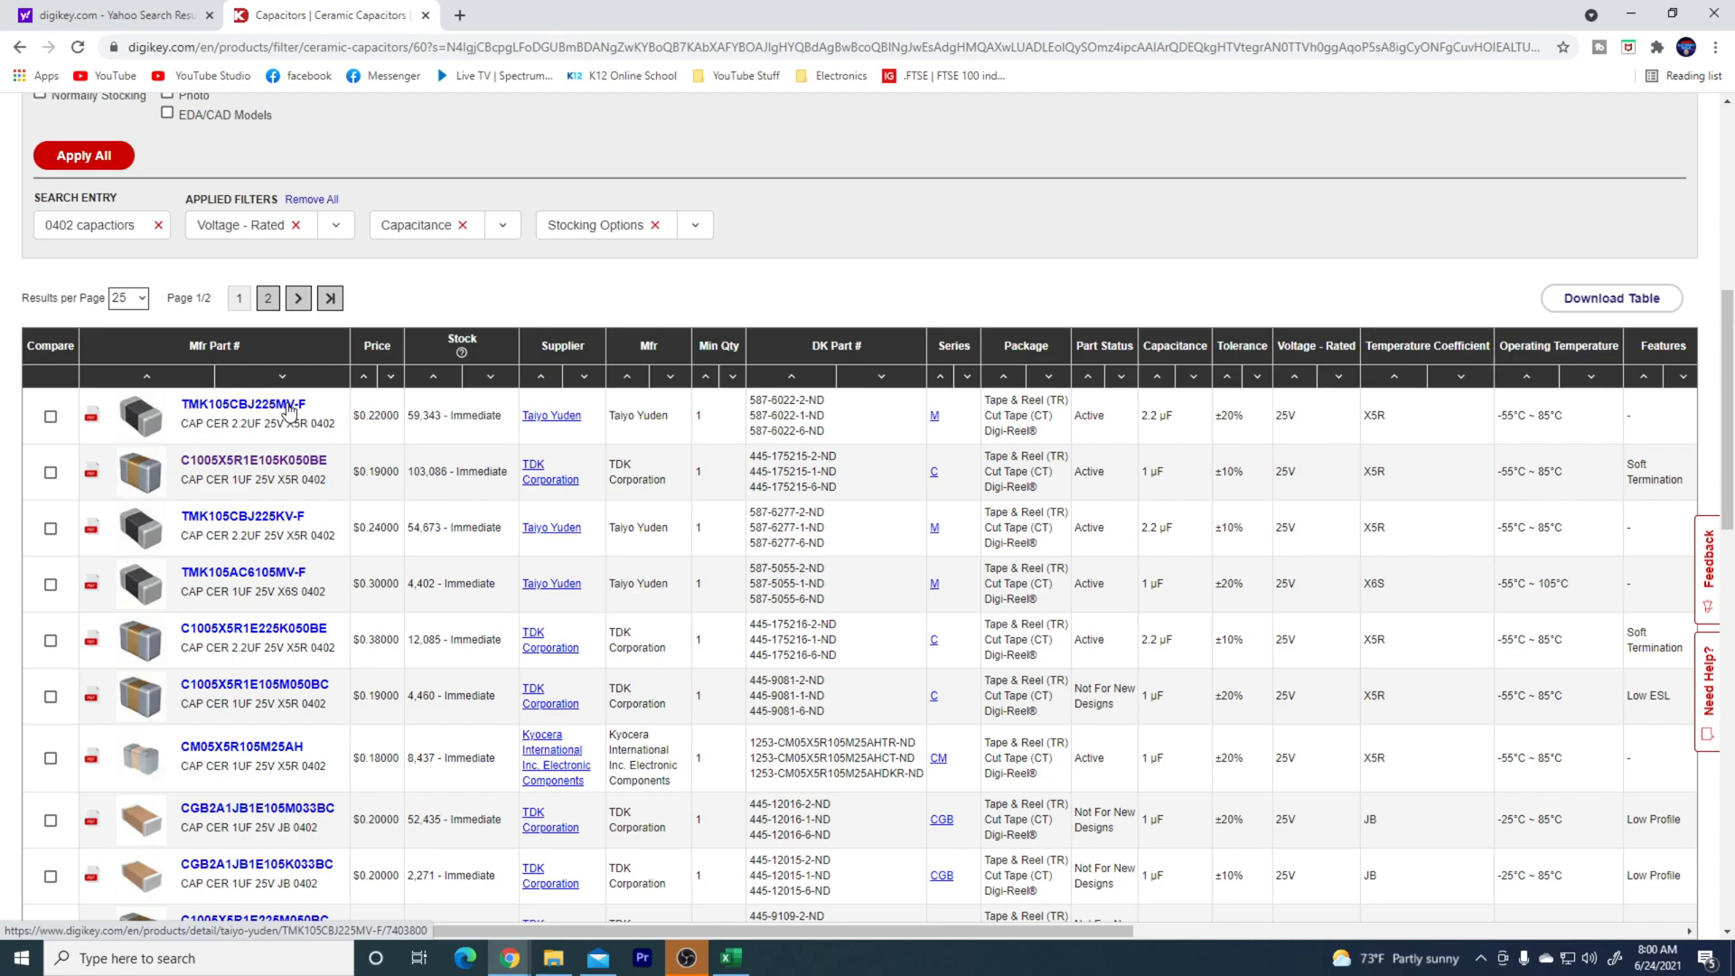
mouse_move(257, 627)
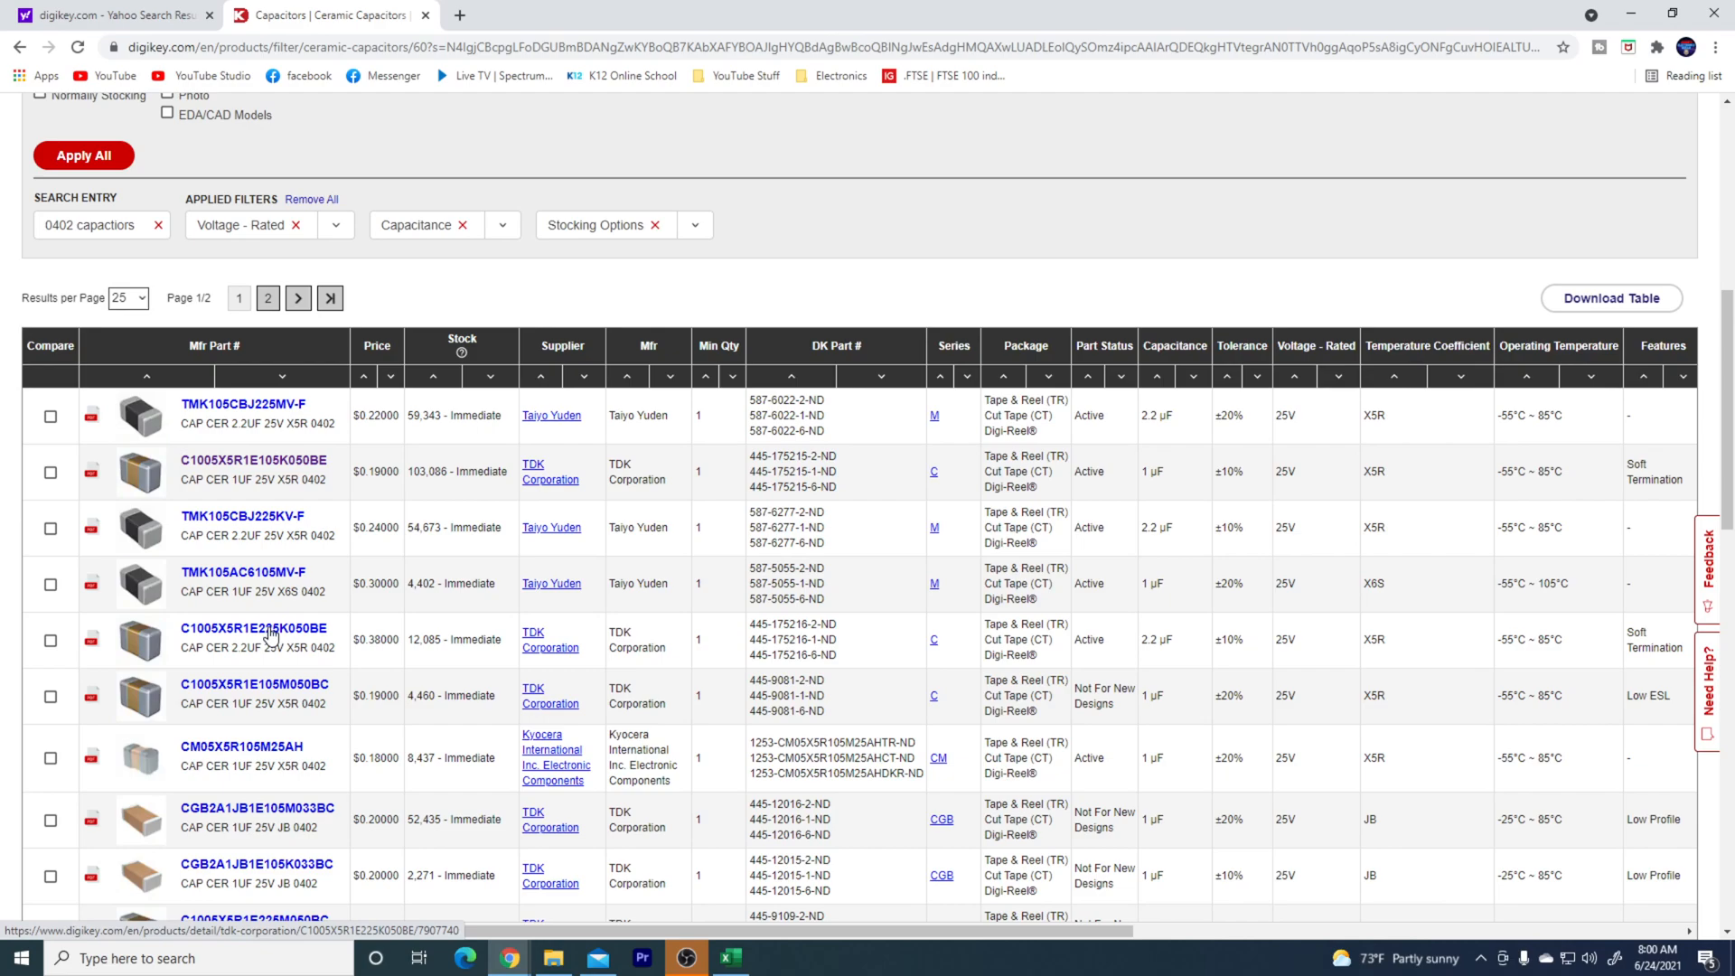
left_click(255, 627)
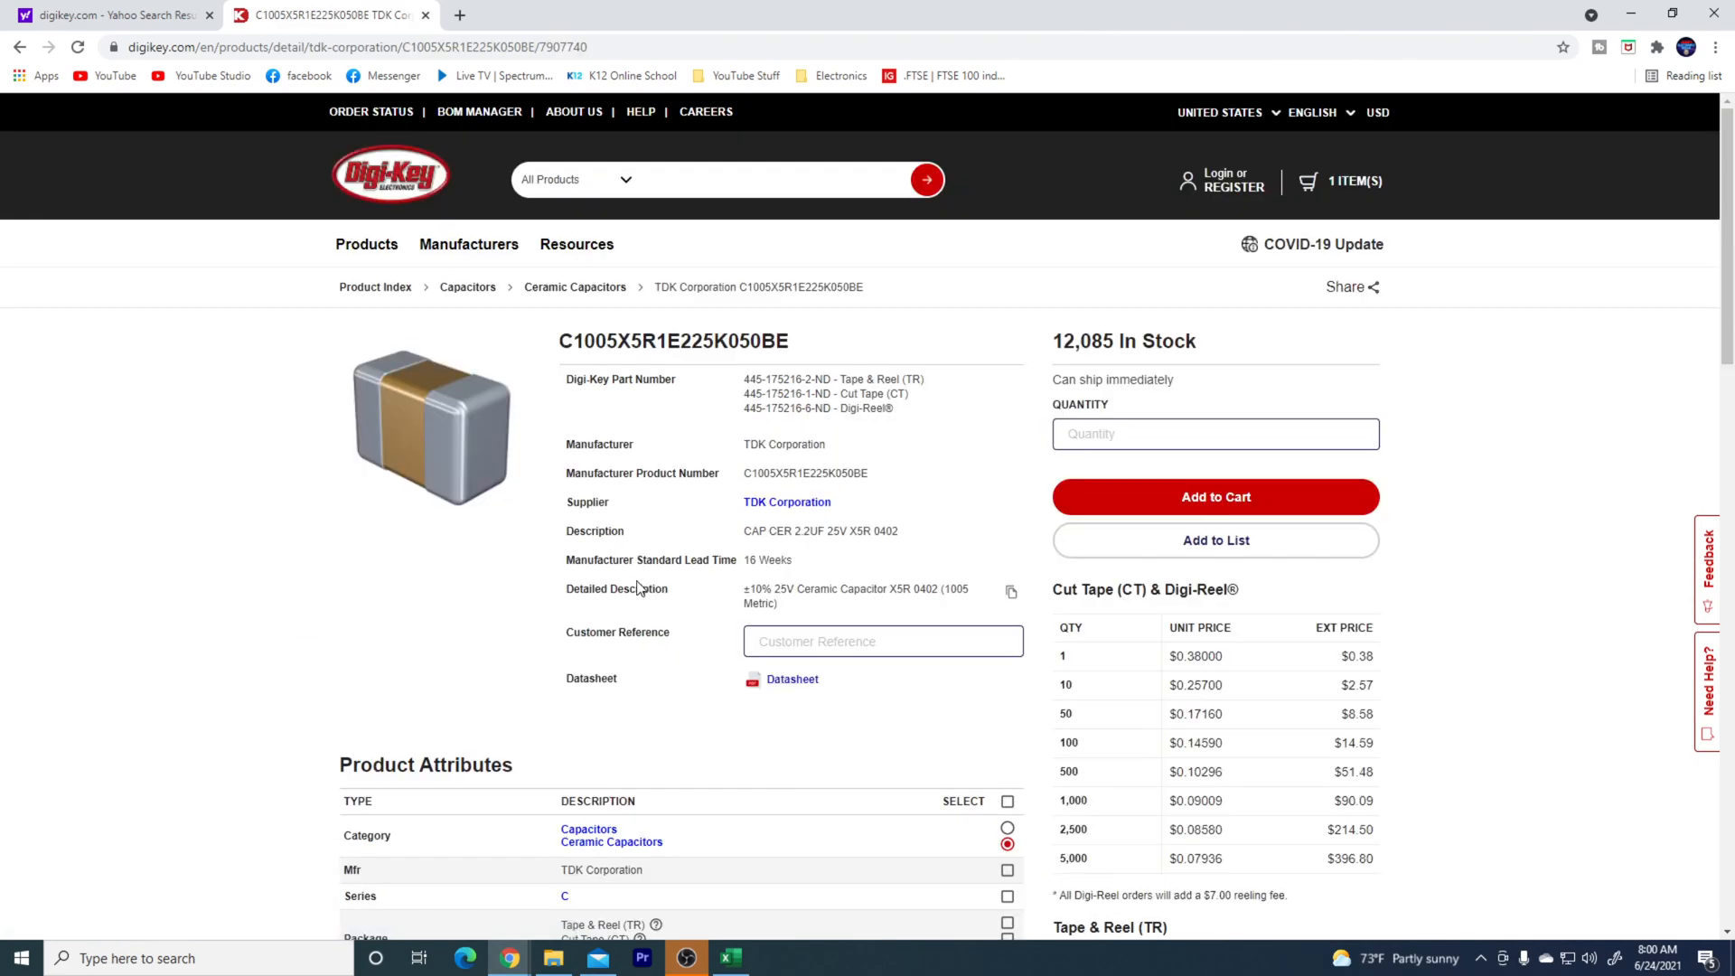
- Add 50 of the TDK 2.2 µF 0402 capacitor to the cart and go back to the results
left_click(1215, 434)
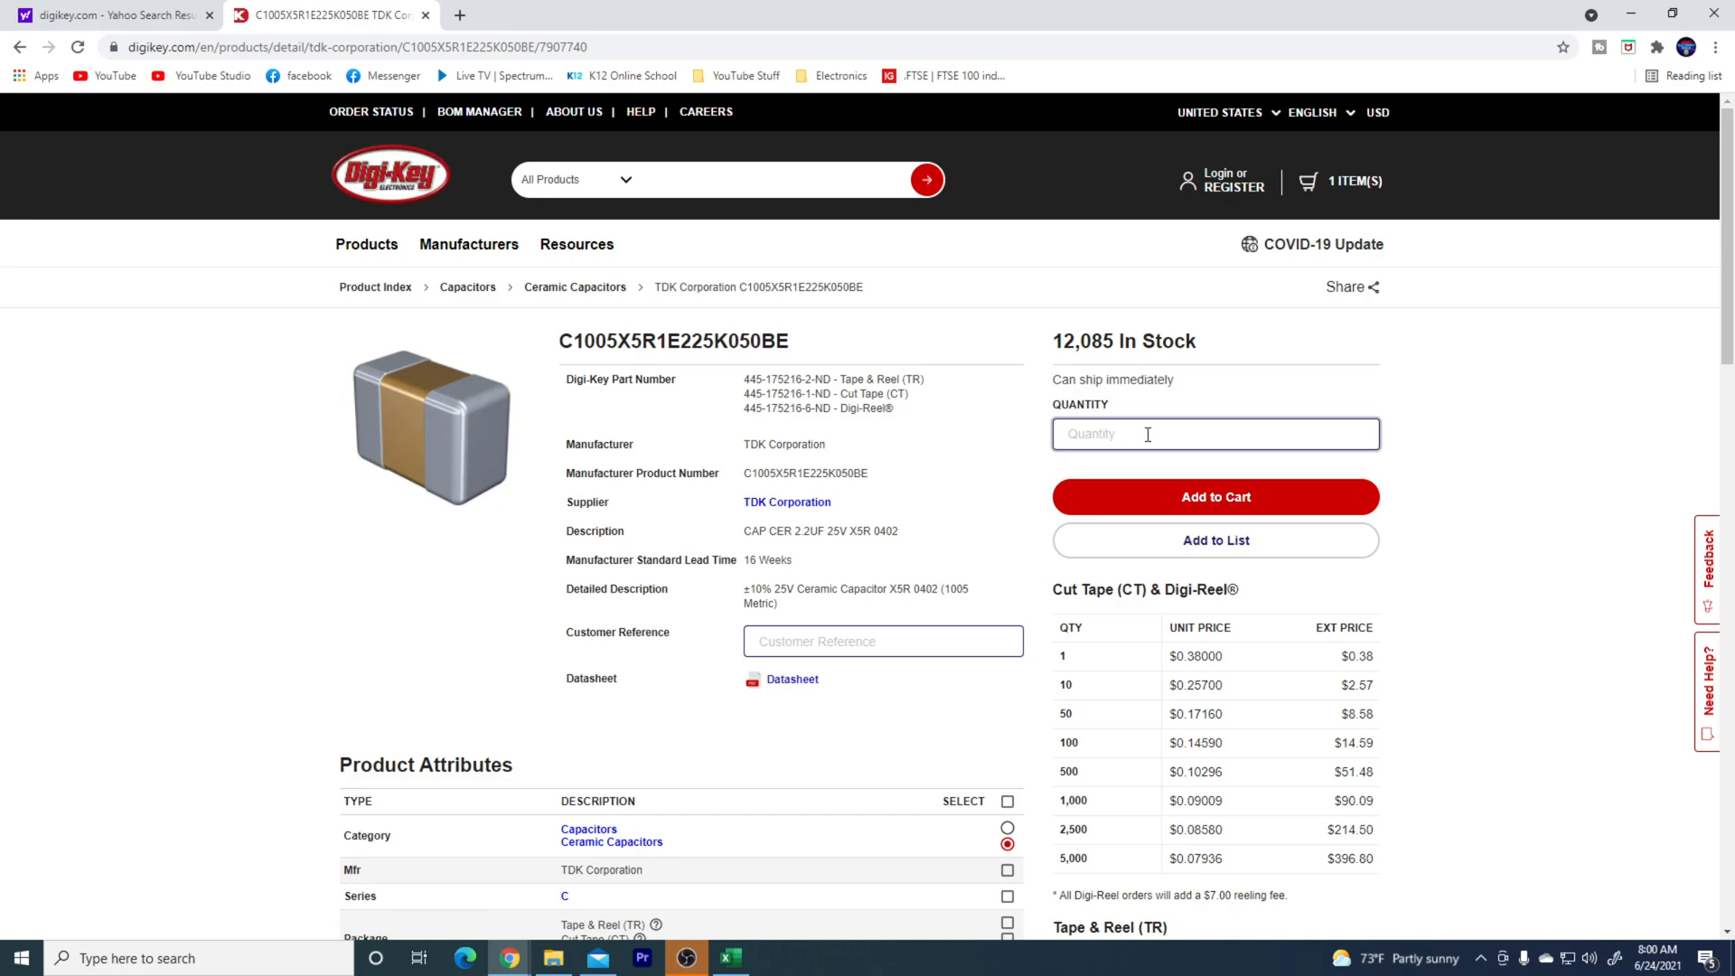
type("50")
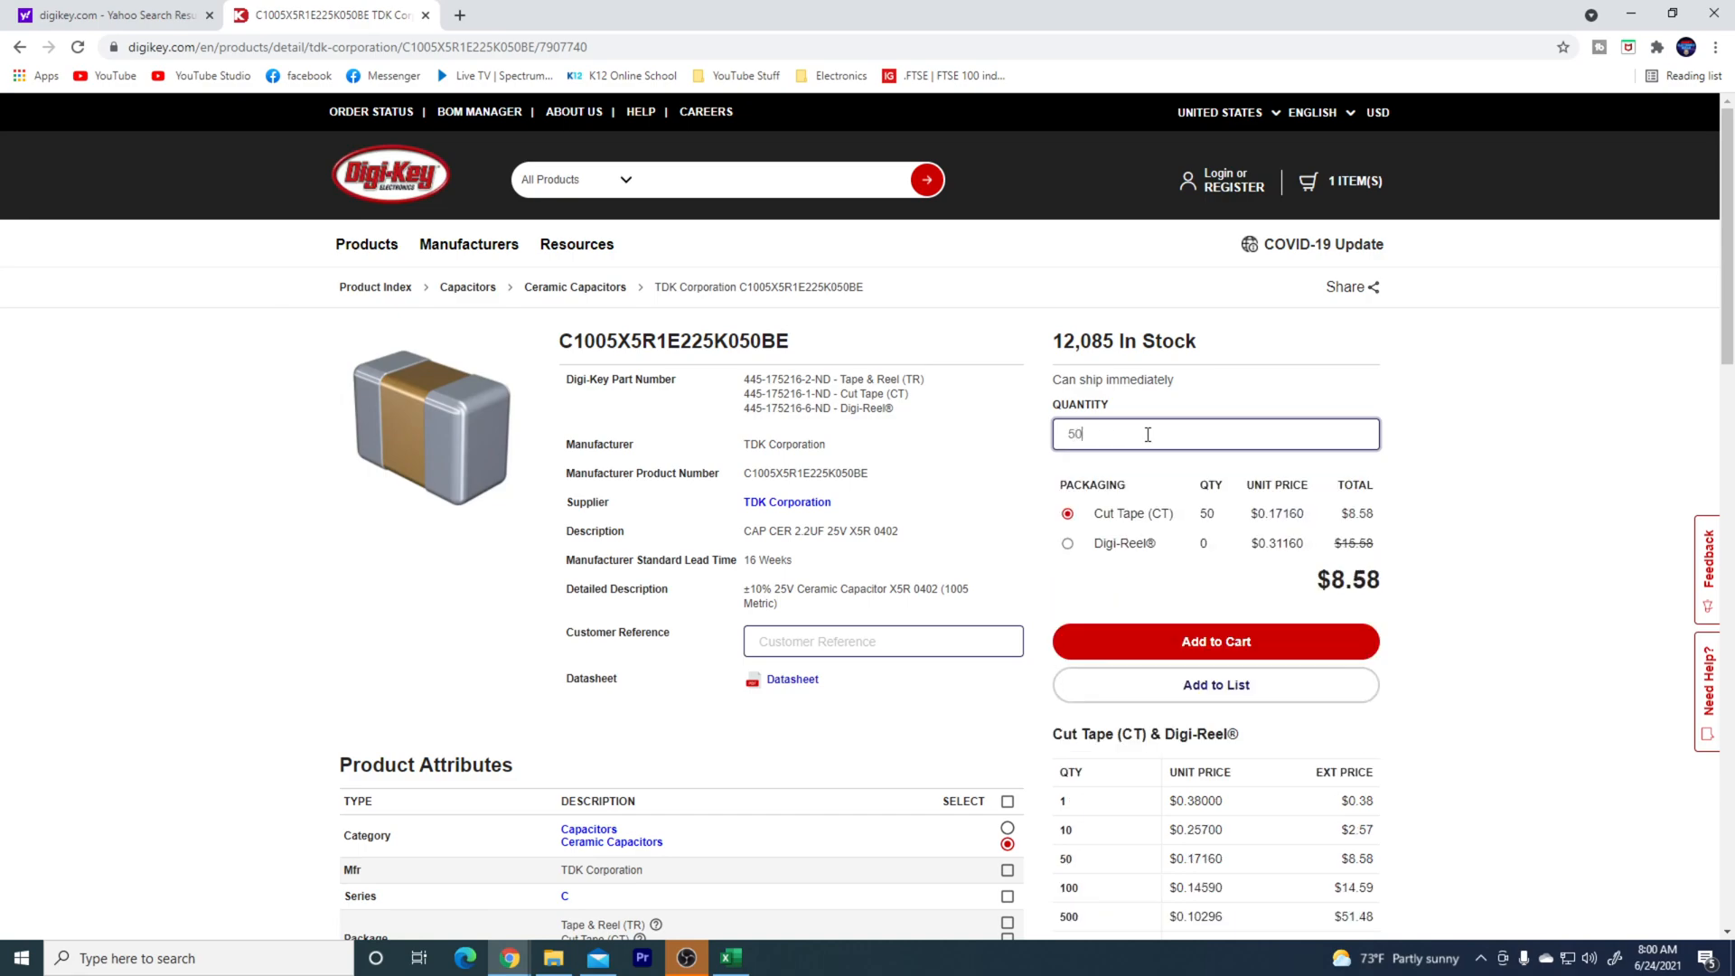
left_click(1214, 642)
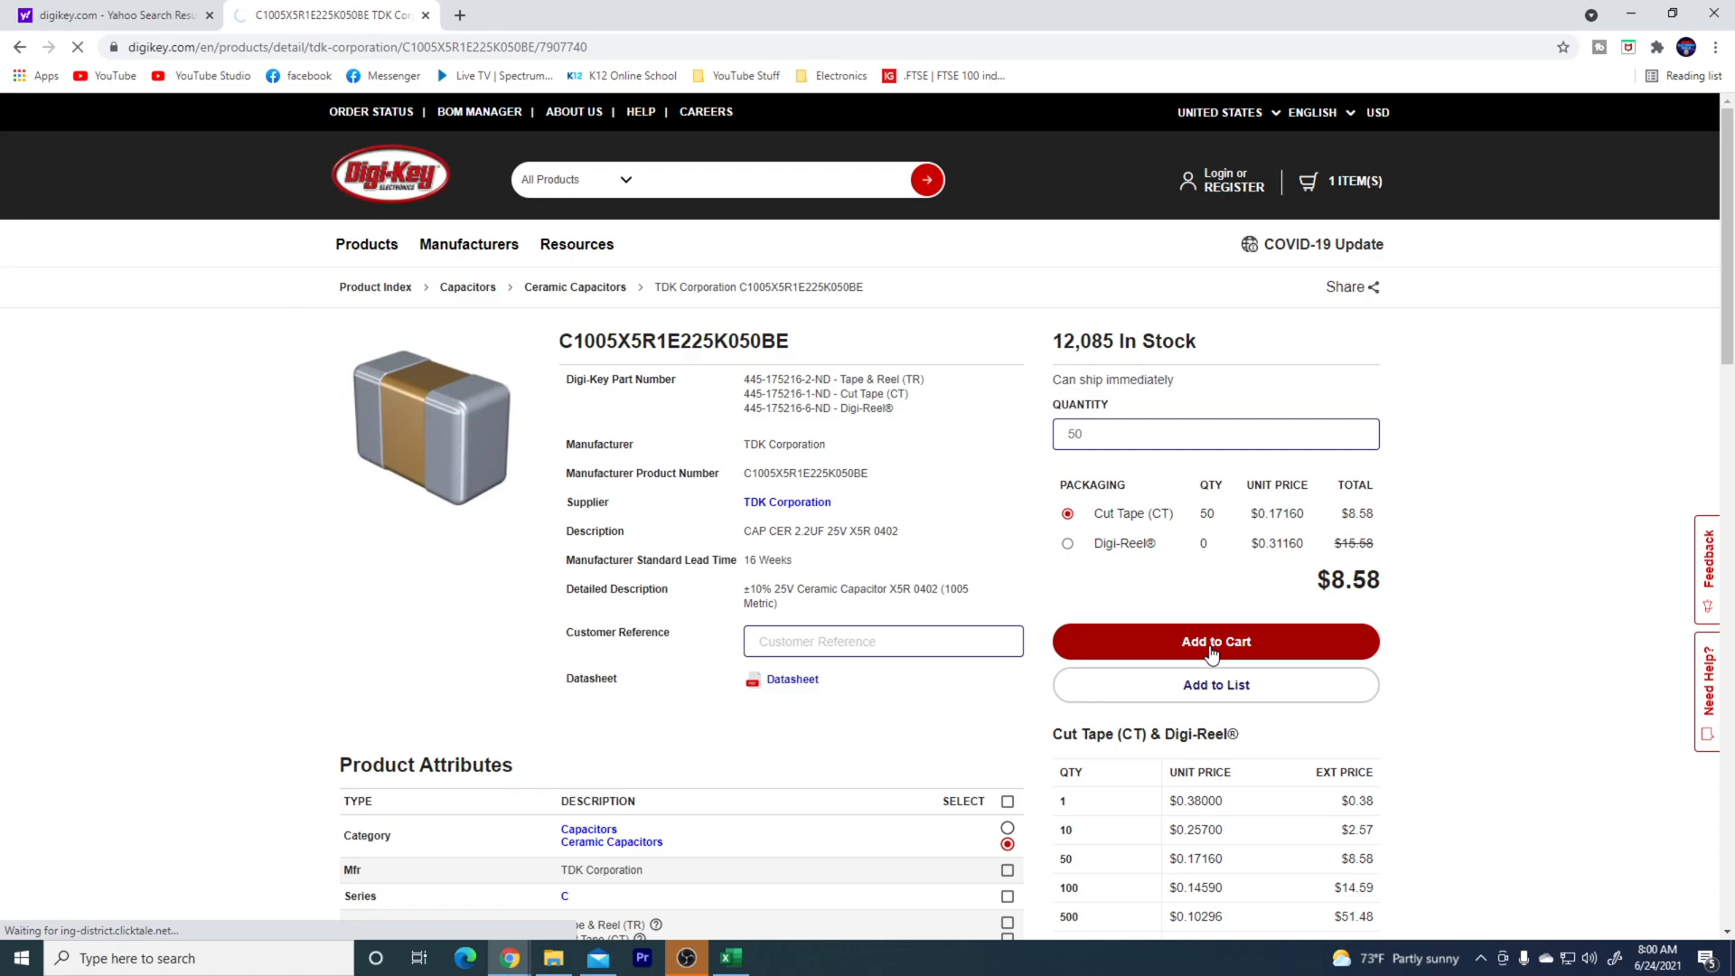
left_click(1214, 641)
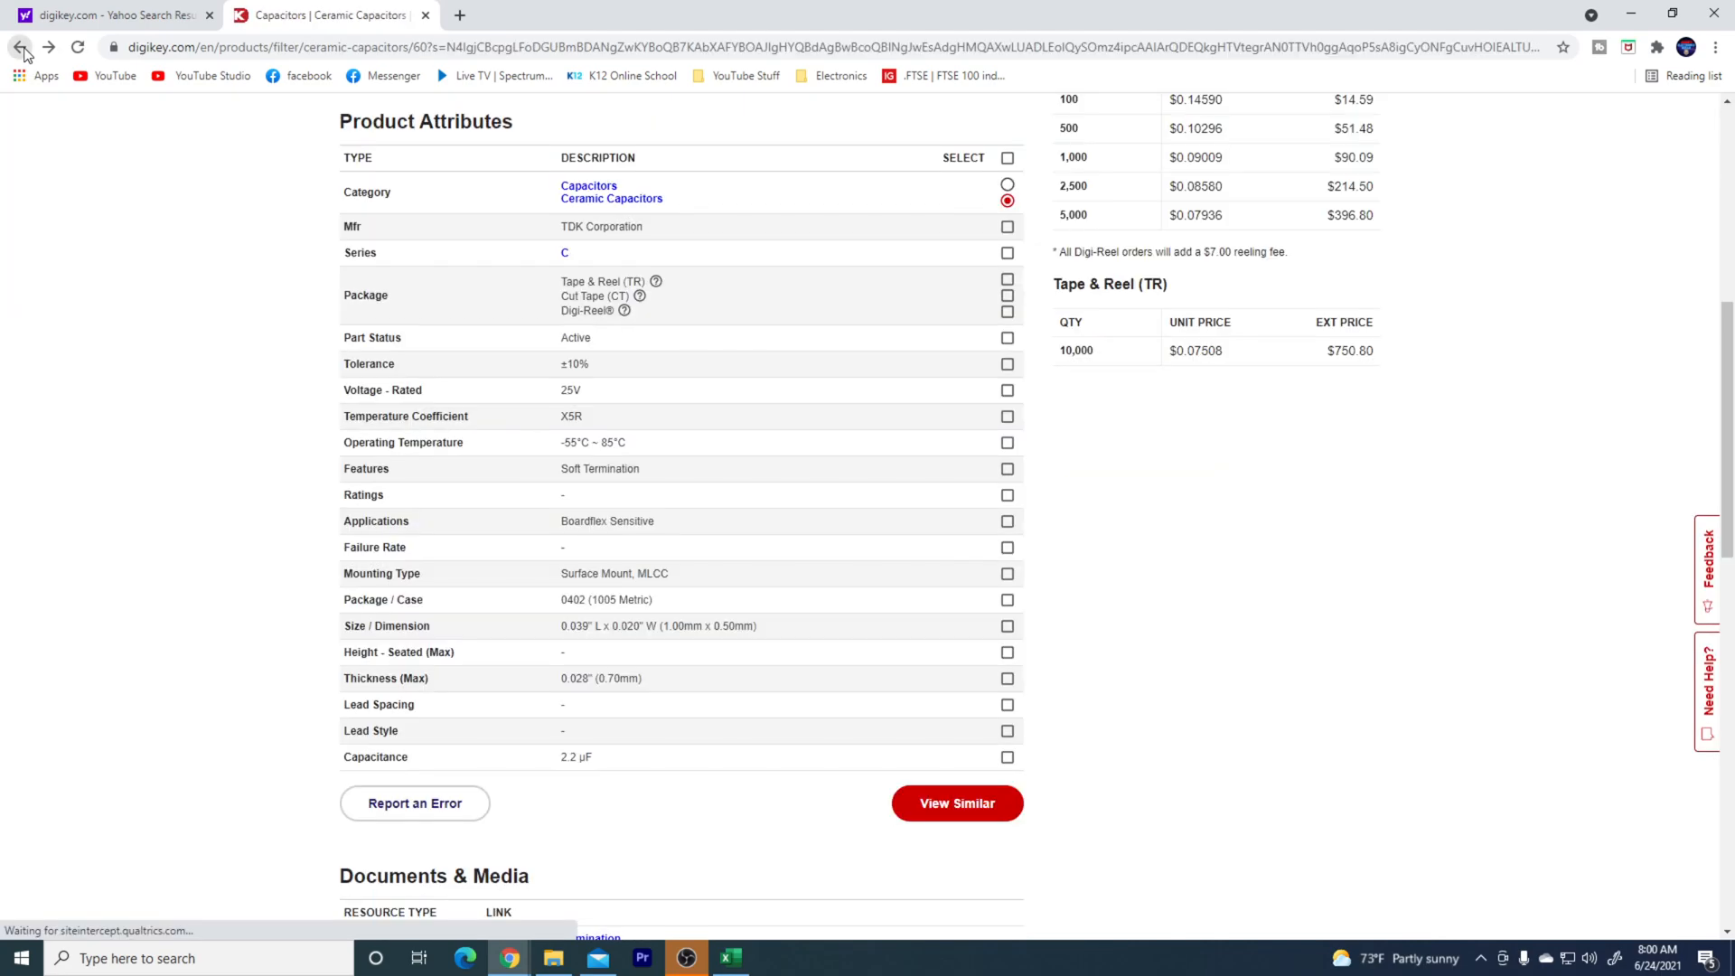
left_click(18, 47)
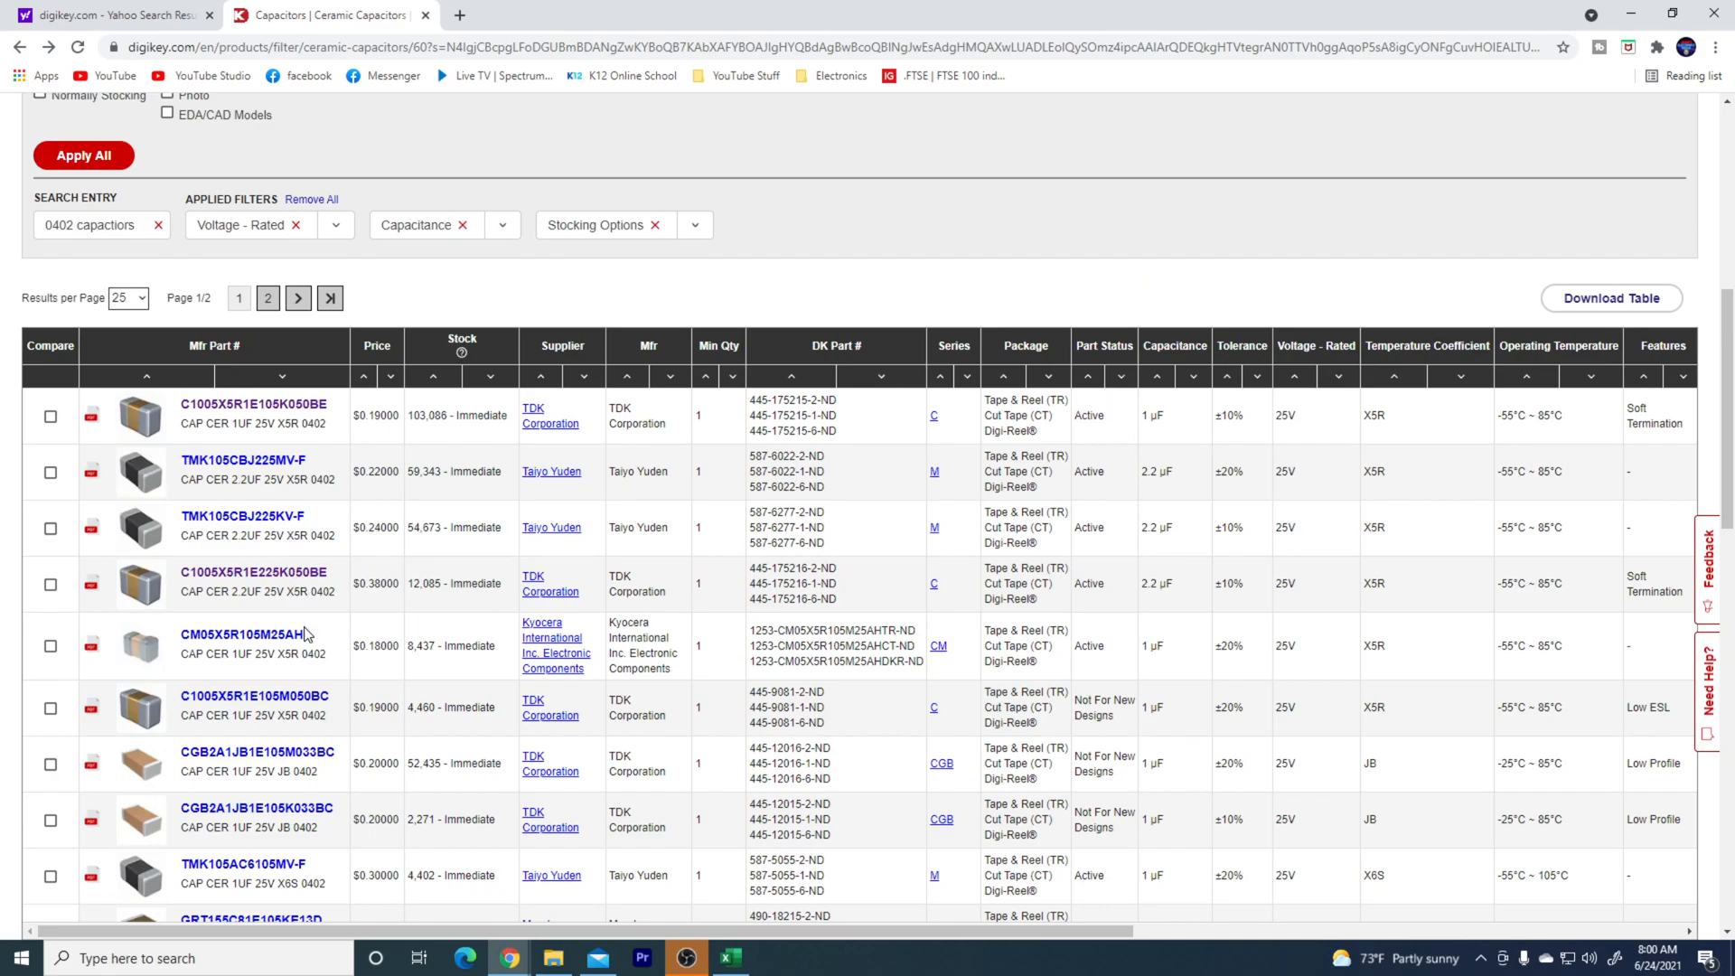
mouse_move(318, 710)
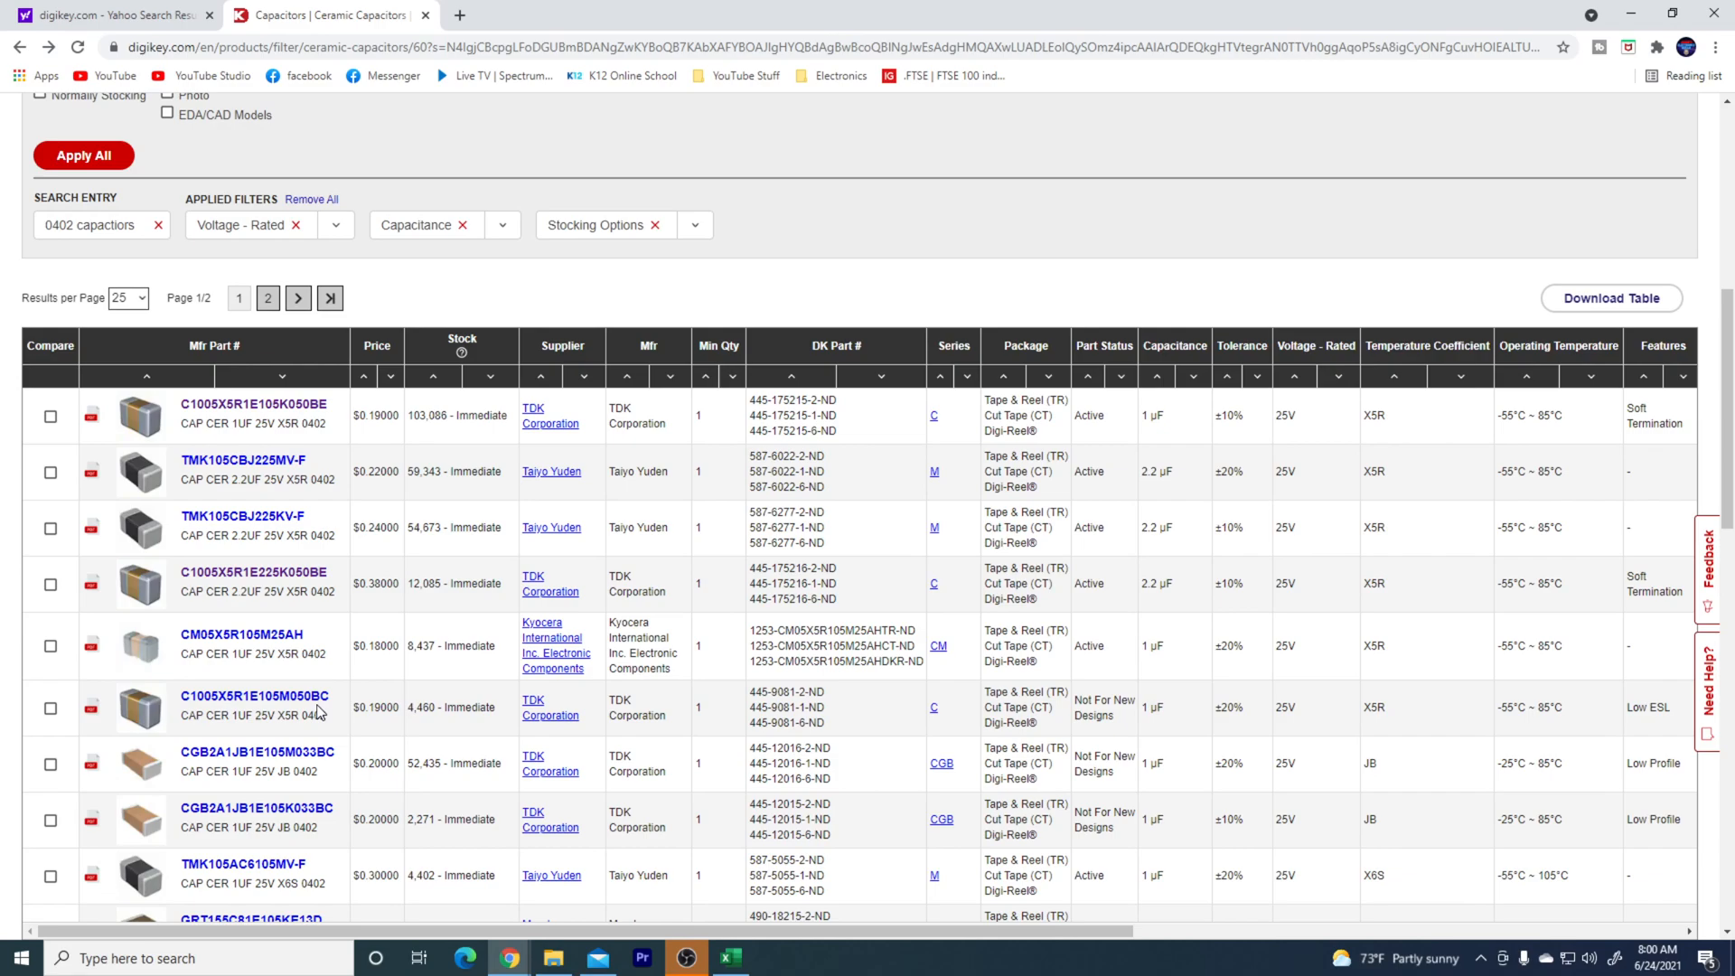
- Browse to page 2 of the filtered results and open the TDK 4.7 µF C1608X5R1E475M080AC
scroll("down", 3)
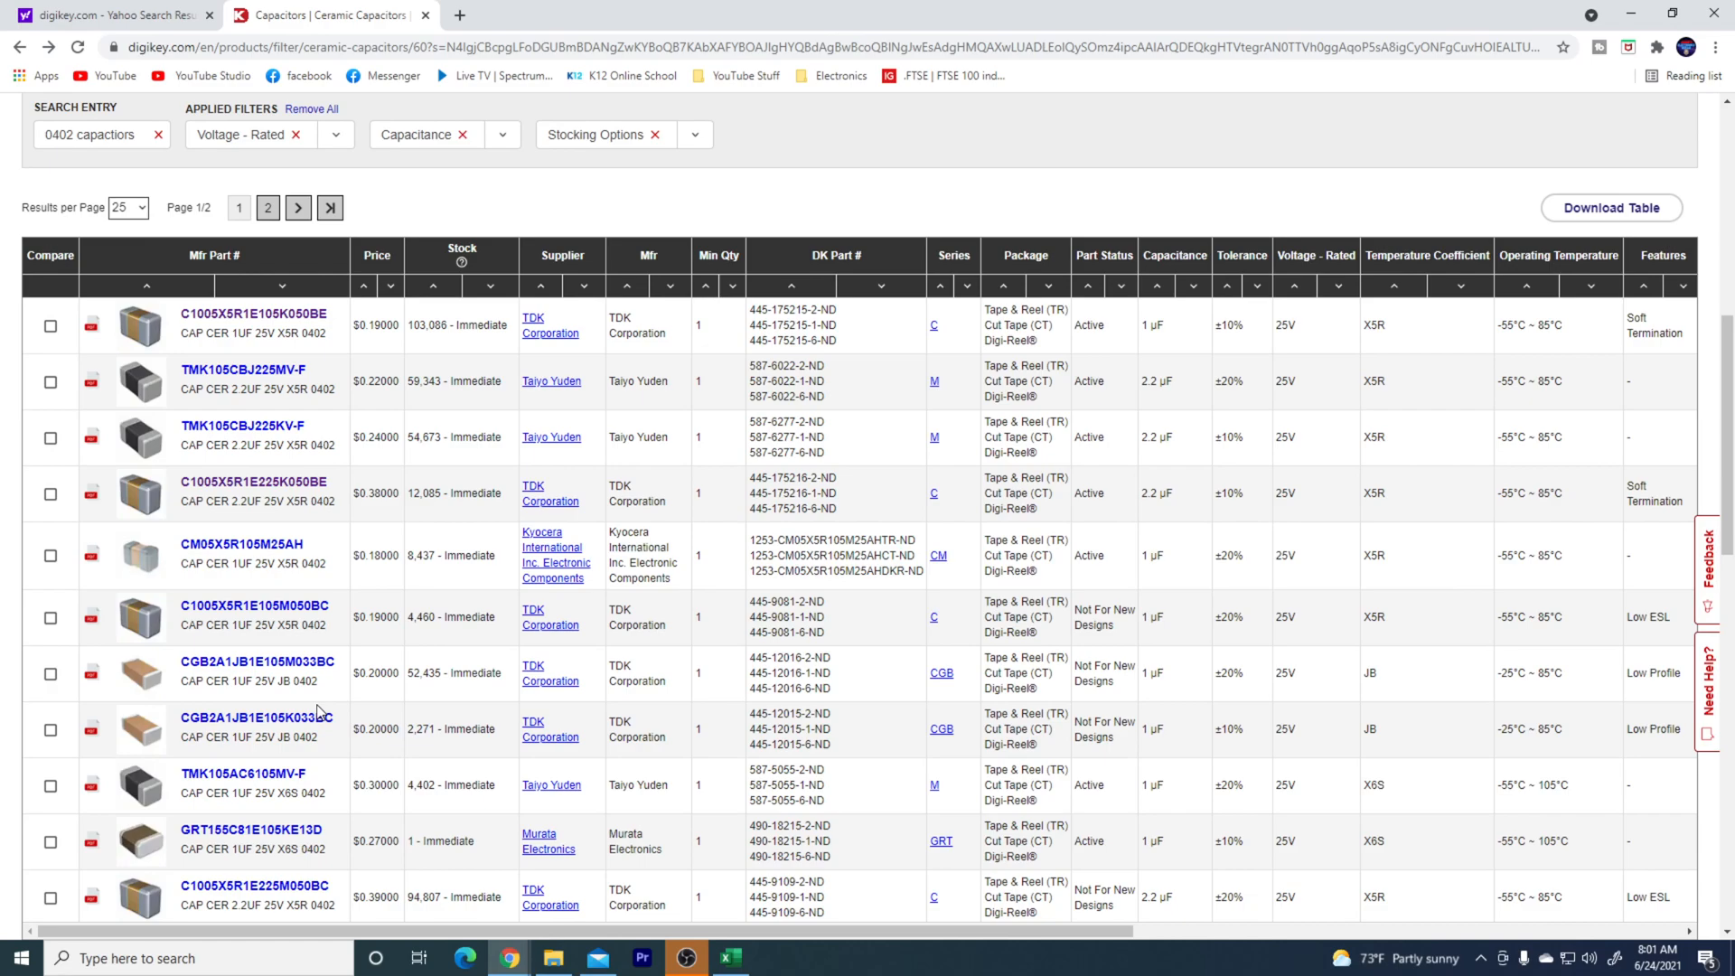
scroll("down", 3)
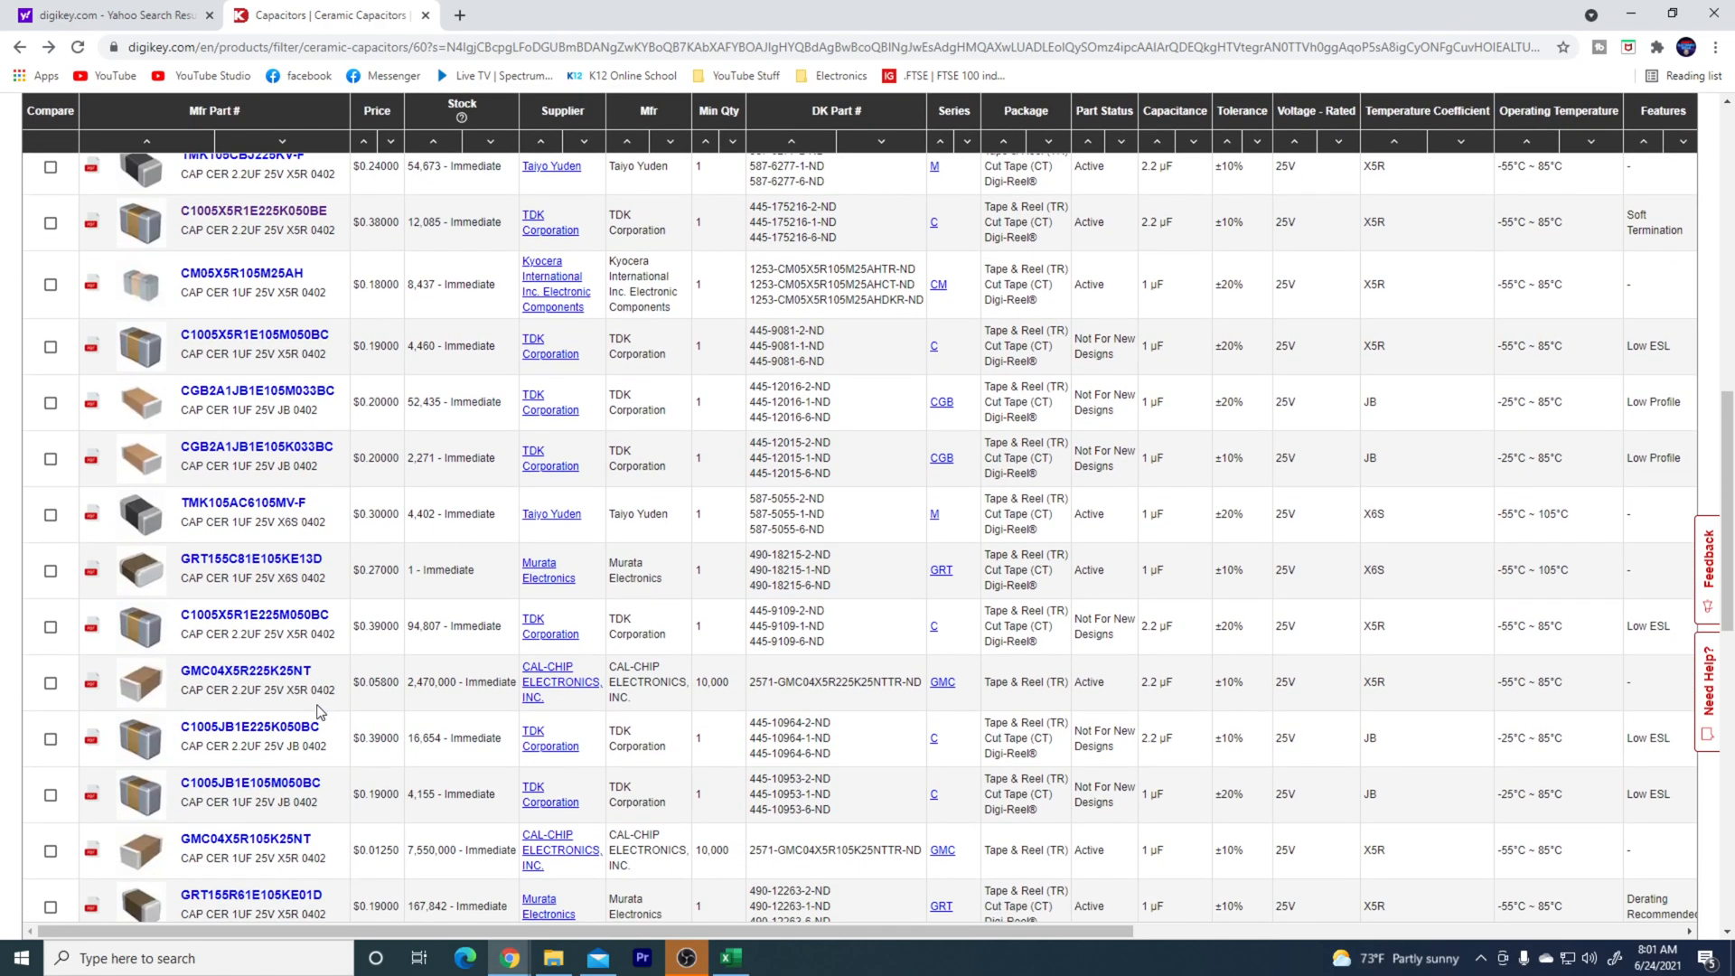
scroll("down", 3)
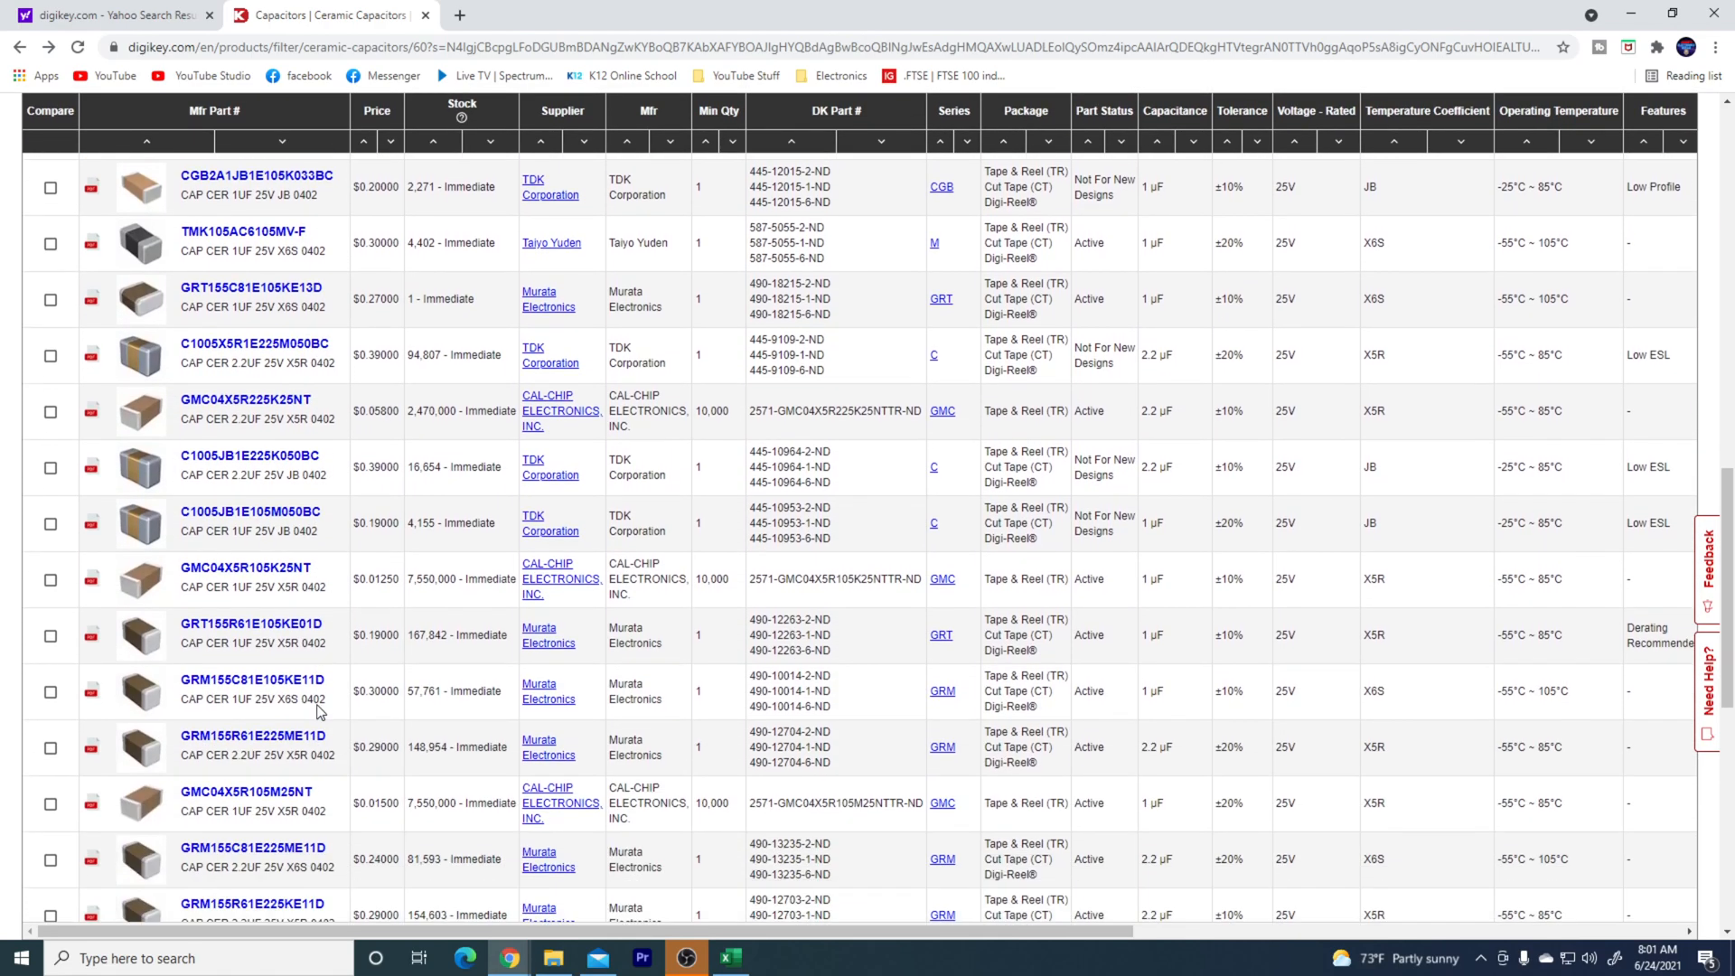
scroll("down", 3)
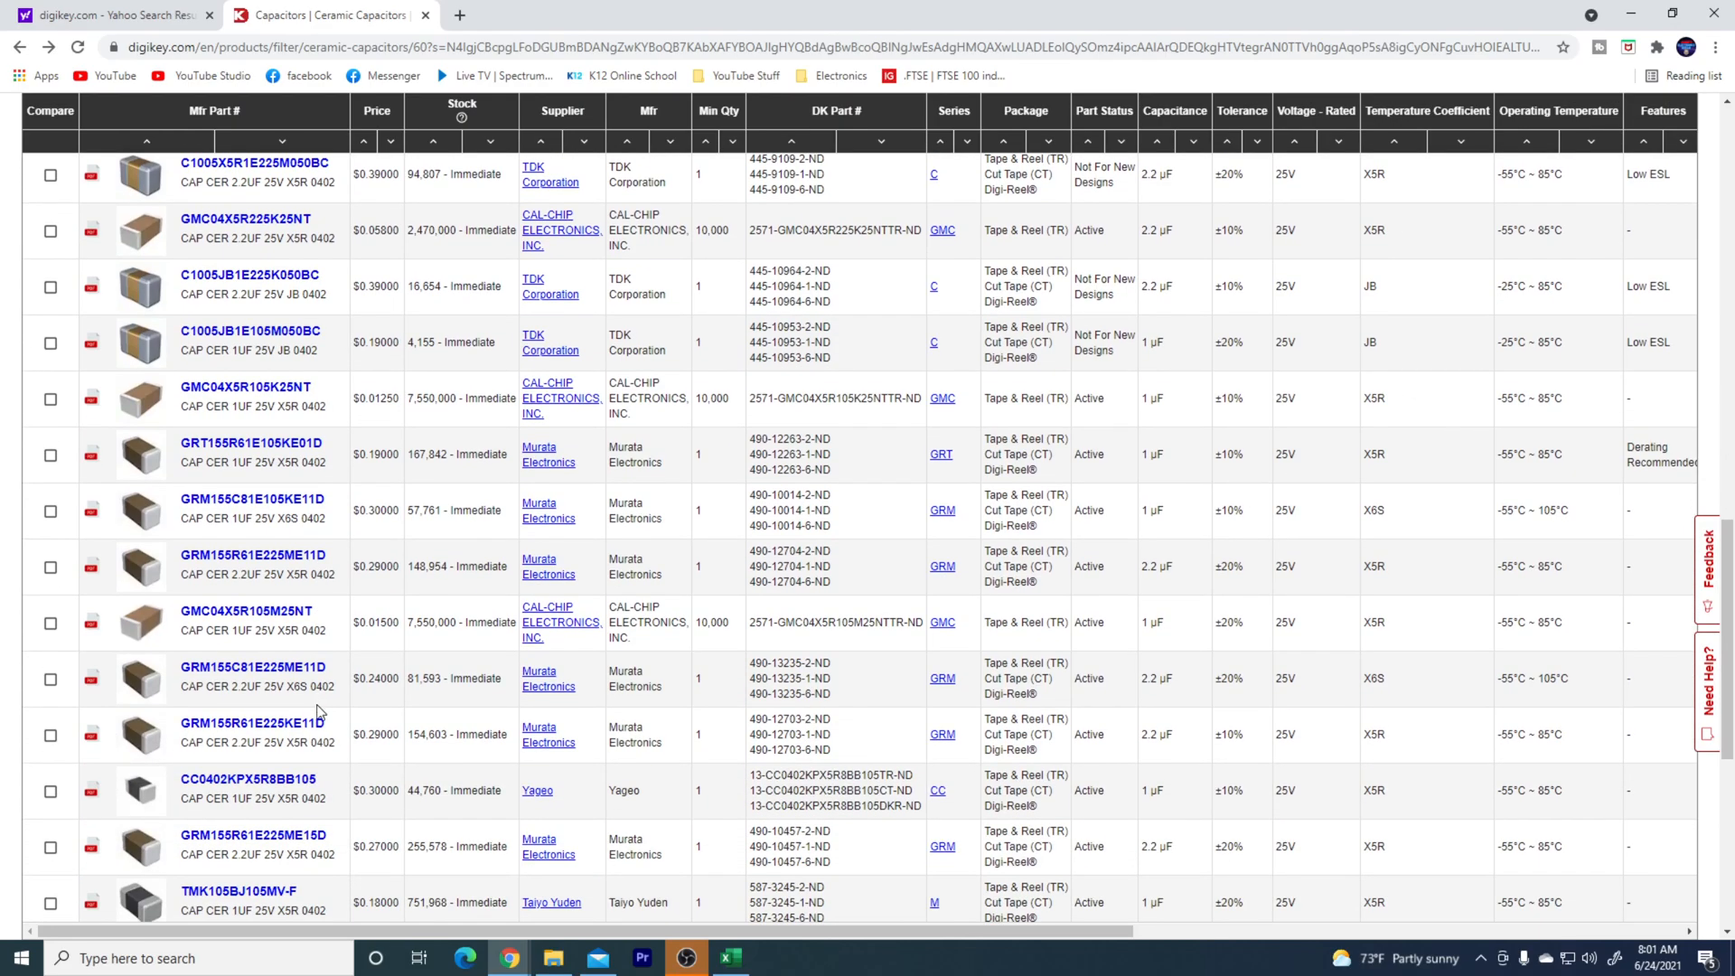
scroll("down", 3)
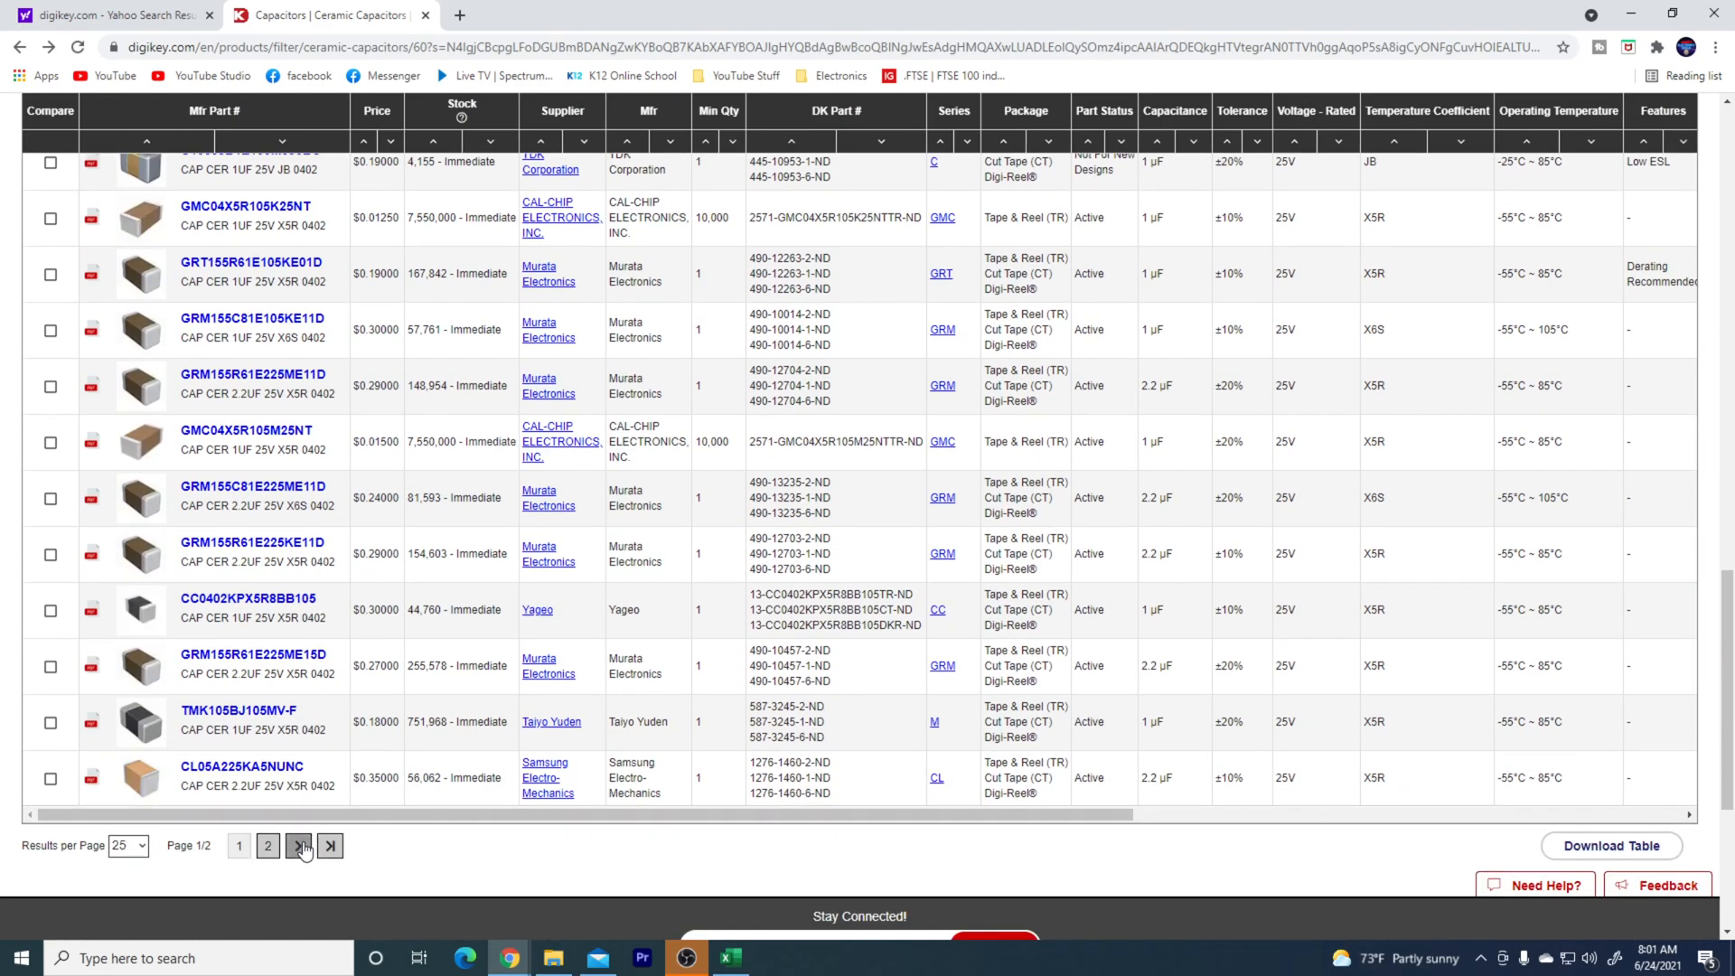
left_click(299, 846)
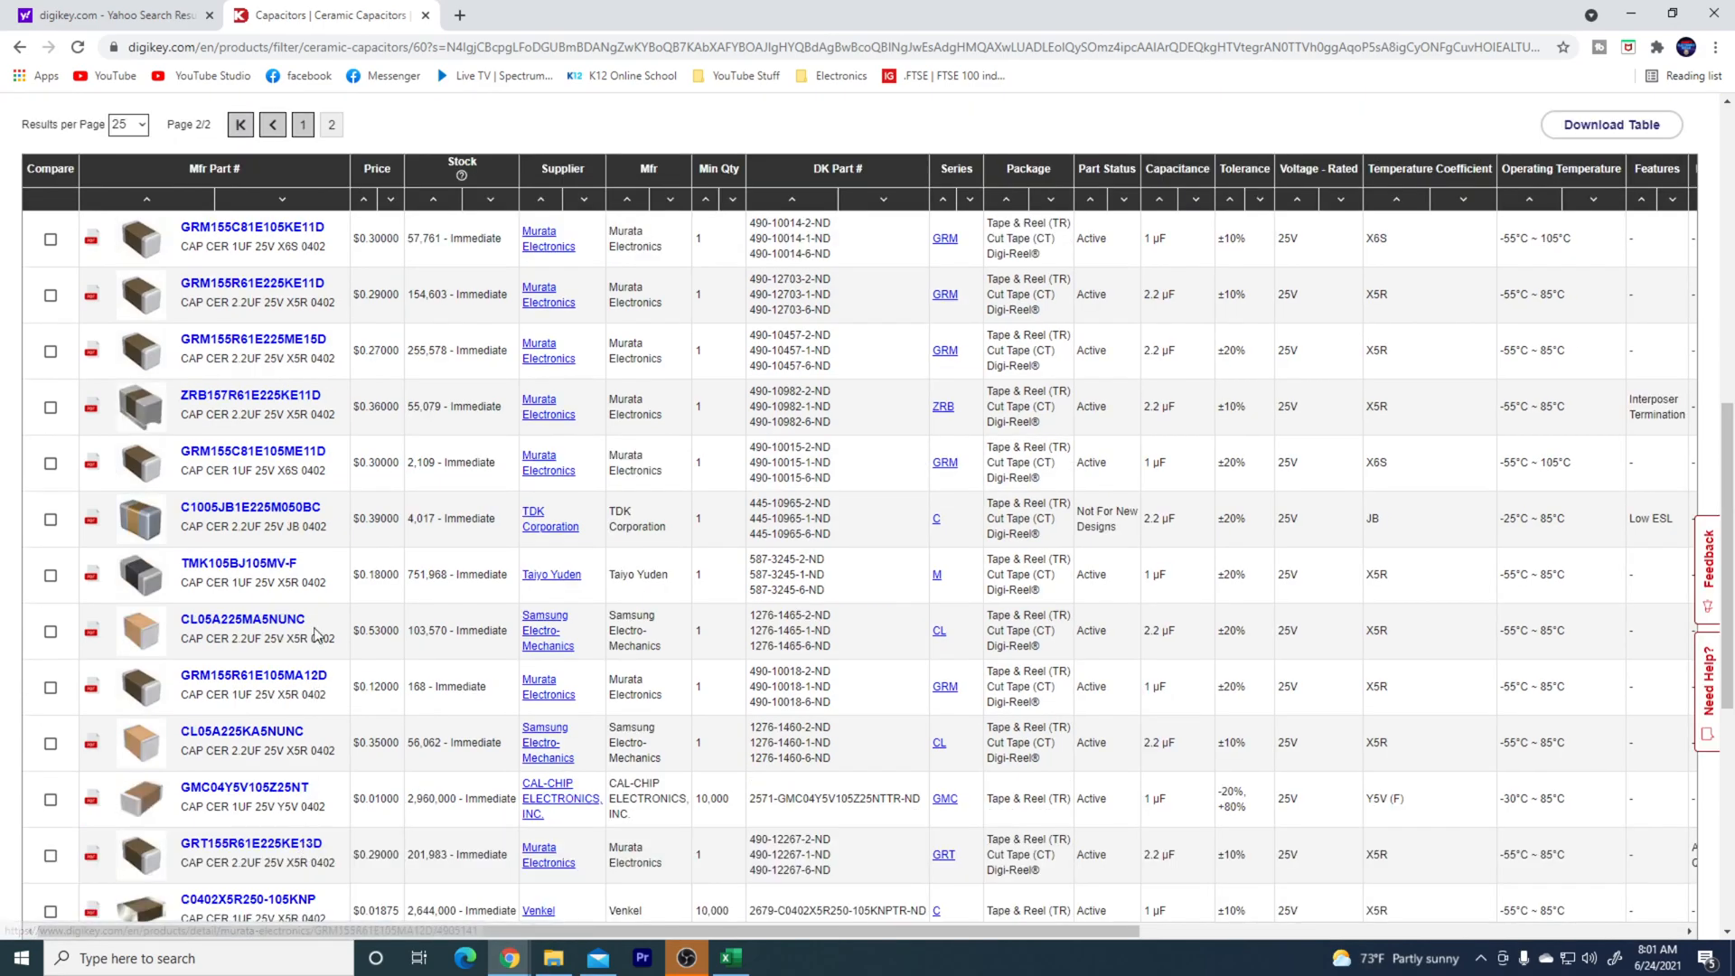
scroll("down", 3)
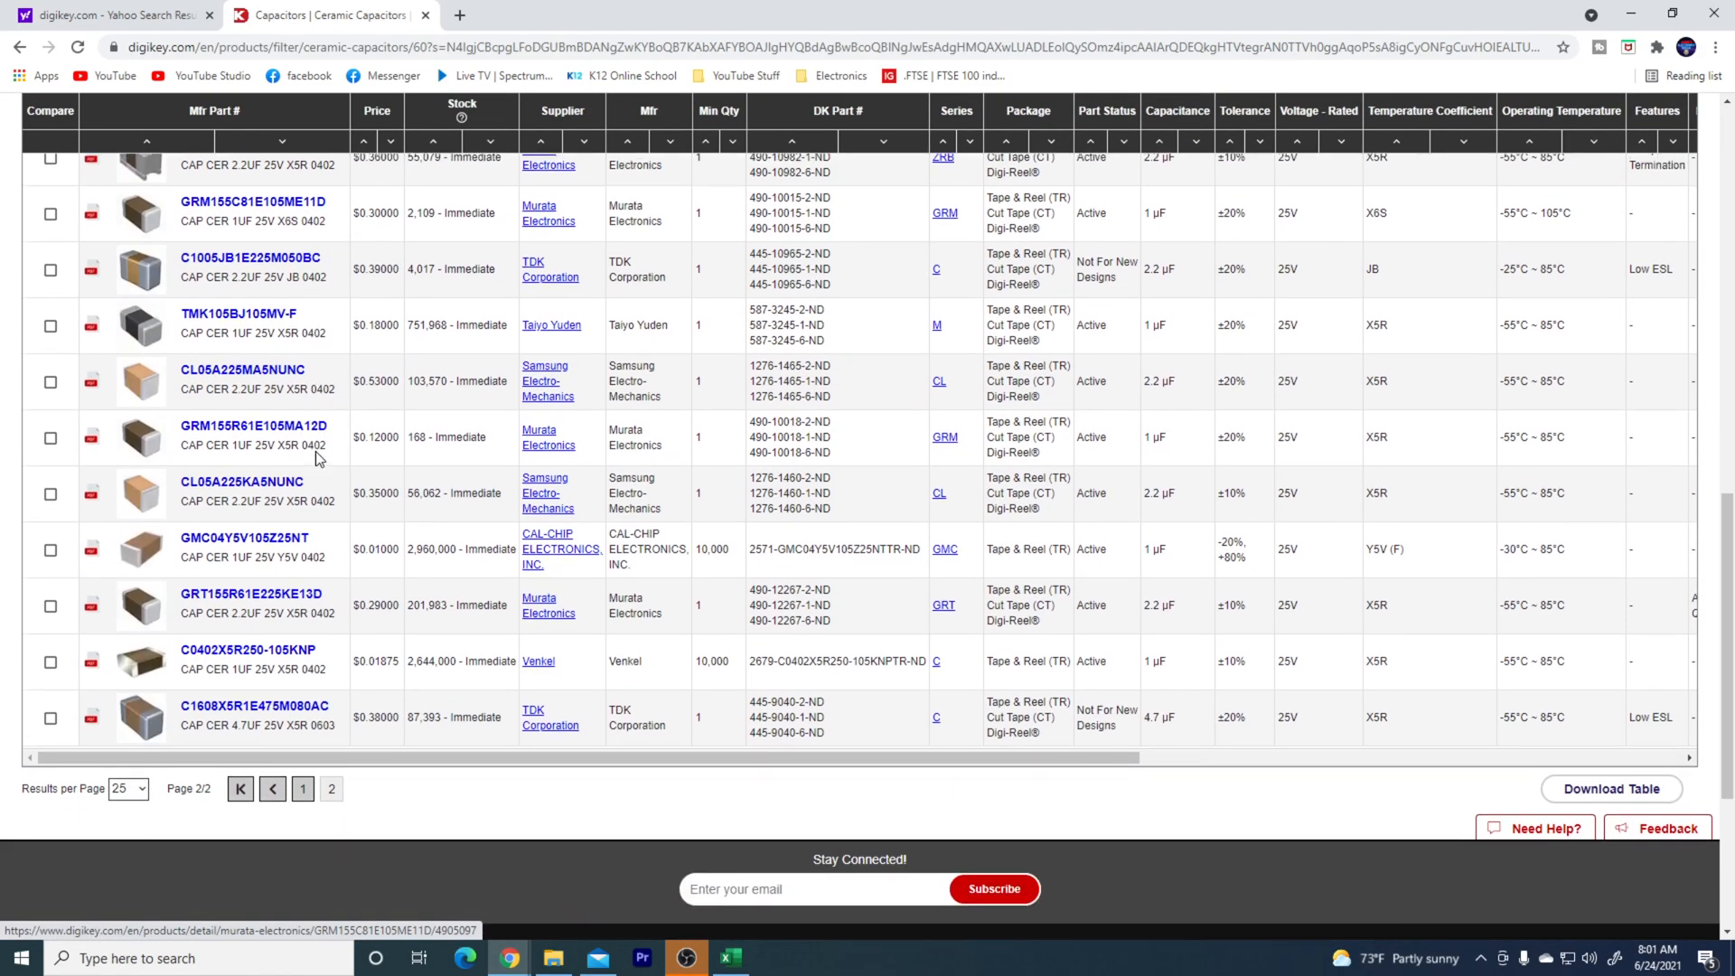
scroll("down", 3)
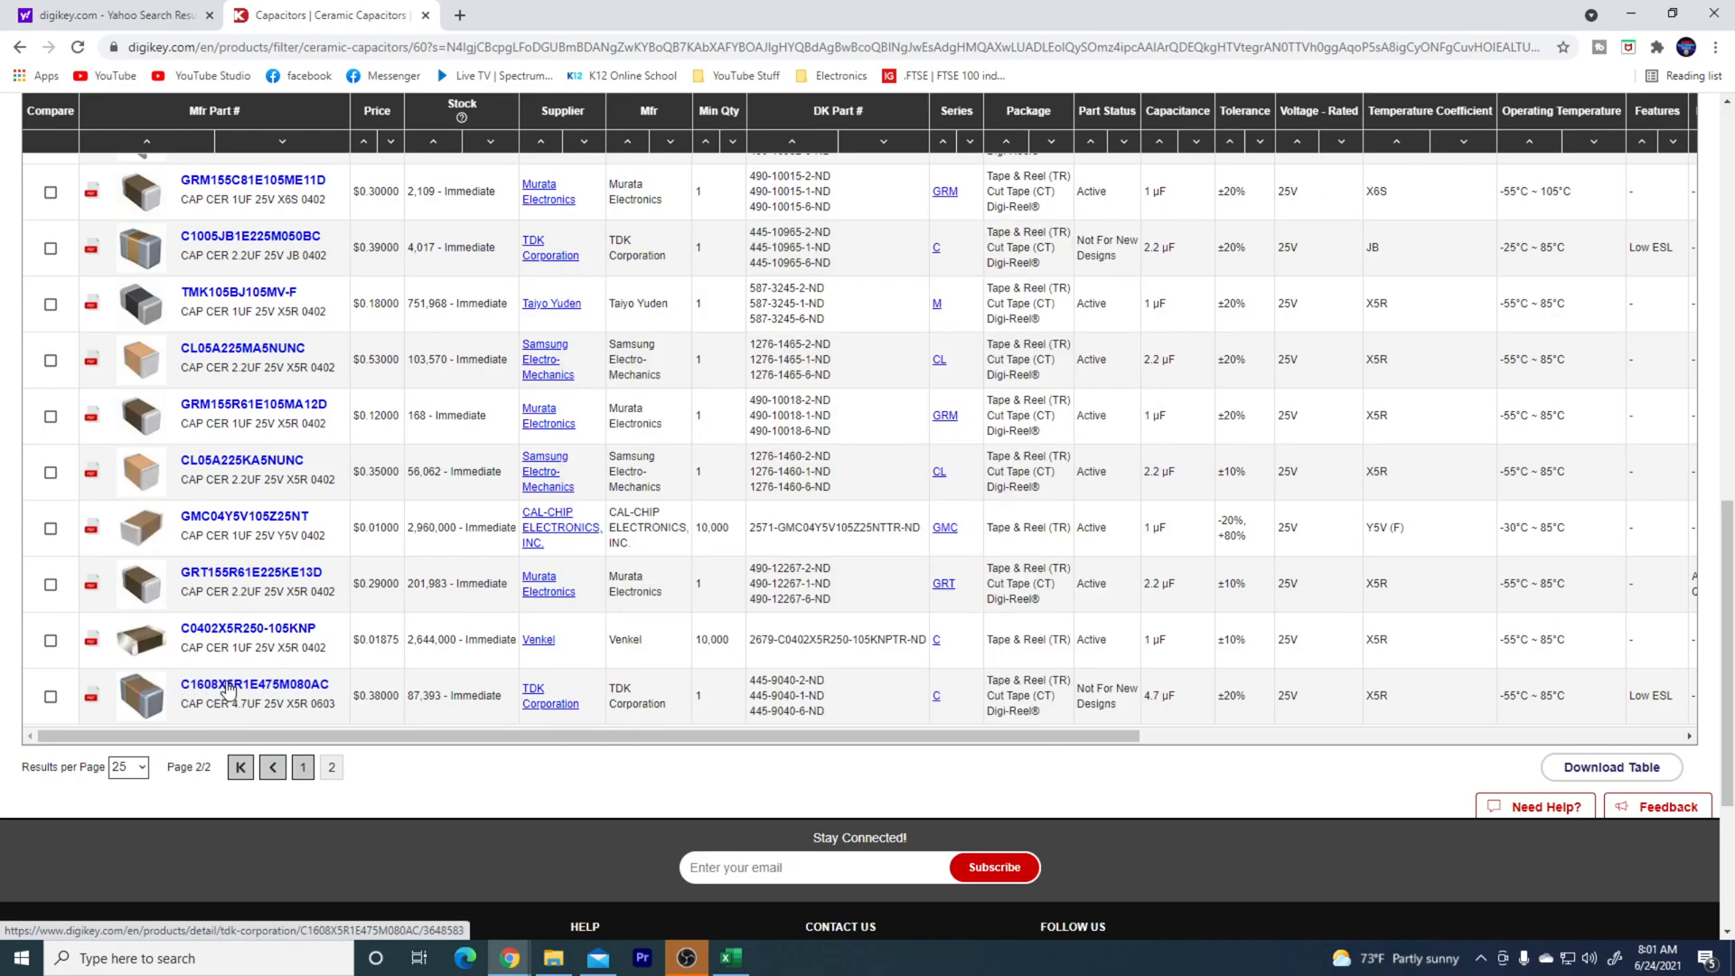
left_click(254, 683)
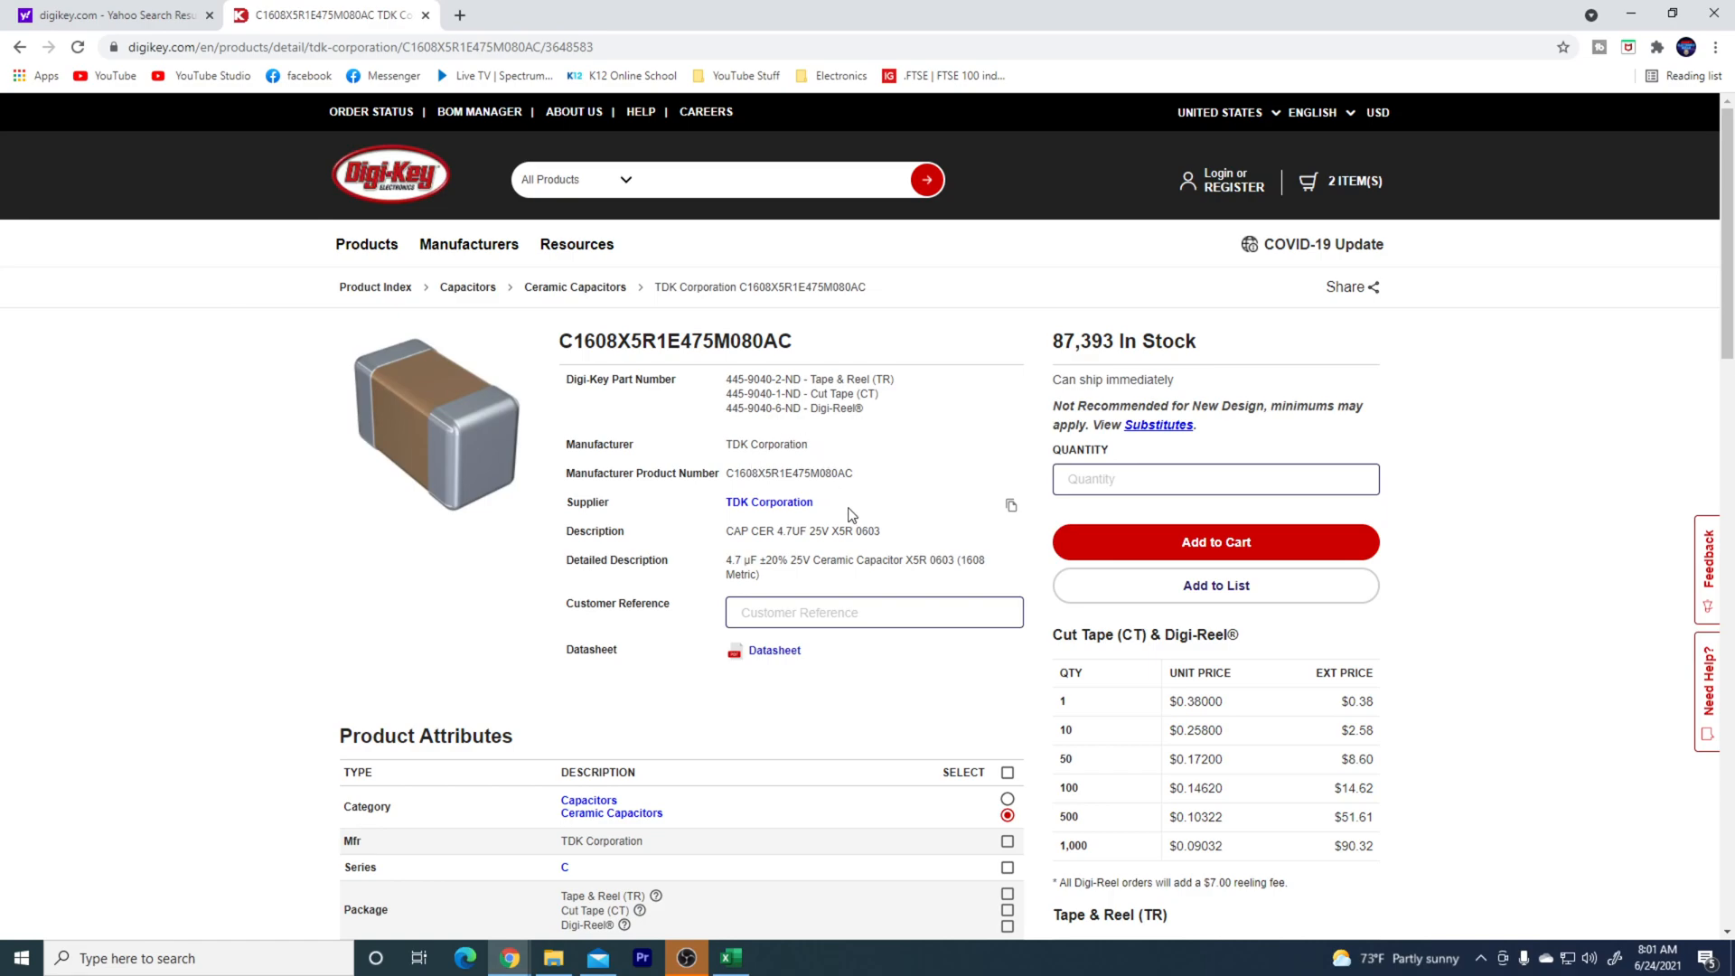
mouse_move(99, 38)
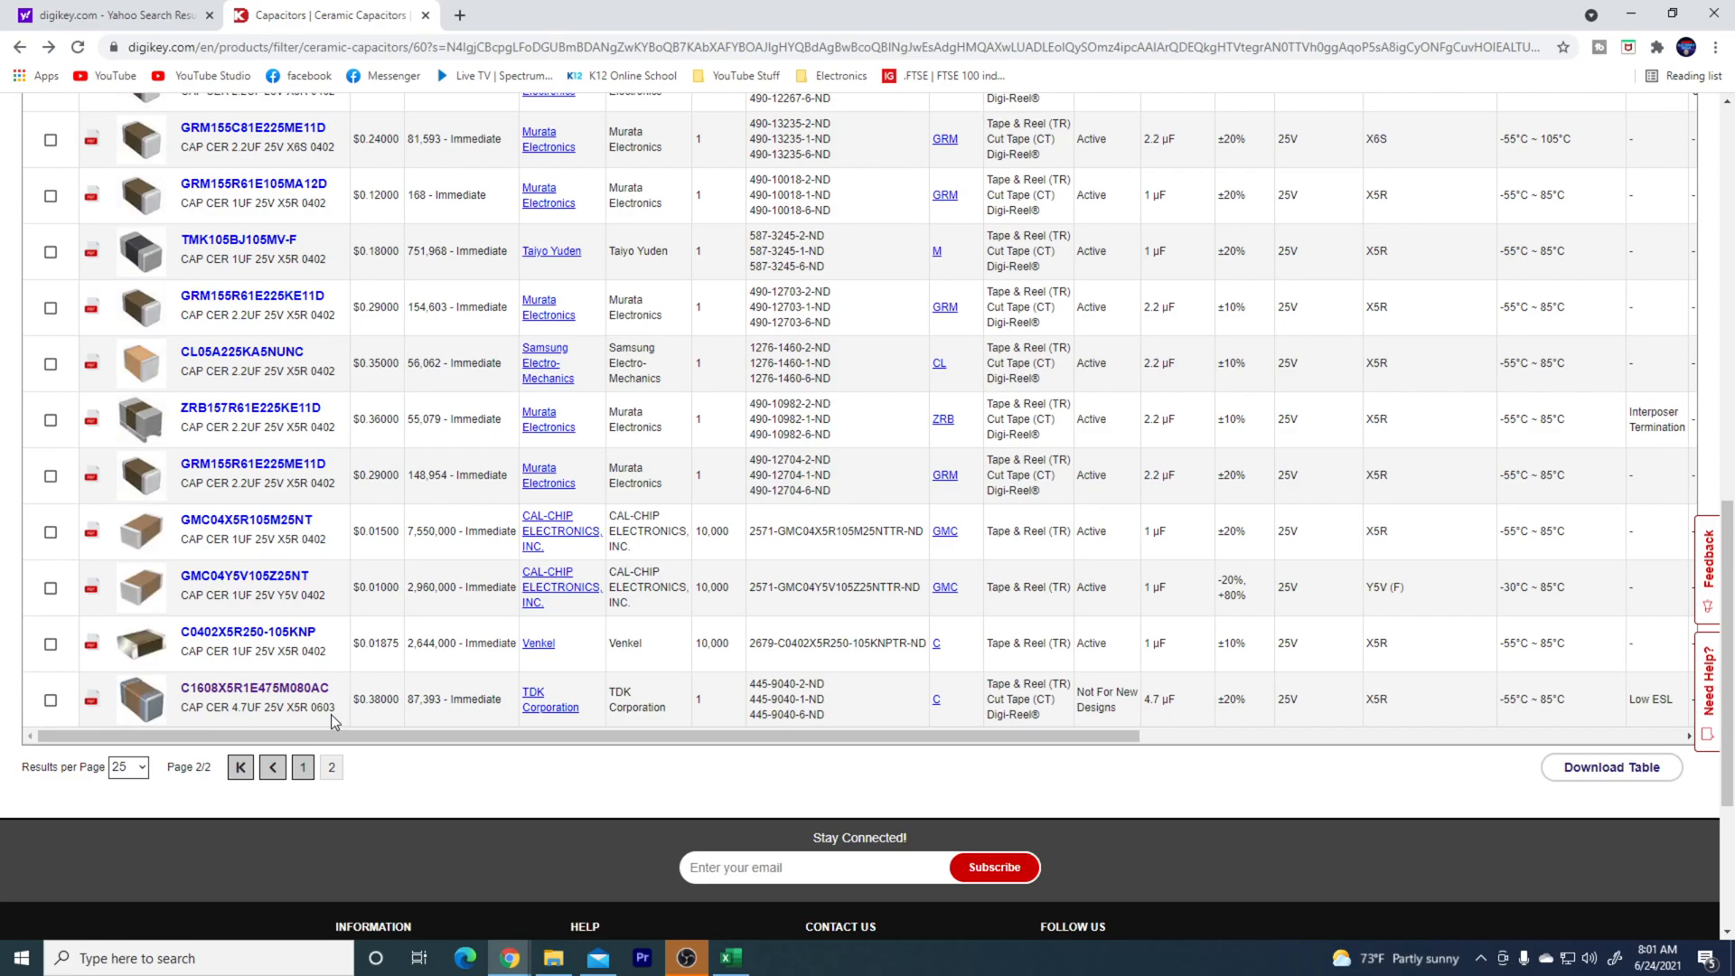
mouse_move(299, 665)
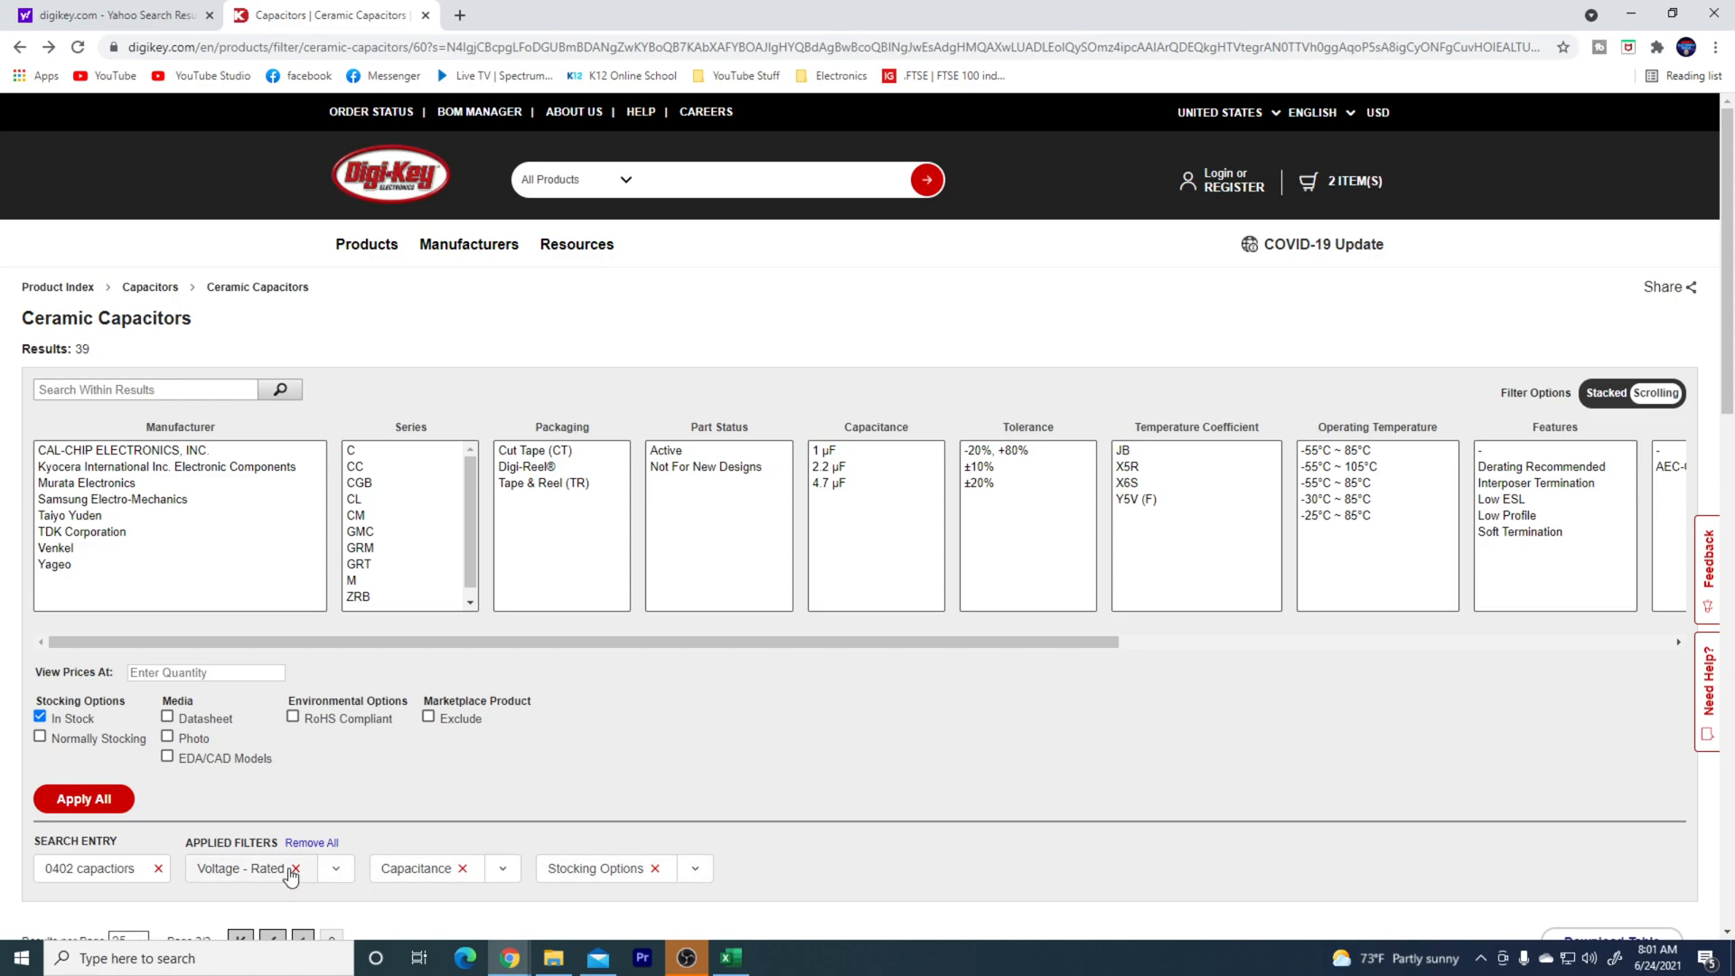
- Remove the voltage filter and apply 4.7 µF only, leaving 56 in-stock 0402 parts
left_click(295, 873)
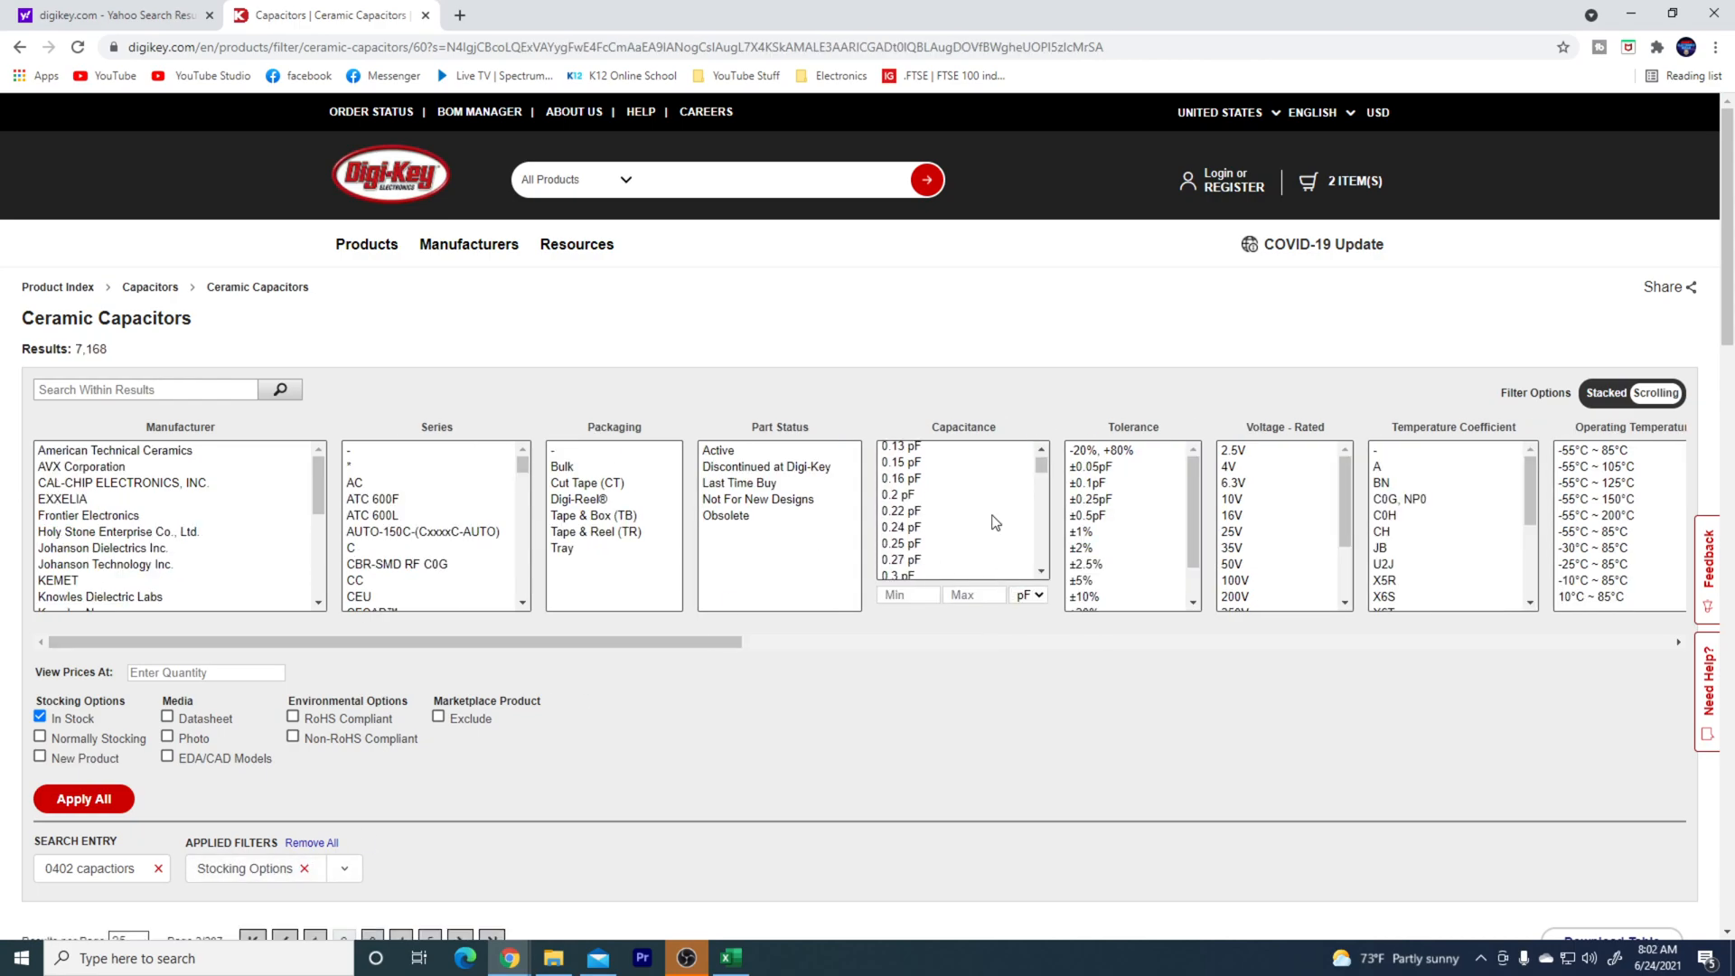
scroll("down", 3)
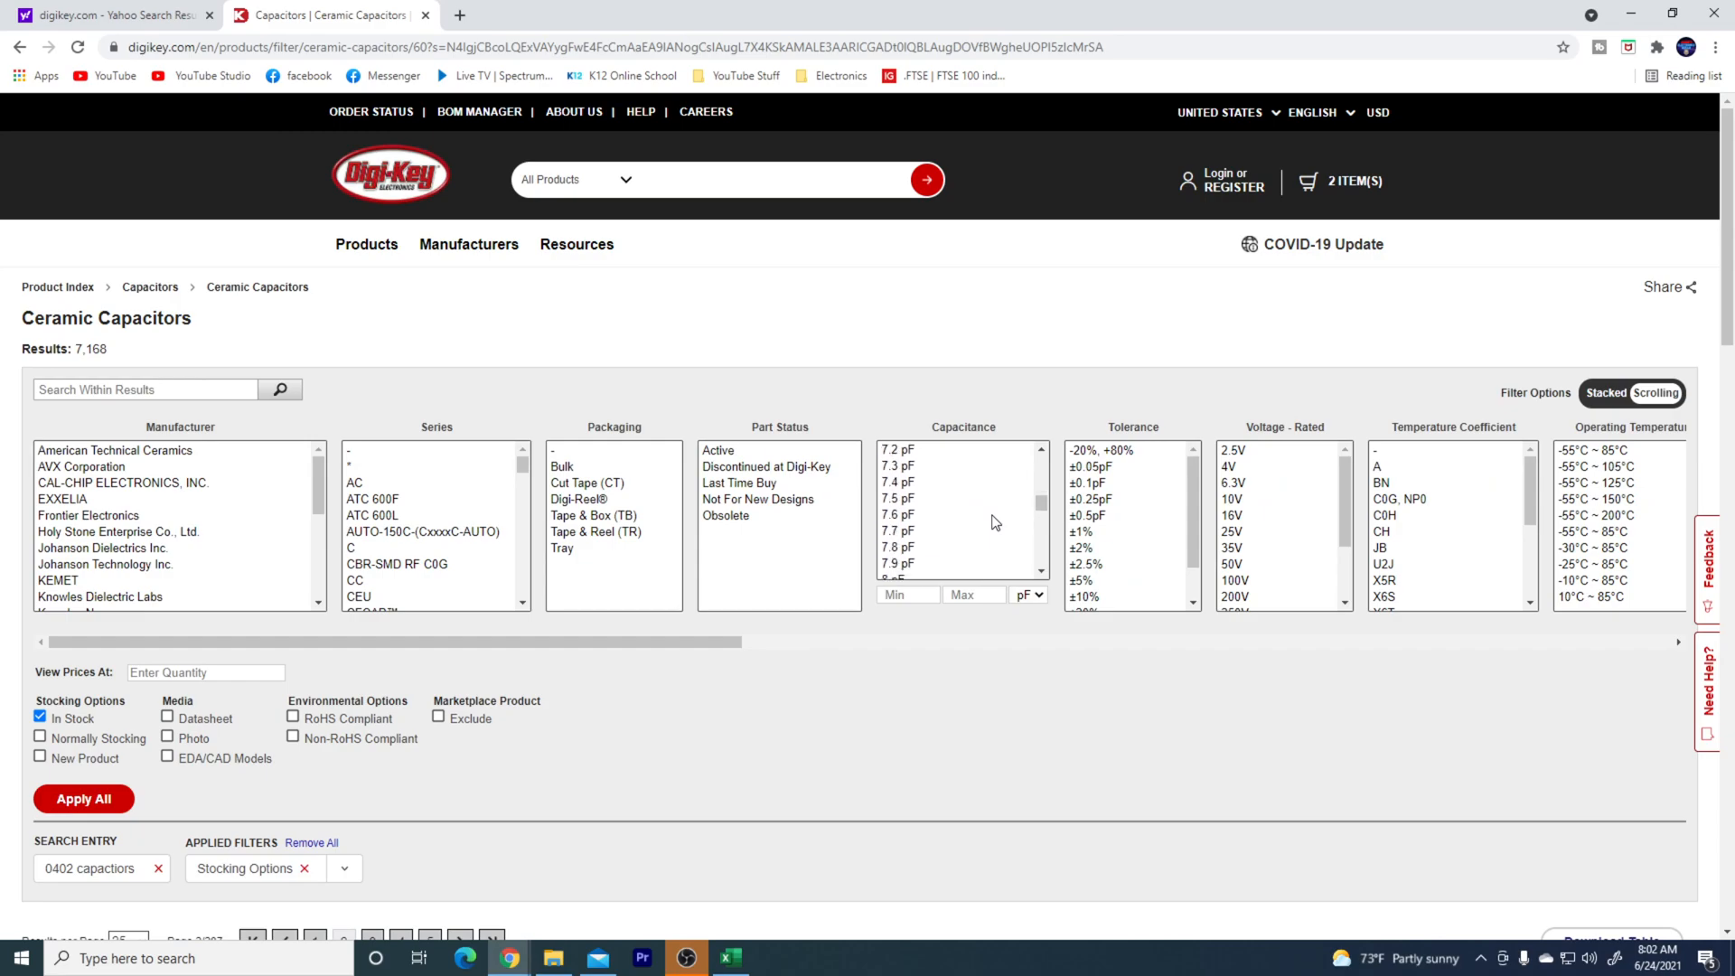
scroll("down", 3)
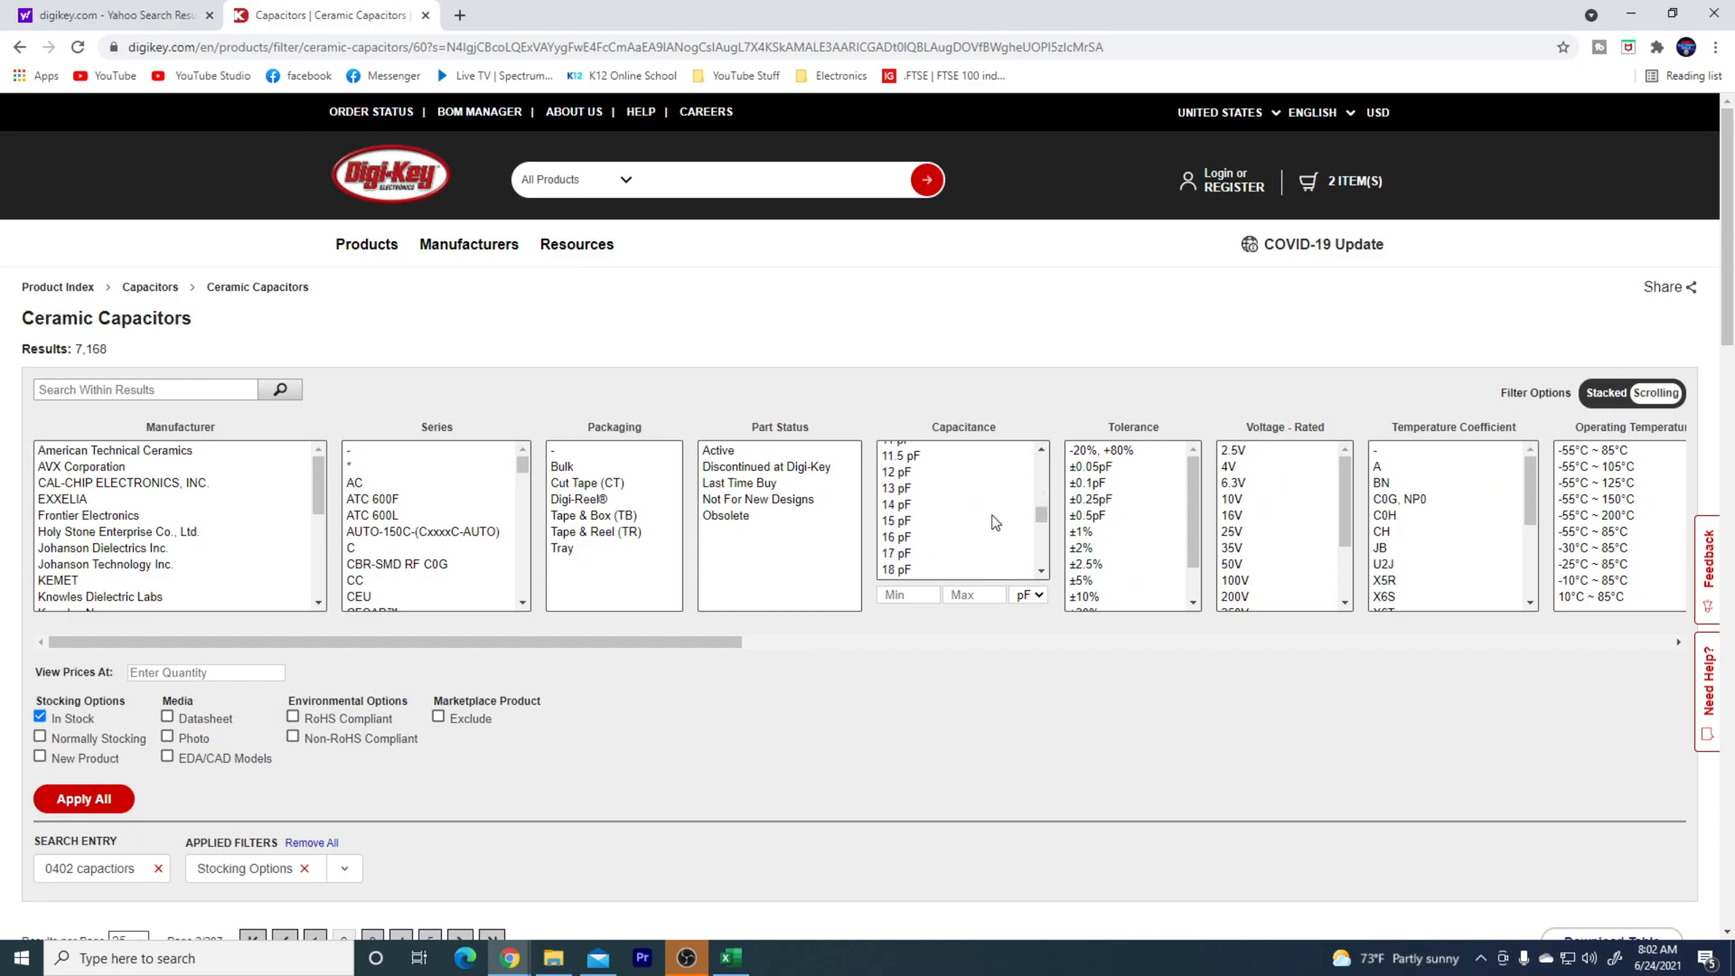
scroll("down", 3)
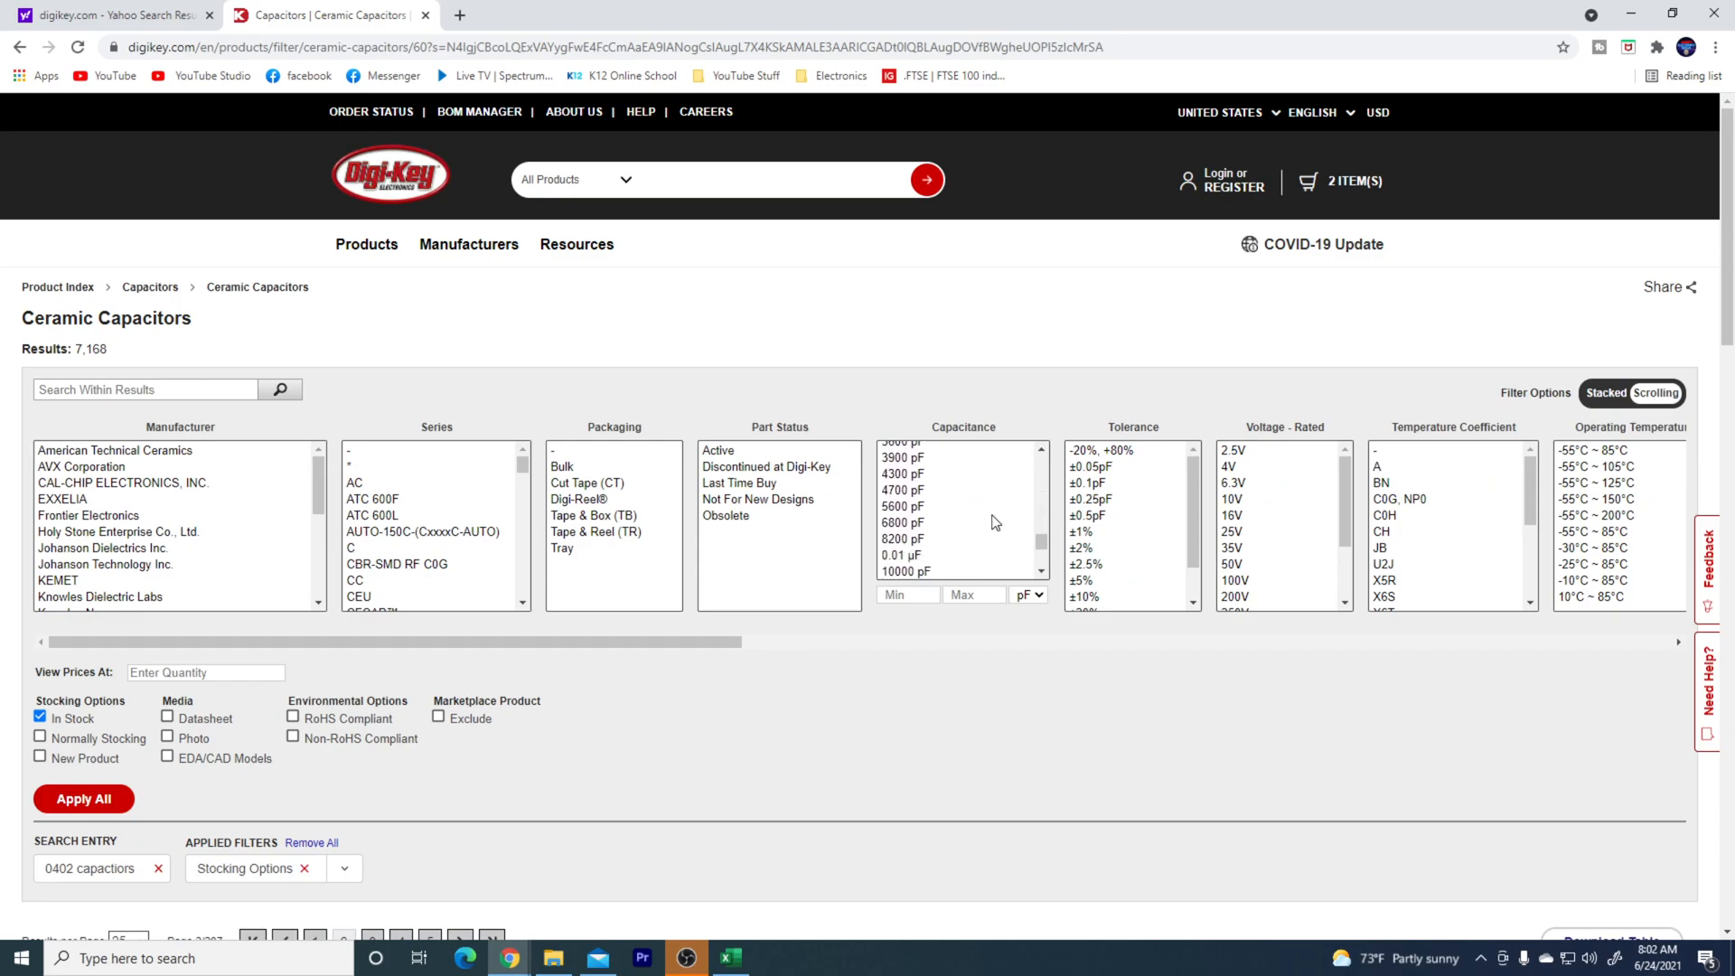
scroll("down", 3)
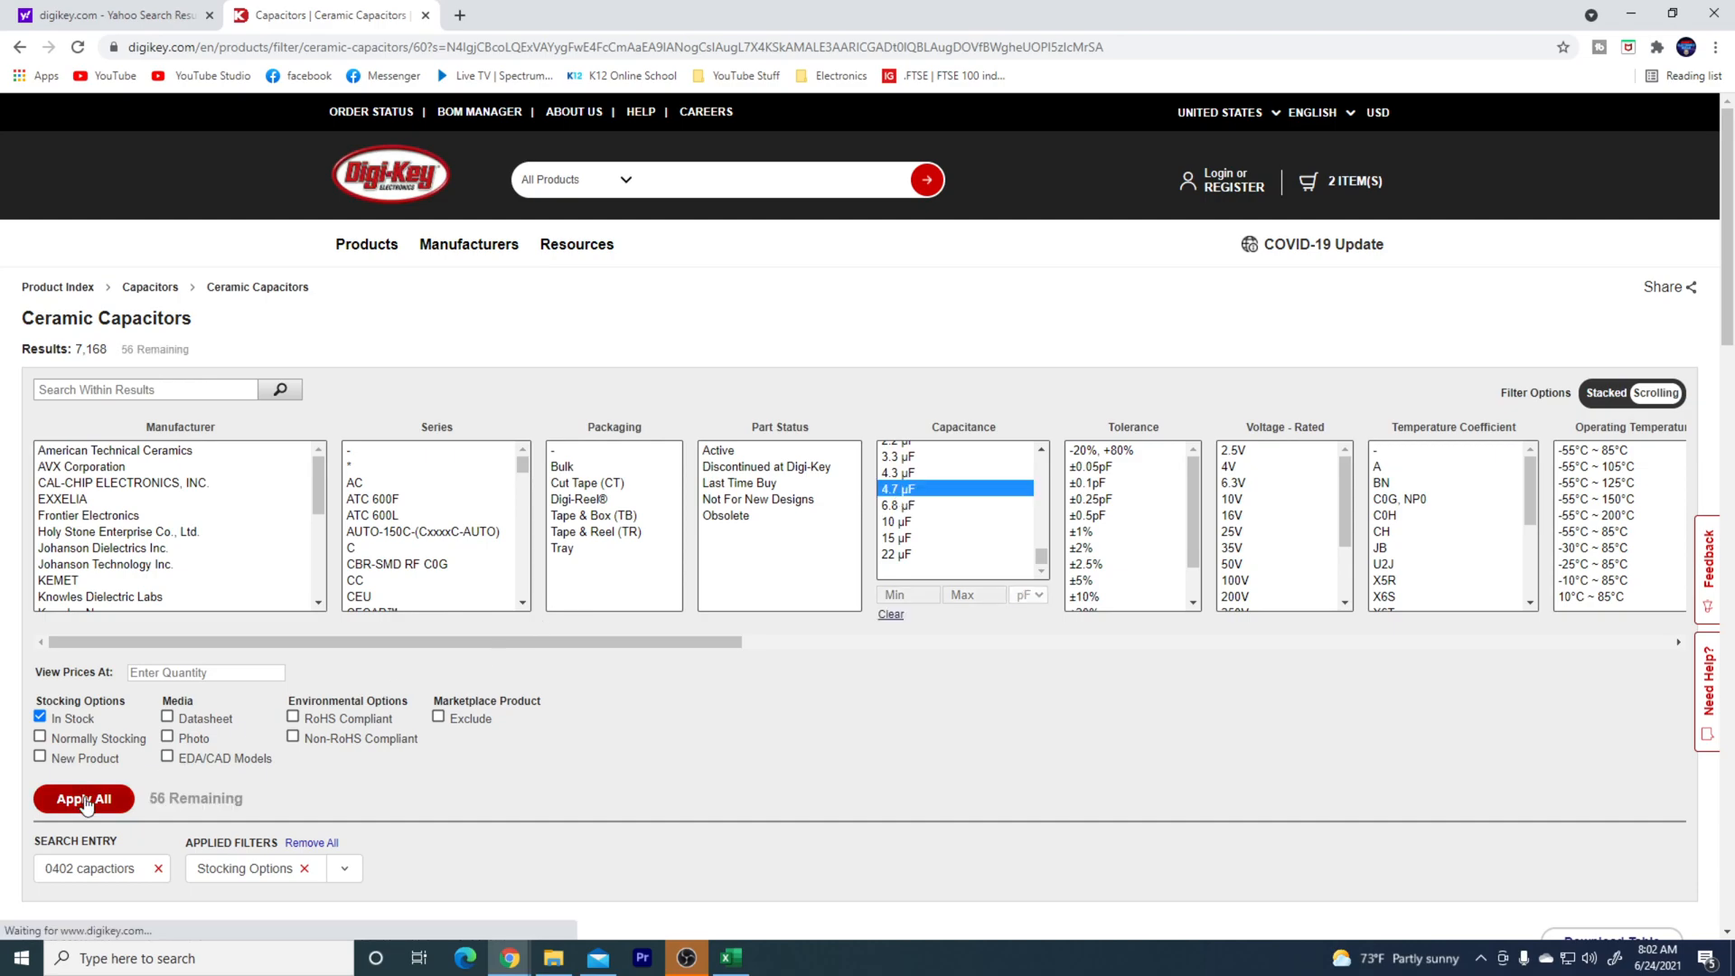
left_click(83, 797)
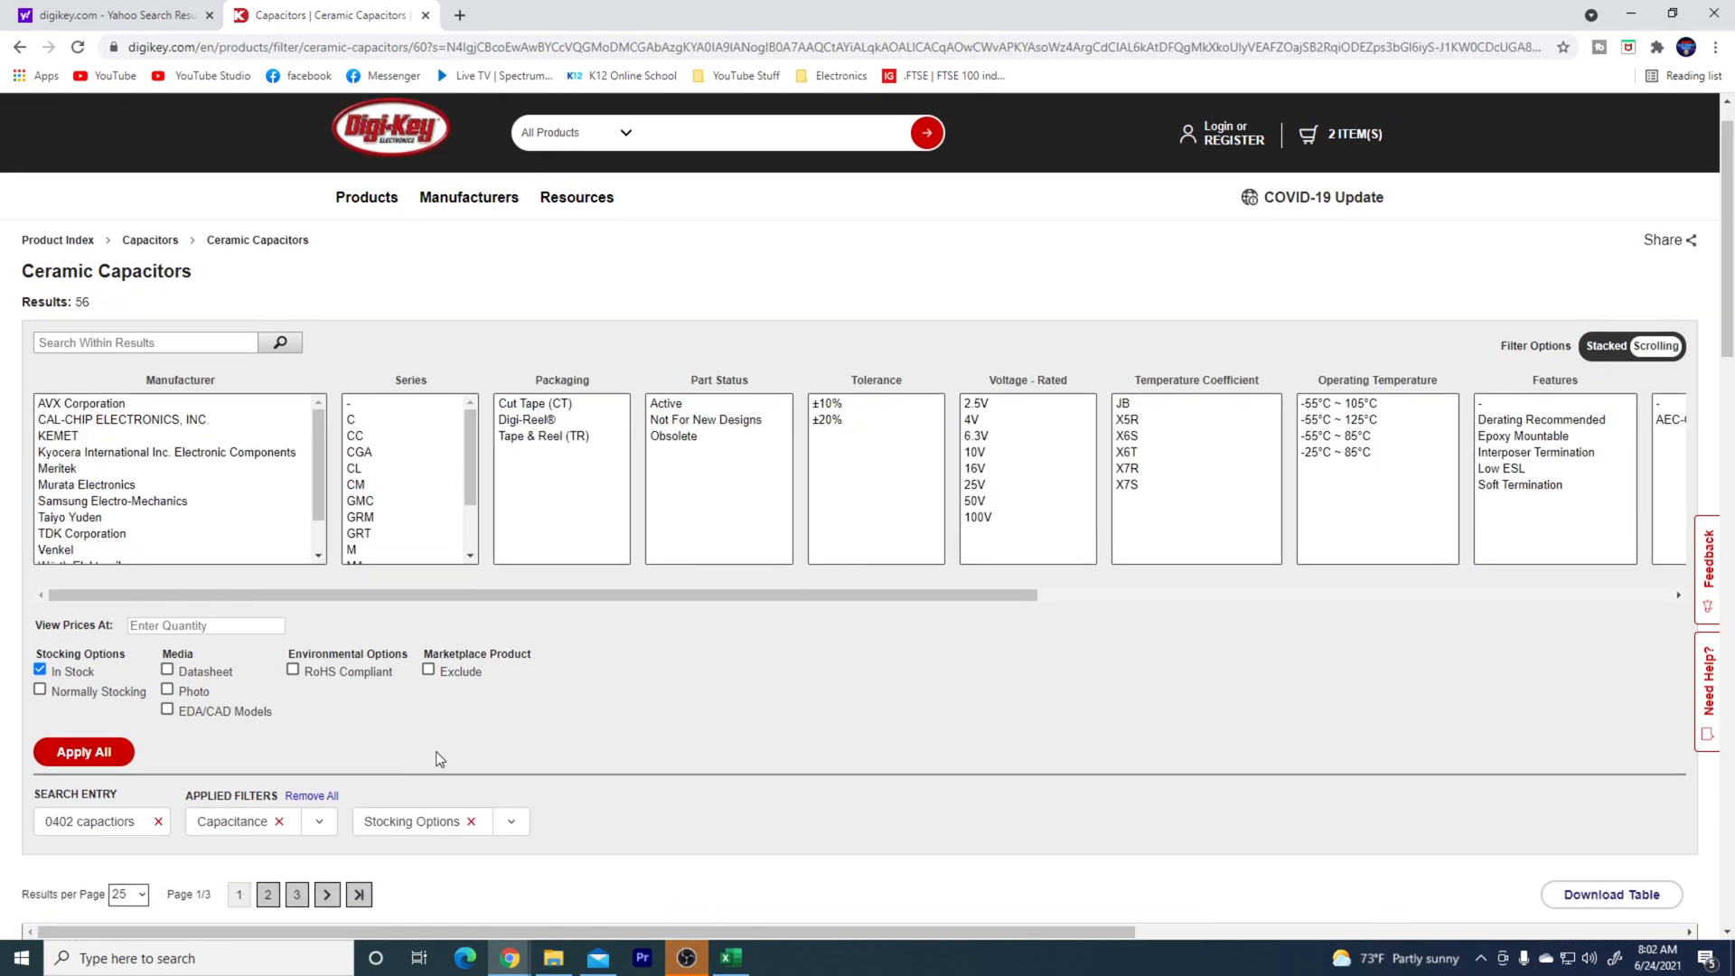
- Look through the 56 4.7 µF results and move to page 2
scroll("down", 3)
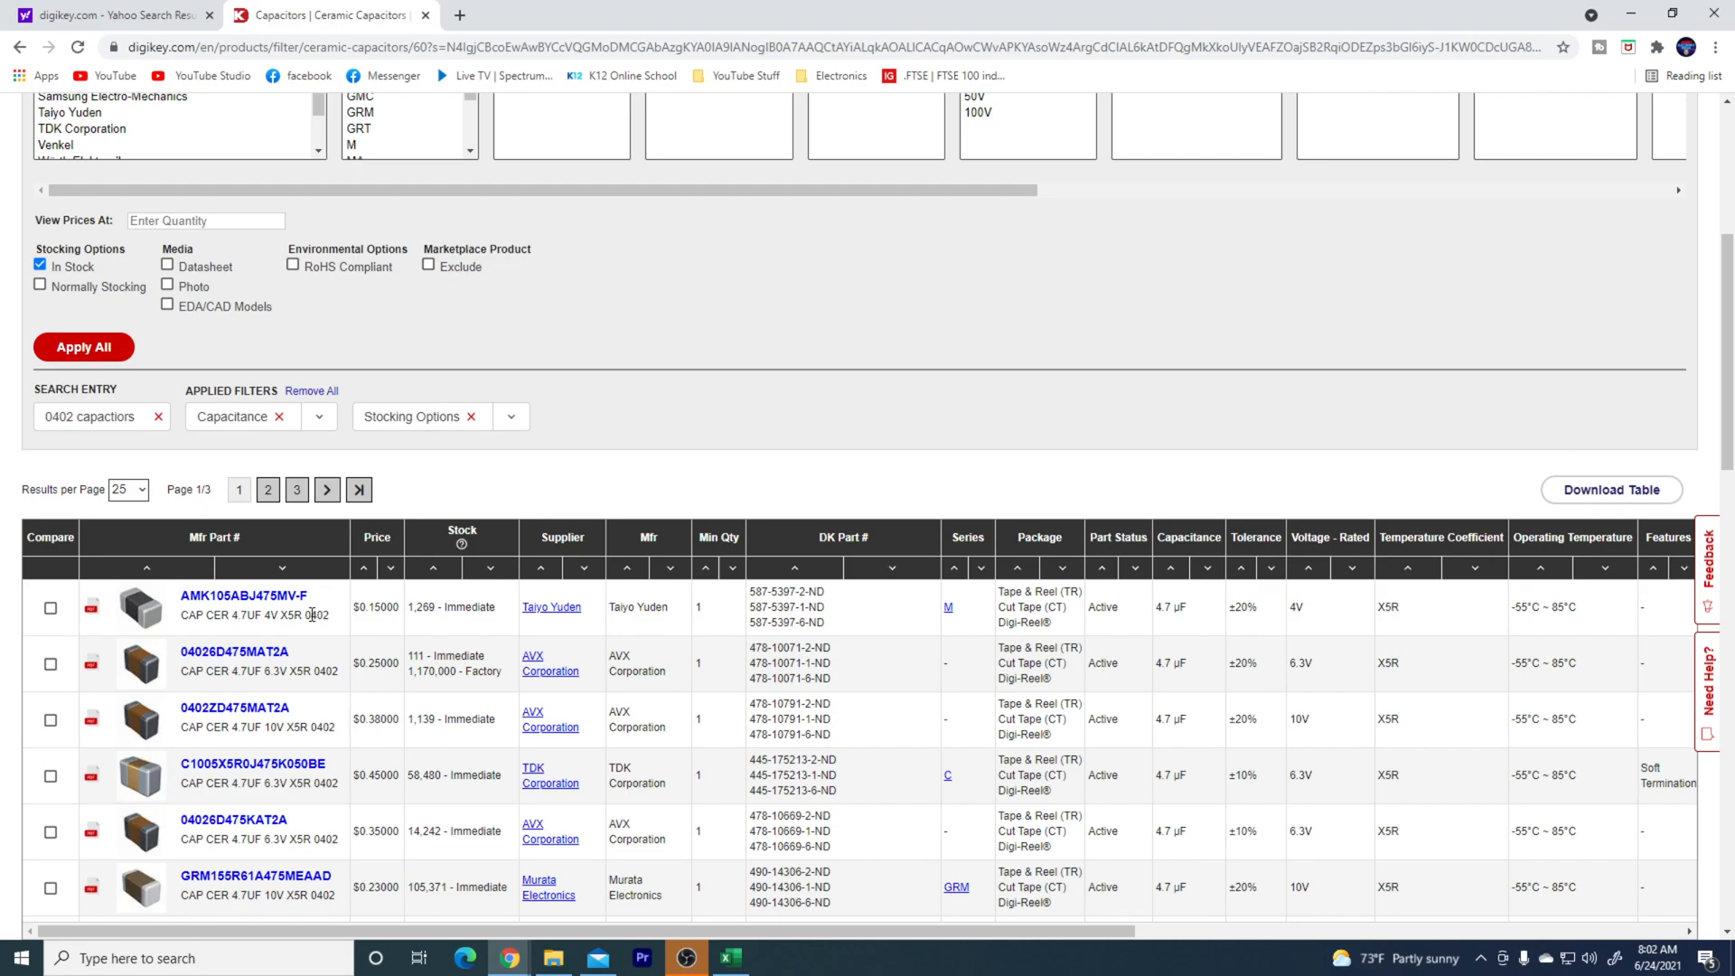
scroll("down", 3)
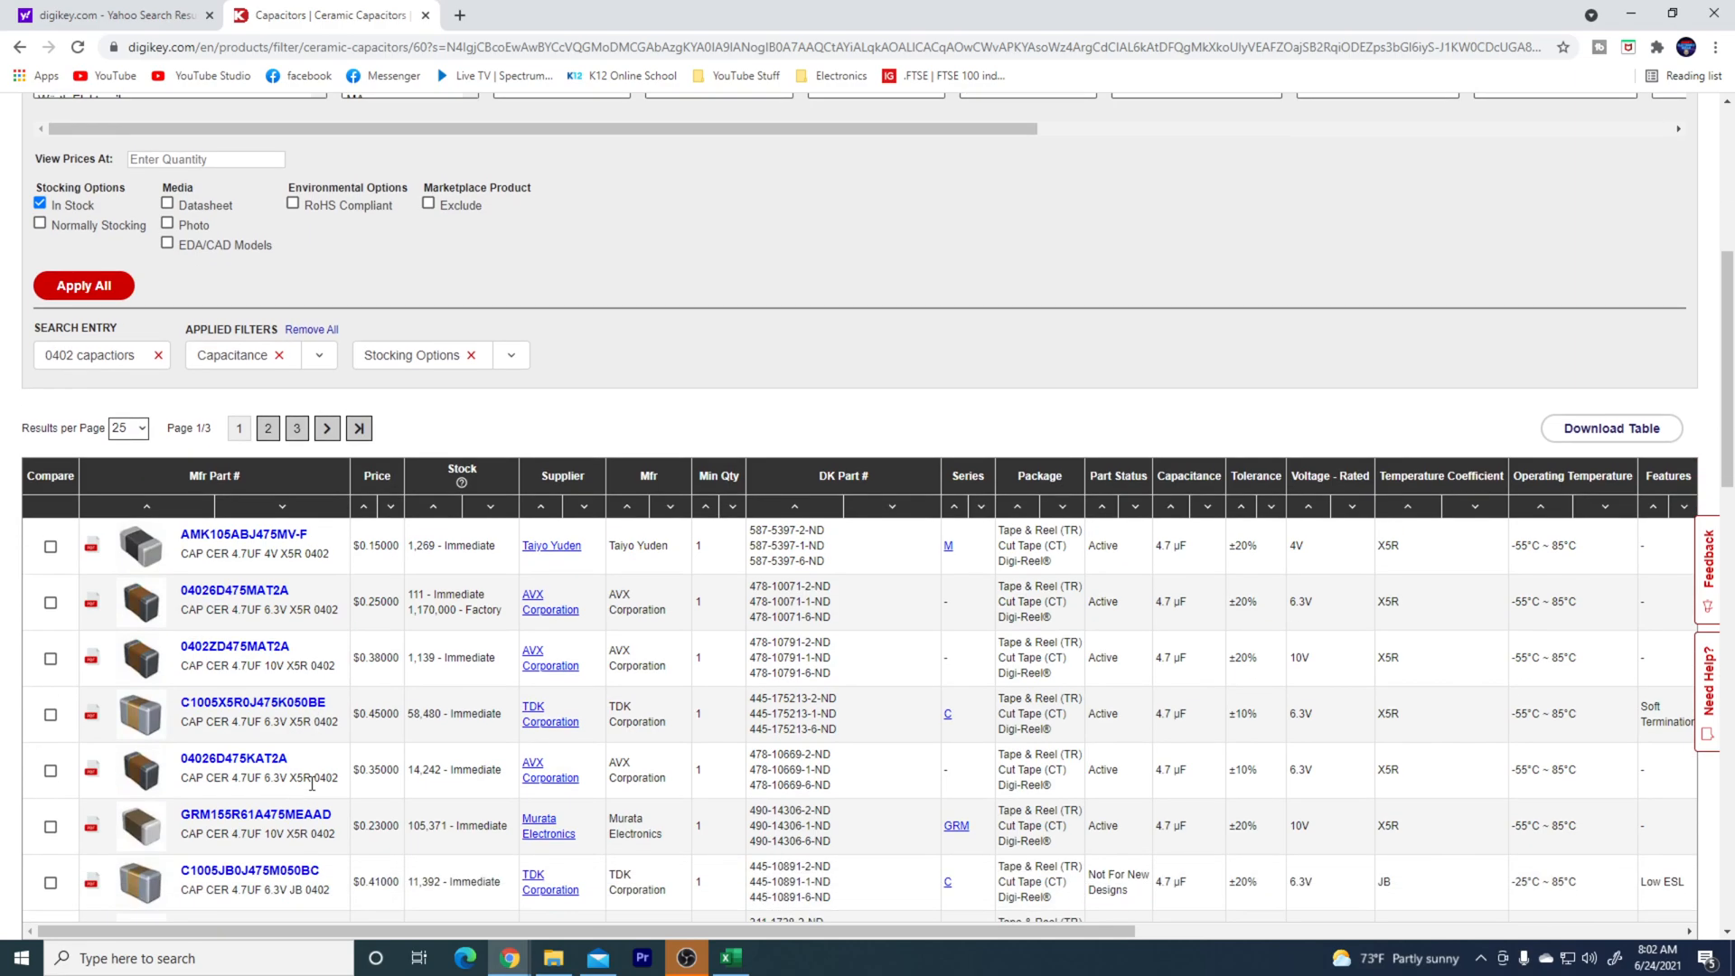
scroll("down", 3)
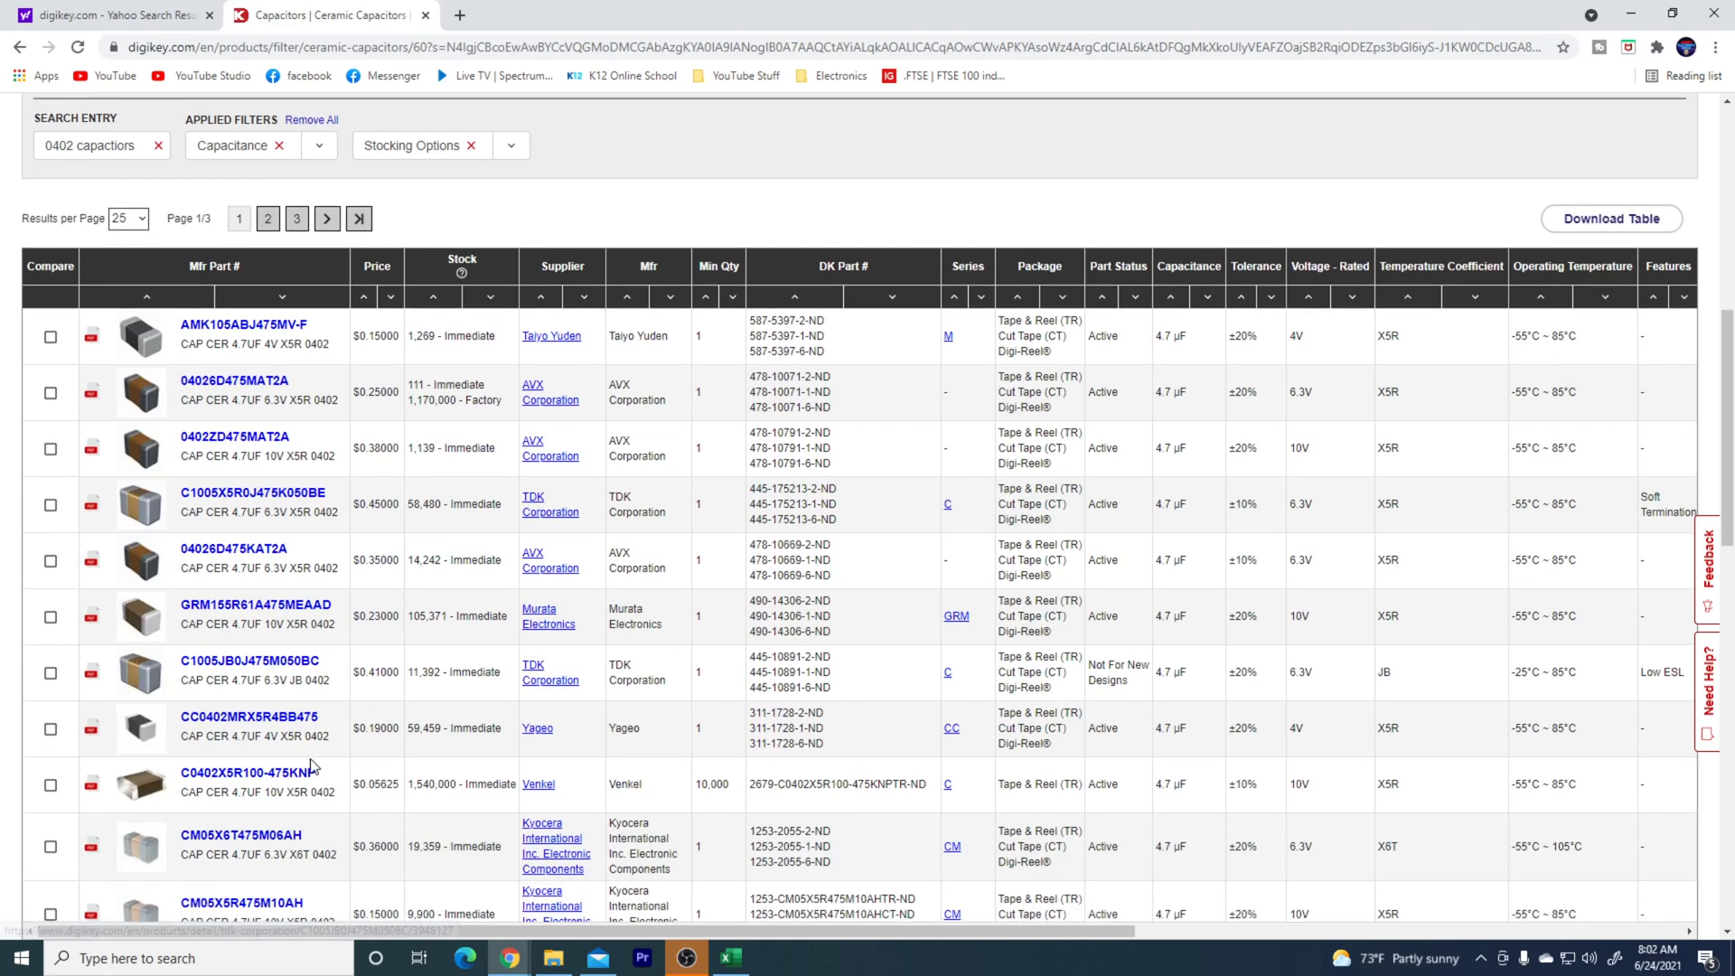
scroll("down", 3)
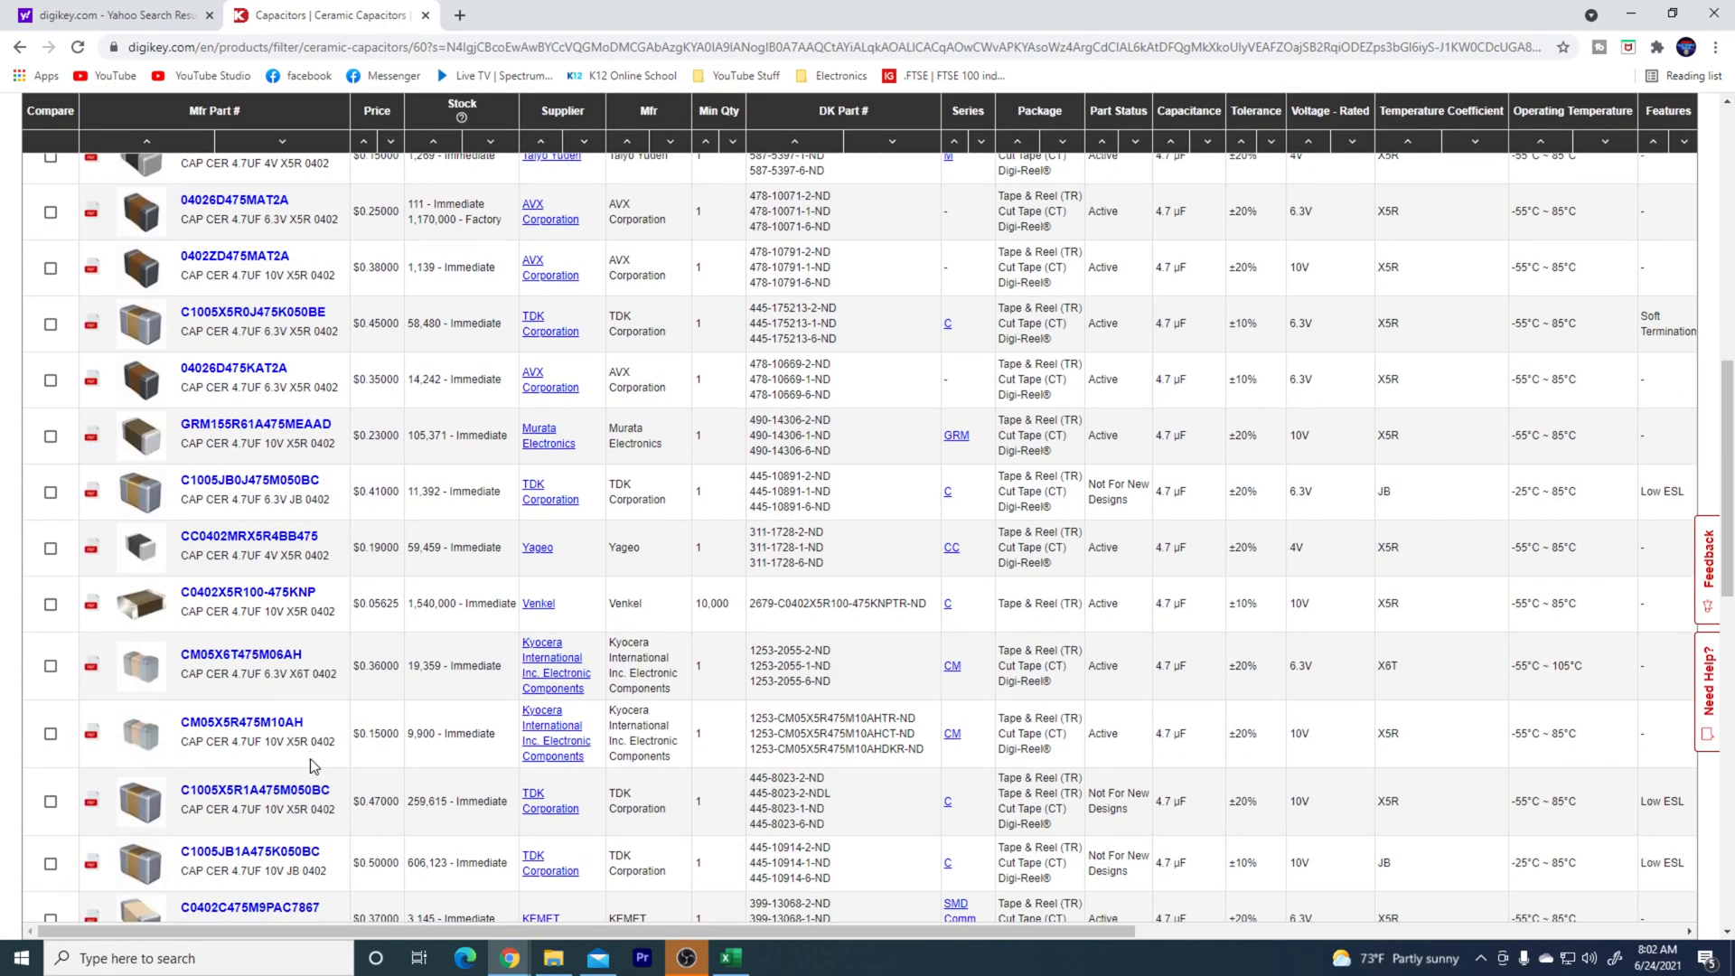
scroll("down", 3)
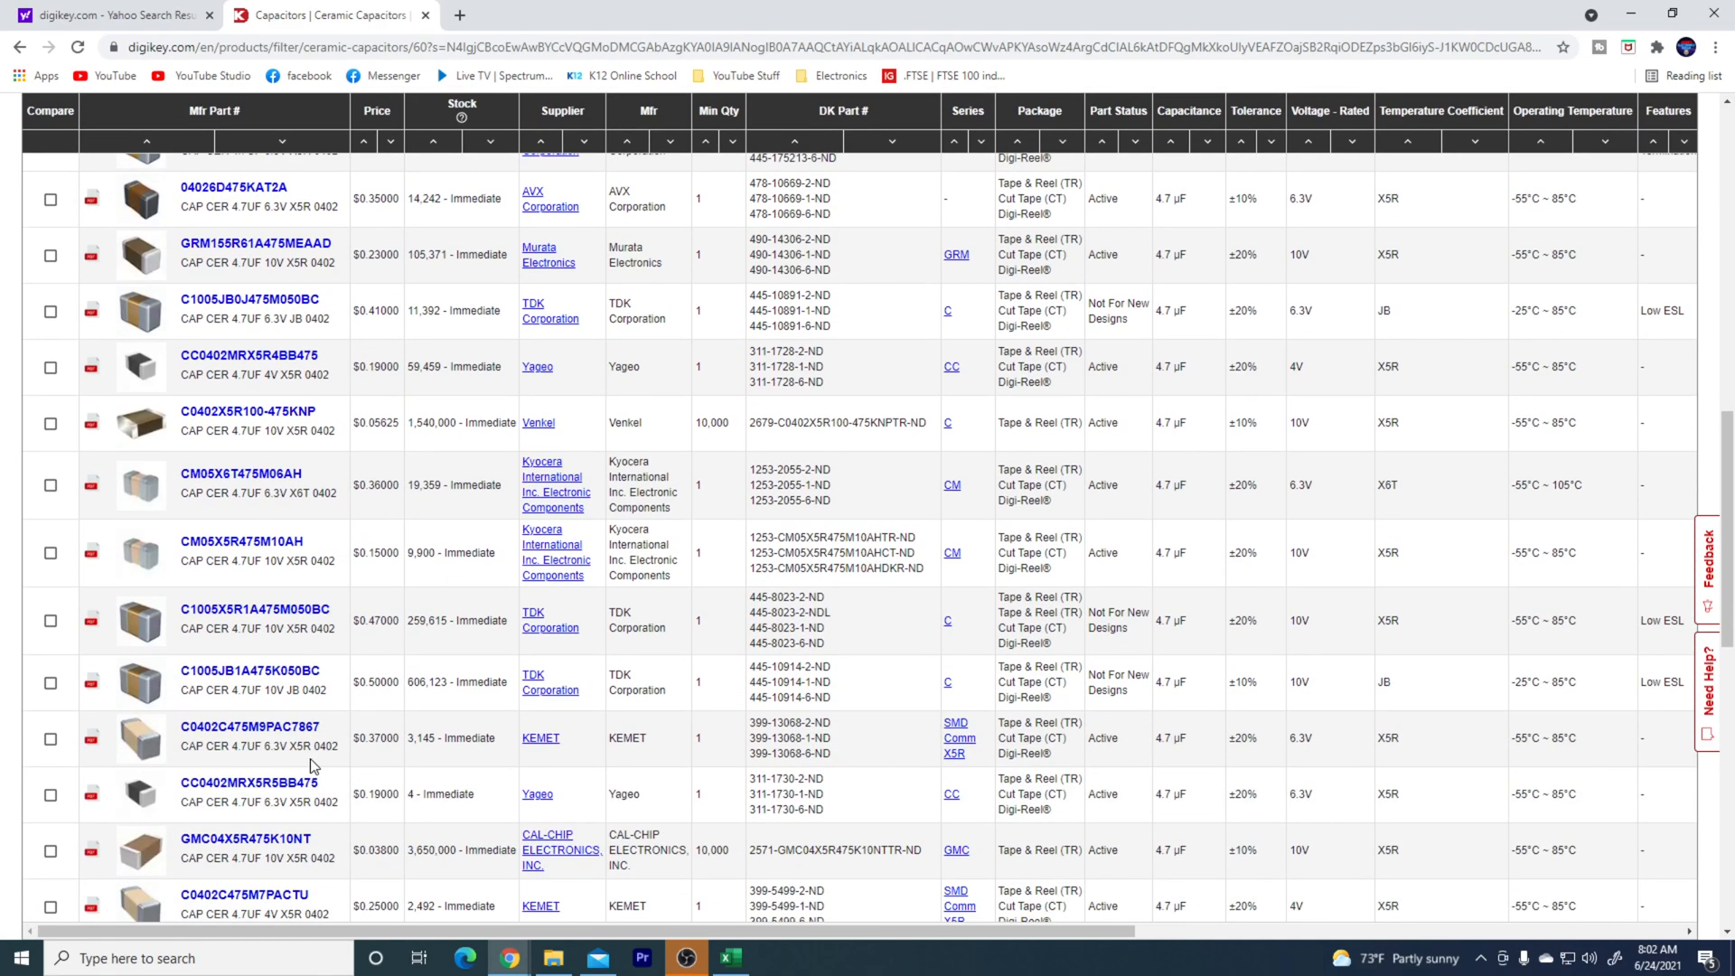
scroll("down", 3)
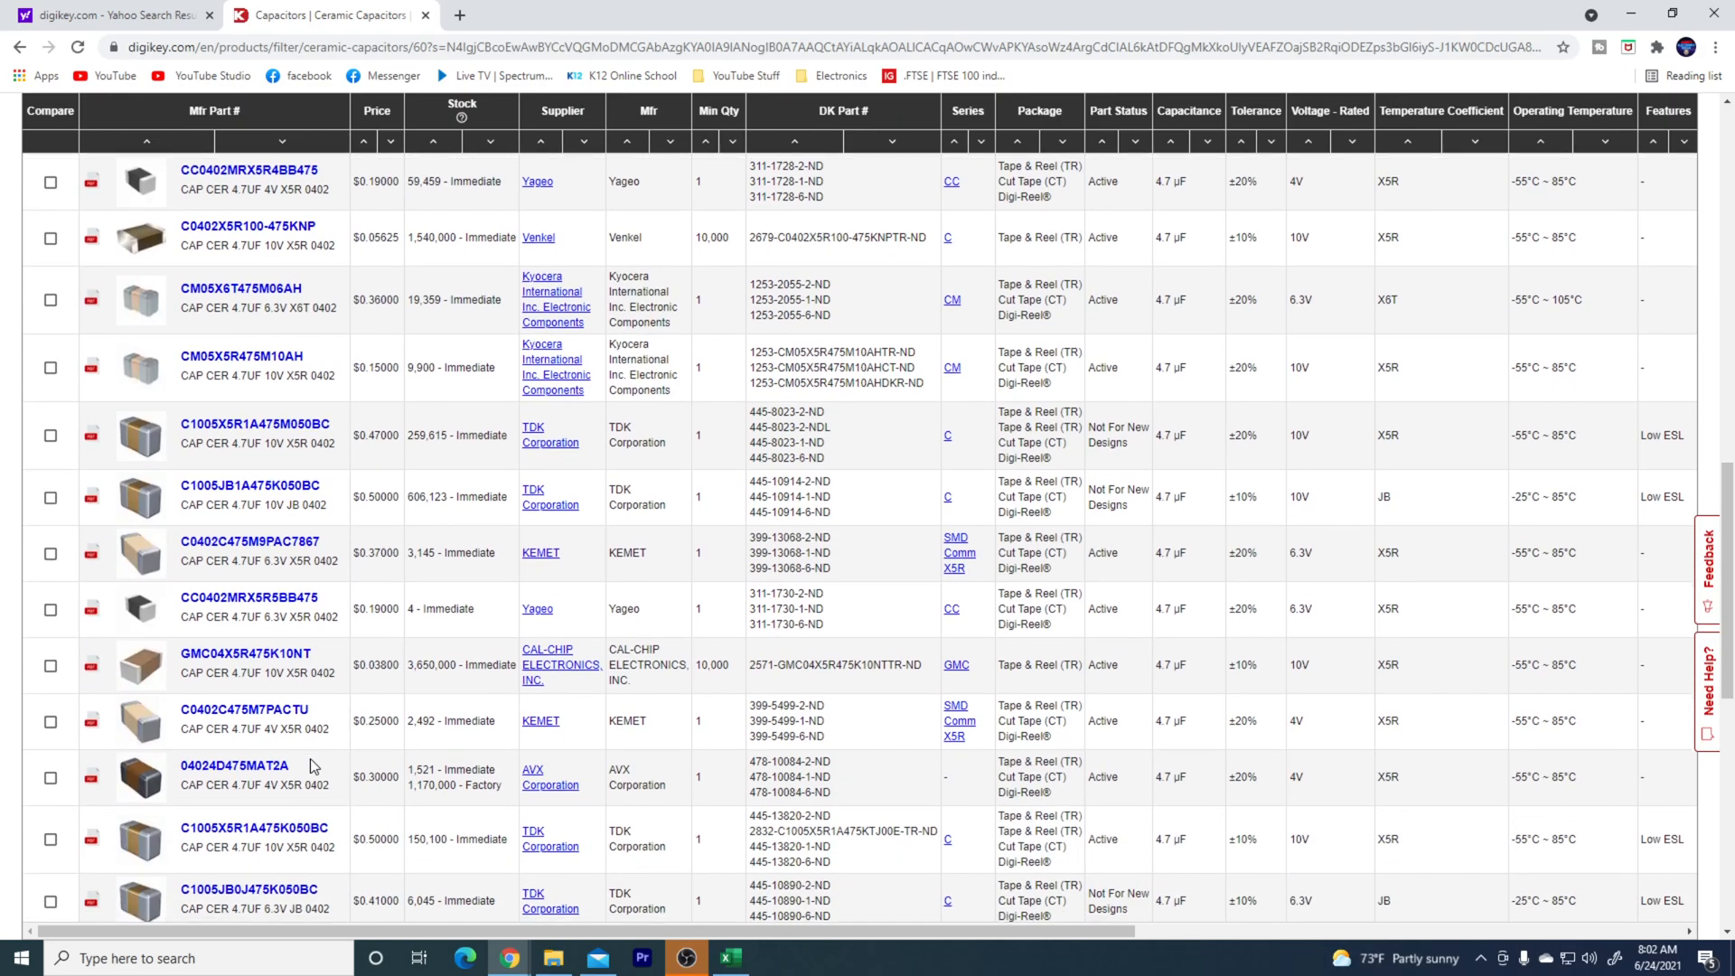
scroll("down", 3)
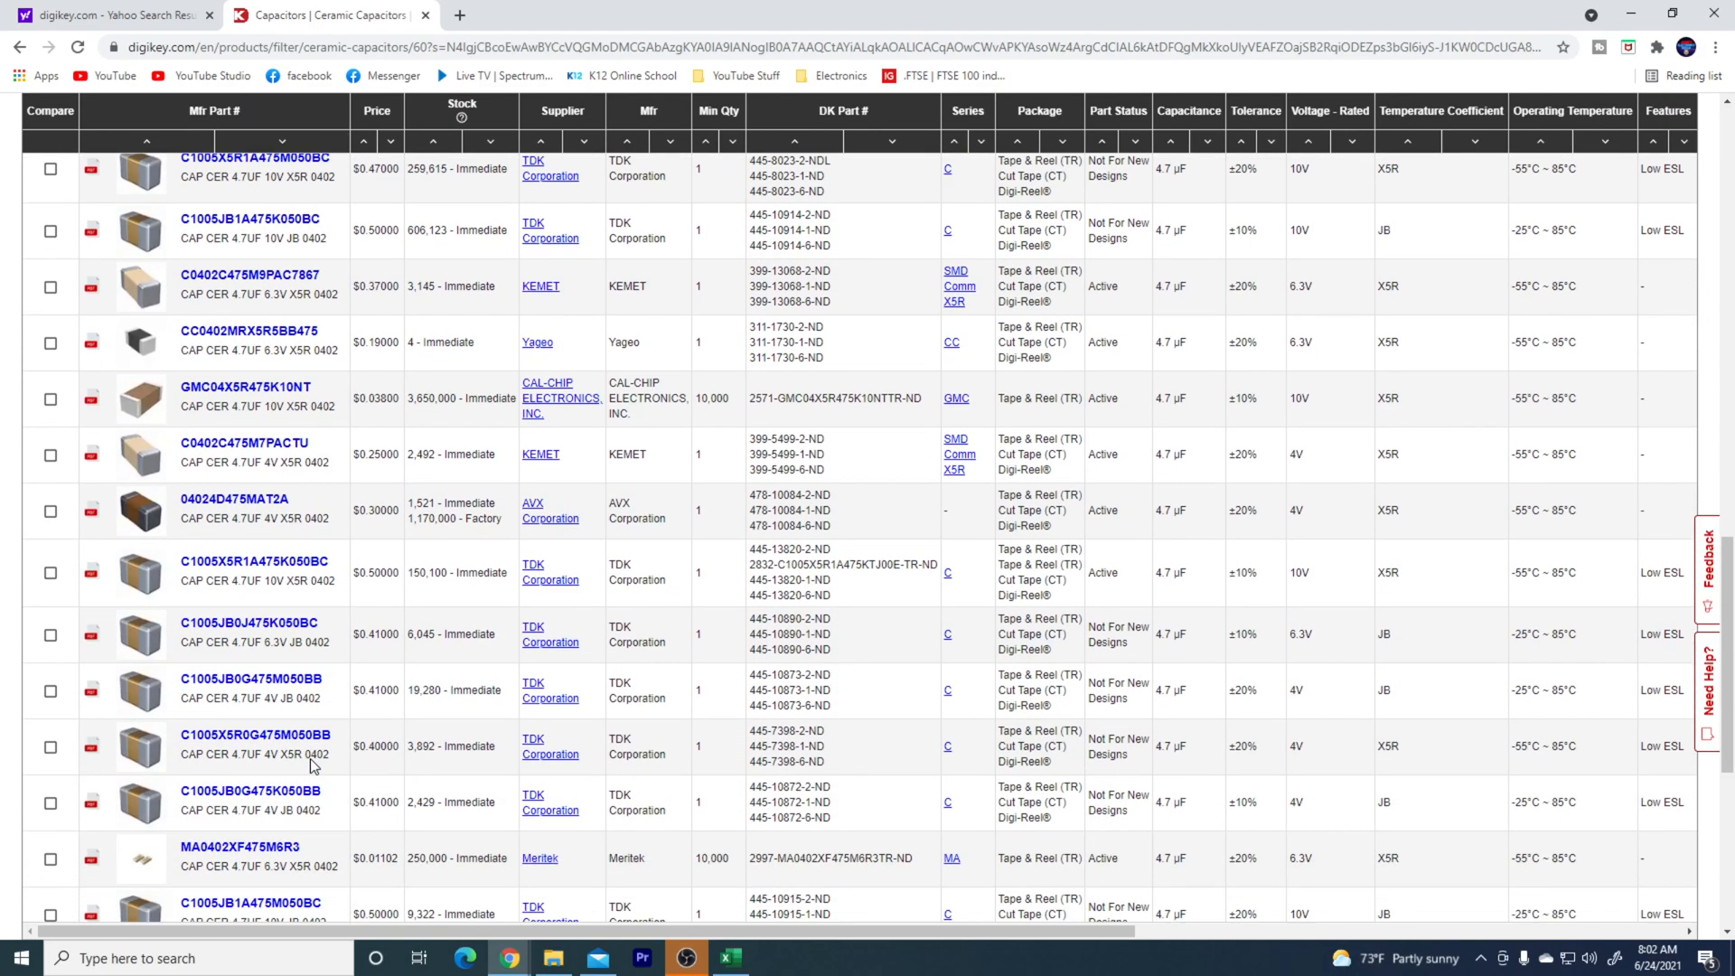
scroll("down", 3)
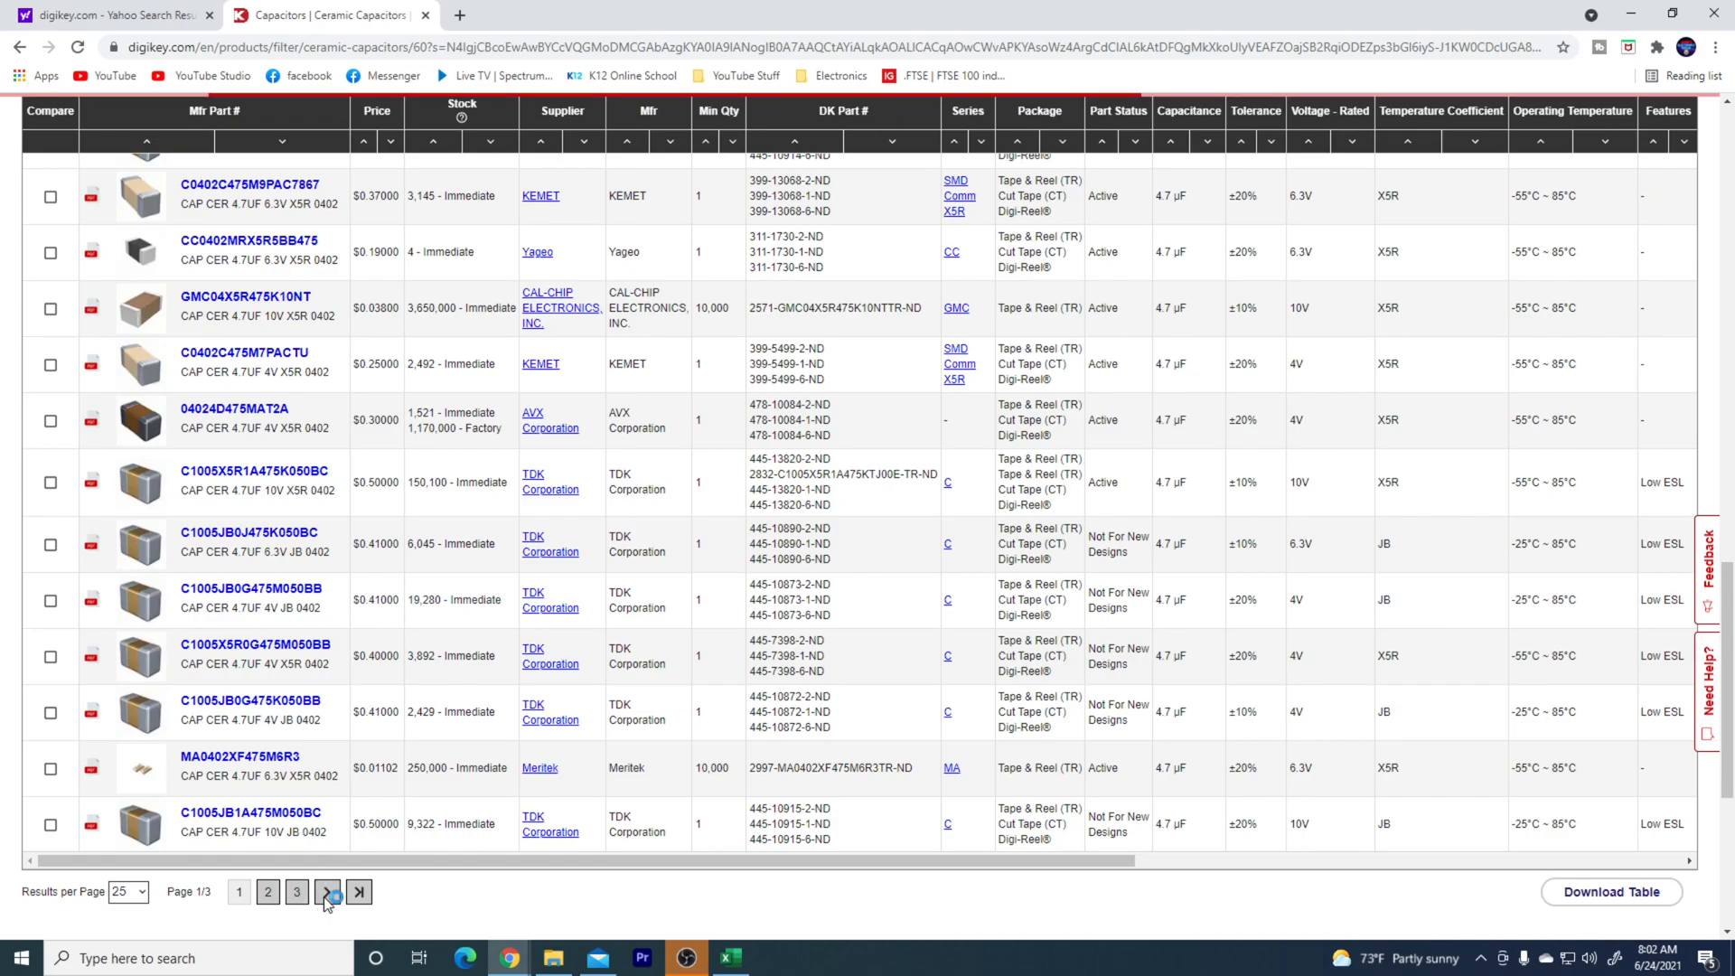
left_click(327, 891)
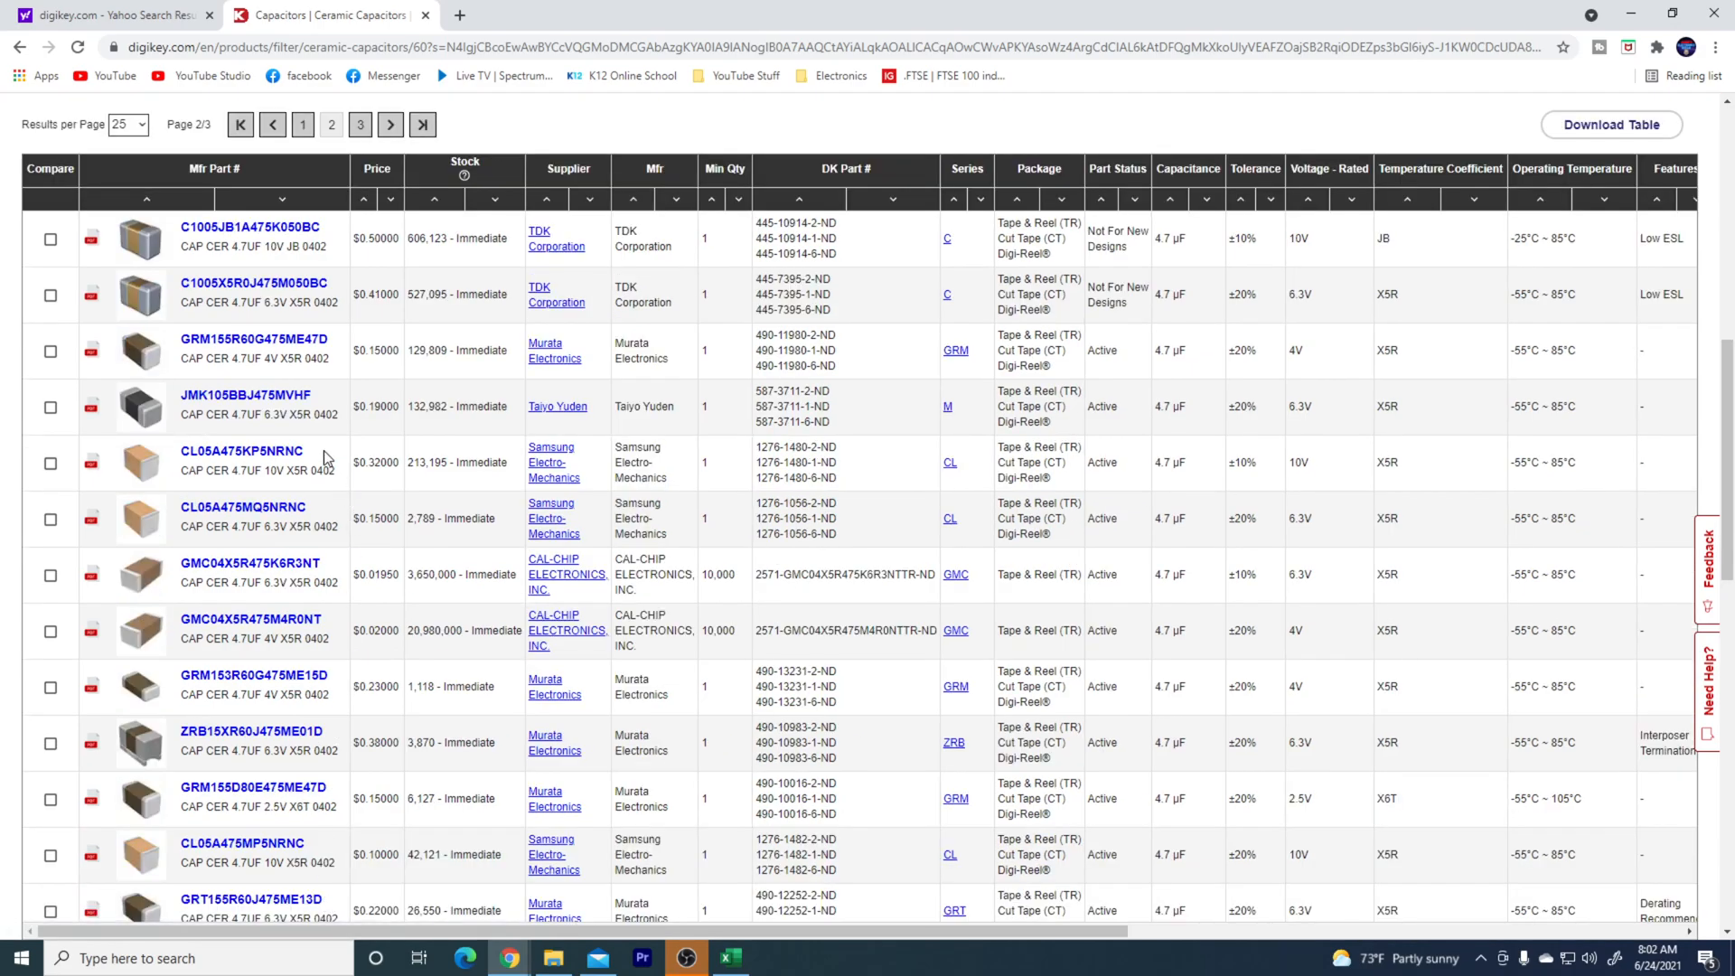
scroll("down", 3)
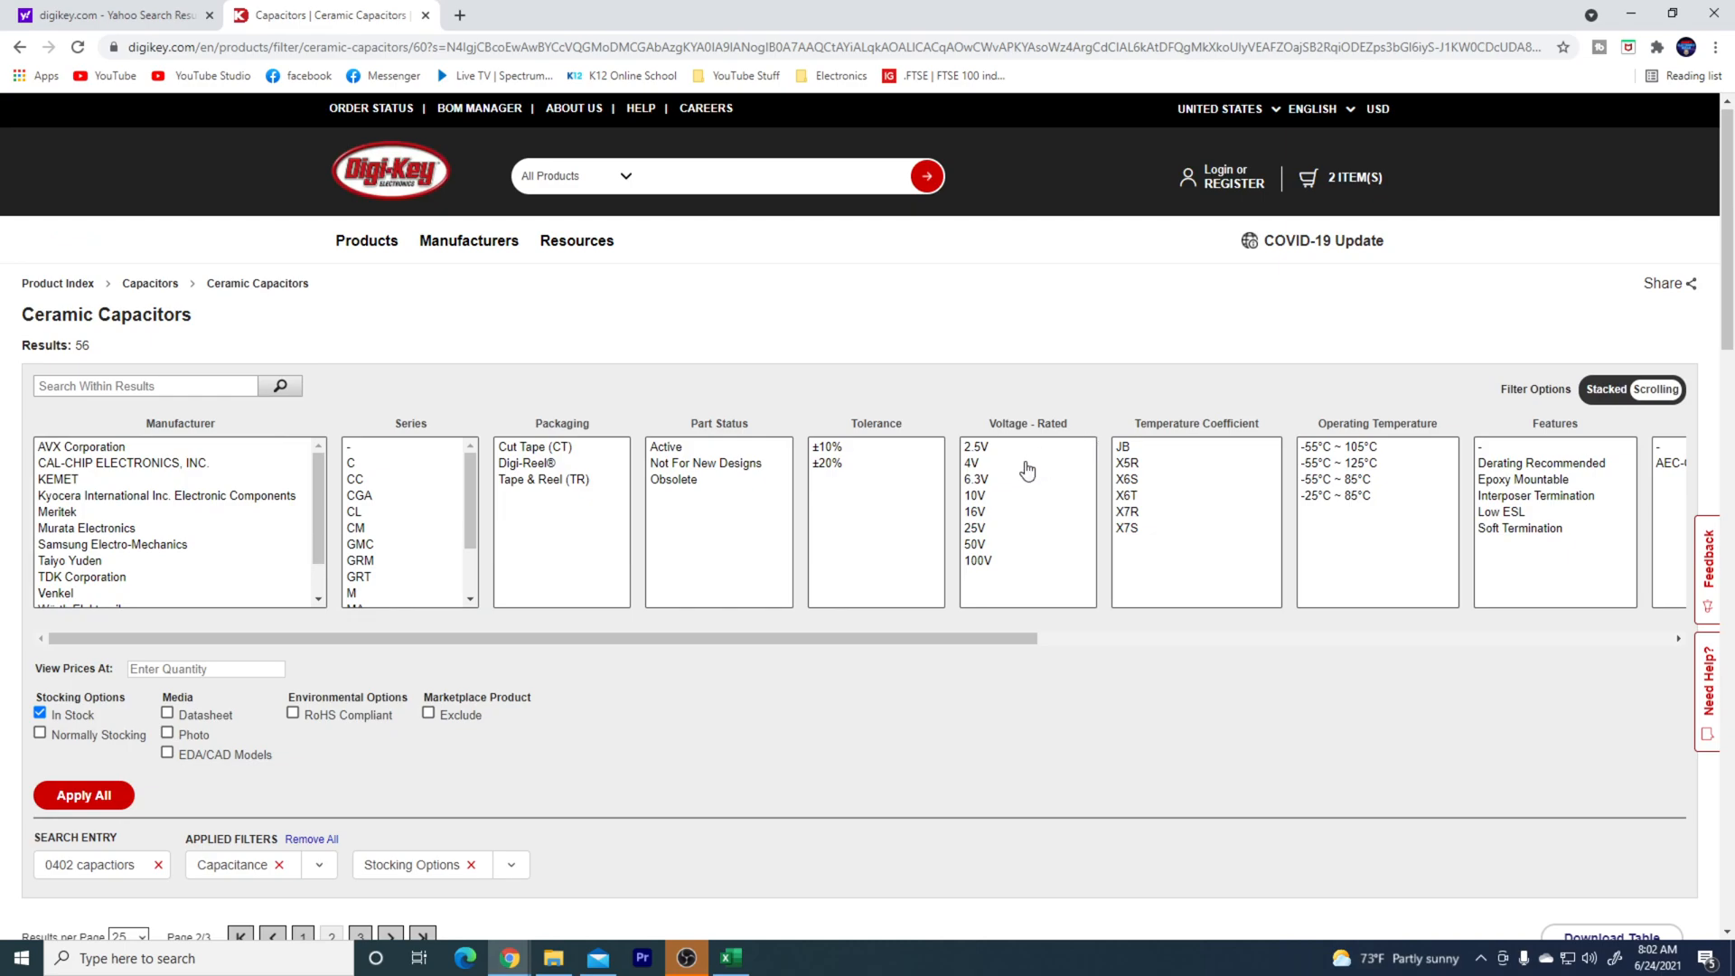
- Filter to 16 V rated parts and reach the CAL-CHIP GMC04X5R475M16NT 4.7 µF page
left_click(976, 510)
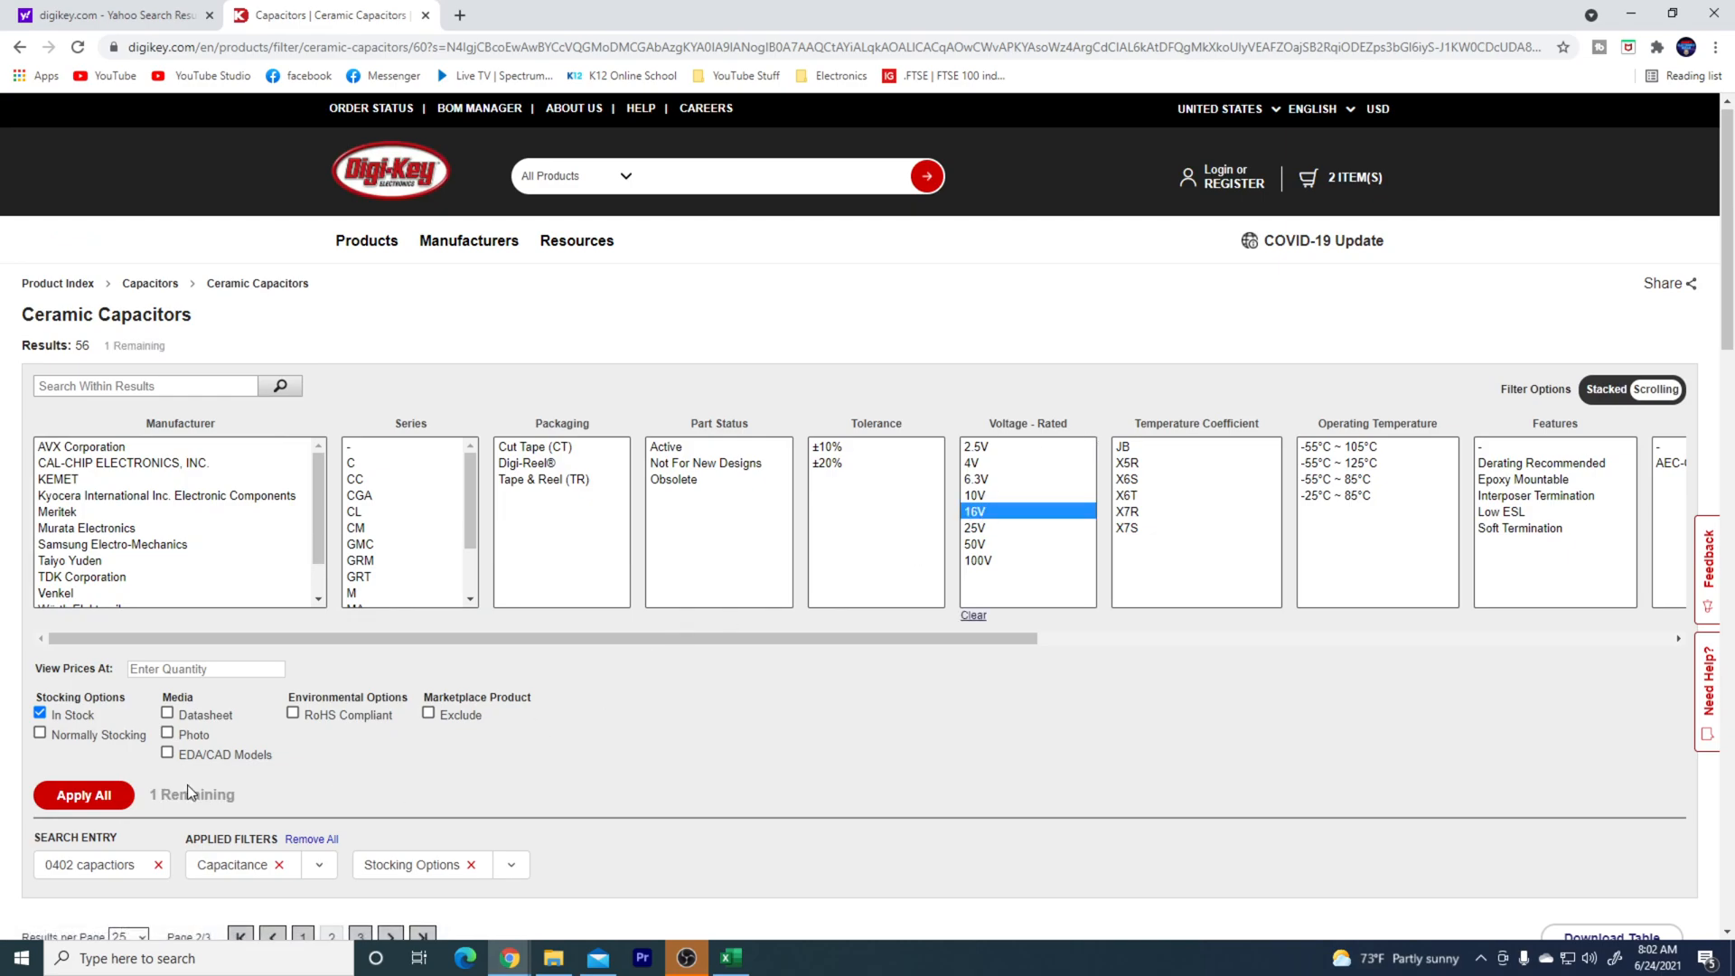
left_click(83, 795)
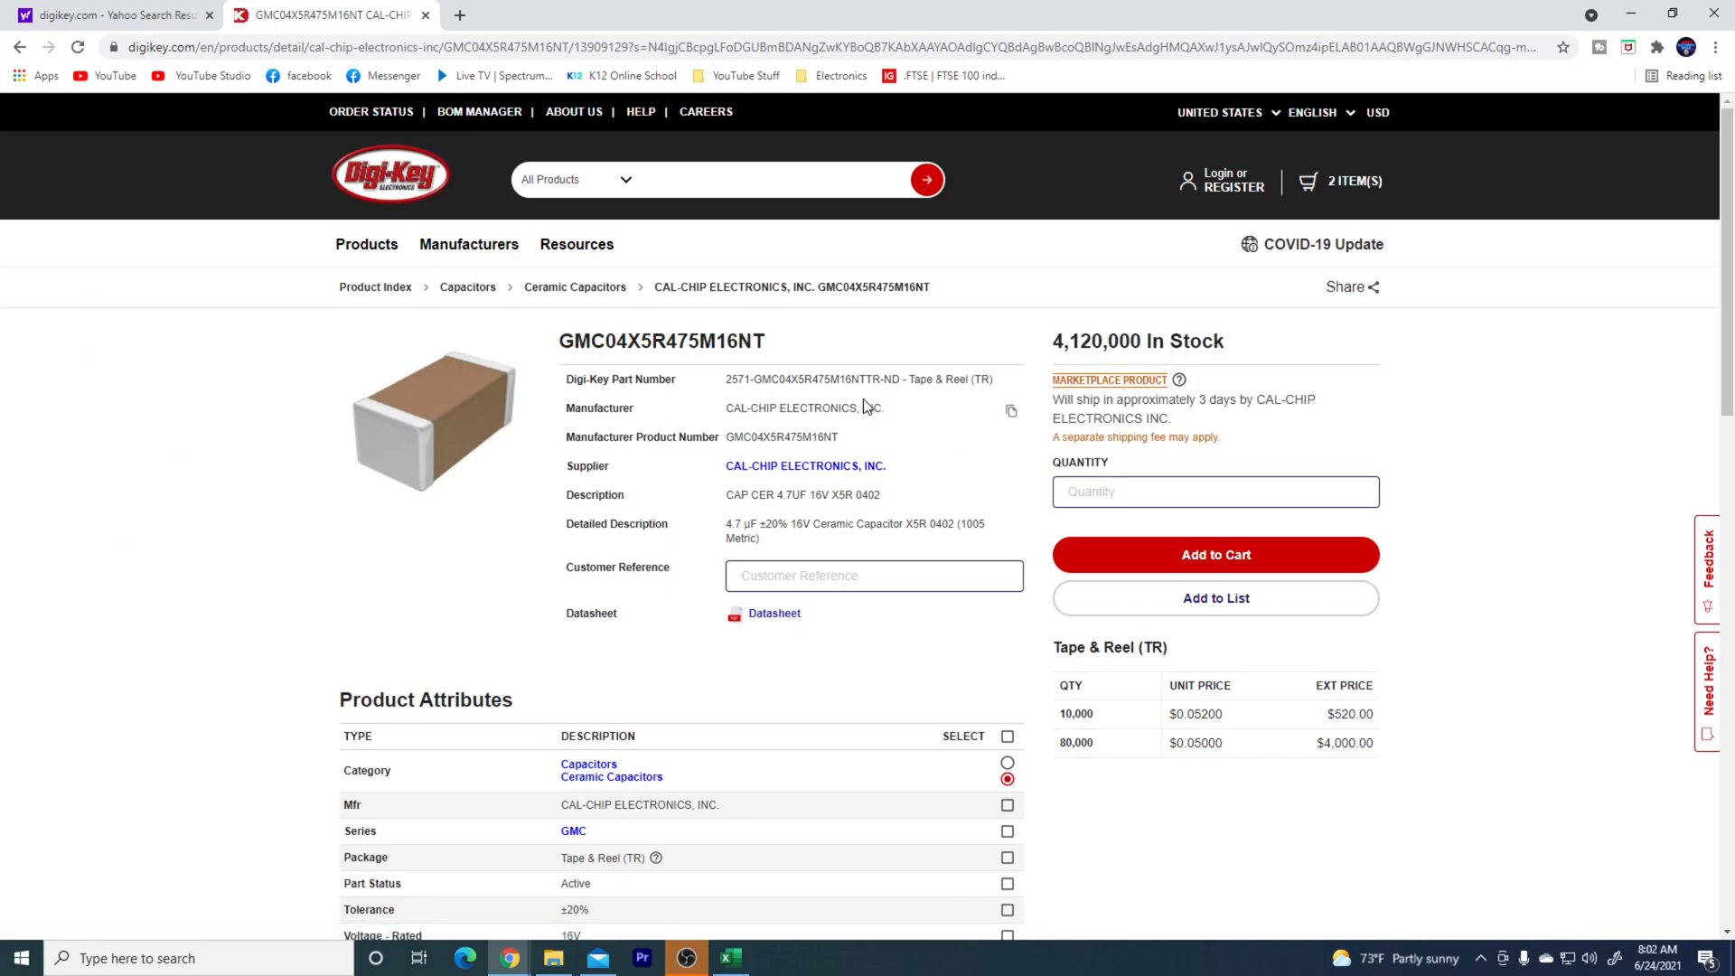
mouse_move(792, 470)
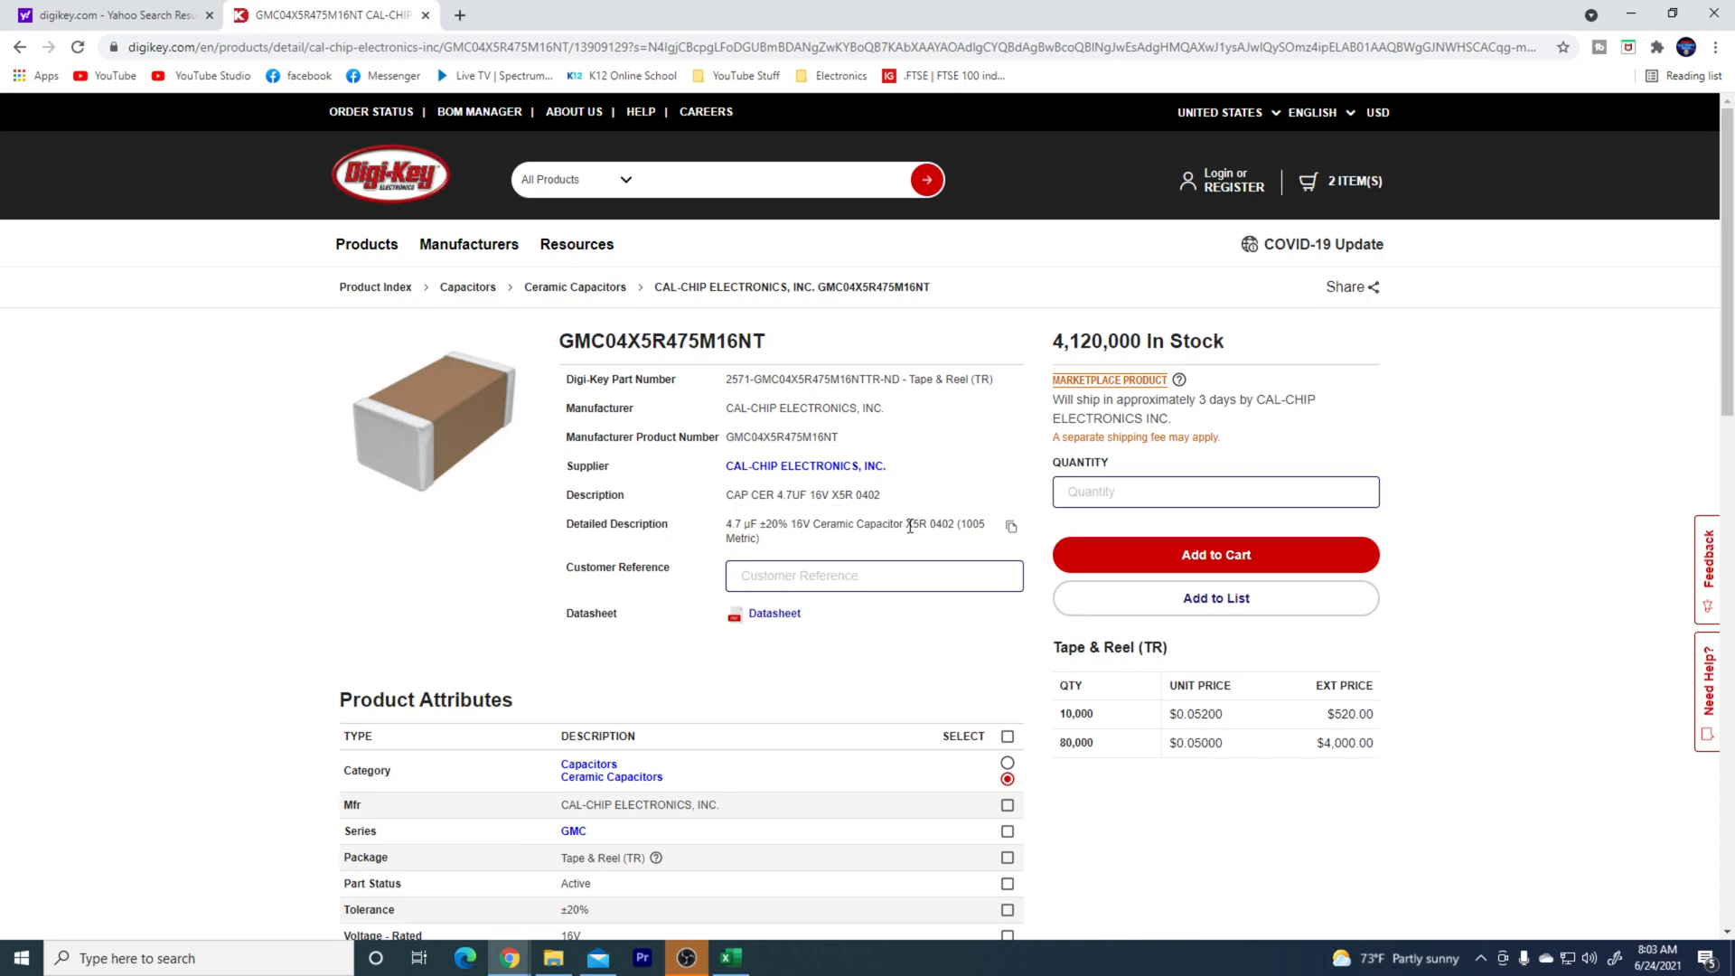
mouse_move(1220, 743)
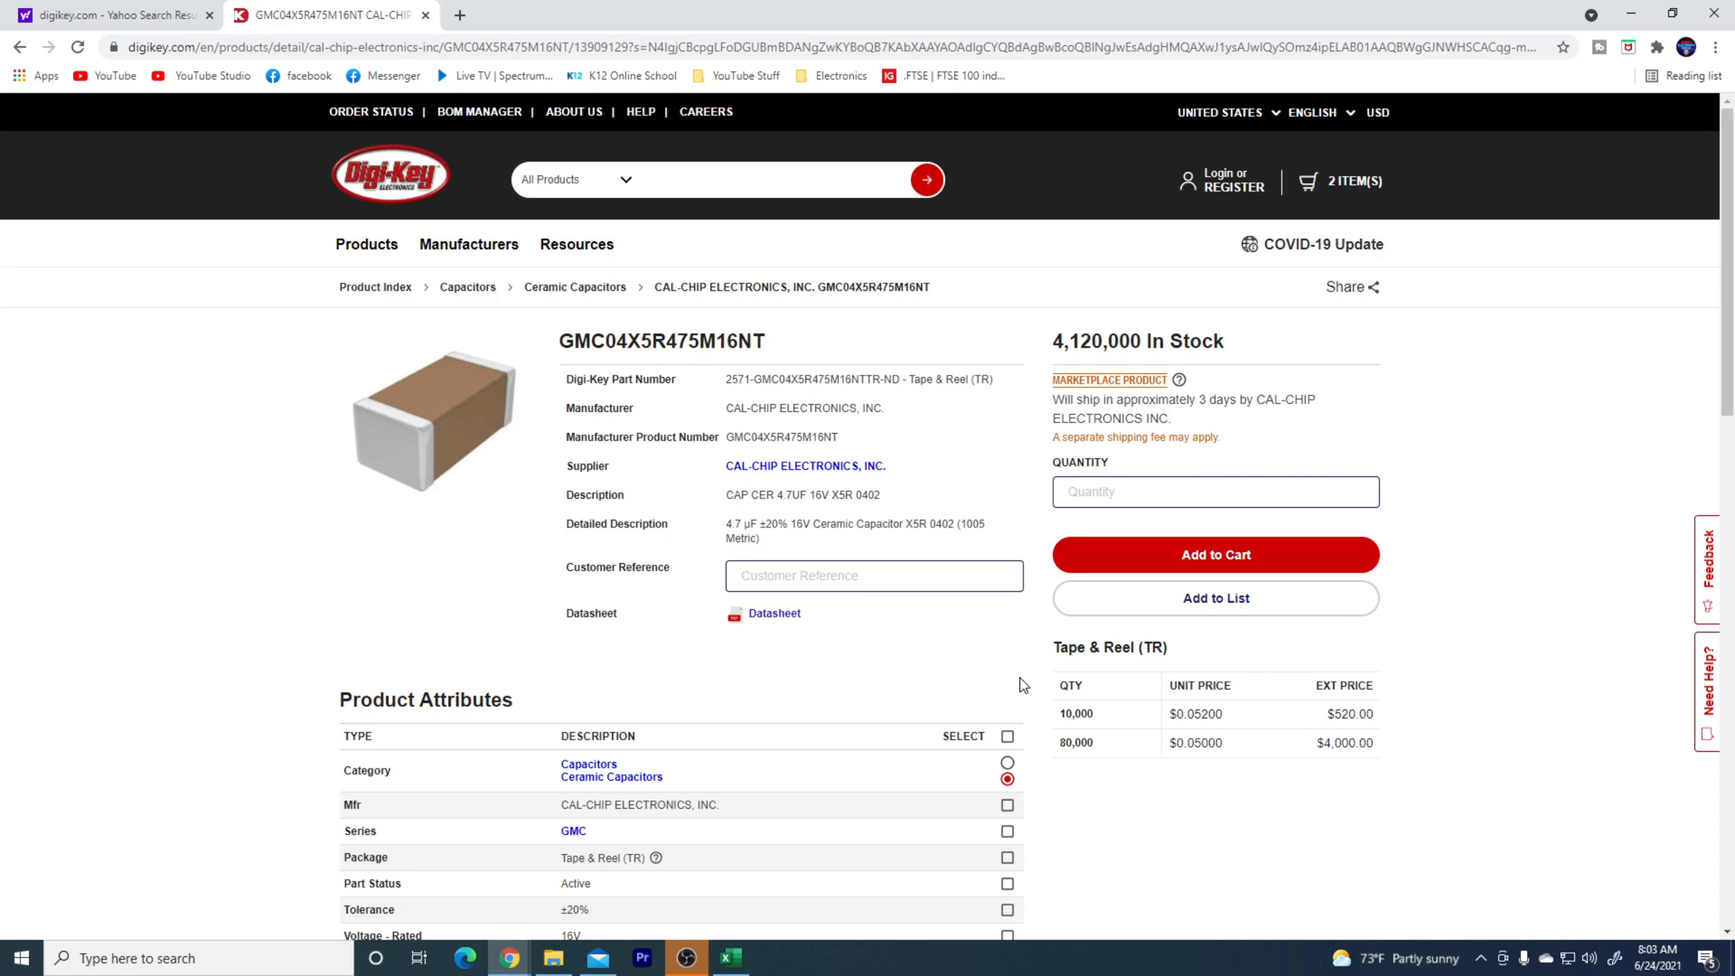
mouse_move(889, 771)
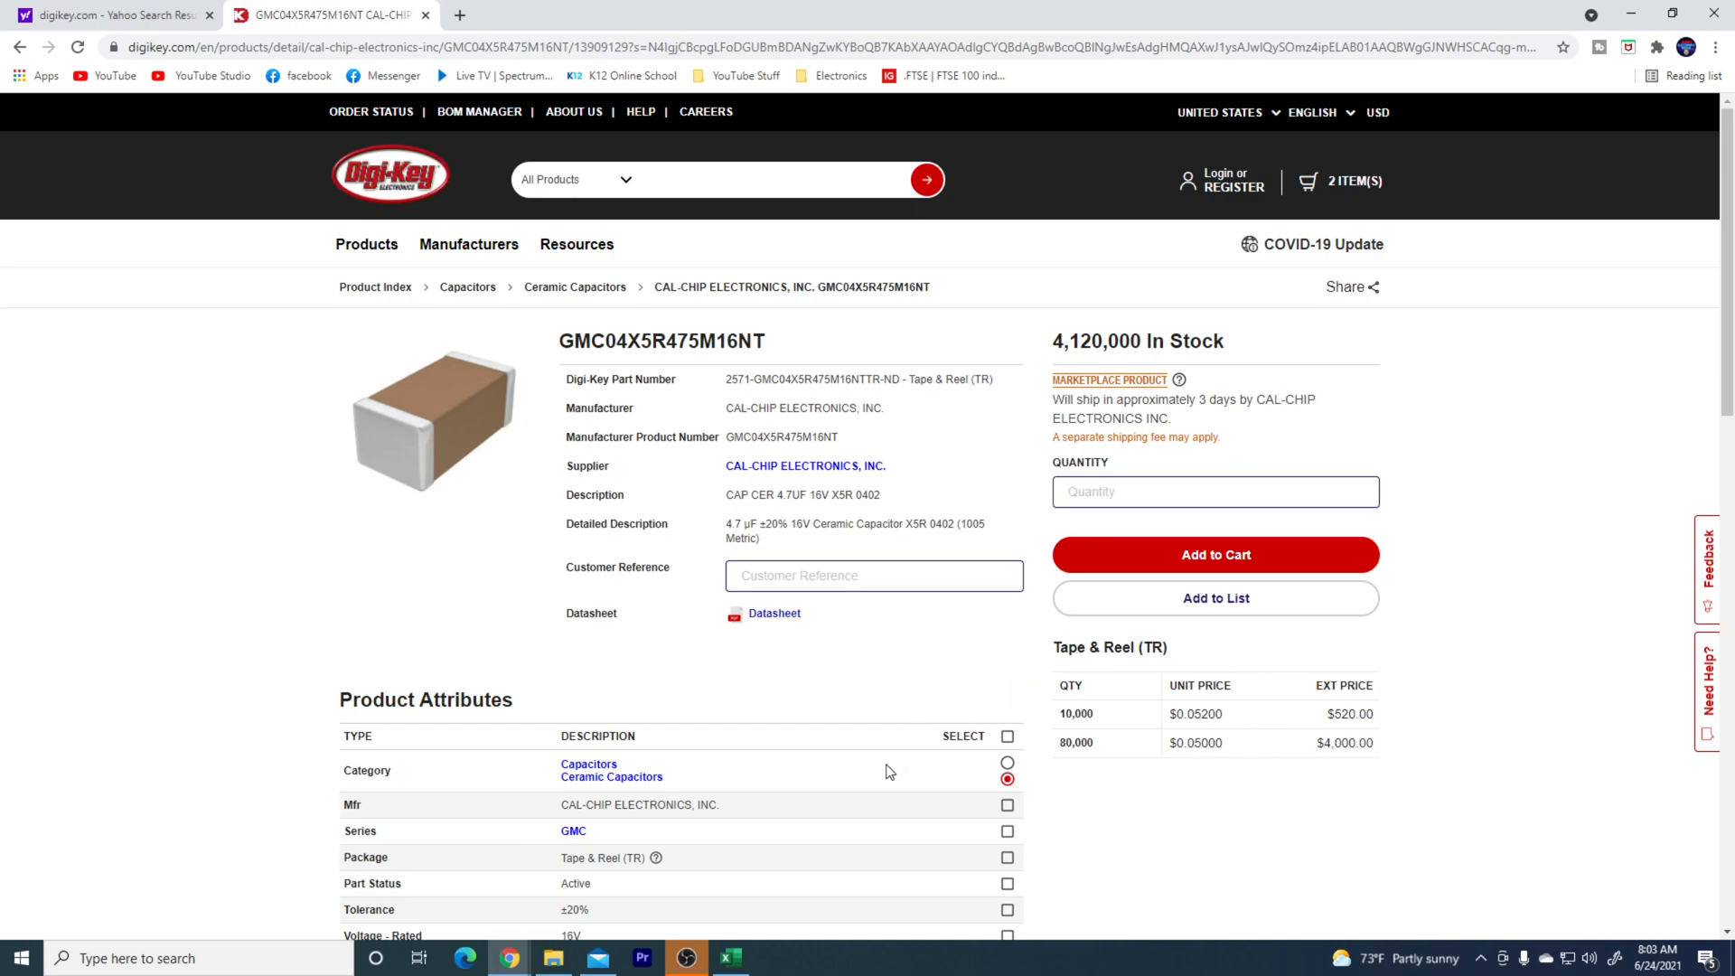
scroll("down", 3)
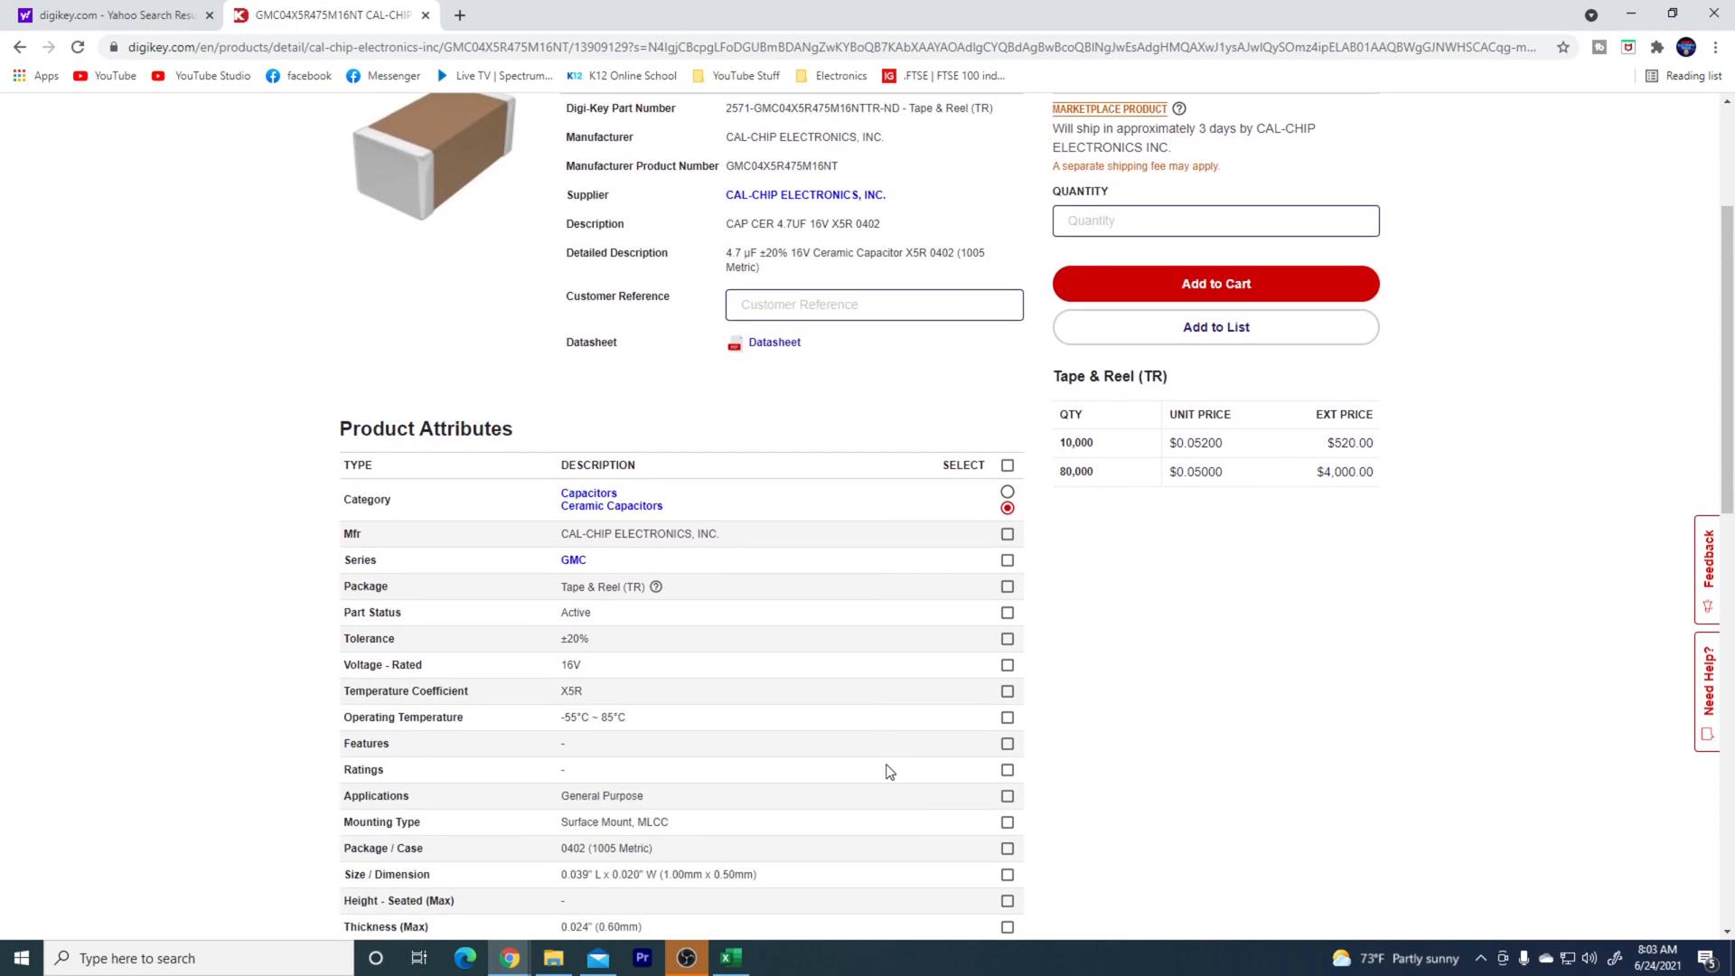
scroll("down", 3)
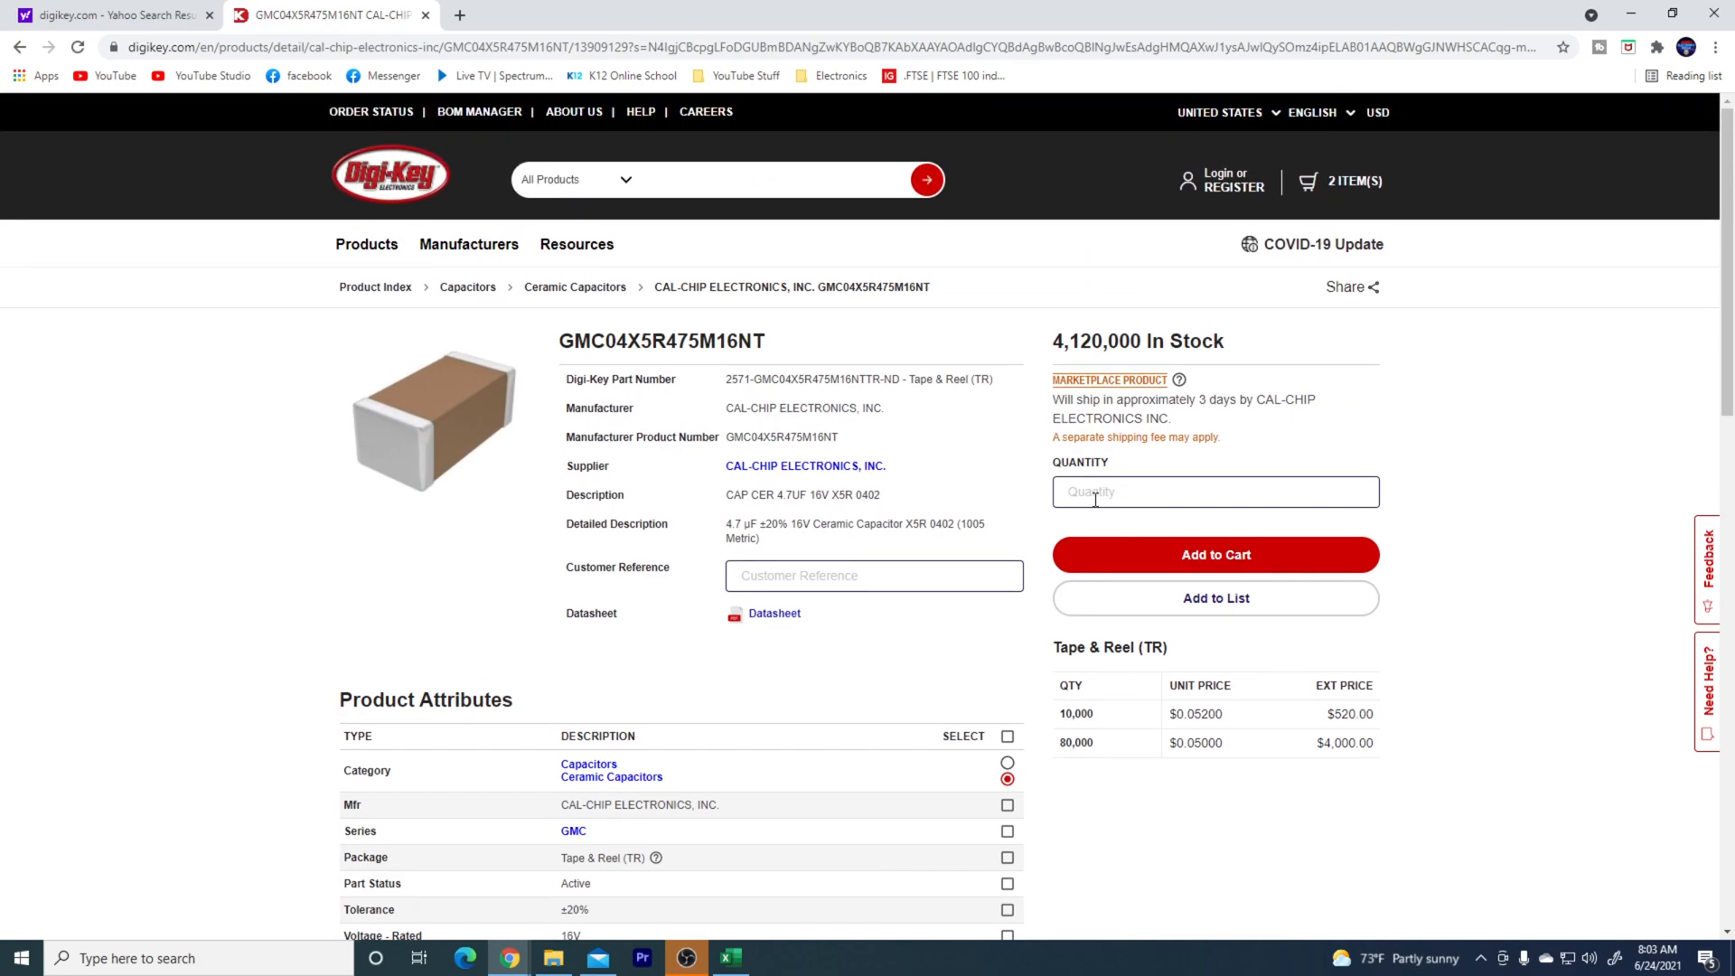
- Enter a quantity of 50, which is refused as not a multiple of 10,000
left_click(1214, 491)
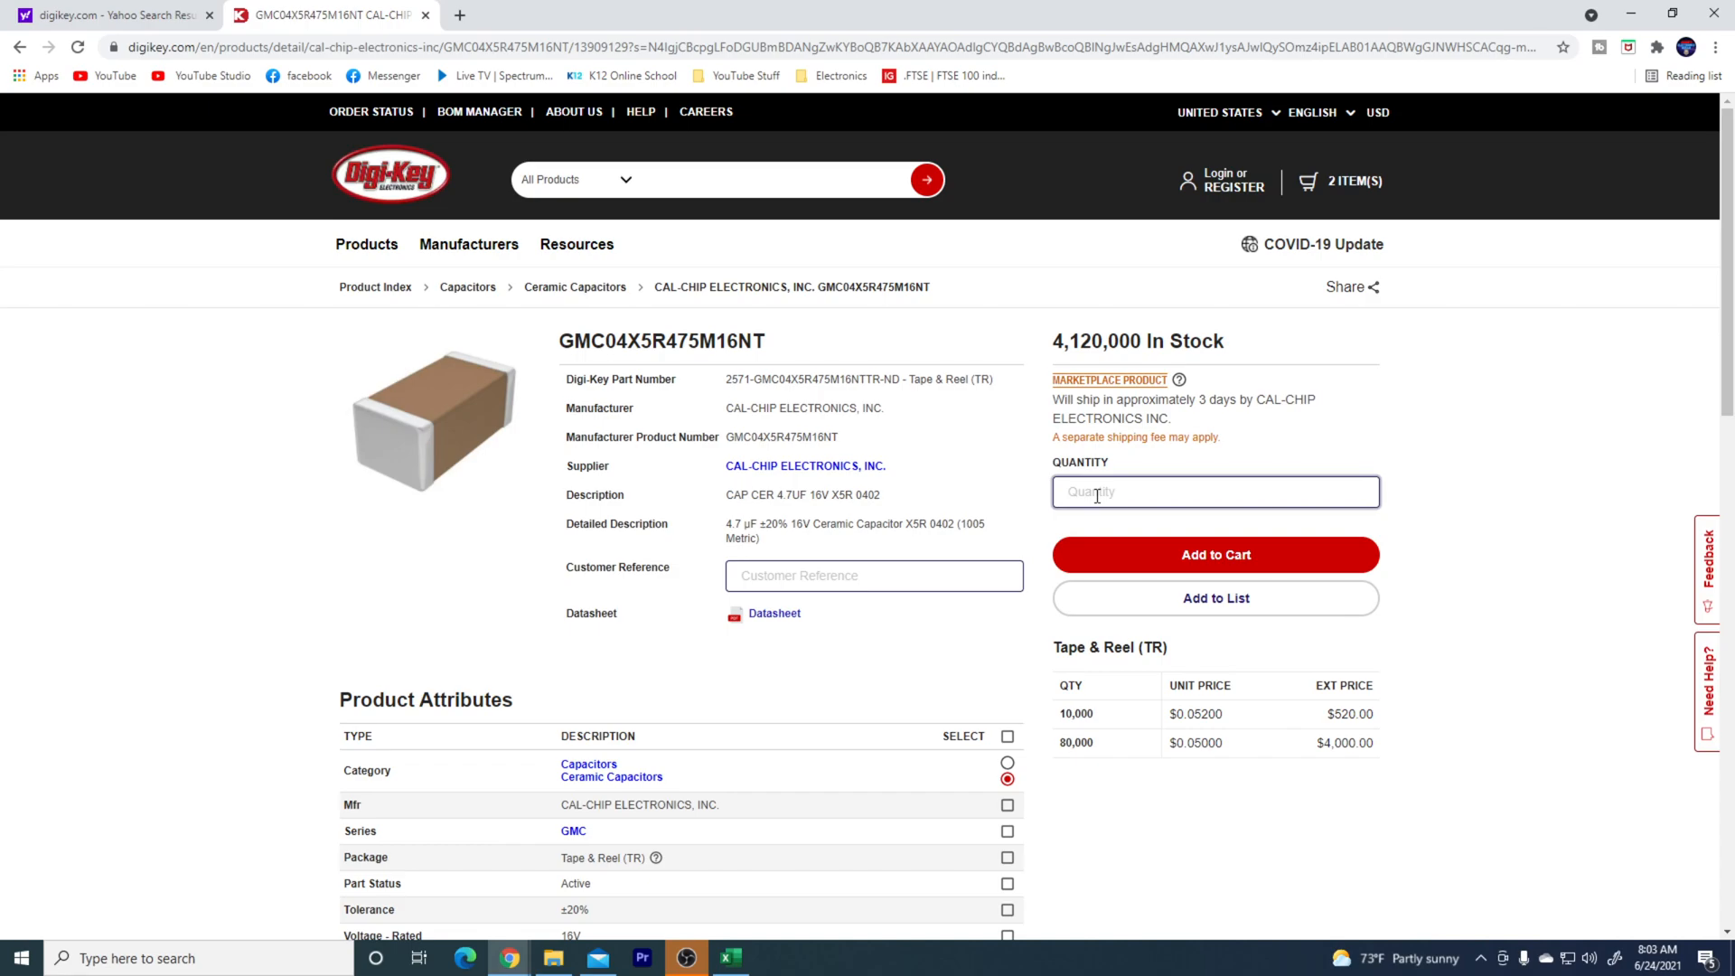
type("50")
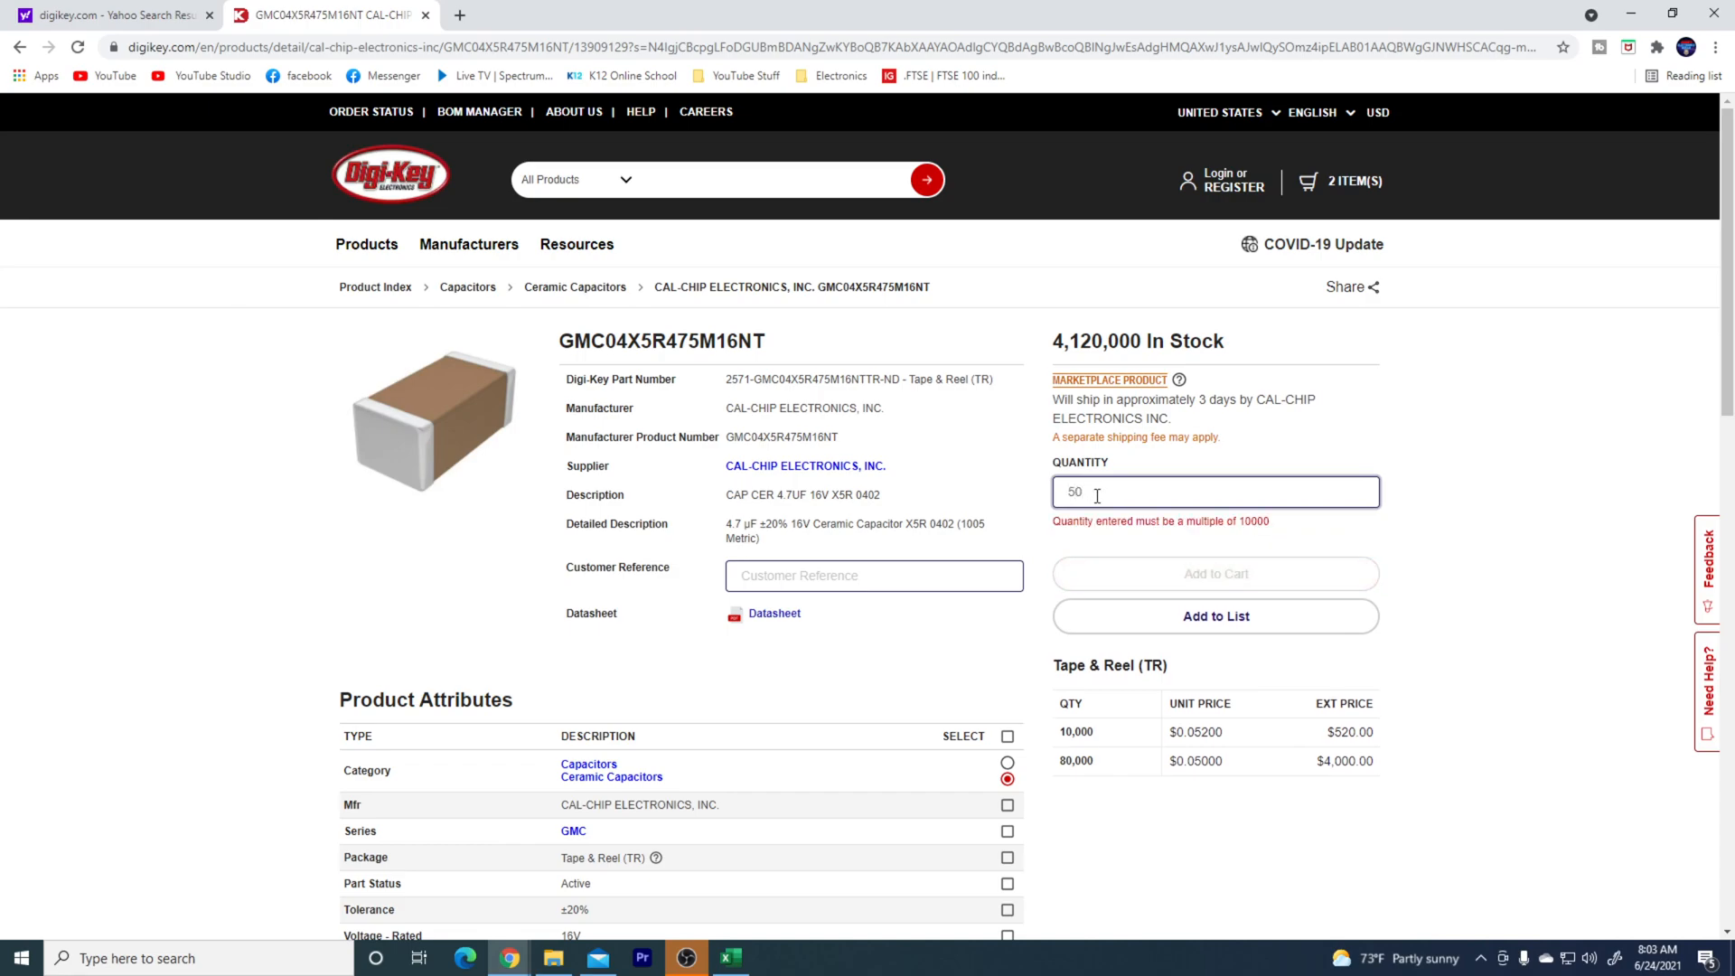
mouse_move(769, 401)
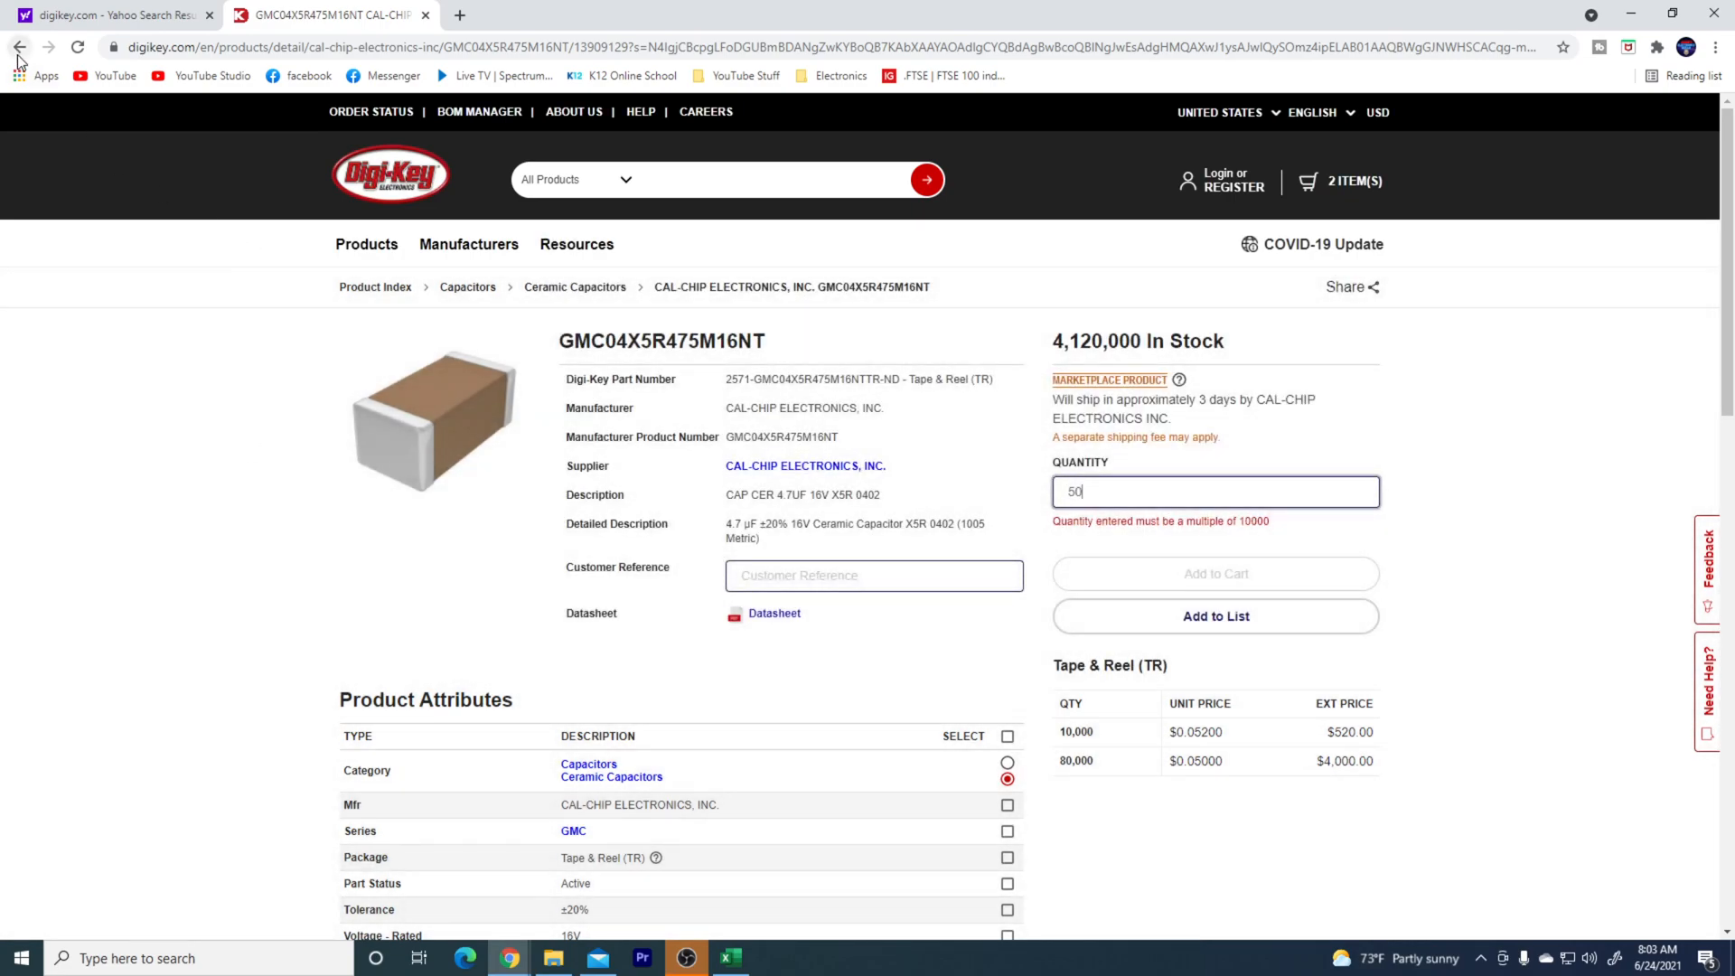
- Return to the results, try including 25 V parts, and go back again
left_click(18, 47)
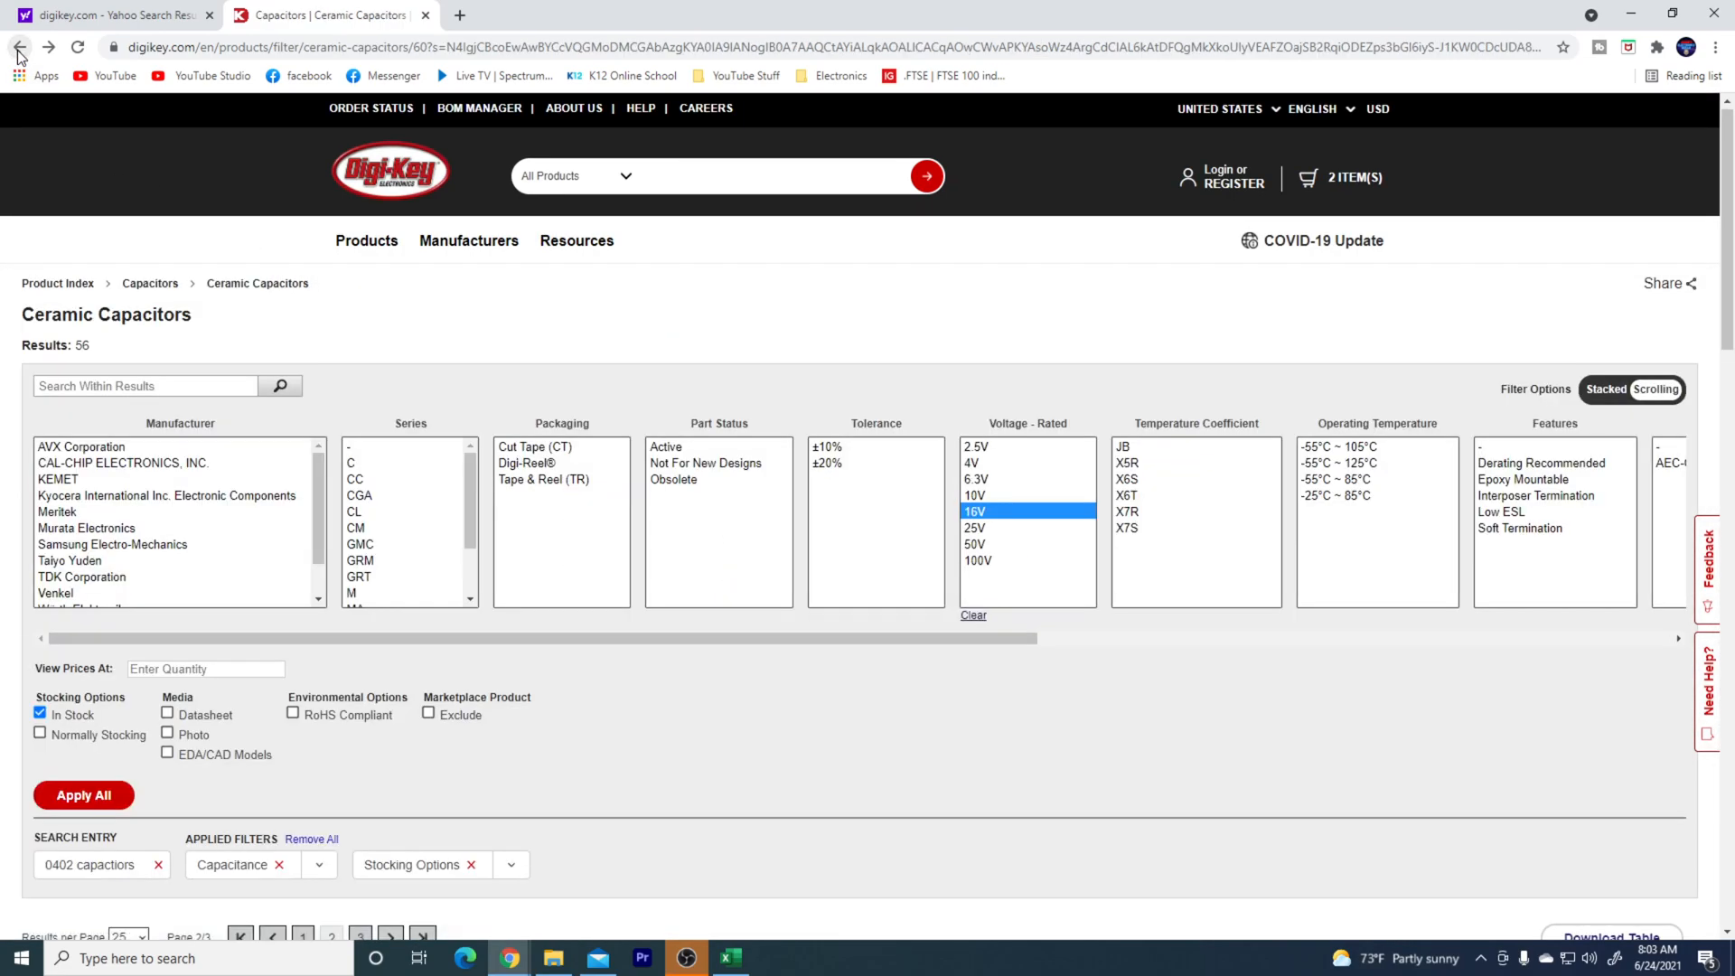
mouse_move(1003, 512)
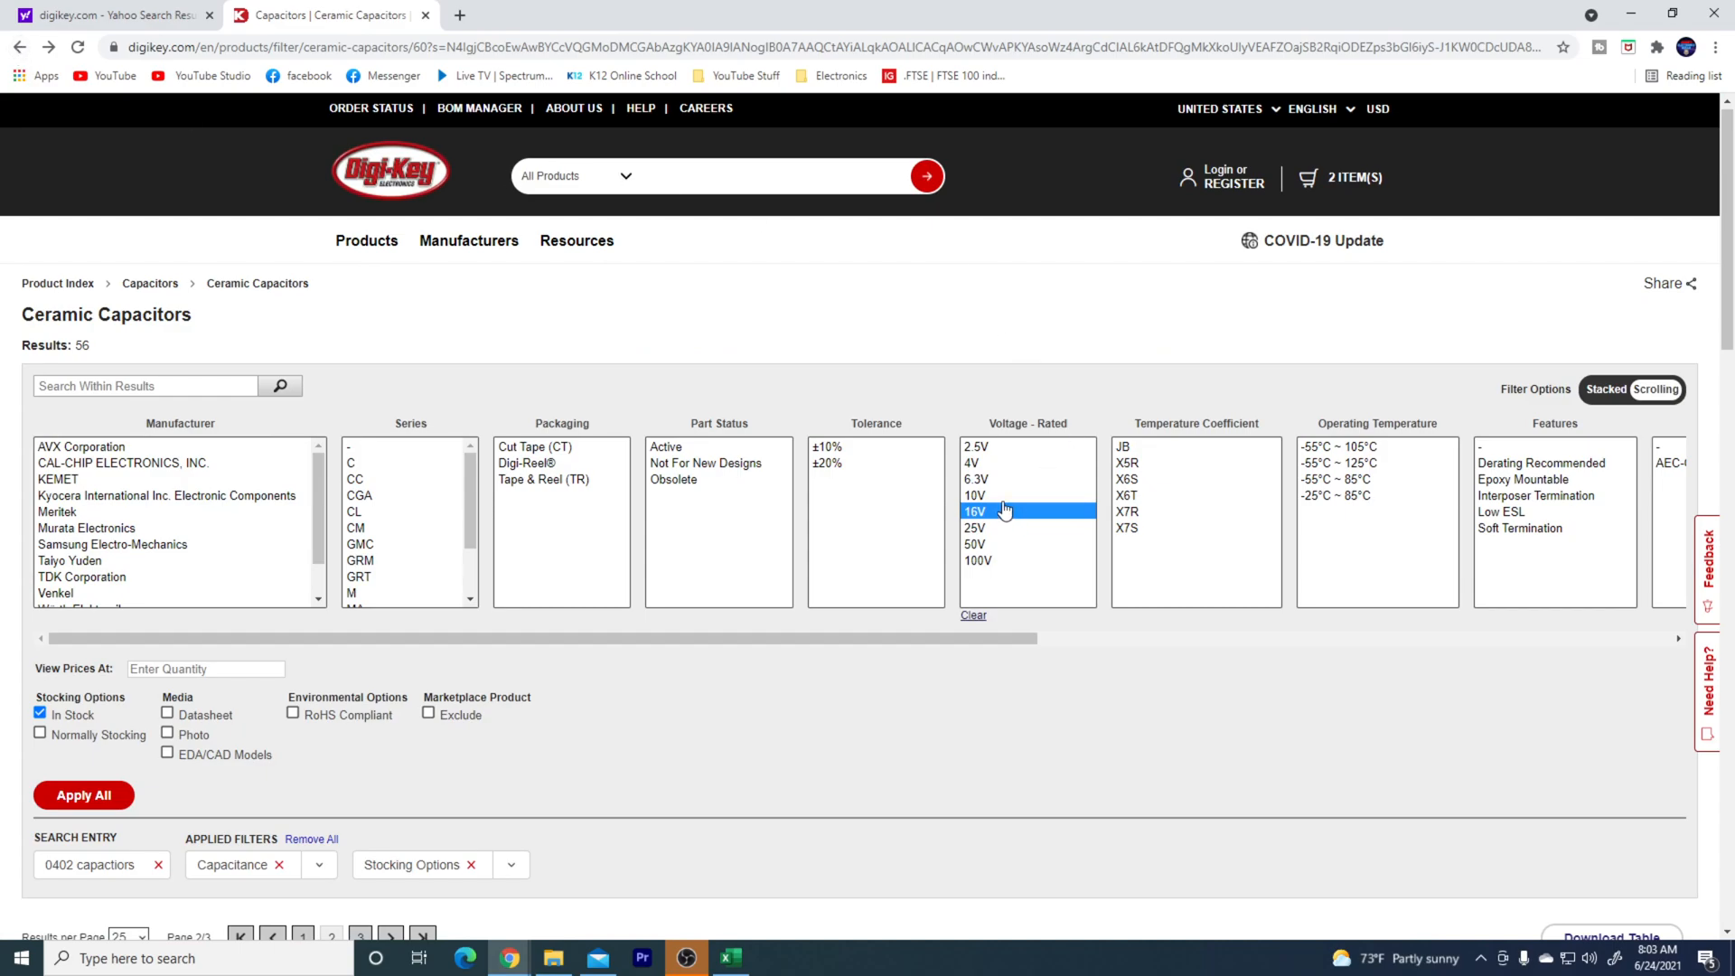
left_click(974, 528)
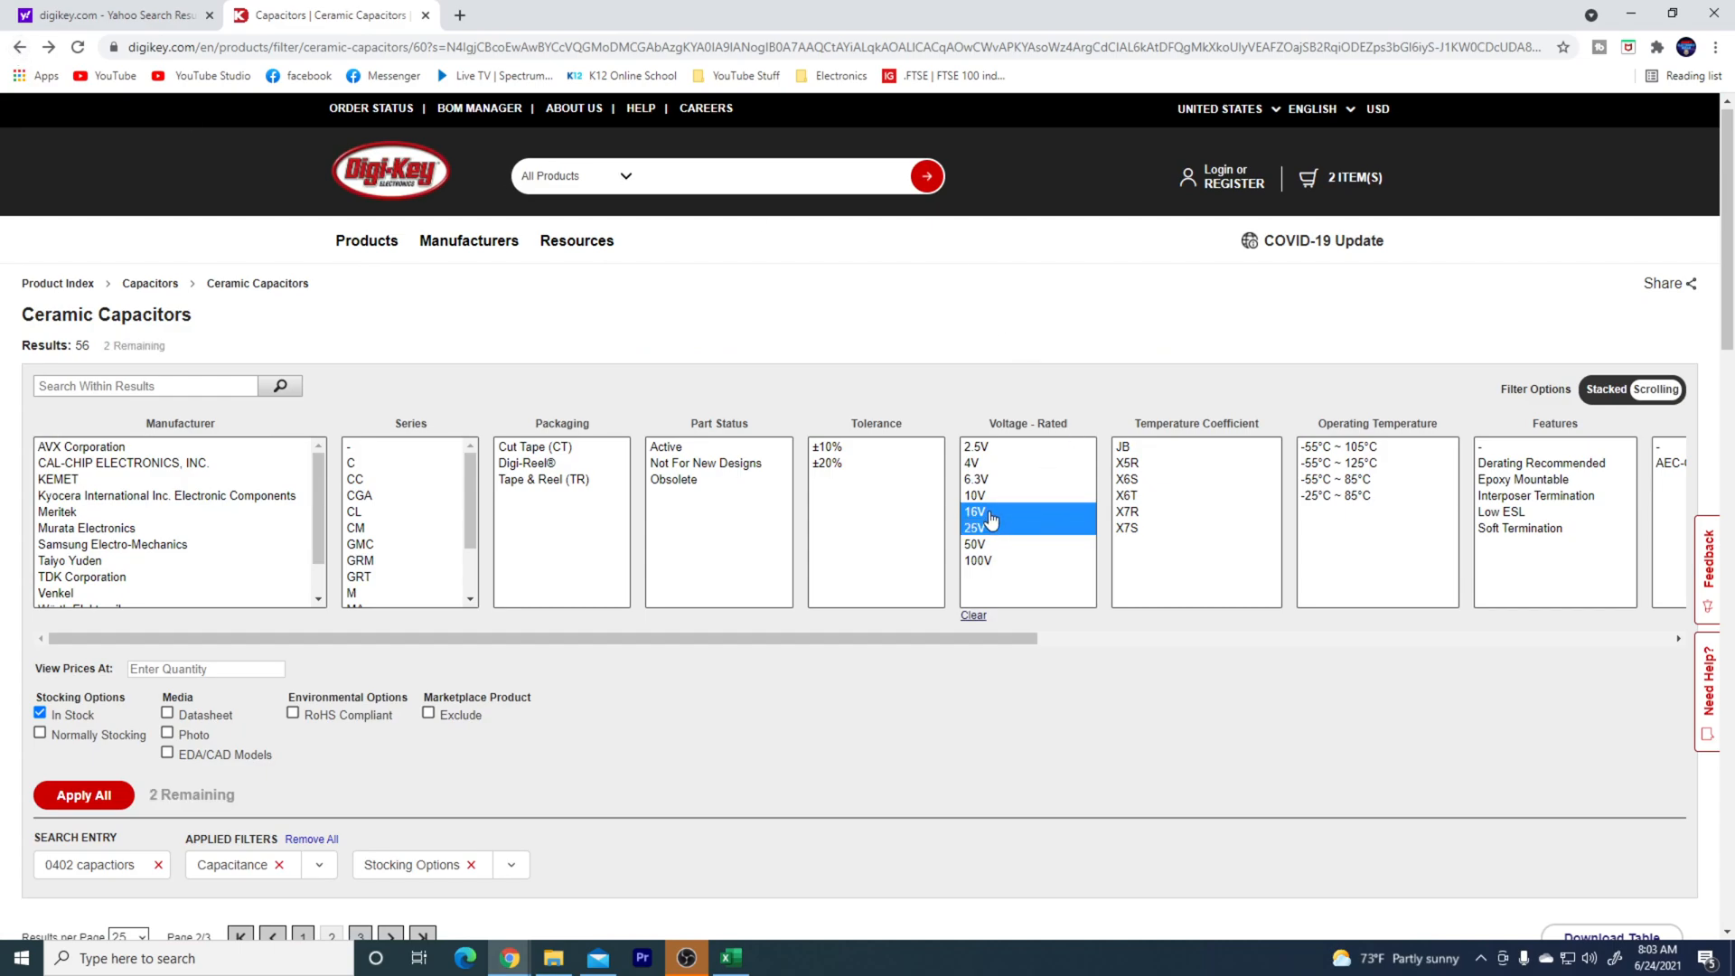
left_click(978, 511)
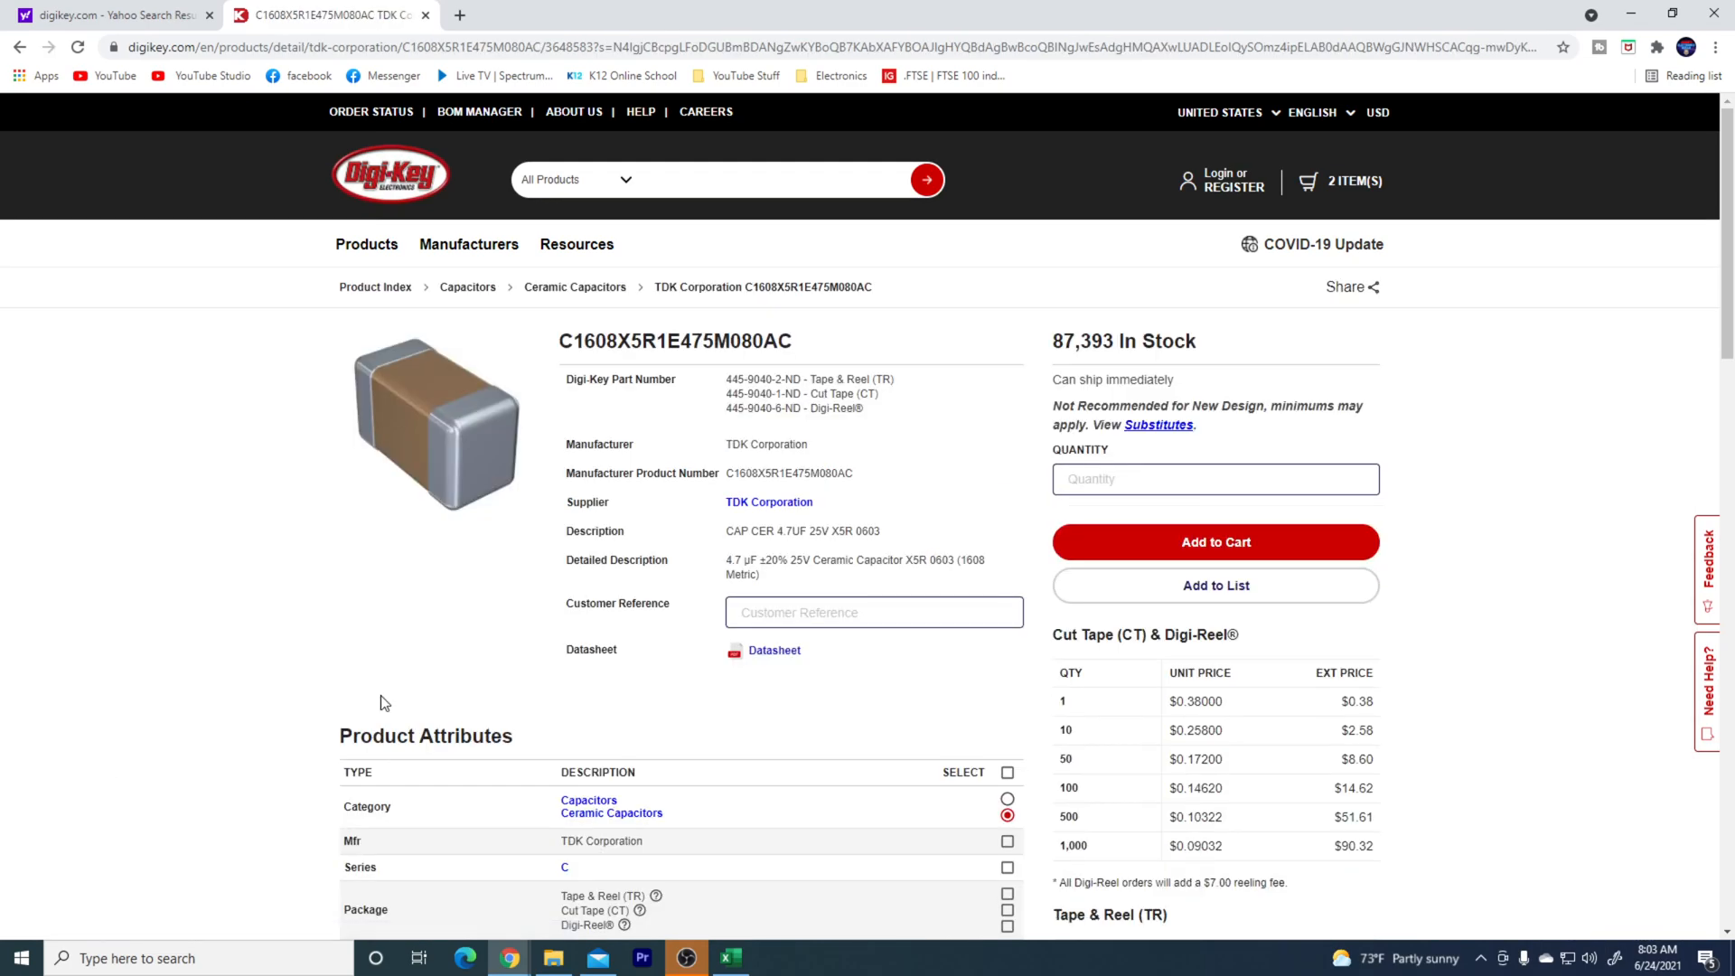
left_click(1214, 477)
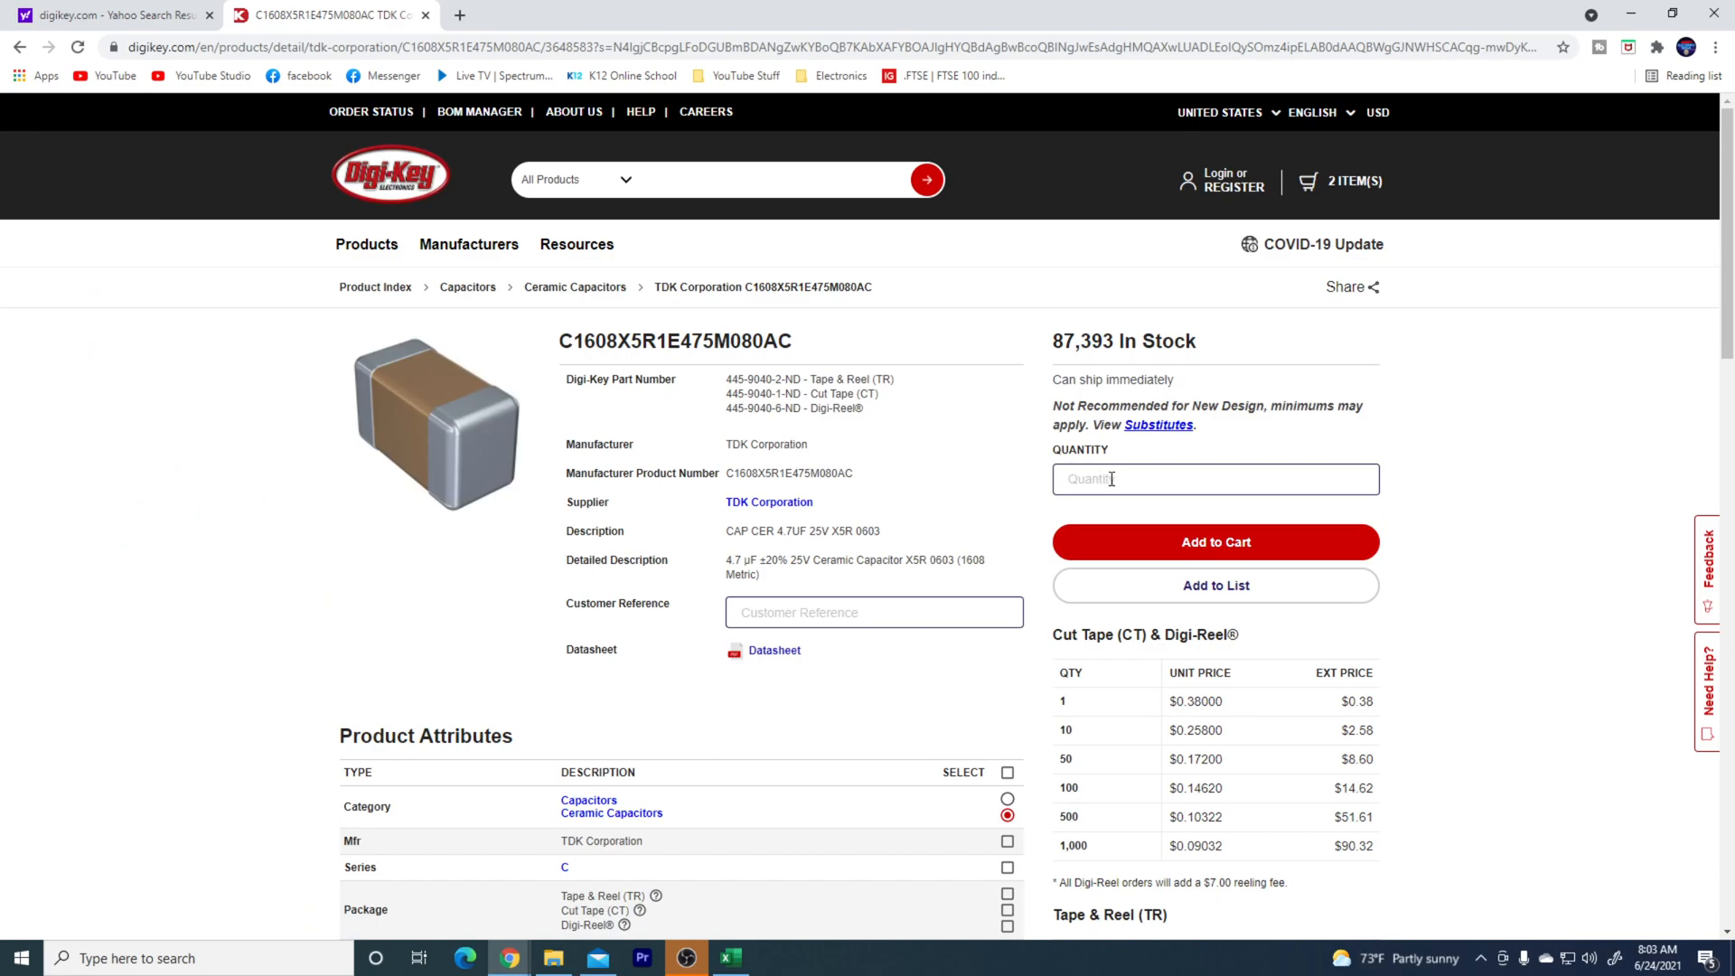
left_click(1214, 477)
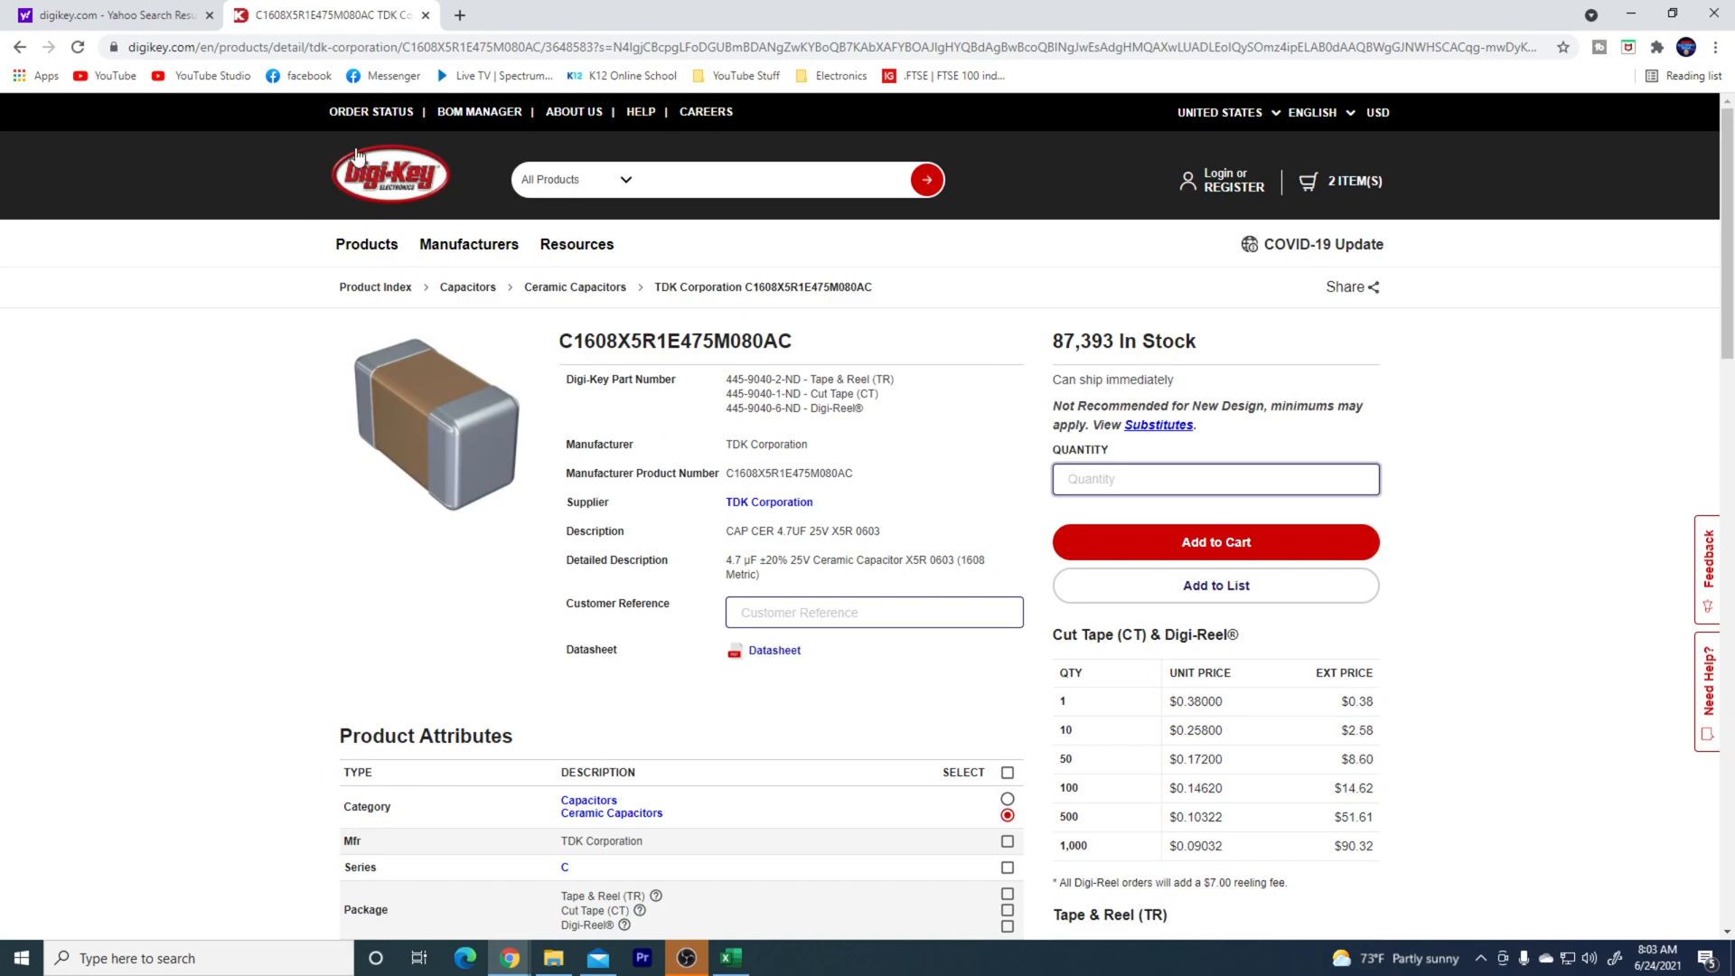
left_click(20, 47)
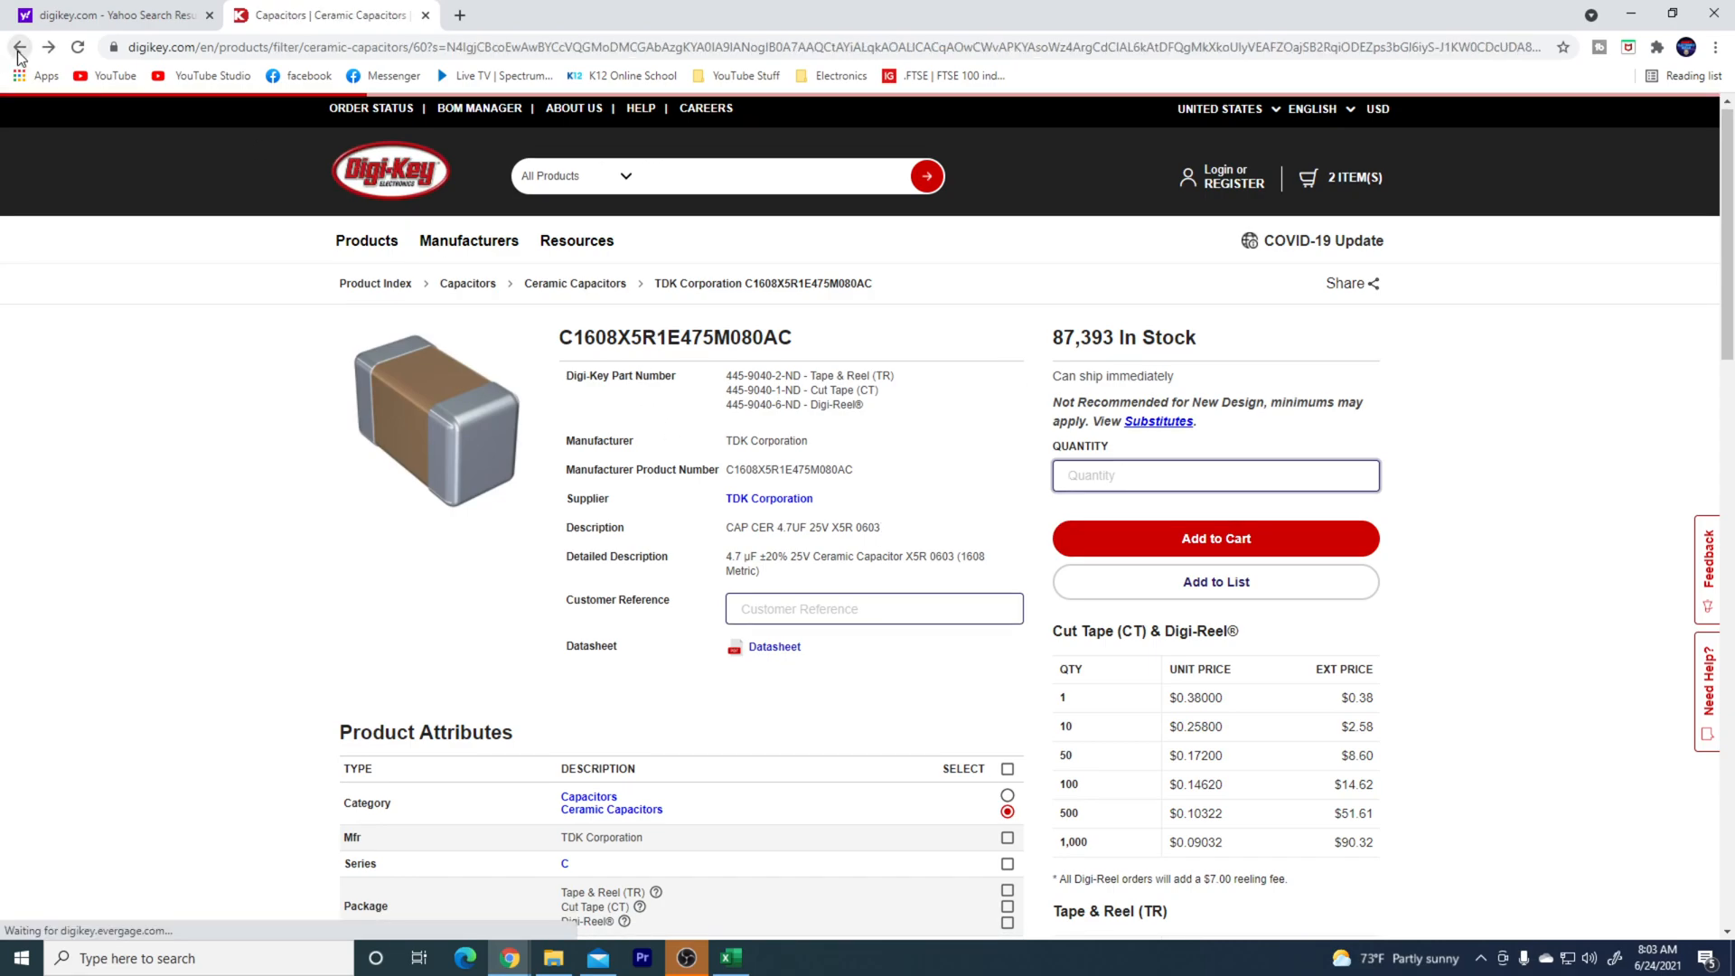
- Filter the 4.7 µF 0402 results to 10 V in-stock parts and review the 13 listings
left_click(18, 47)
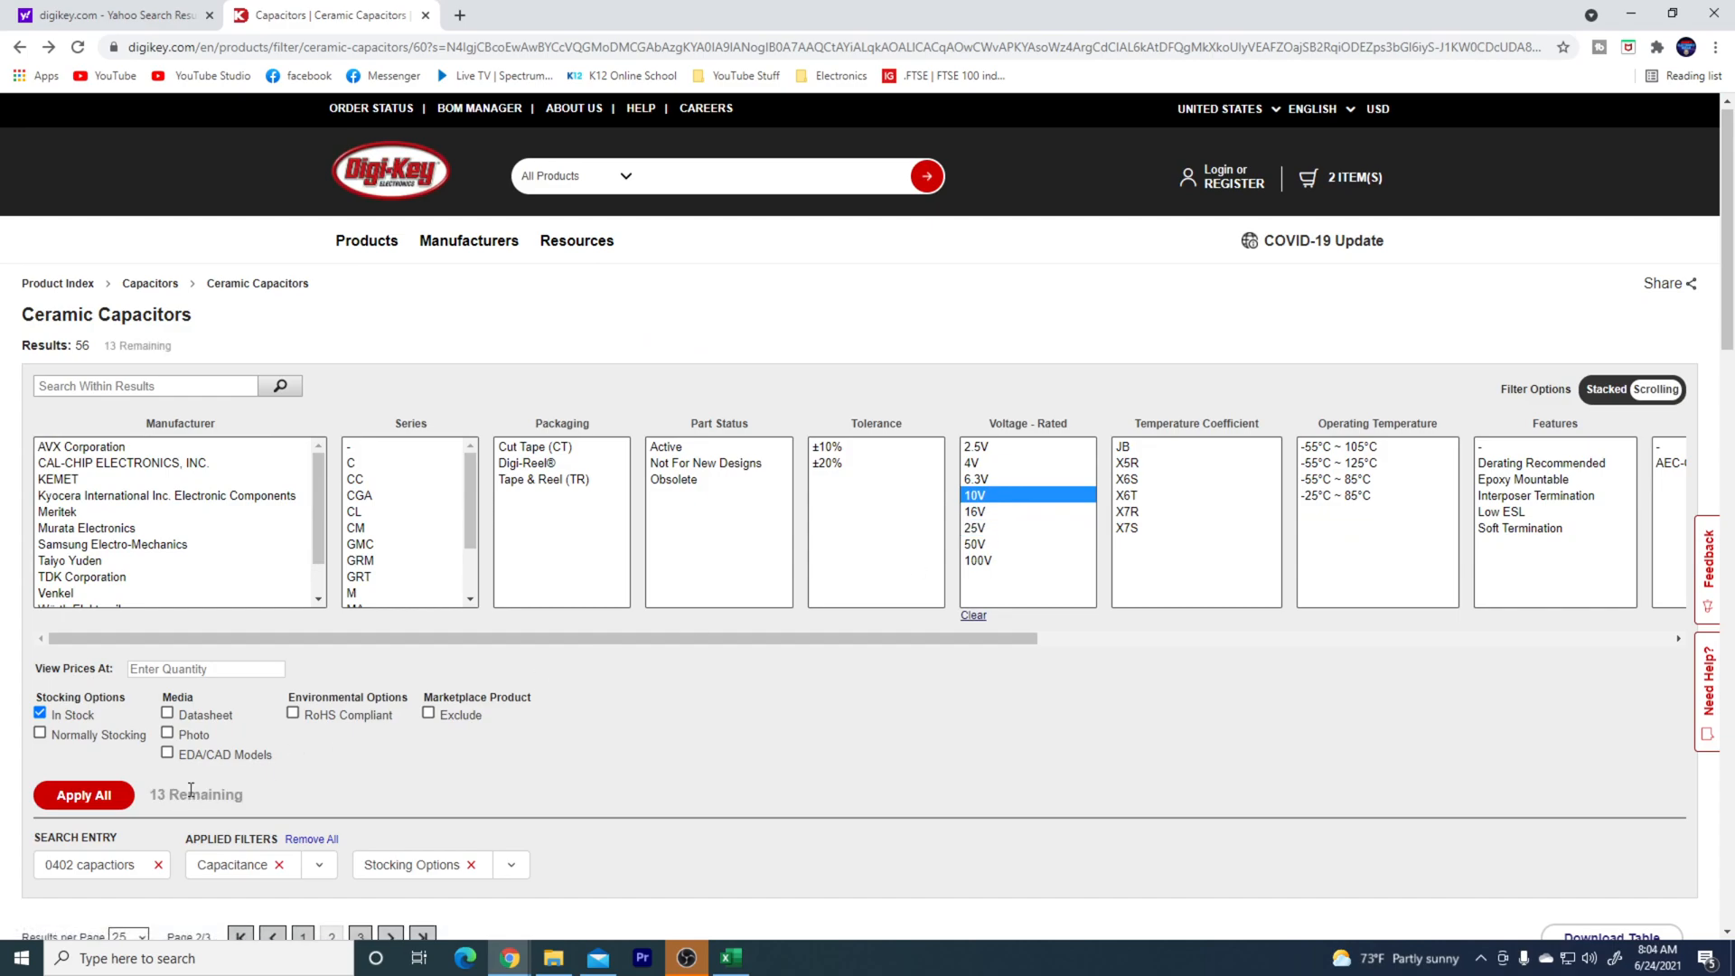
left_click(83, 795)
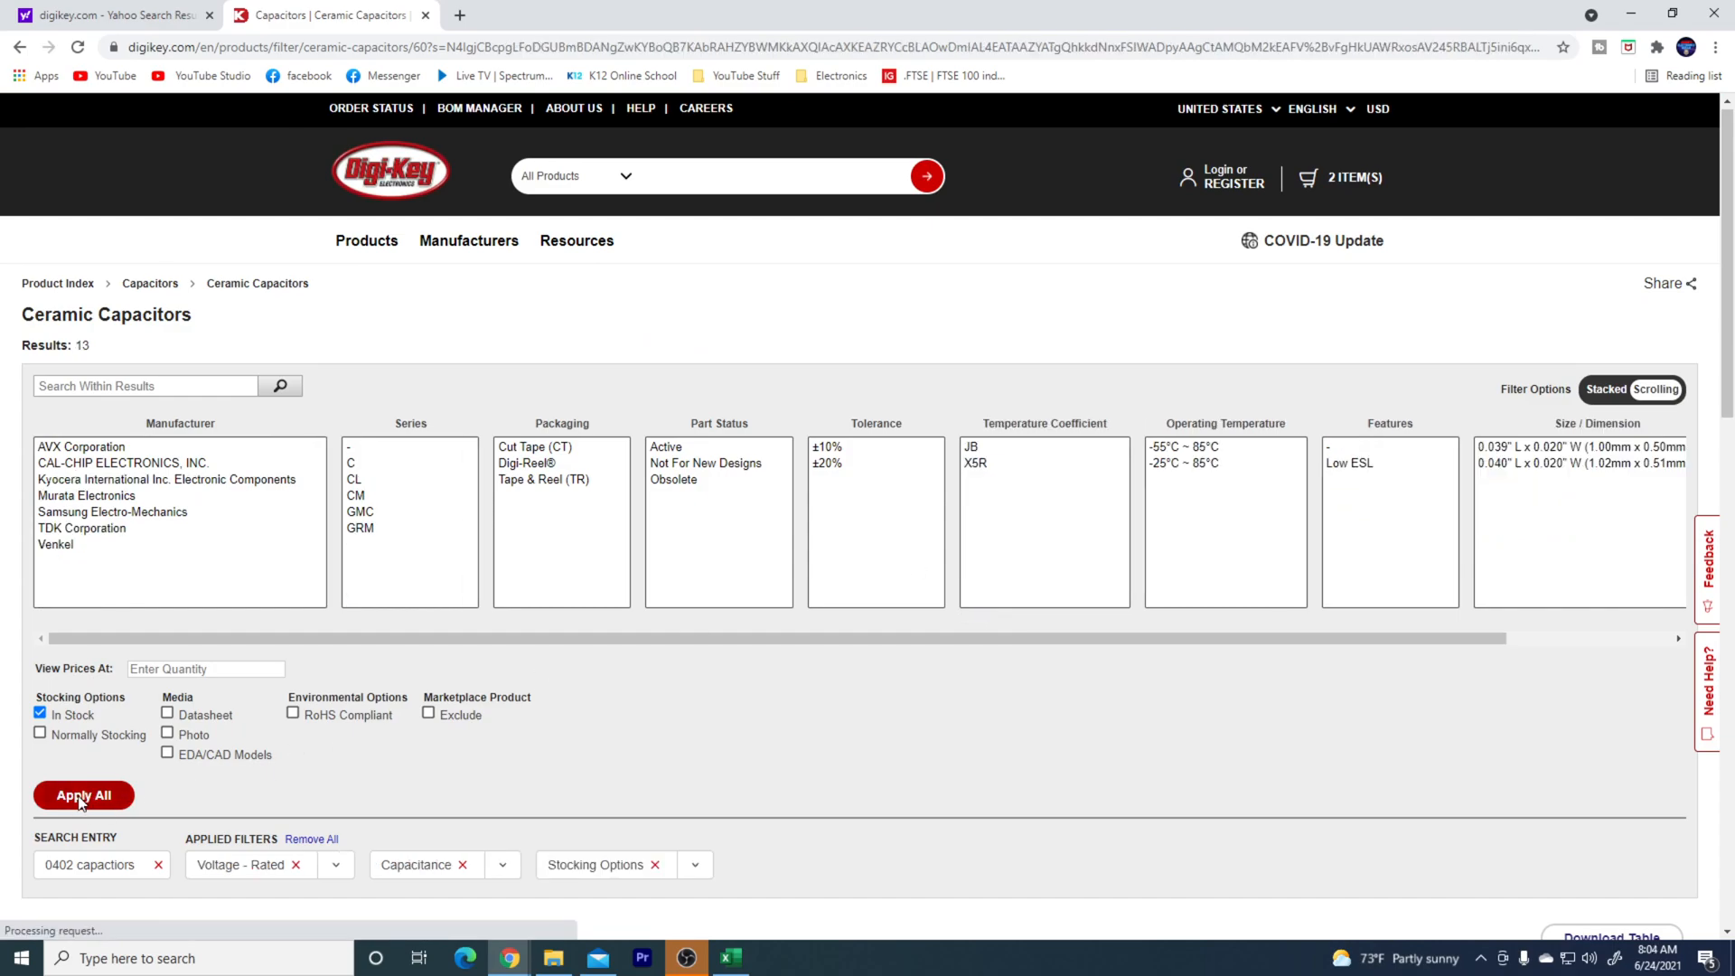
left_click(82, 795)
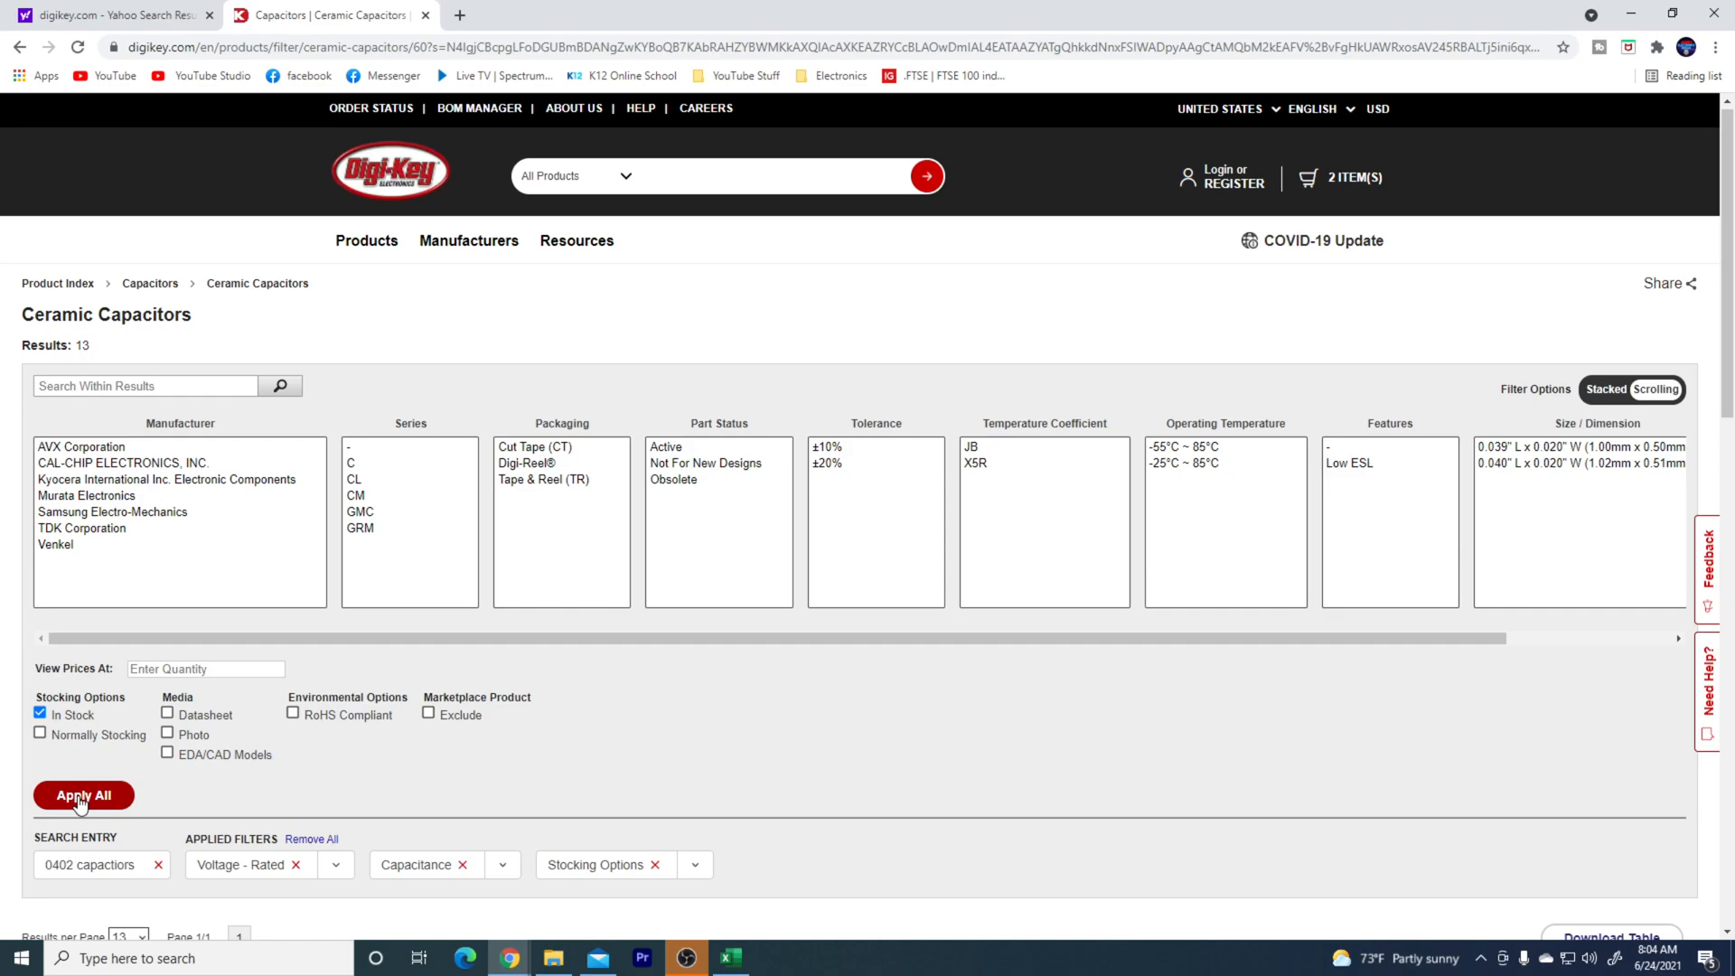
mouse_move(264, 719)
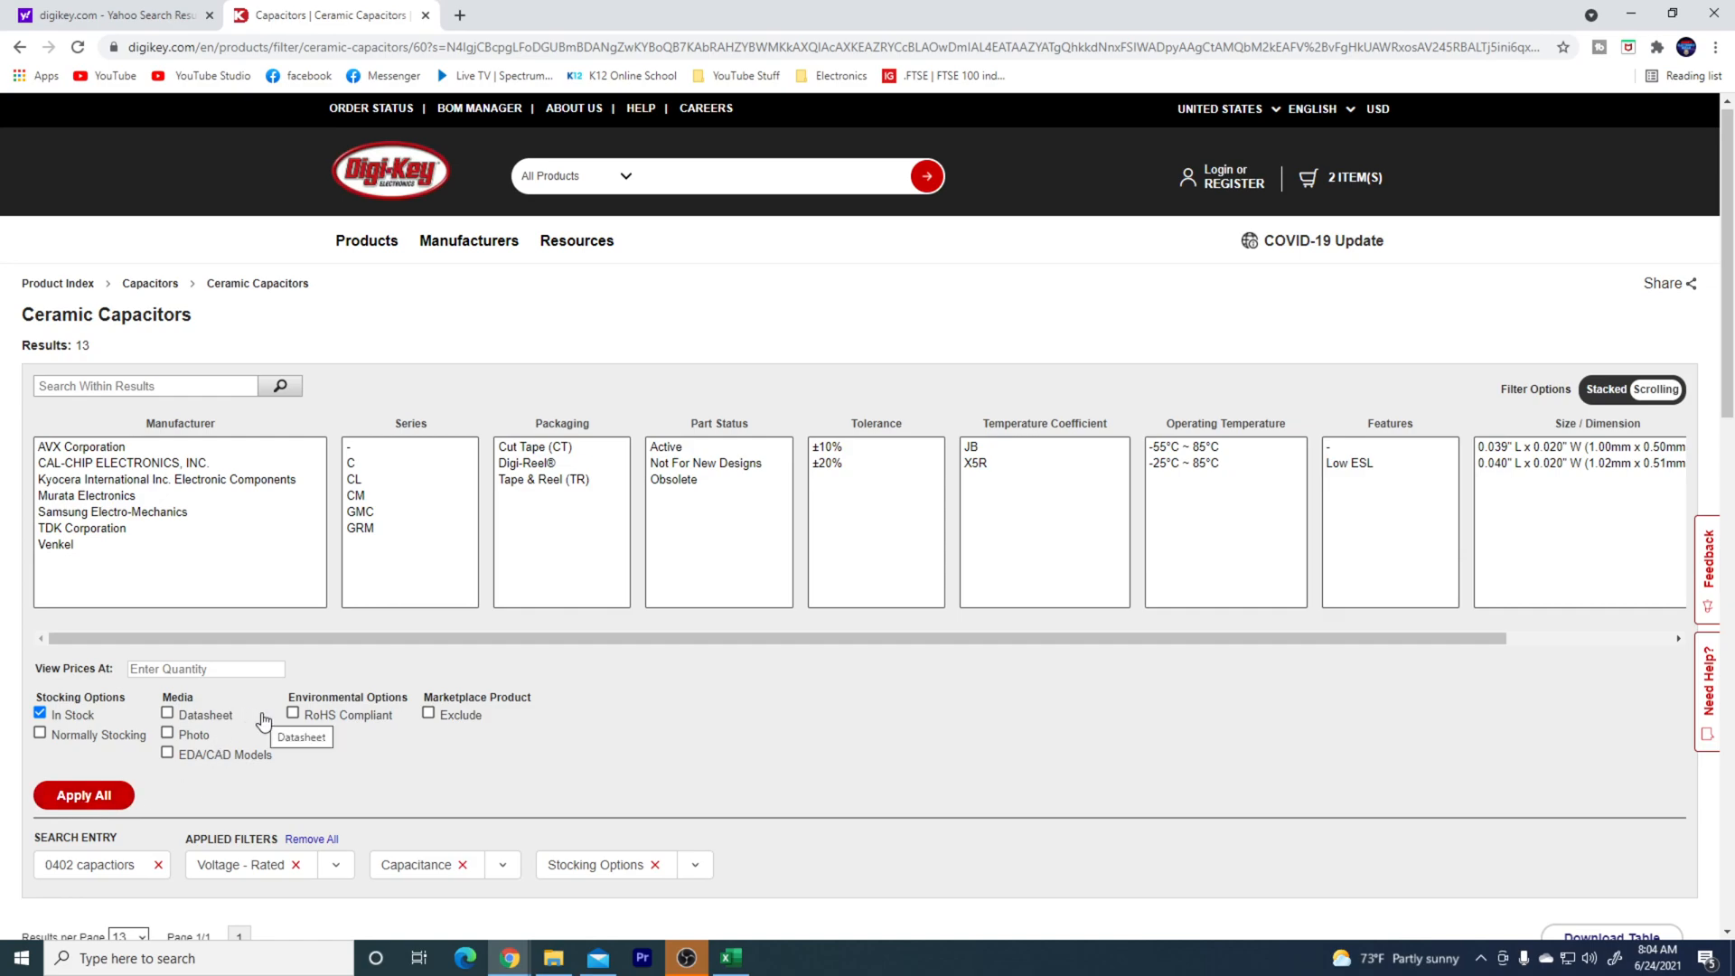
scroll("down", 3)
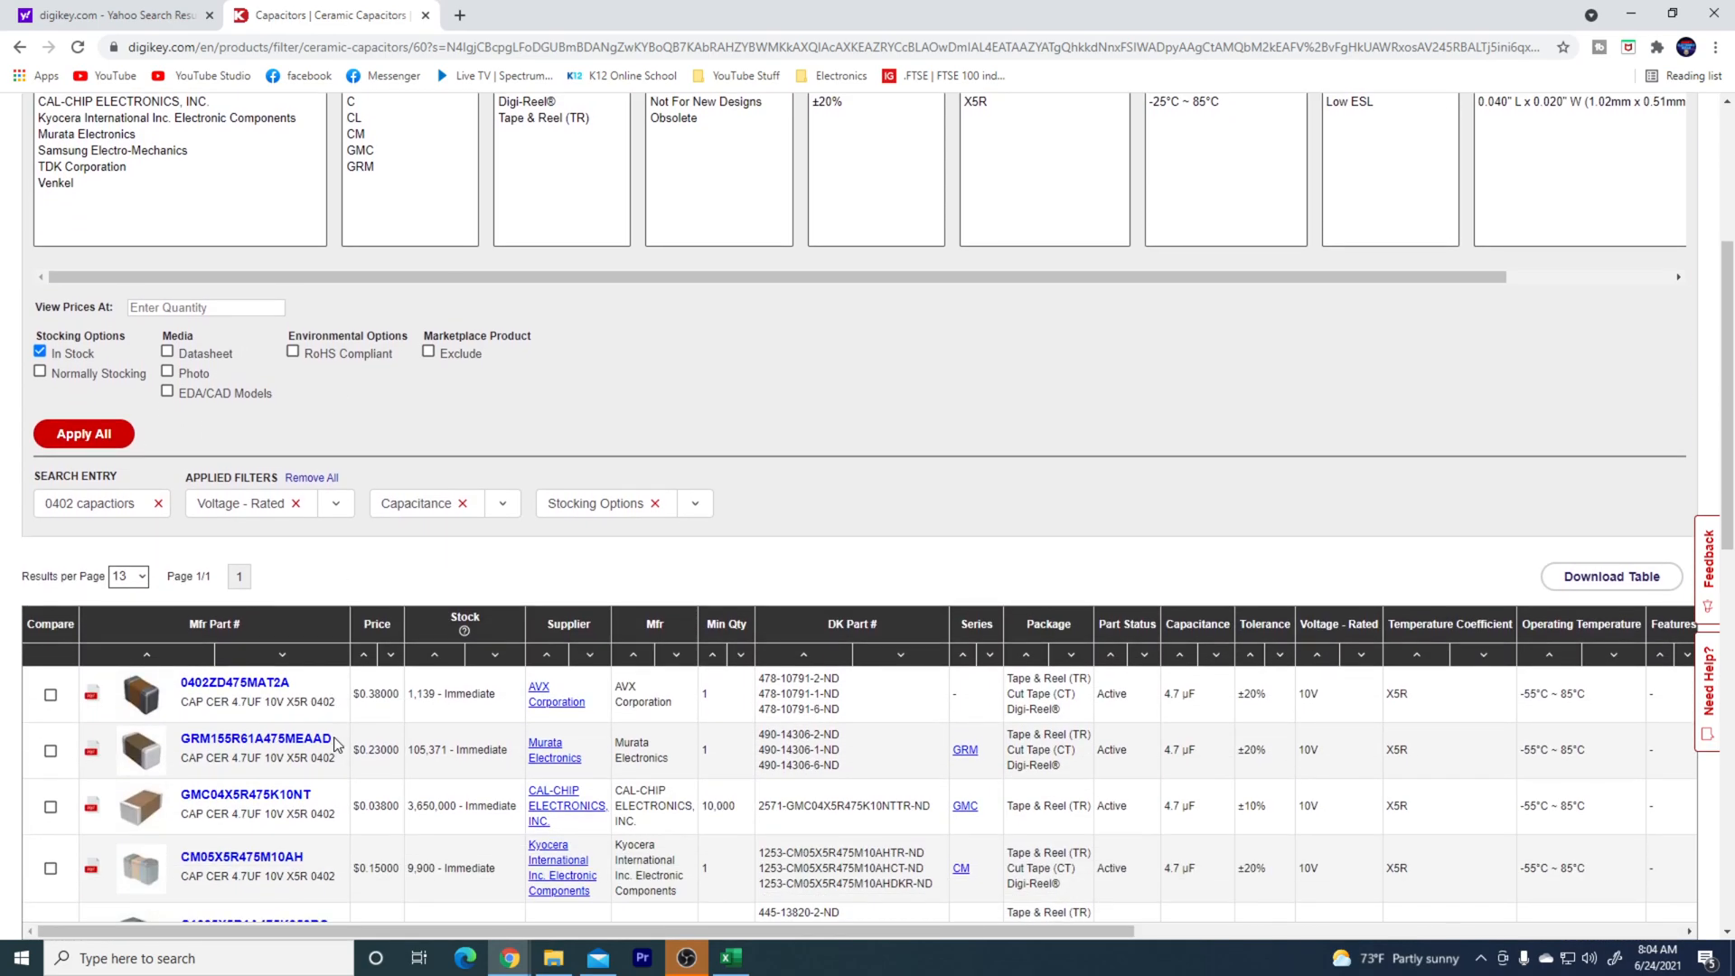
scroll("down", 3)
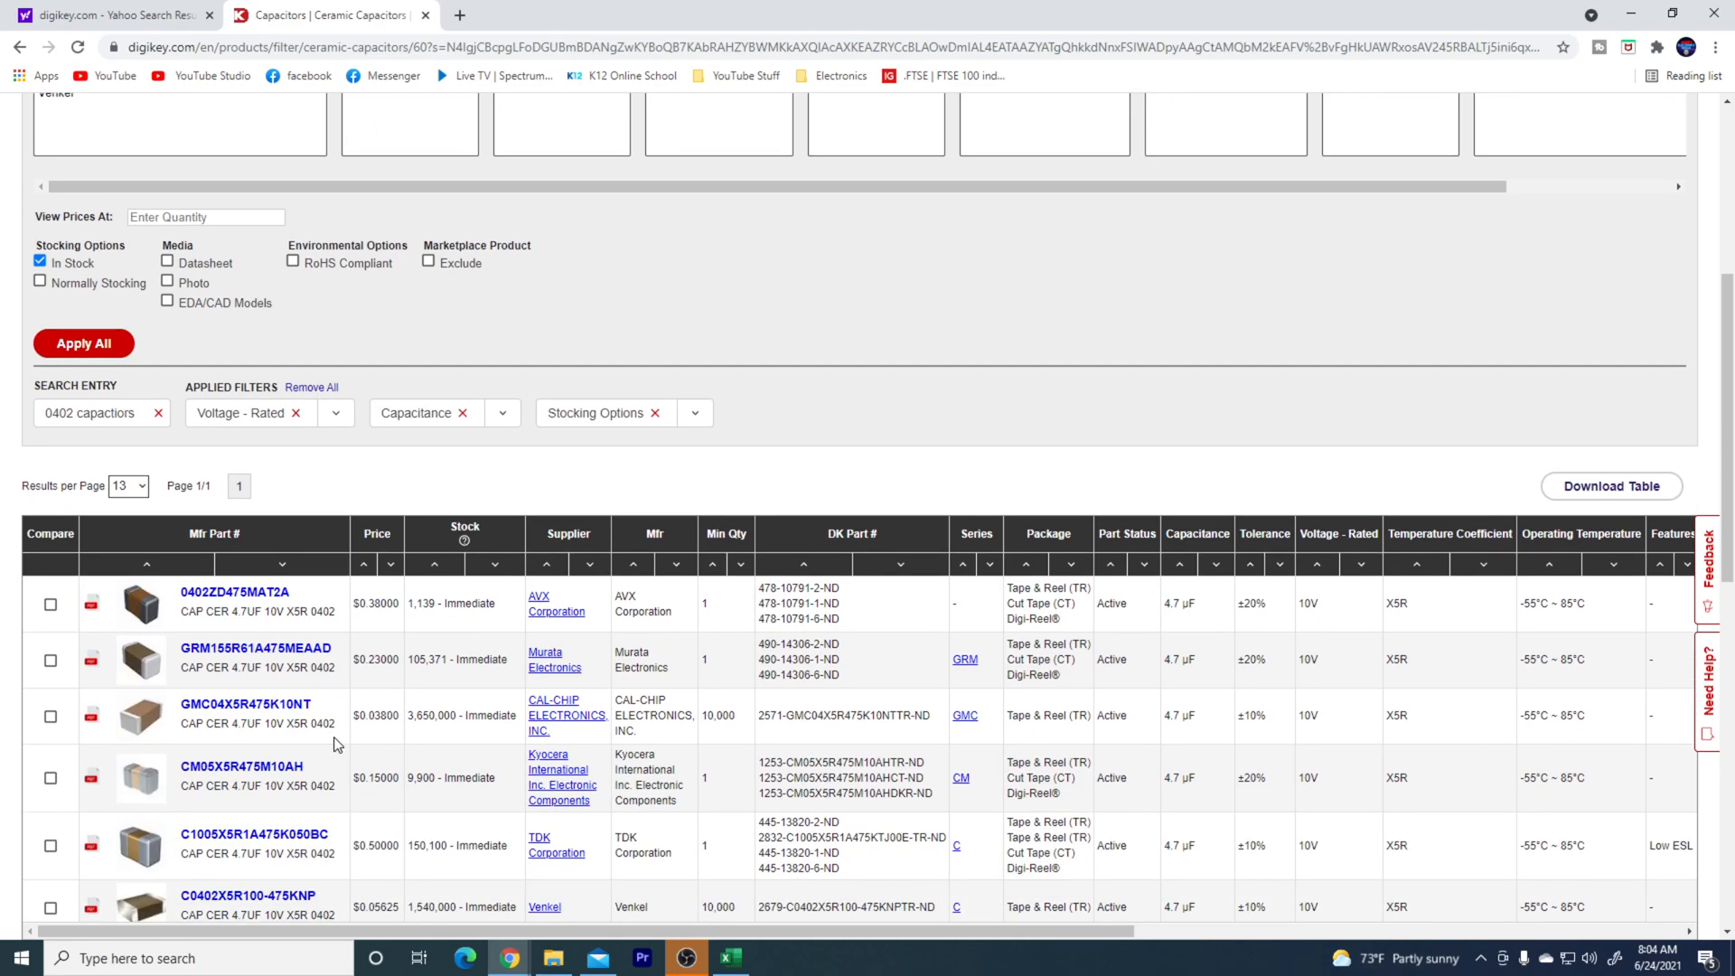
scroll("down", 3)
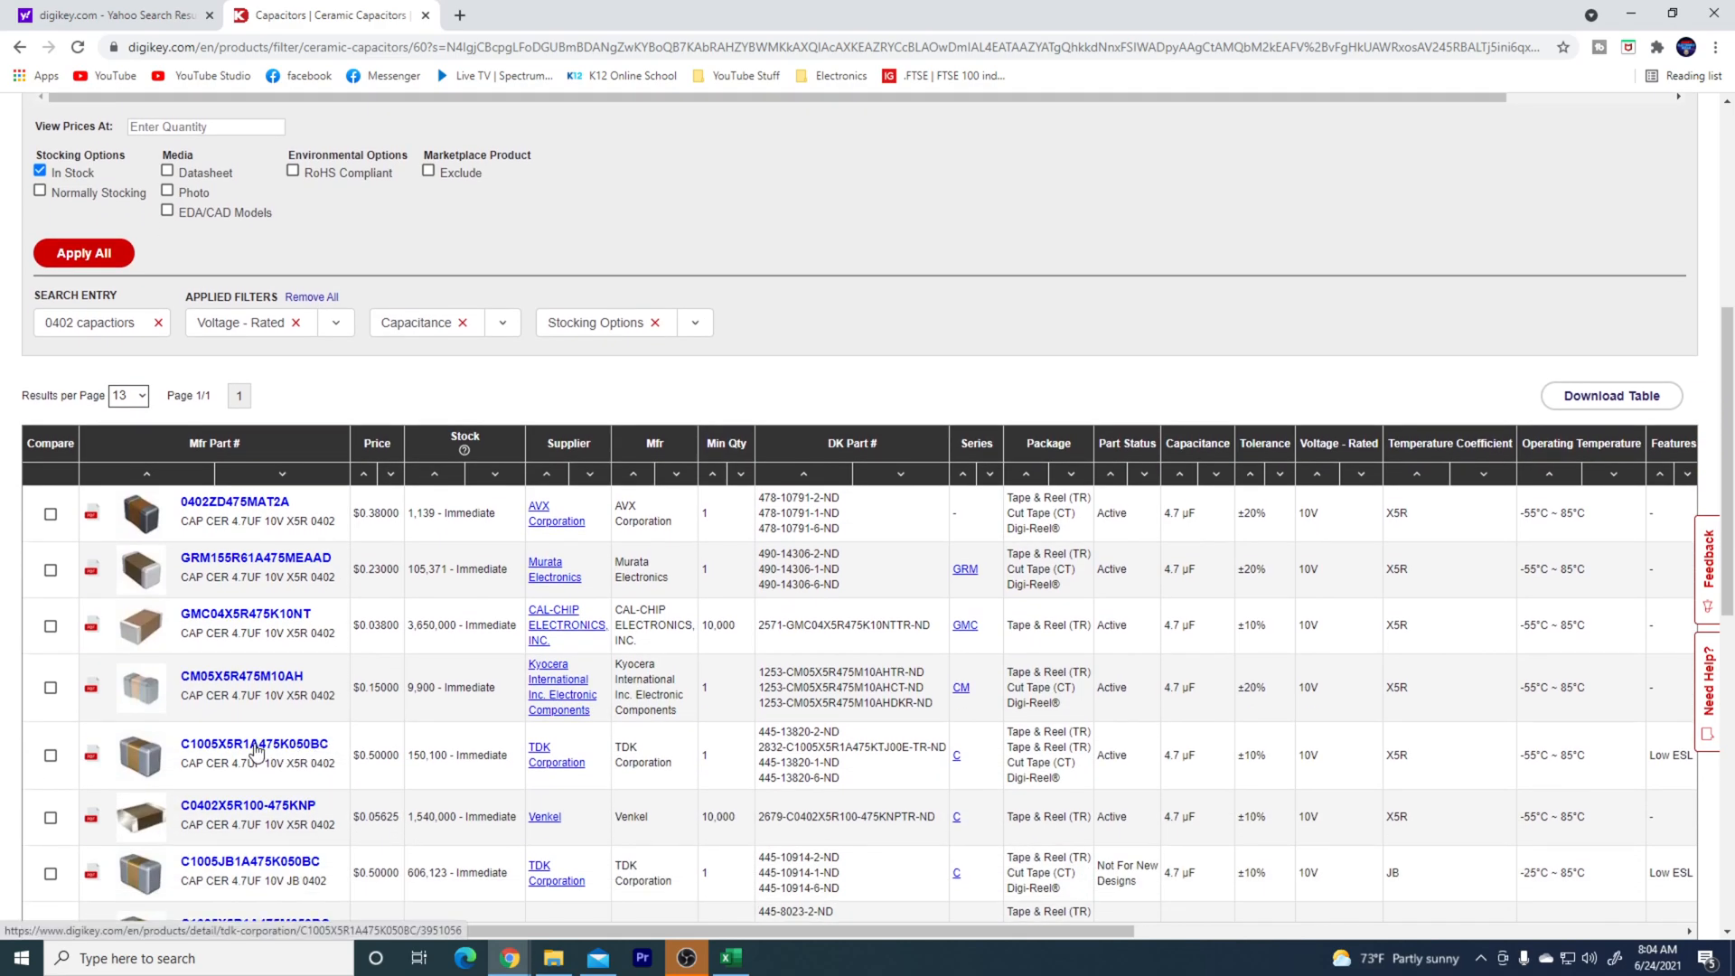
- Add 50 of the TDK C1005X5R1A475K050BC 4.7 µF 10 V capacitor to the cart
left_click(253, 742)
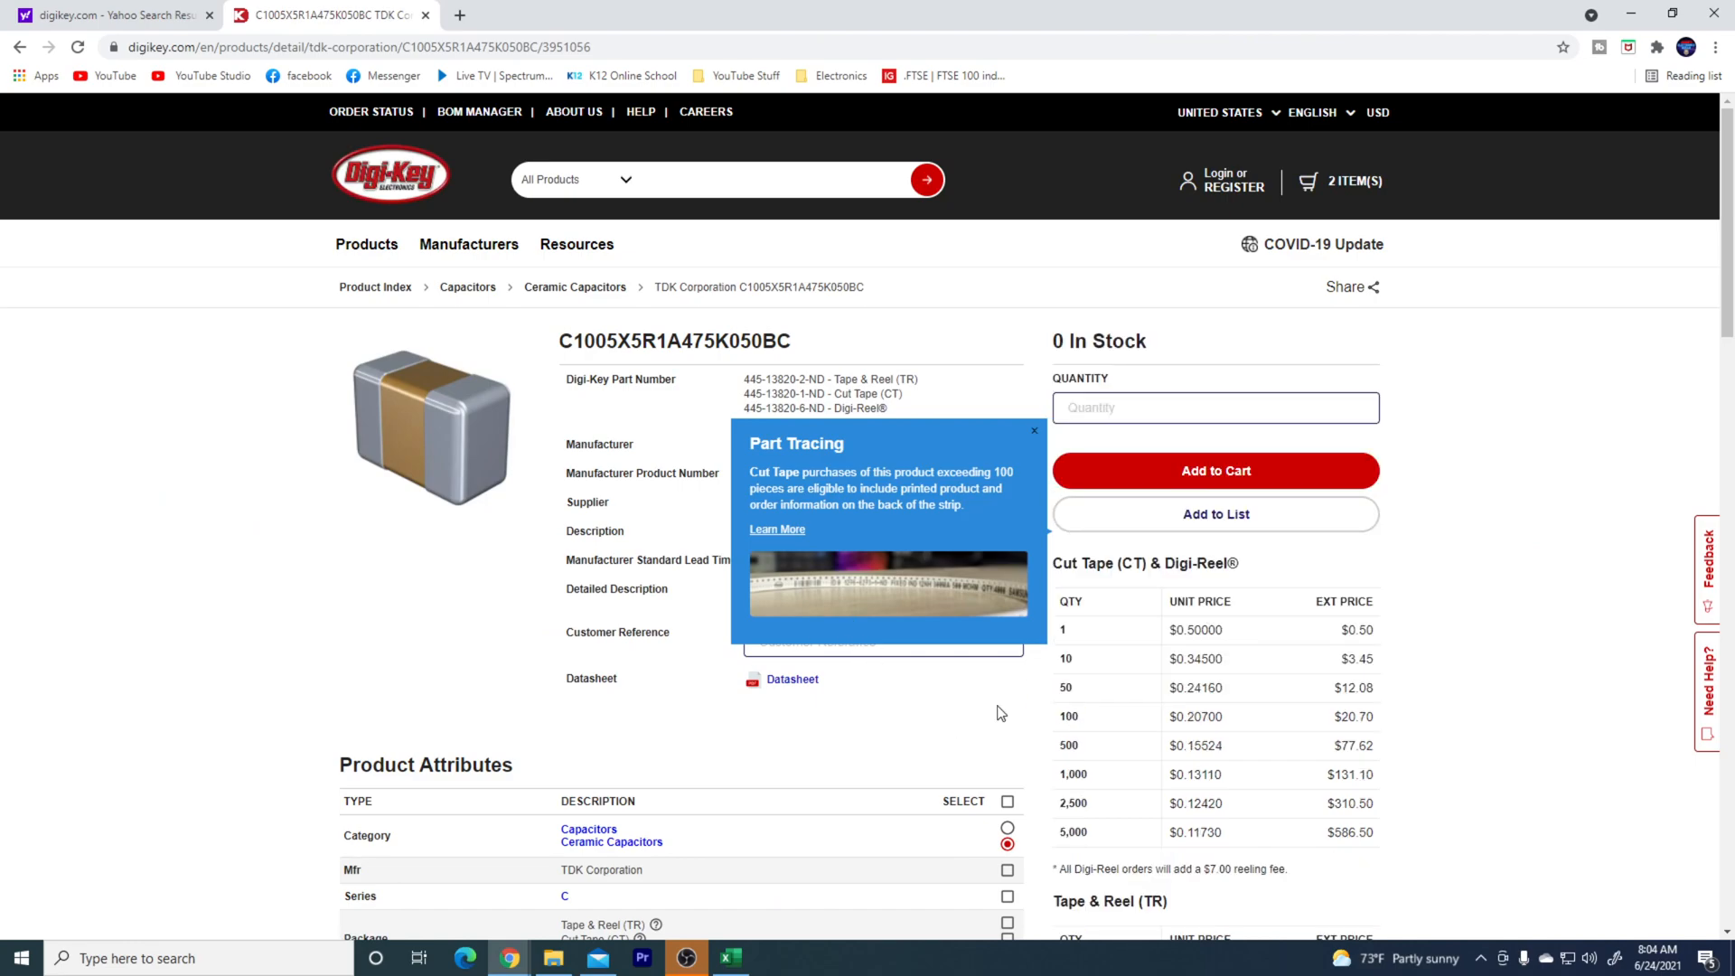
left_click(1214, 407)
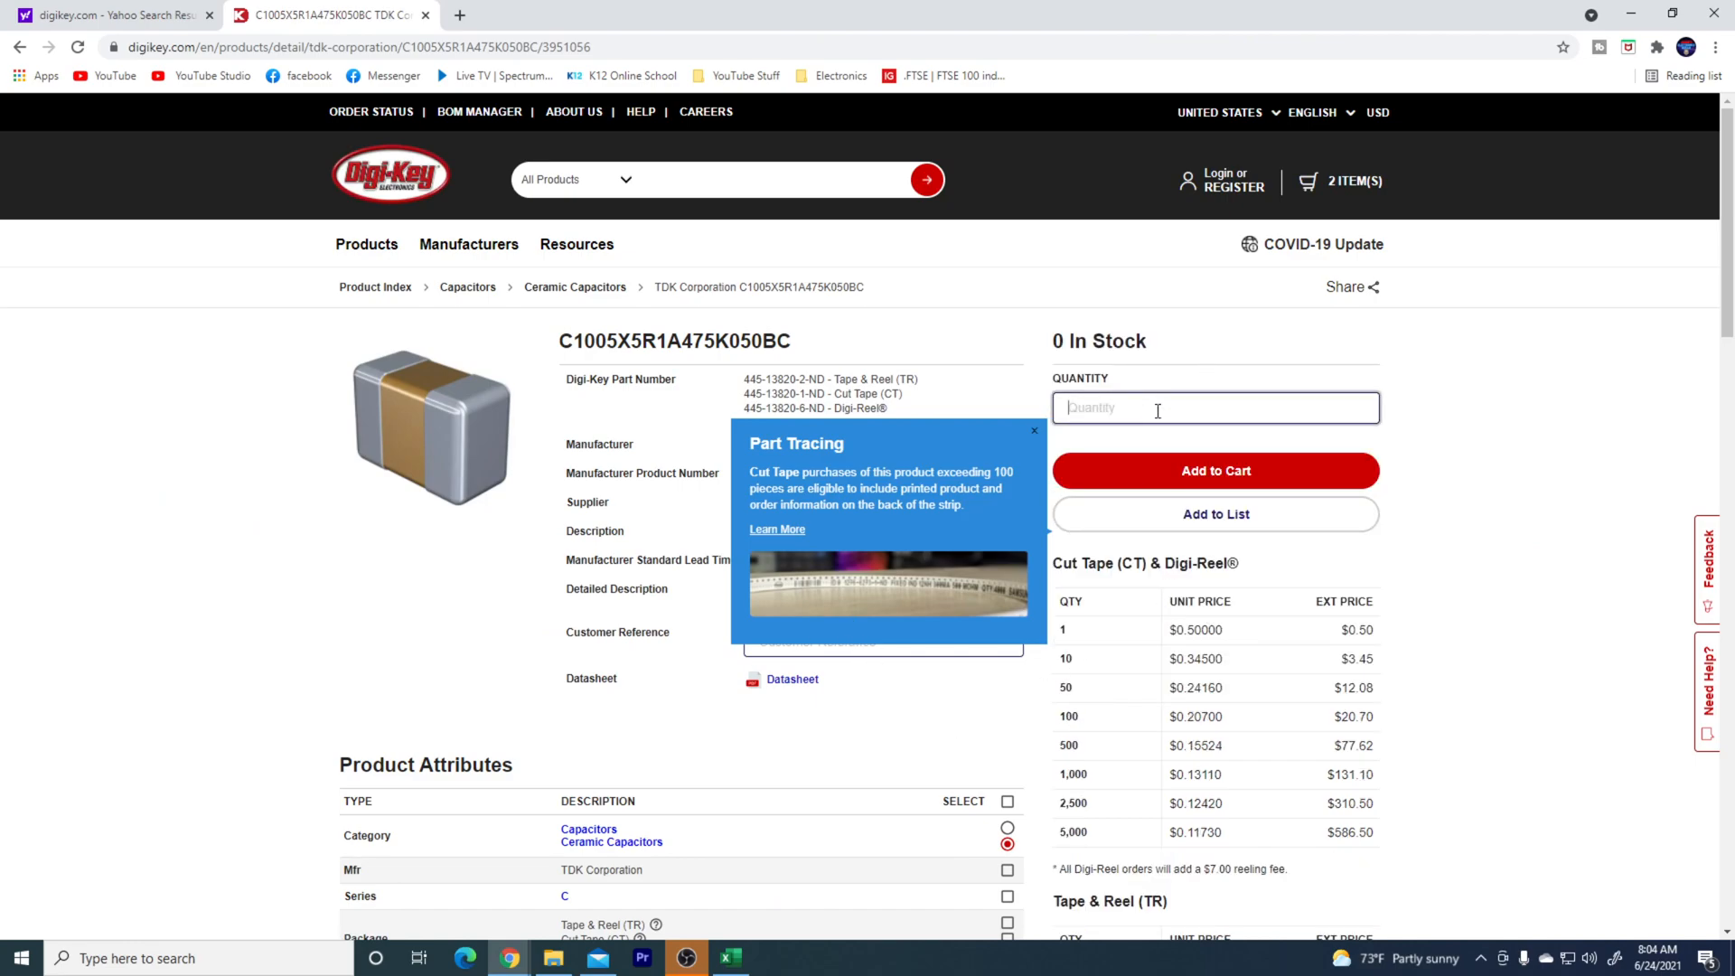
type("50")
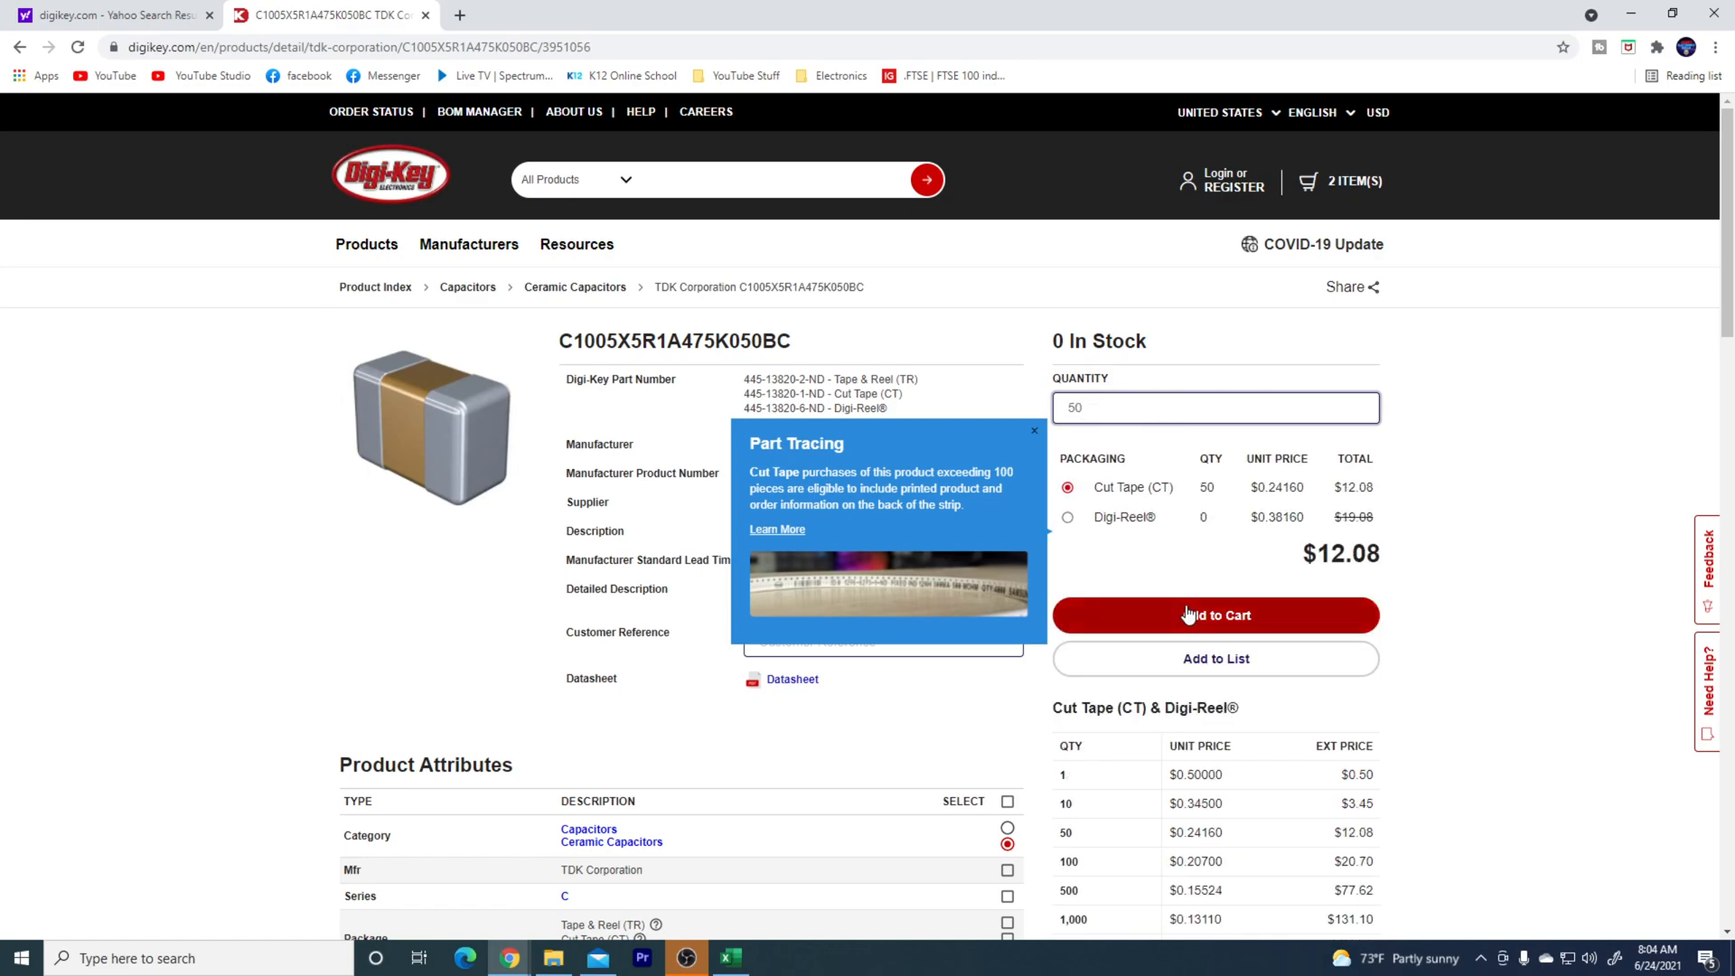
left_click(1214, 615)
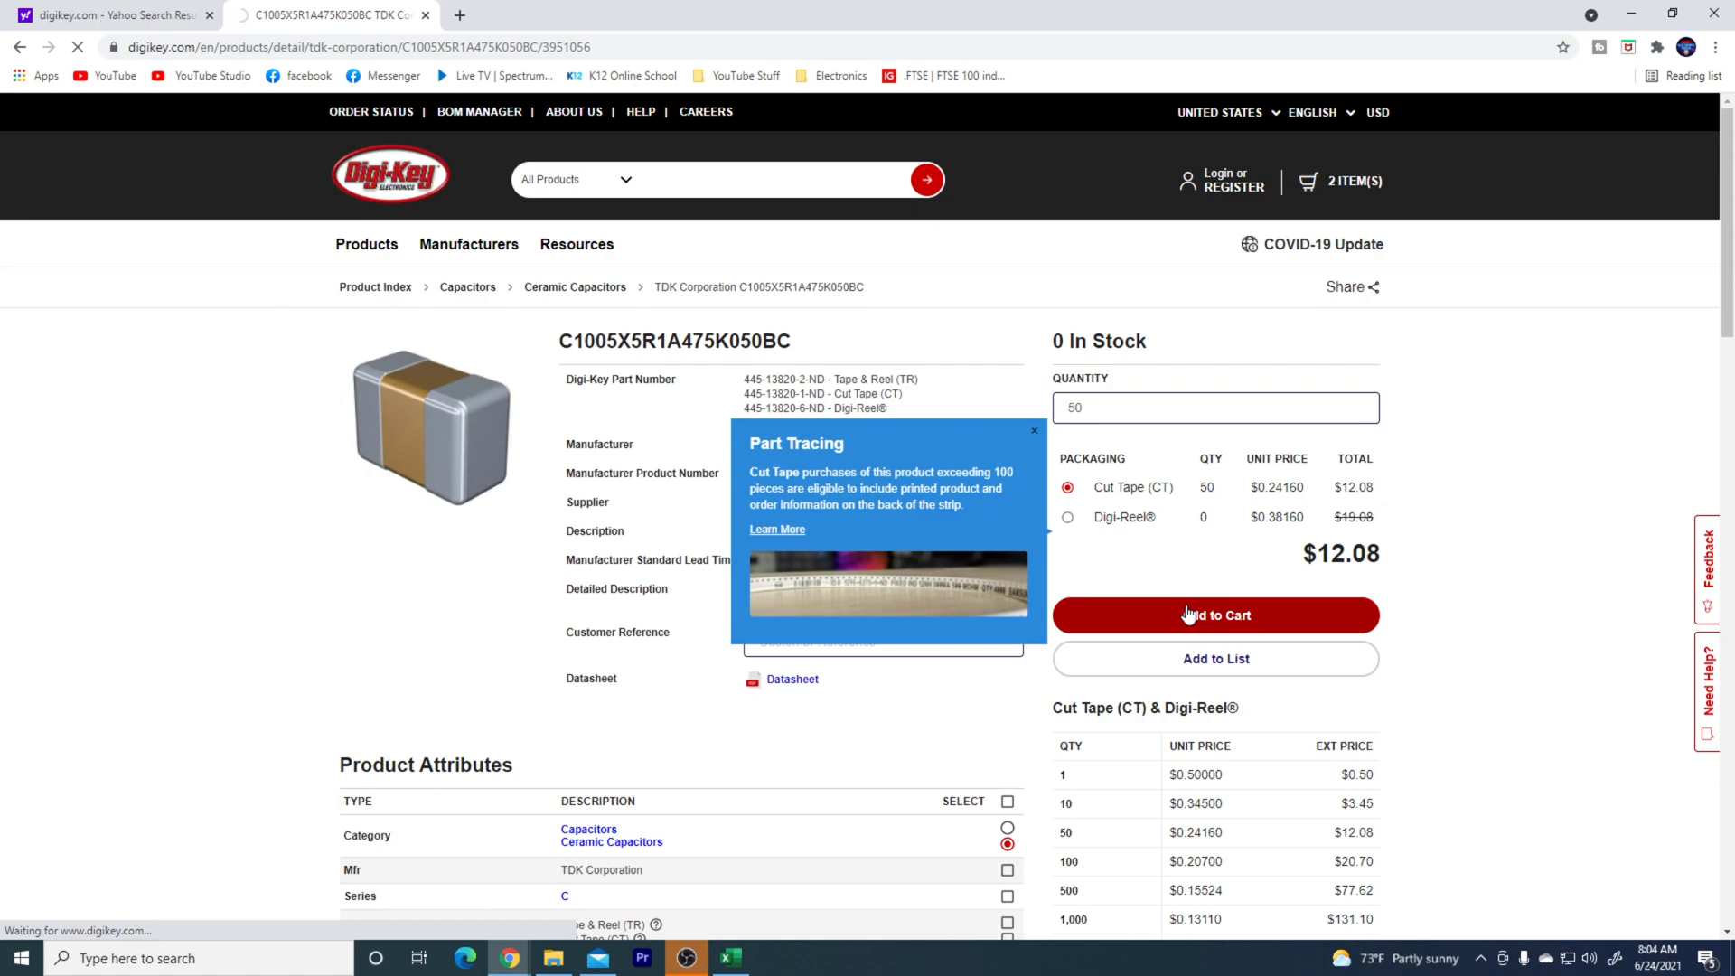
left_click(1214, 615)
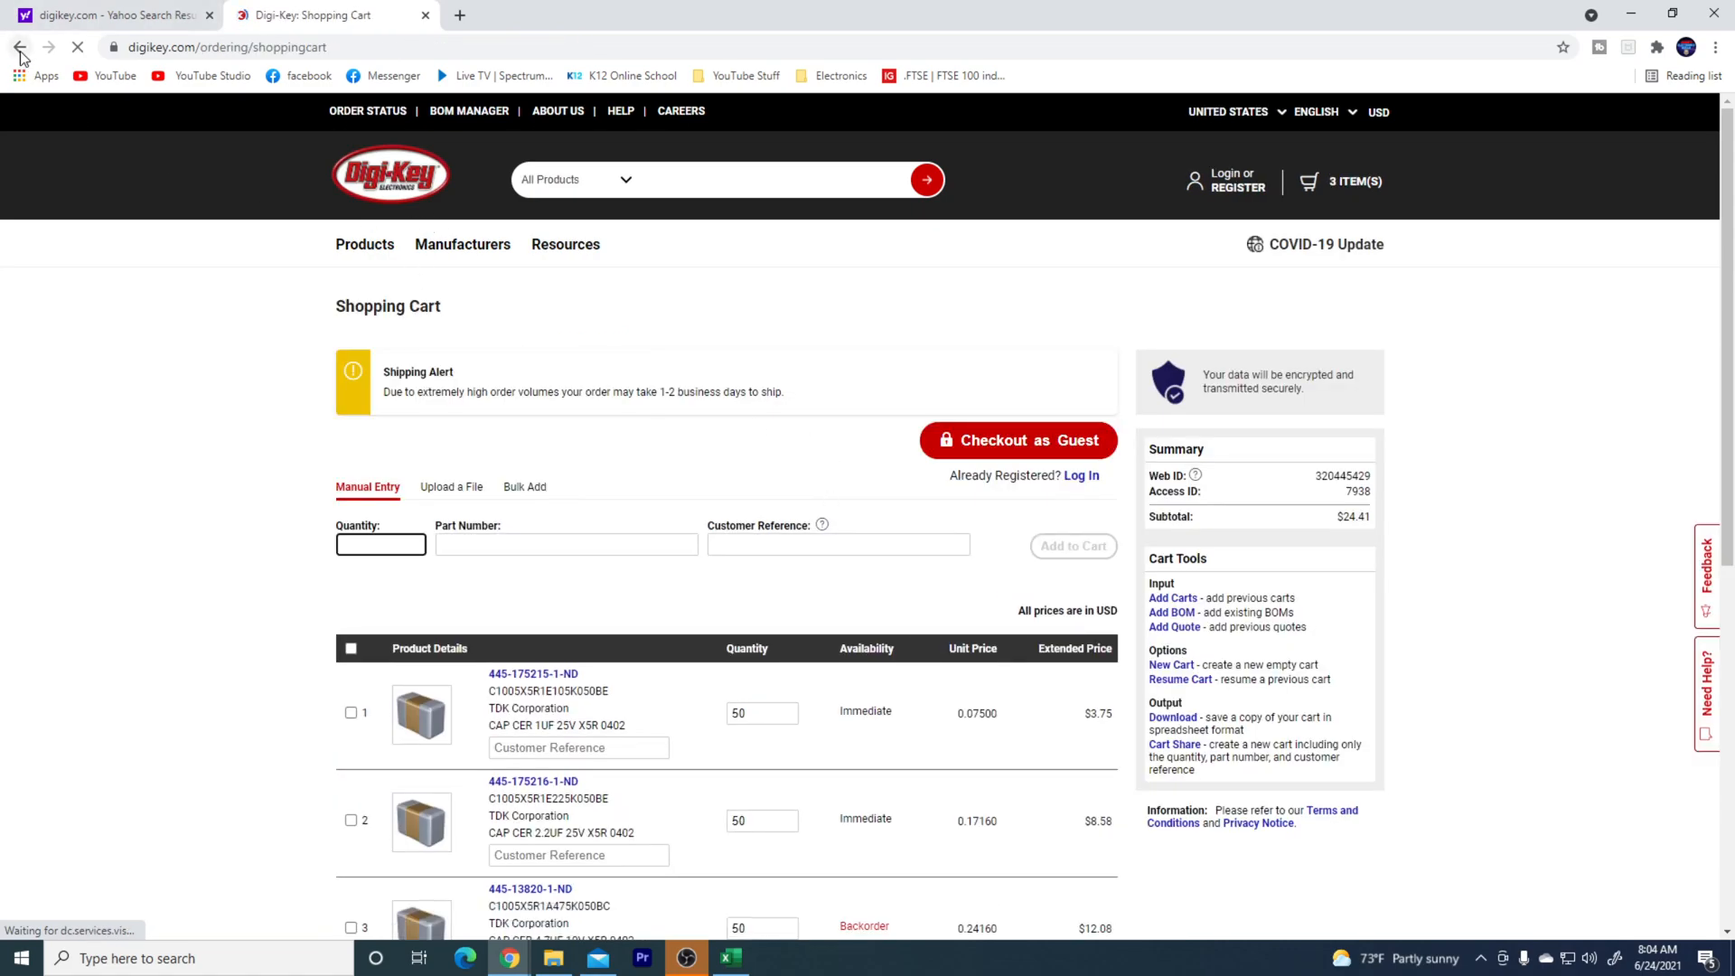
- Go back to the results and remove the 0402 search entry, Voltage - Rated and Capacitance filters
left_click(529, 889)
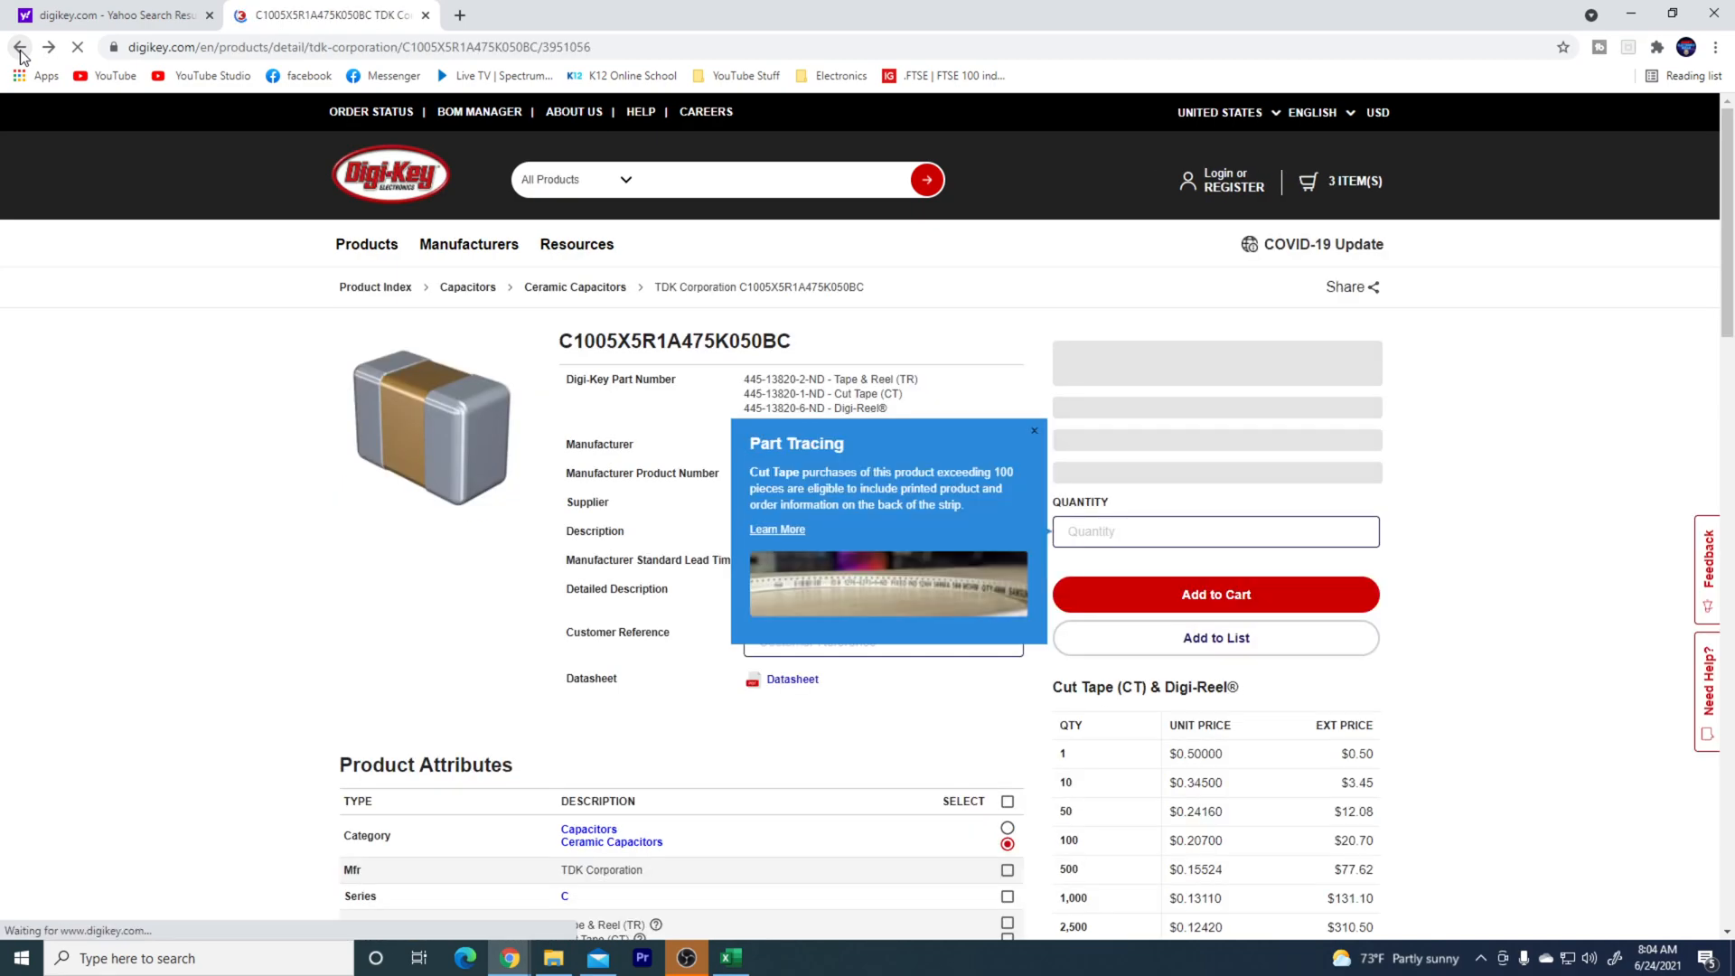
left_click(20, 47)
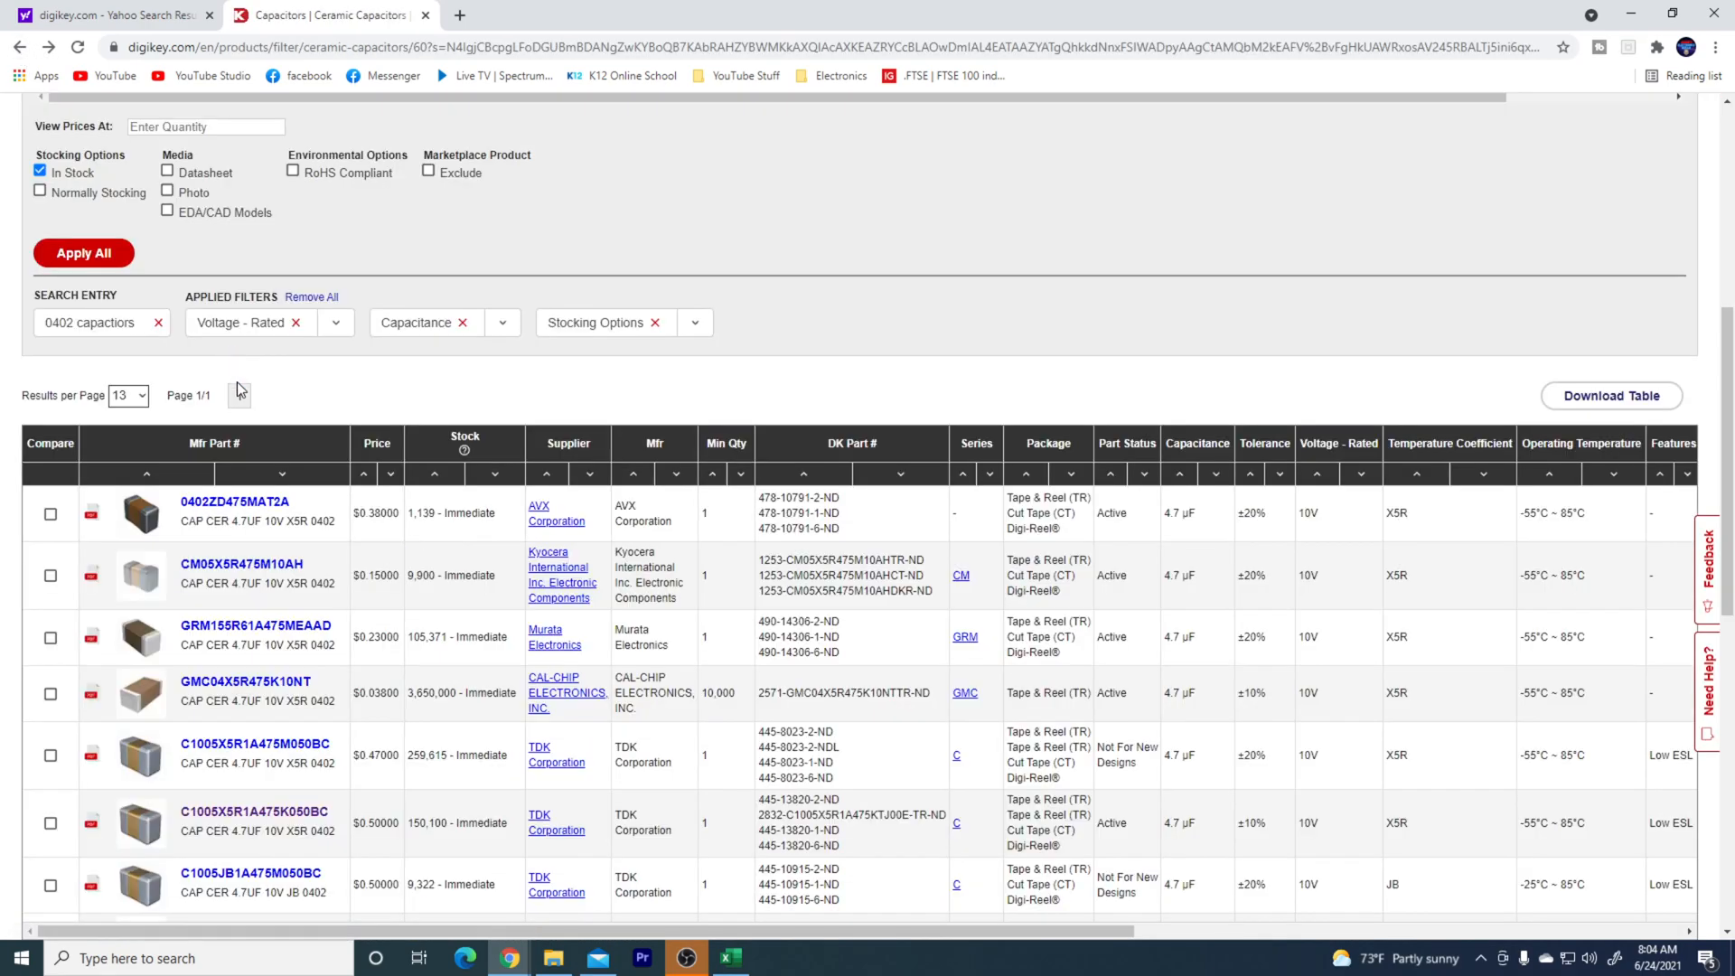
left_click(157, 321)
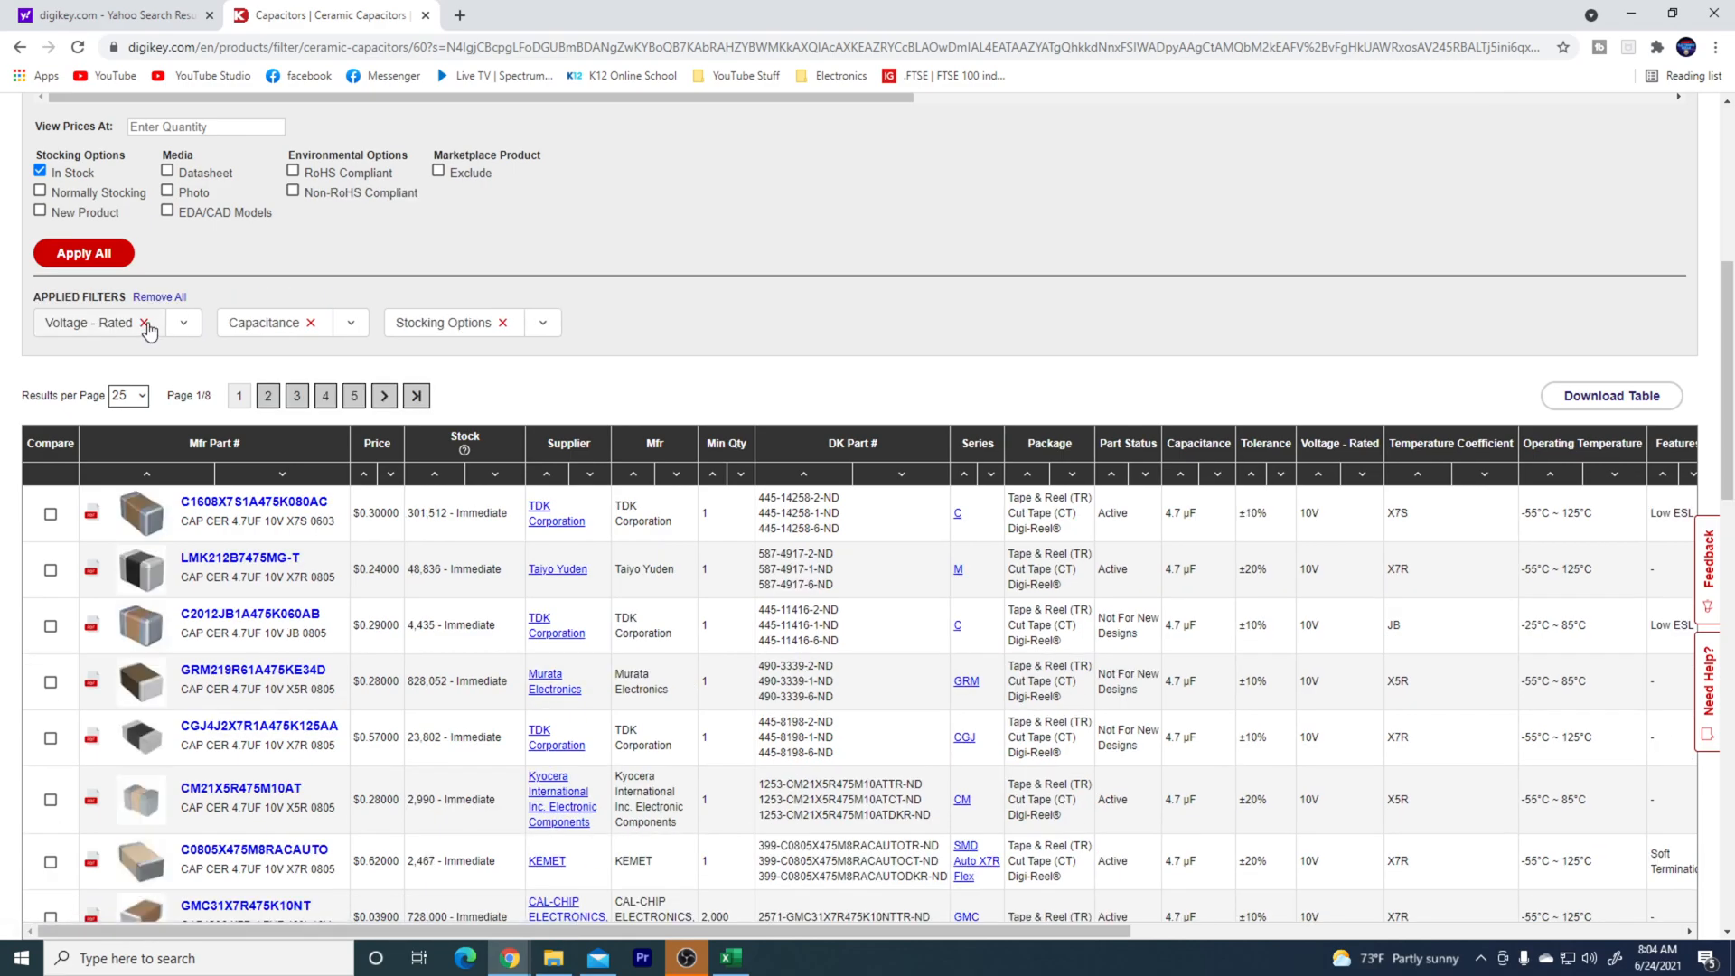
left_click(145, 321)
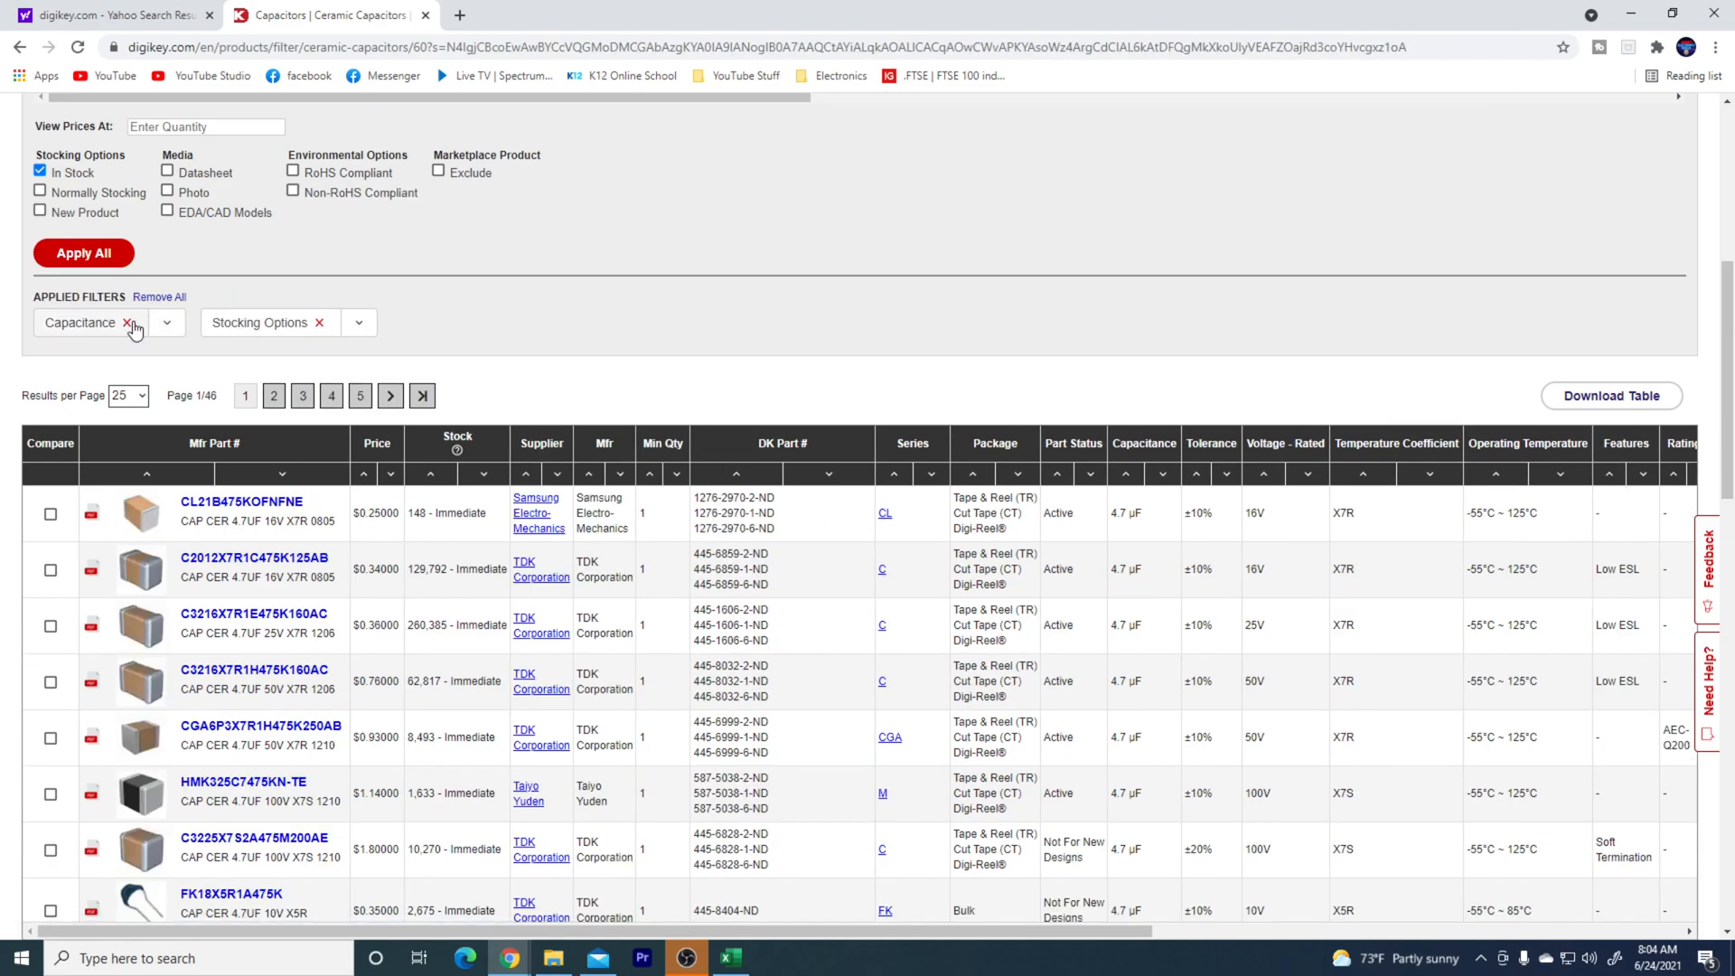
left_click(132, 321)
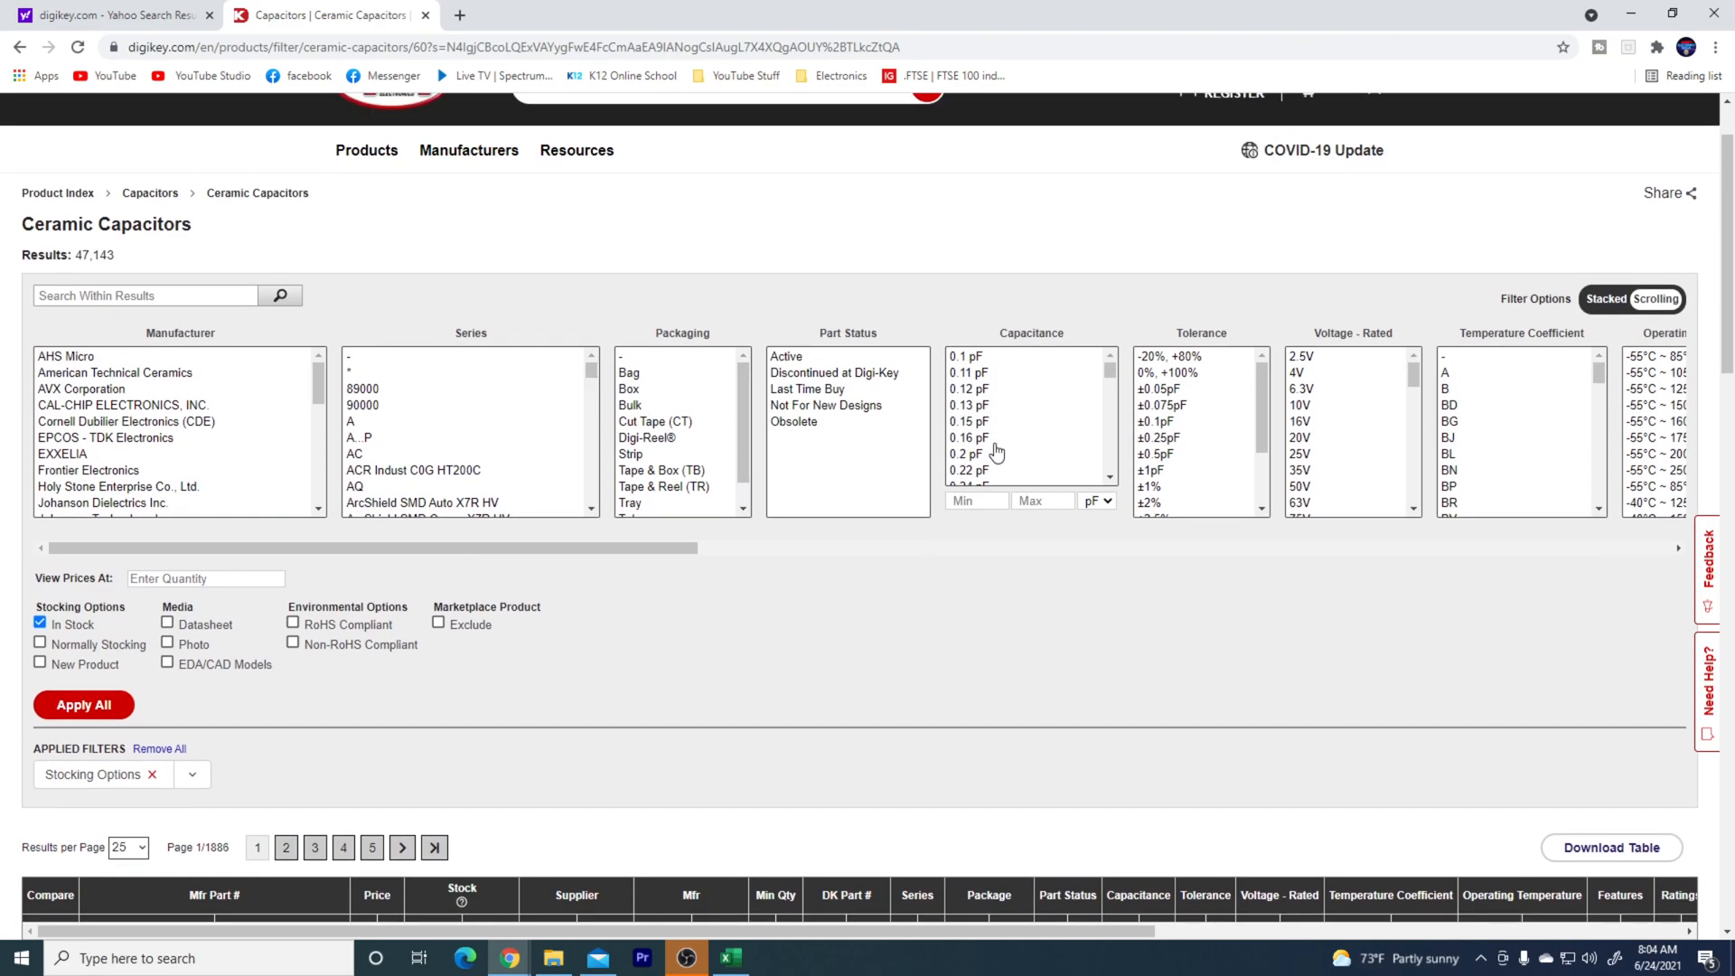
mouse_move(972, 437)
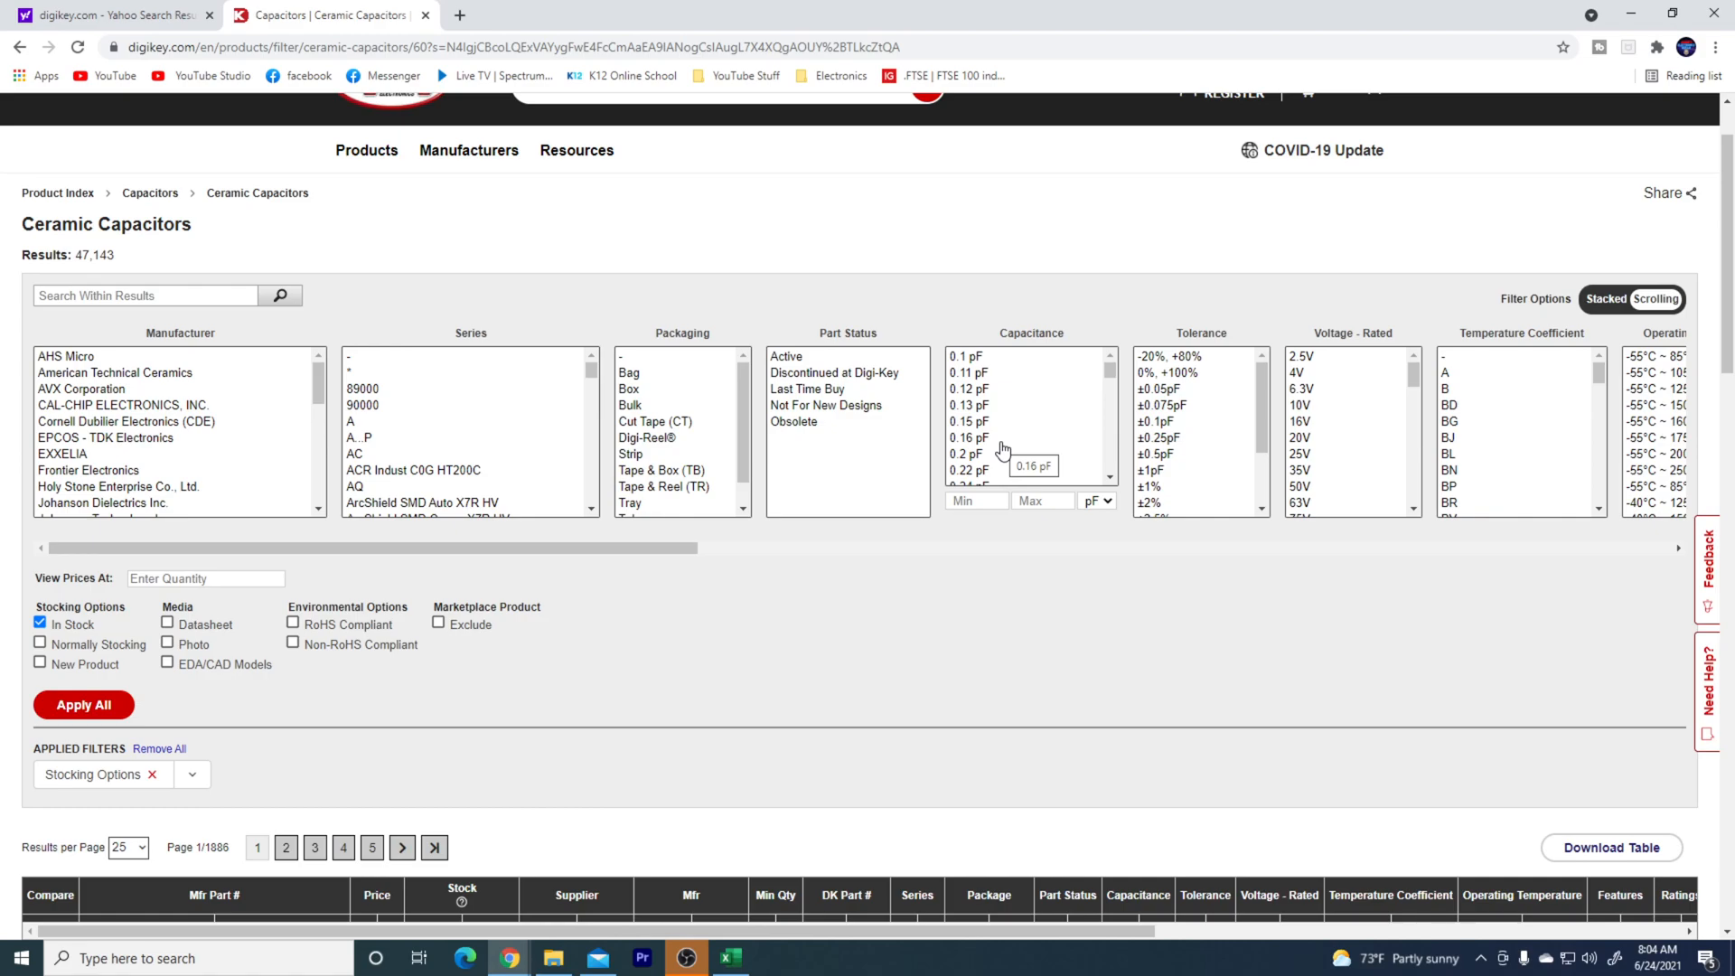
mouse_move(1502, 730)
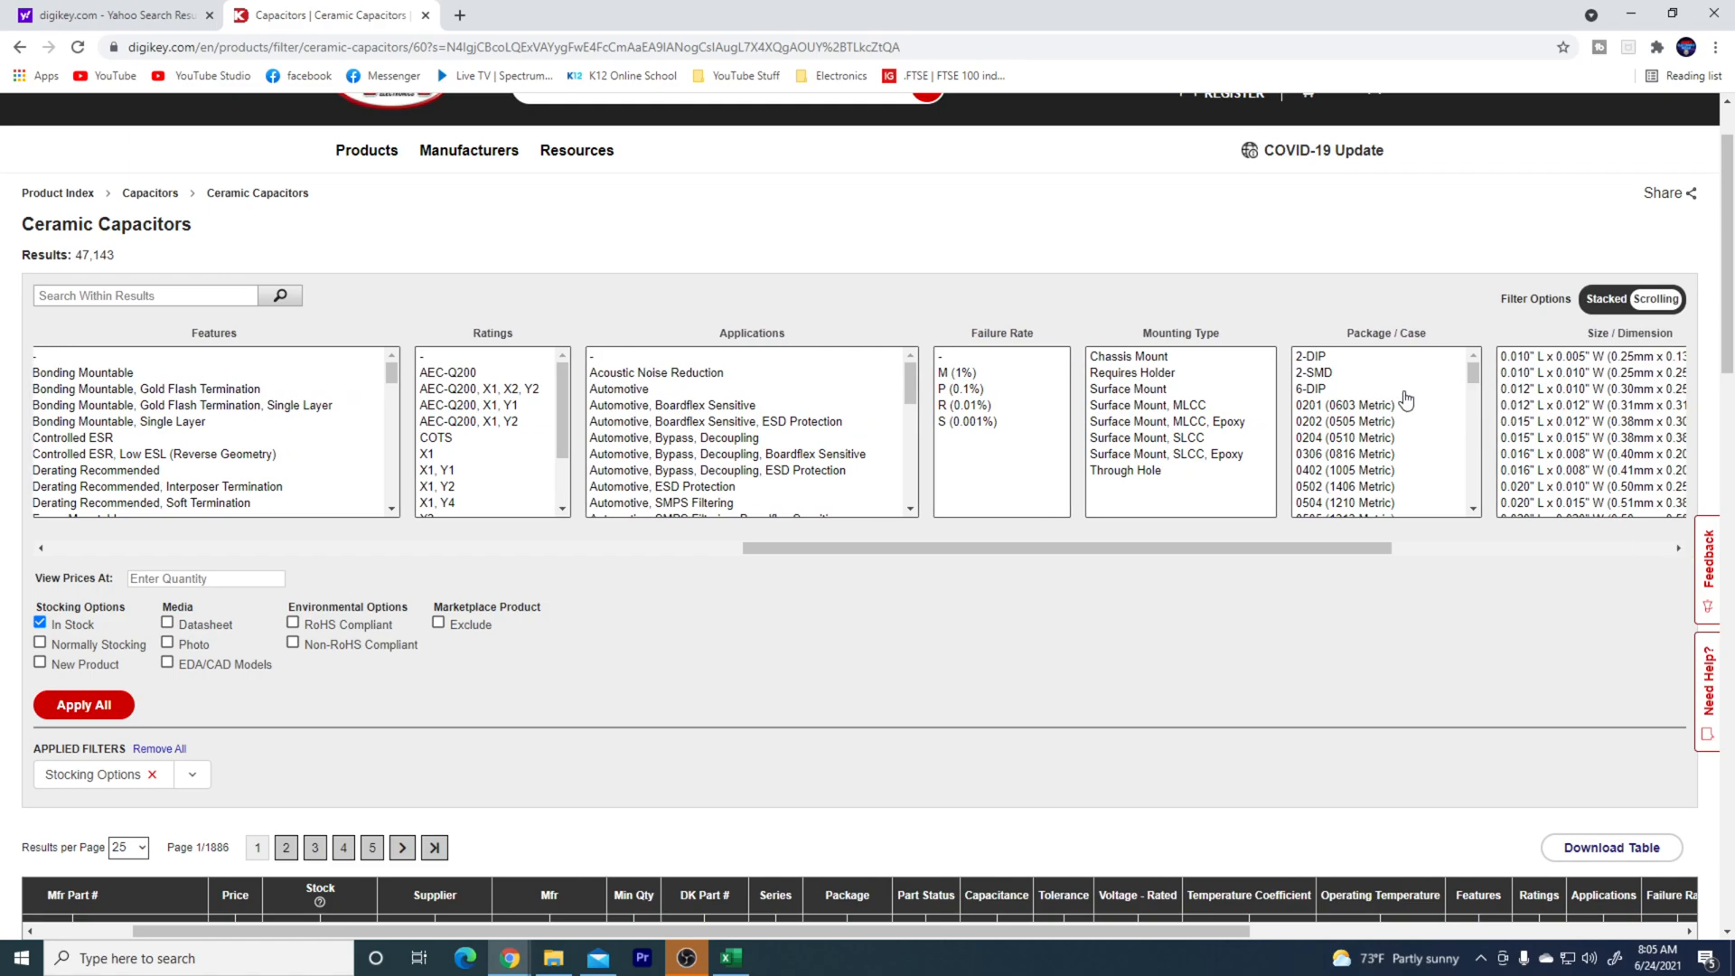
mouse_move(1399, 413)
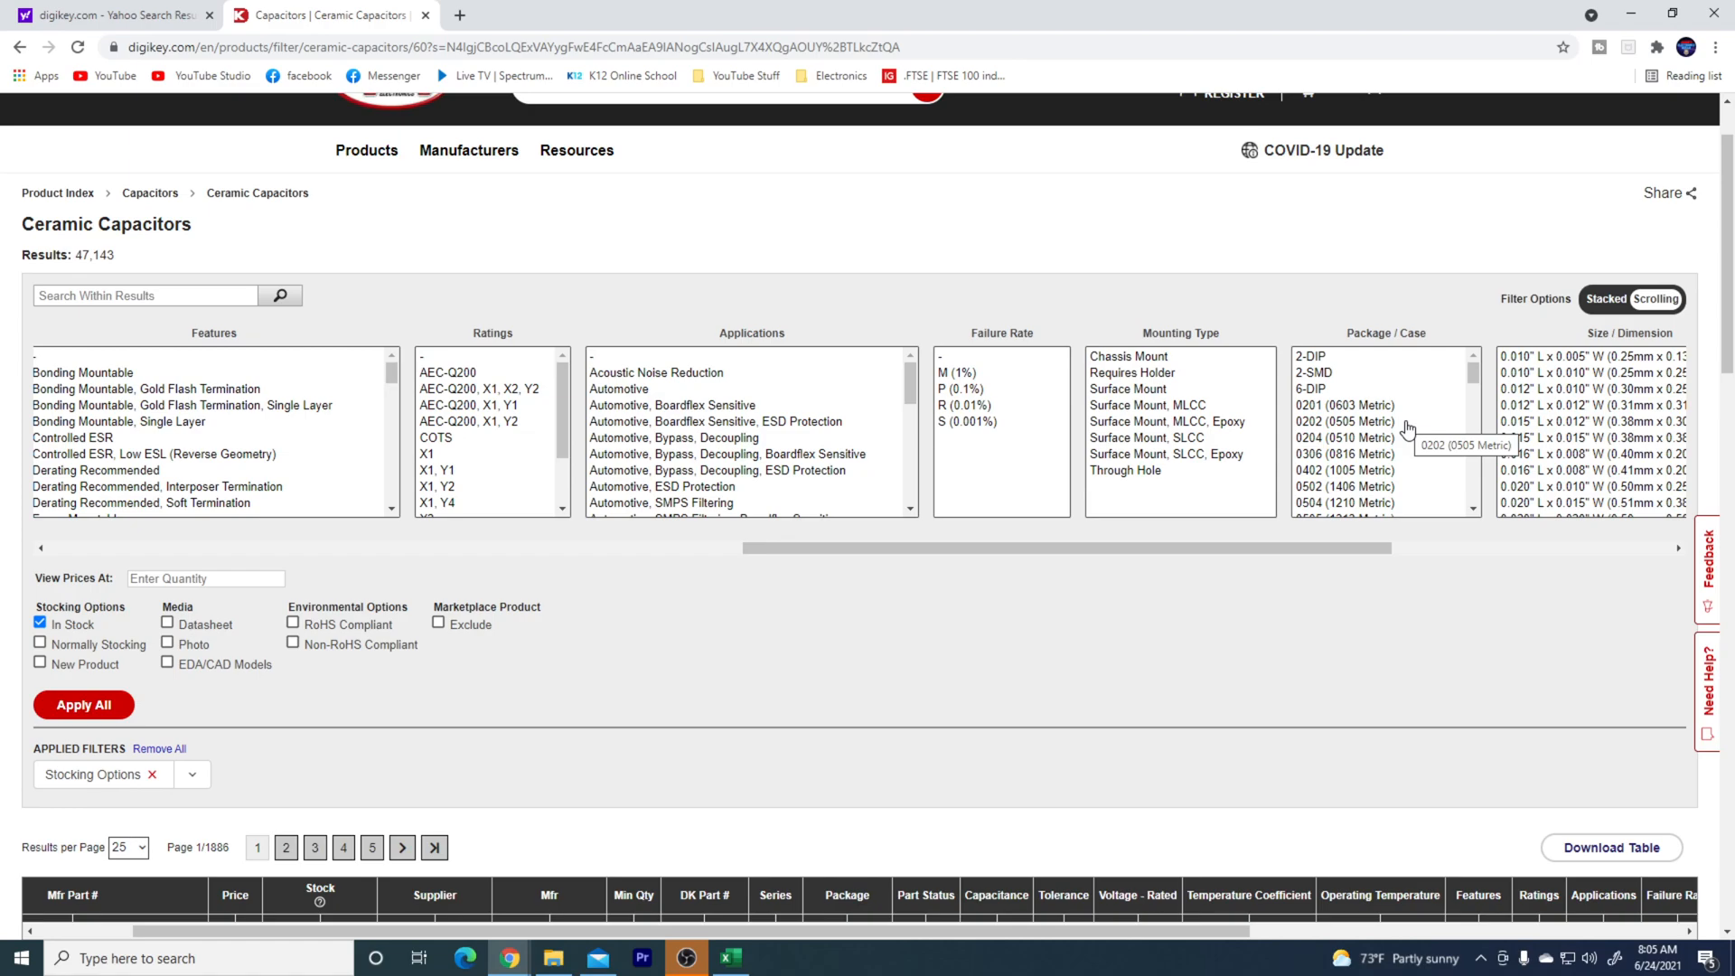
- Select 0201 (0603 Metric) under Package / Case, previewing 2,446 parts
scroll("down", 3)
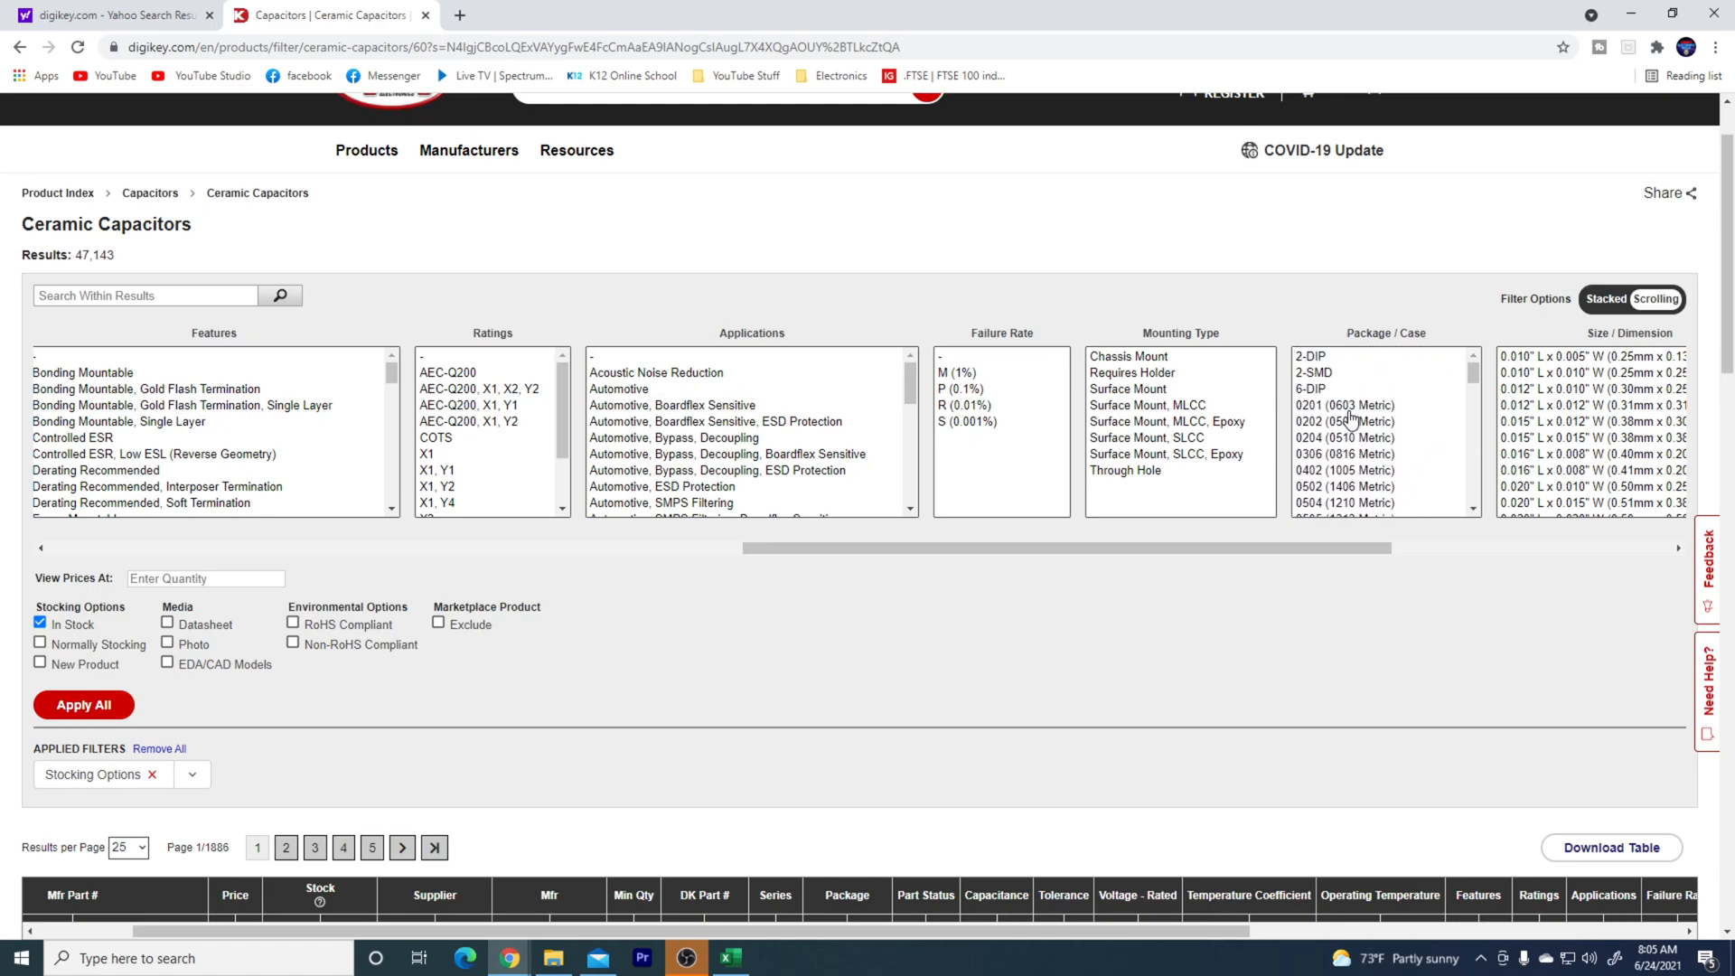
left_click(1343, 405)
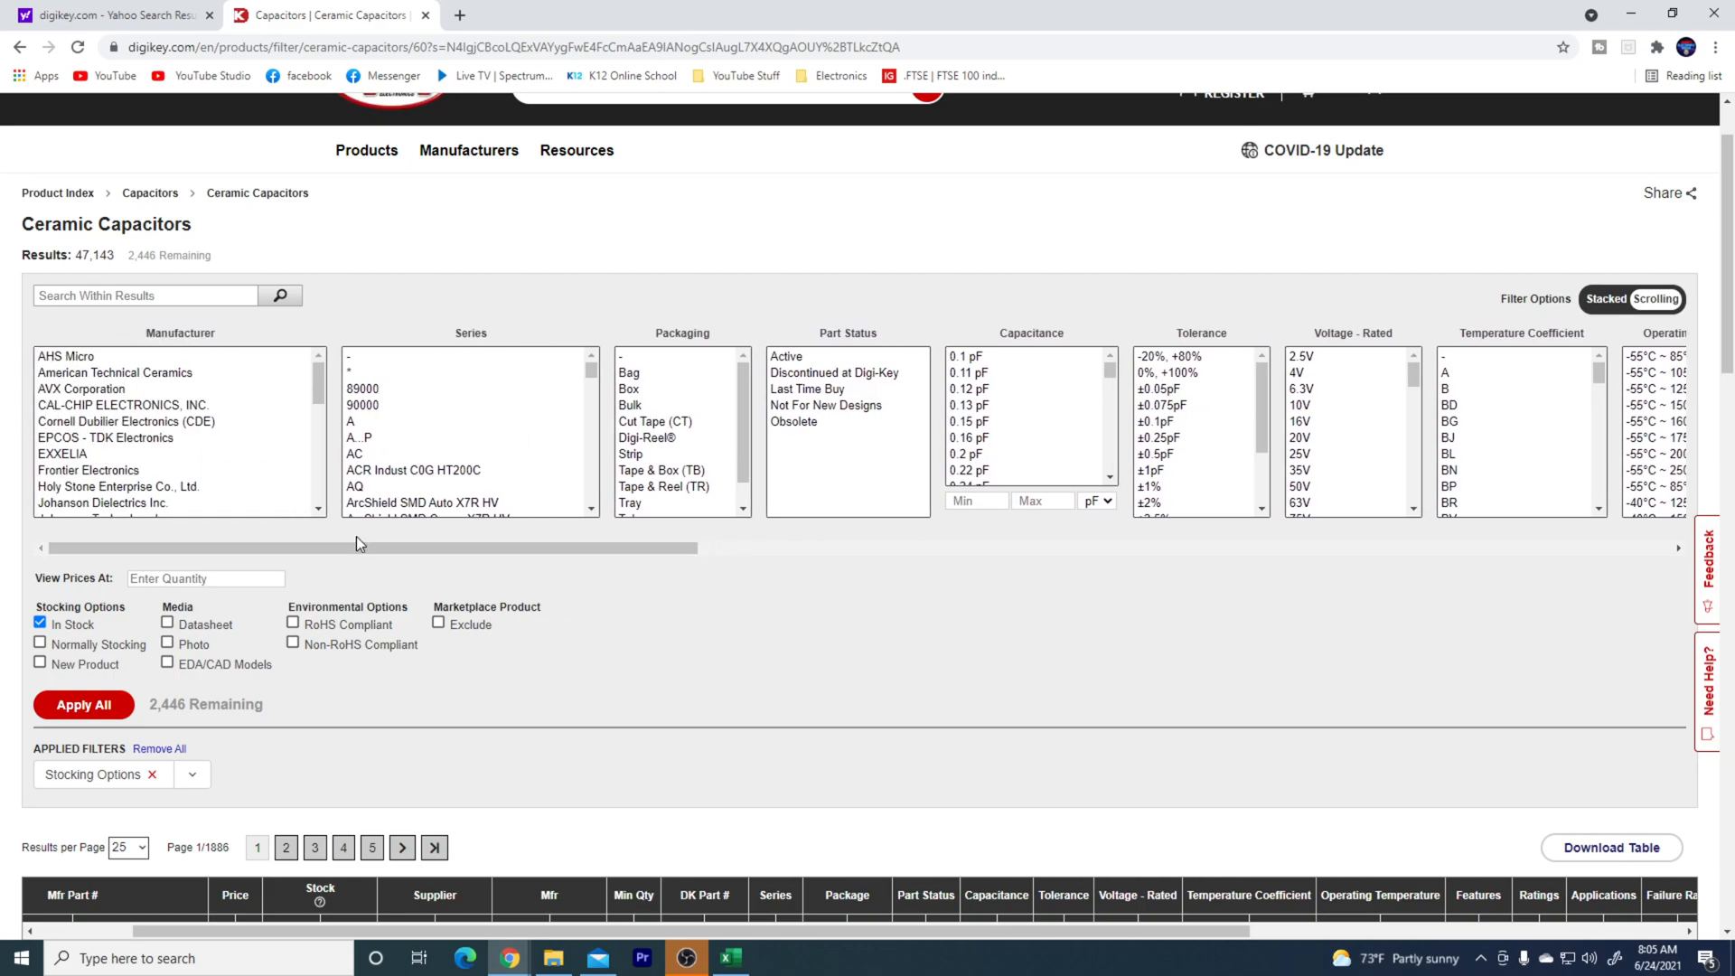
mouse_move(419, 539)
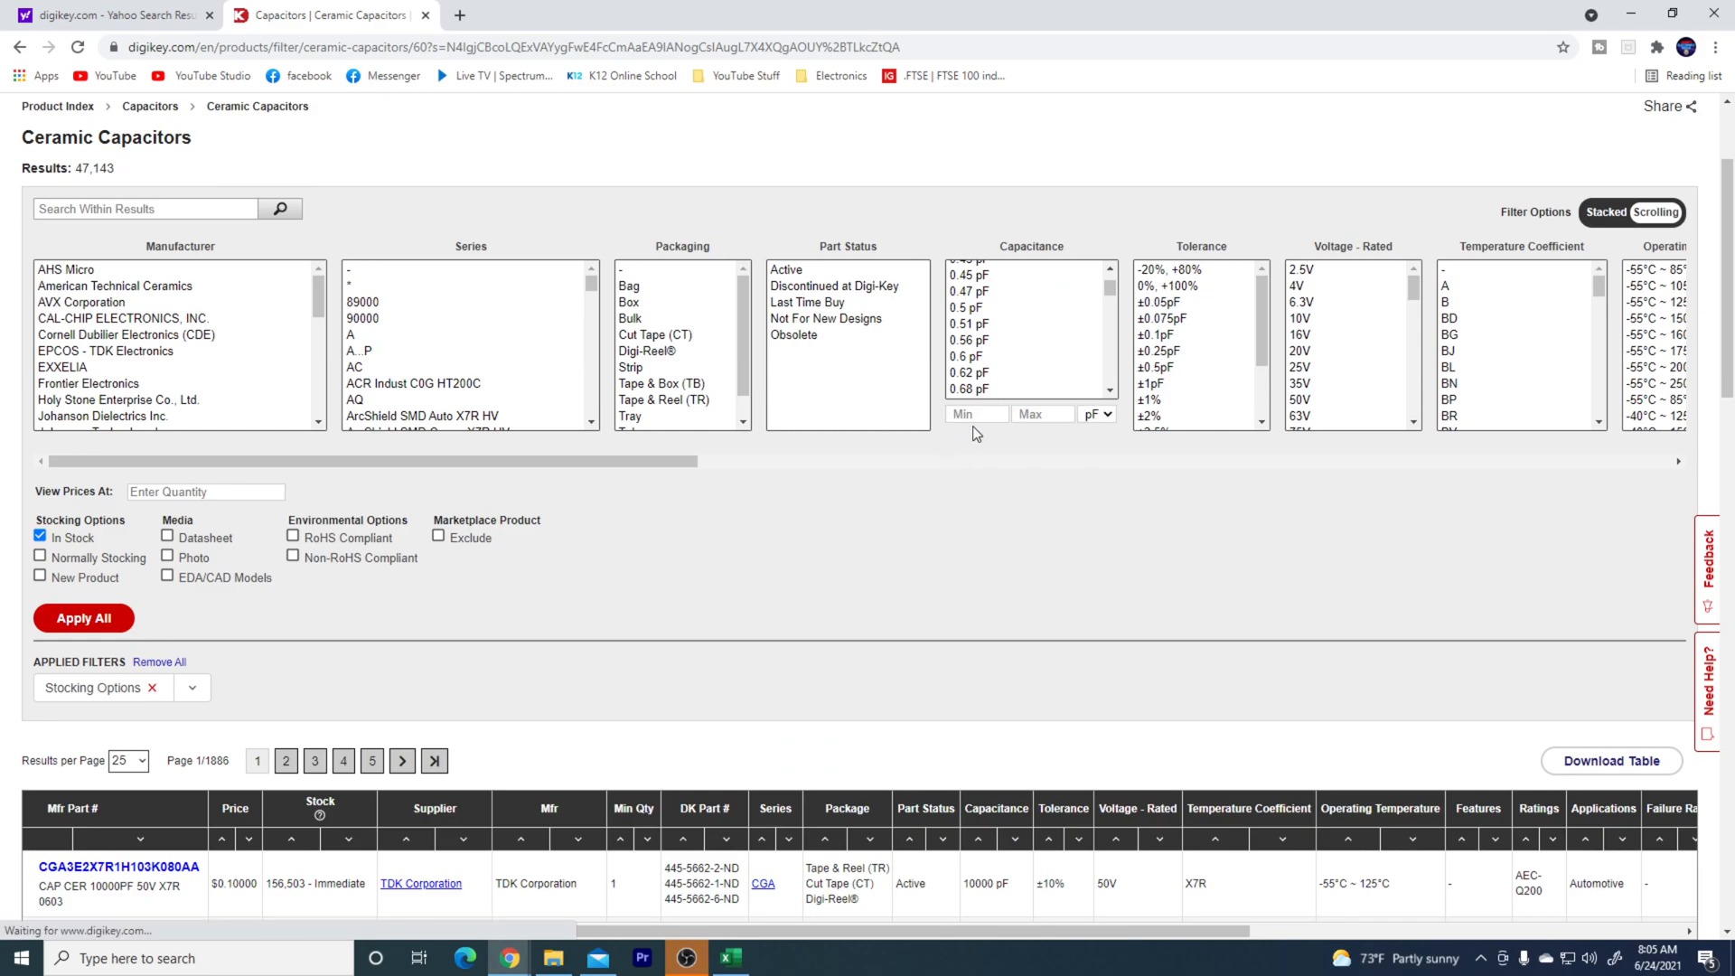
- Select 0.01 µF and 1 µF in the Capacitance filter and apply, leaving 110 in-stock 0201 parts
scroll("down", 3)
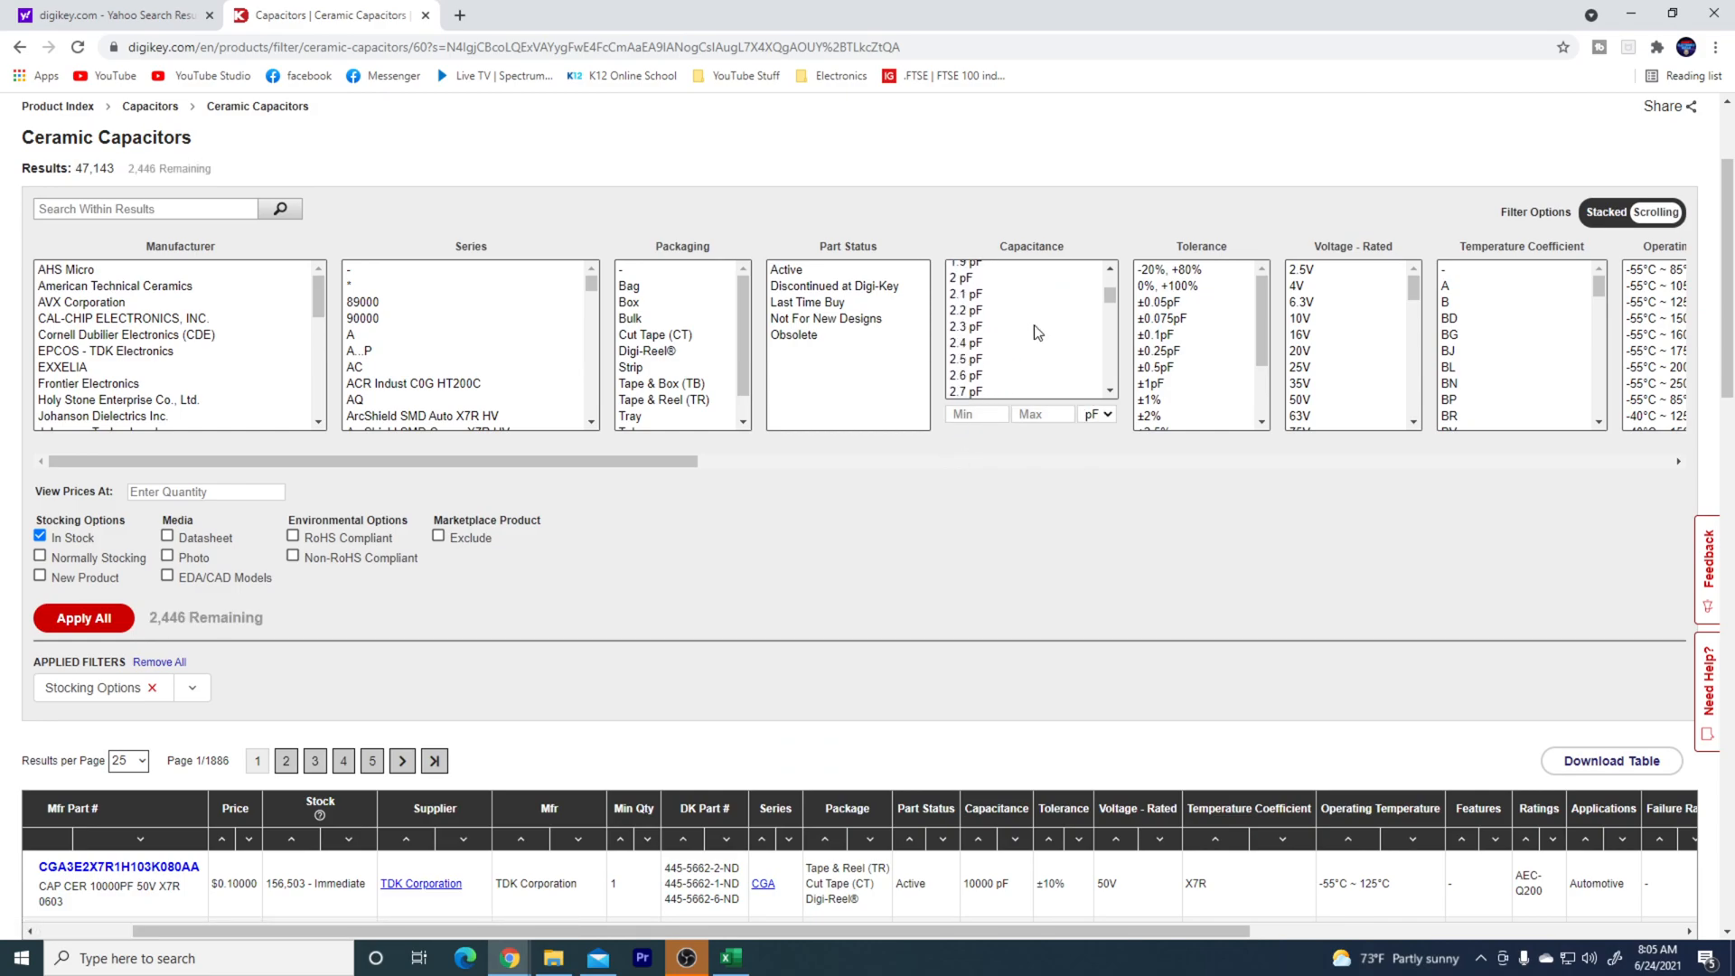
scroll("down", 3)
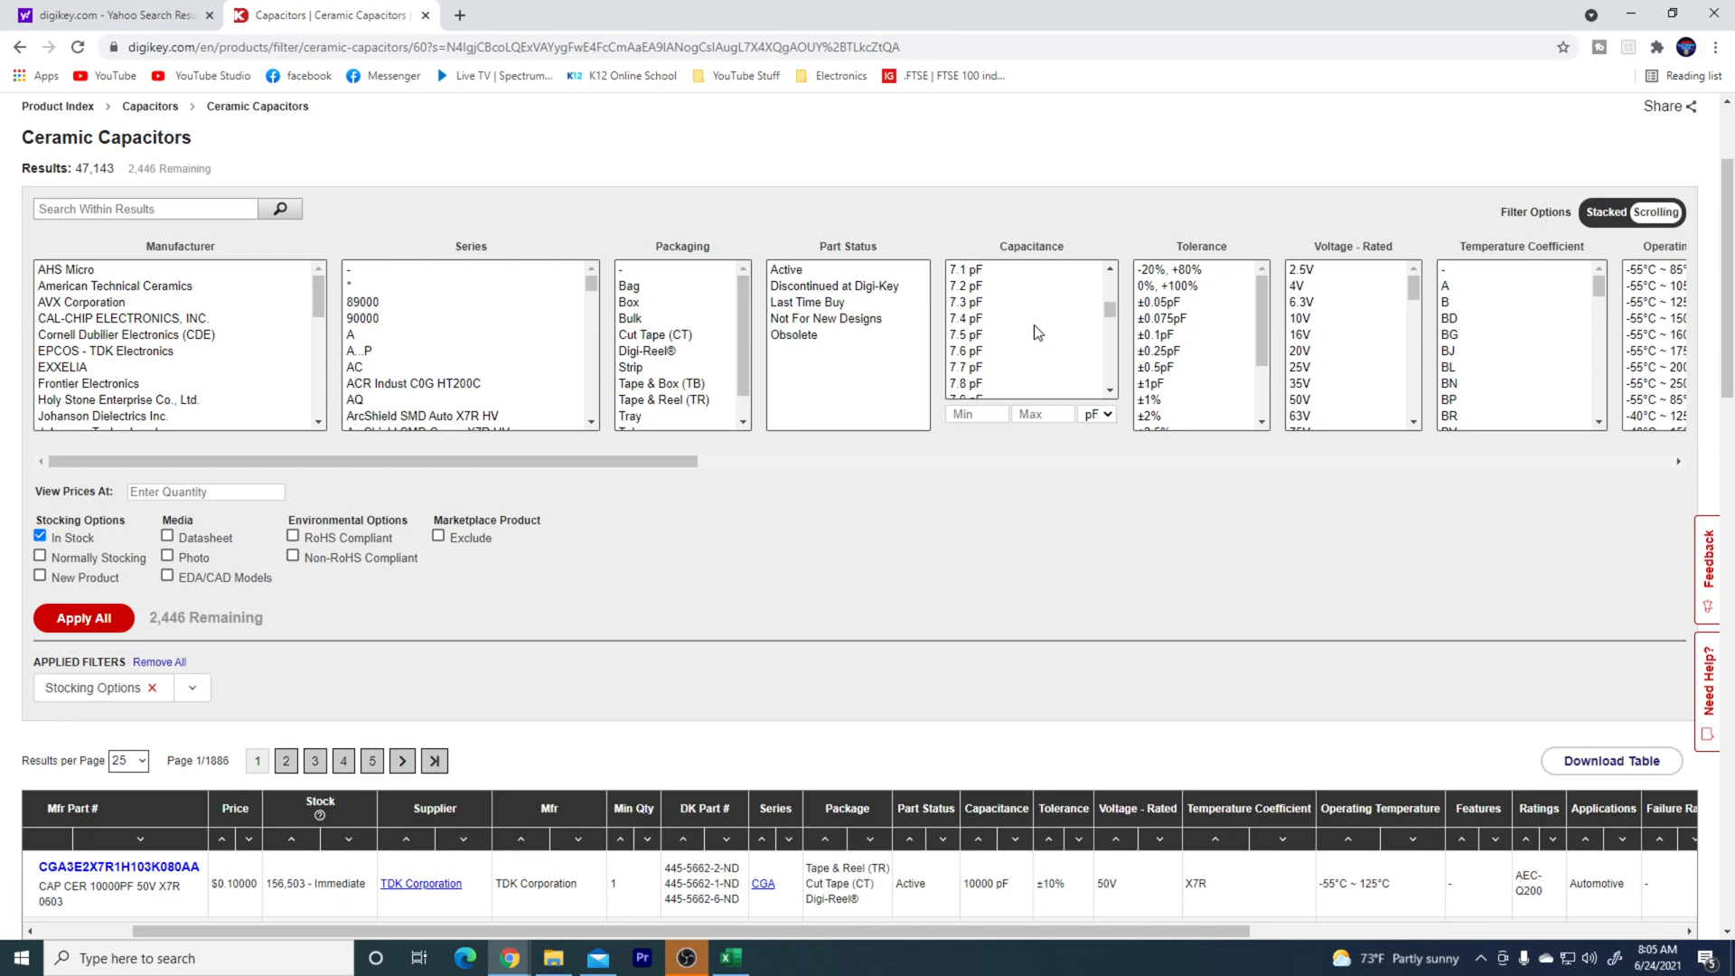
scroll("down", 3)
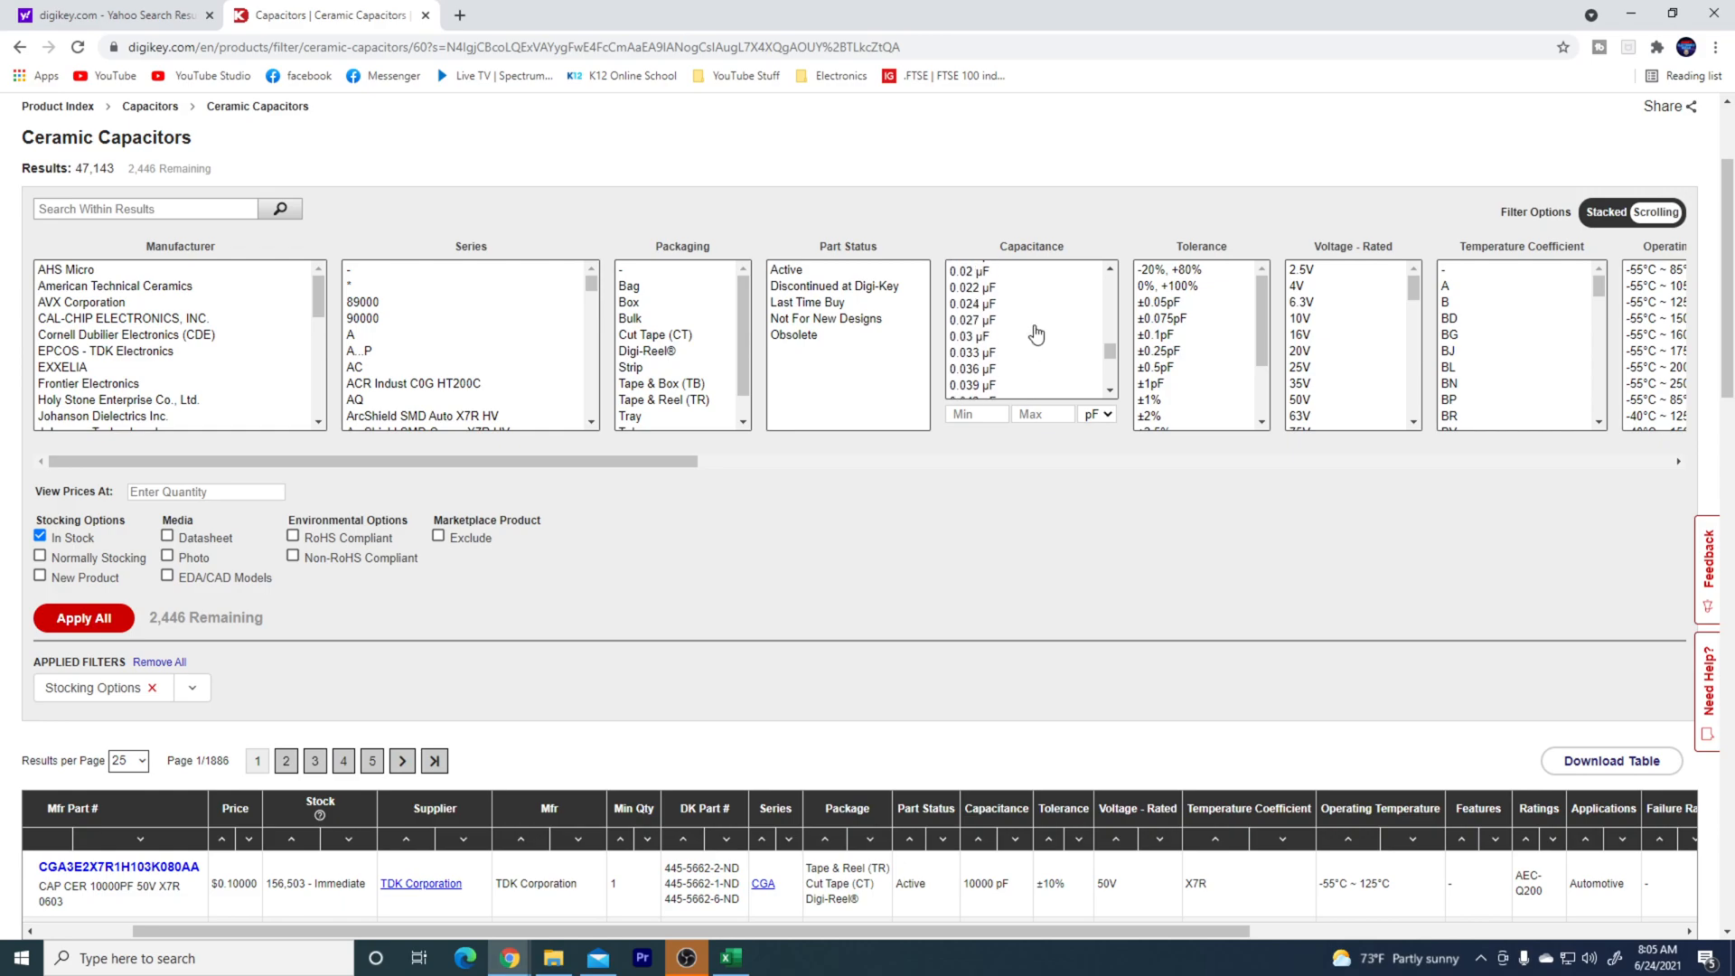
scroll("down", 3)
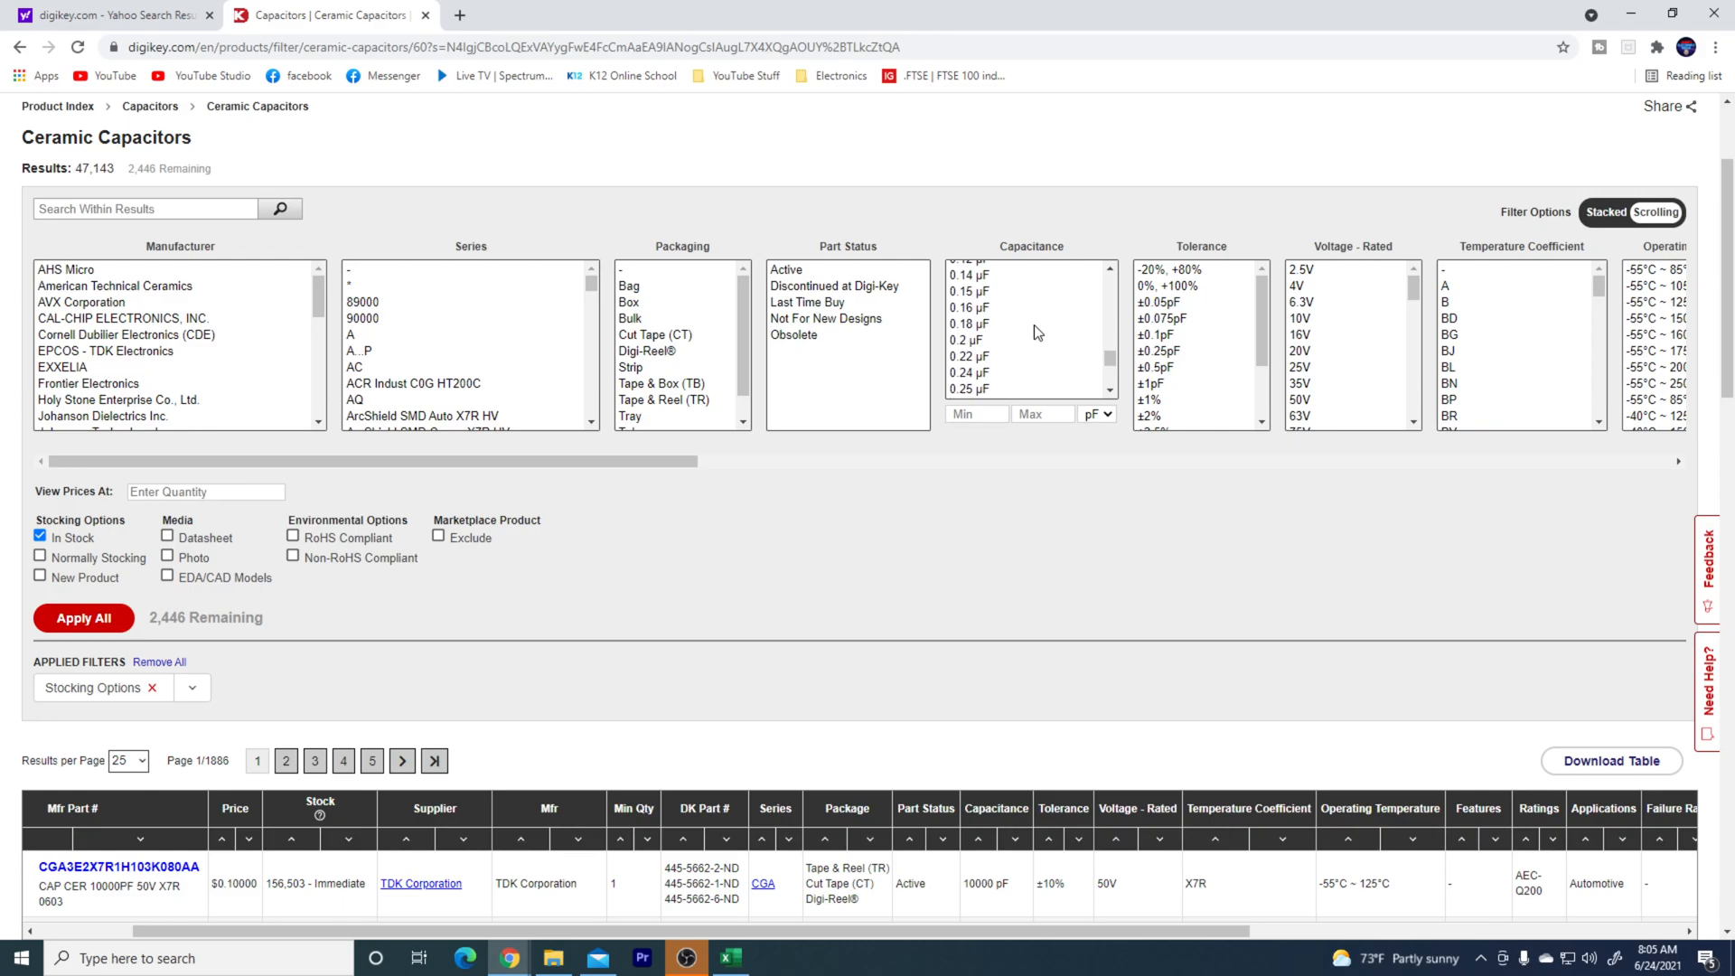
scroll("down", 3)
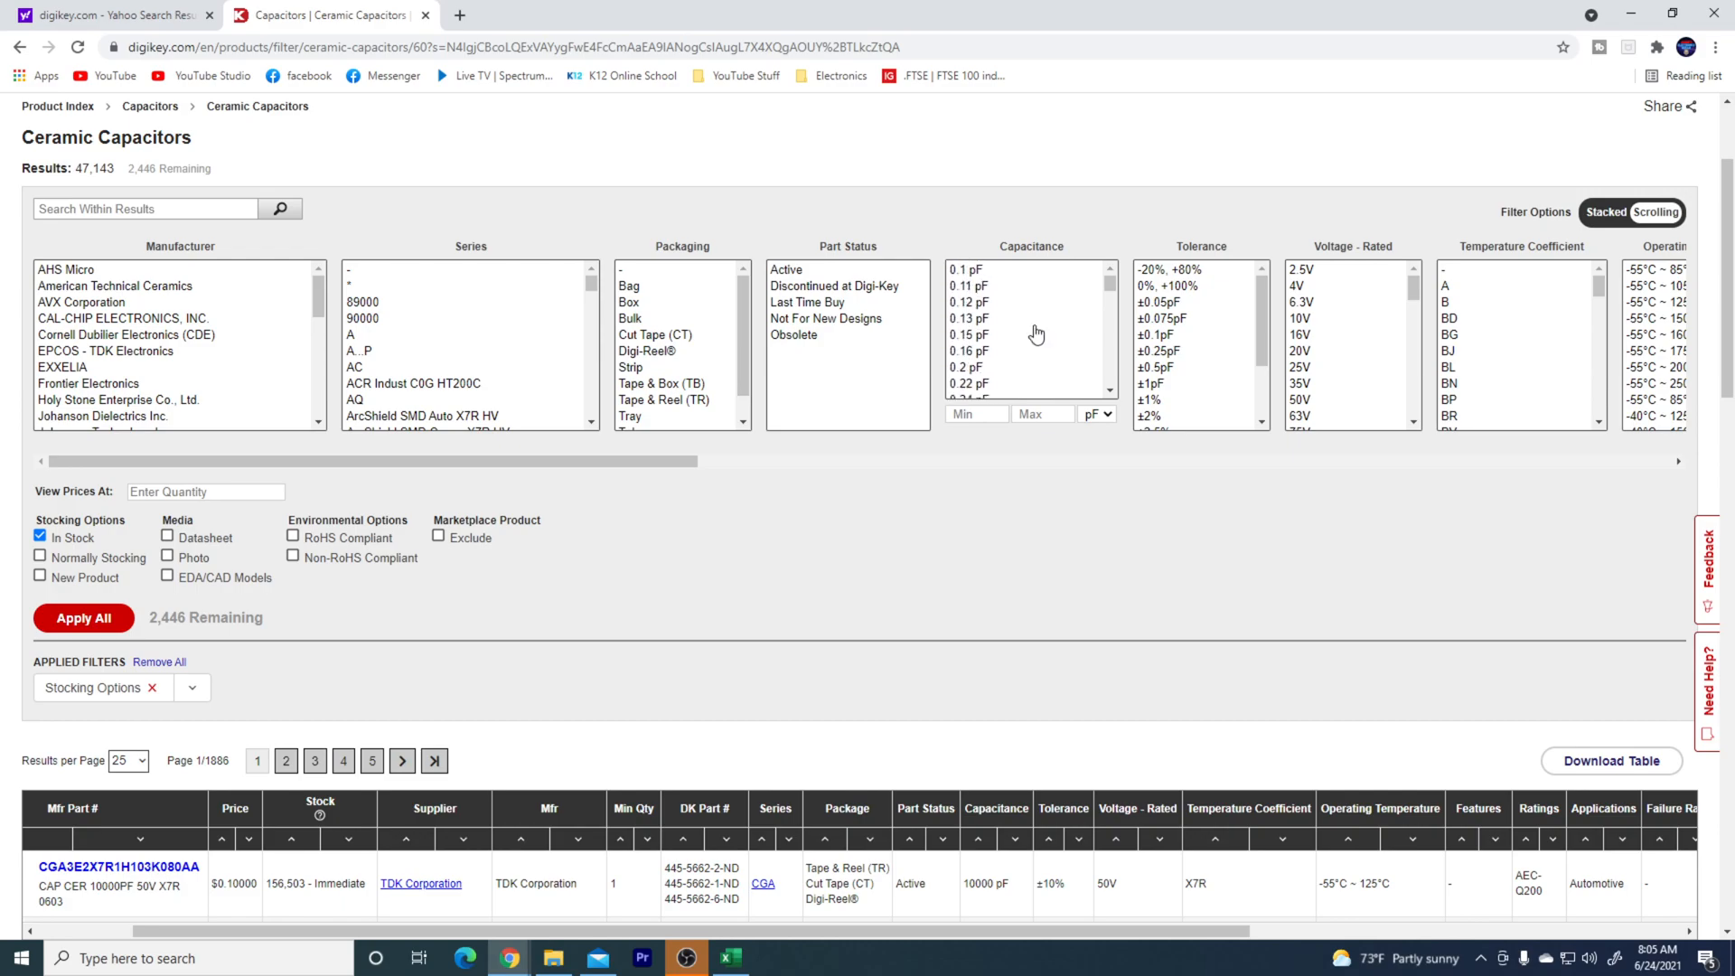
scroll("down", 3)
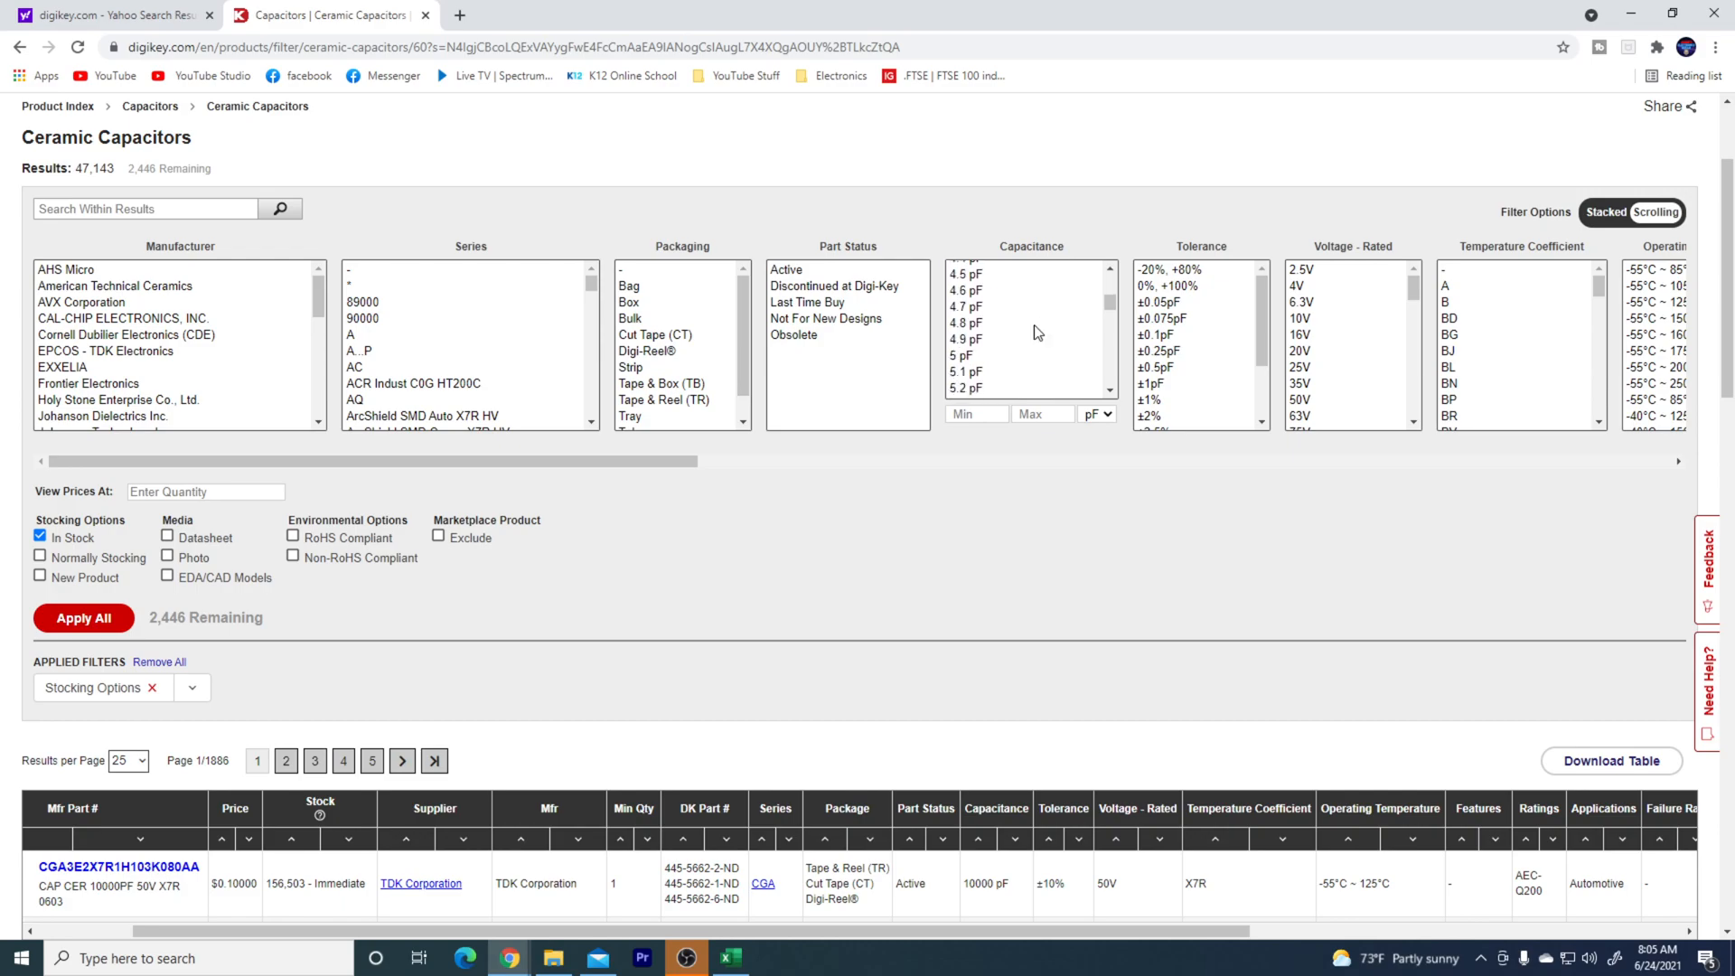
scroll("down", 3)
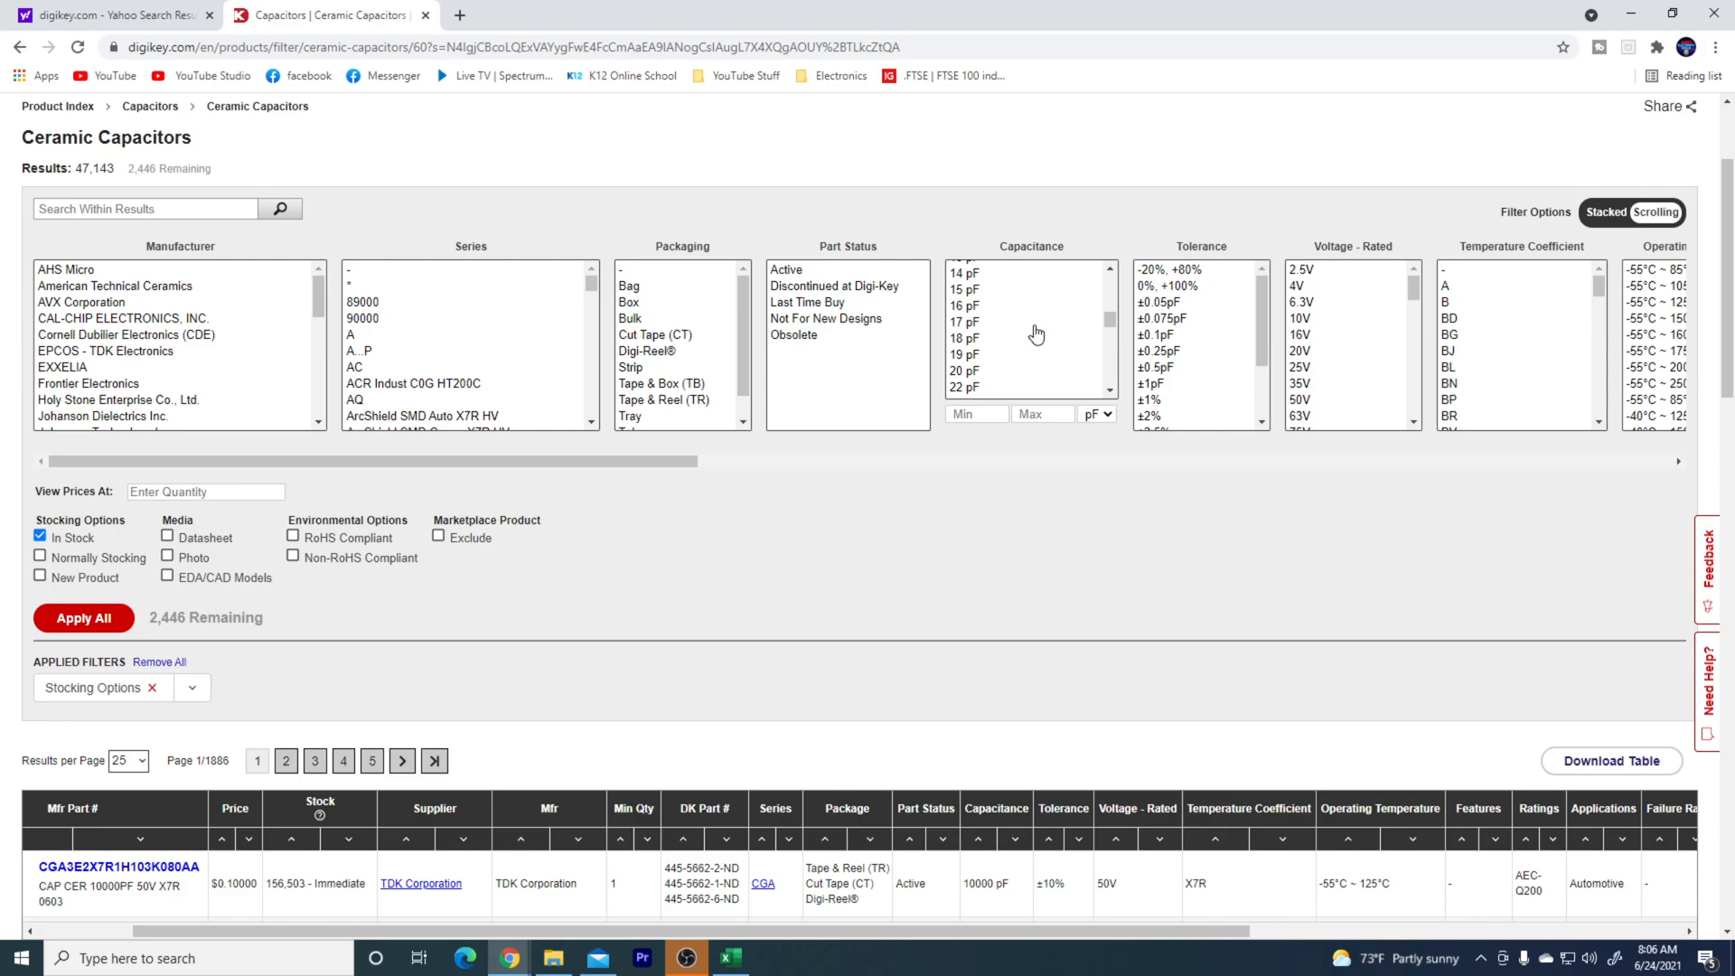
scroll("down", 3)
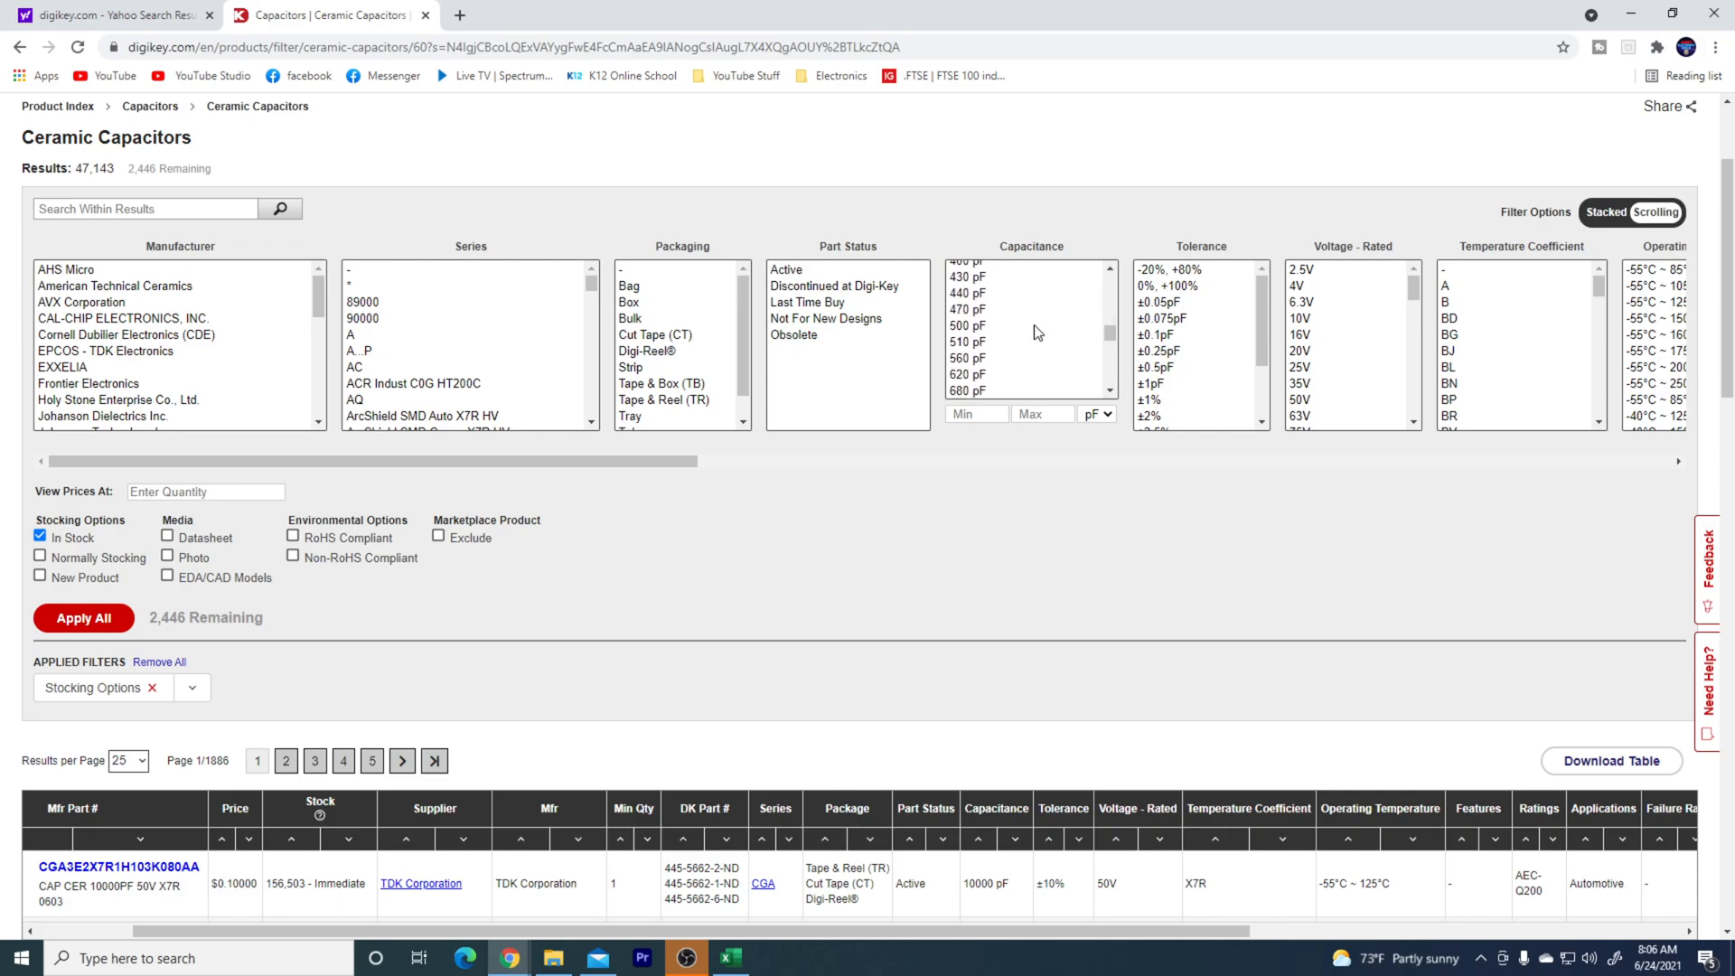
scroll("down", 3)
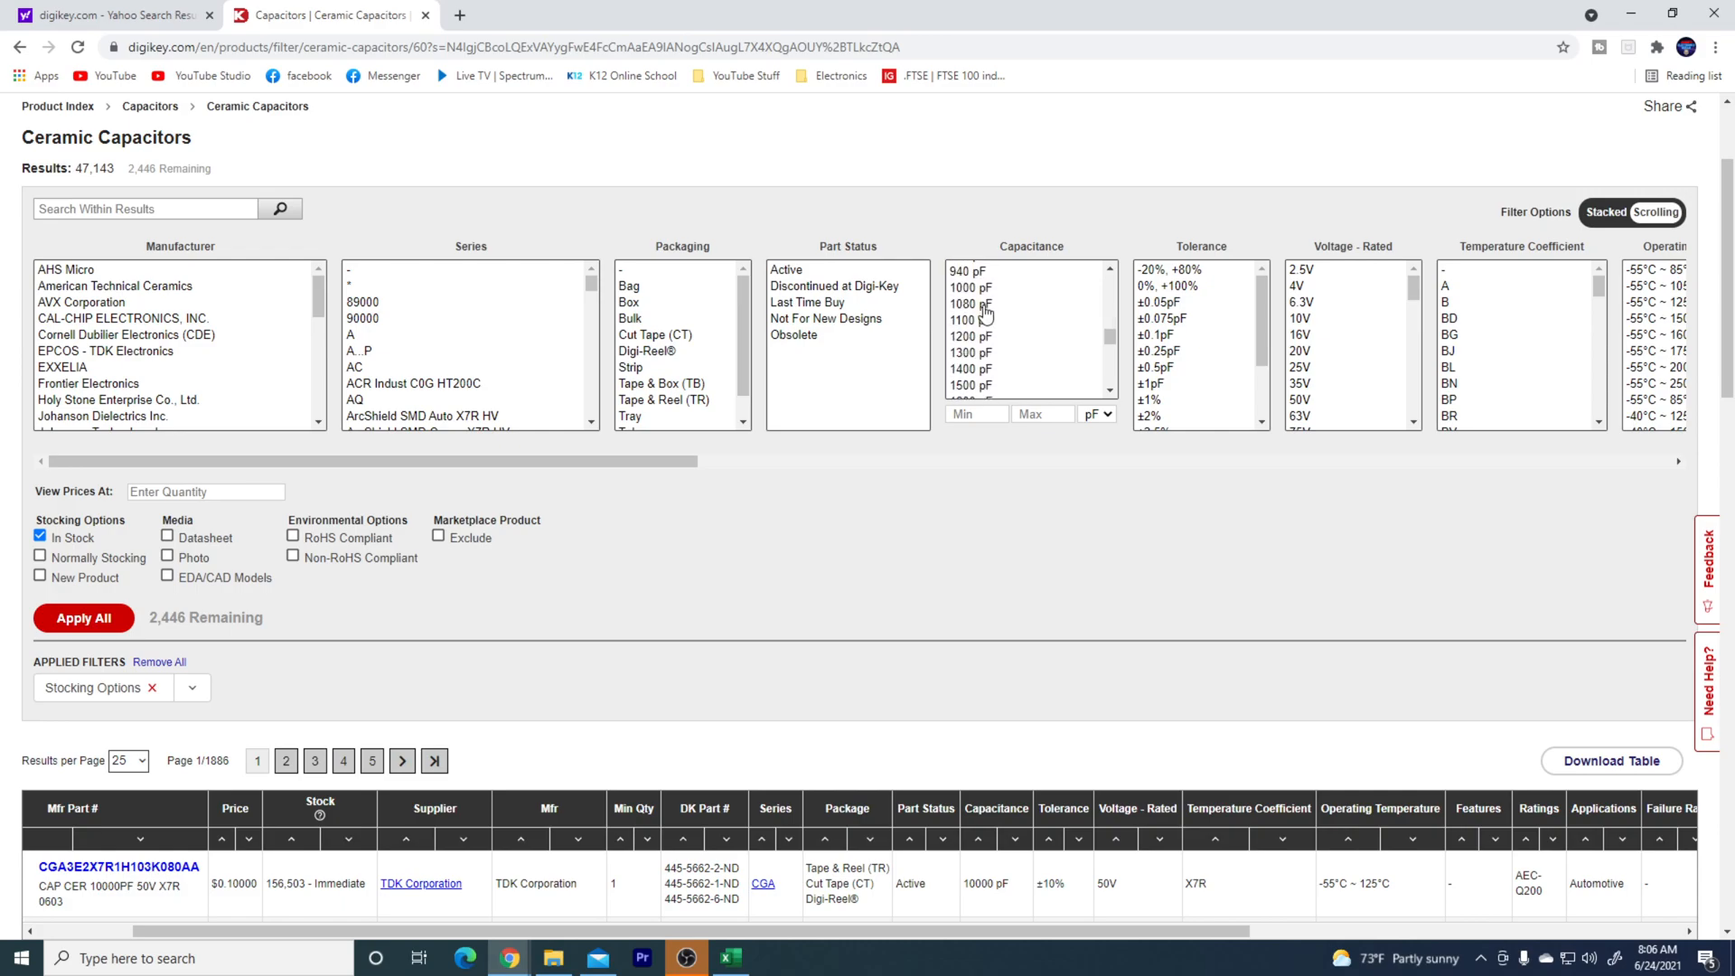
mouse_move(1016, 302)
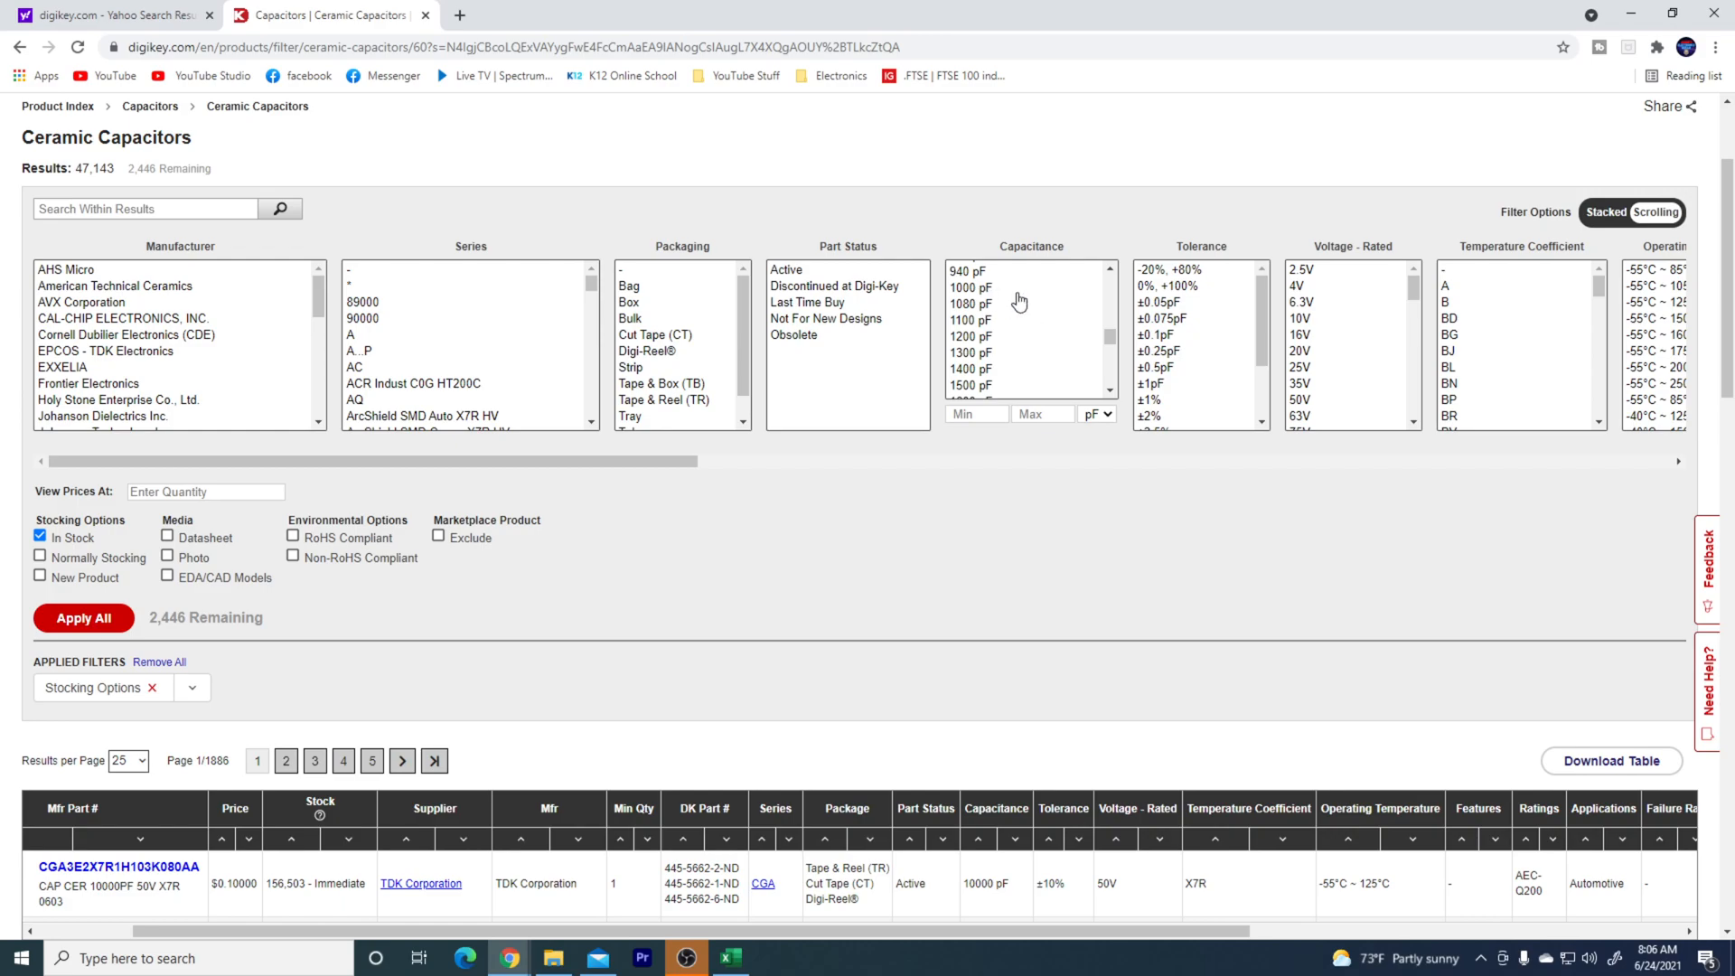
mouse_move(974, 301)
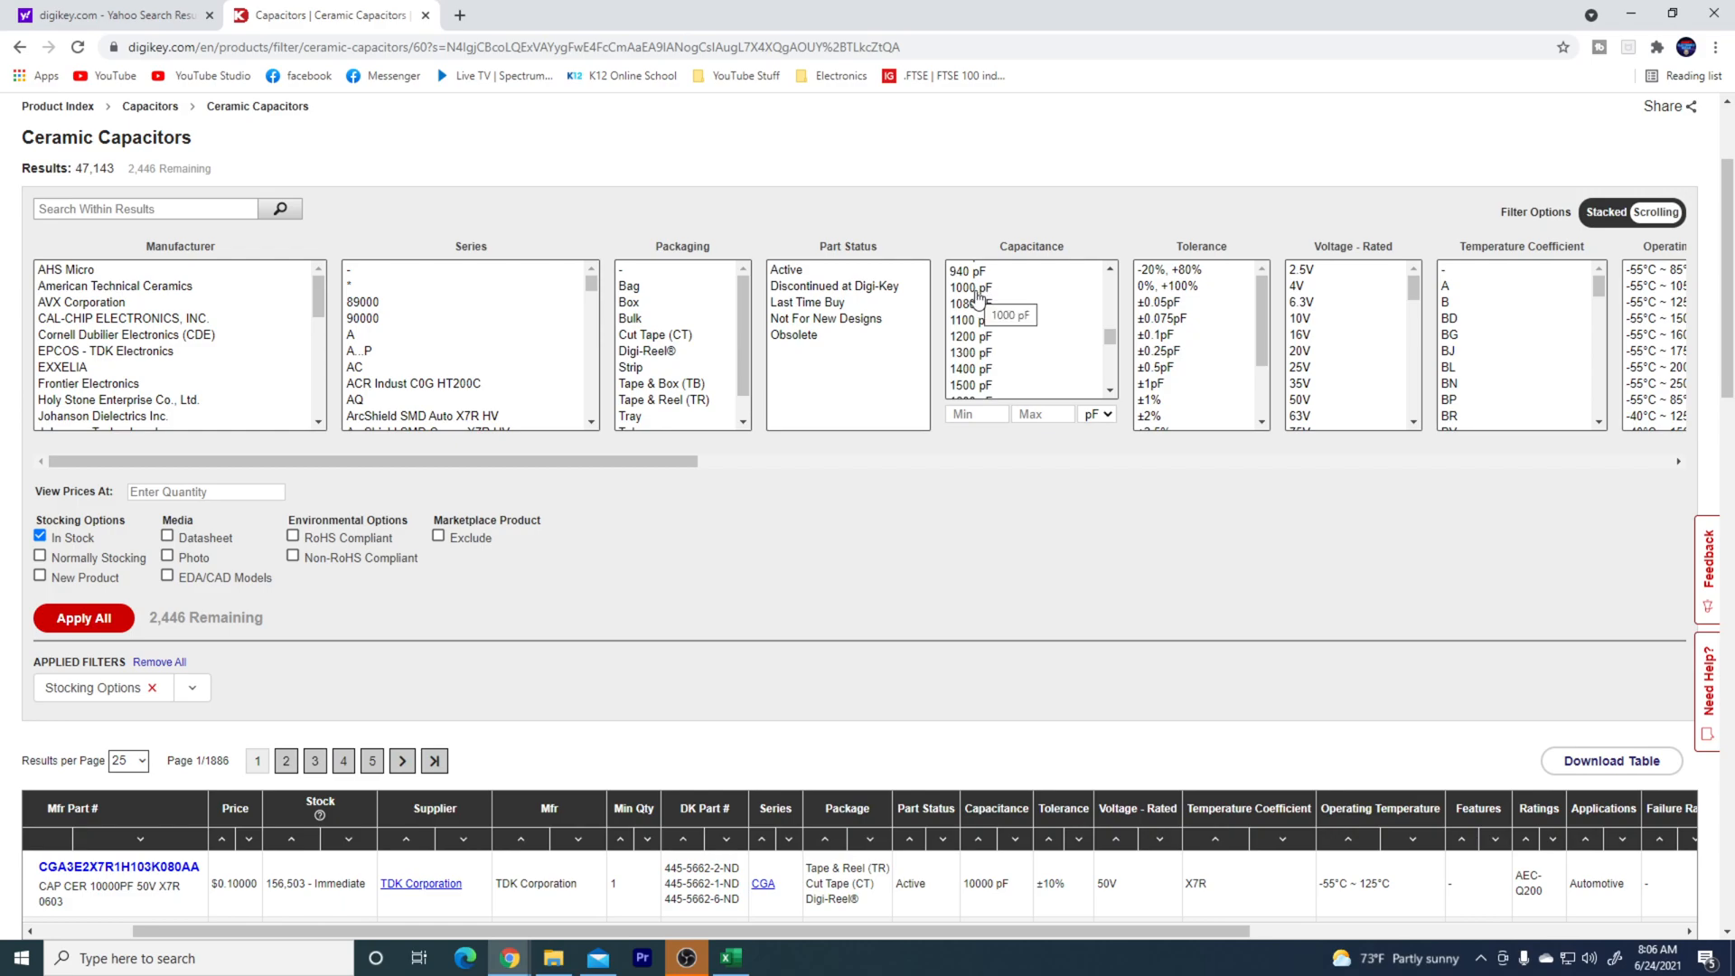
mouse_move(970, 303)
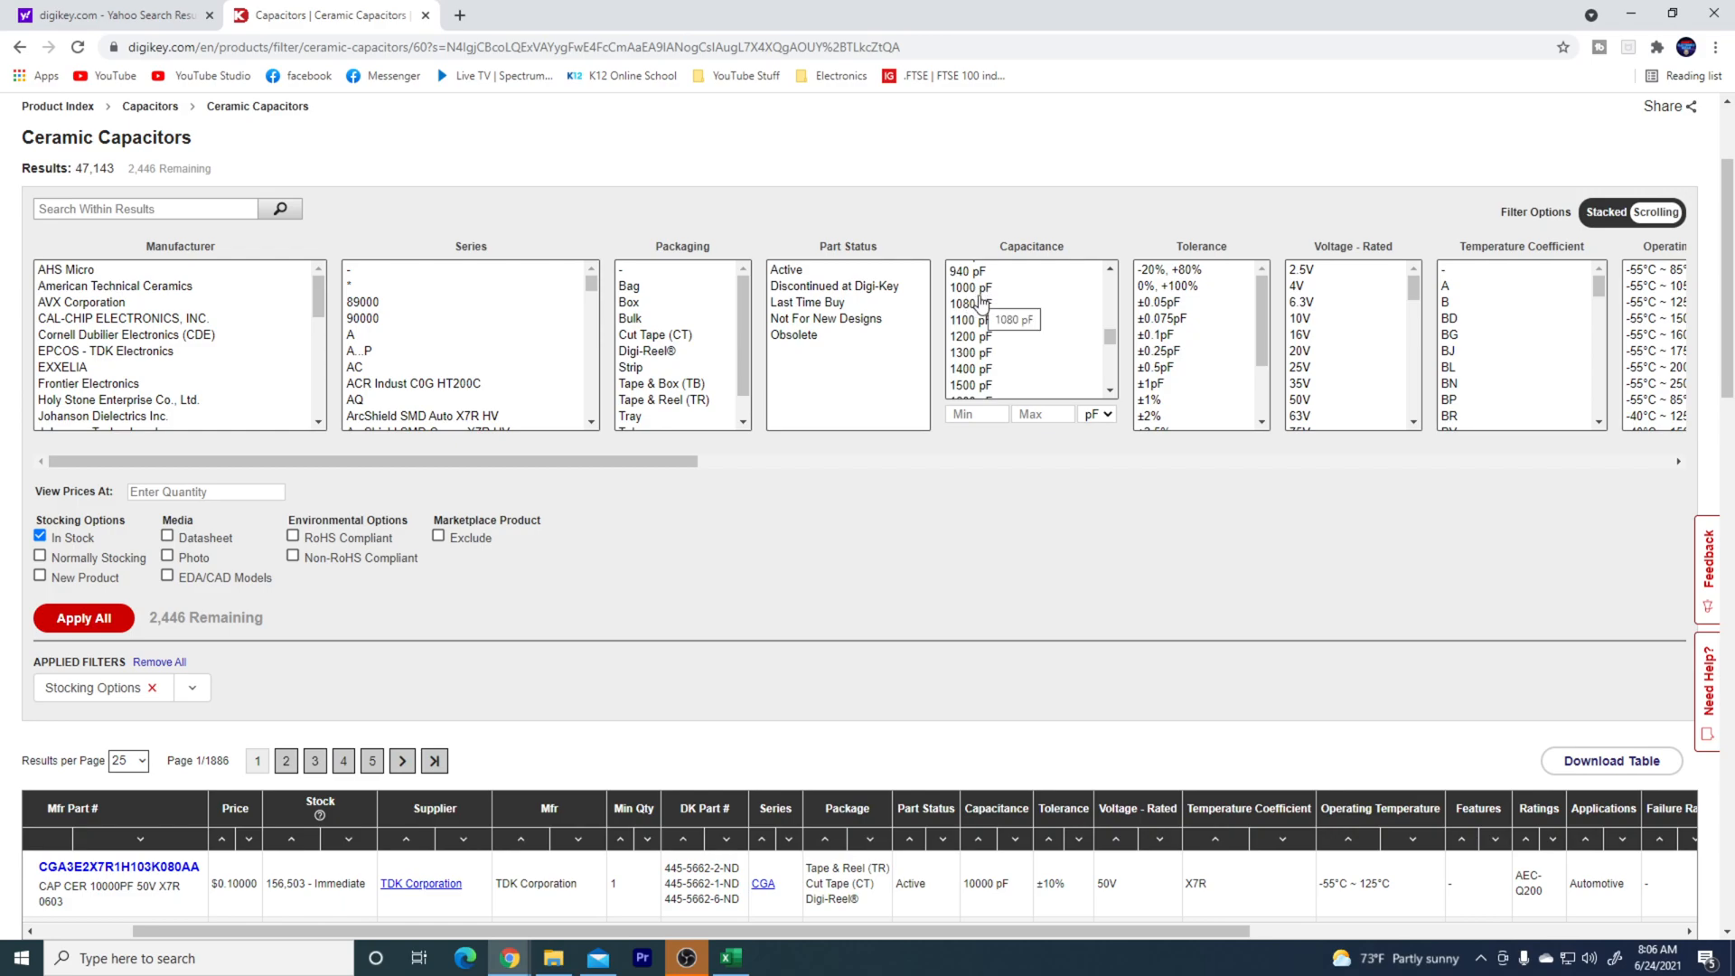
mouse_move(983, 307)
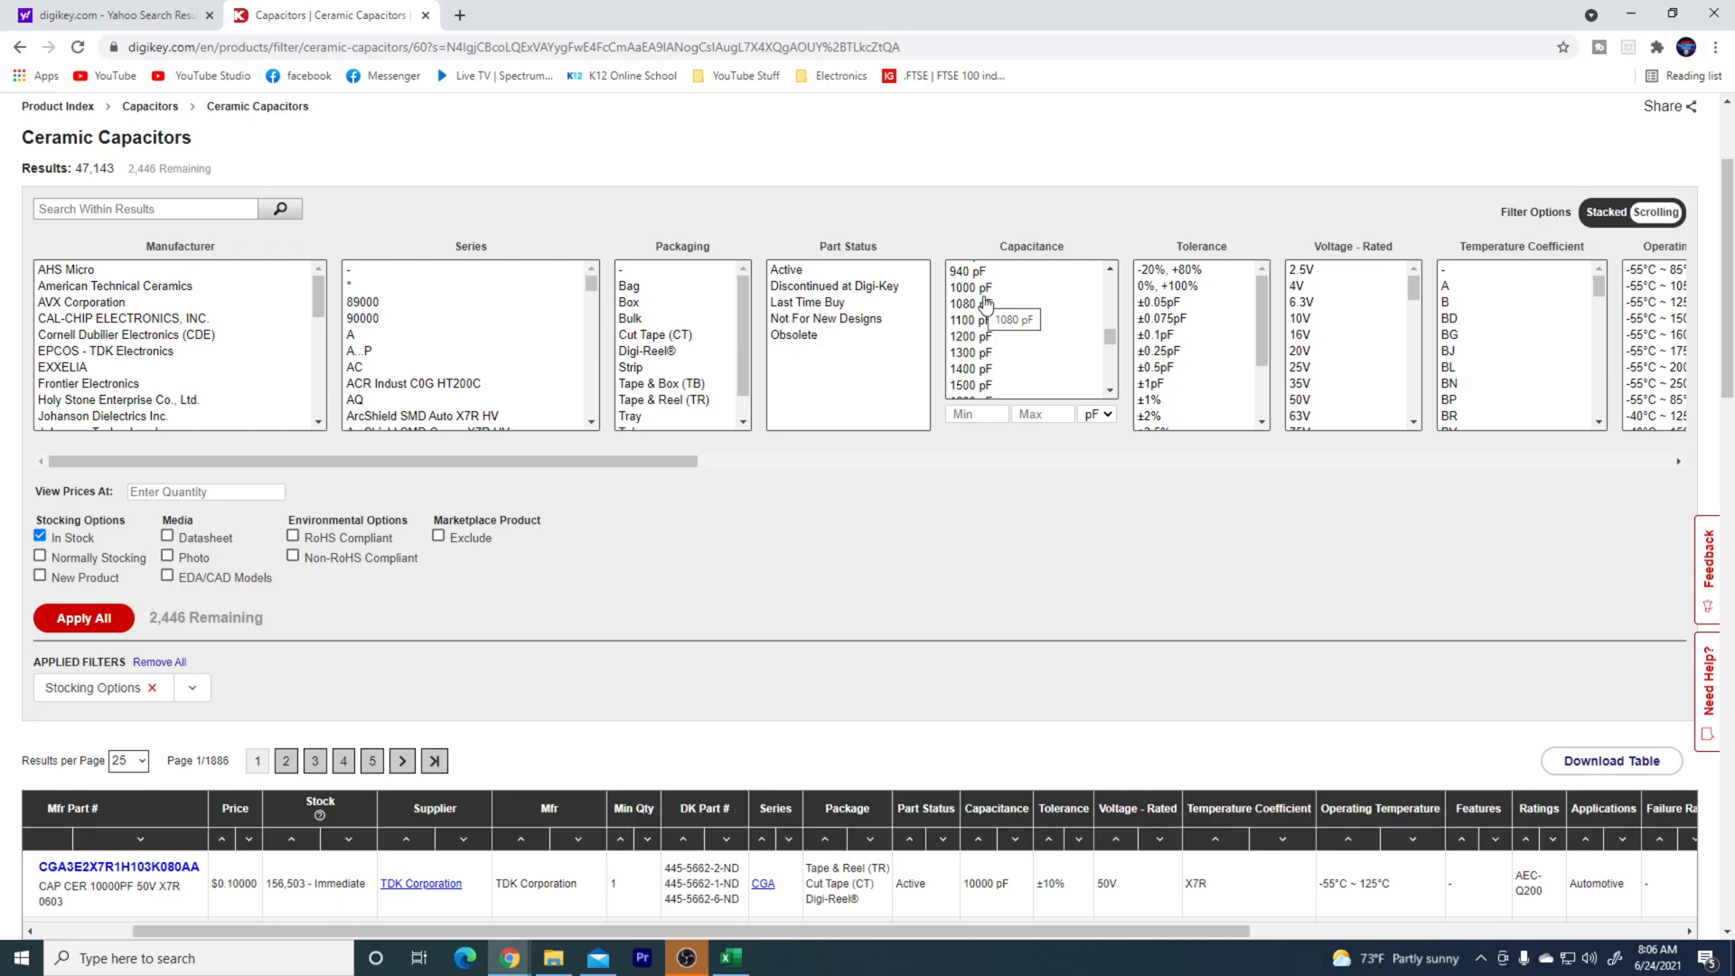
scroll("down", 3)
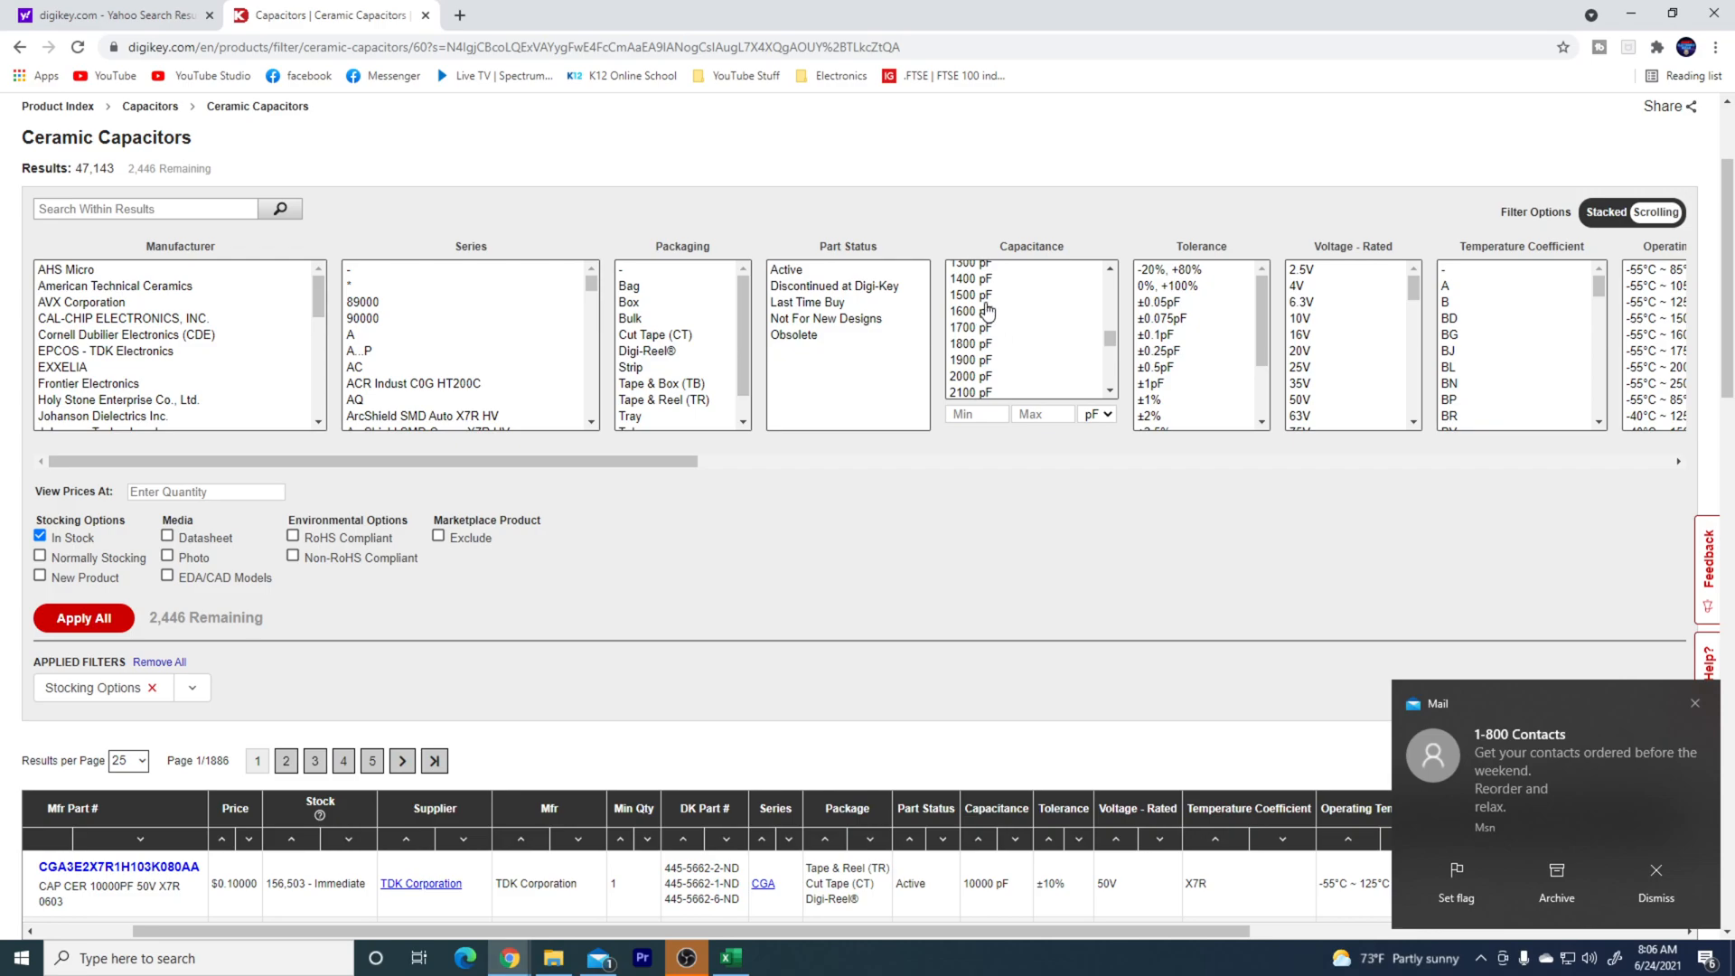
mouse_move(983, 337)
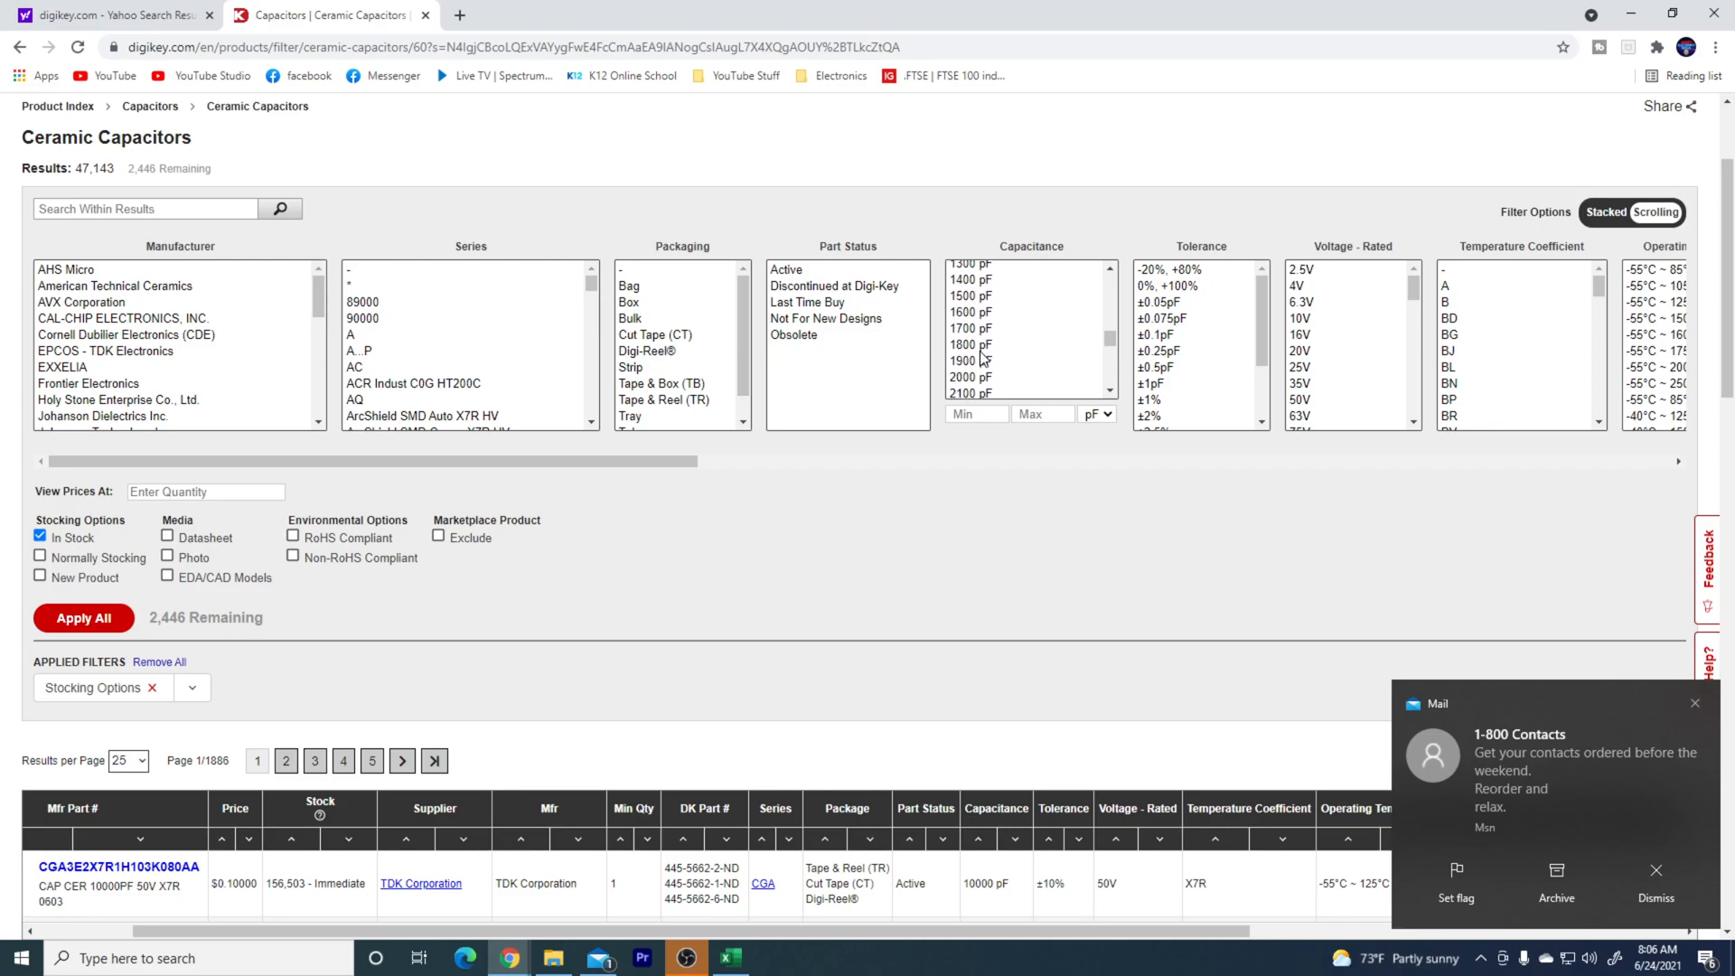
scroll("down", 3)
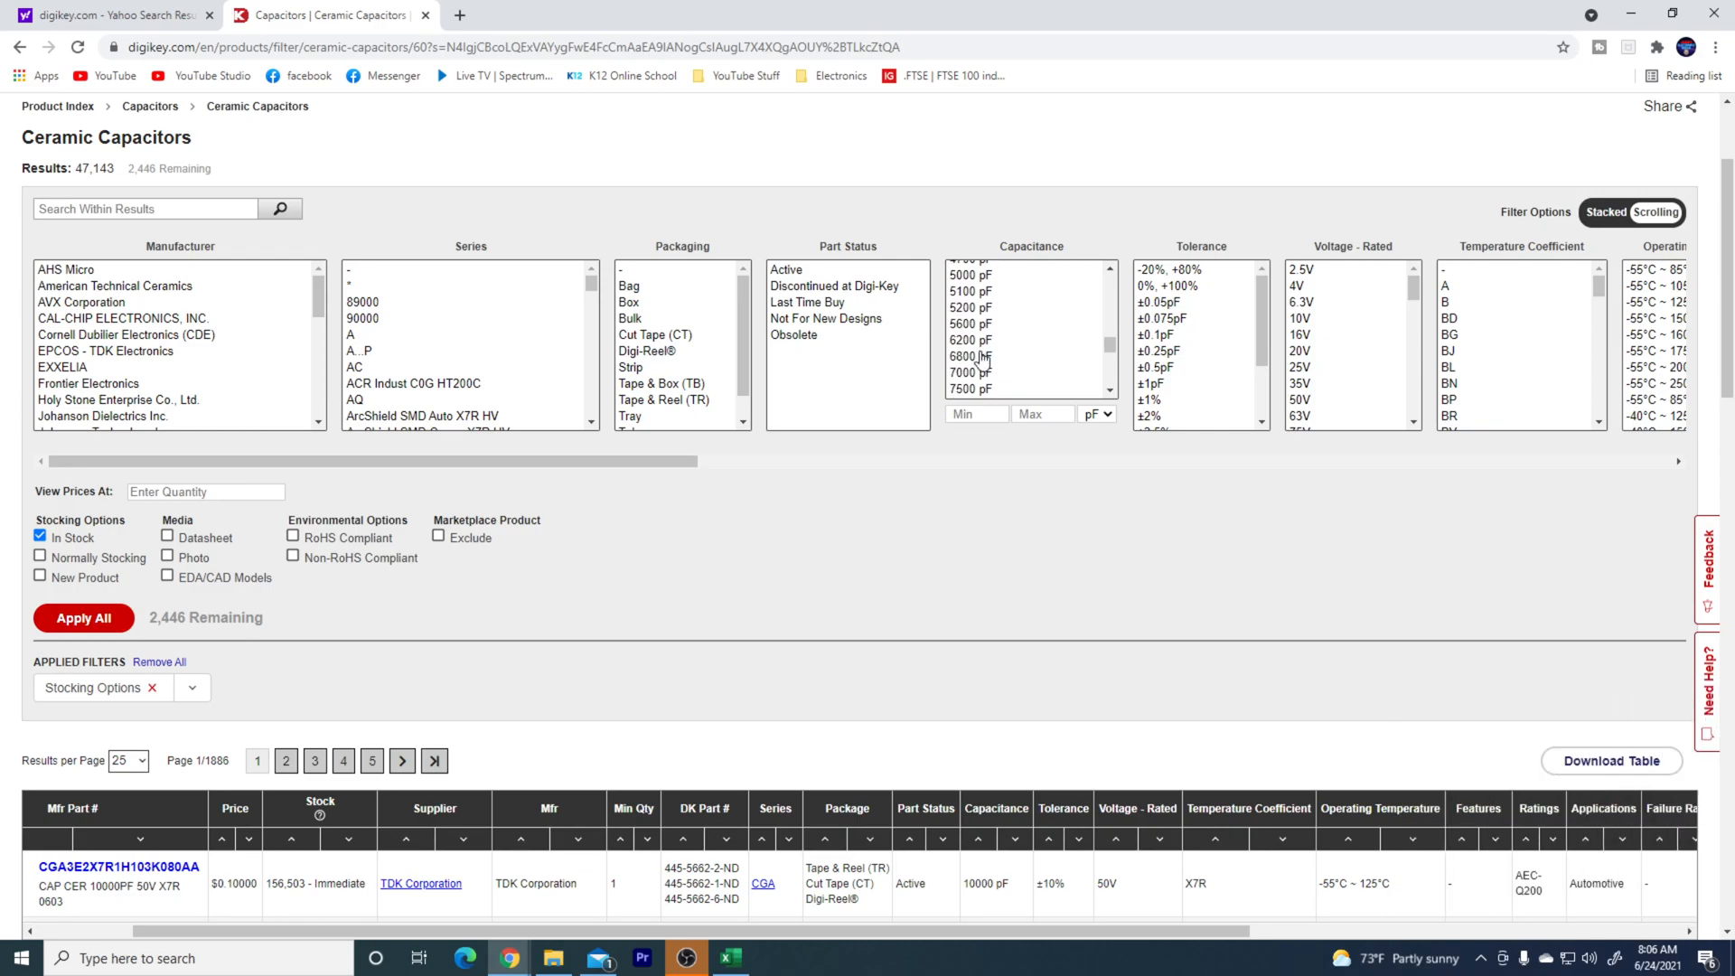
scroll("down", 3)
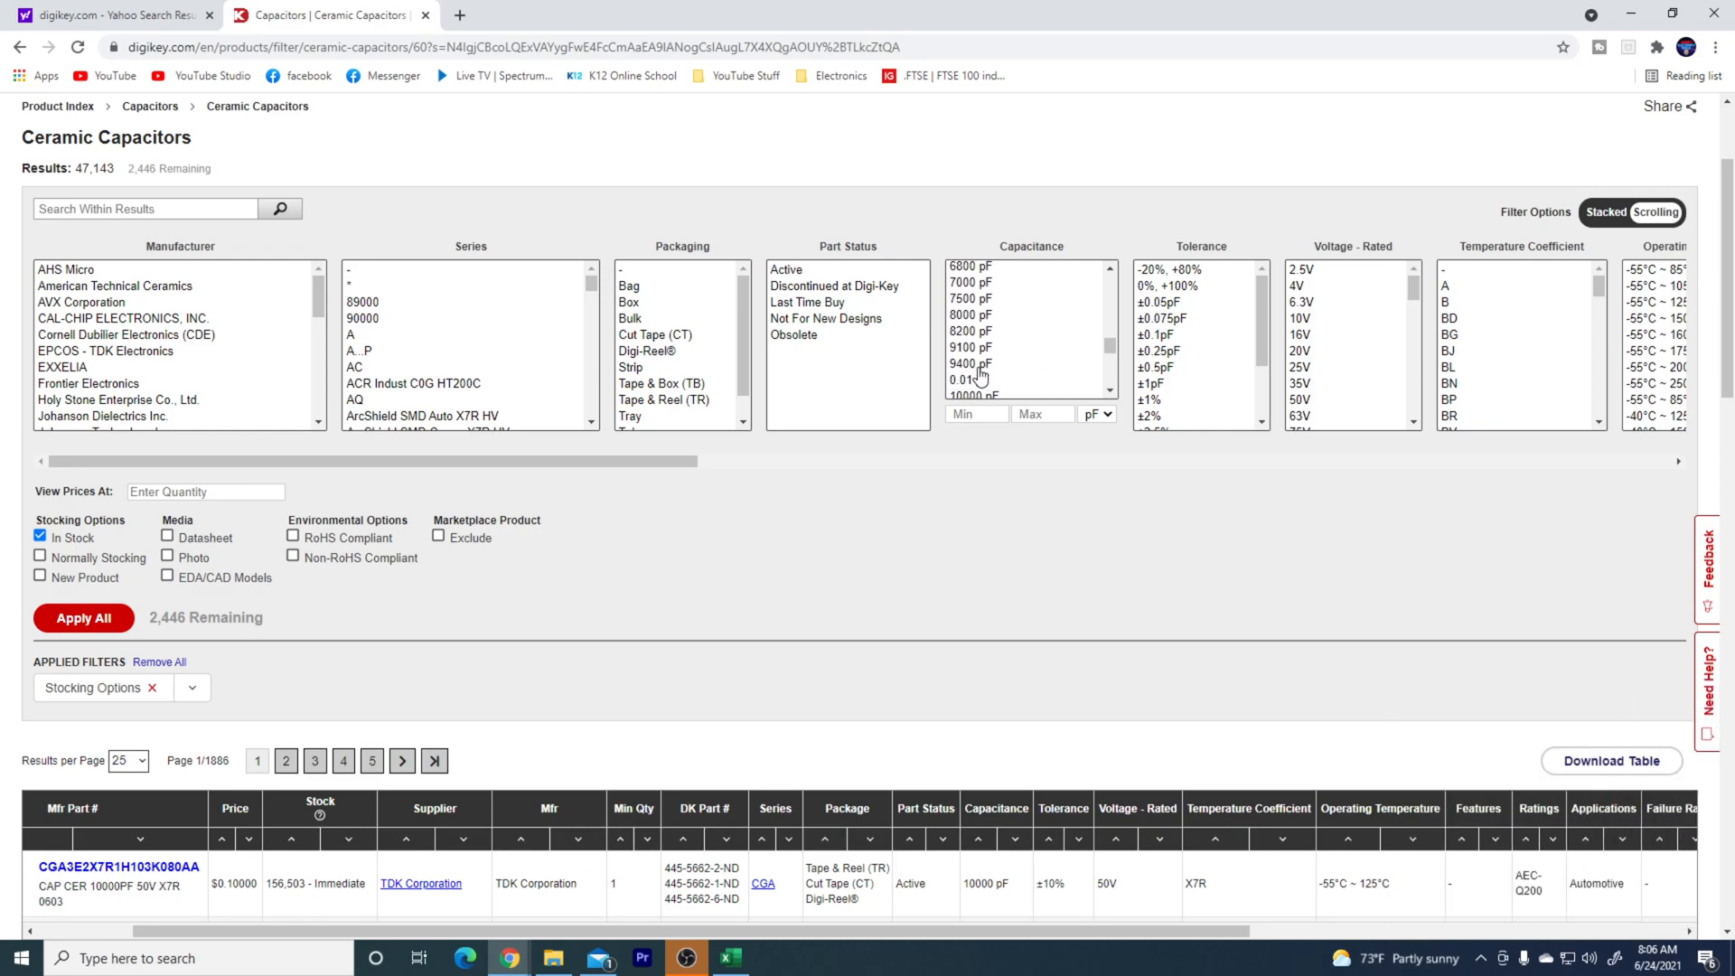
mouse_move(965, 379)
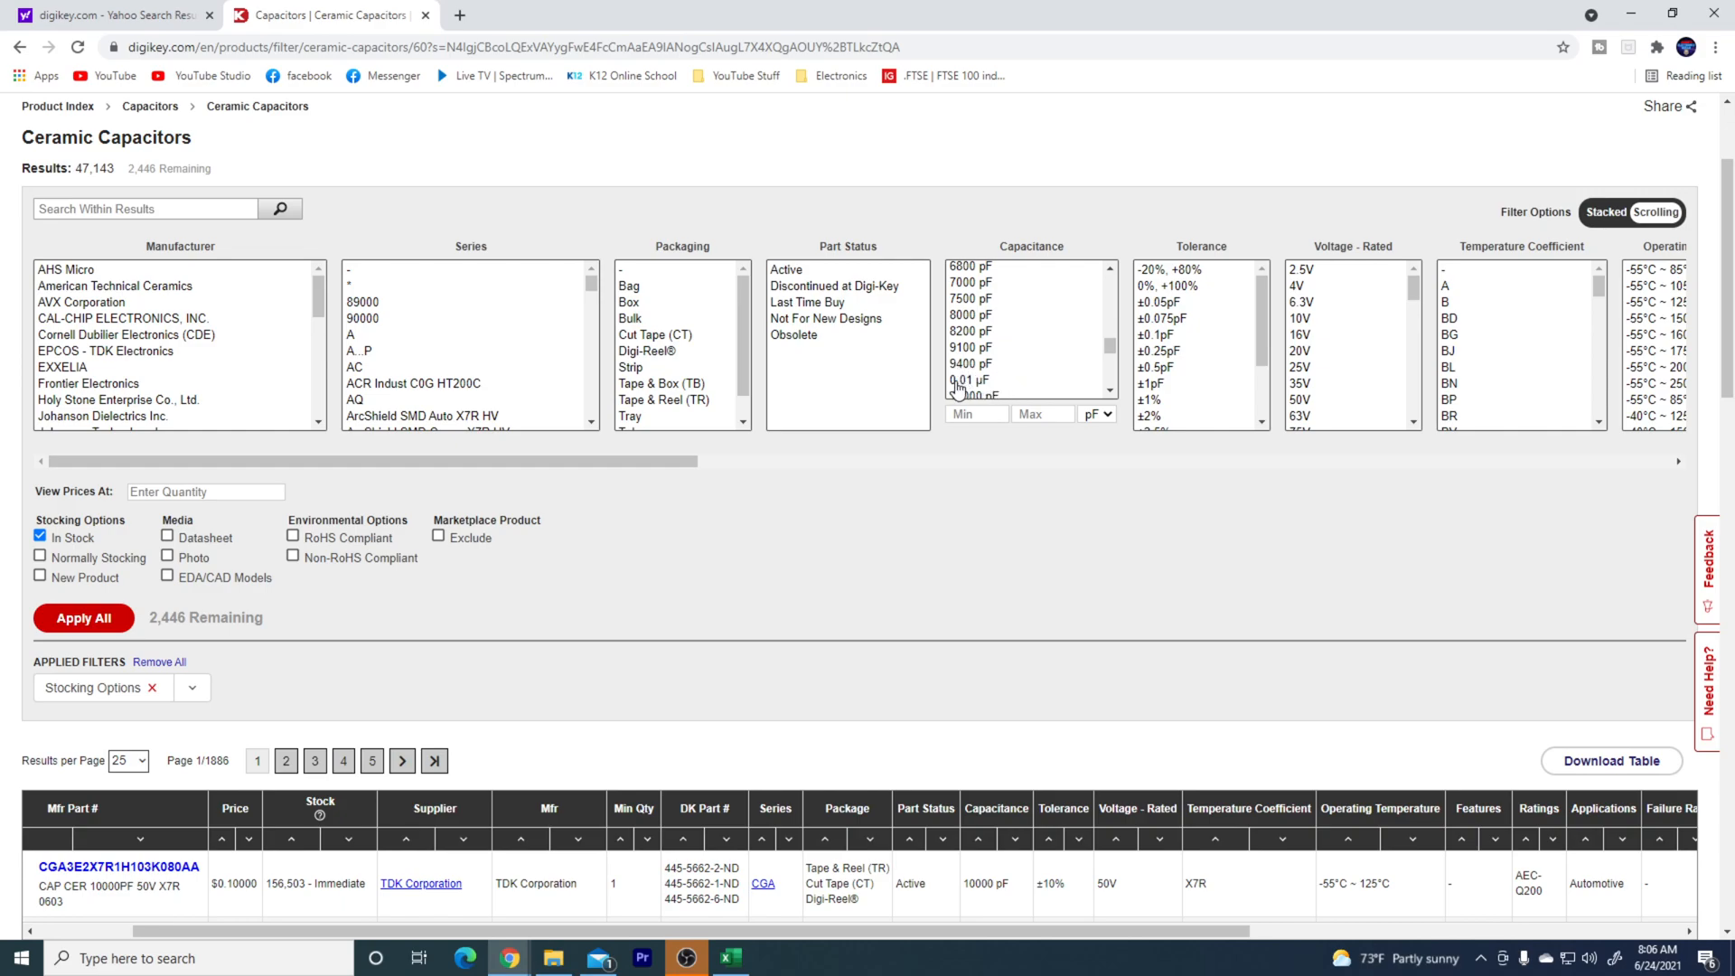
mouse_move(983, 392)
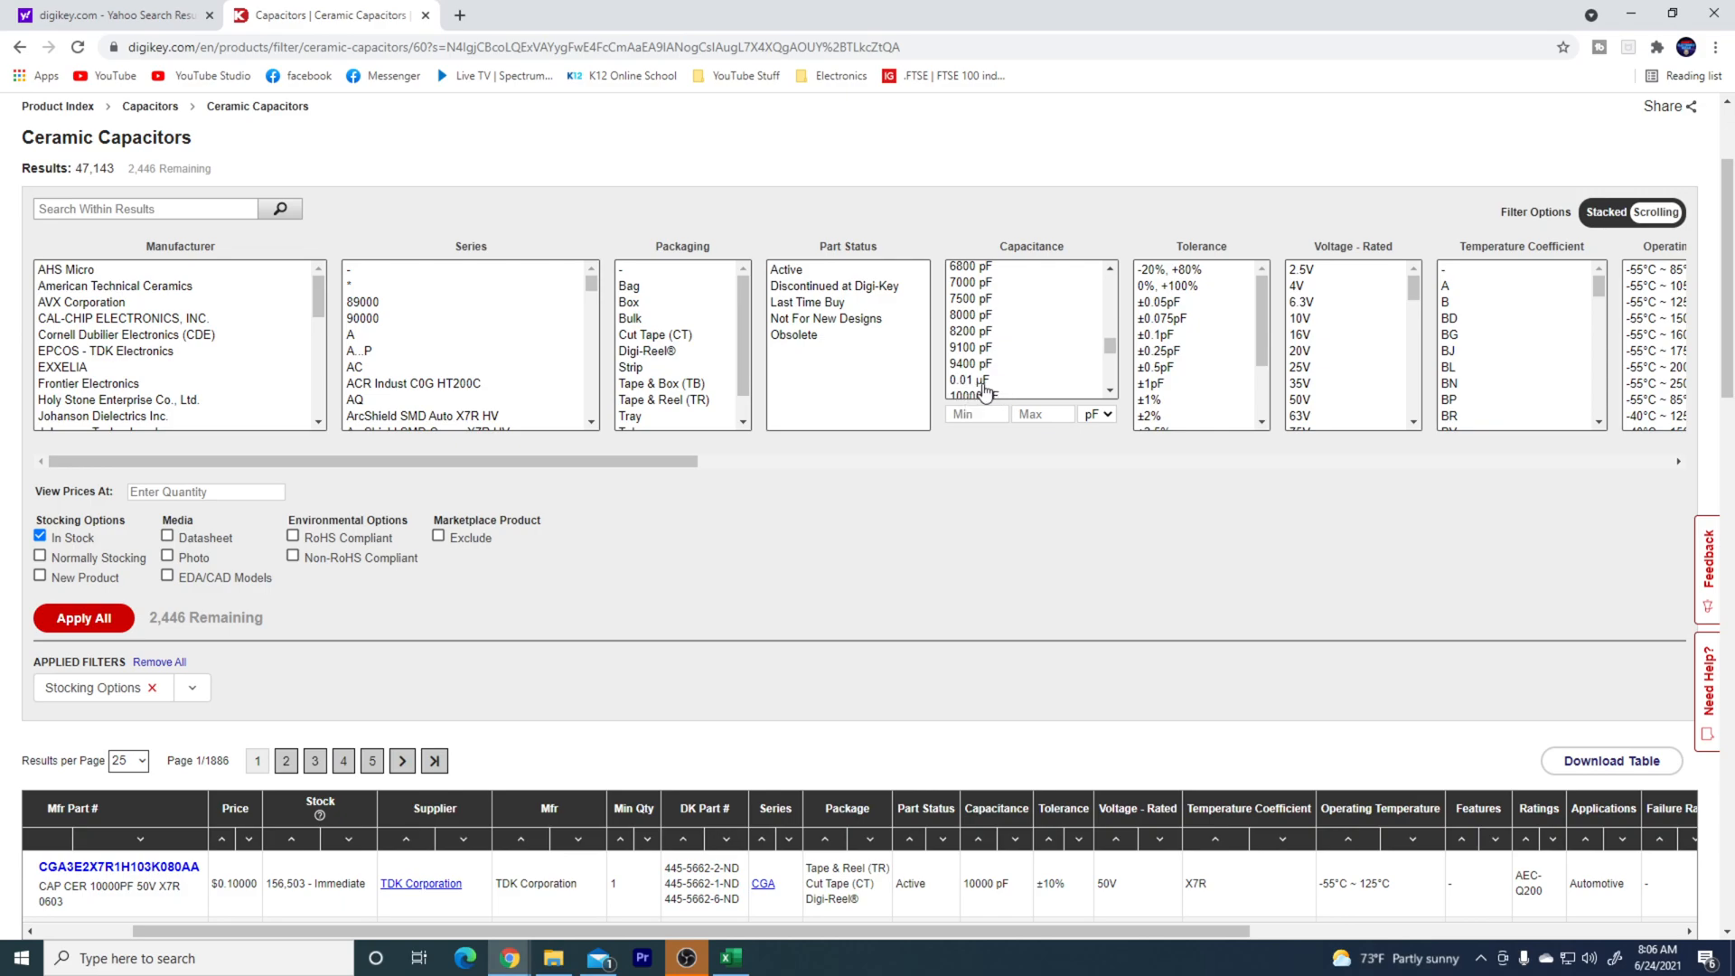
left_click(972, 379)
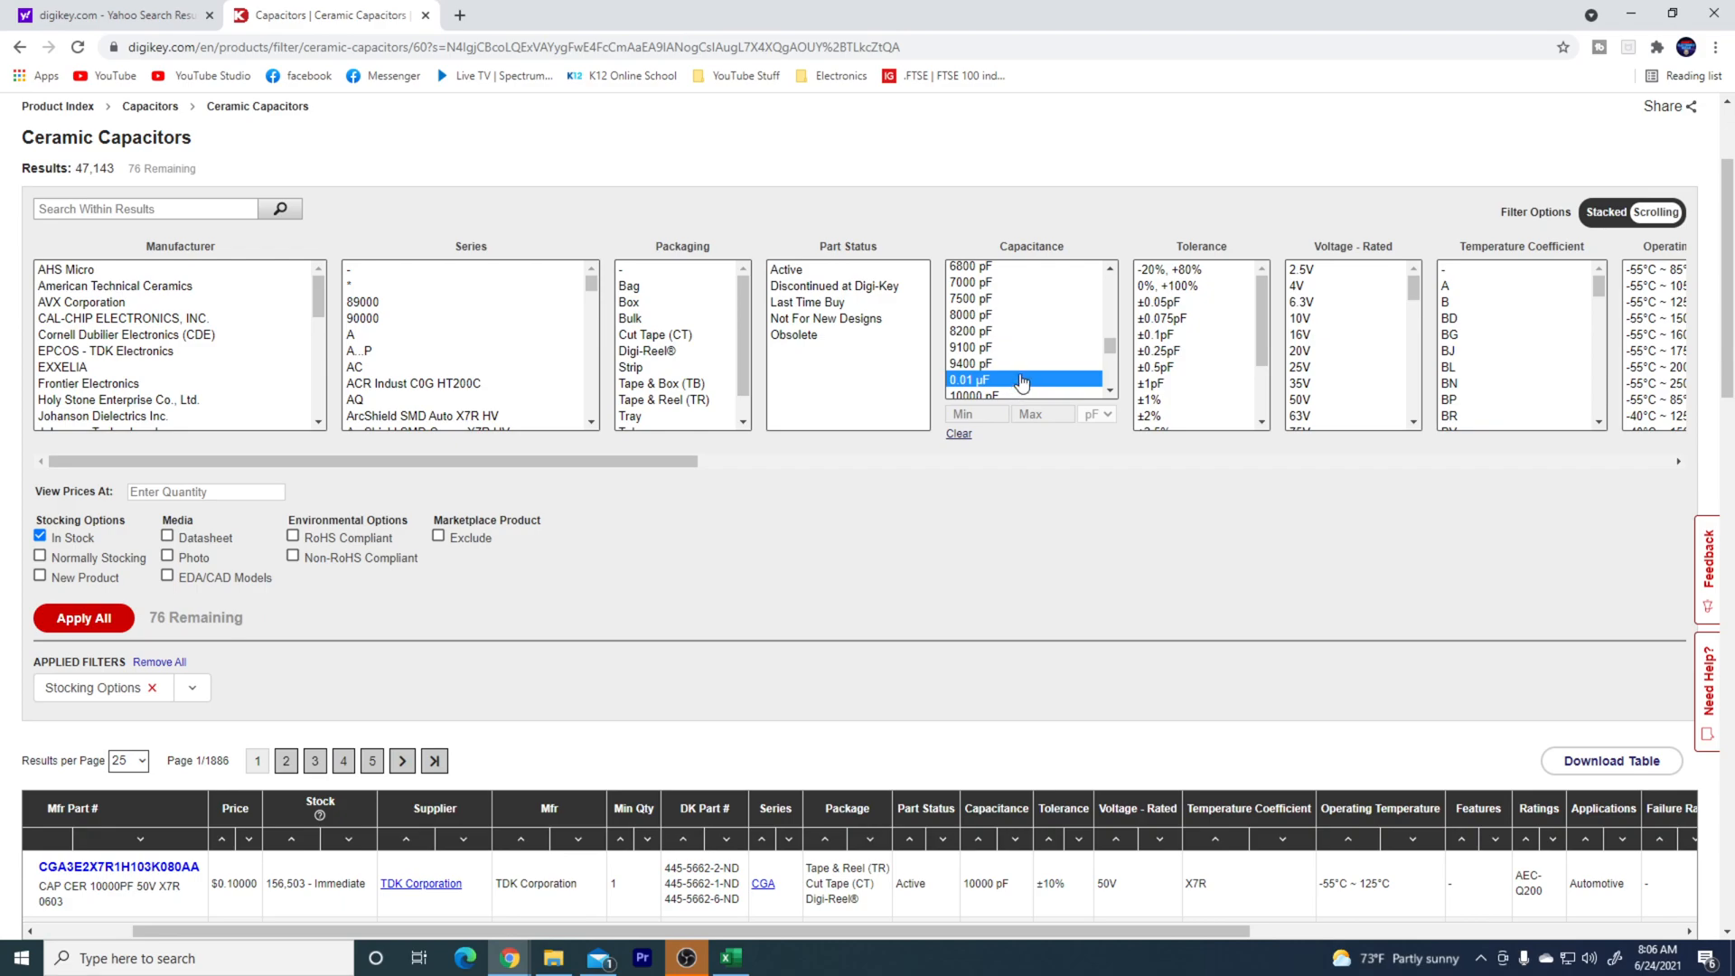
mouse_move(1017, 376)
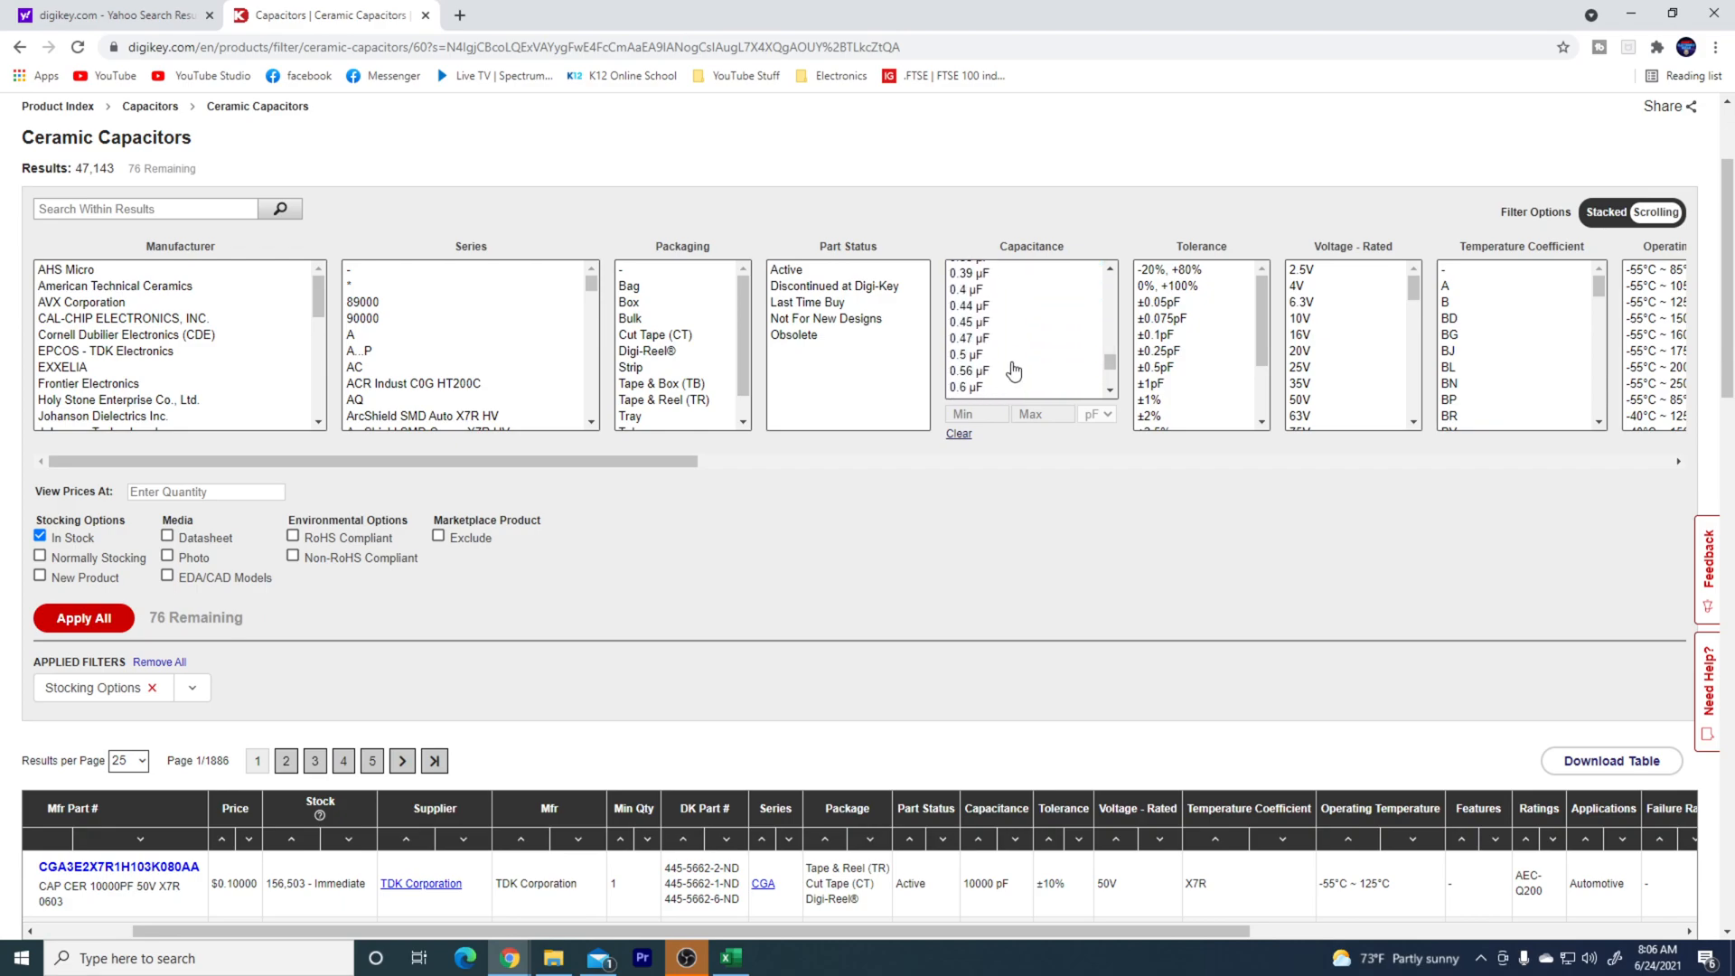
scroll("down", 3)
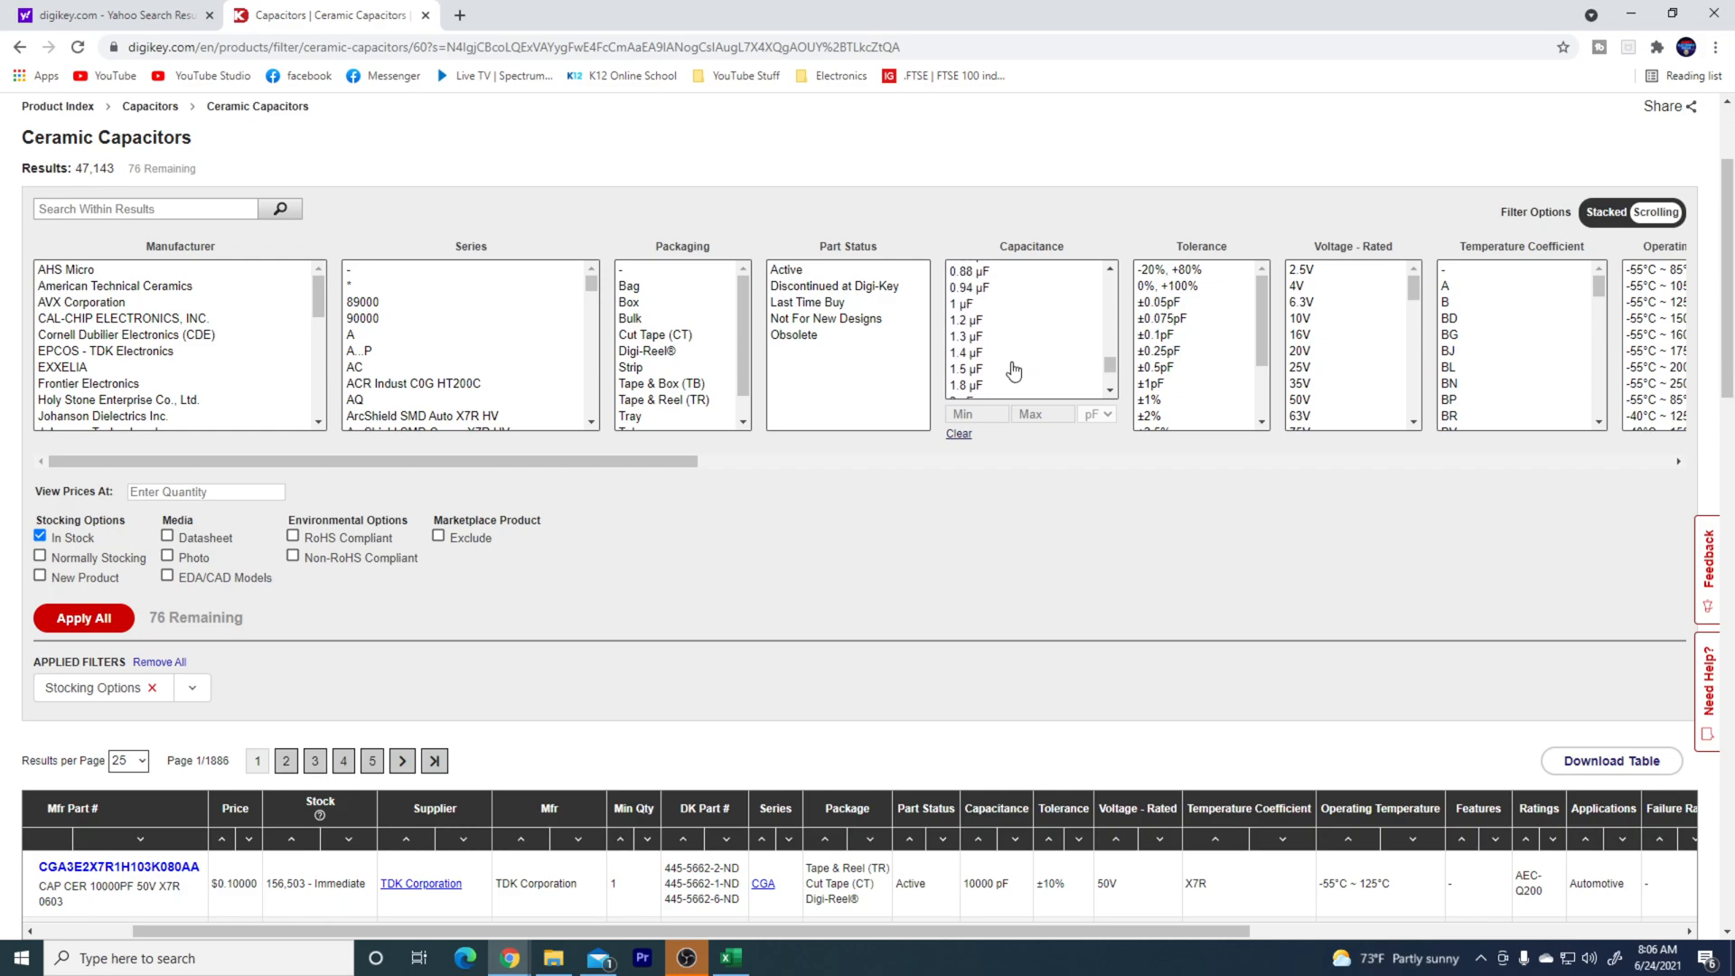
left_click(960, 304)
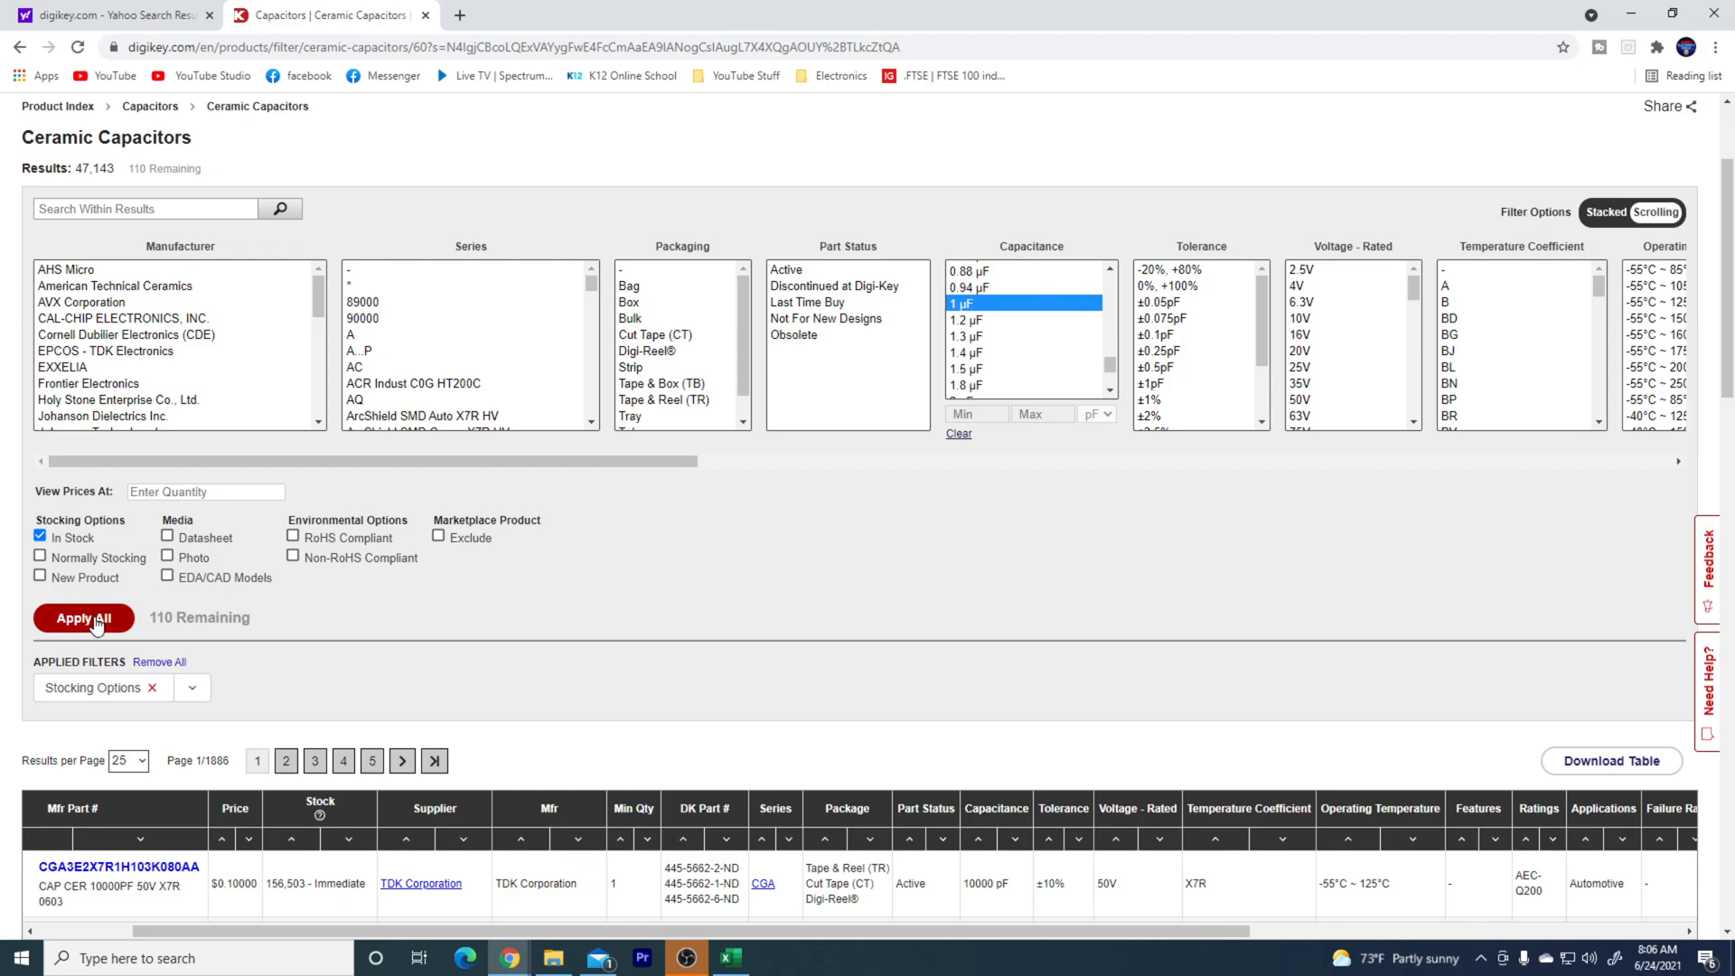
left_click(81, 618)
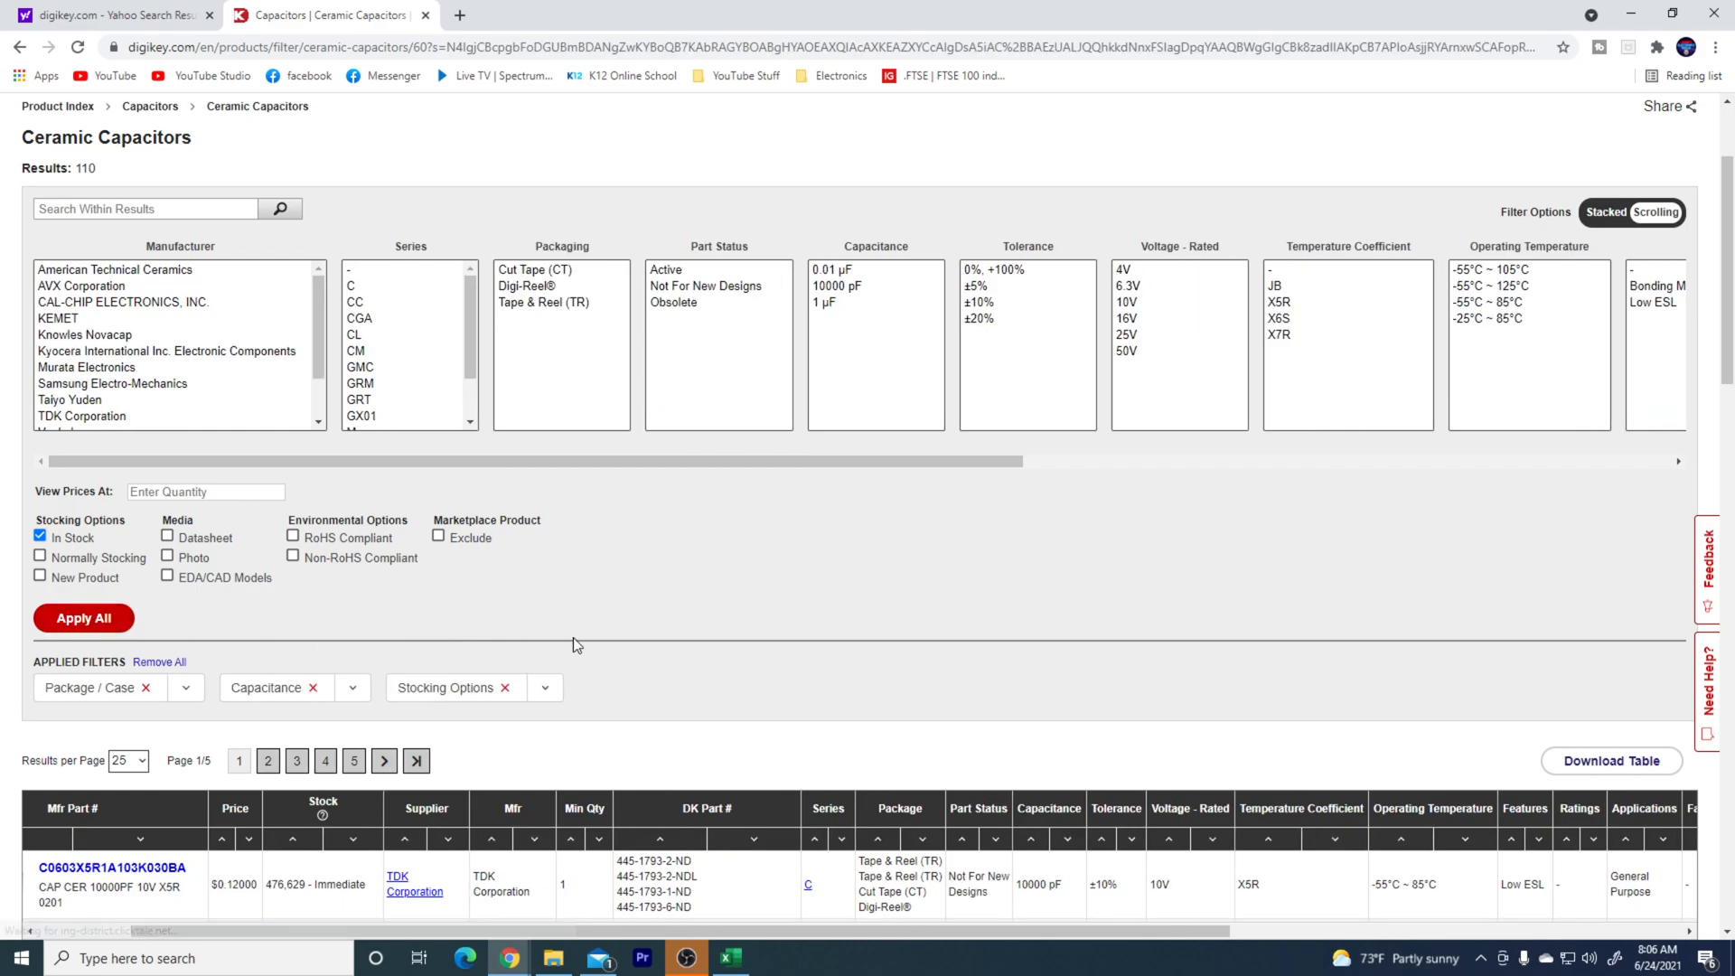
scroll("down", 3)
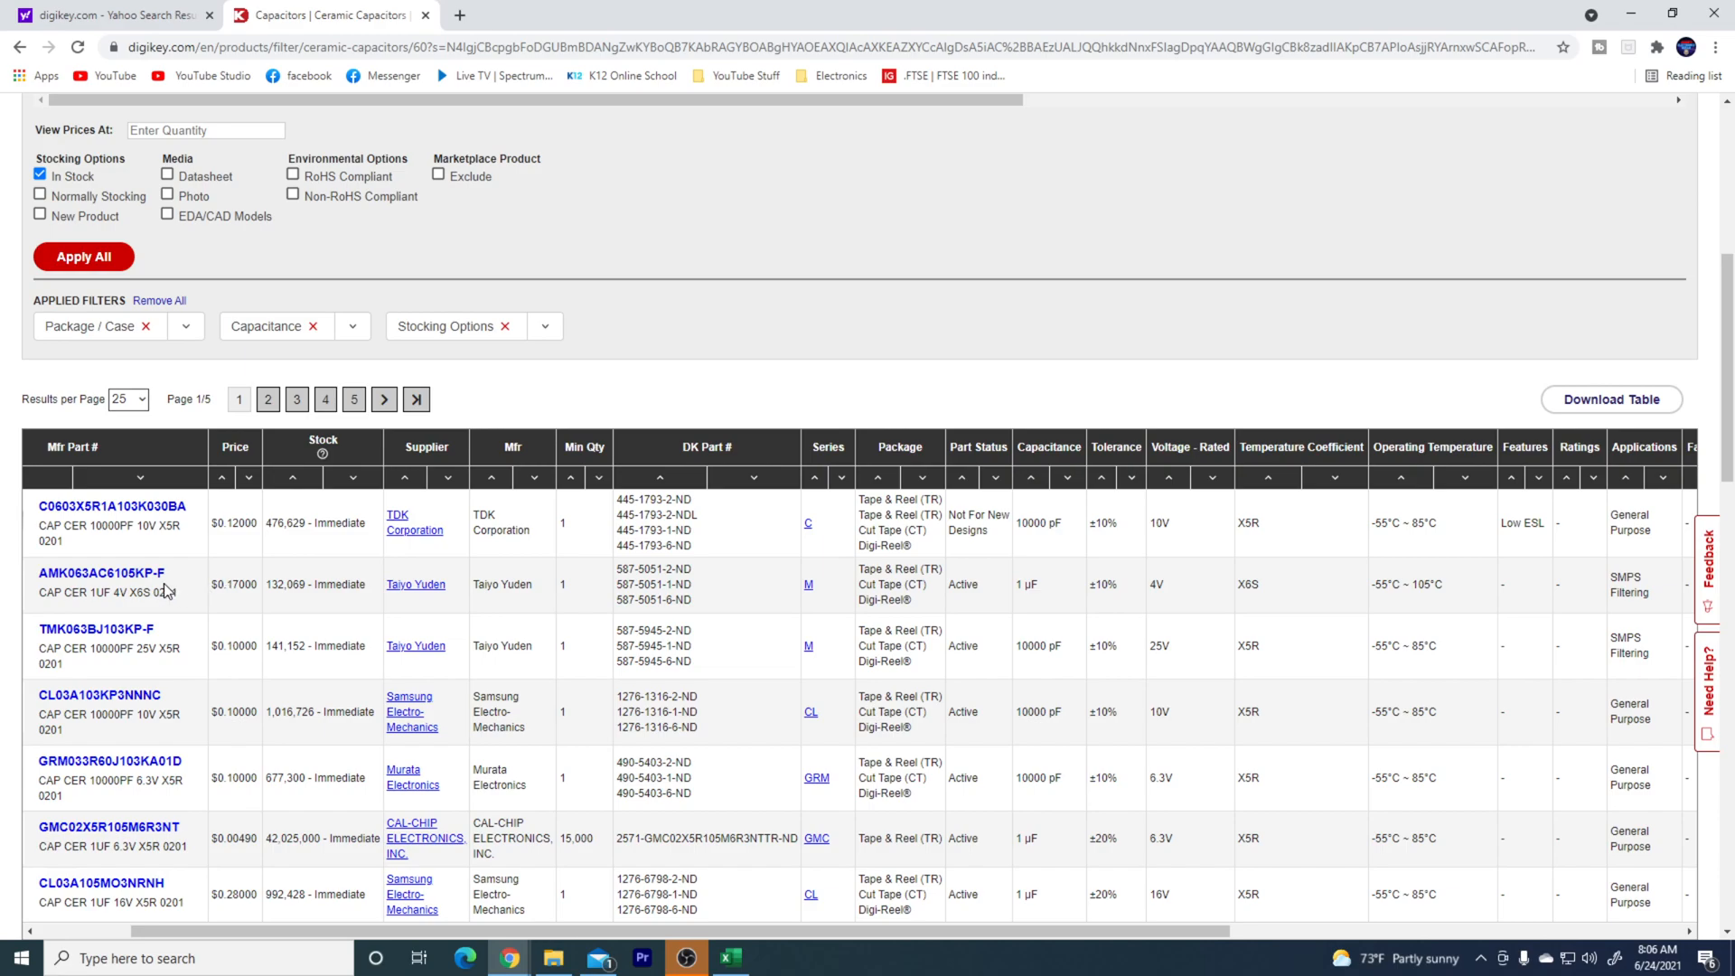
mouse_move(152, 553)
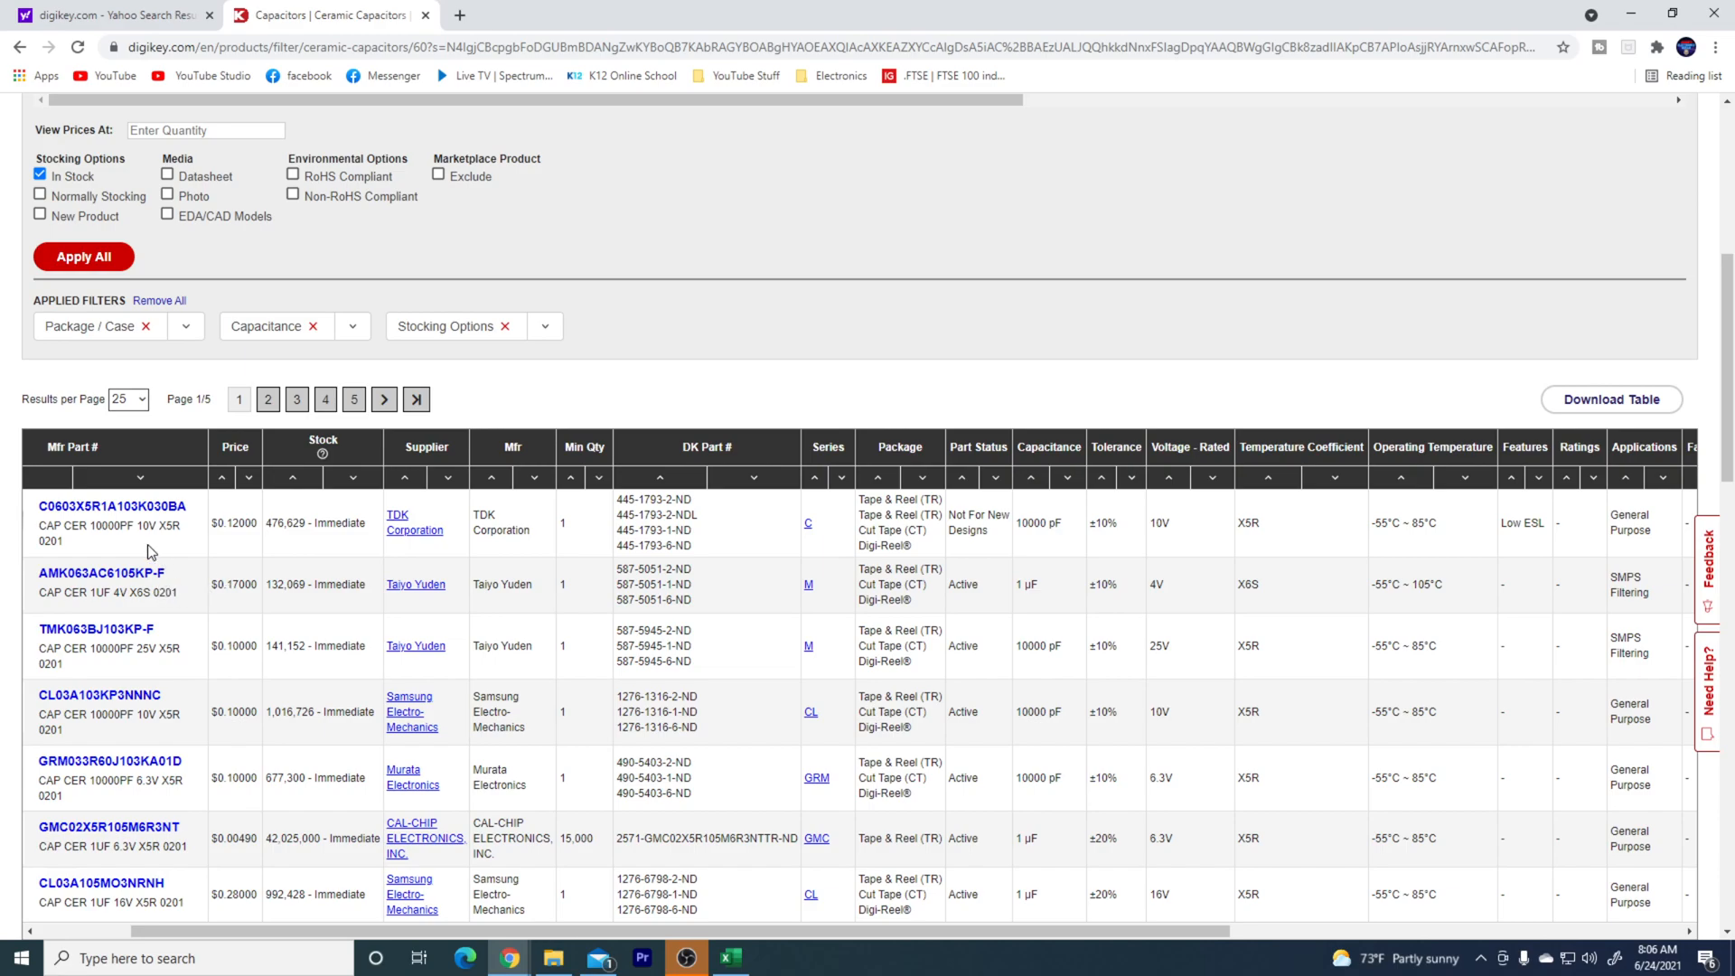
mouse_move(121, 546)
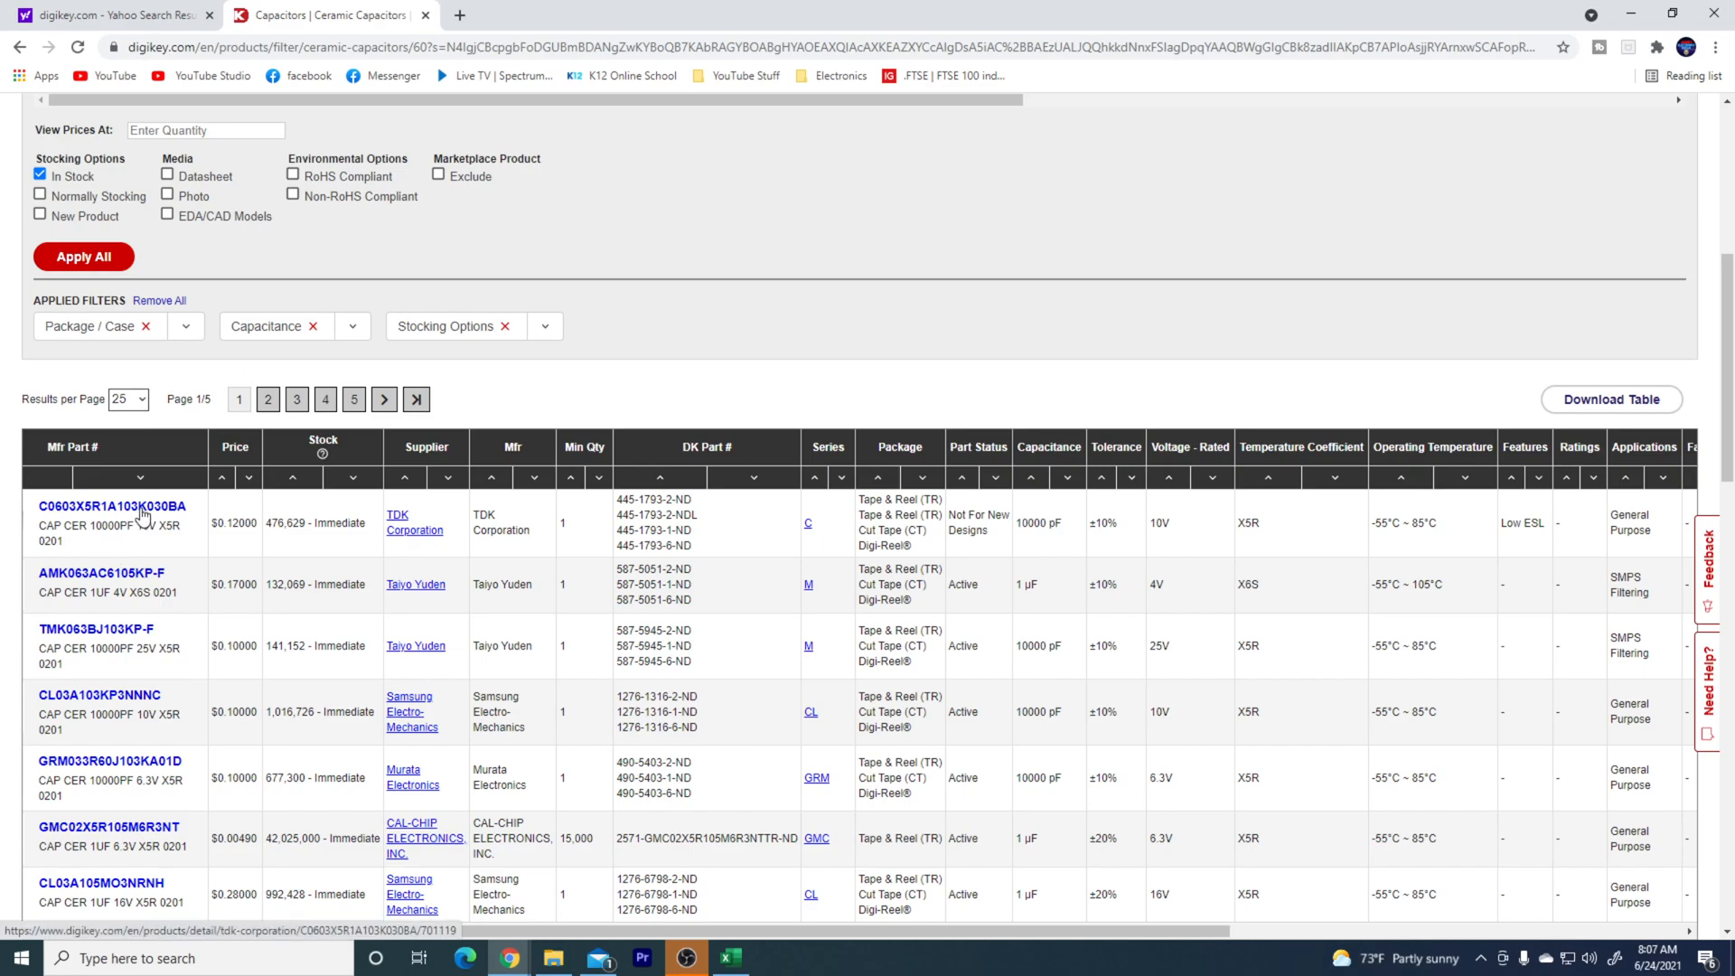
- Add 50 of the TDK C0603X5R1A103K030BA 0.01 µF 10 V 0201 capacitor to the cart
left_click(114, 506)
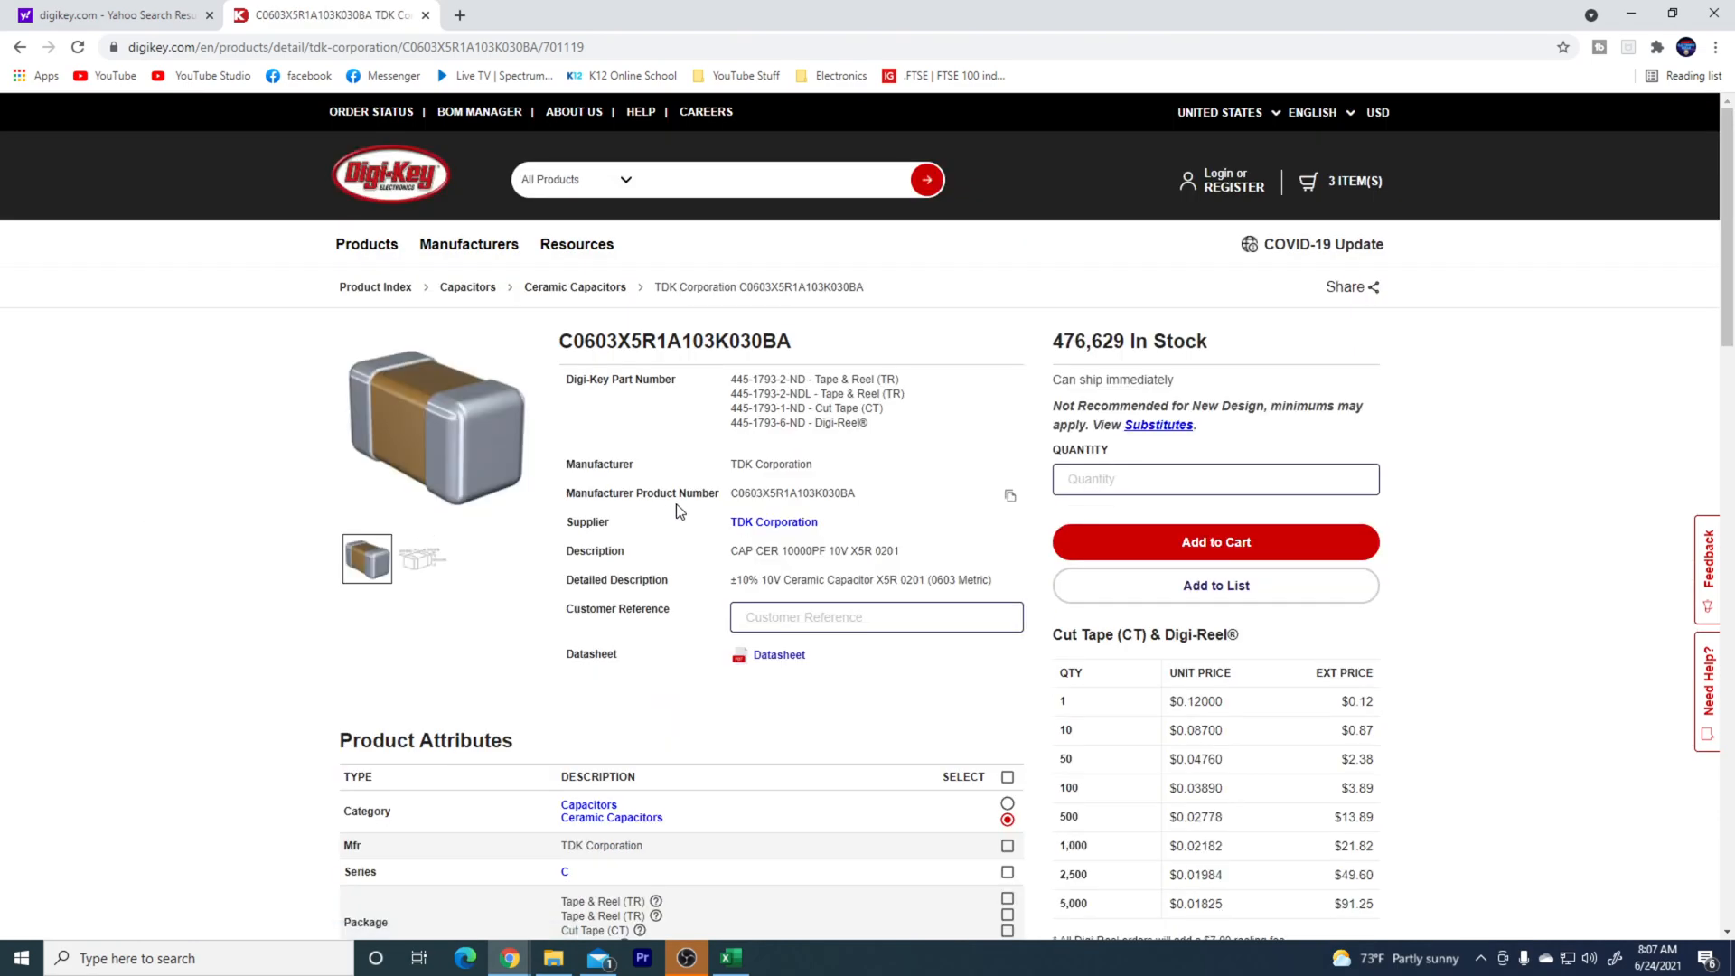
left_click(1215, 477)
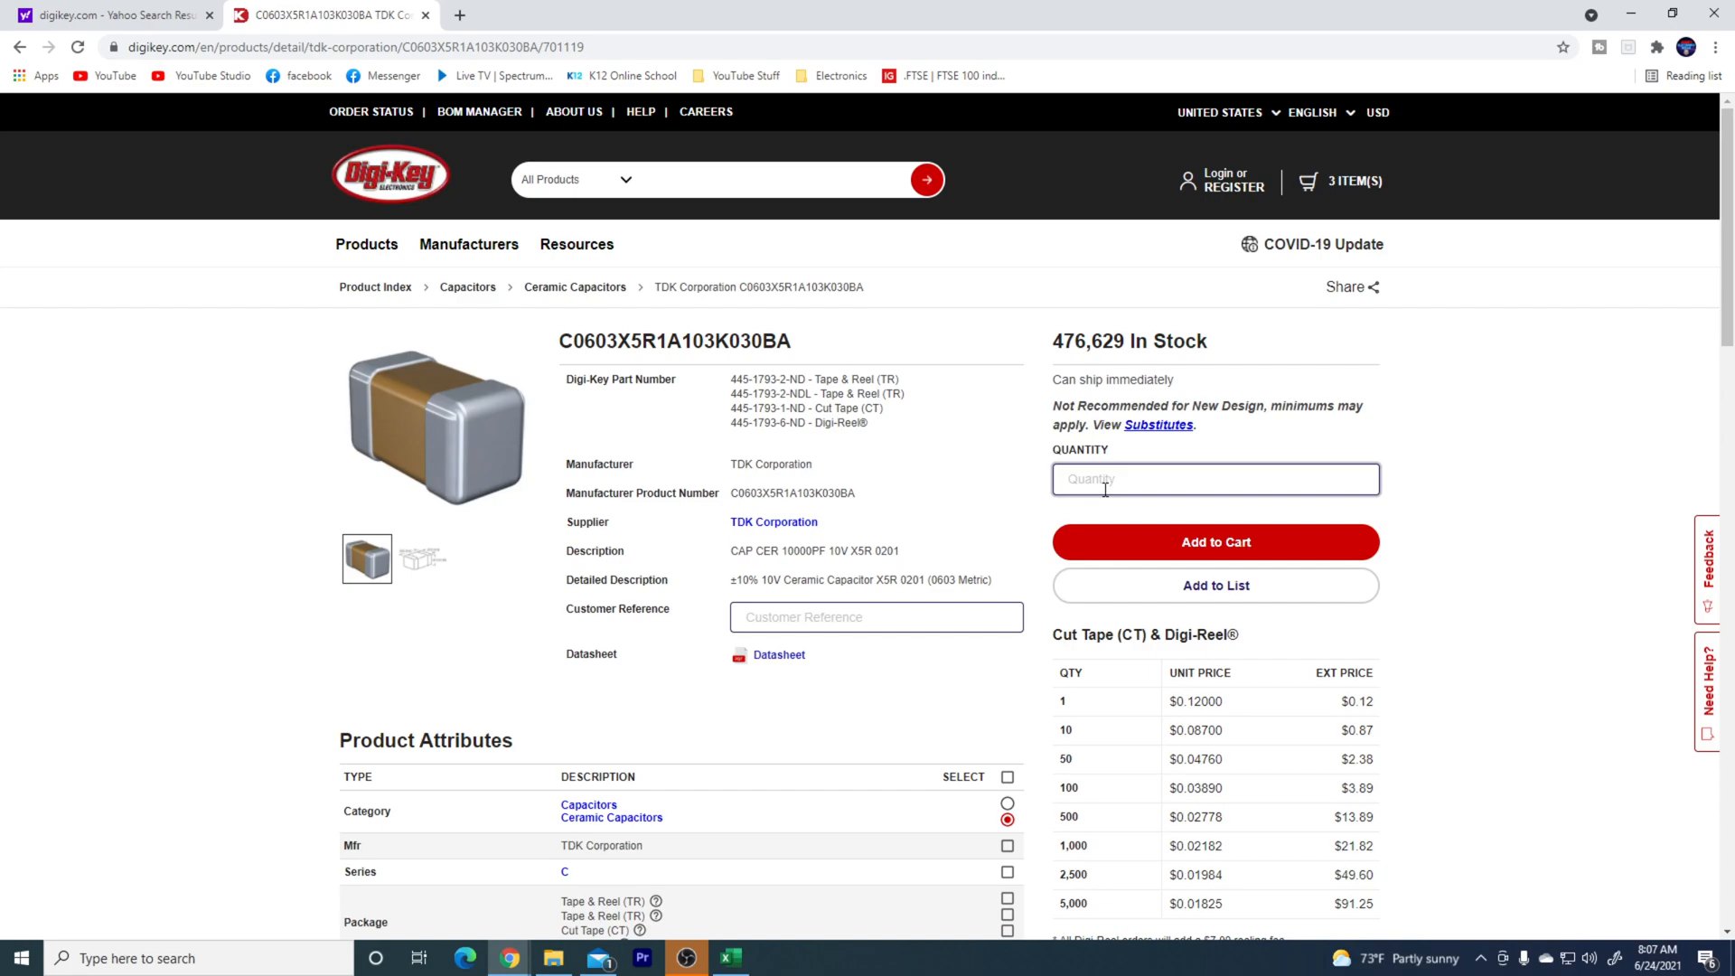
type("50")
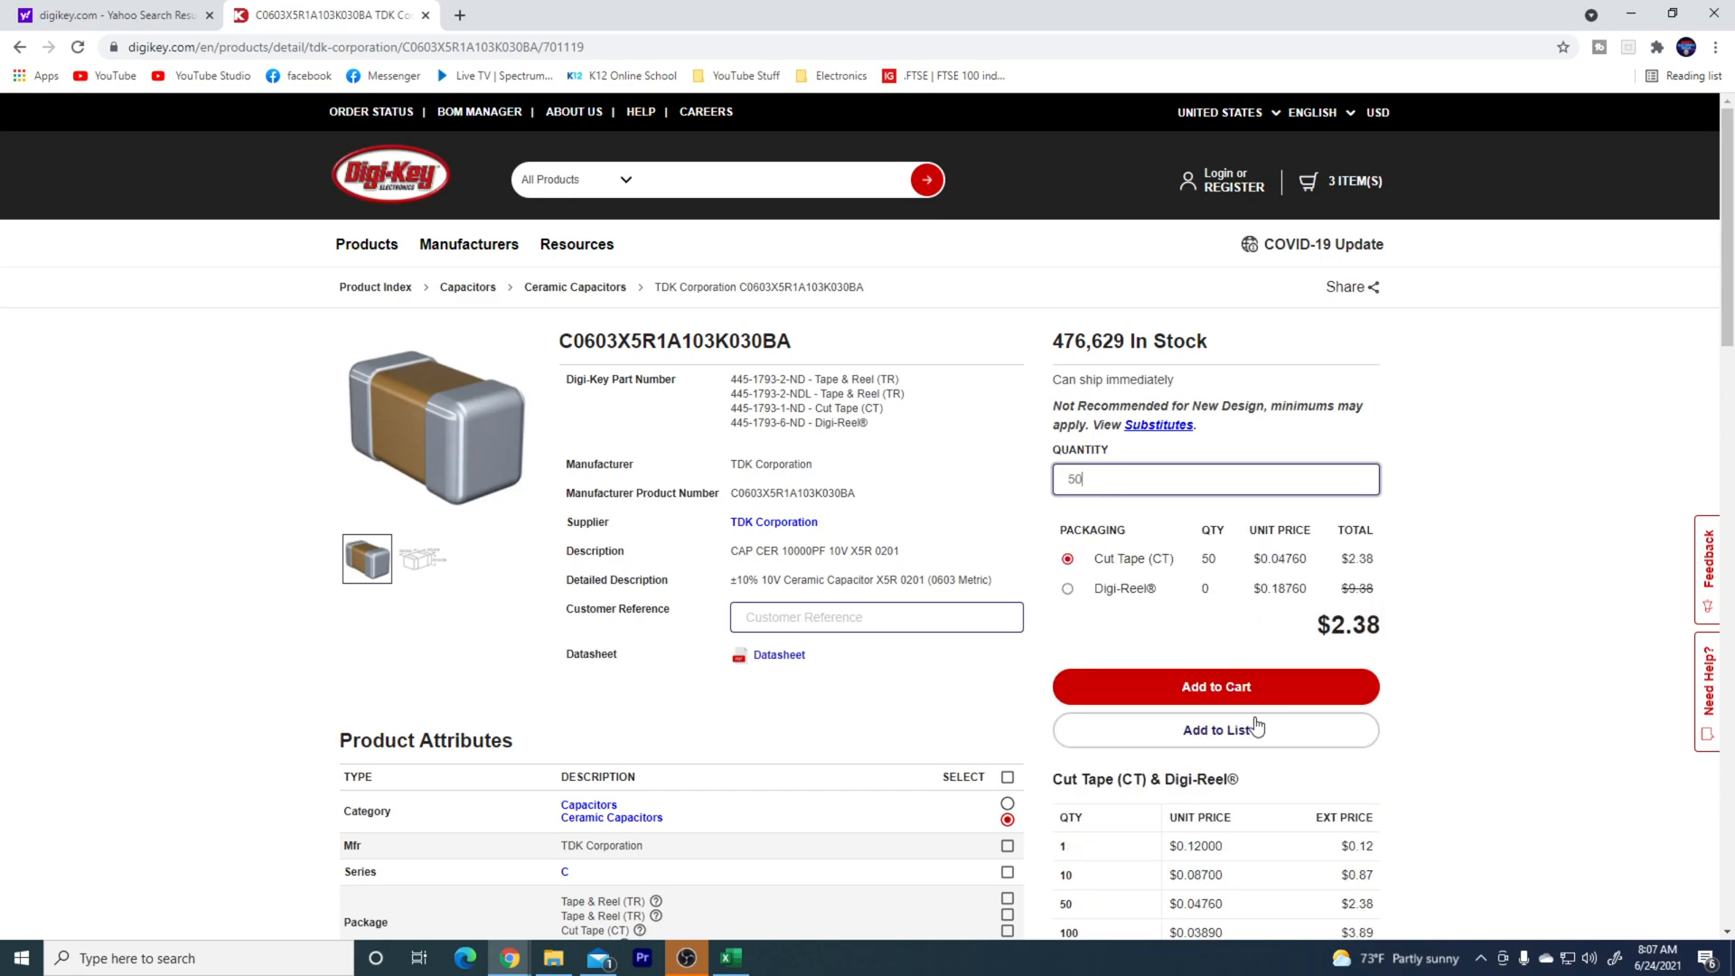
left_click(1215, 687)
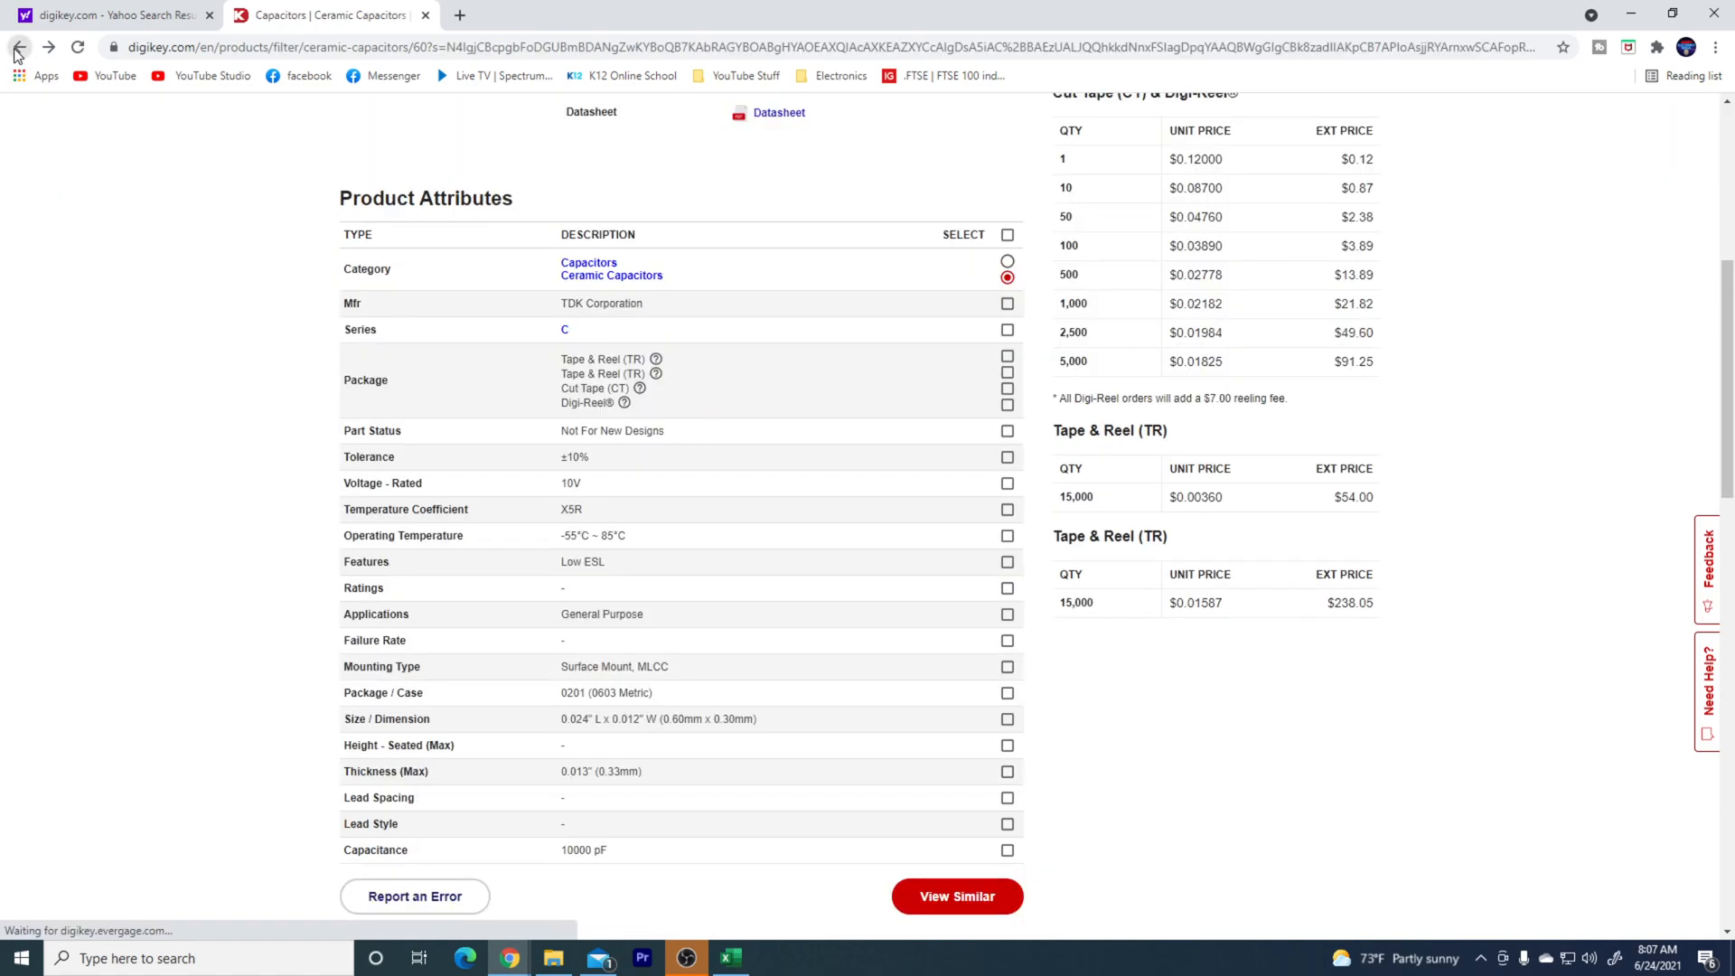
- Back on the results, narrow the Capacitance filter to 1 µF only and apply, leaving 34 parts
left_click(18, 47)
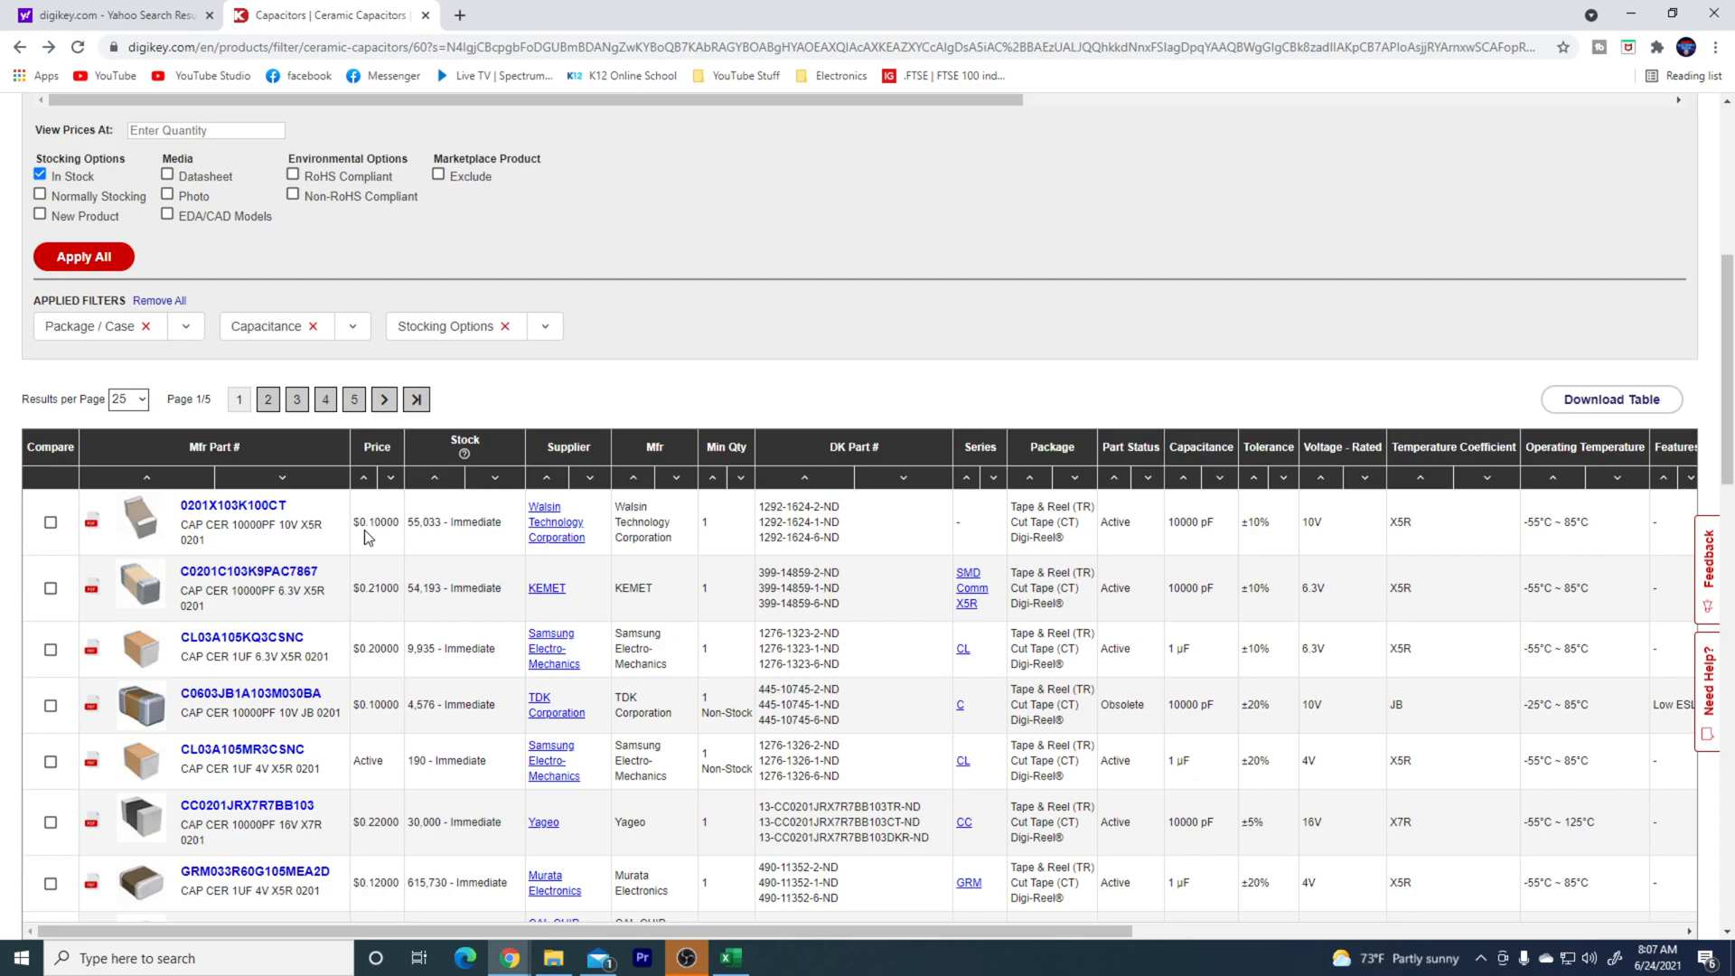
mouse_move(341, 600)
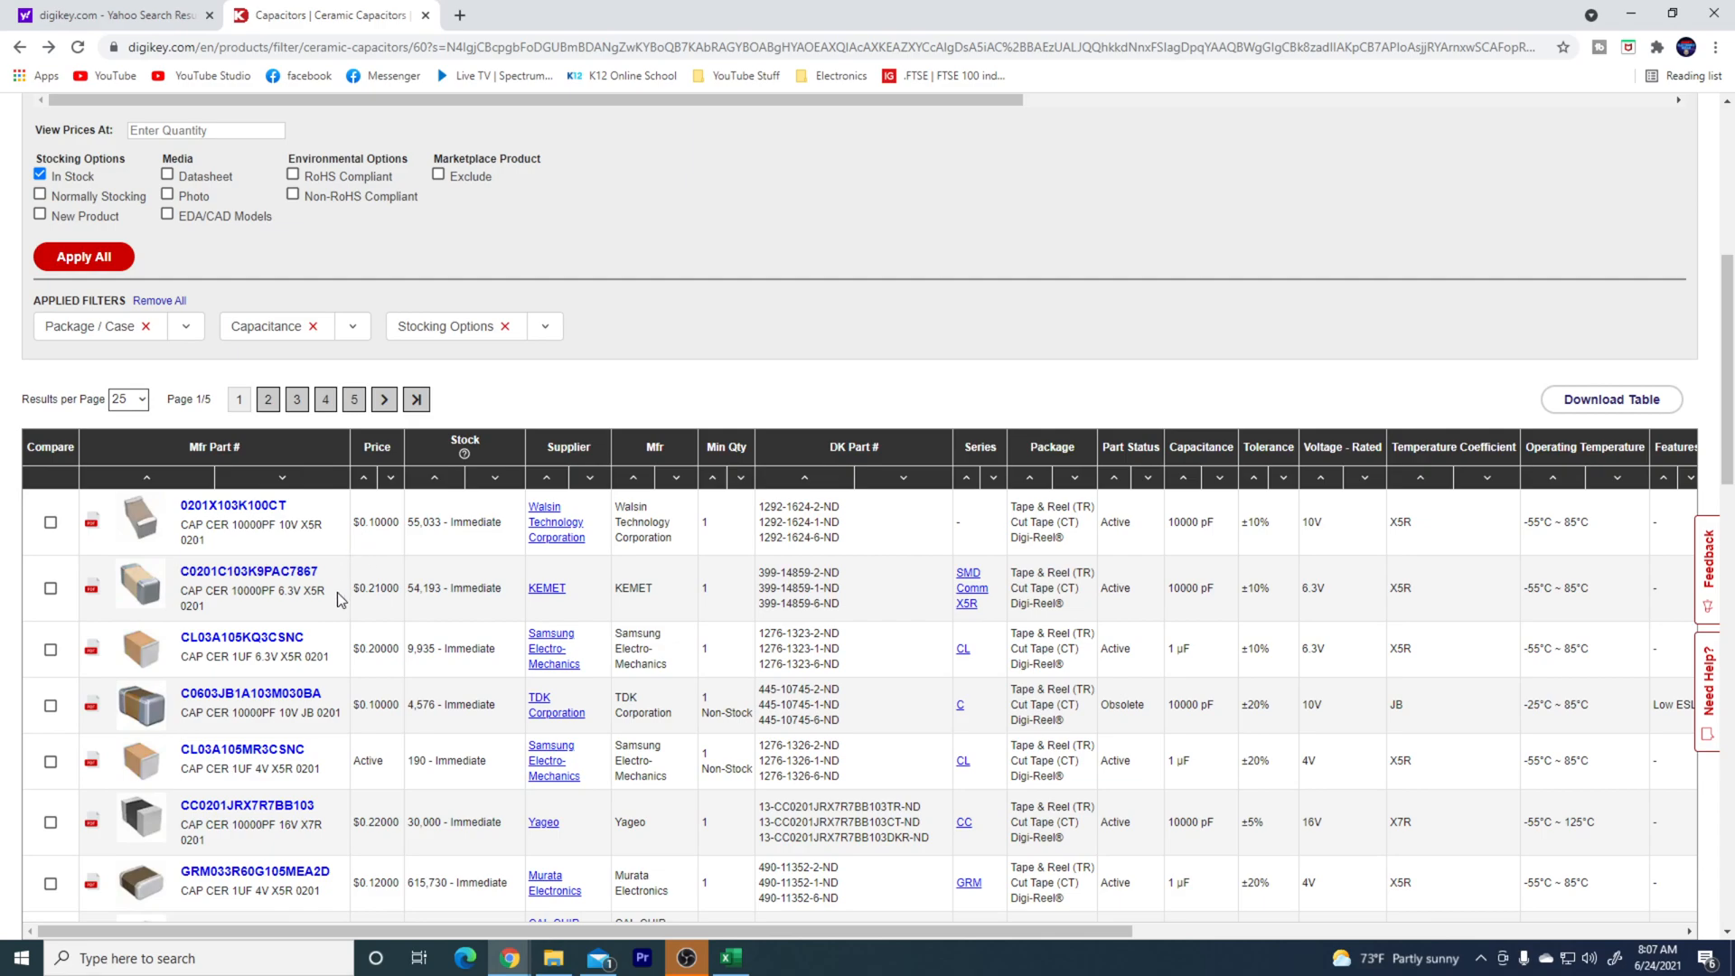
mouse_move(321, 649)
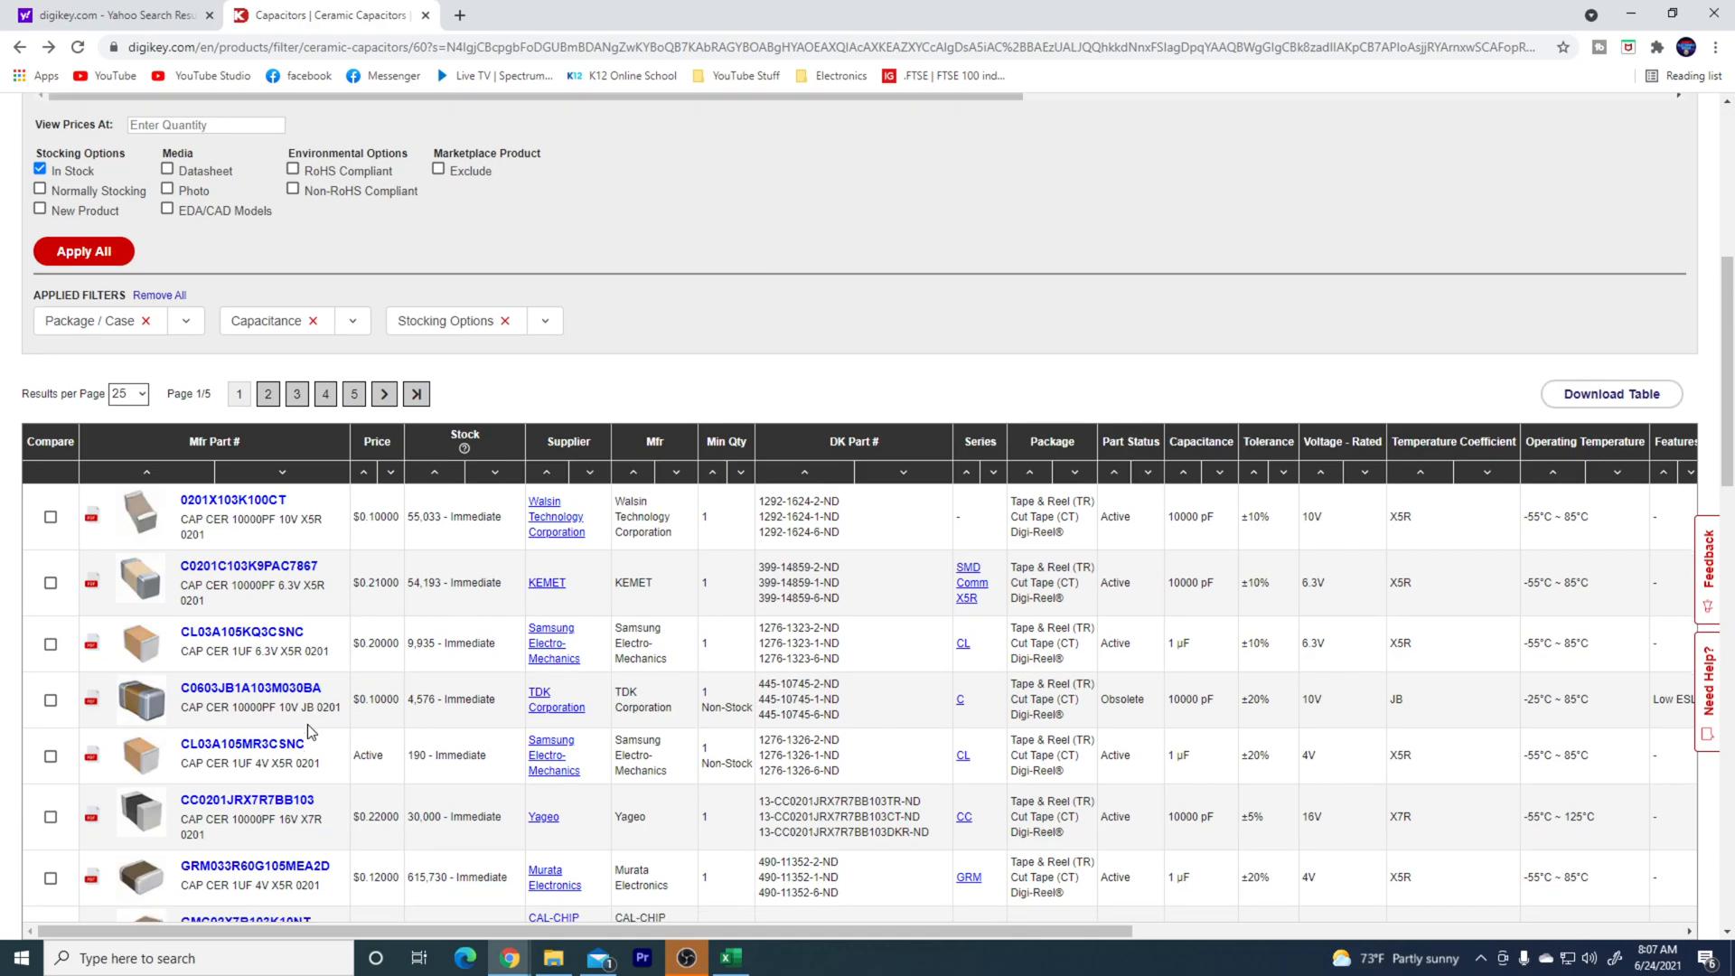
scroll("up", 3)
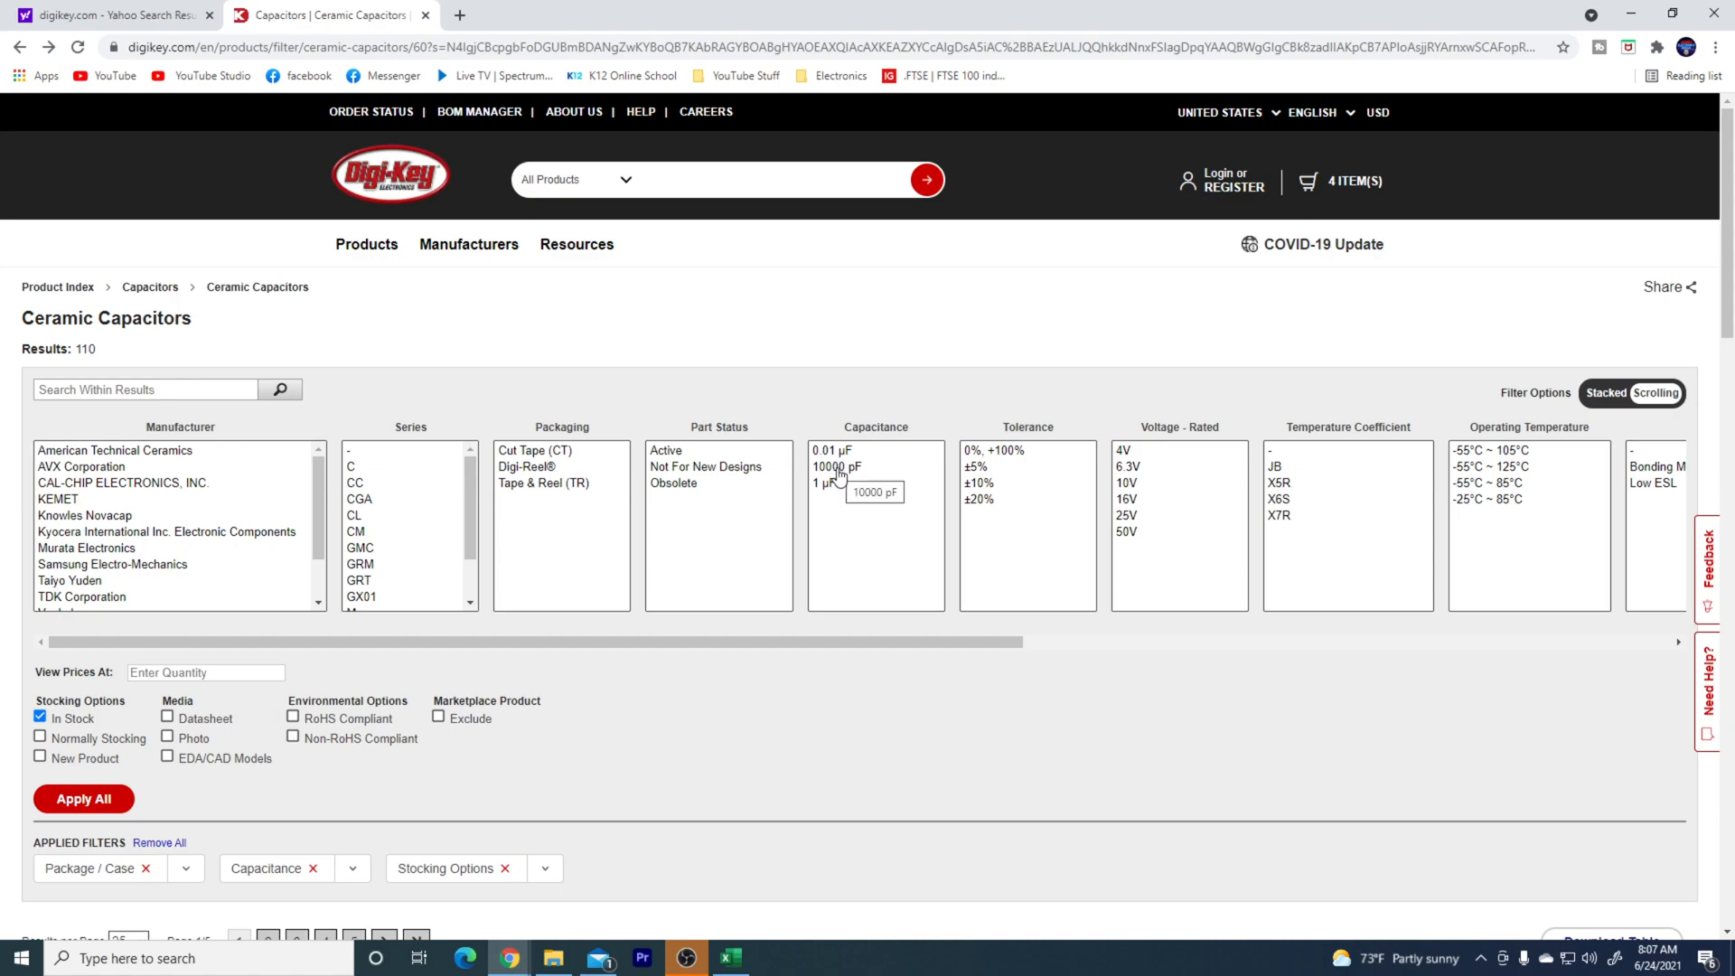
left_click(837, 466)
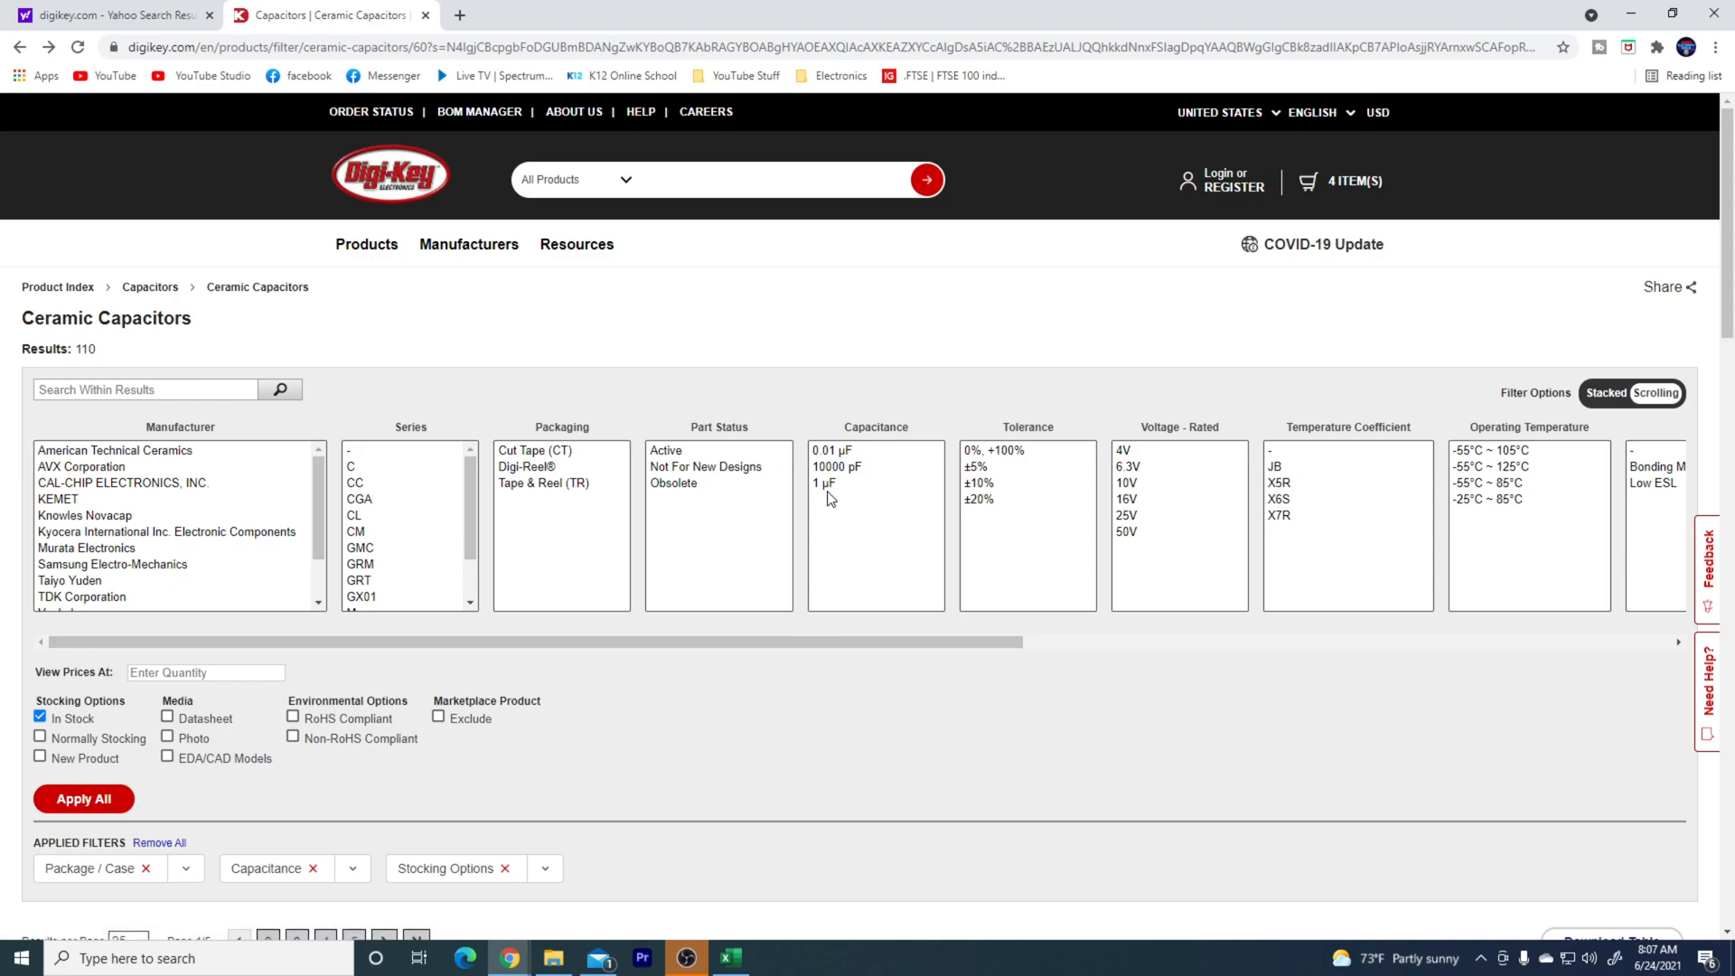
left_click(826, 484)
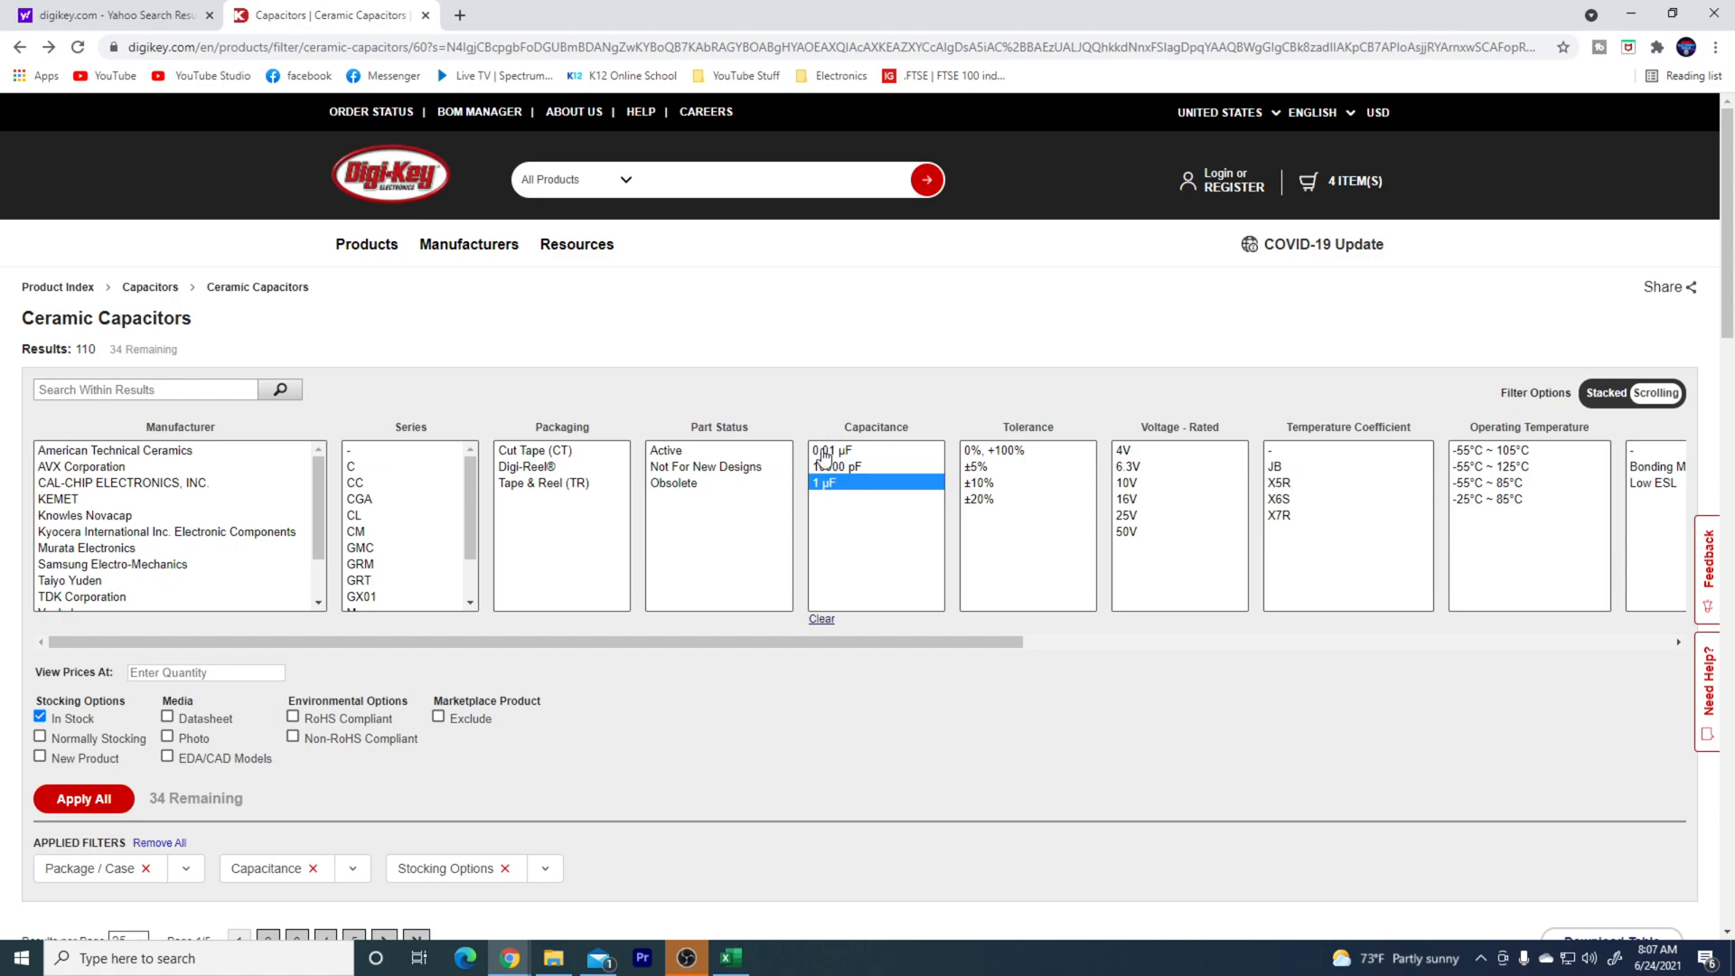
left_click(839, 450)
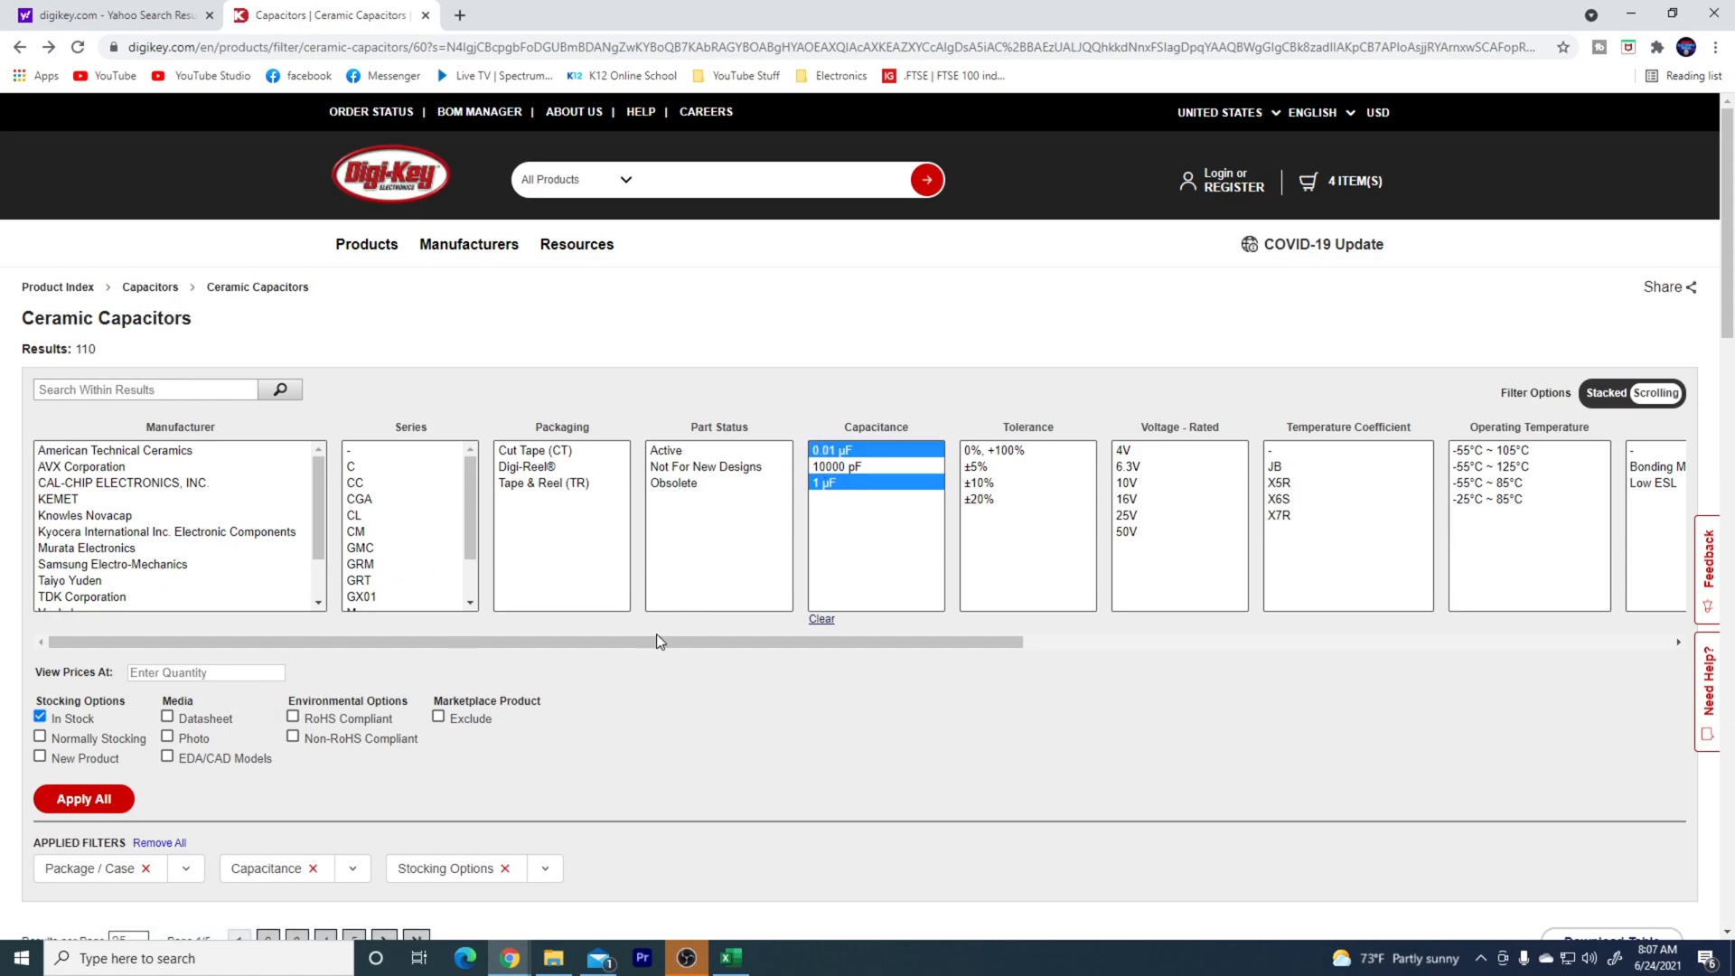
left_click(83, 799)
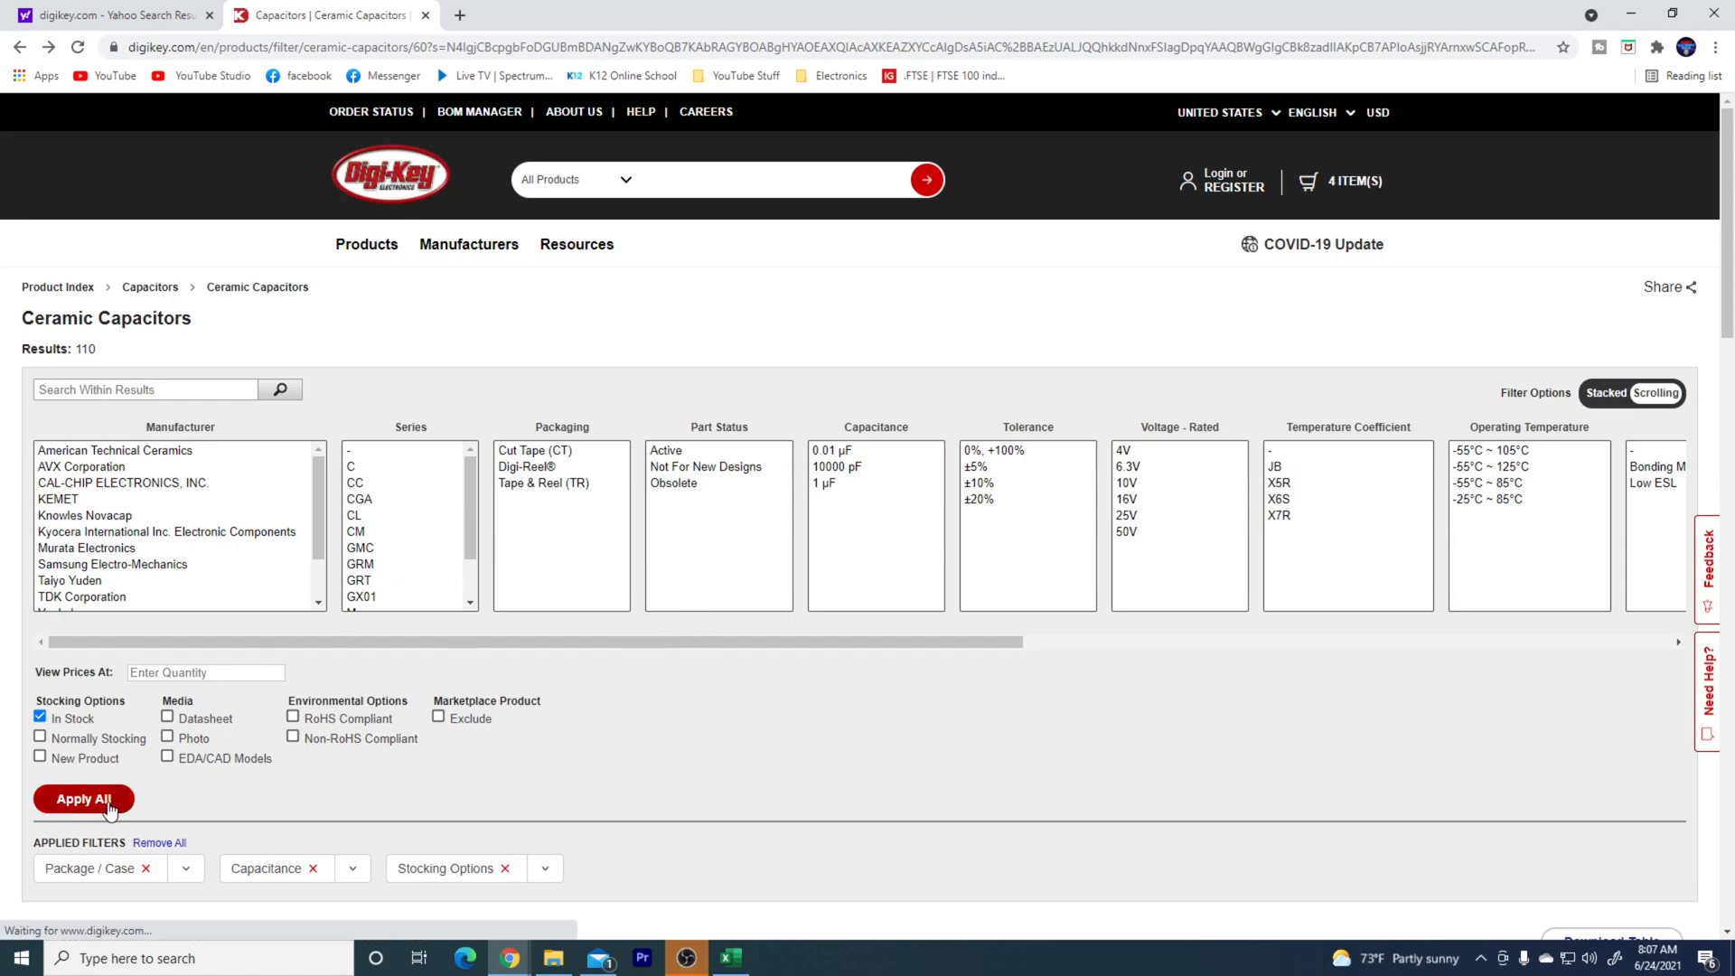
left_click(83, 799)
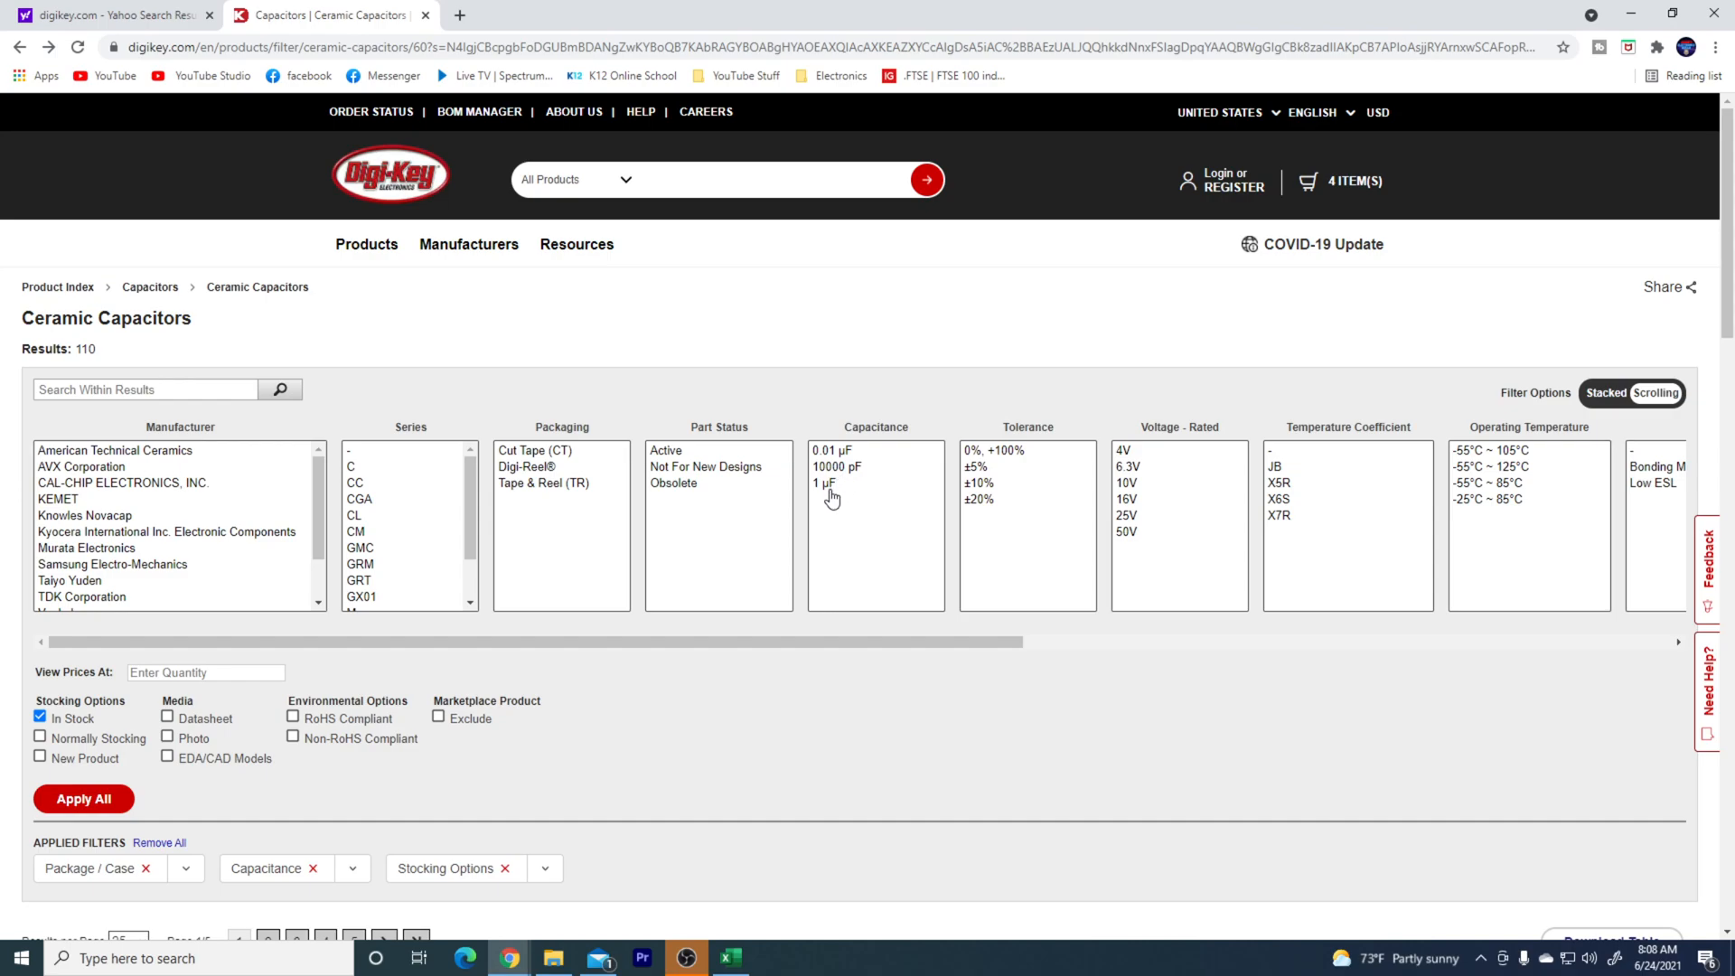
left_click(826, 484)
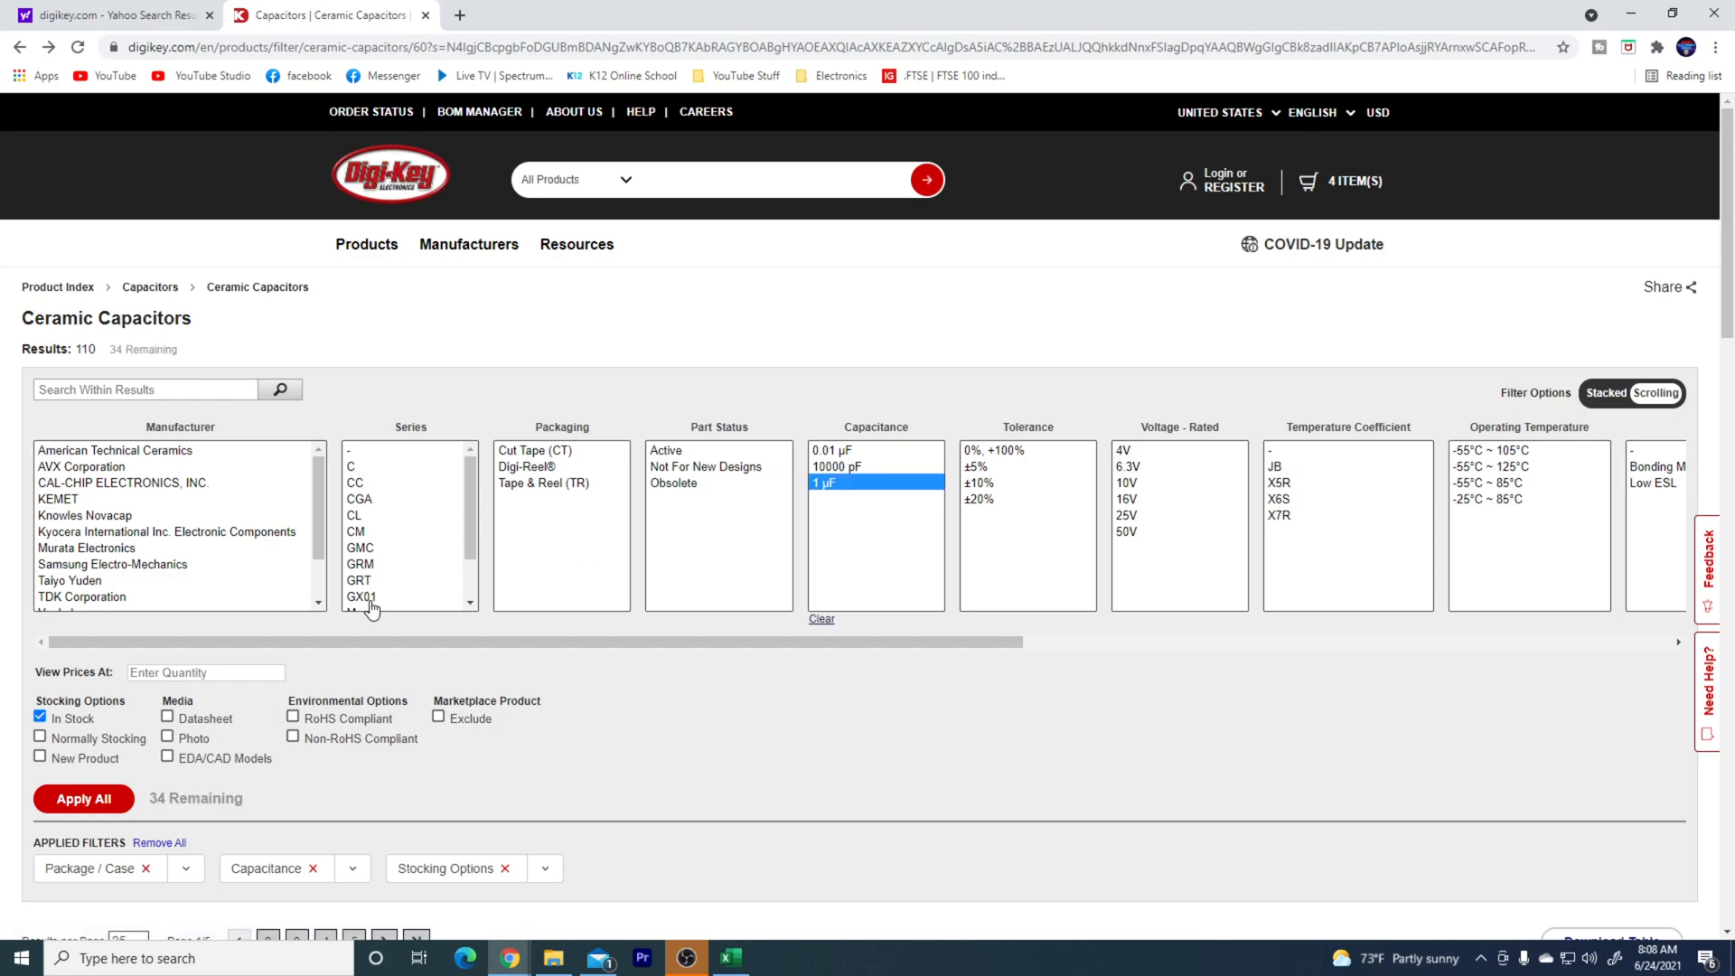
left_click(81, 797)
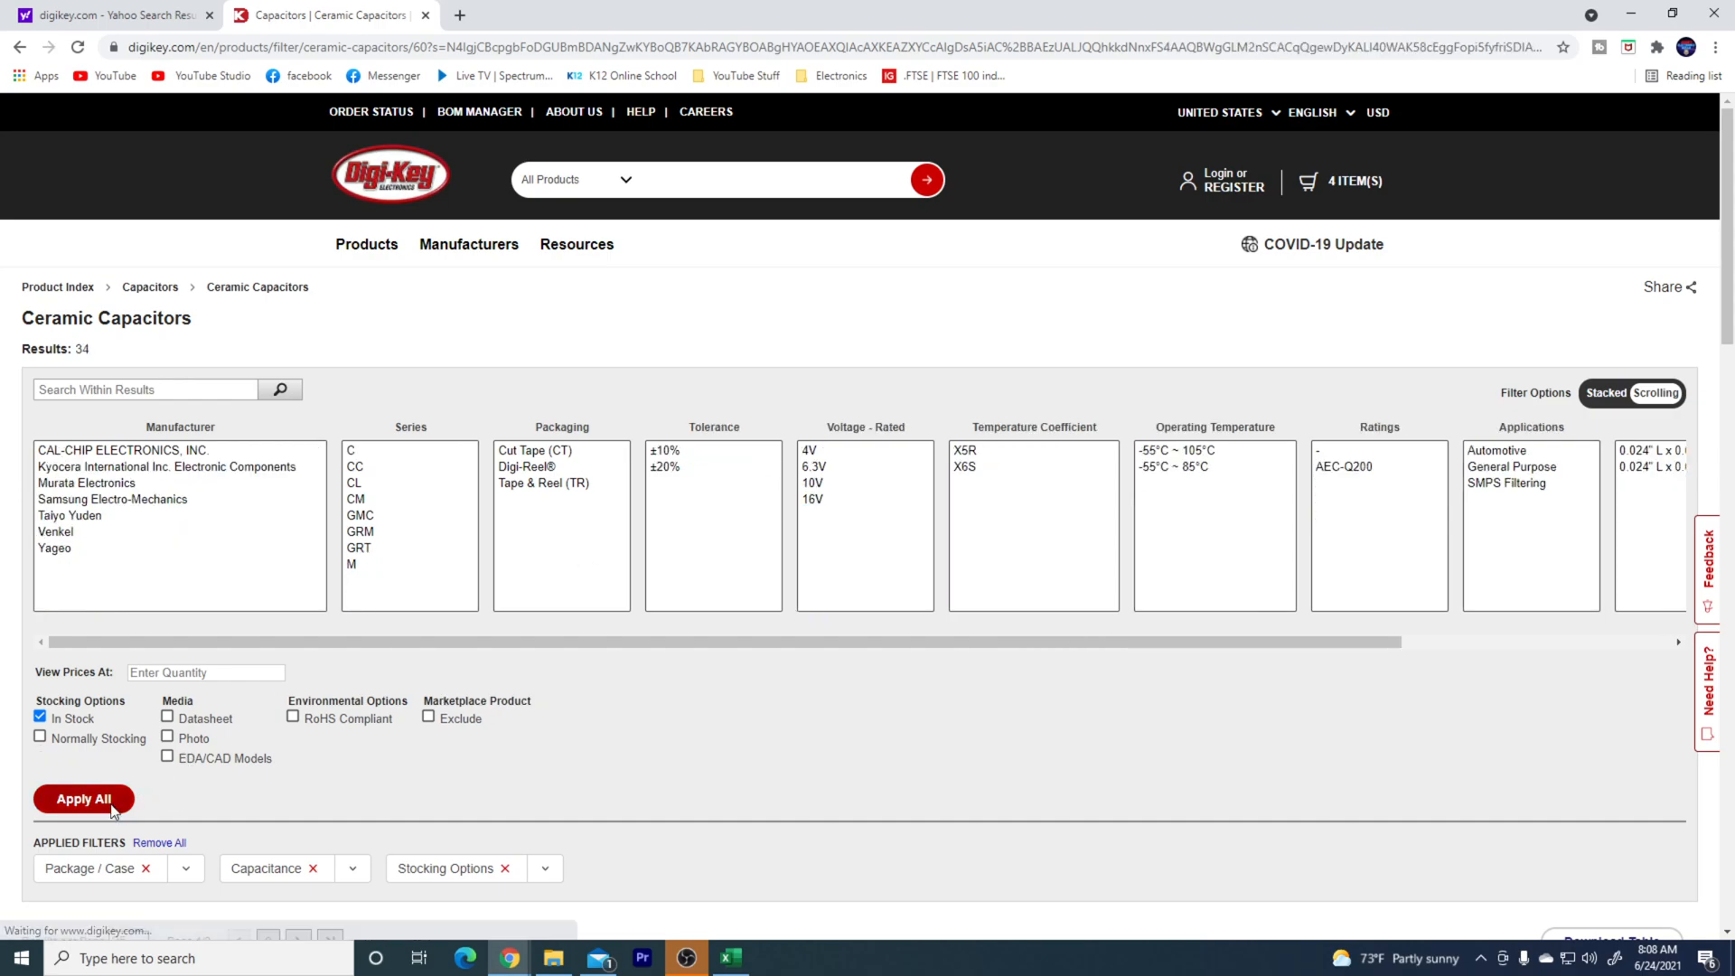
- Filter Voltage - Rated to 10V and apply, leaving seven 1 µF 0201 parts
left_click(83, 799)
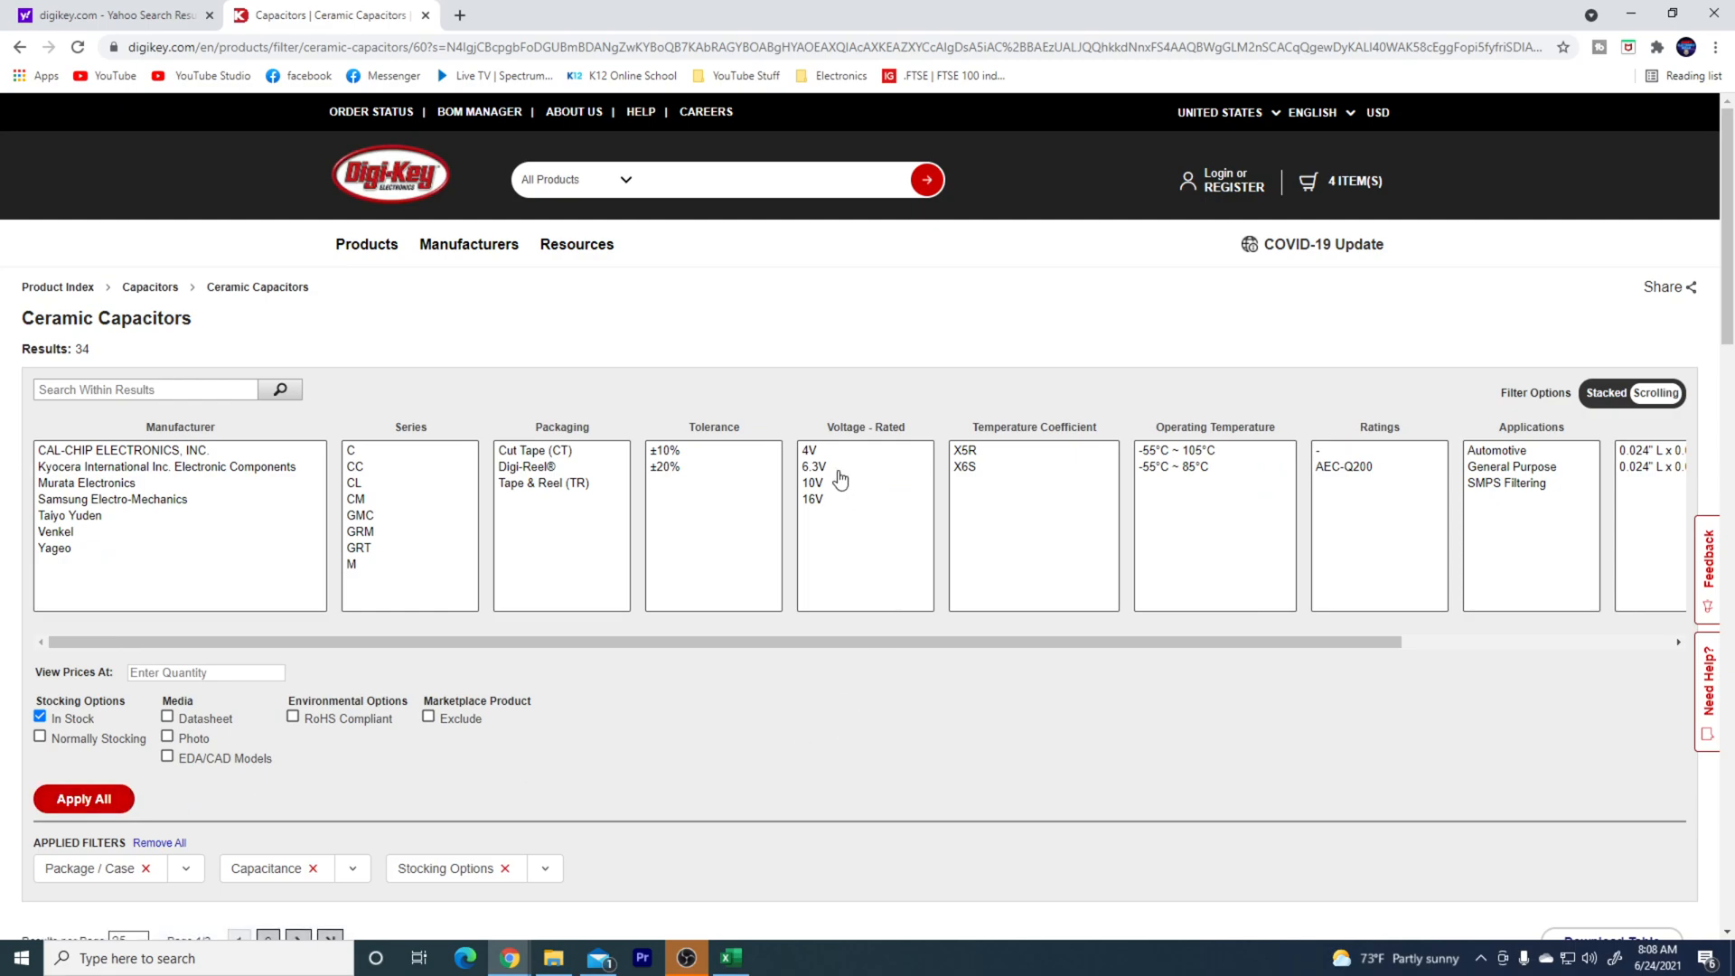
left_click(812, 481)
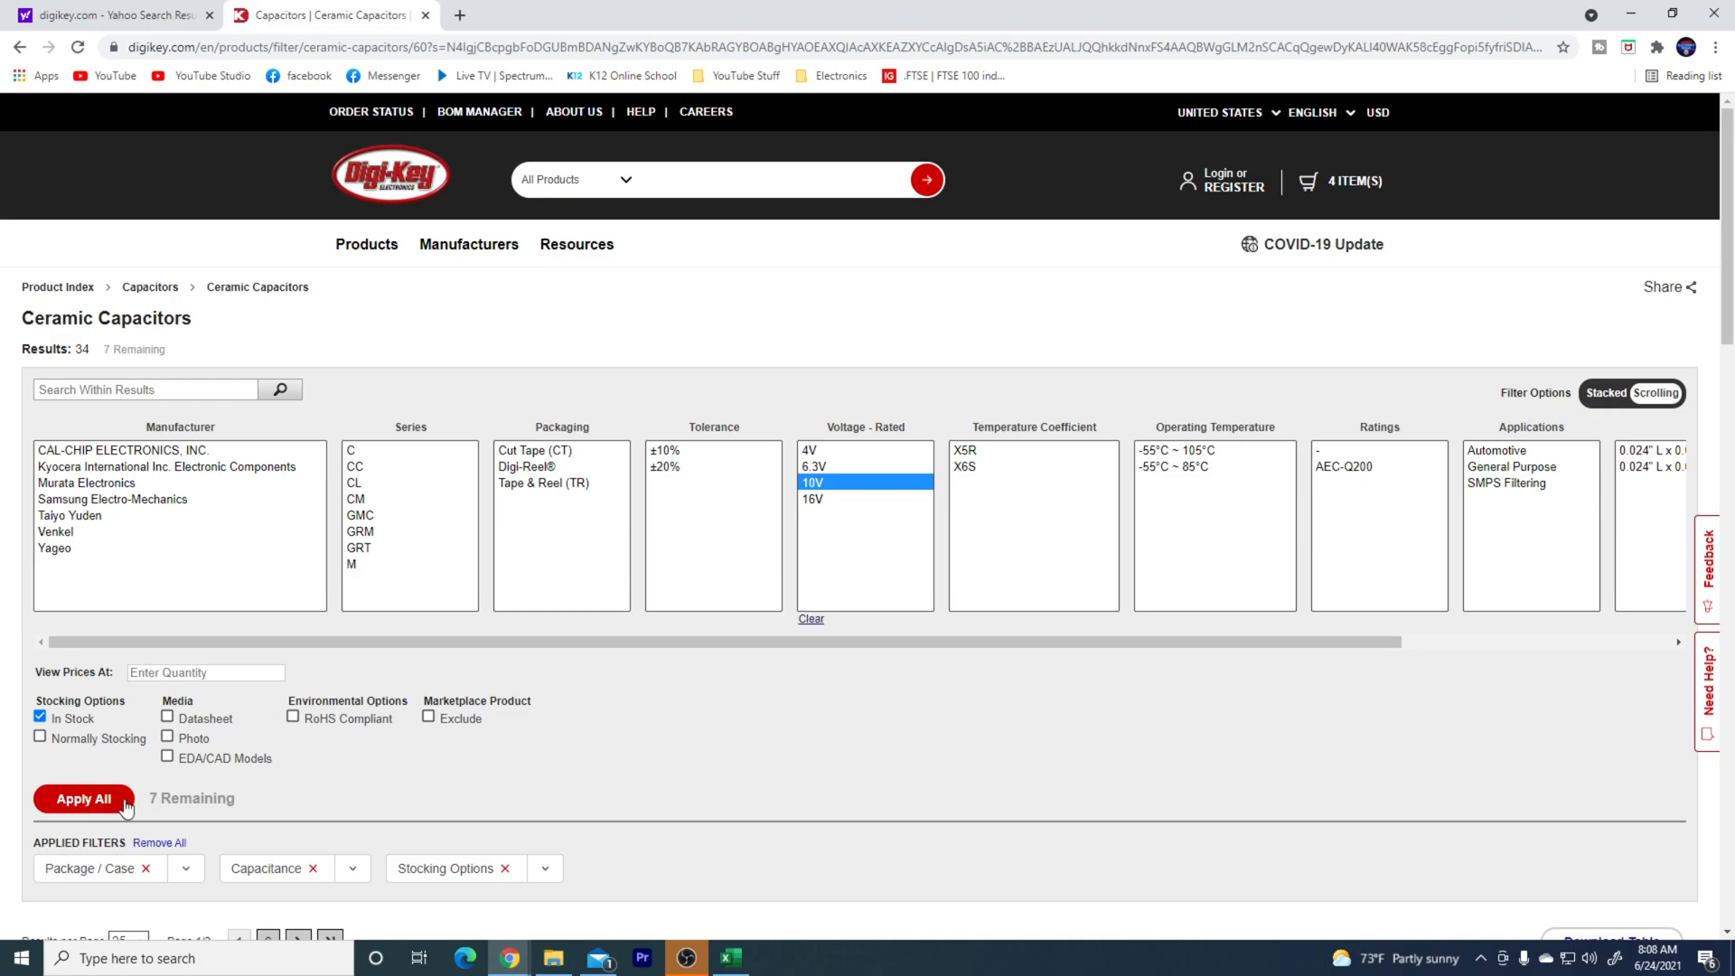
left_click(81, 797)
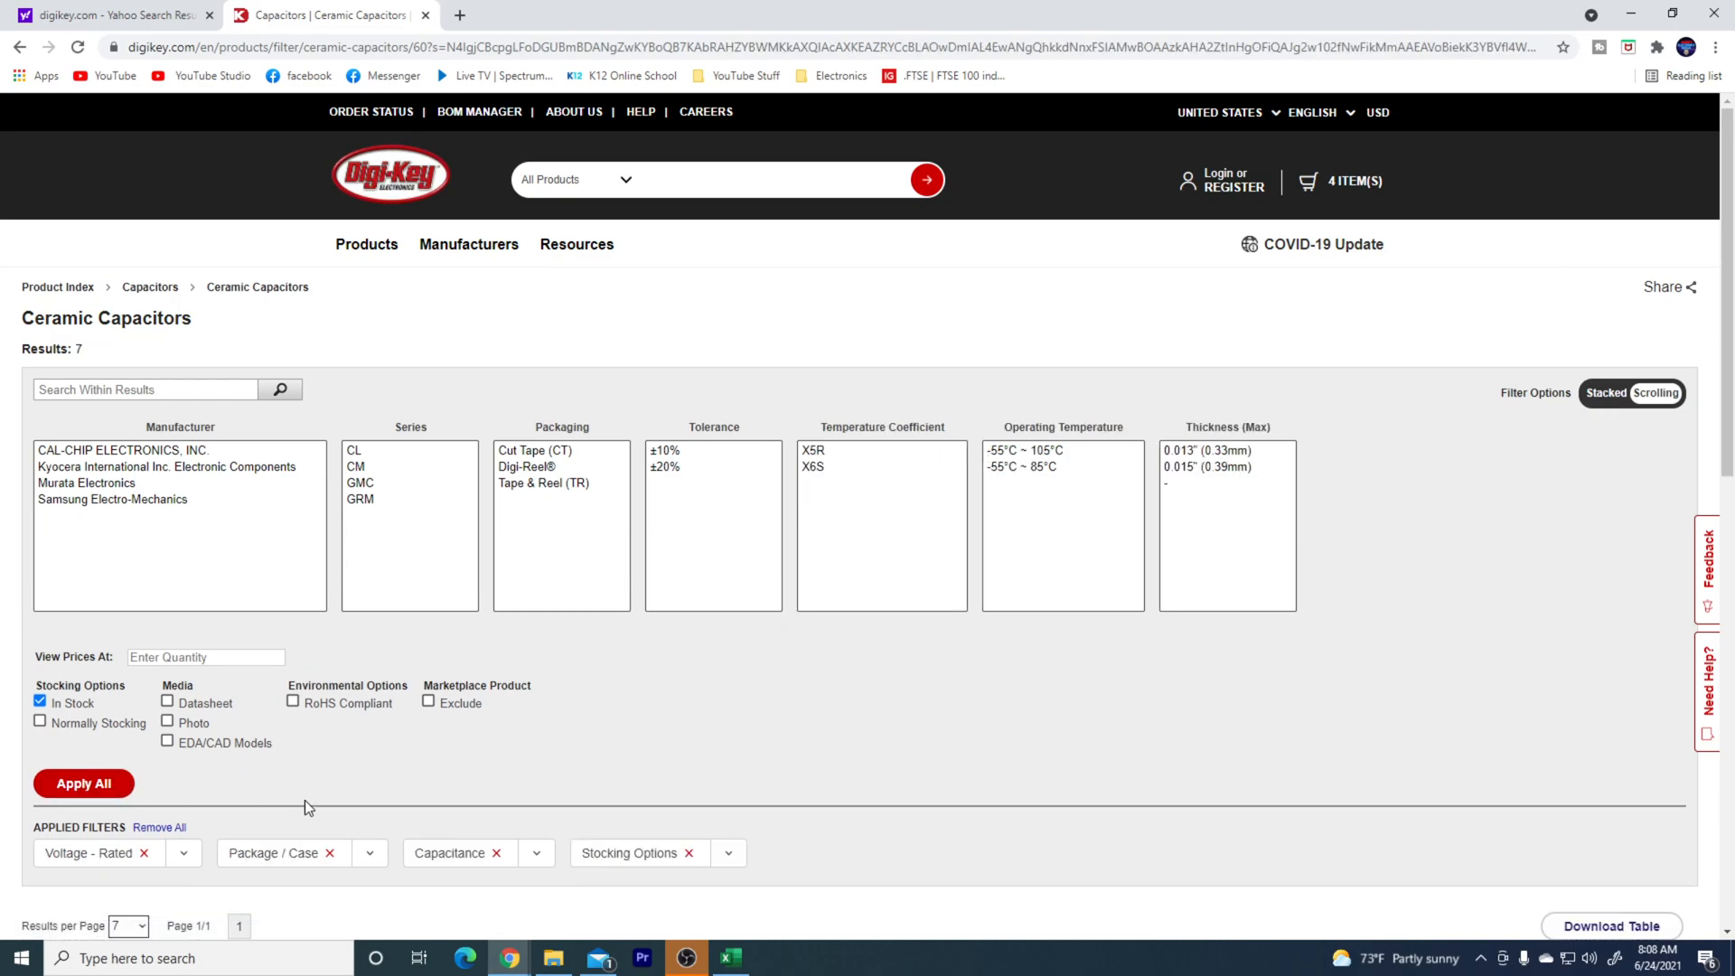
- Briefly view the GMC02X5R105M10NT product page, then return to the results
scroll("down", 3)
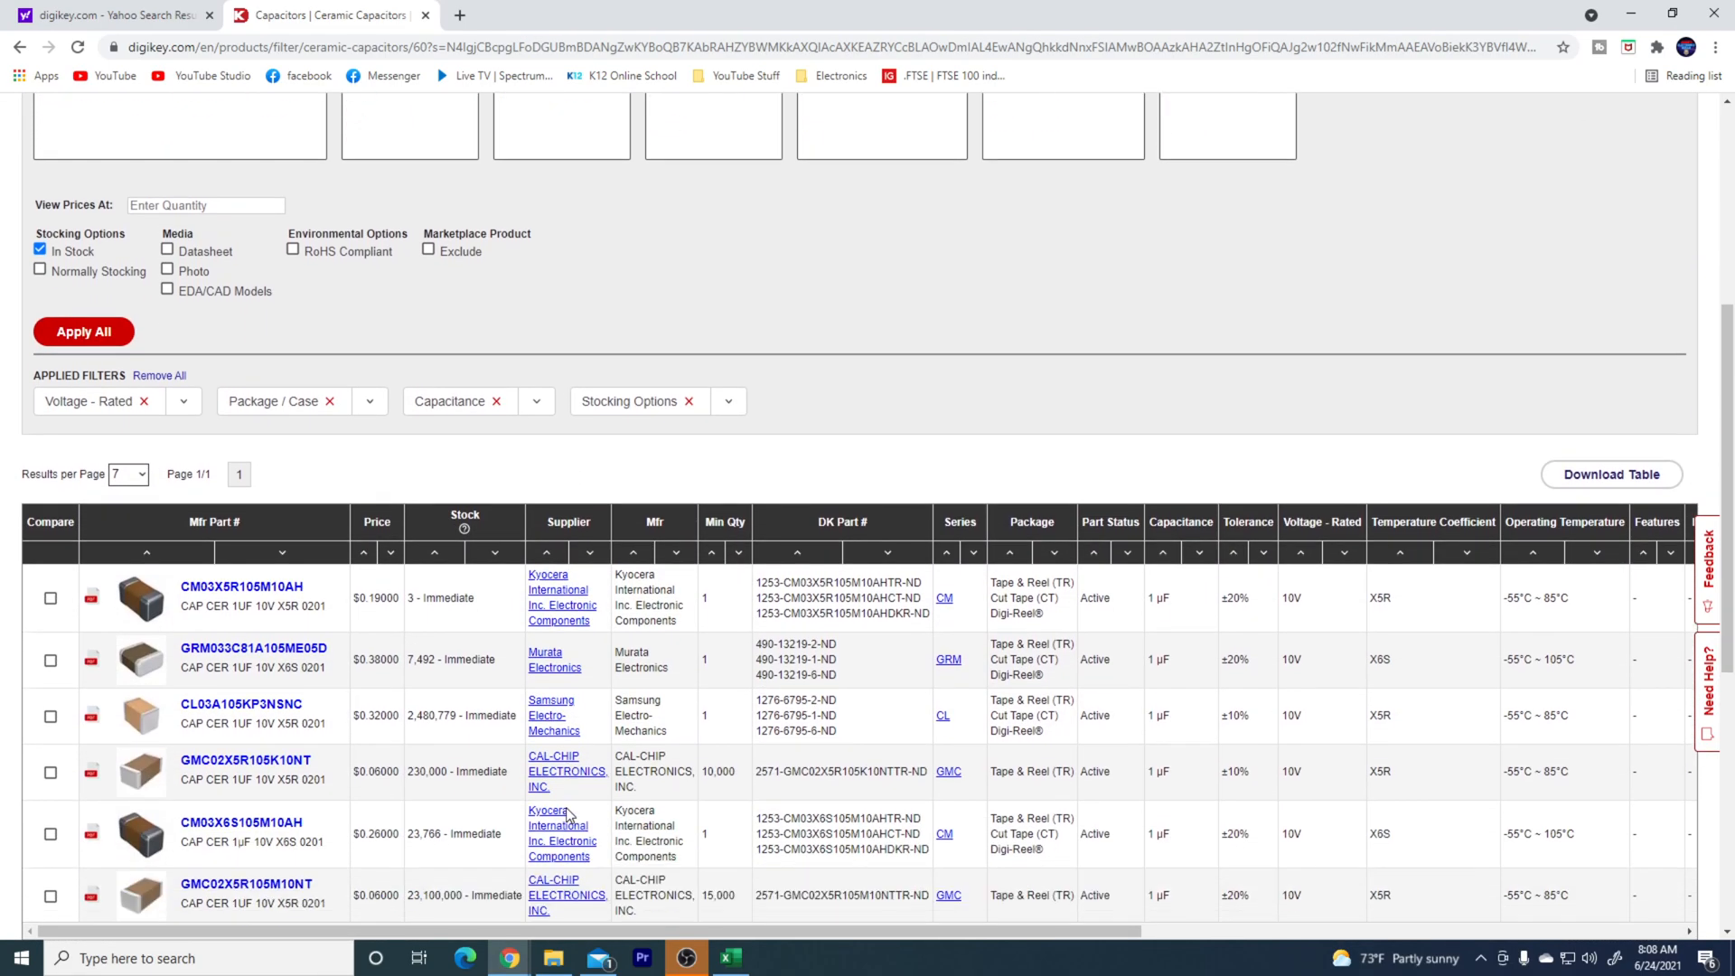
mouse_move(556, 826)
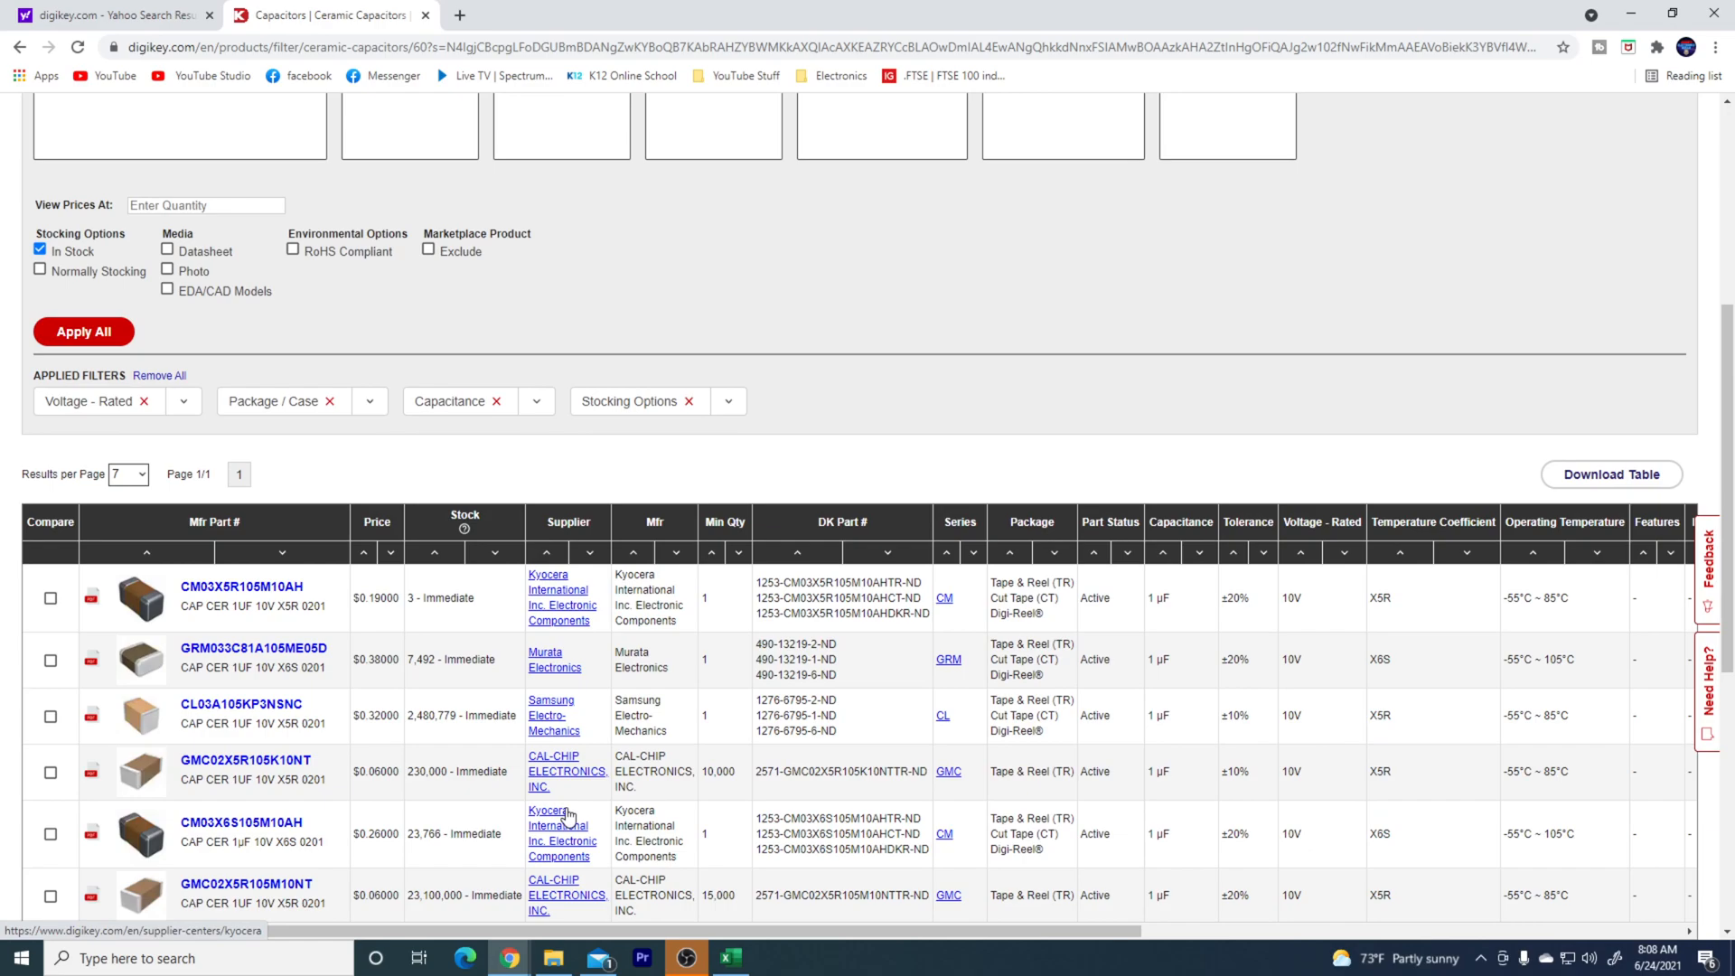
mouse_move(708, 710)
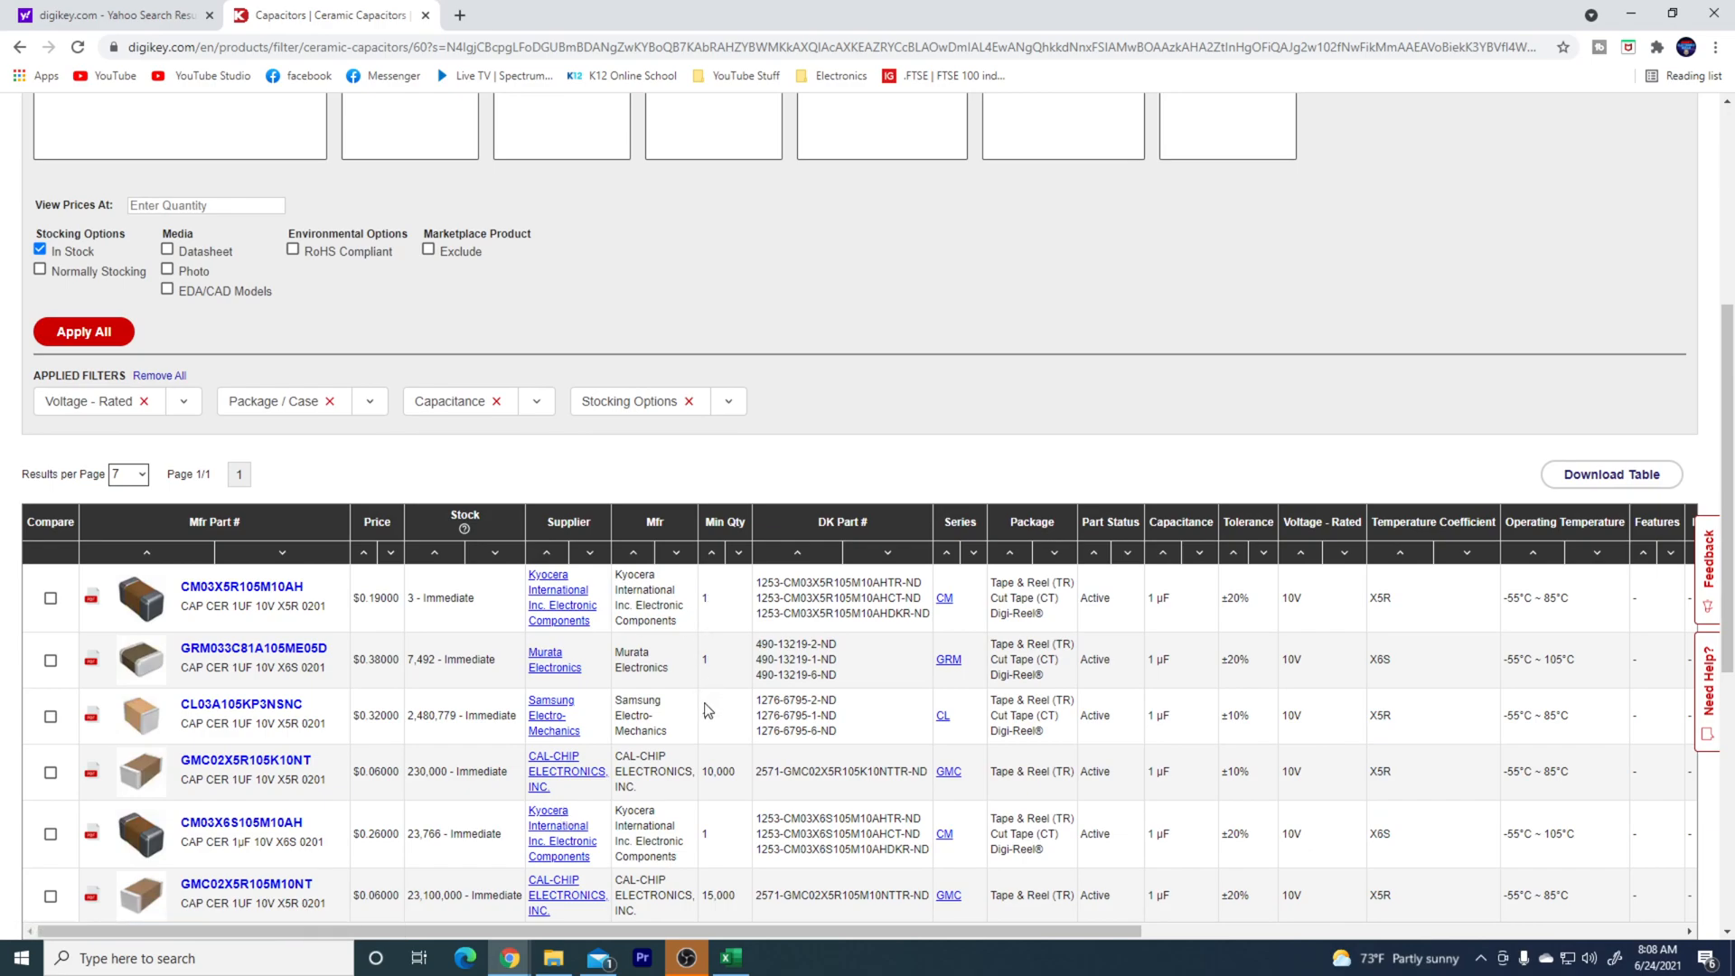
mouse_move(376, 633)
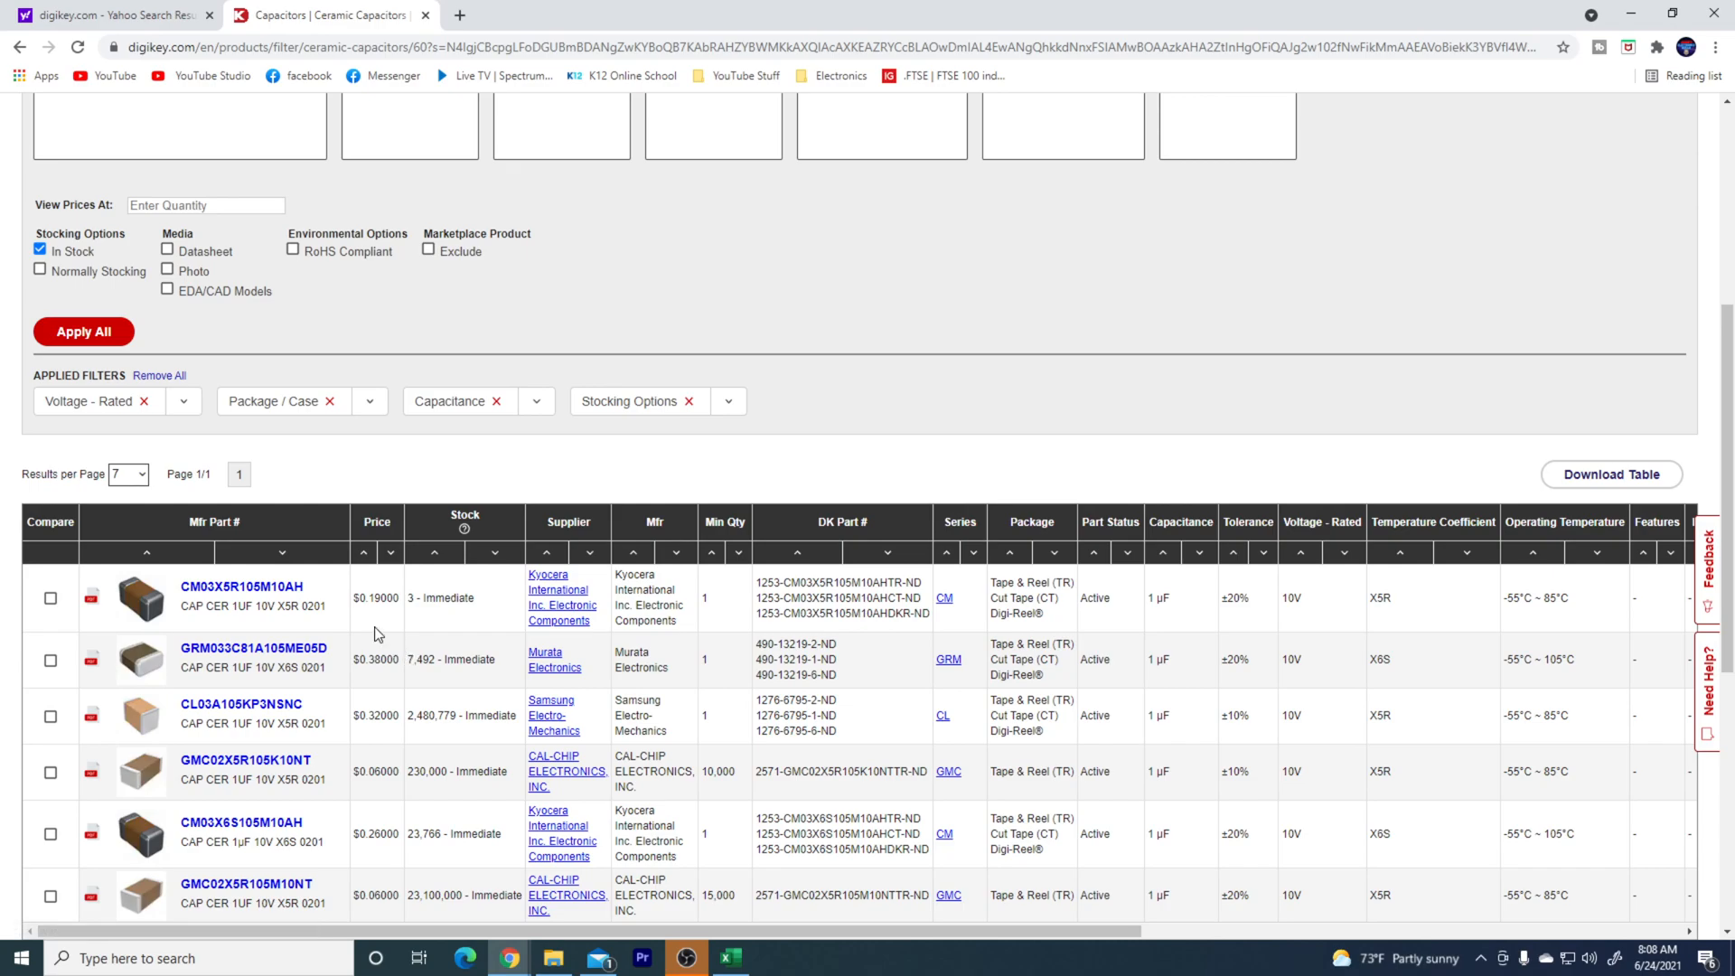
scroll("down", 3)
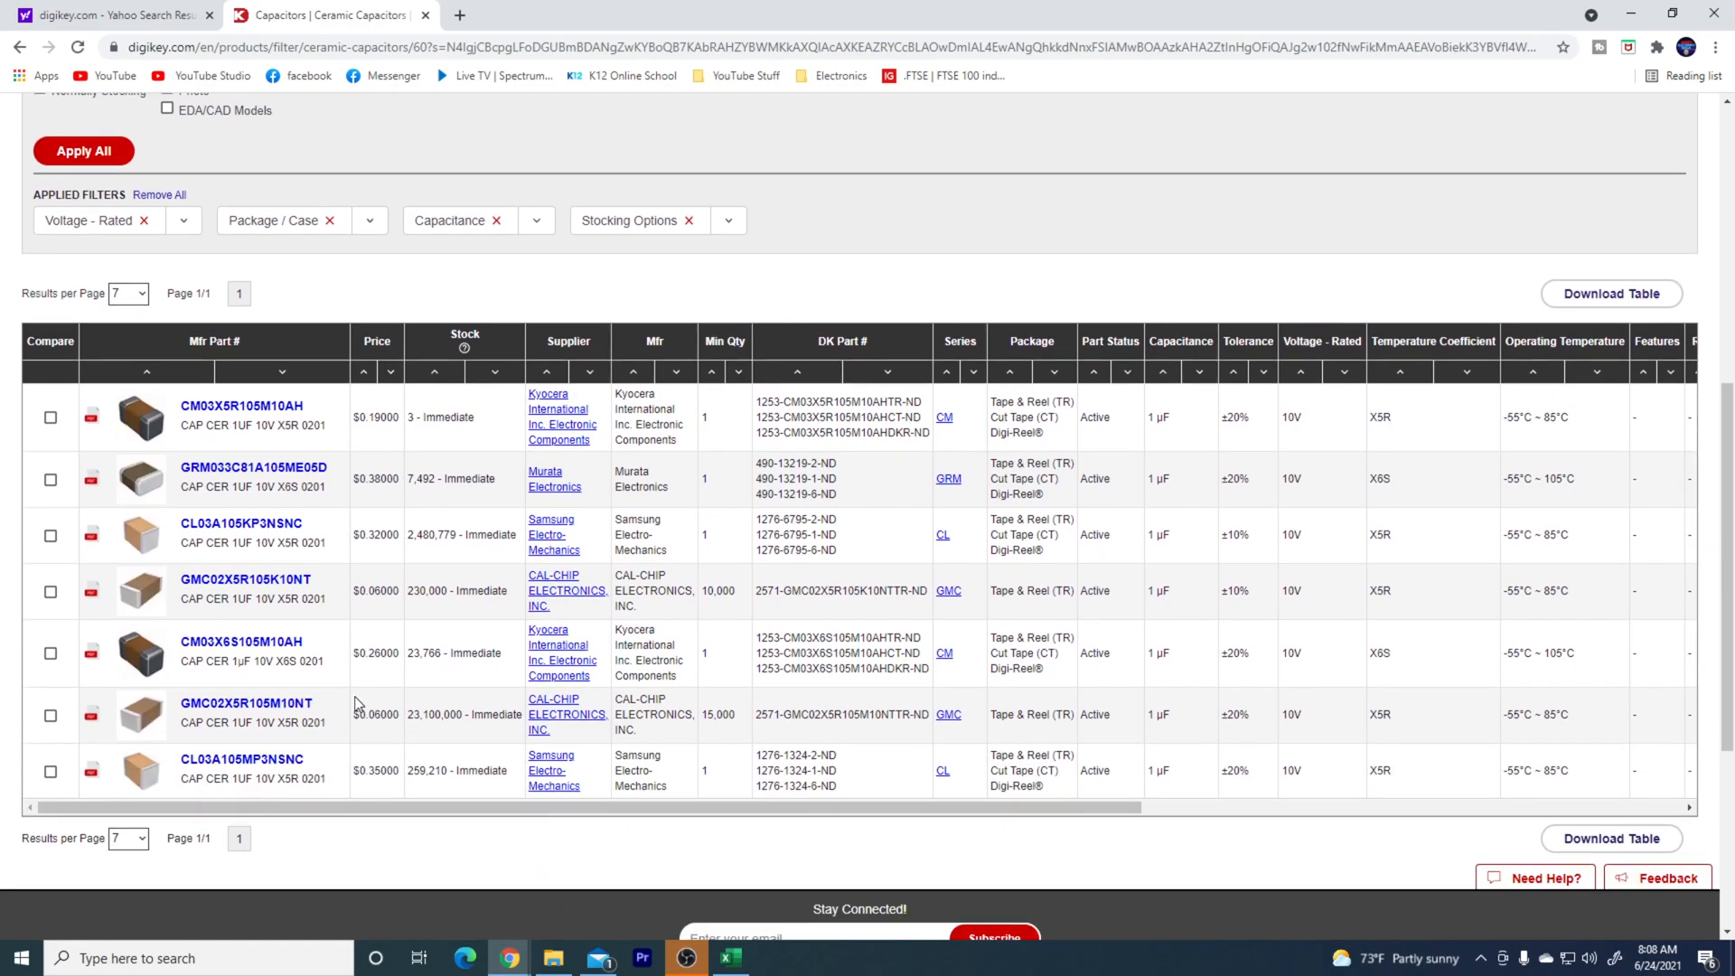
mouse_move(270, 761)
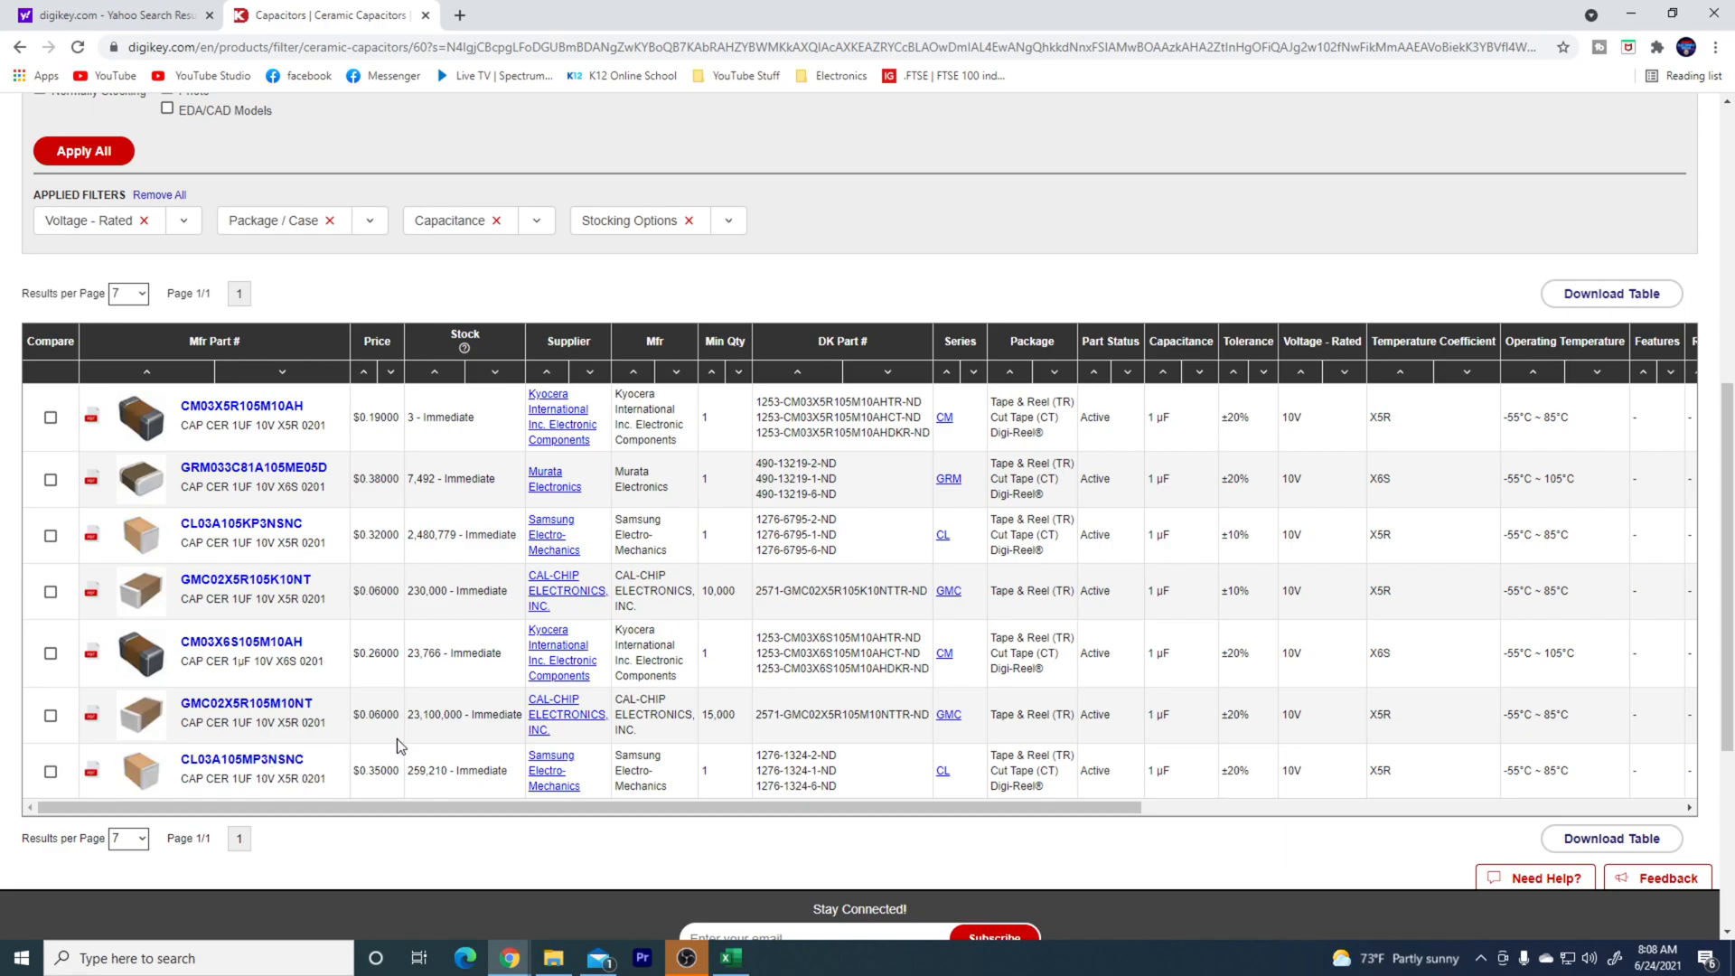
mouse_move(246, 703)
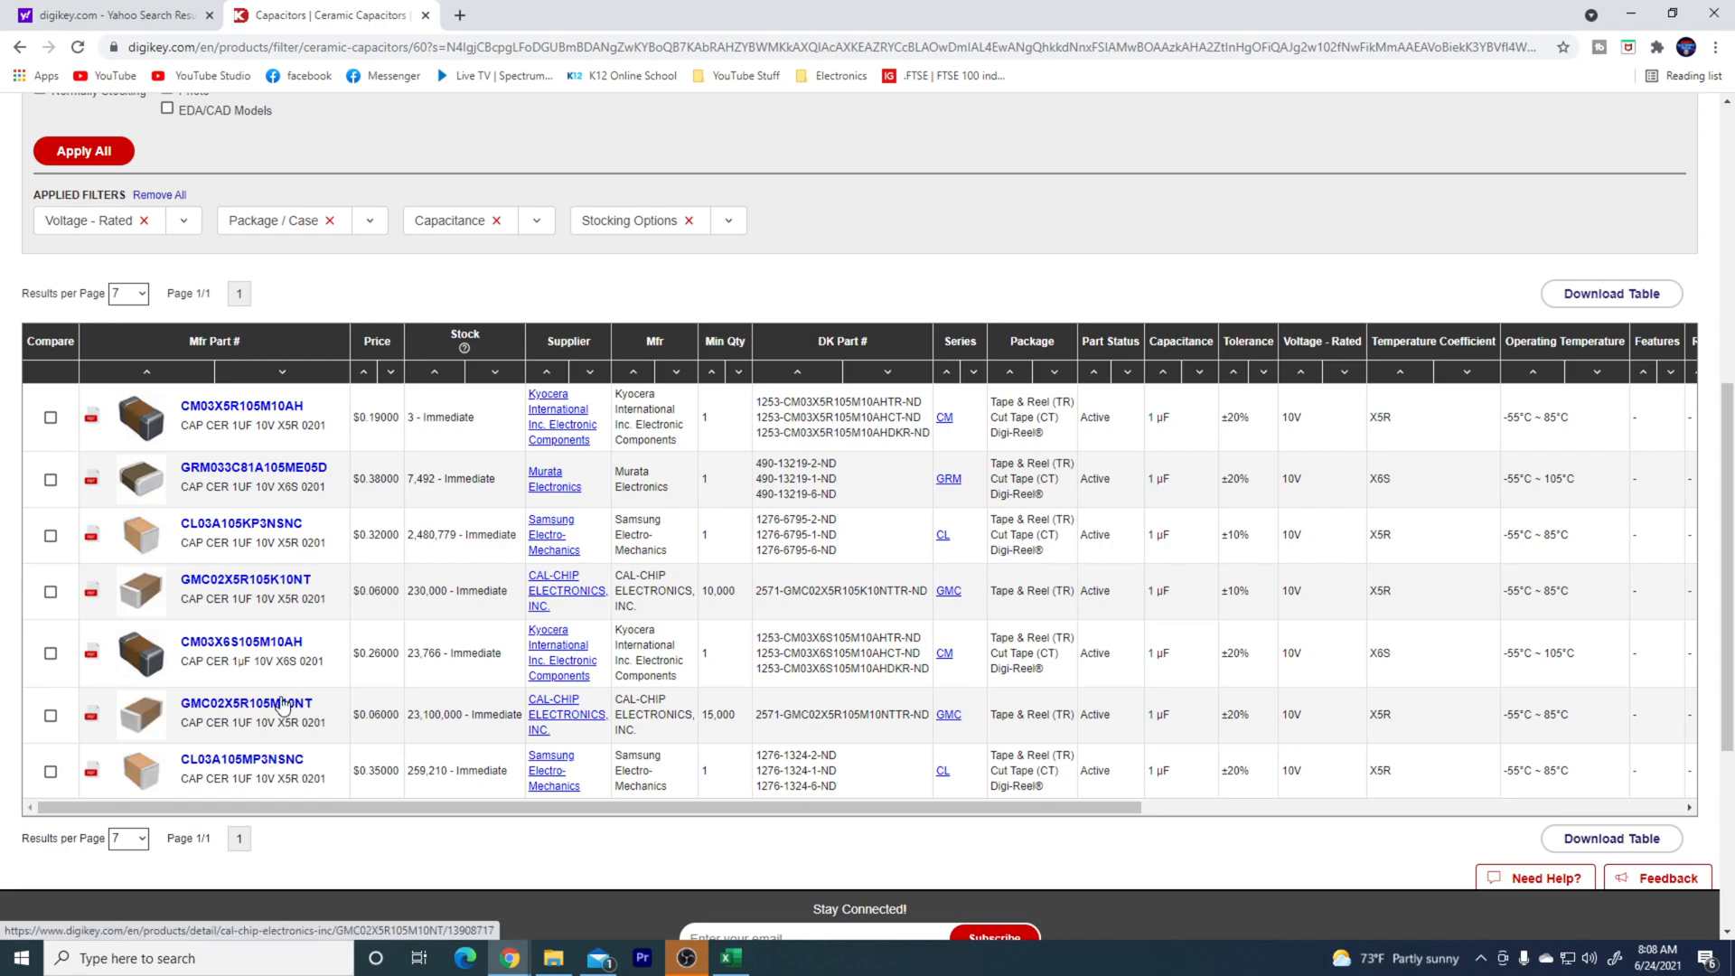
left_click(246, 703)
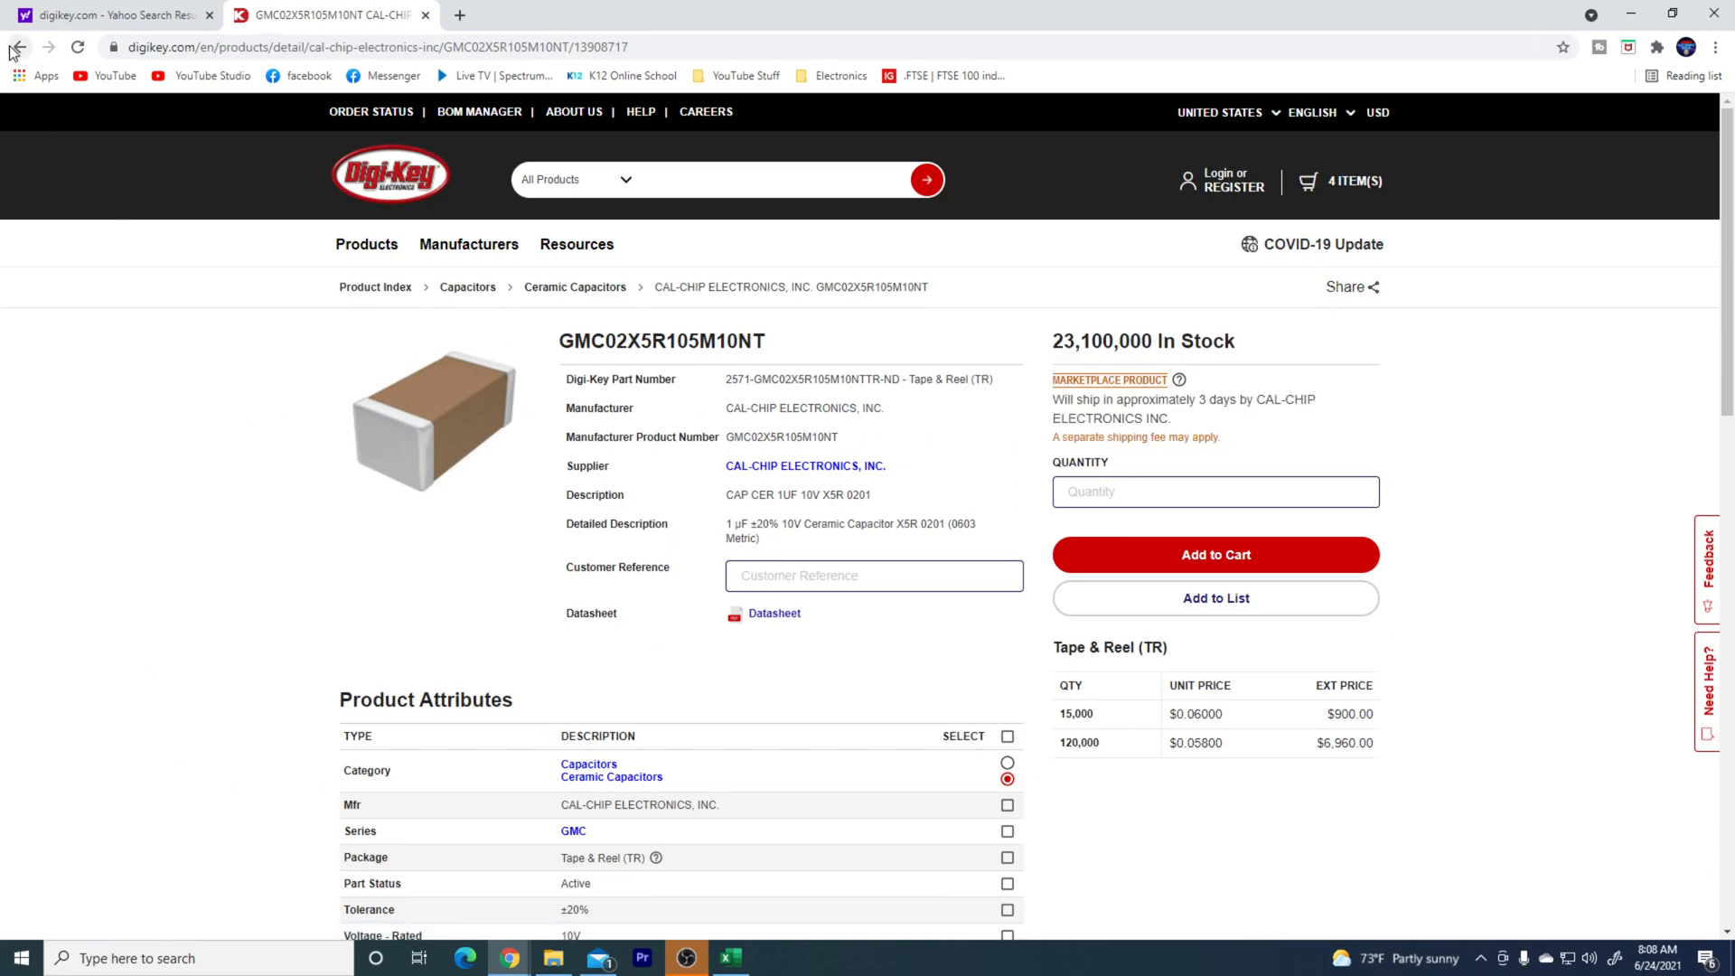
left_click(16, 47)
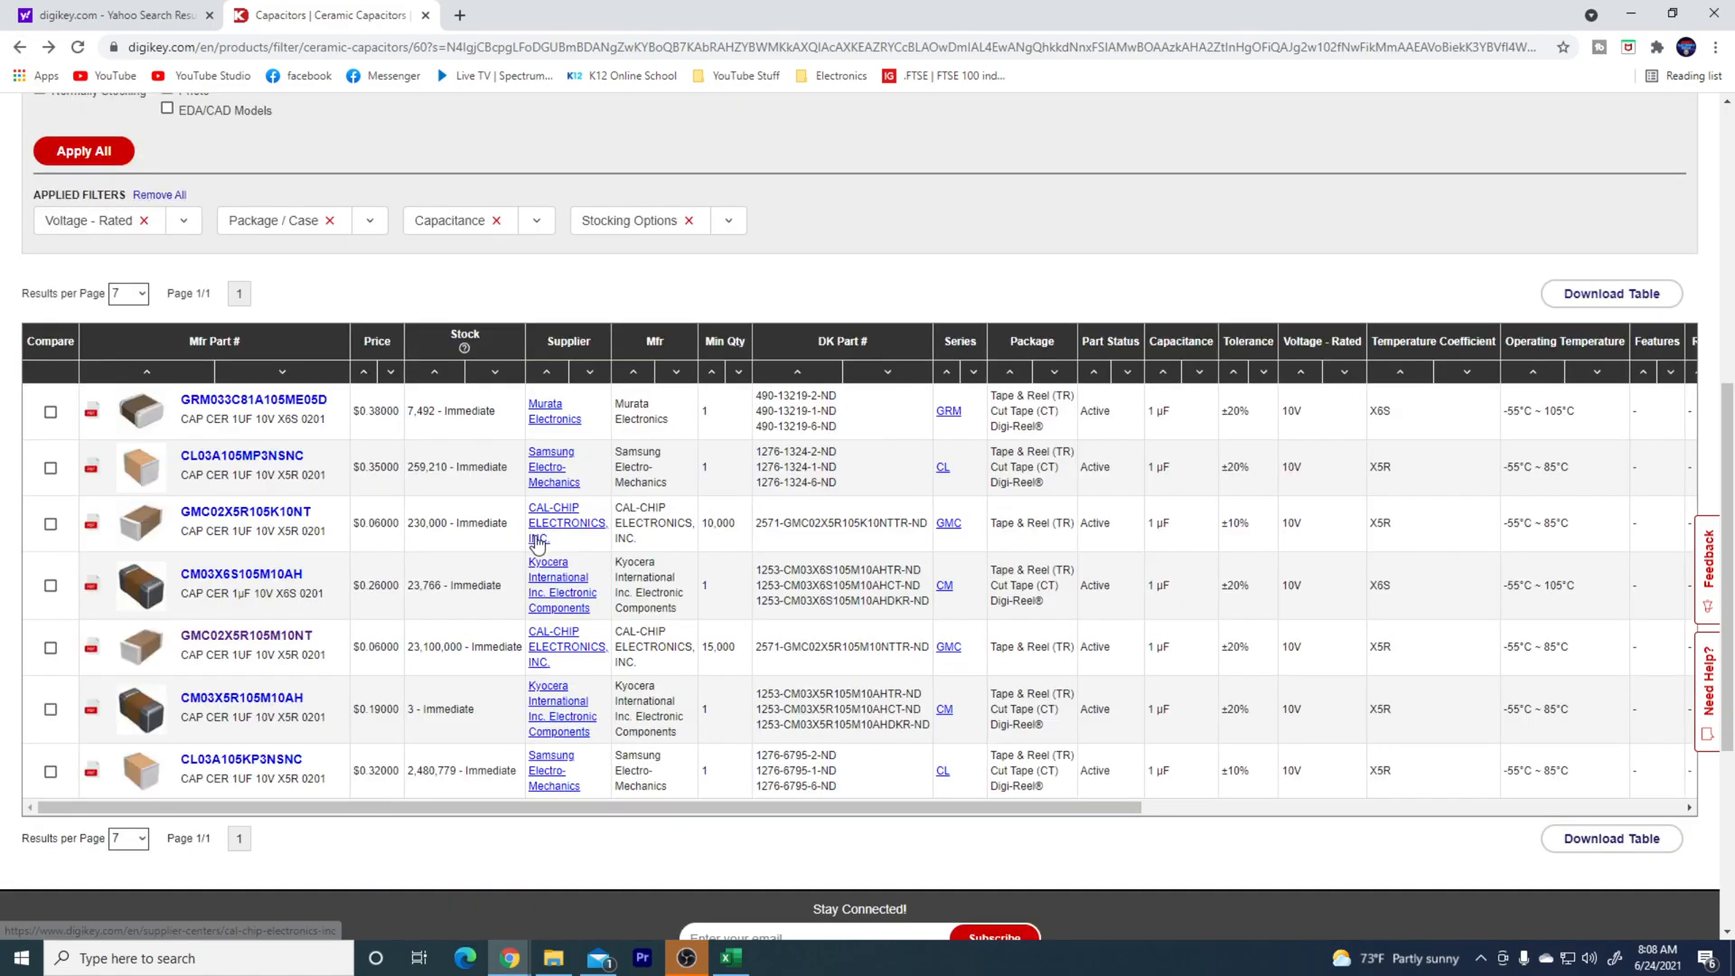
mouse_move(594, 661)
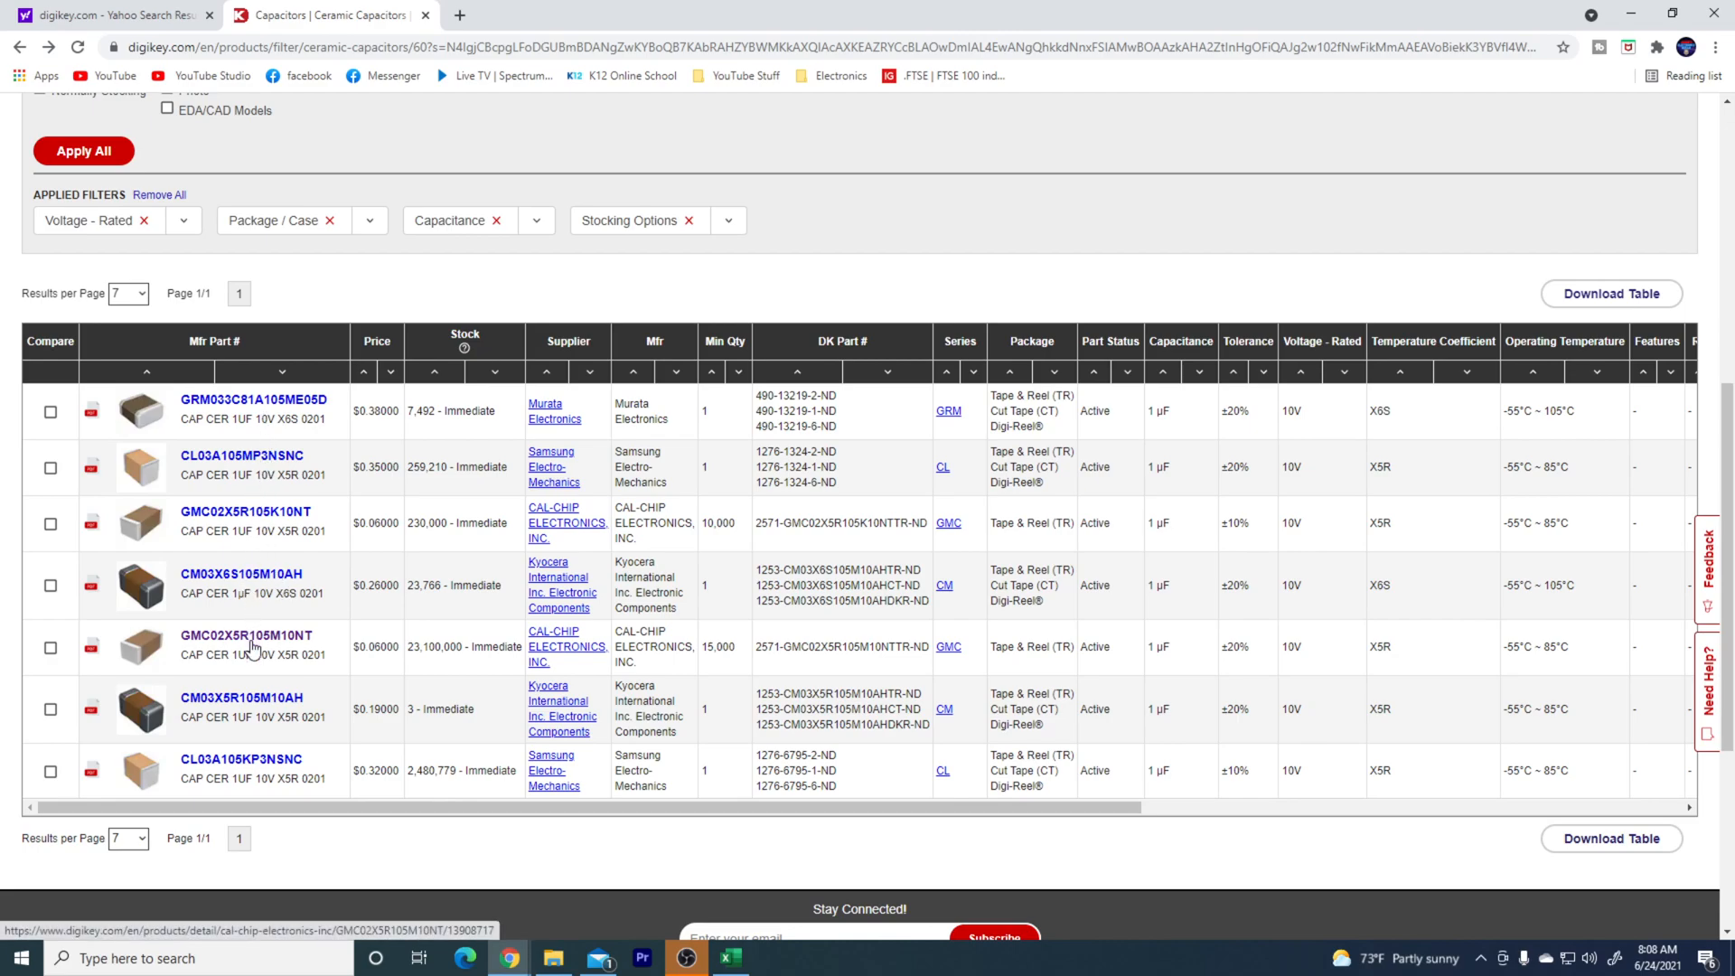
mouse_move(253, 718)
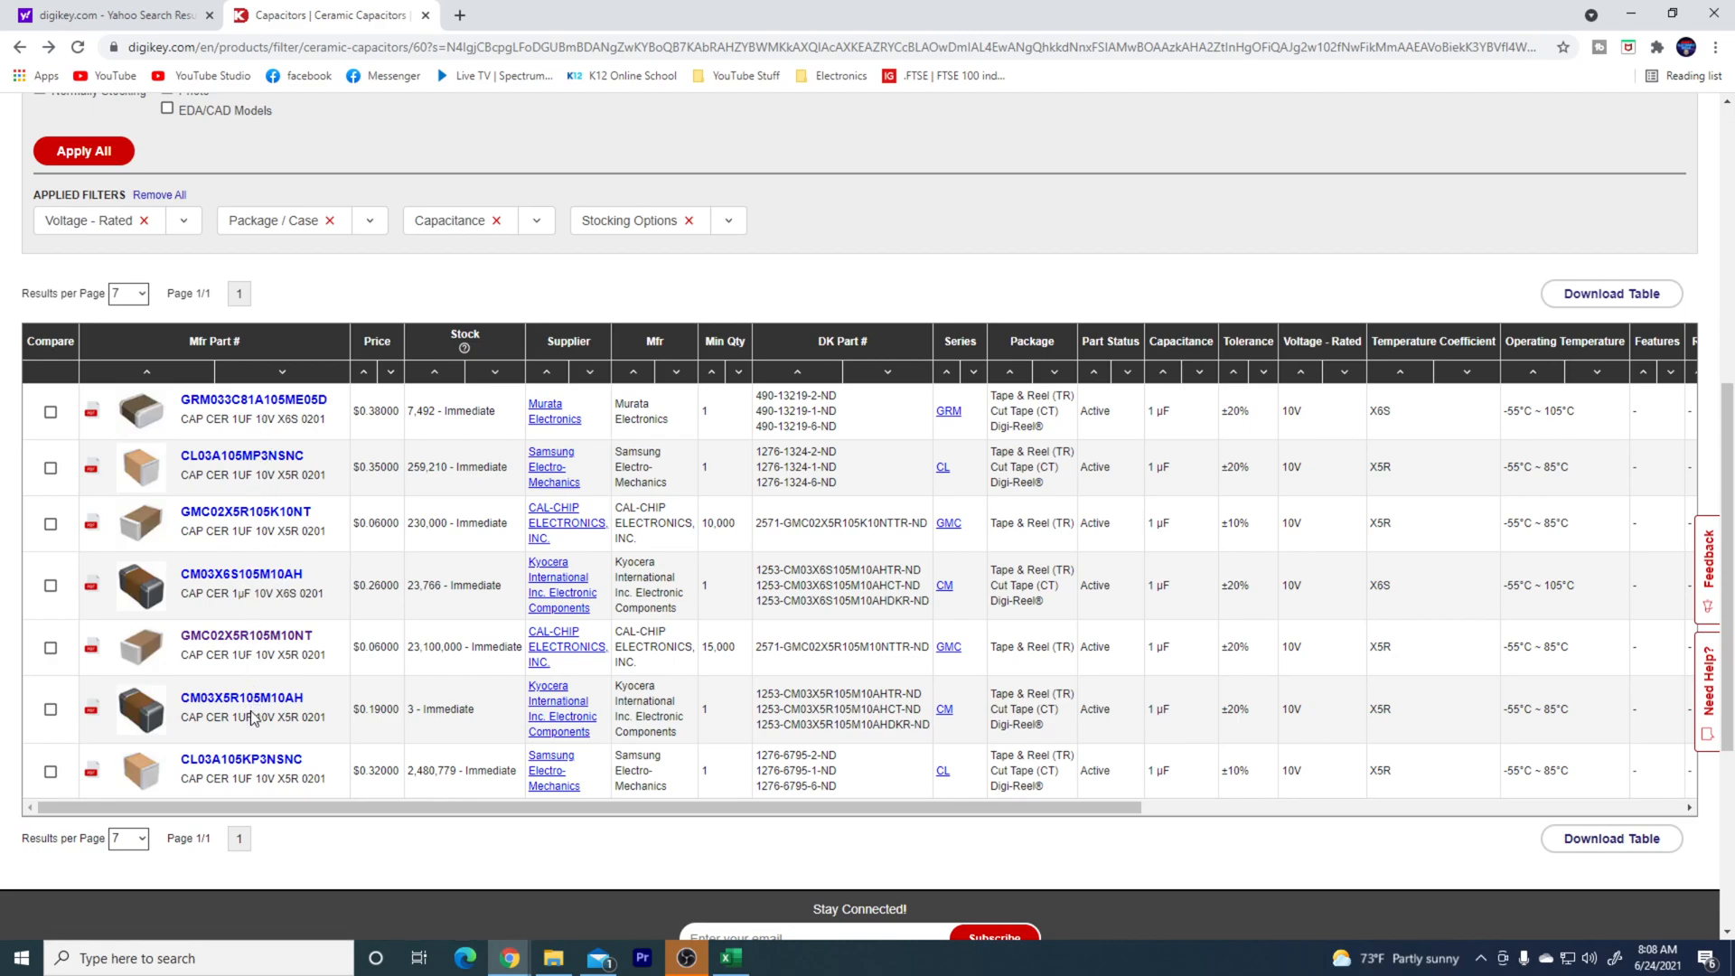
mouse_move(373, 698)
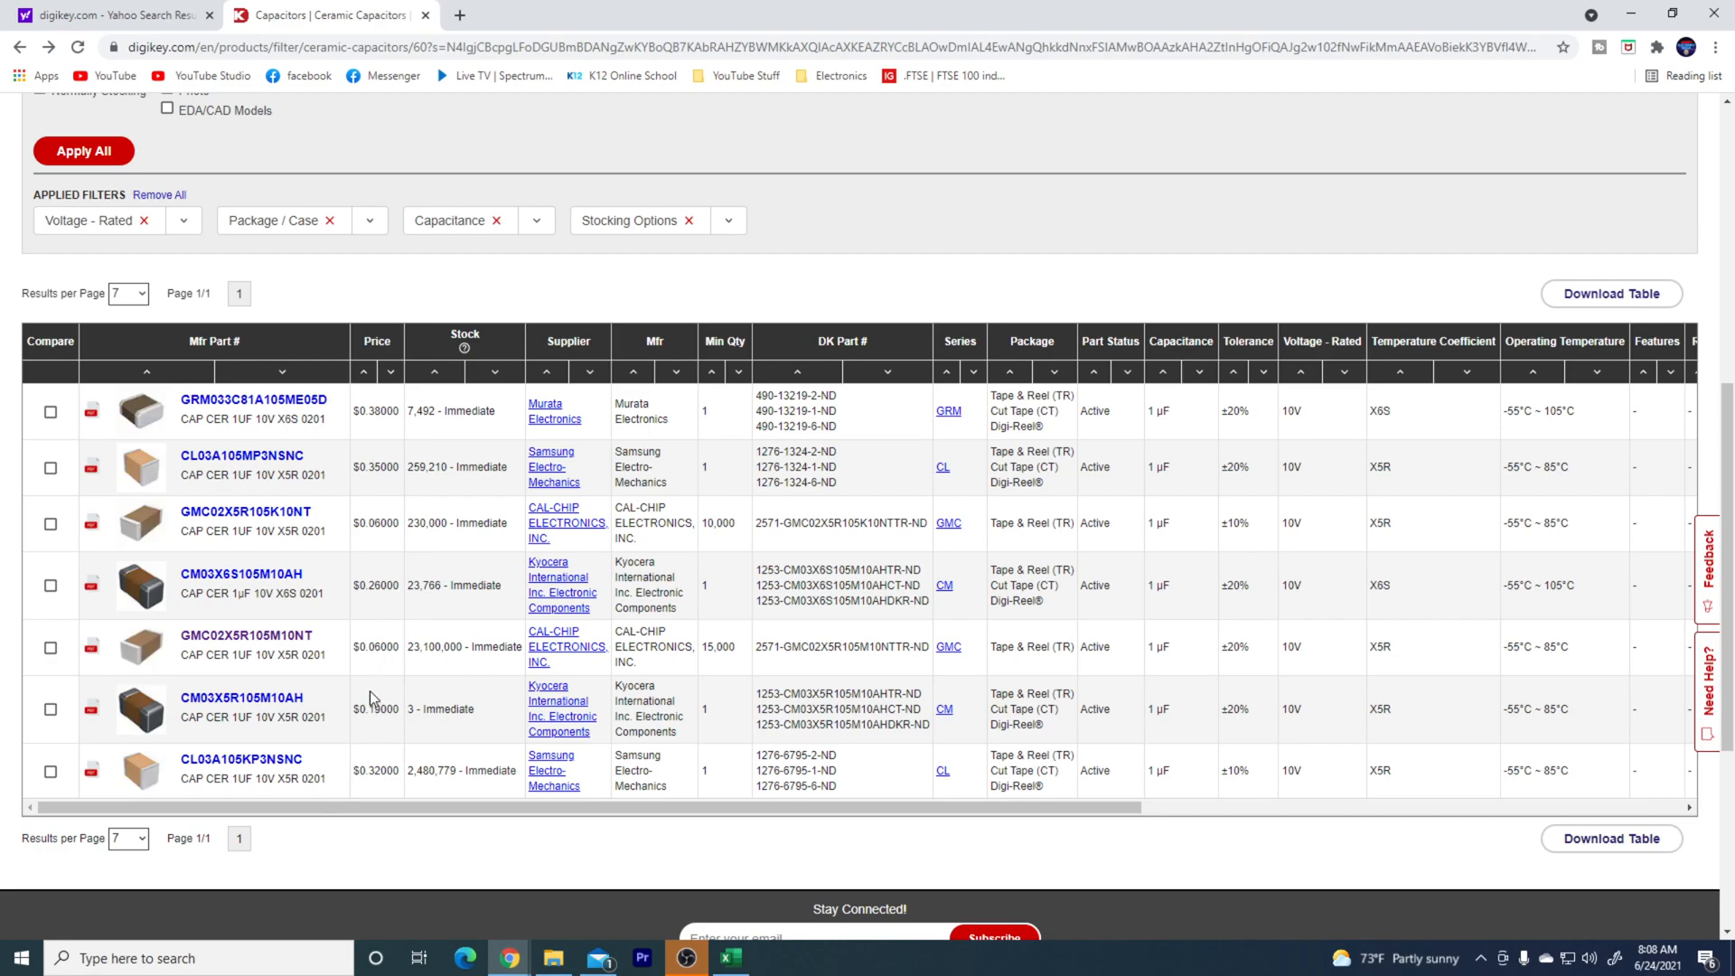
mouse_move(376, 490)
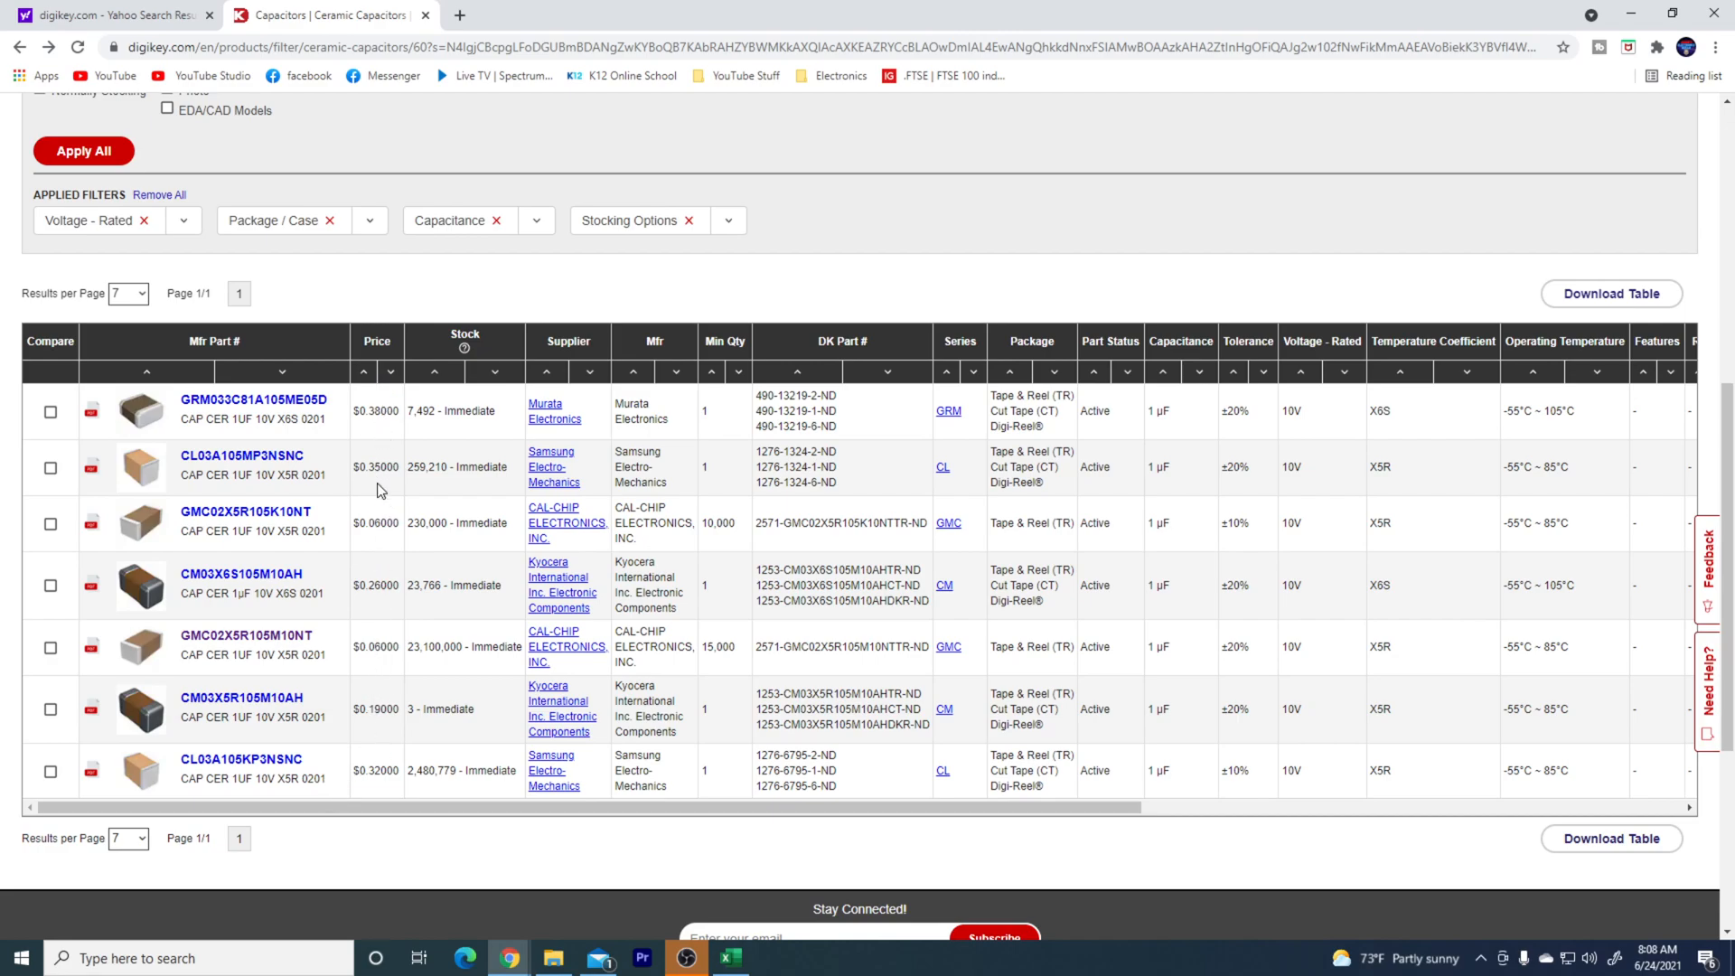
mouse_move(380, 566)
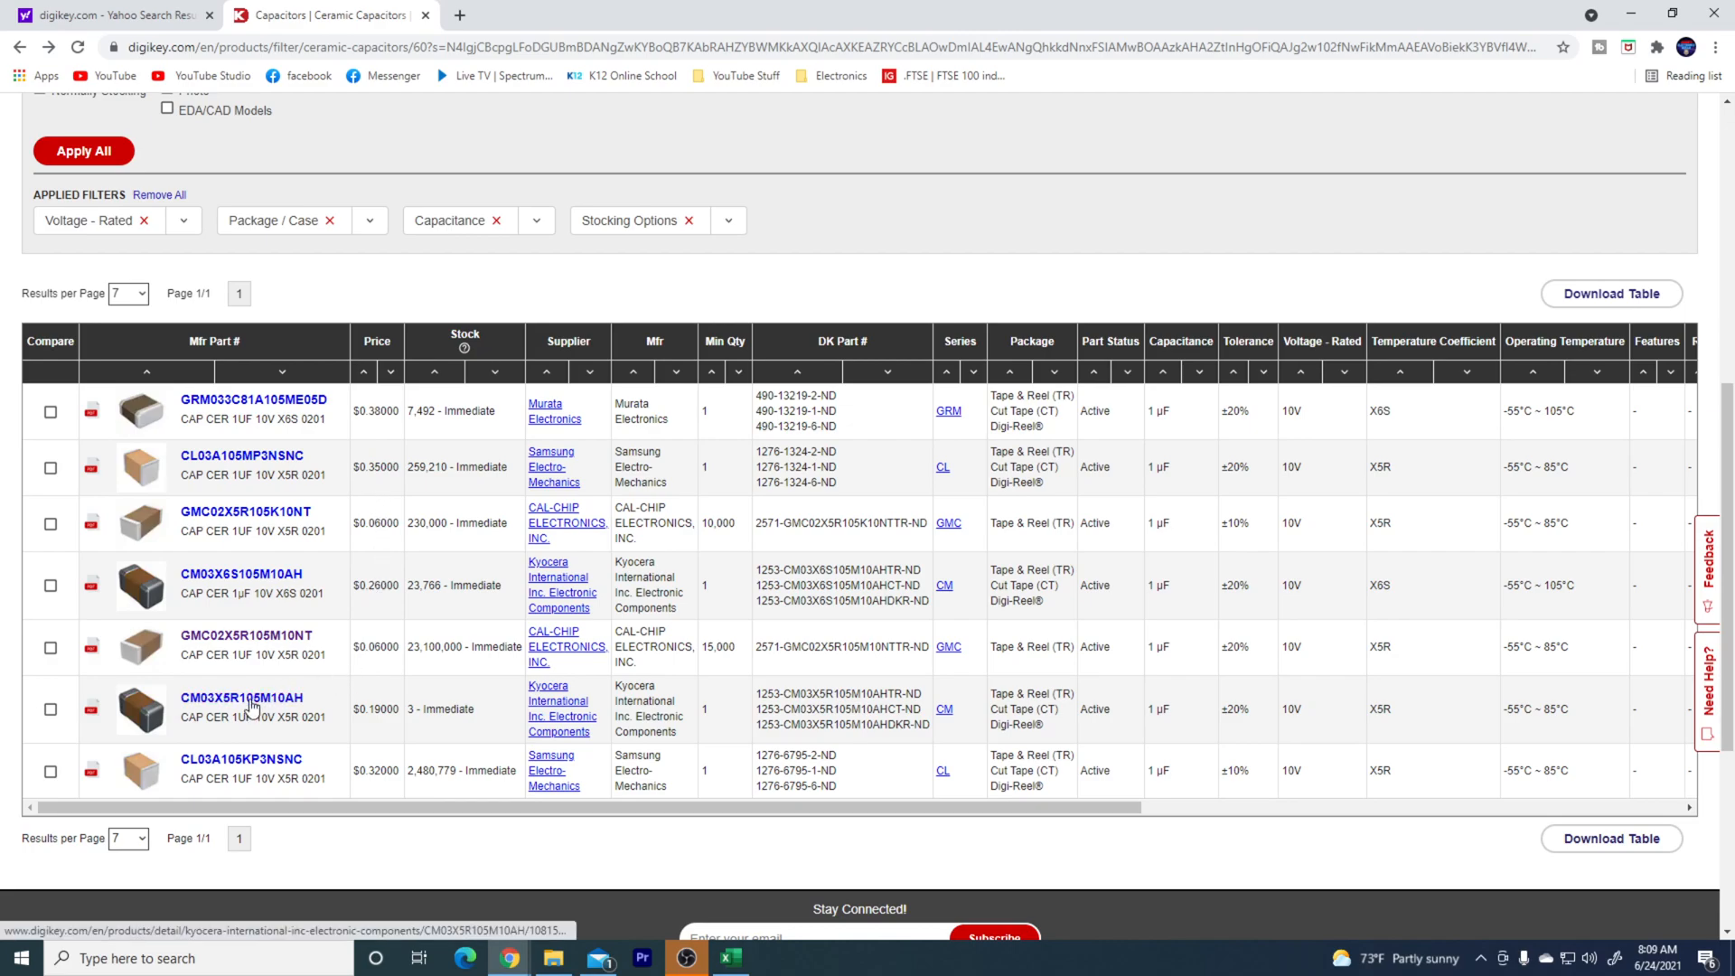
- Add 50 of the Kyocera CM03X5R105M10AH 1 µF 10 V 0201 capacitor to the cart and head back
left_click(240, 698)
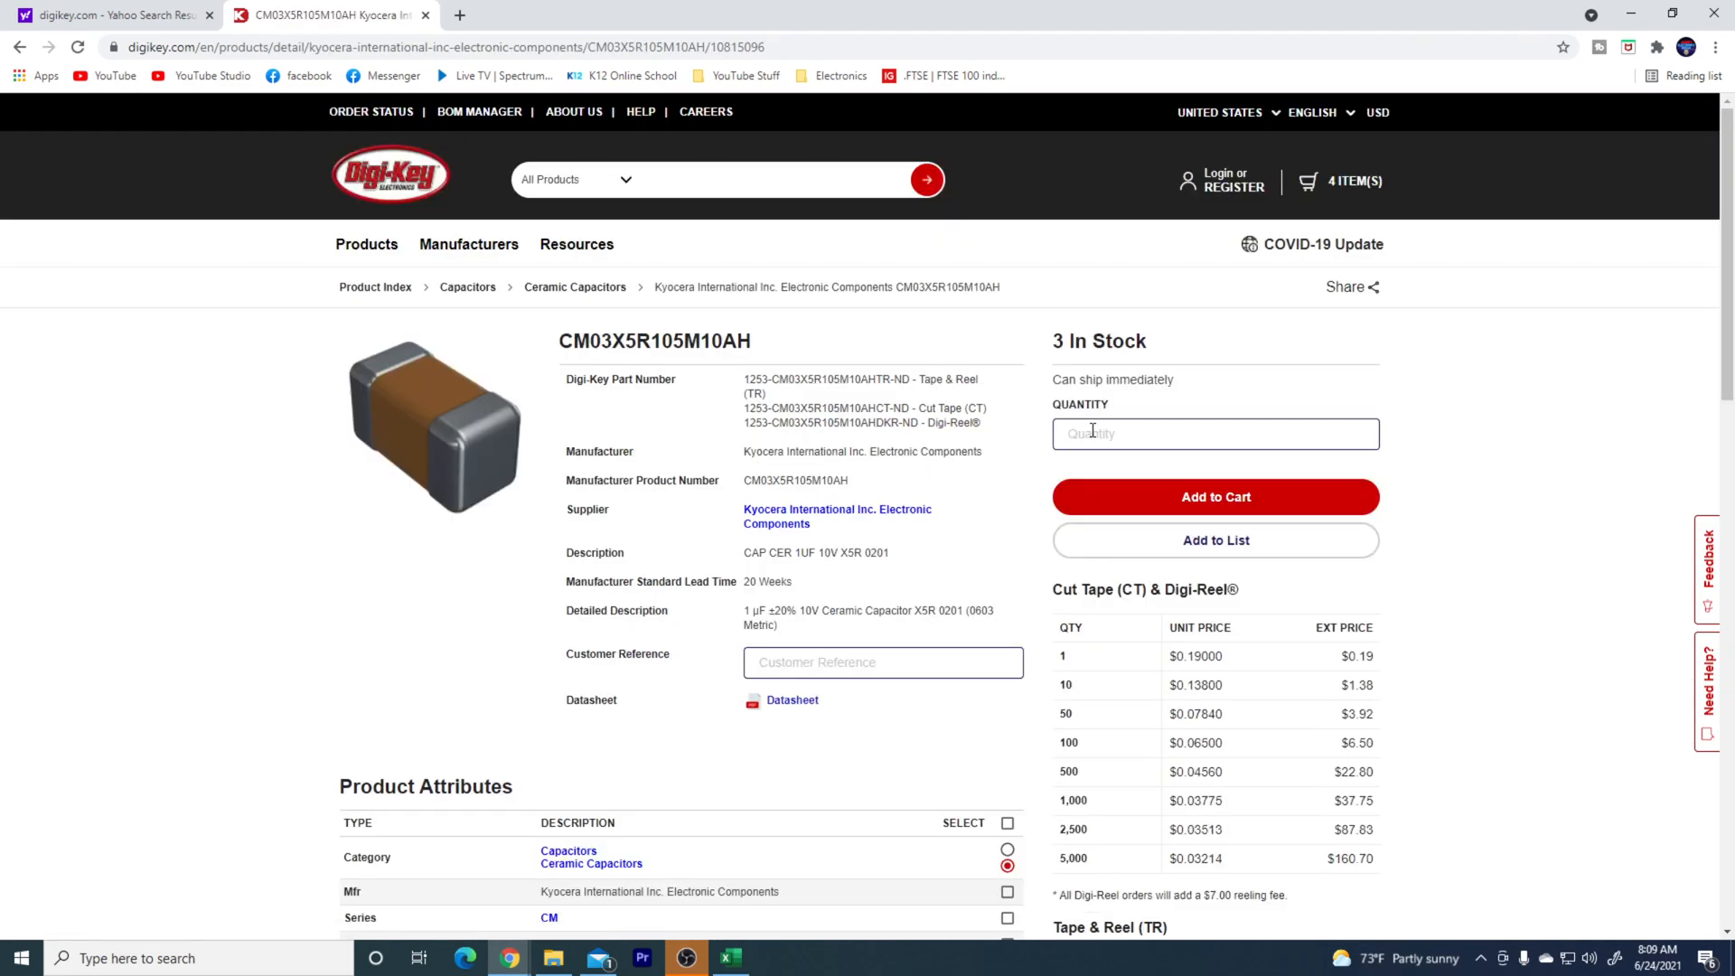
left_click(1214, 432)
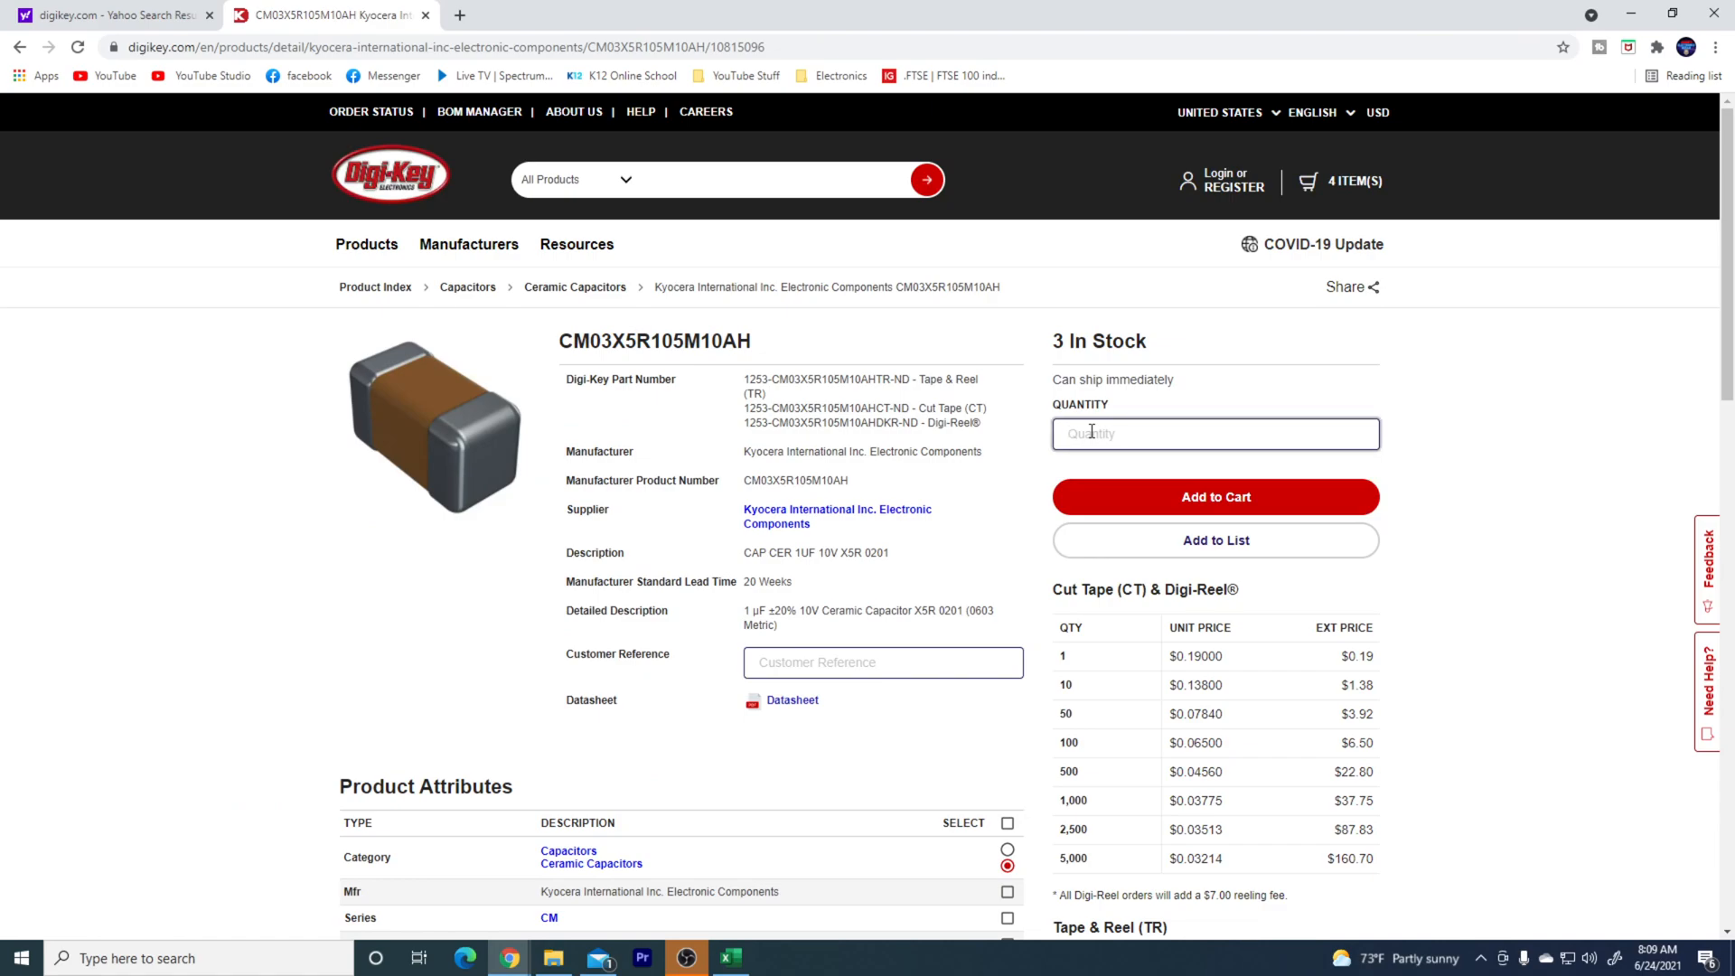
type("50")
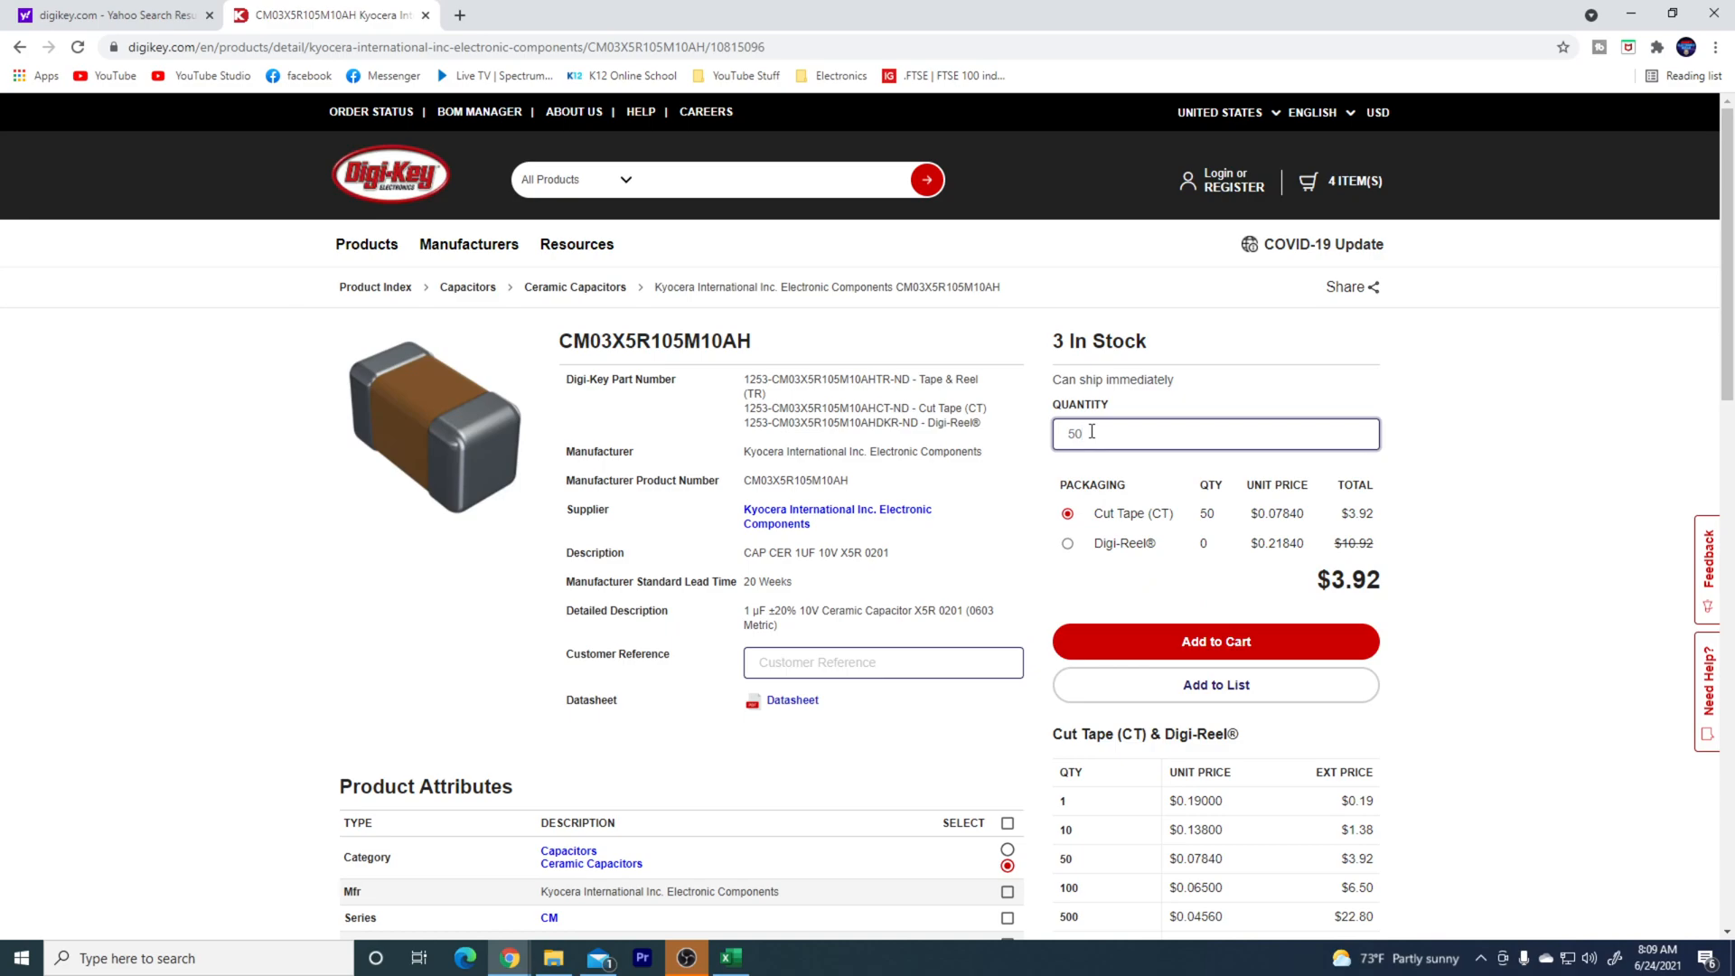
mouse_move(1092, 452)
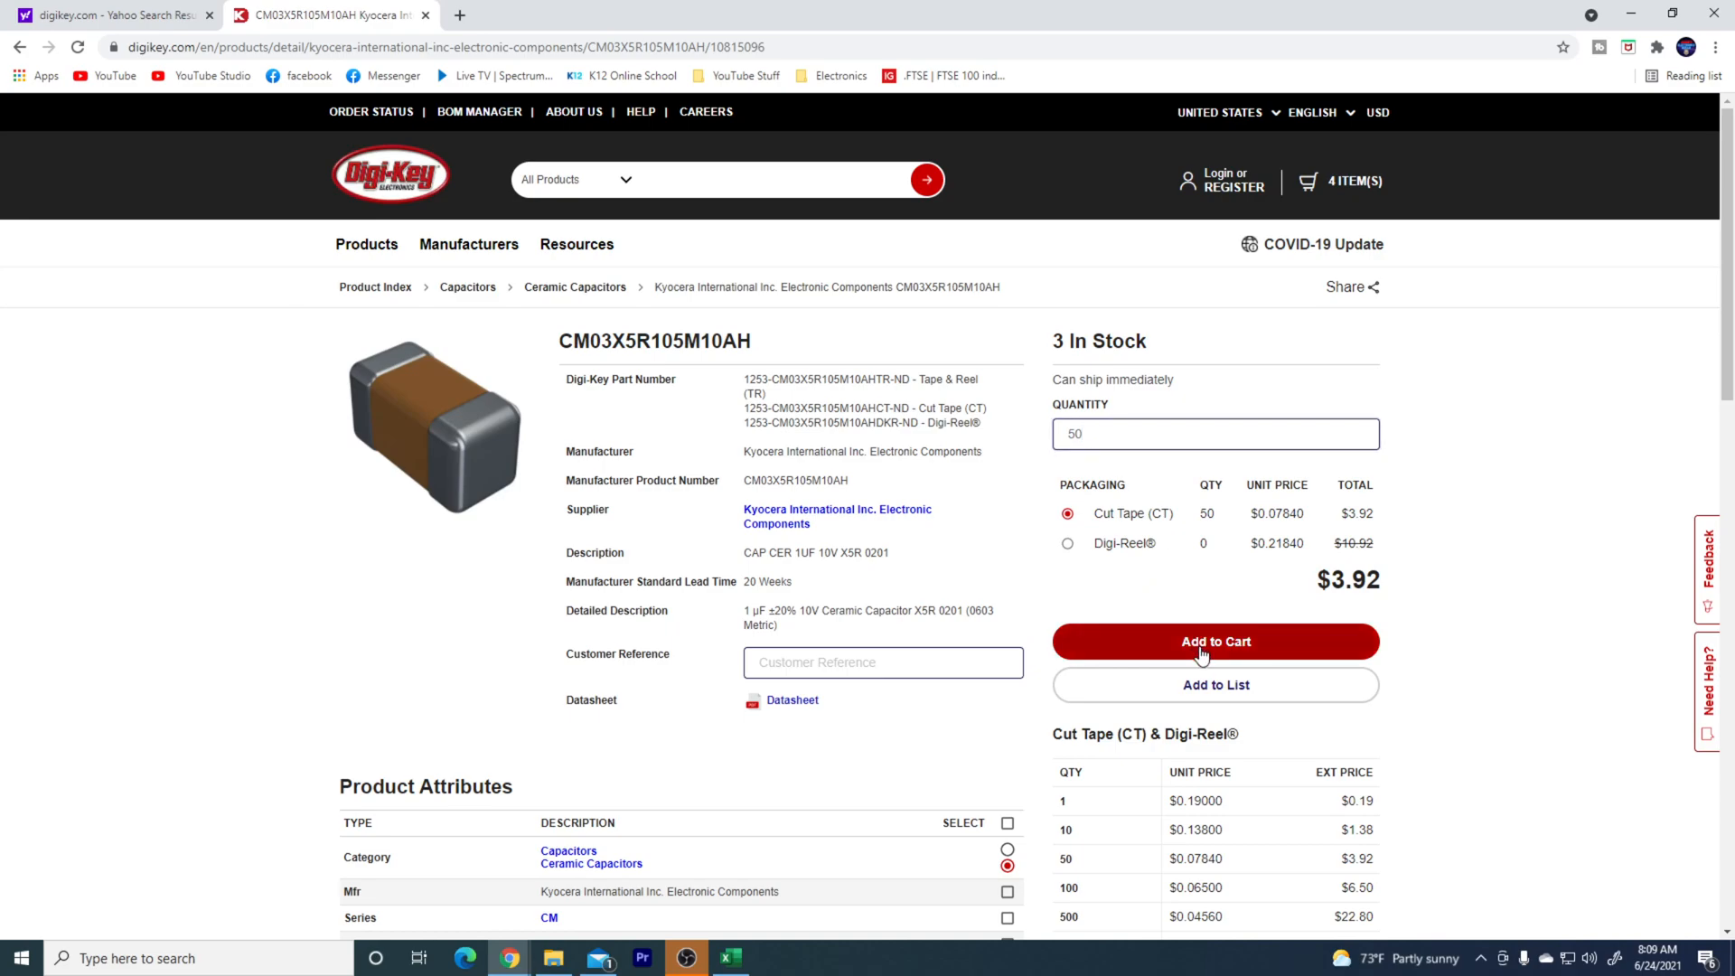
left_click(1215, 640)
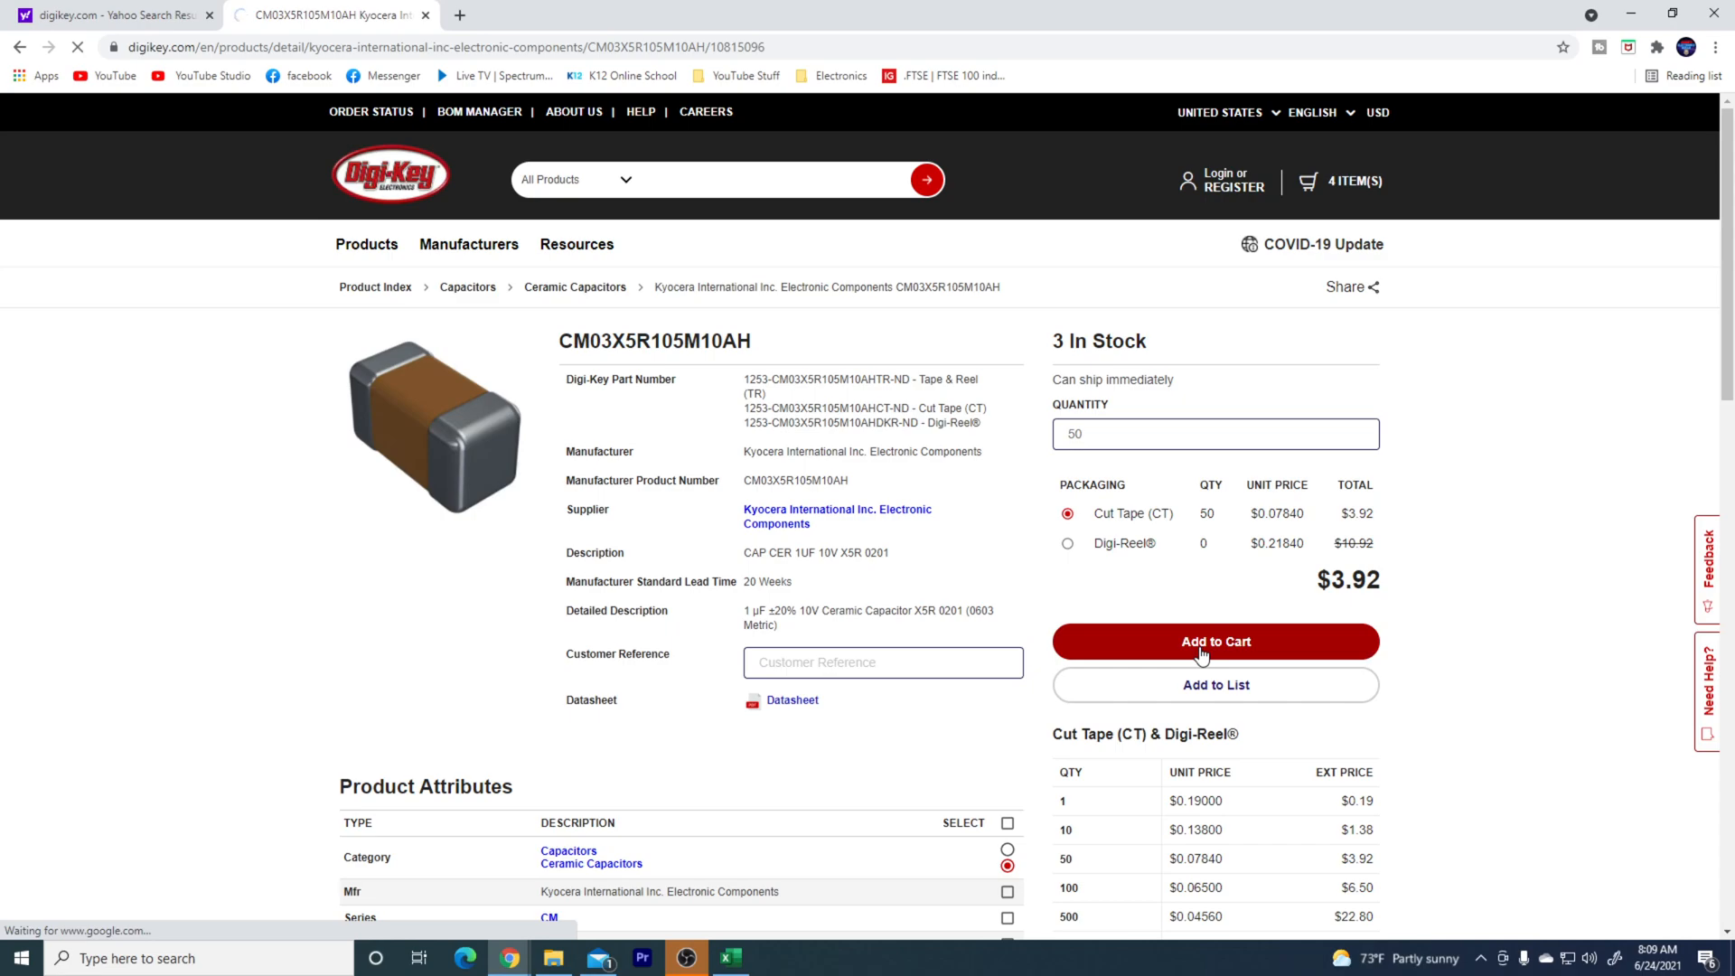
left_click(1214, 640)
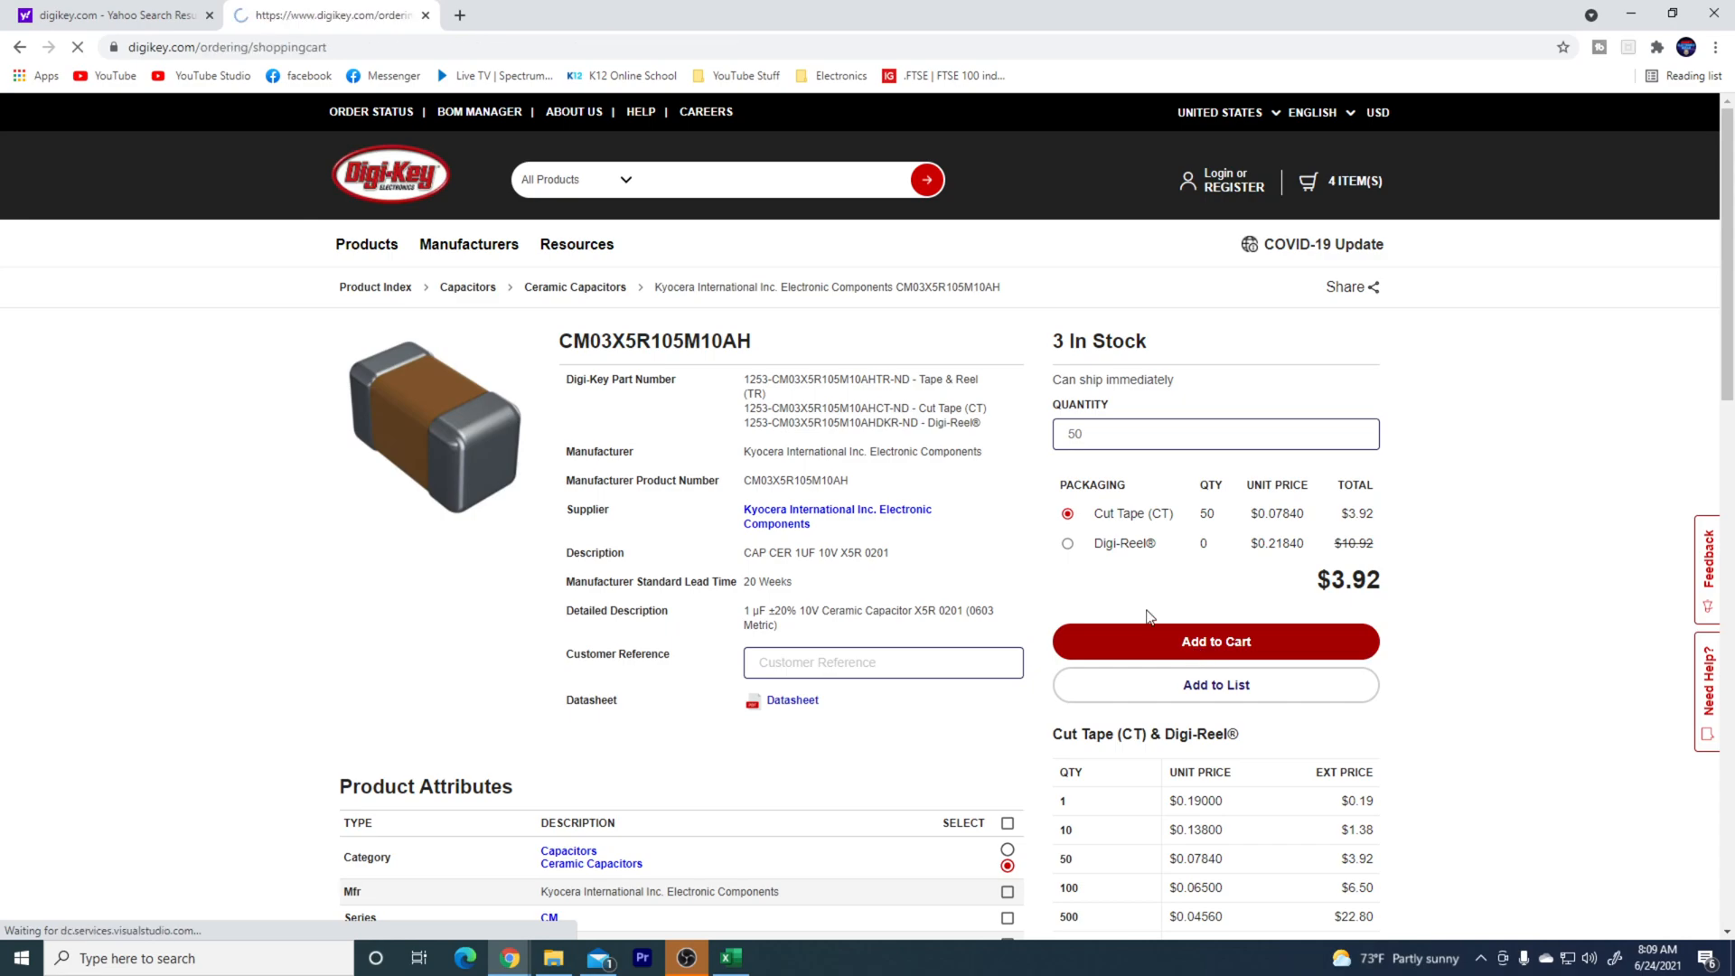
left_click(1215, 641)
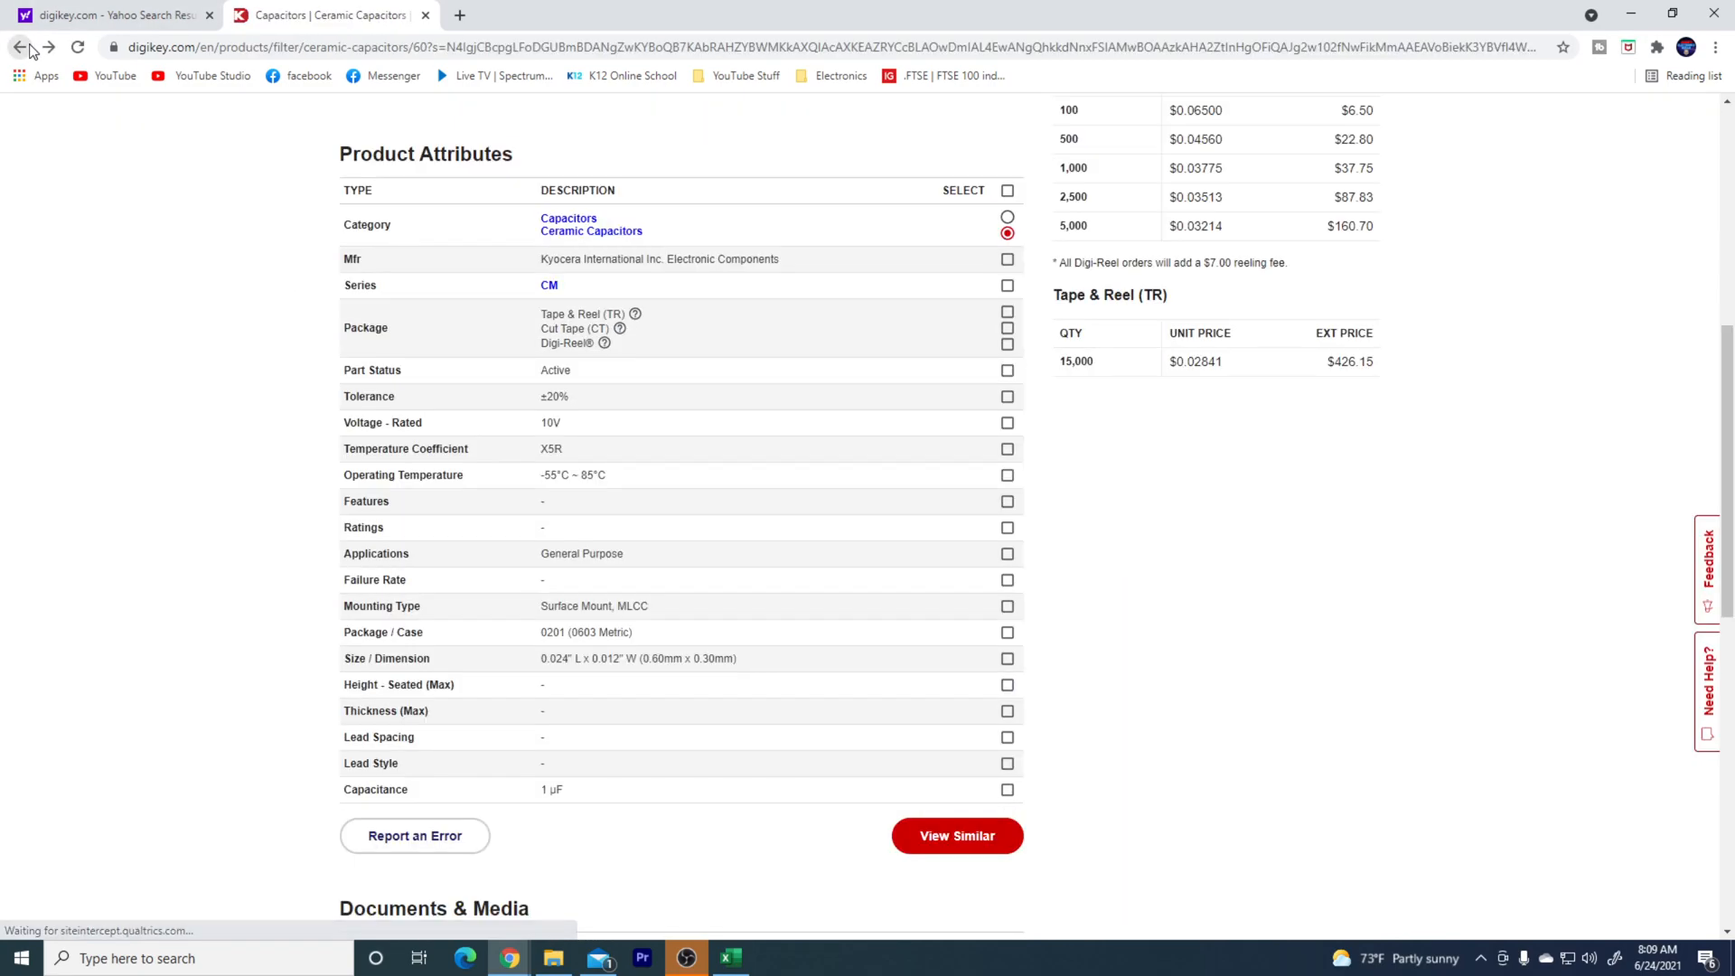
- Return to the filtered list of seven 1 µF 10 V 0201 capacitors
left_click(20, 47)
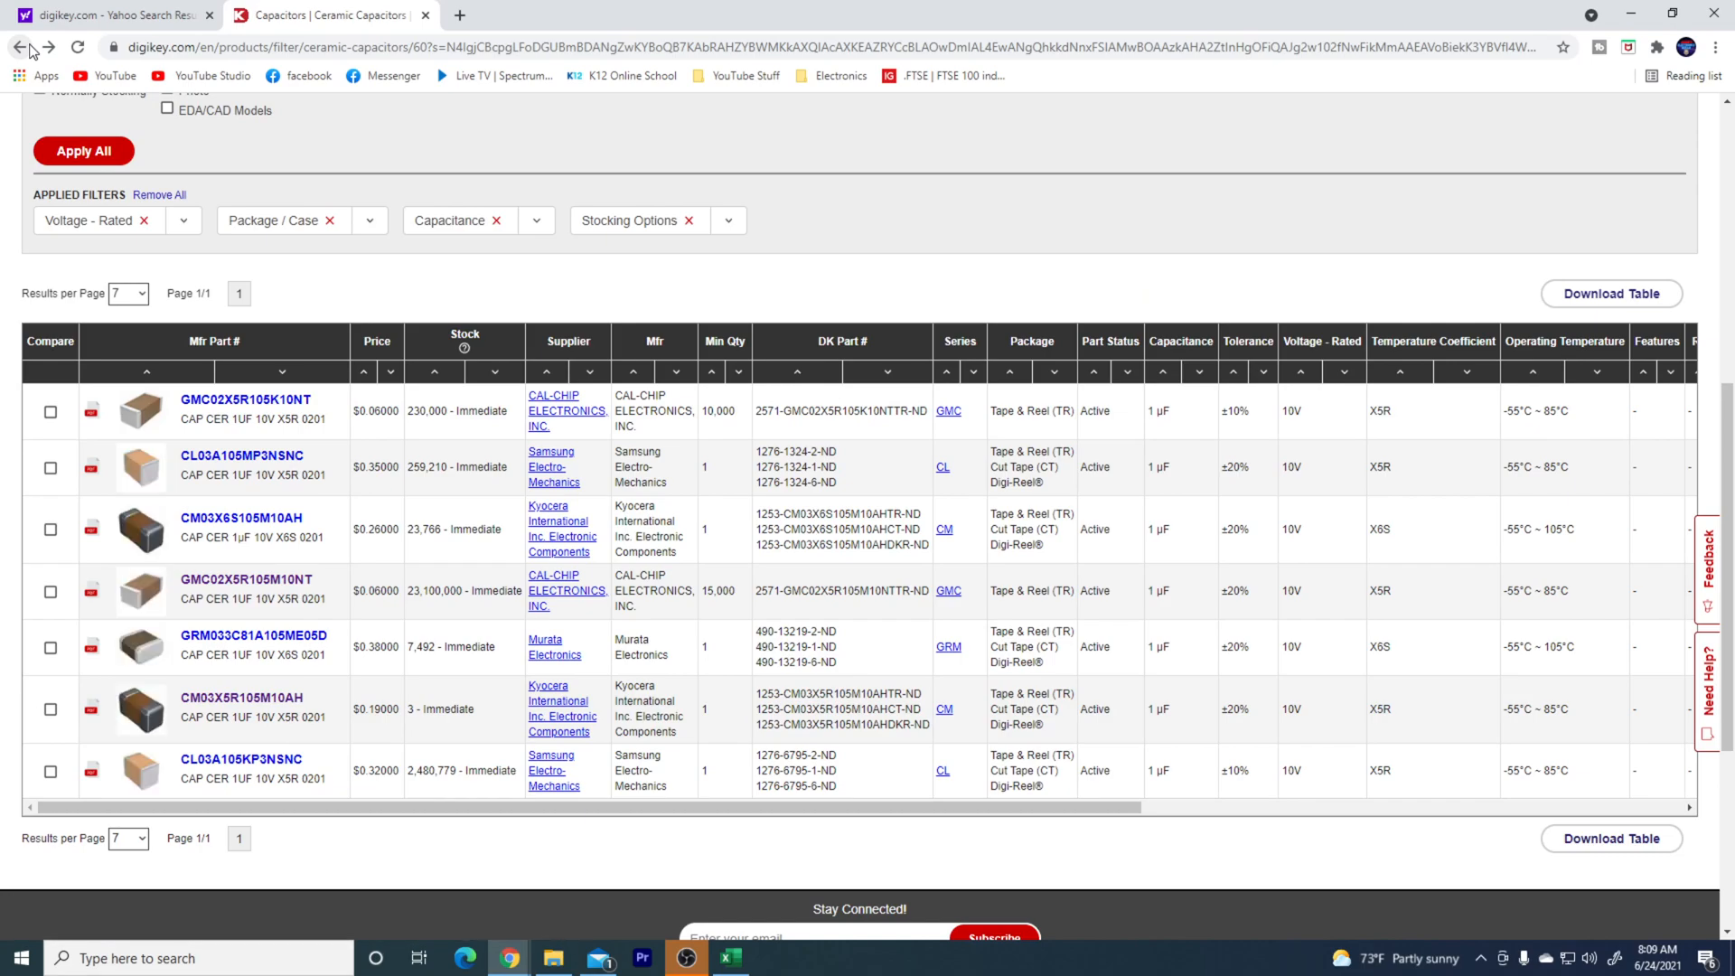
mouse_move(387, 201)
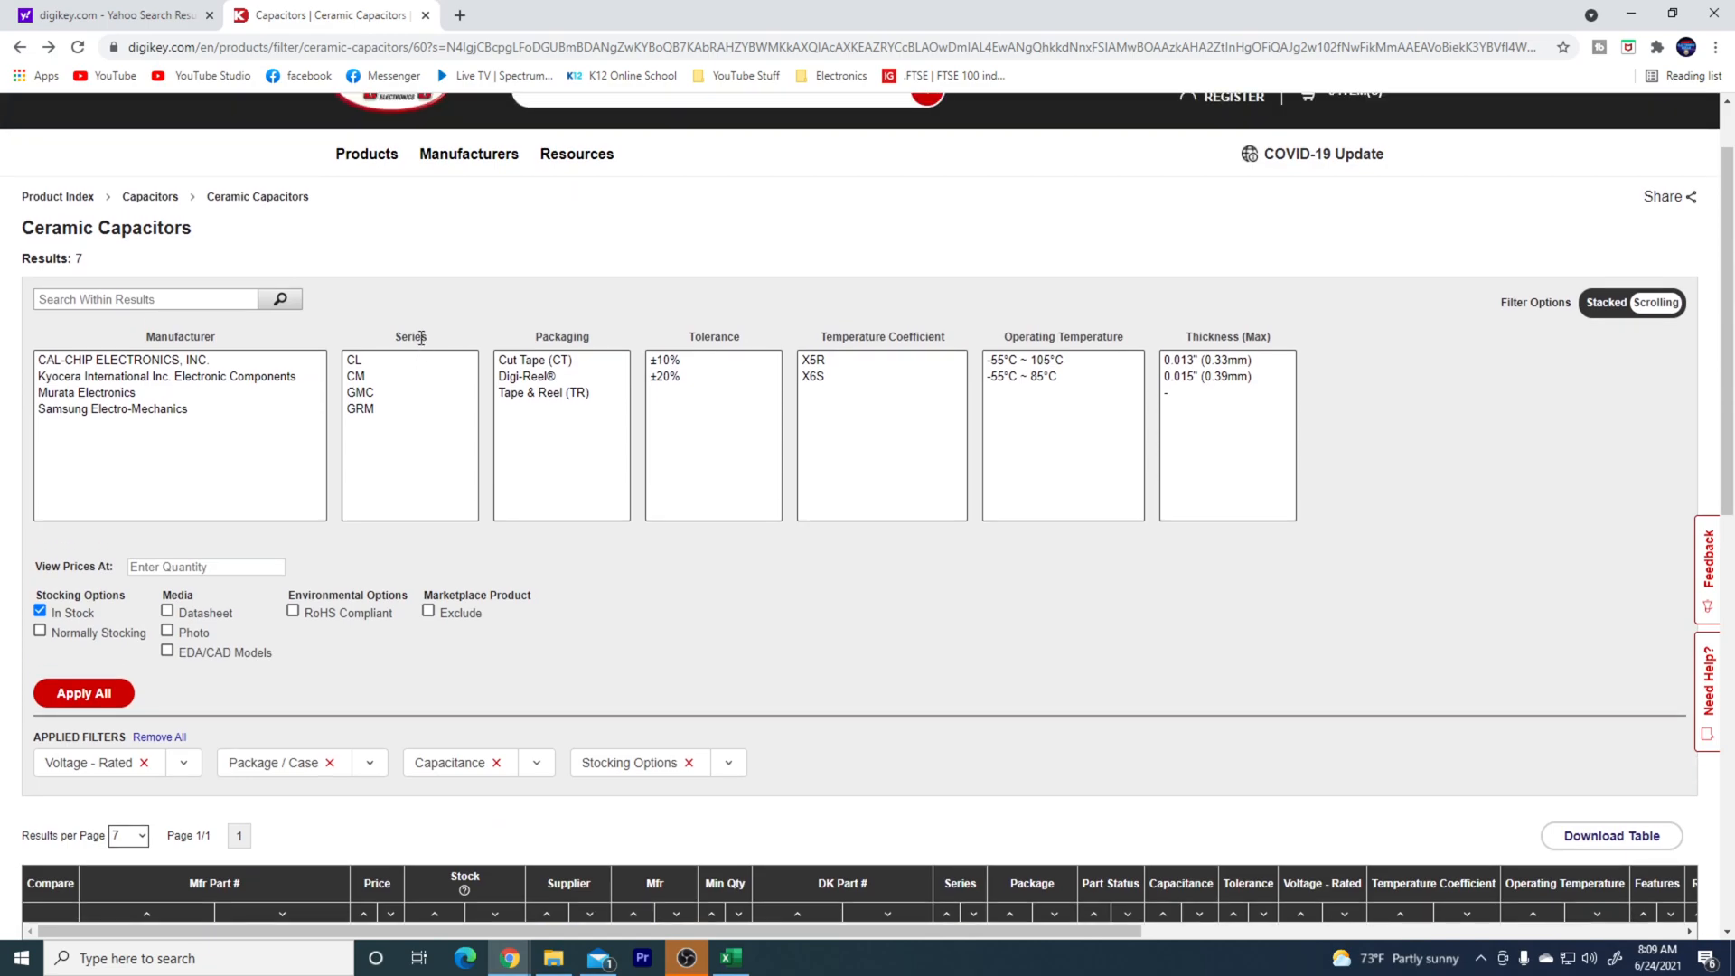
mouse_move(718, 575)
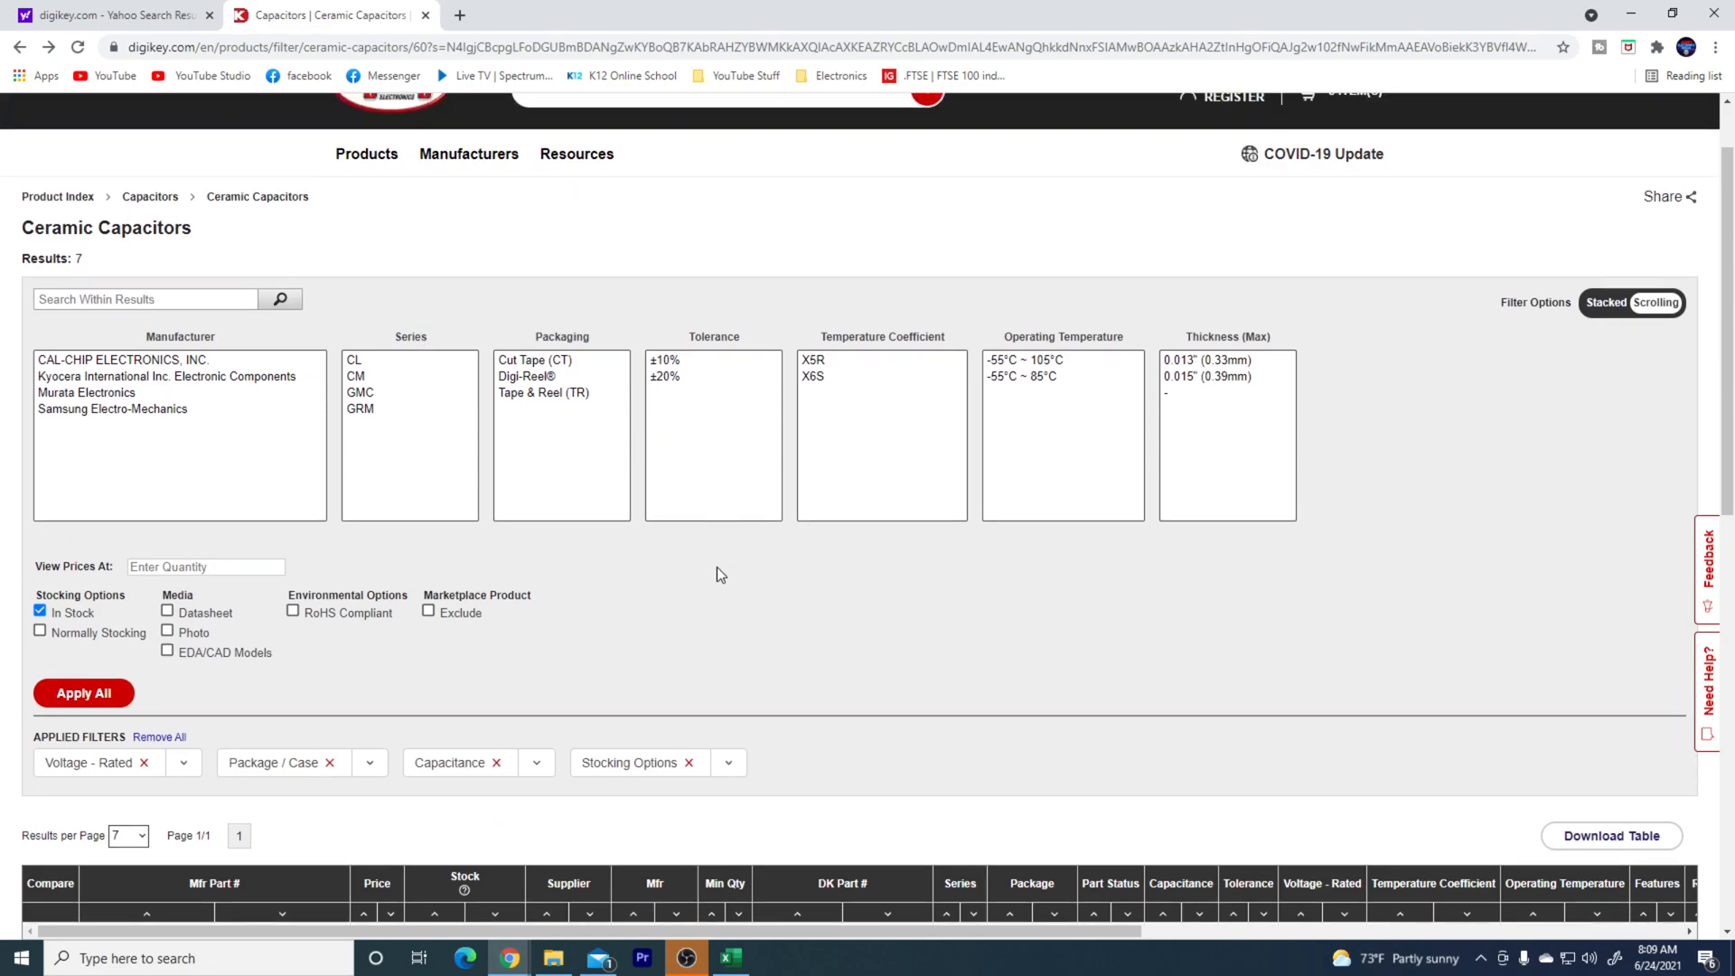
scroll("down", 3)
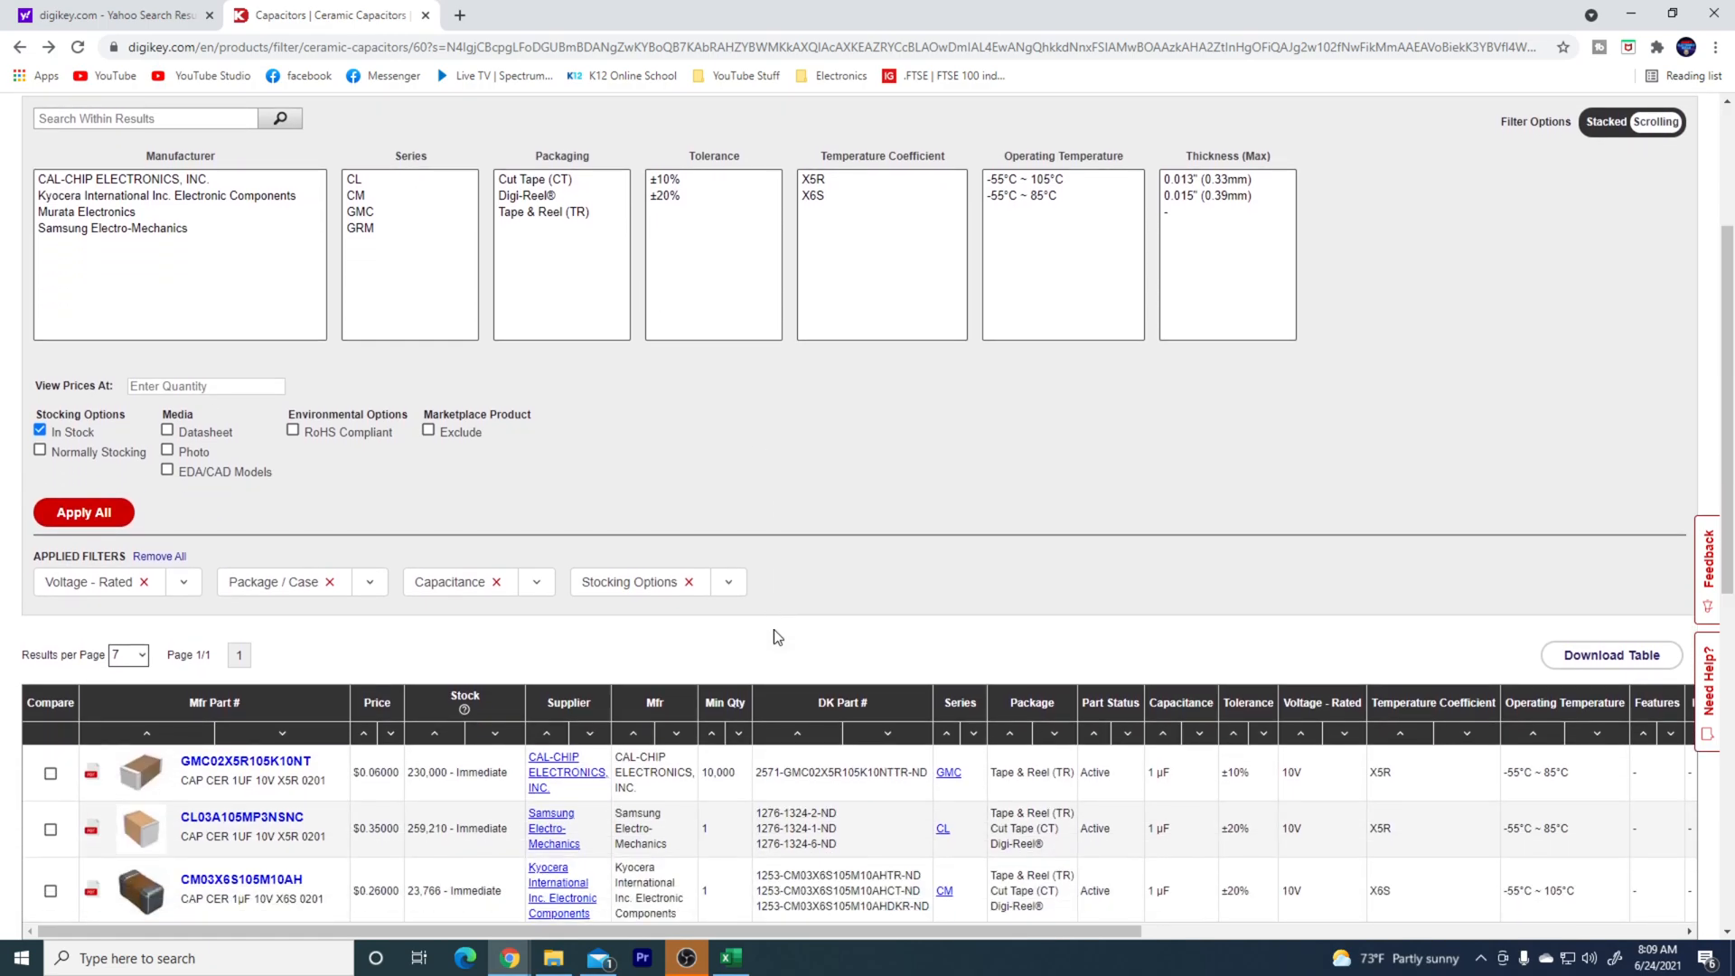